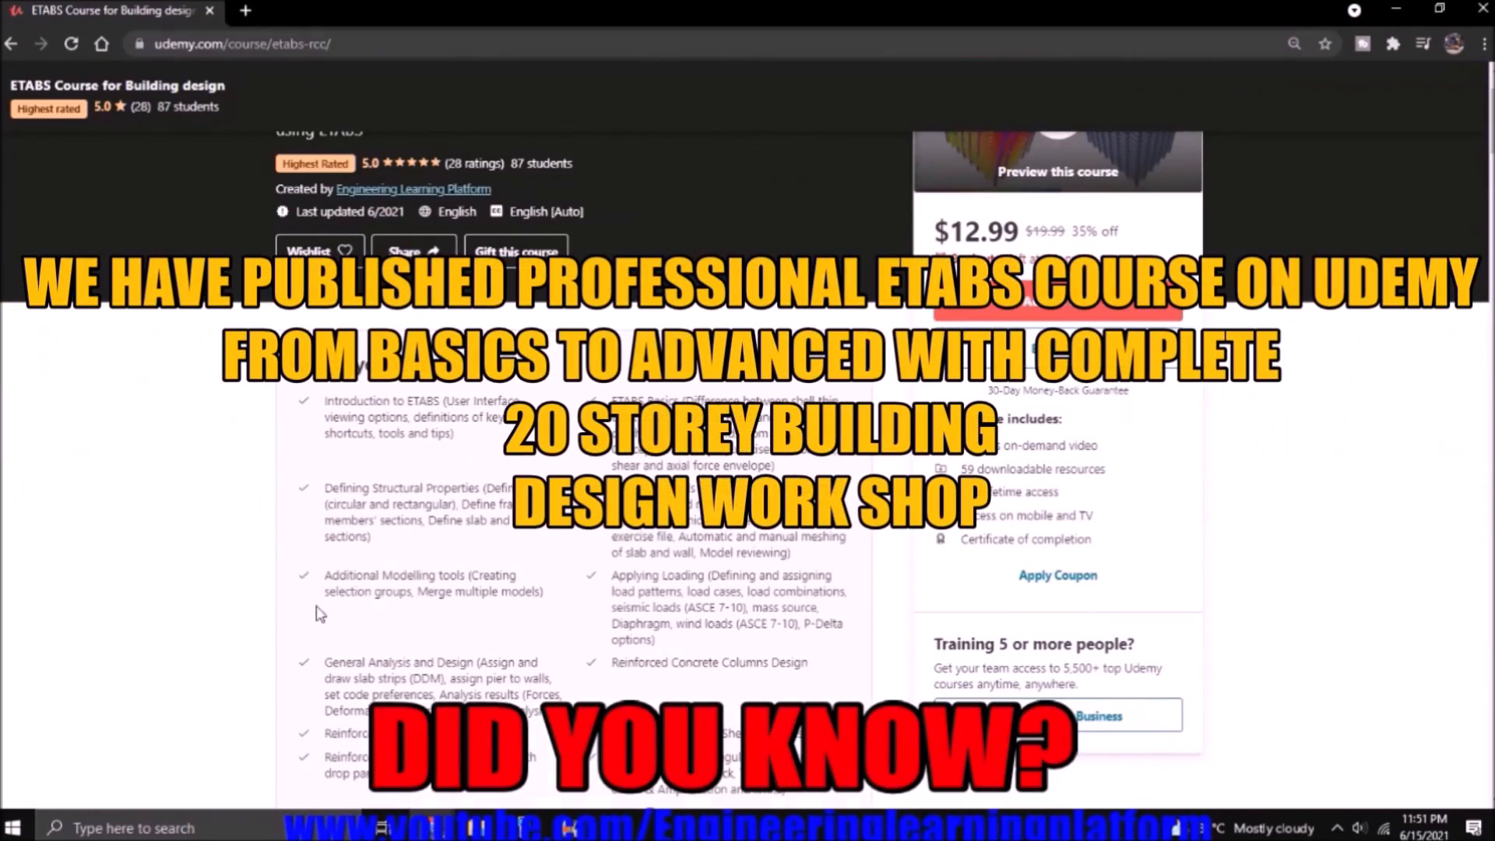
Create a new default-settings model, grid only, with 2 storeys on a 4-by-4 grid of 20 ft bays.
scroll("down", 3)
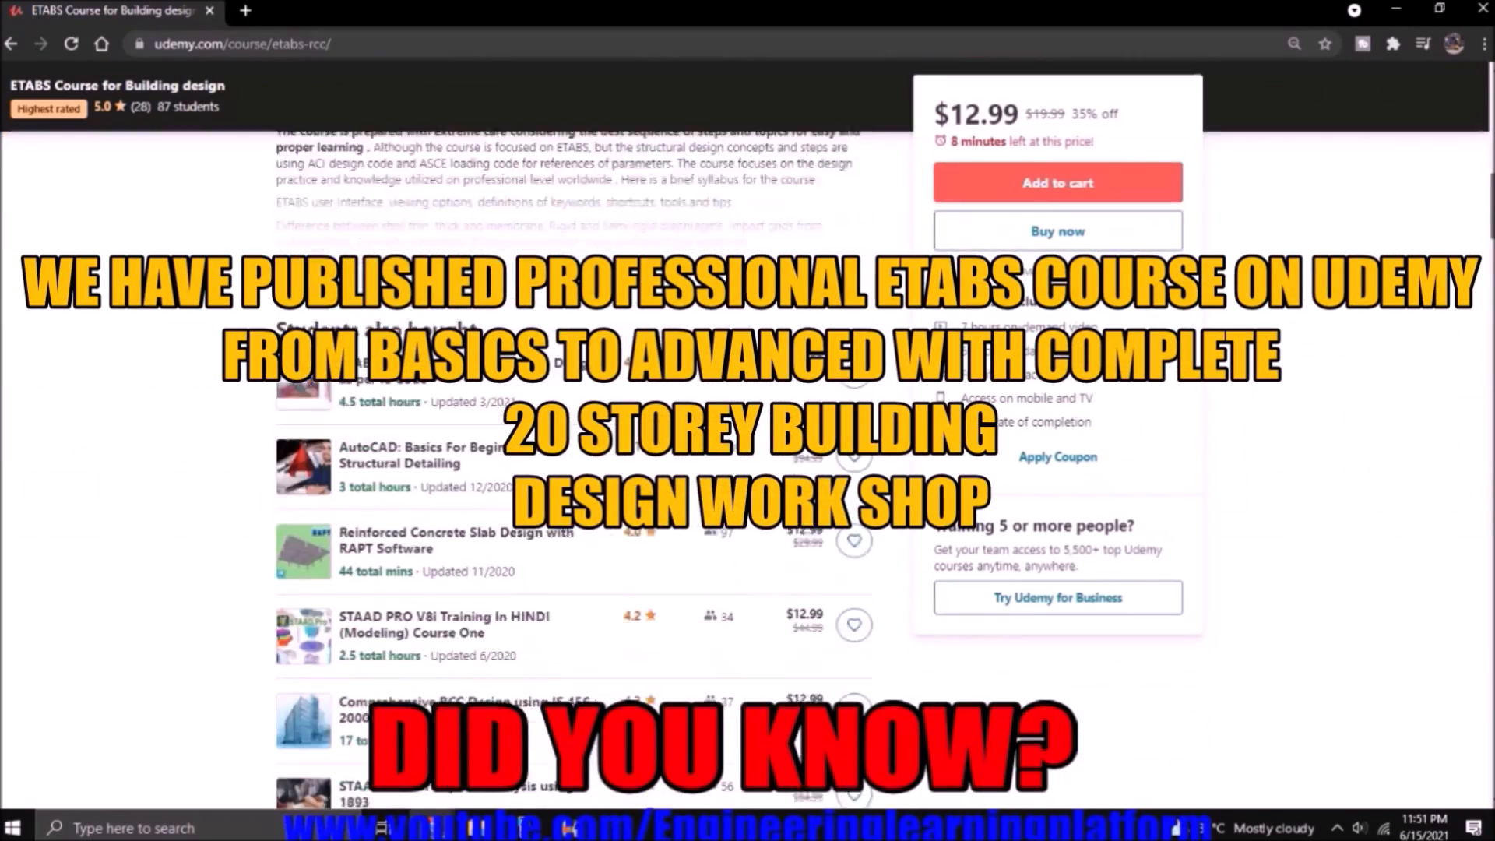
scroll("up", 3)
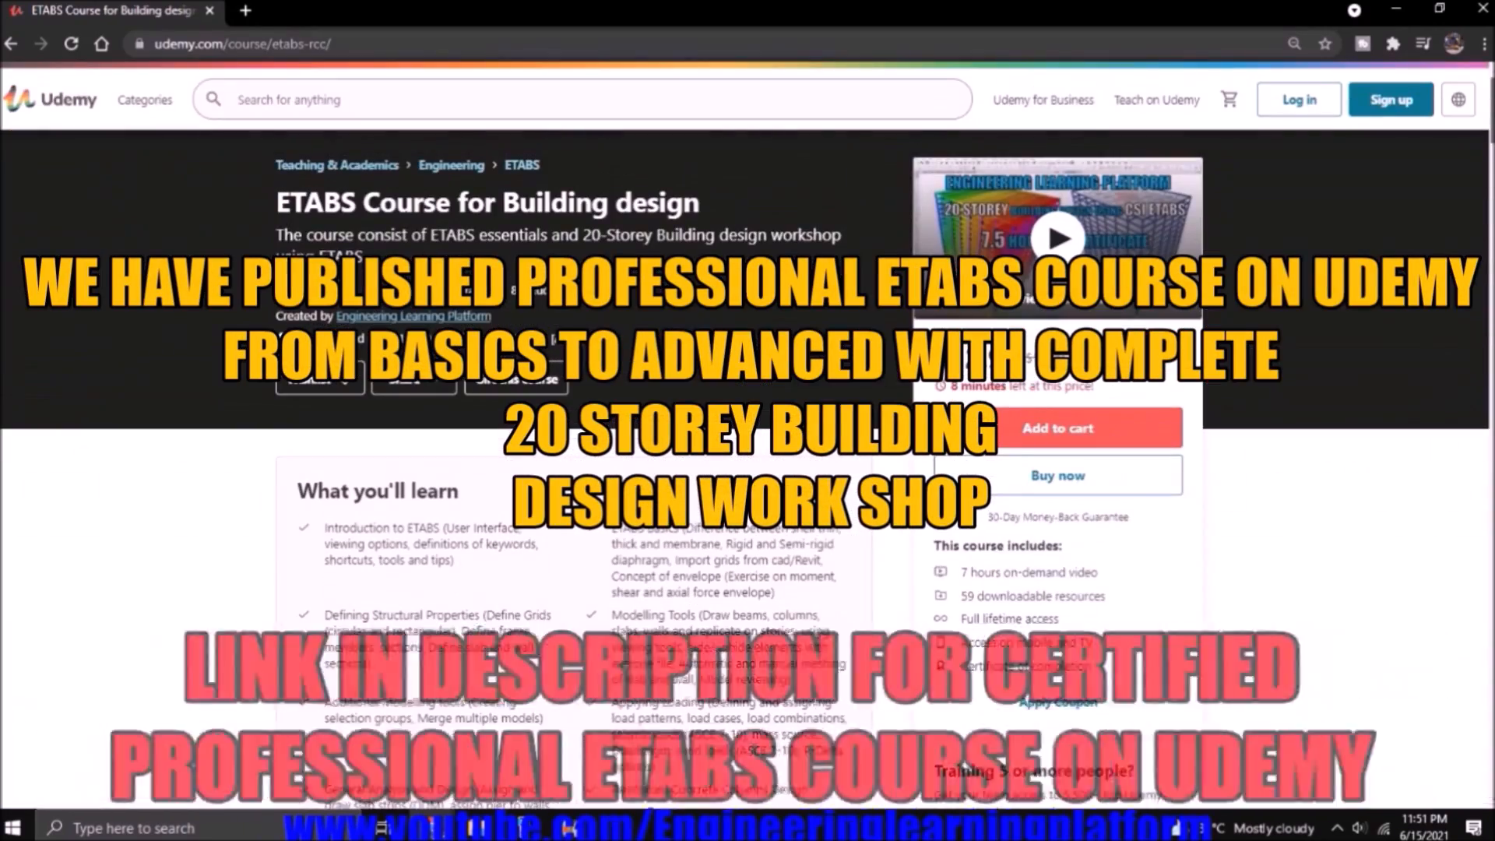
scroll("down", 3)
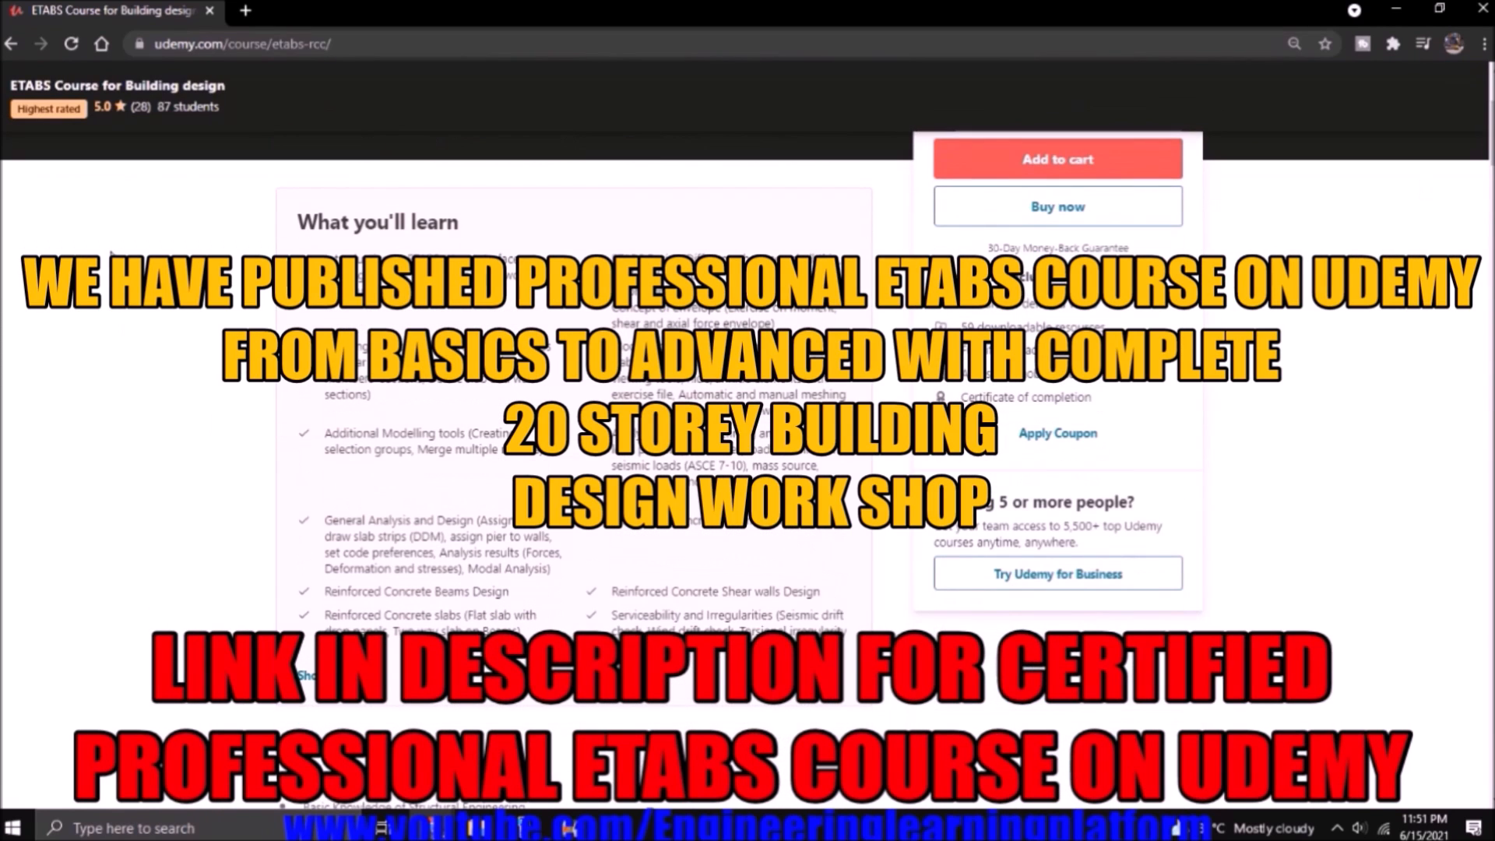
scroll("down", 3)
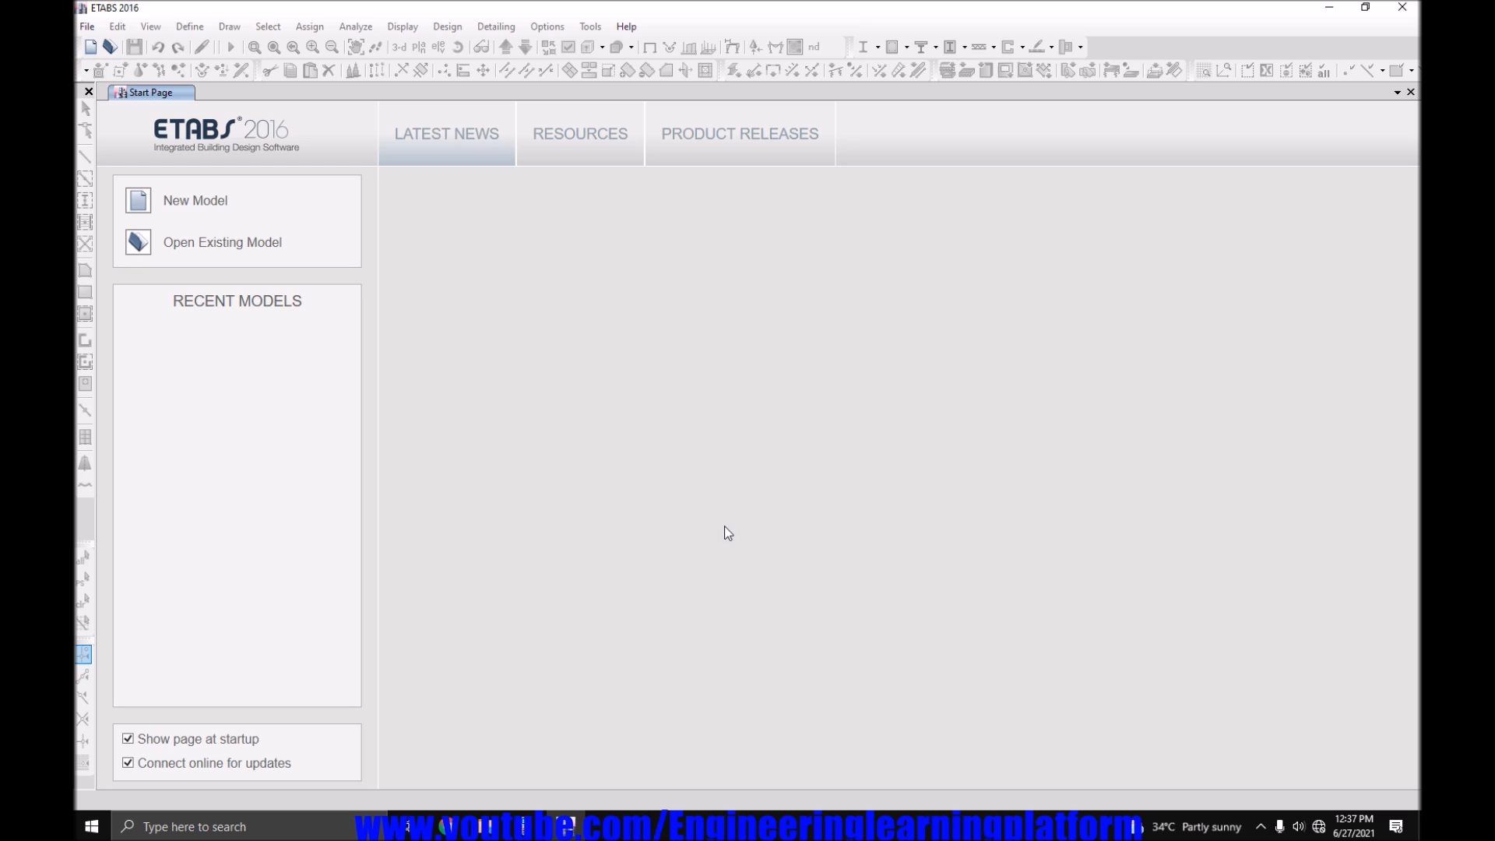
mouse_move(174, 203)
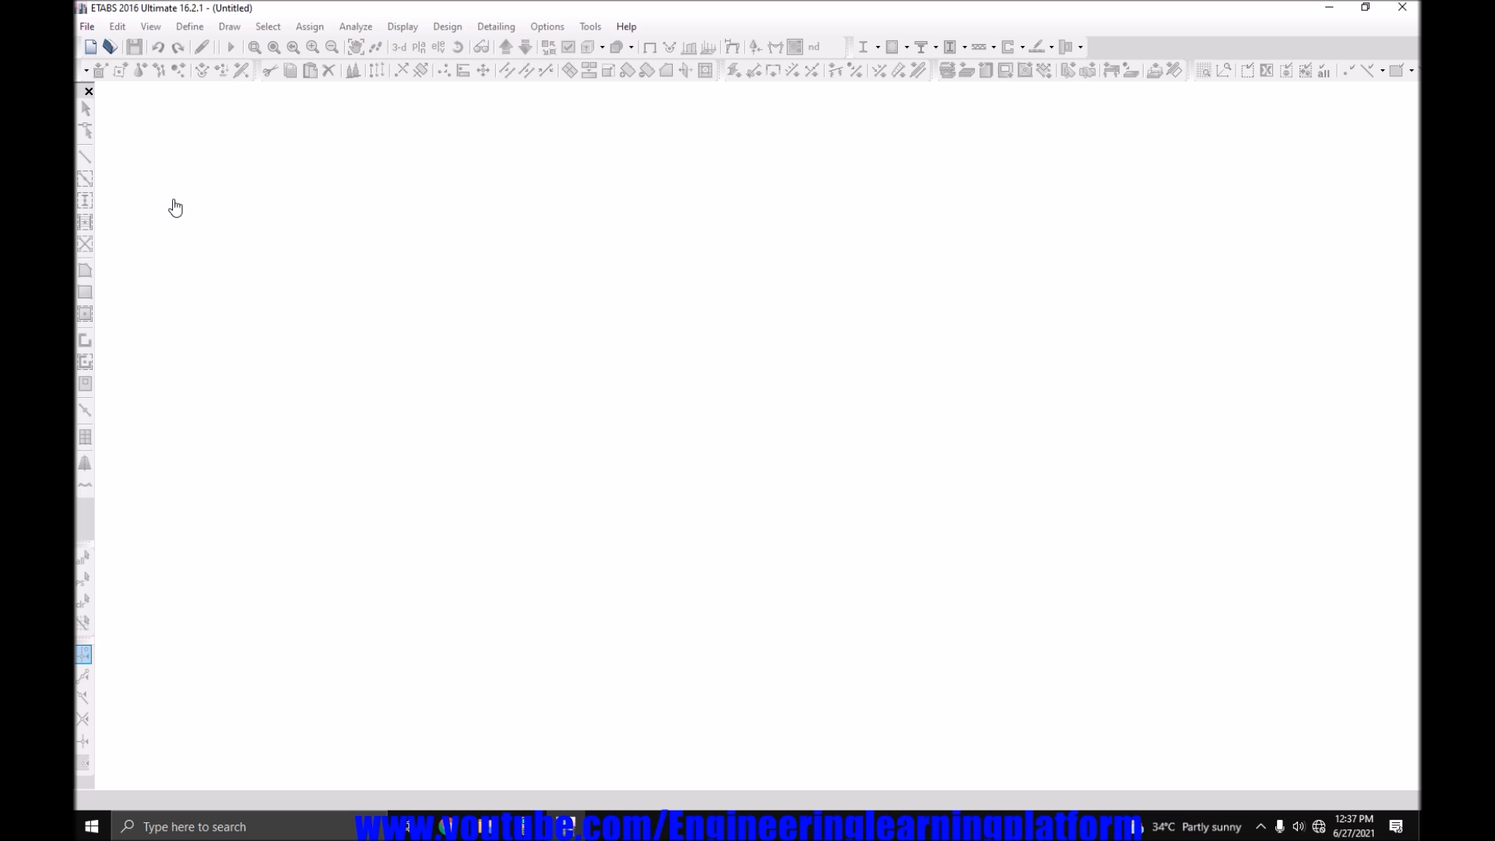
left_click(86, 25)
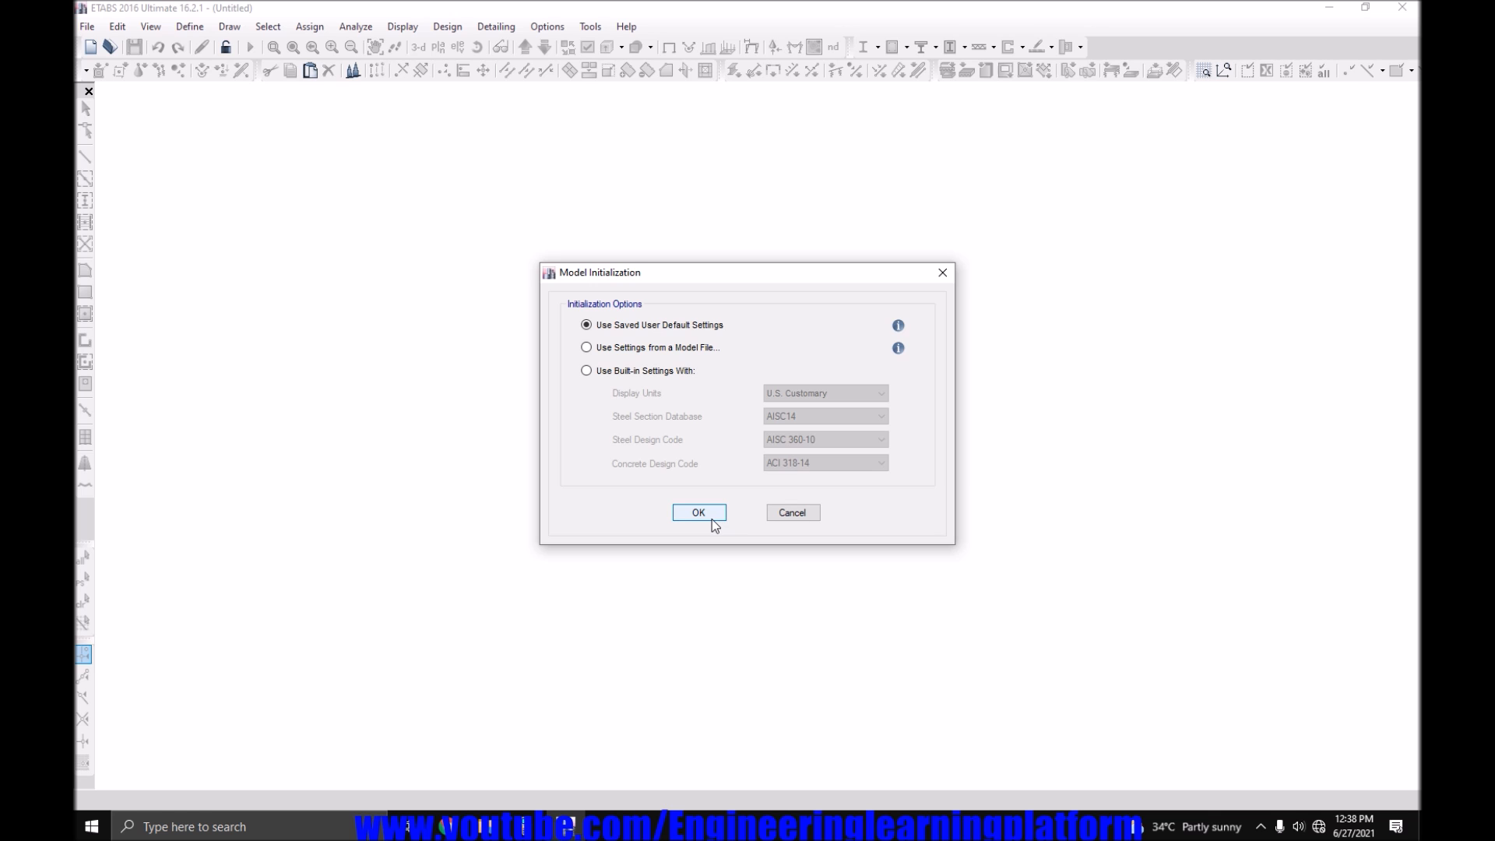
left_click(698, 512)
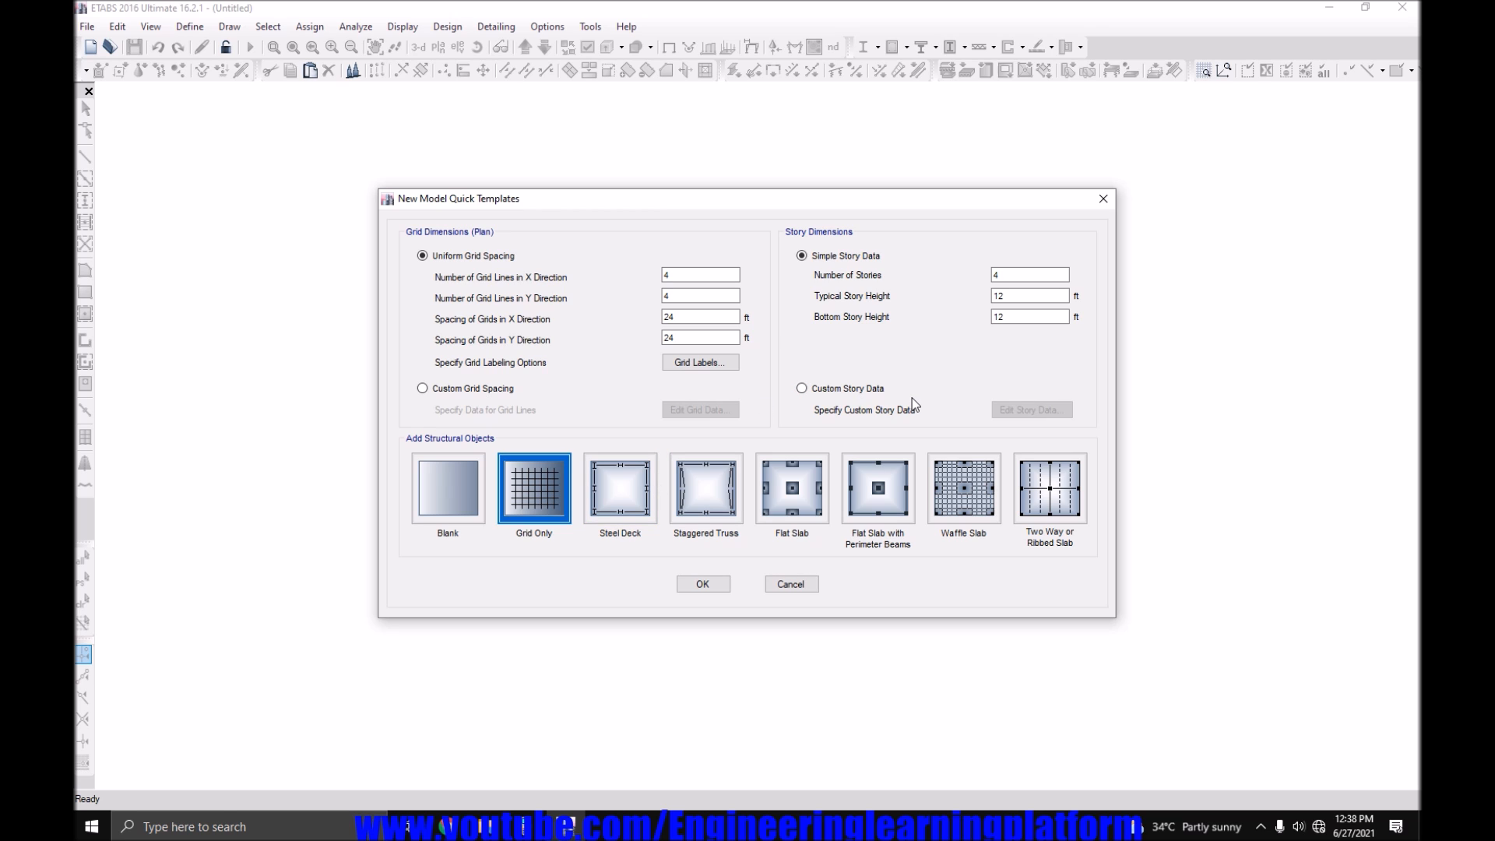
mouse_move(683, 541)
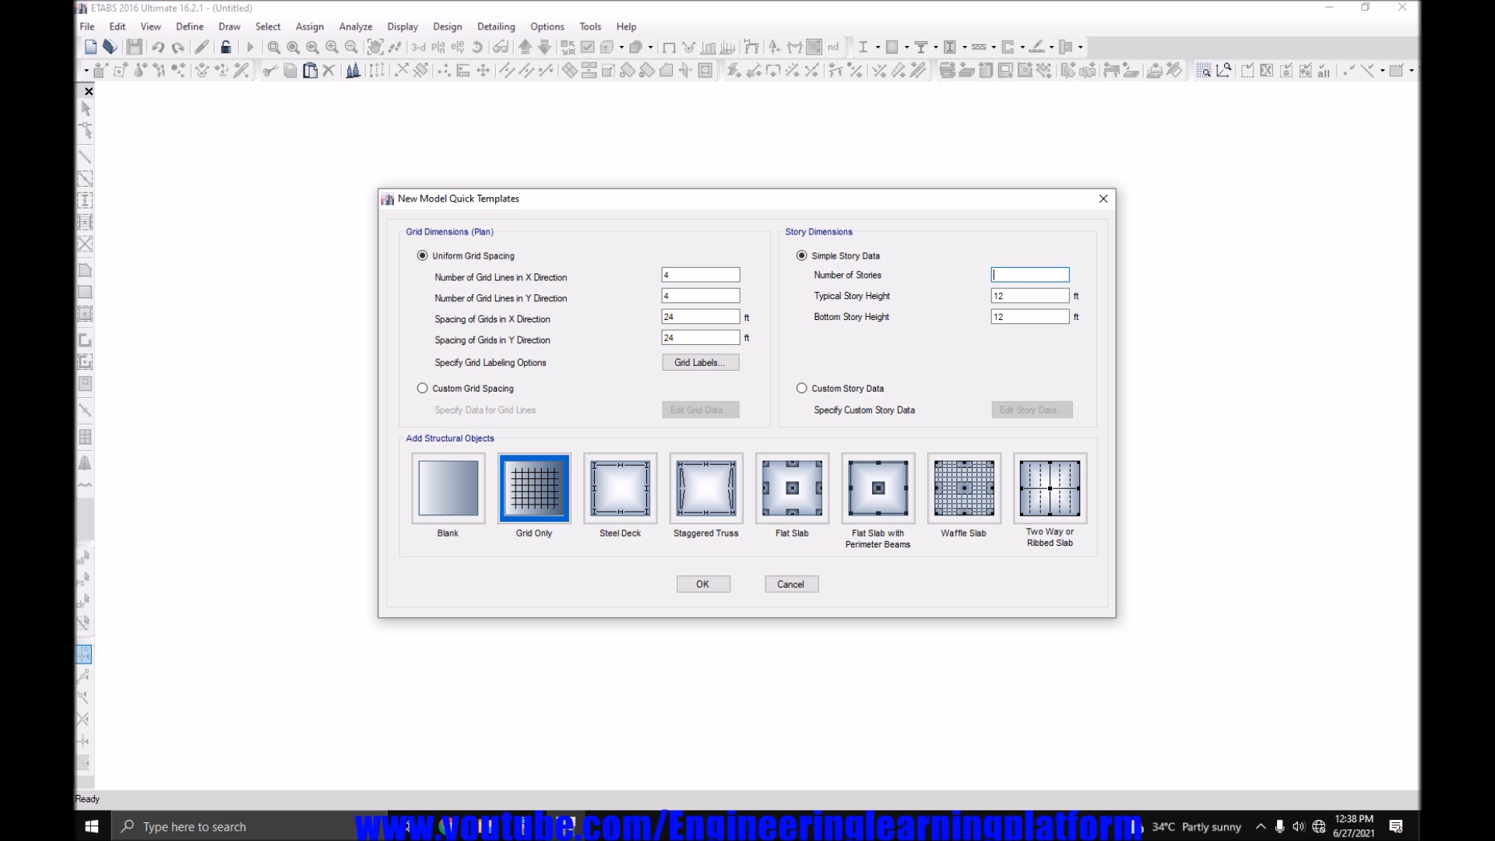
type("2")
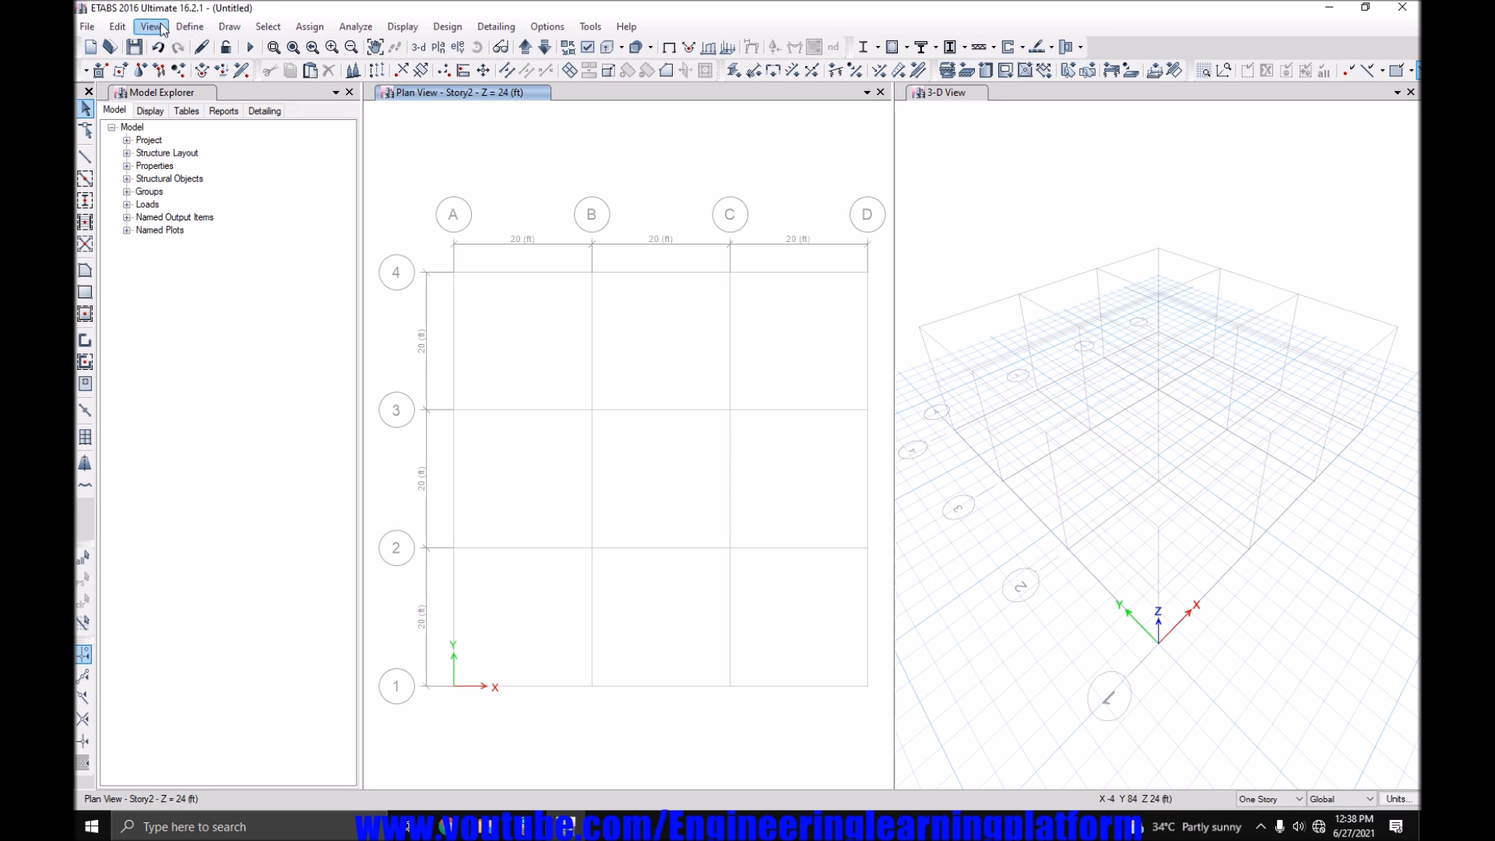
Bulk-delete the predefined frame sections so only W10X12 remains.
left_click(188, 26)
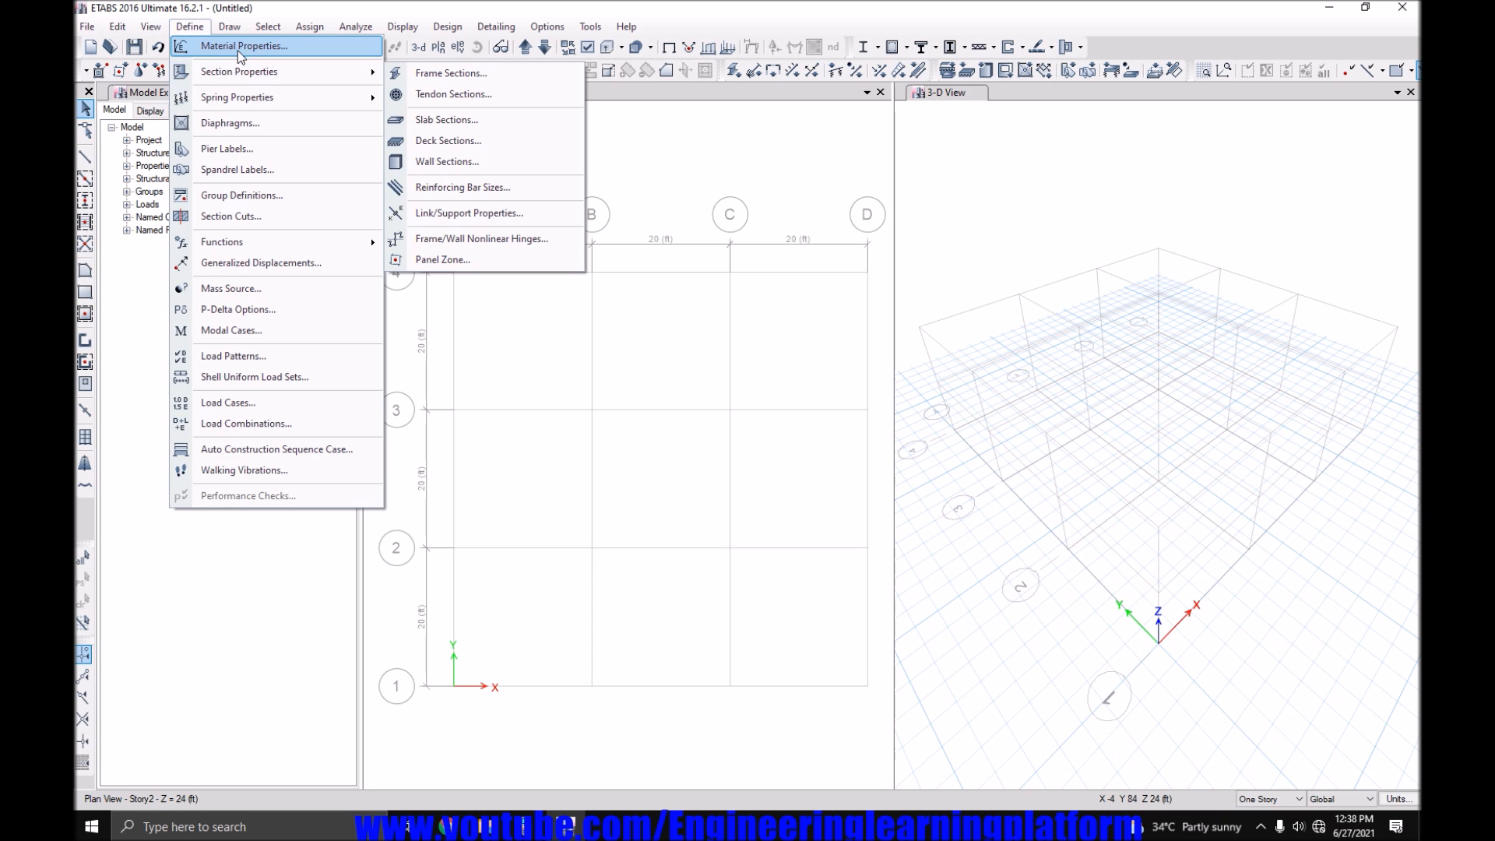
left_click(450, 73)
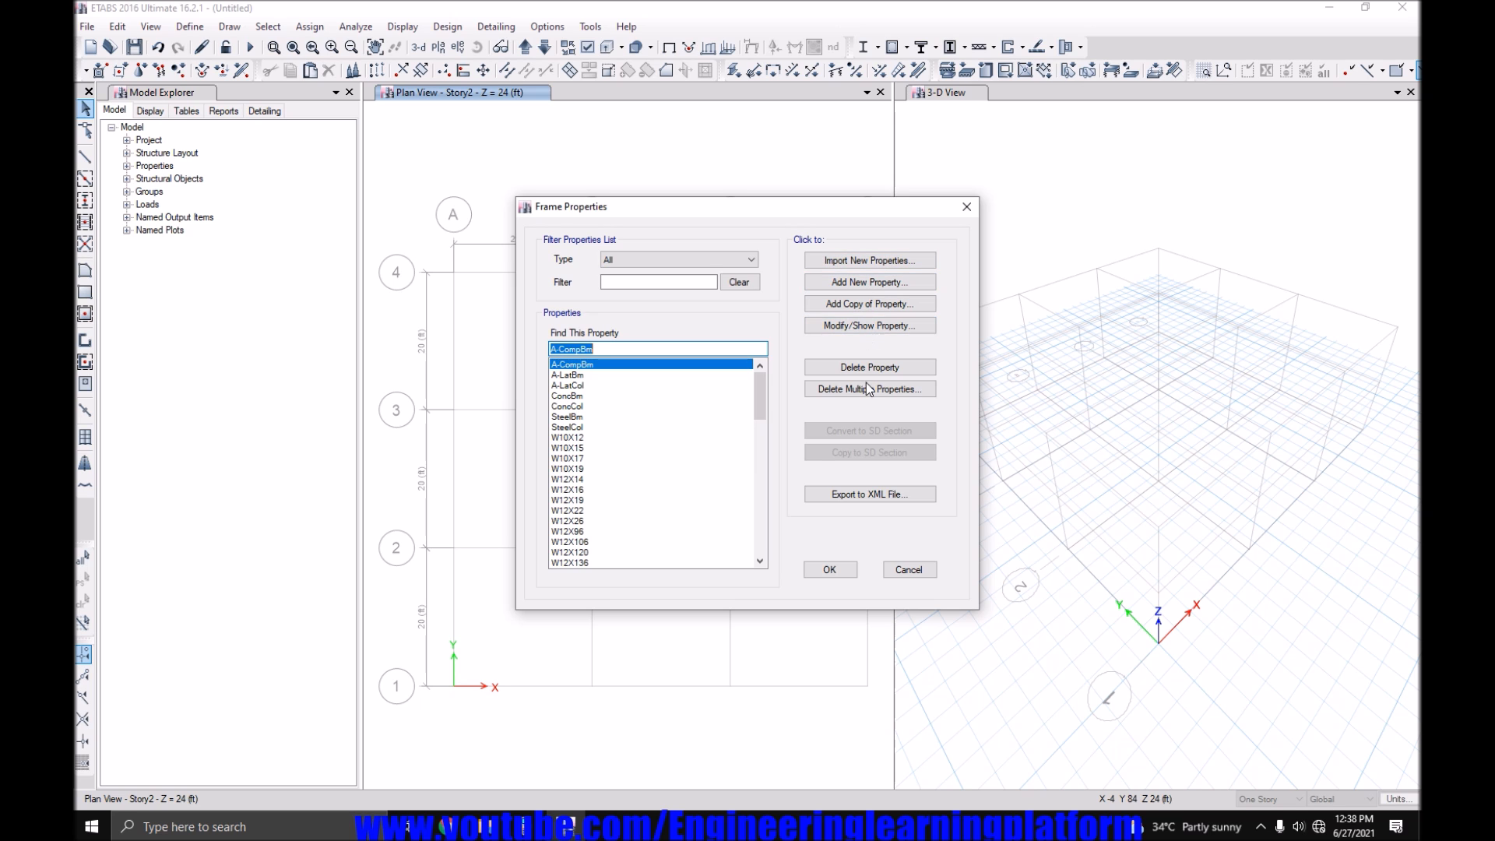
left_click(868, 387)
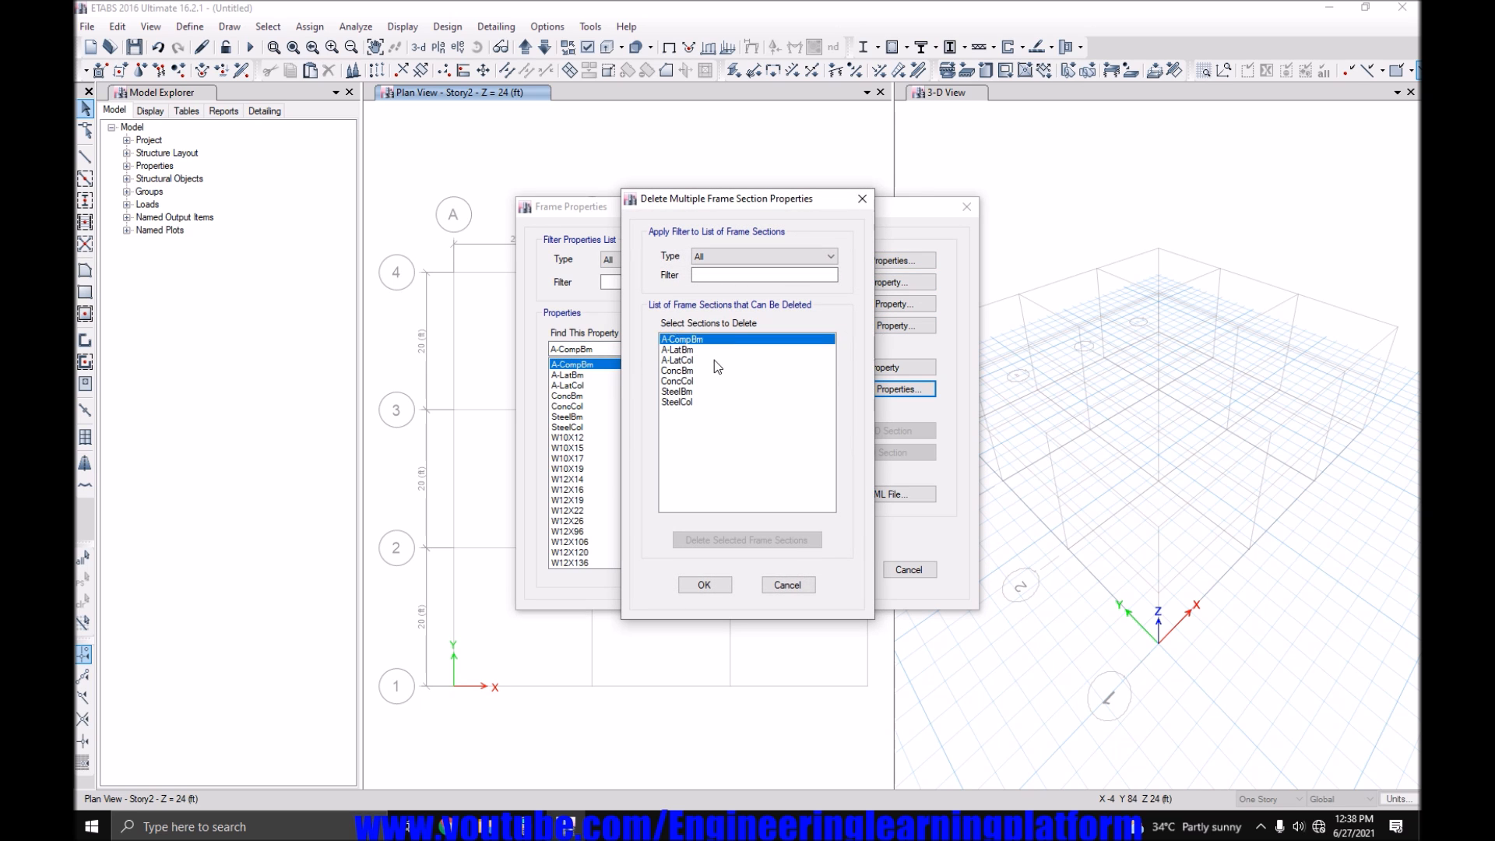
left_click(677, 349)
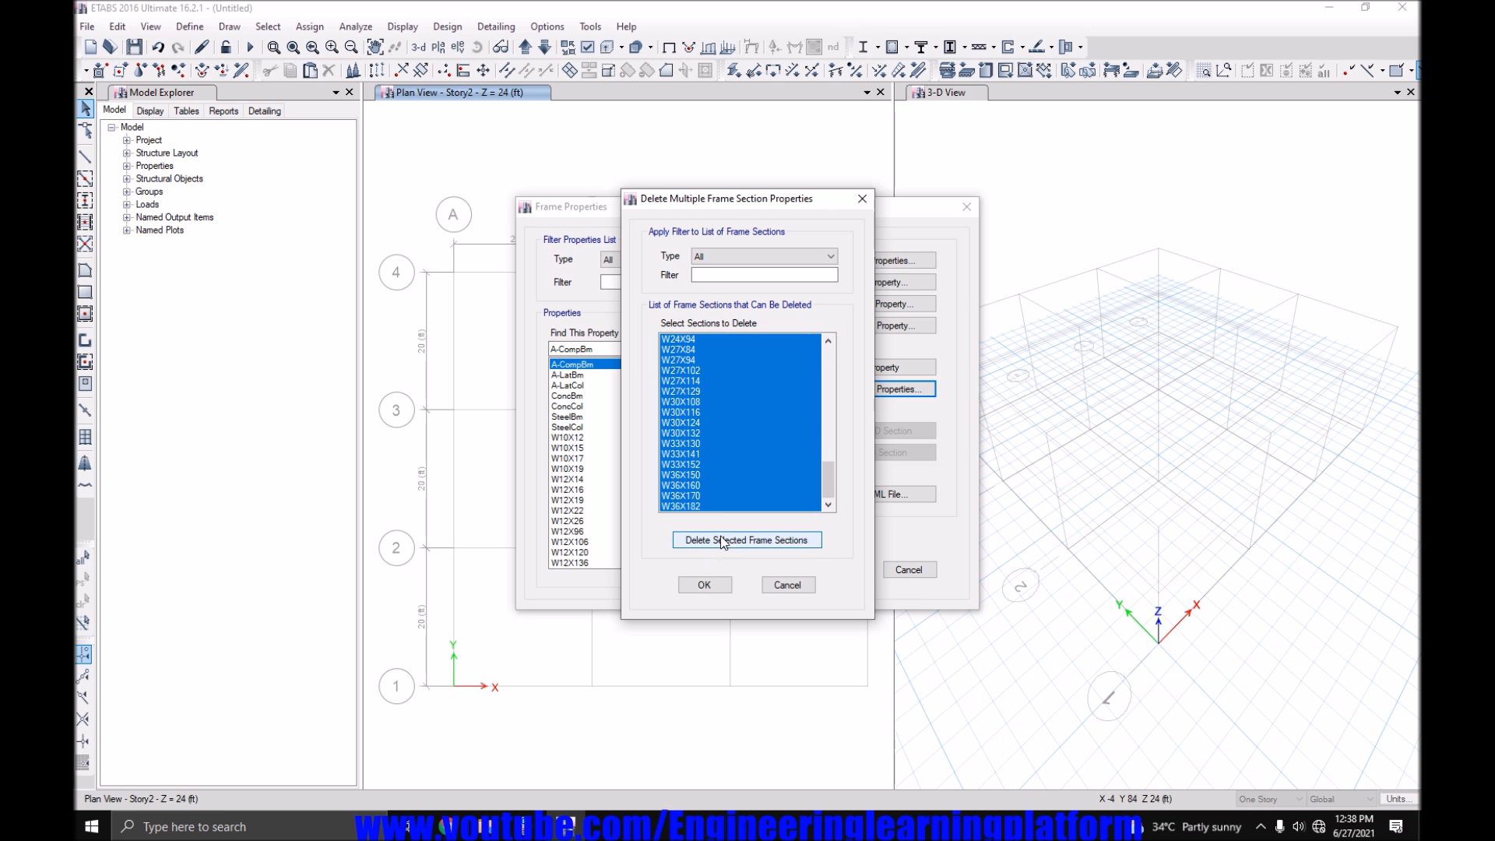
left_click(747, 539)
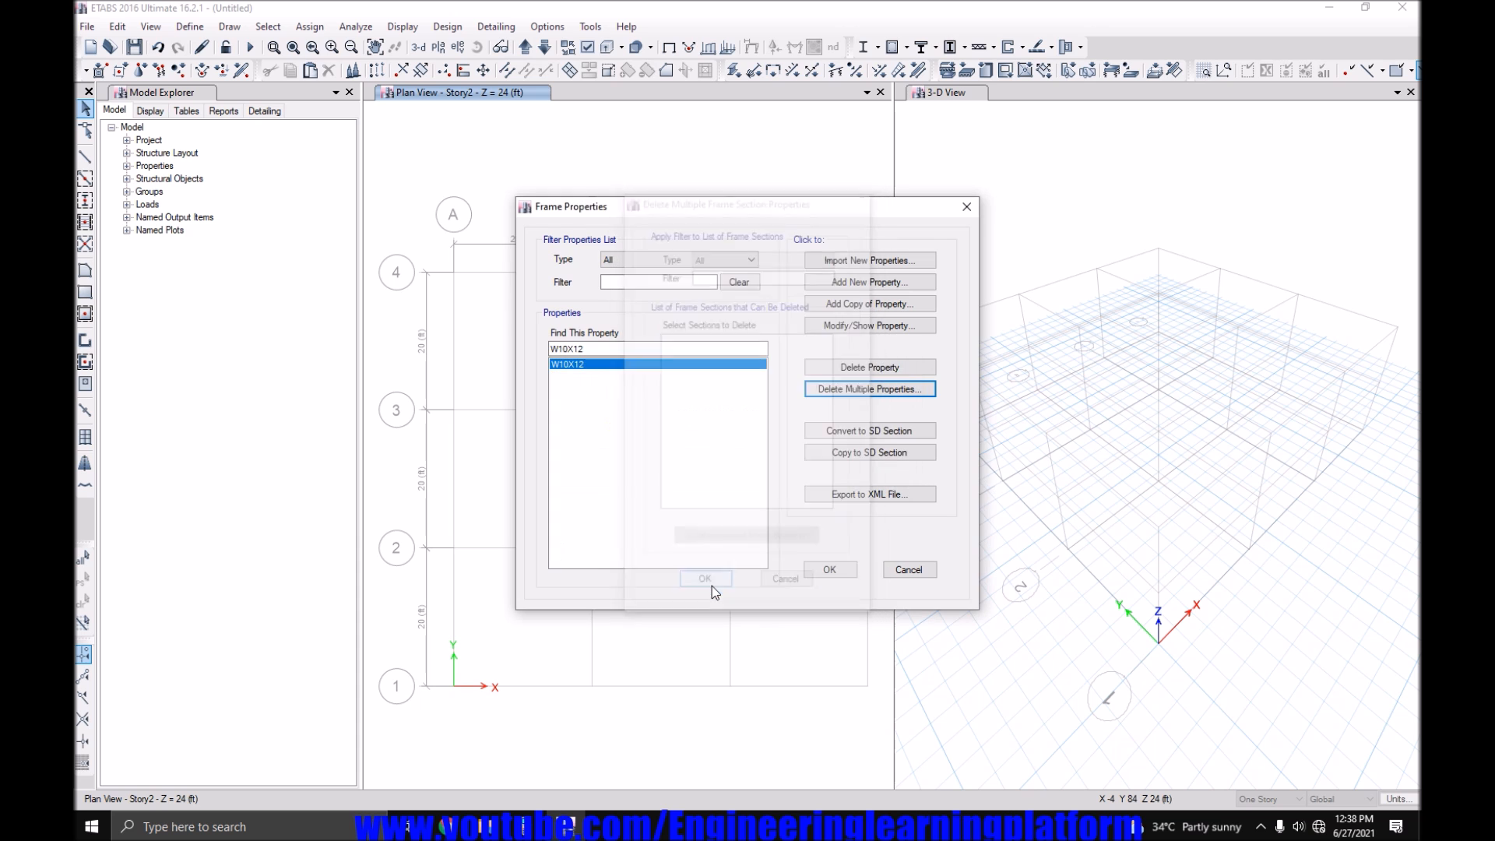
left_click(867, 281)
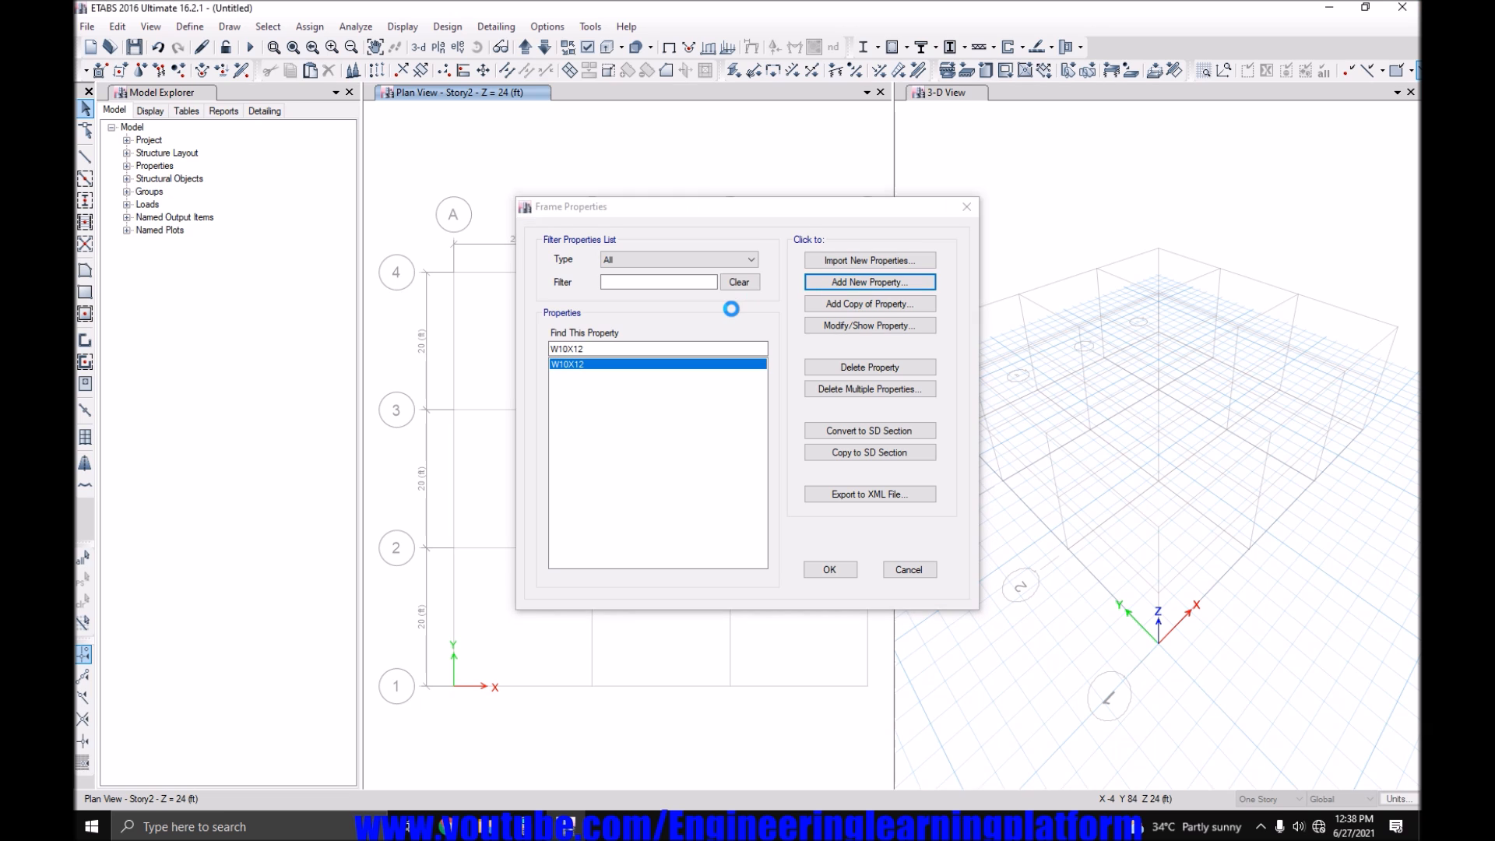
Add a concrete rectangular section named B12X30, 30 in deep and 12 in wide.
left_click(867, 281)
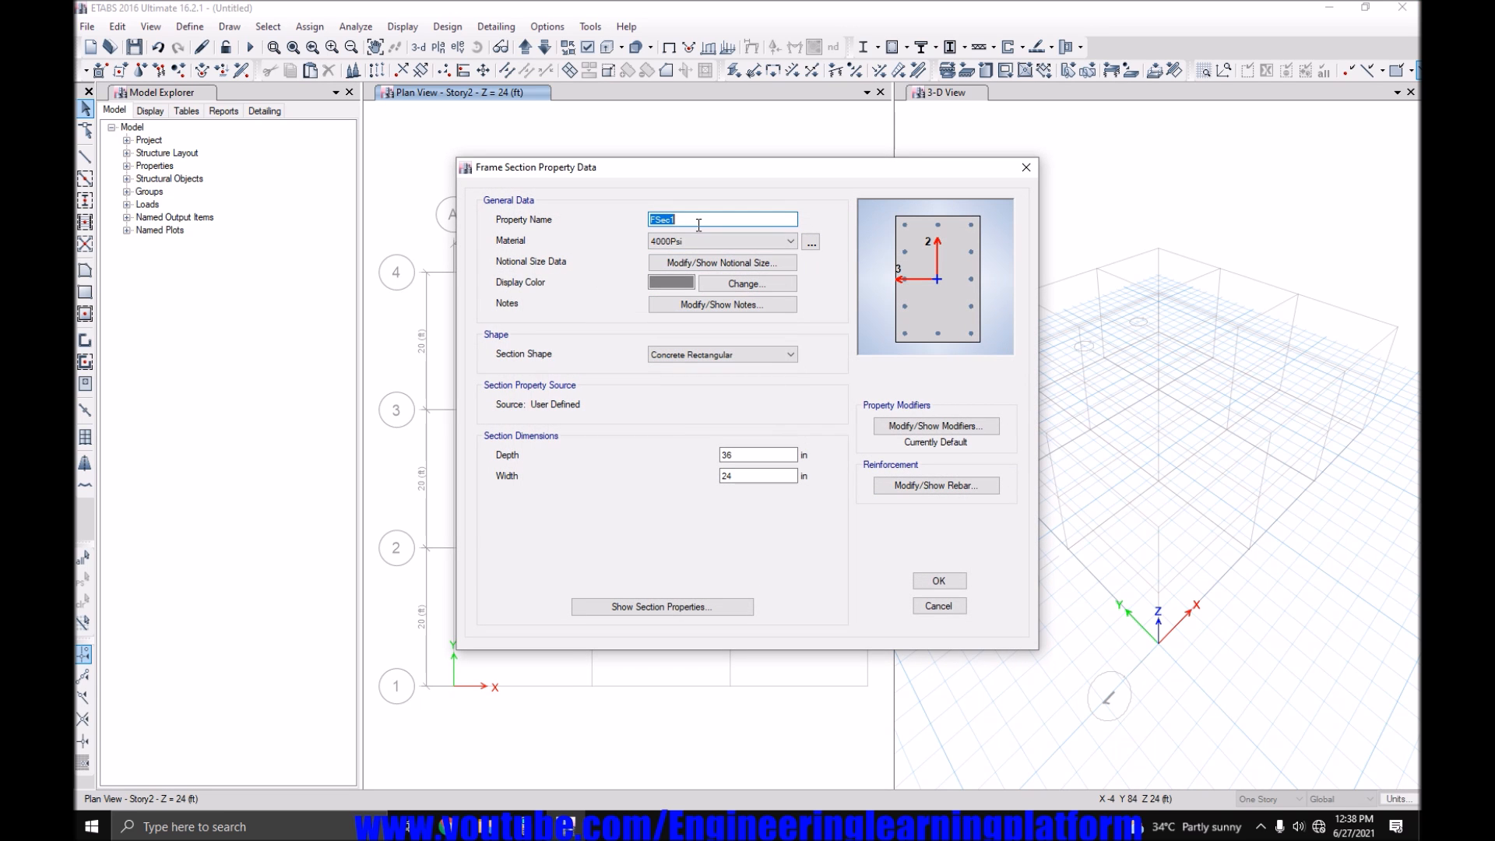
type("B1")
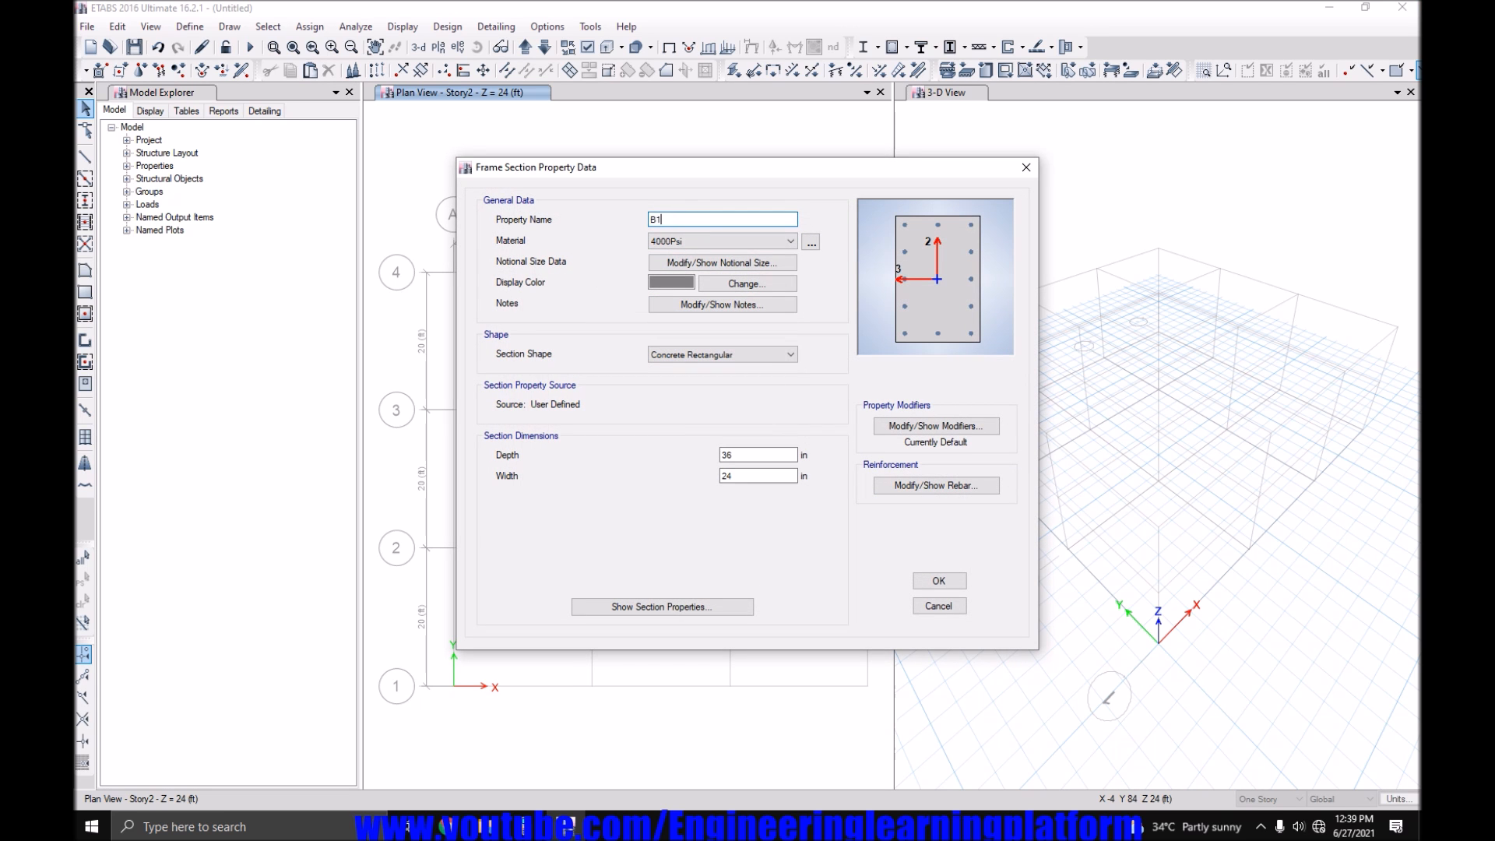
type("2X2")
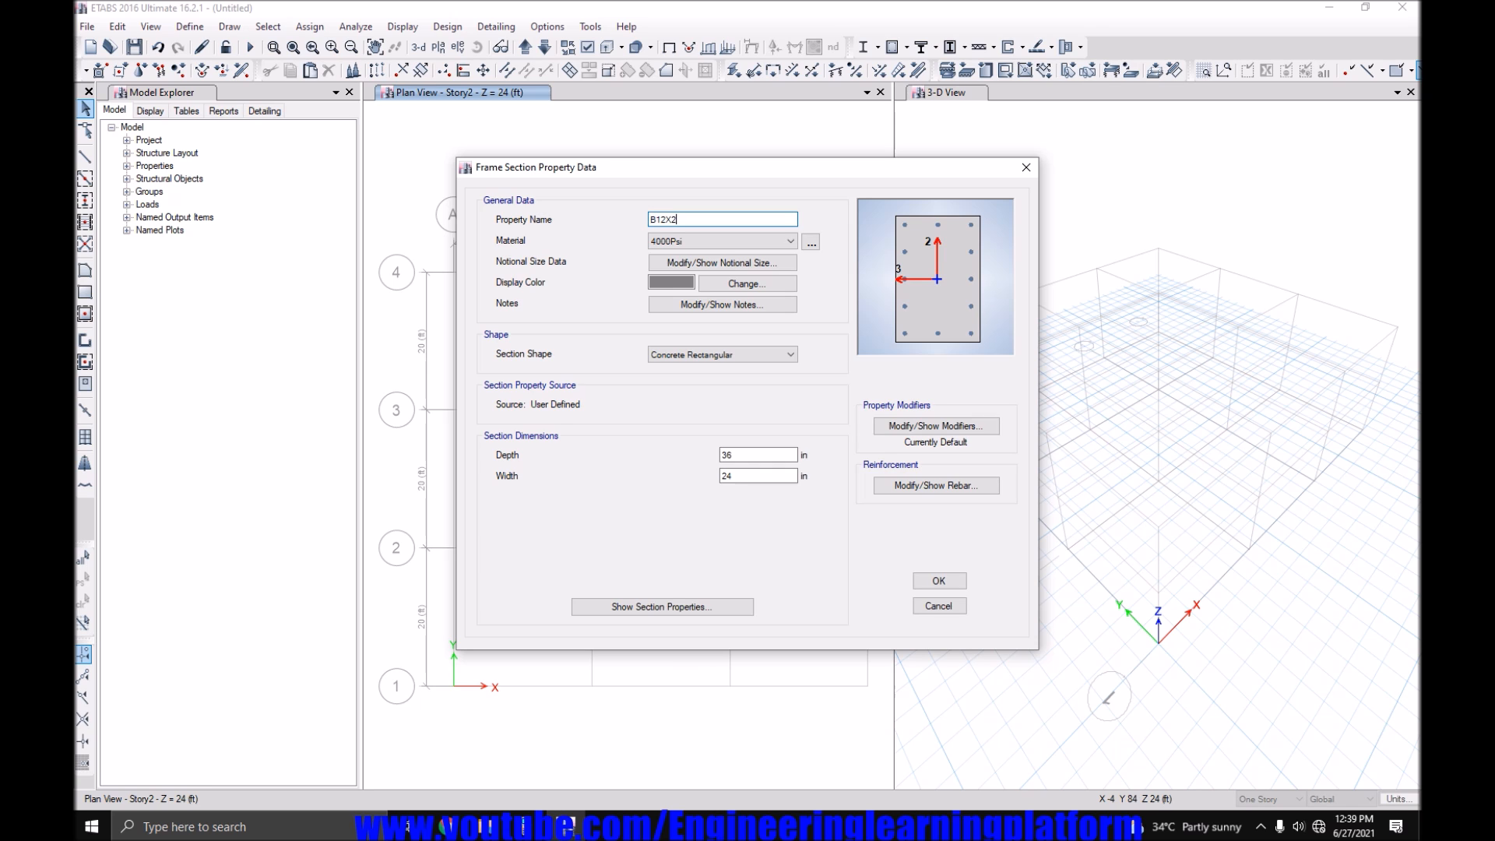
type("4")
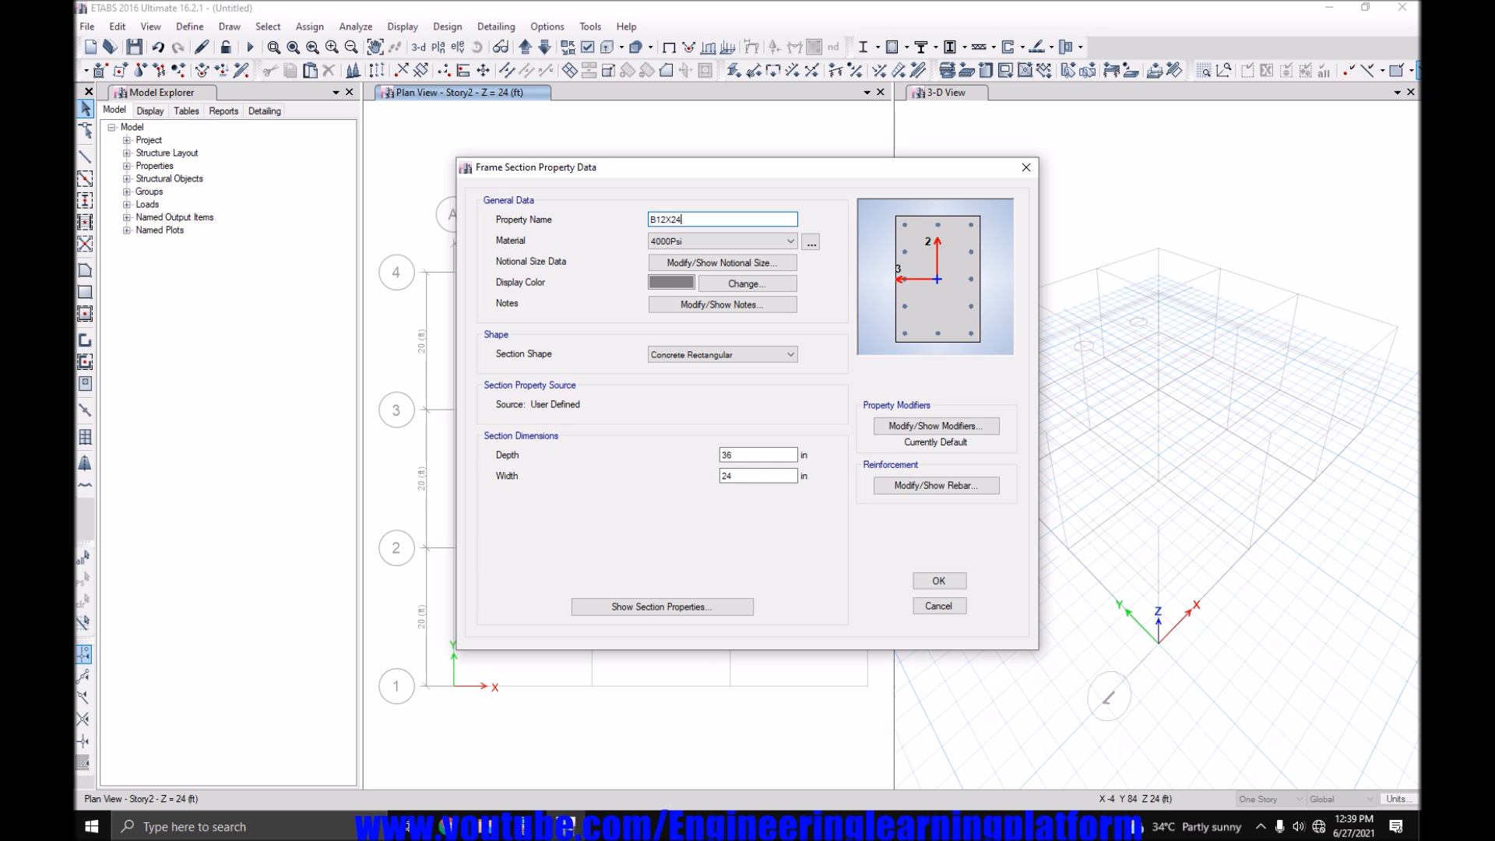
type("30")
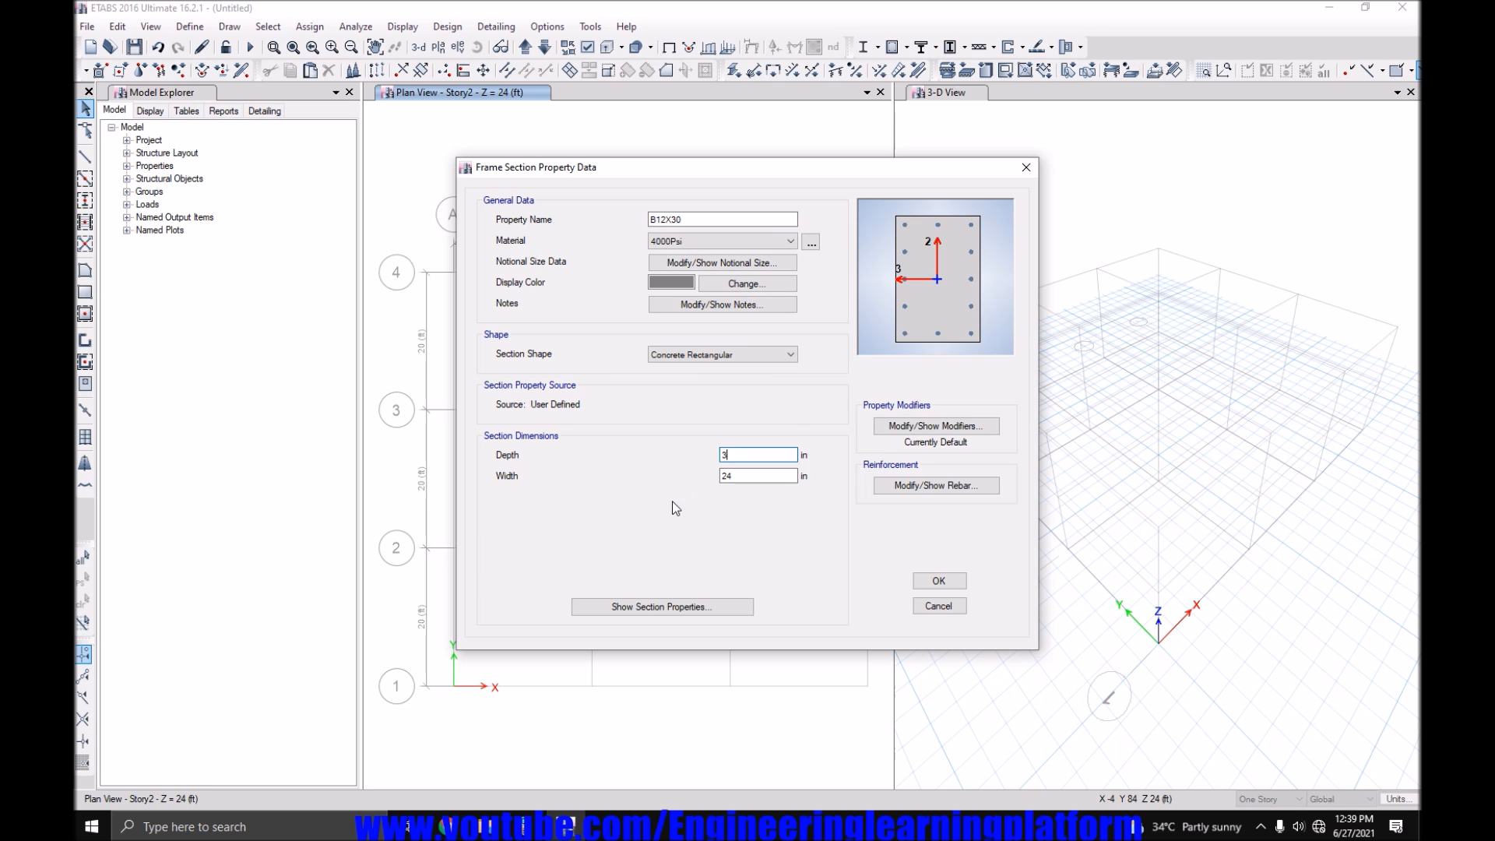
type("0")
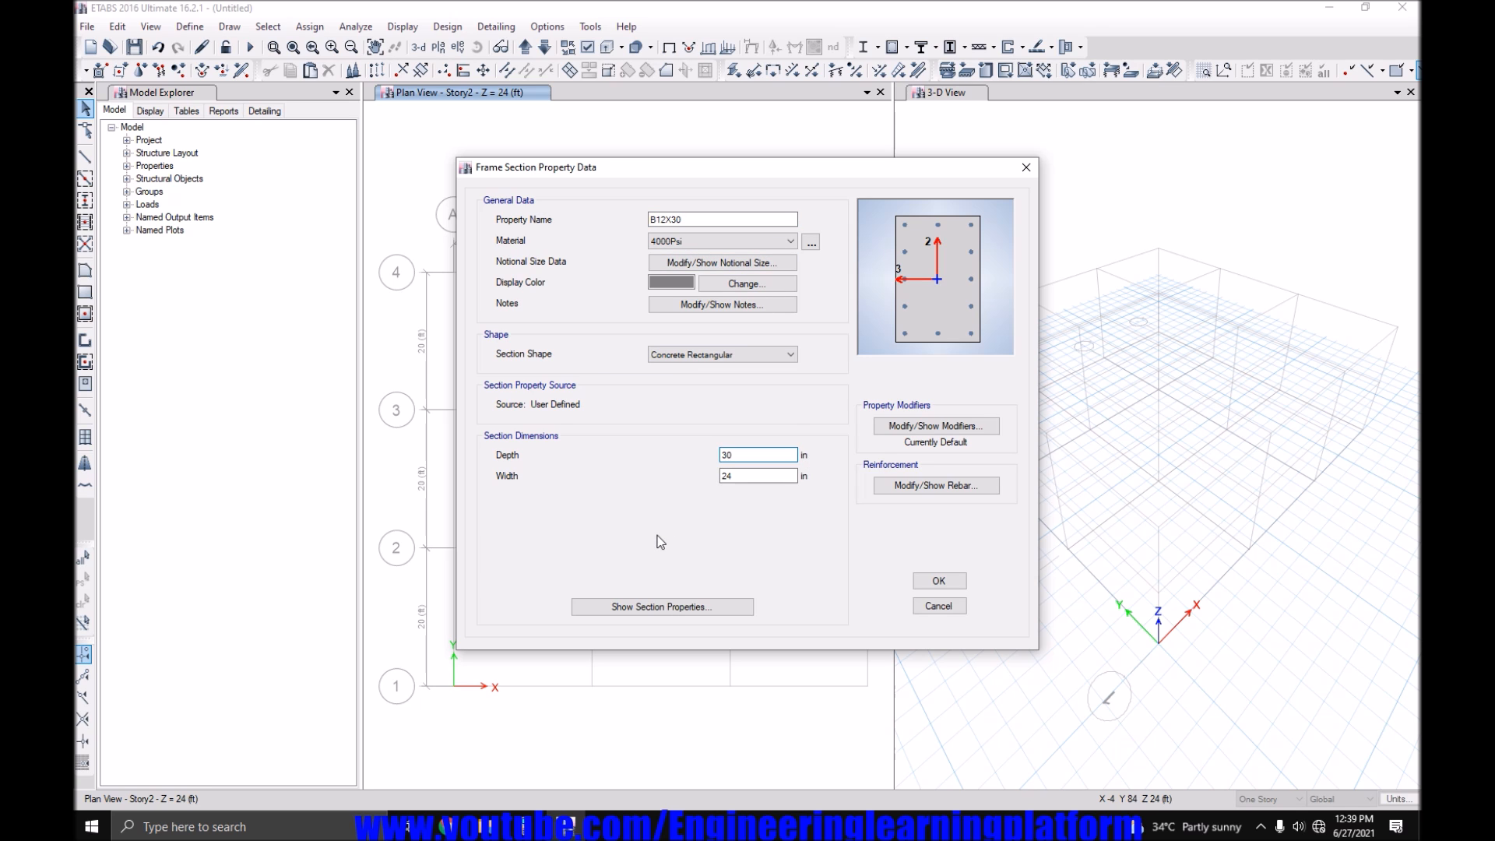
triple_click(757, 475)
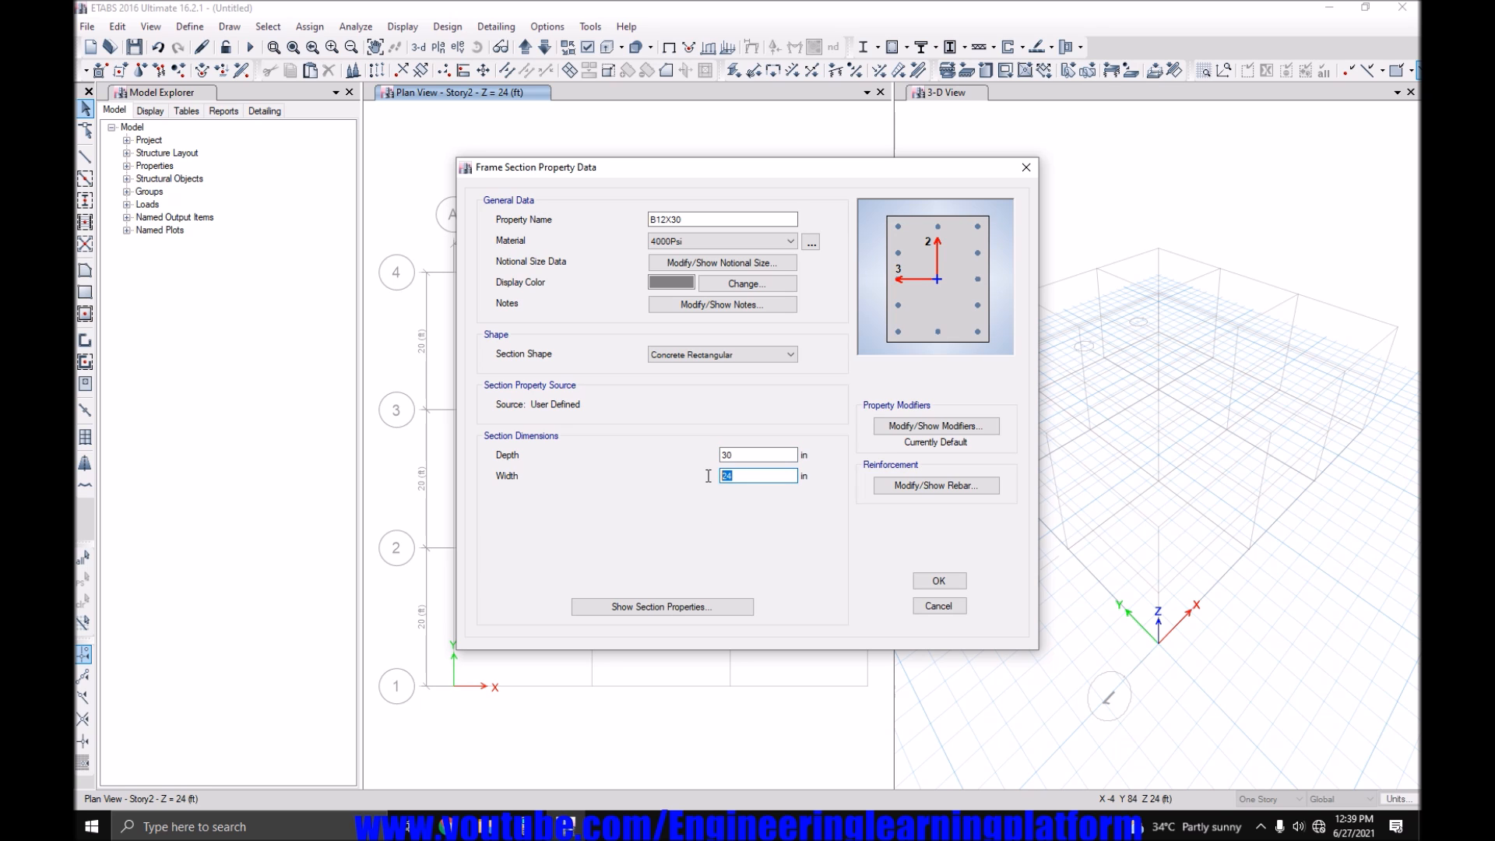
type("12")
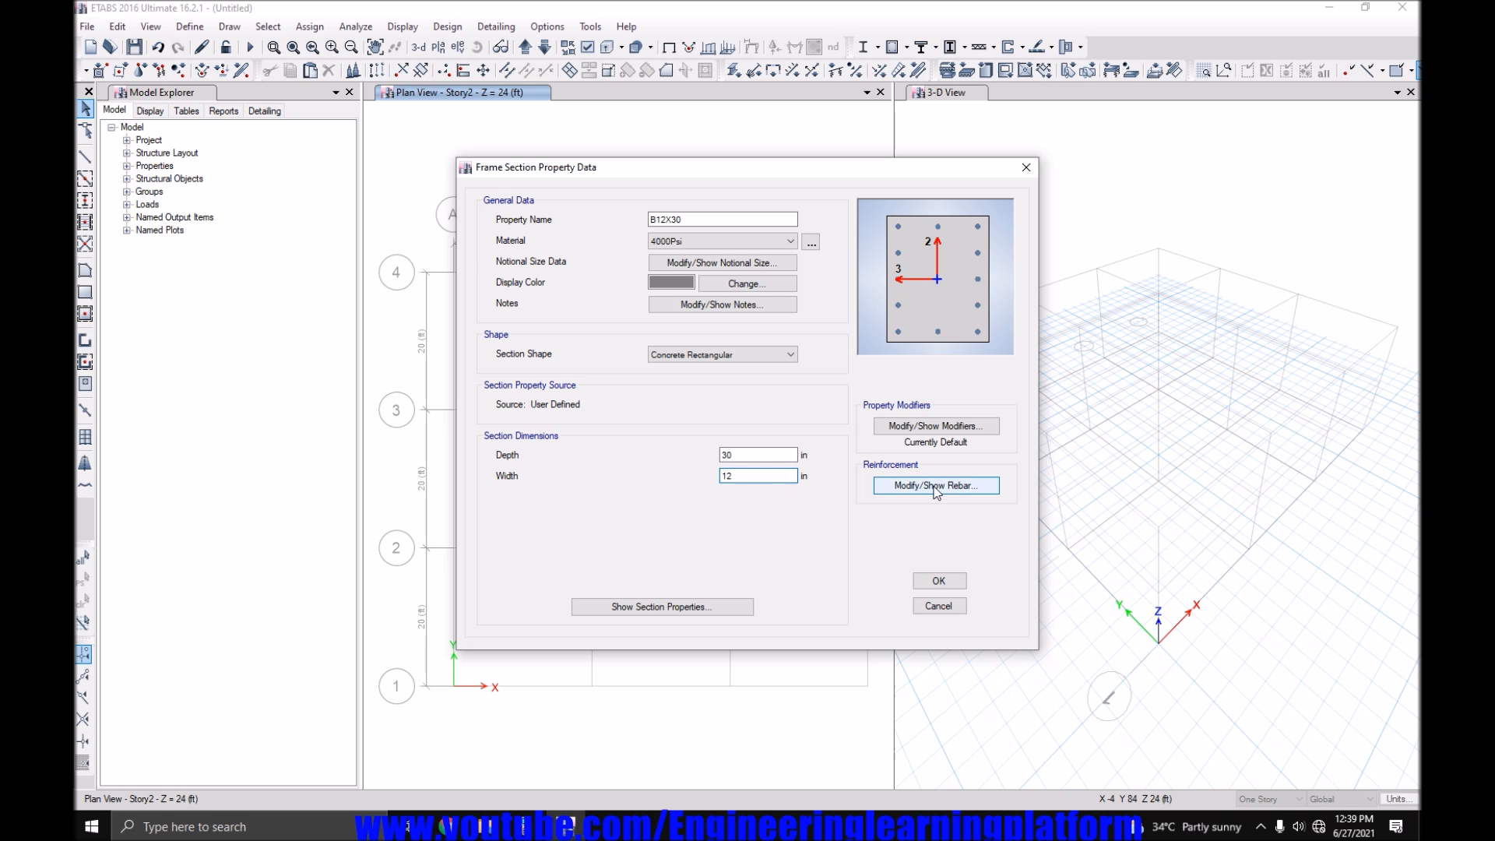
Set B12X30 to beam reinforcement design with reduced inertia modifiers, then save it.
left_click(935, 485)
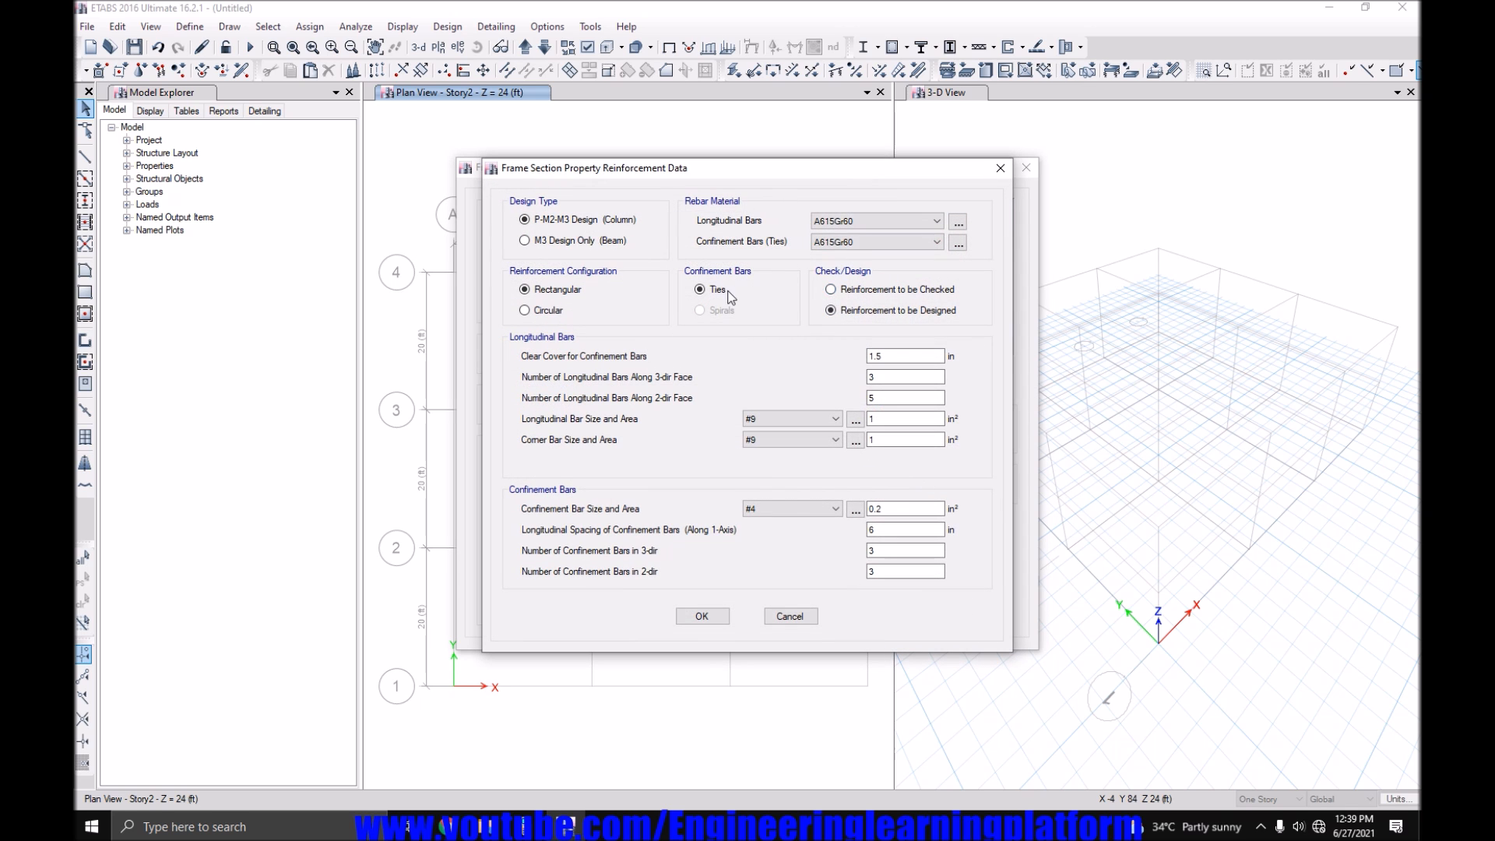
left_click(524, 240)
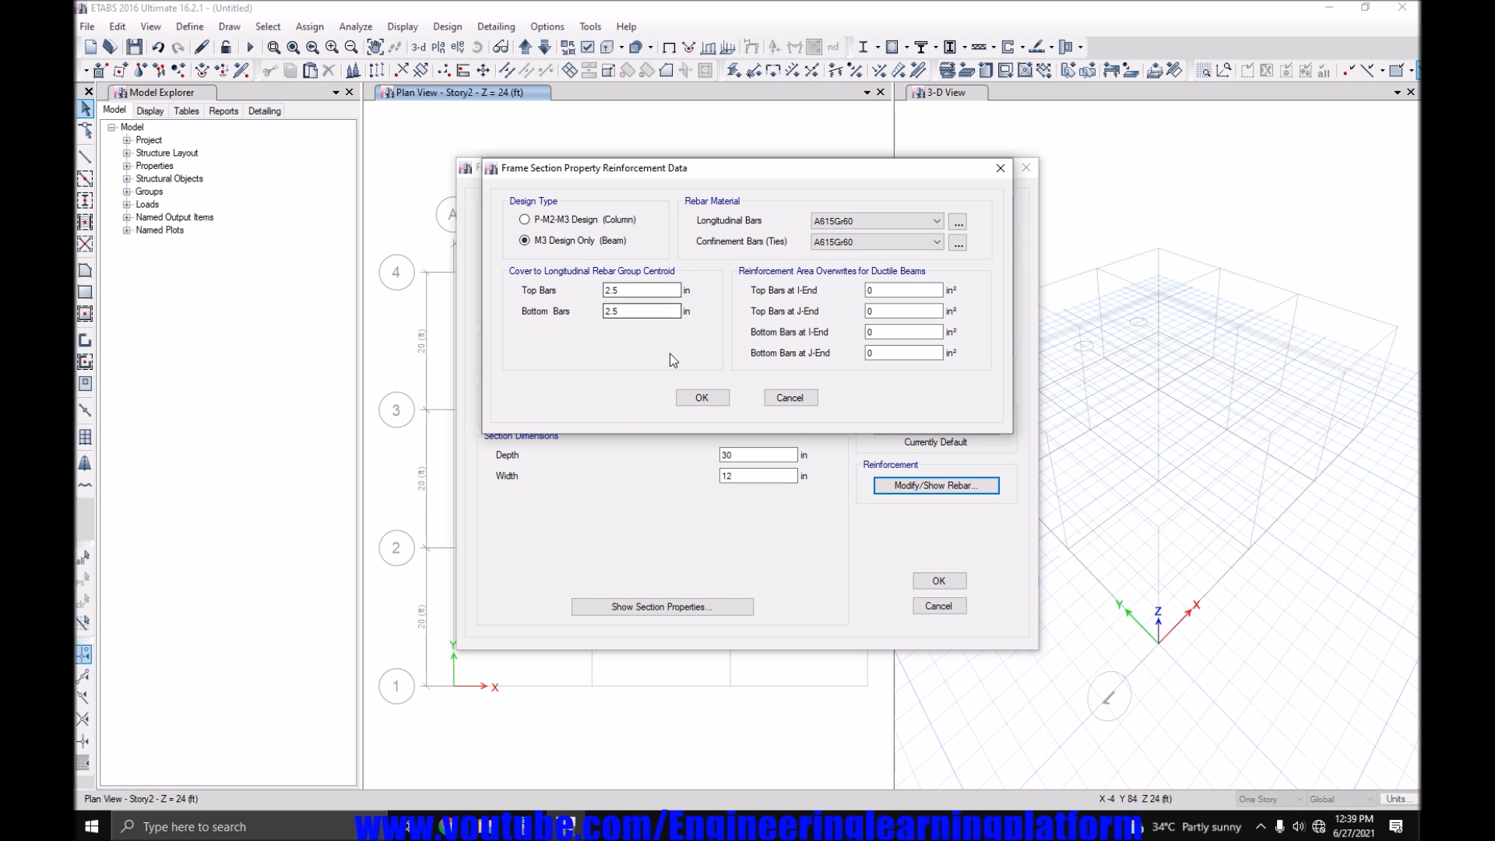
left_click(700, 398)
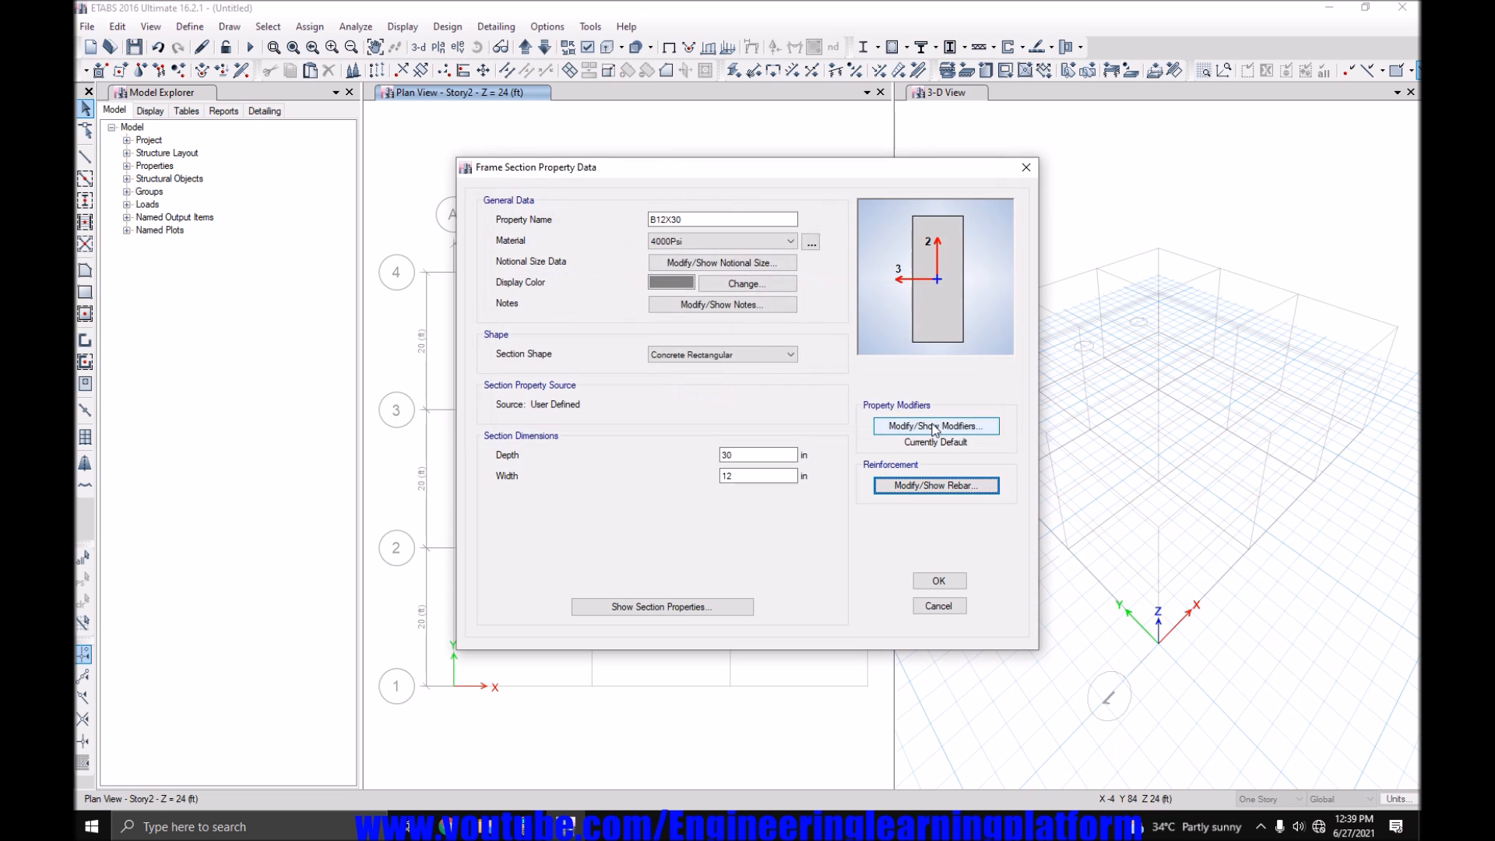
left_click(935, 425)
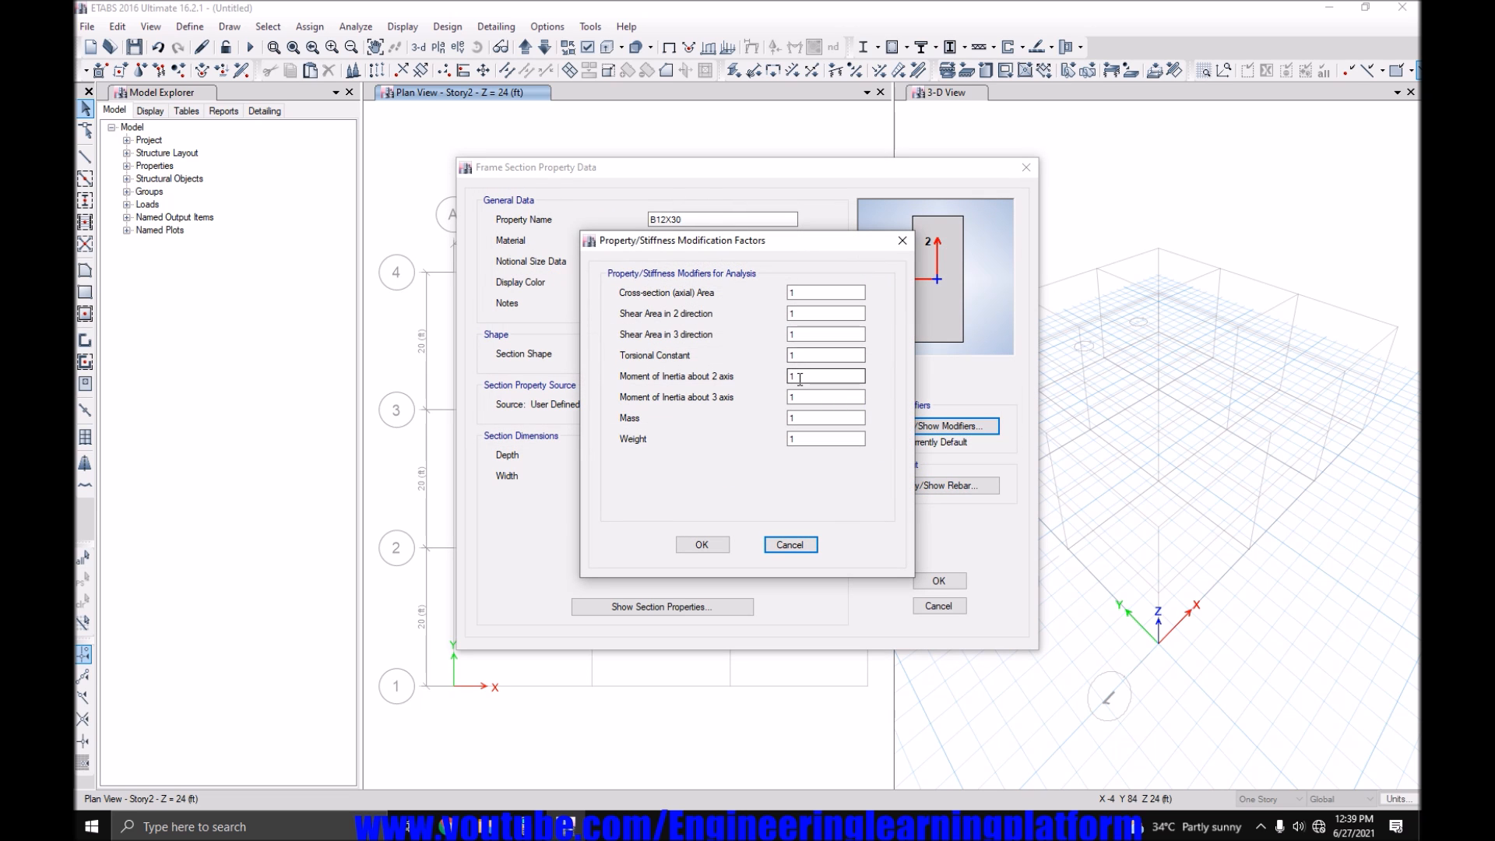
triple_click(824, 374)
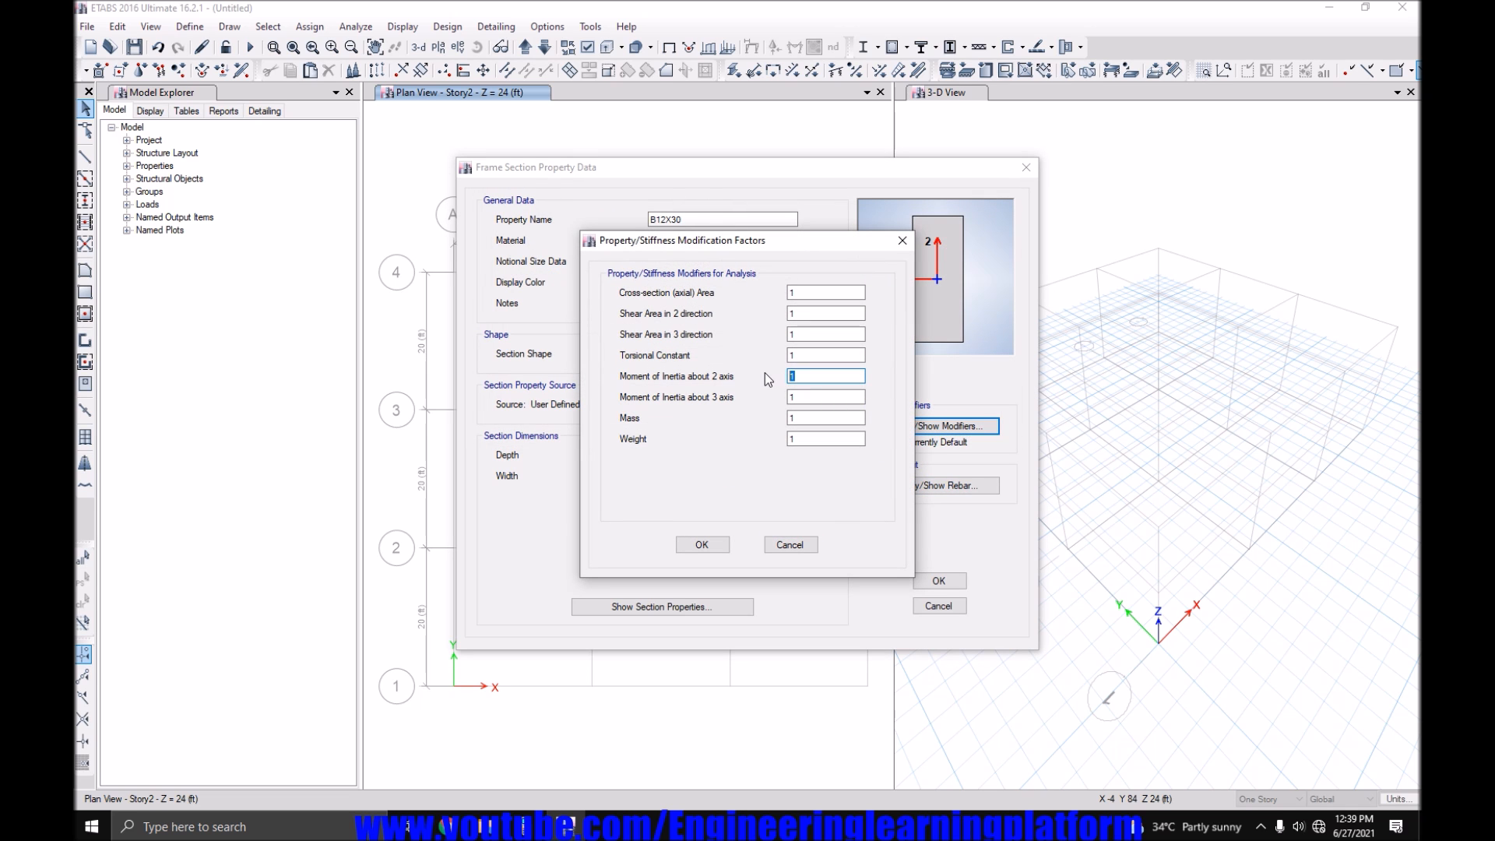
type("0.36")
left_click(826, 397)
type("0.35")
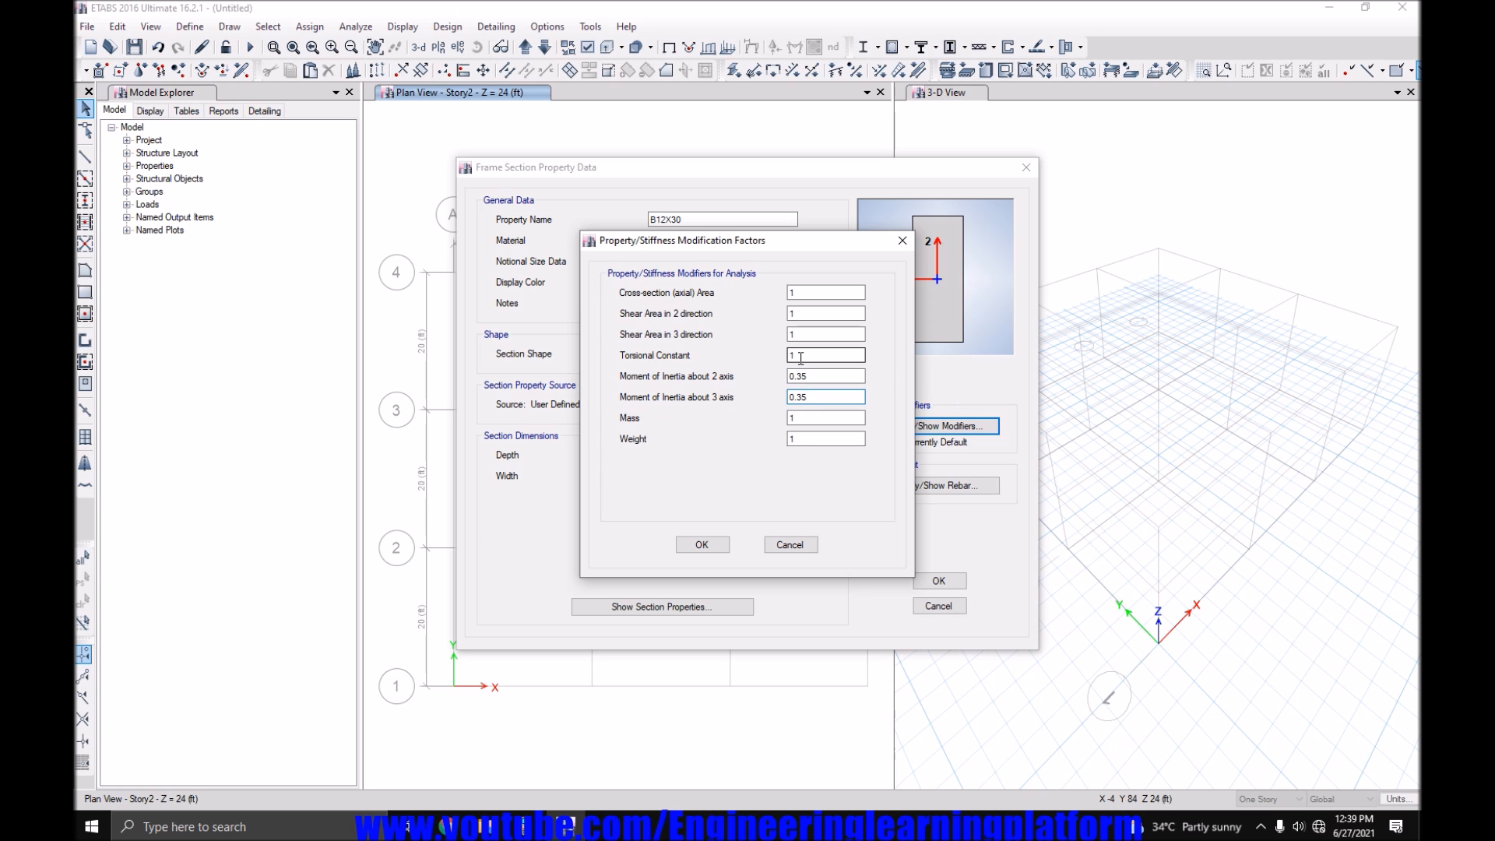
left_click(701, 544)
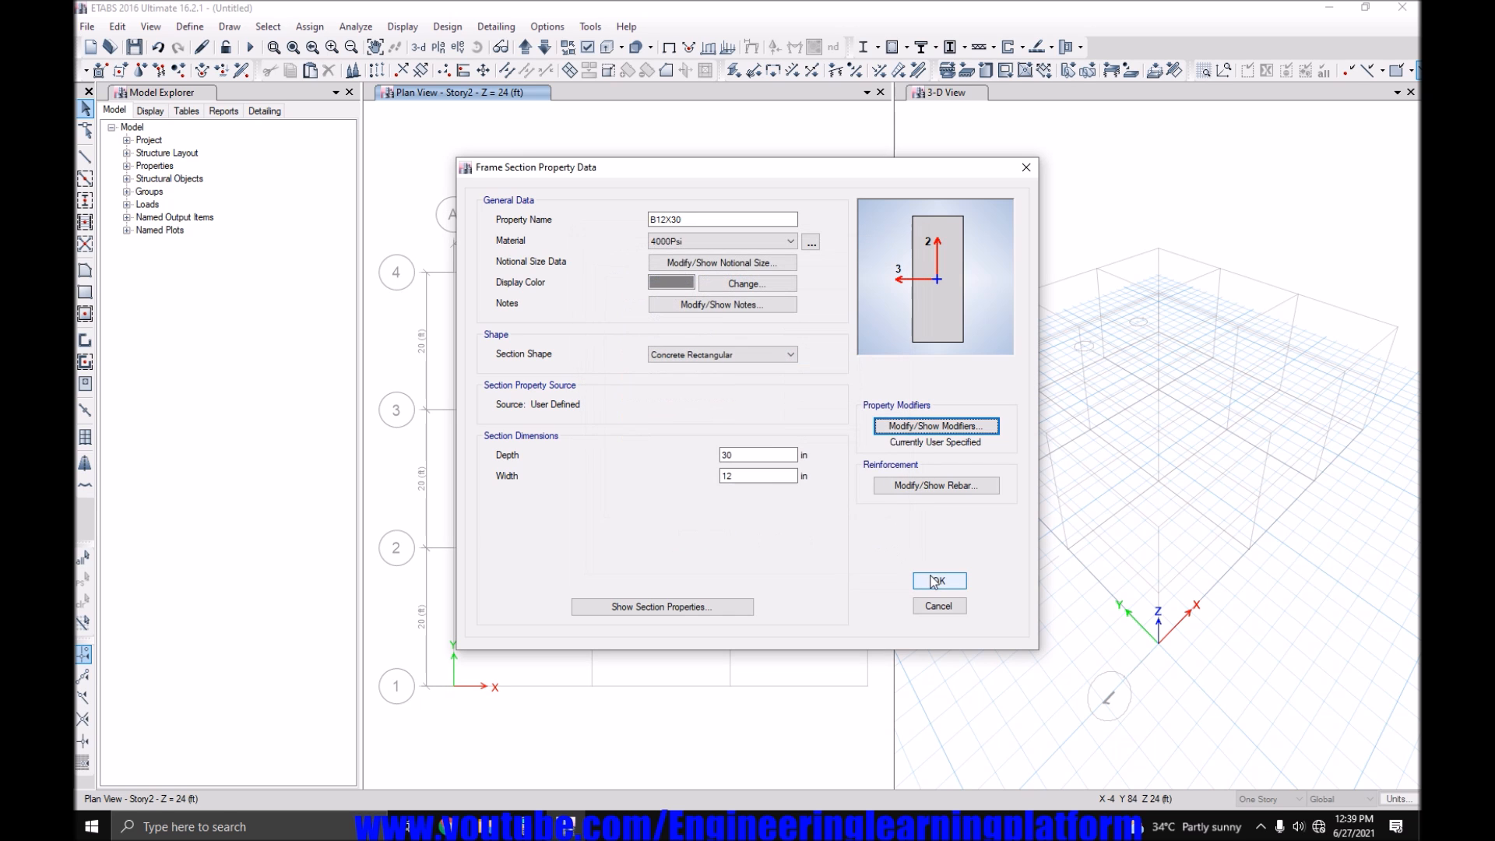
left_click(939, 582)
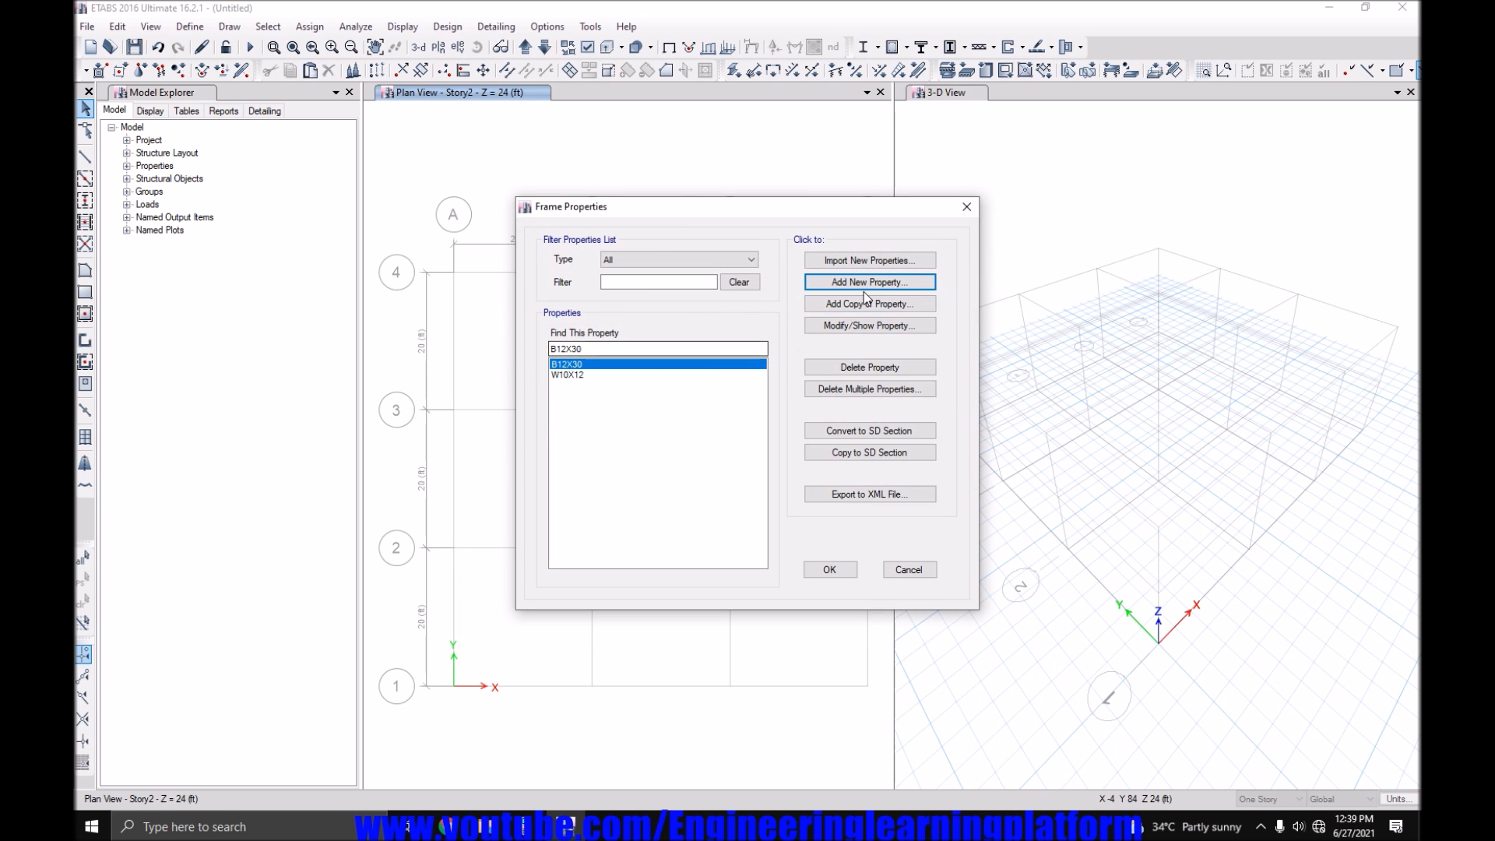
Add concrete rectangular column C18X18 with 0.7 inertia modifiers and column reinforcement.
left_click(866, 281)
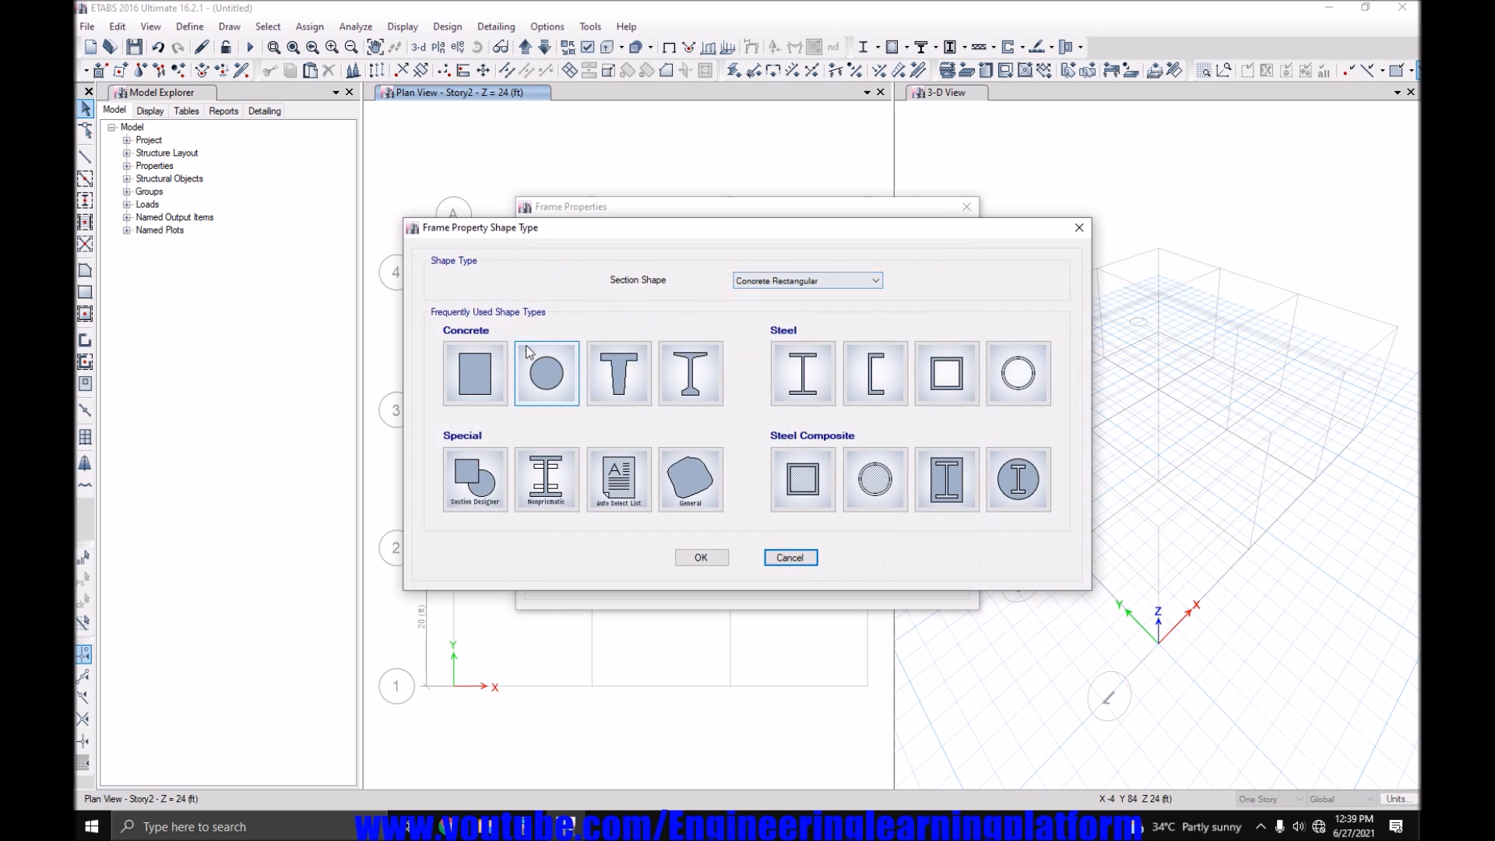
left_click(701, 556)
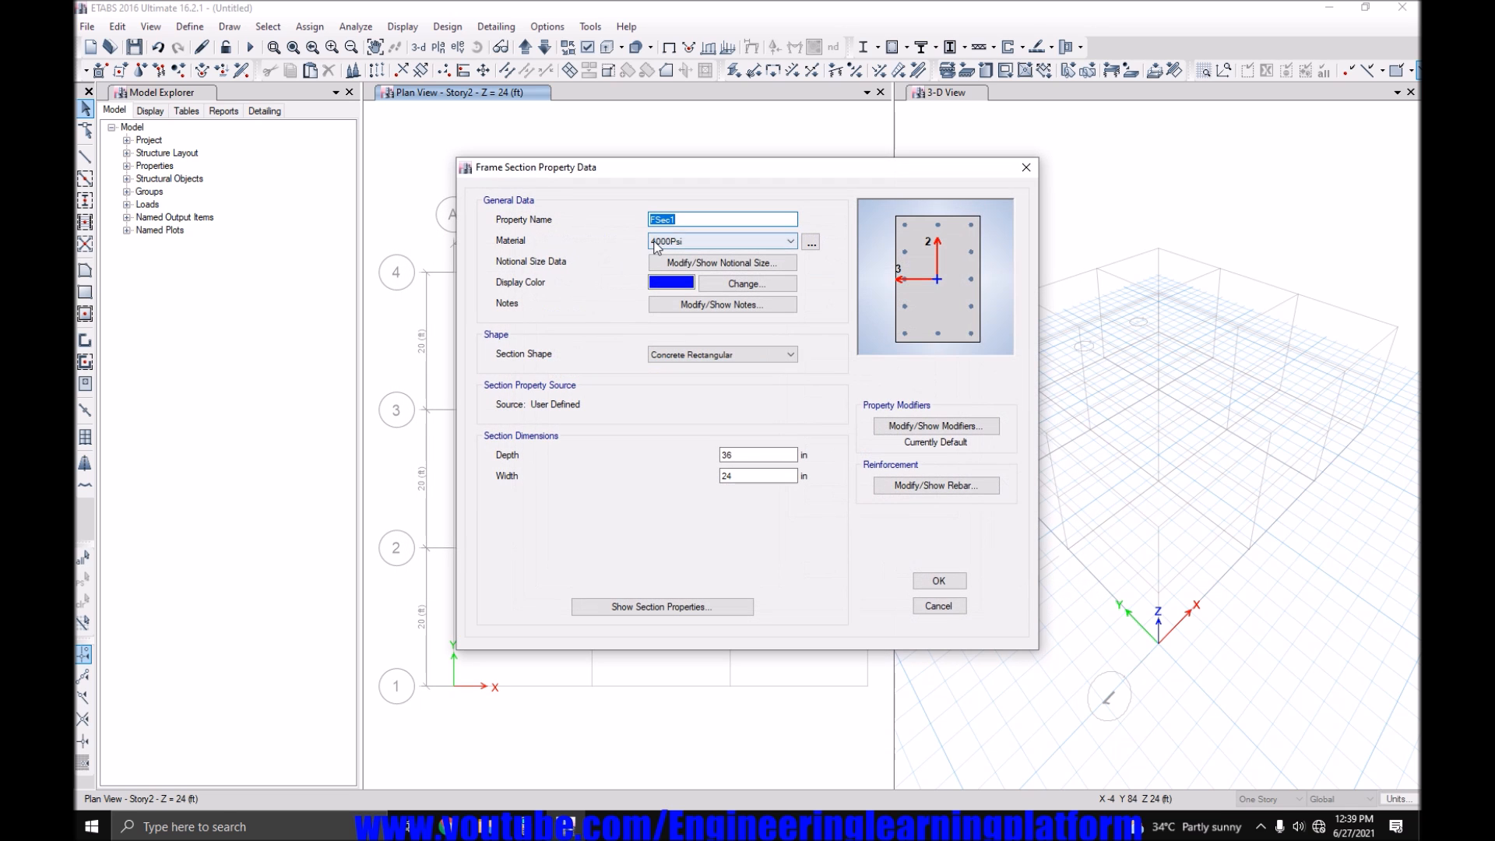
type("C18")
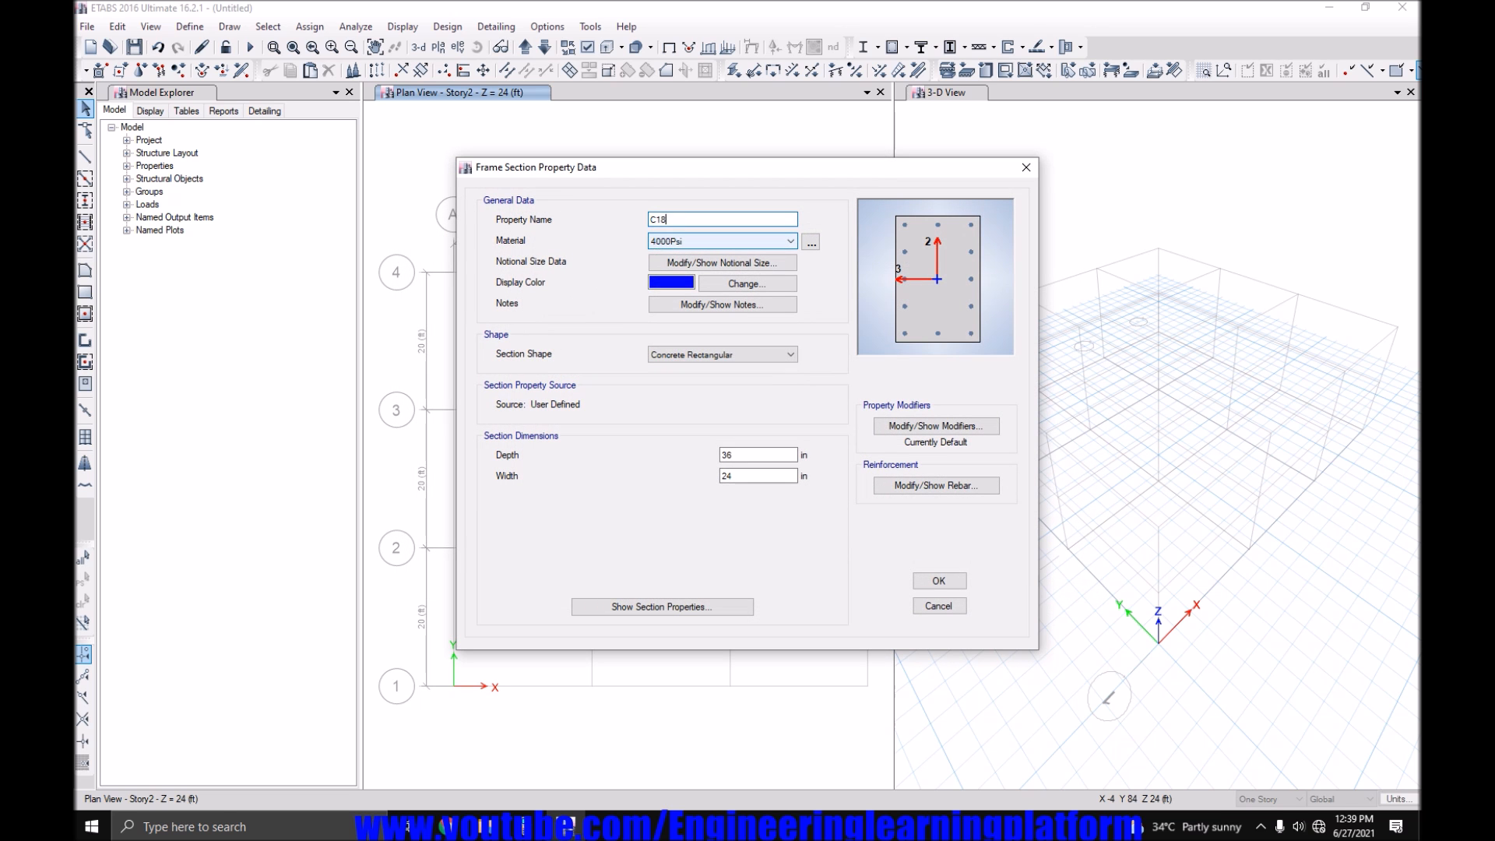
type("X18")
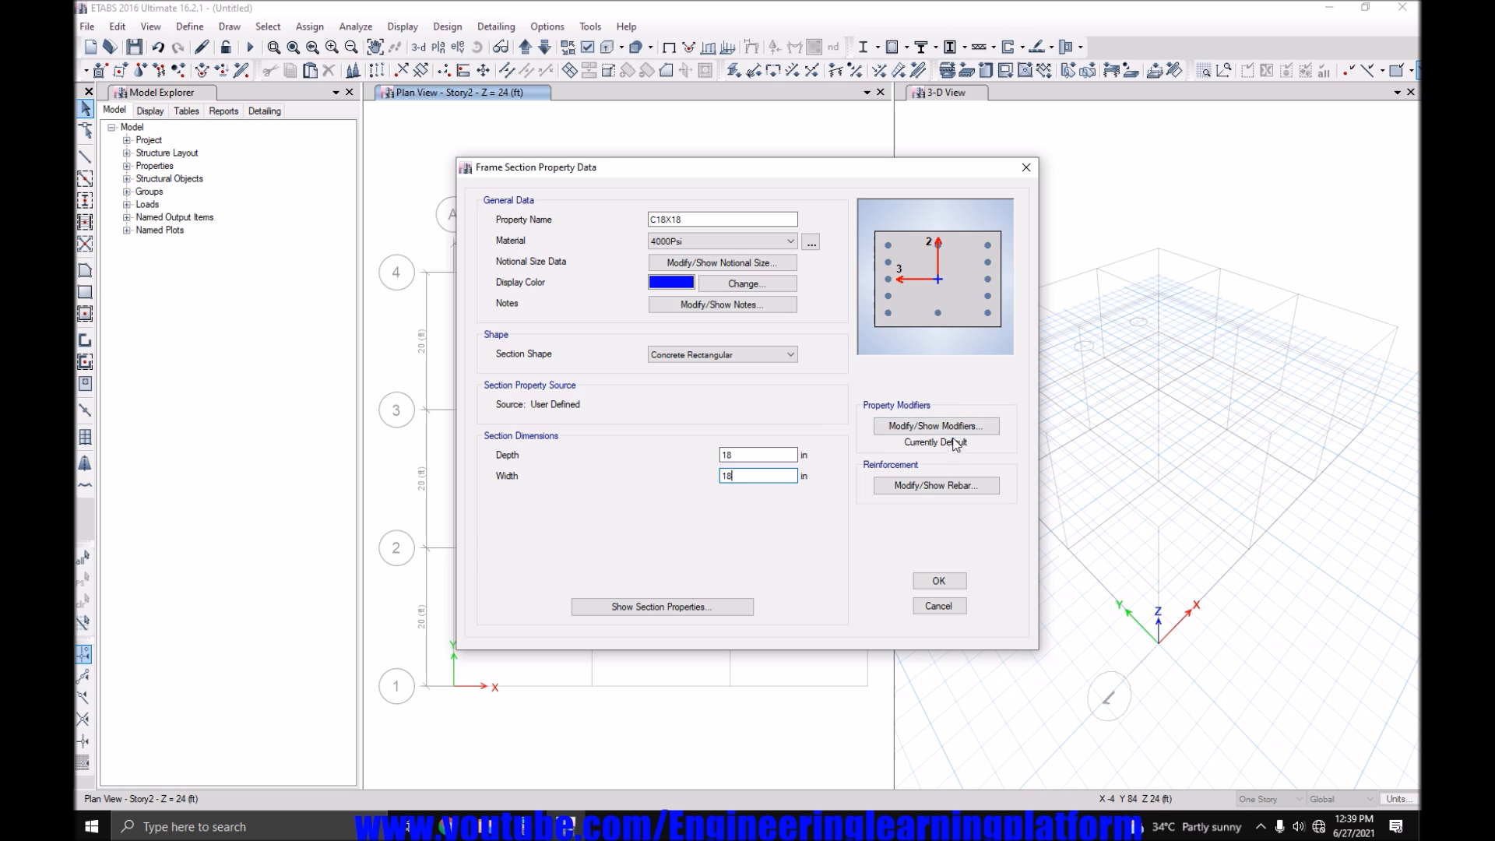
left_click(935, 425)
type("0.")
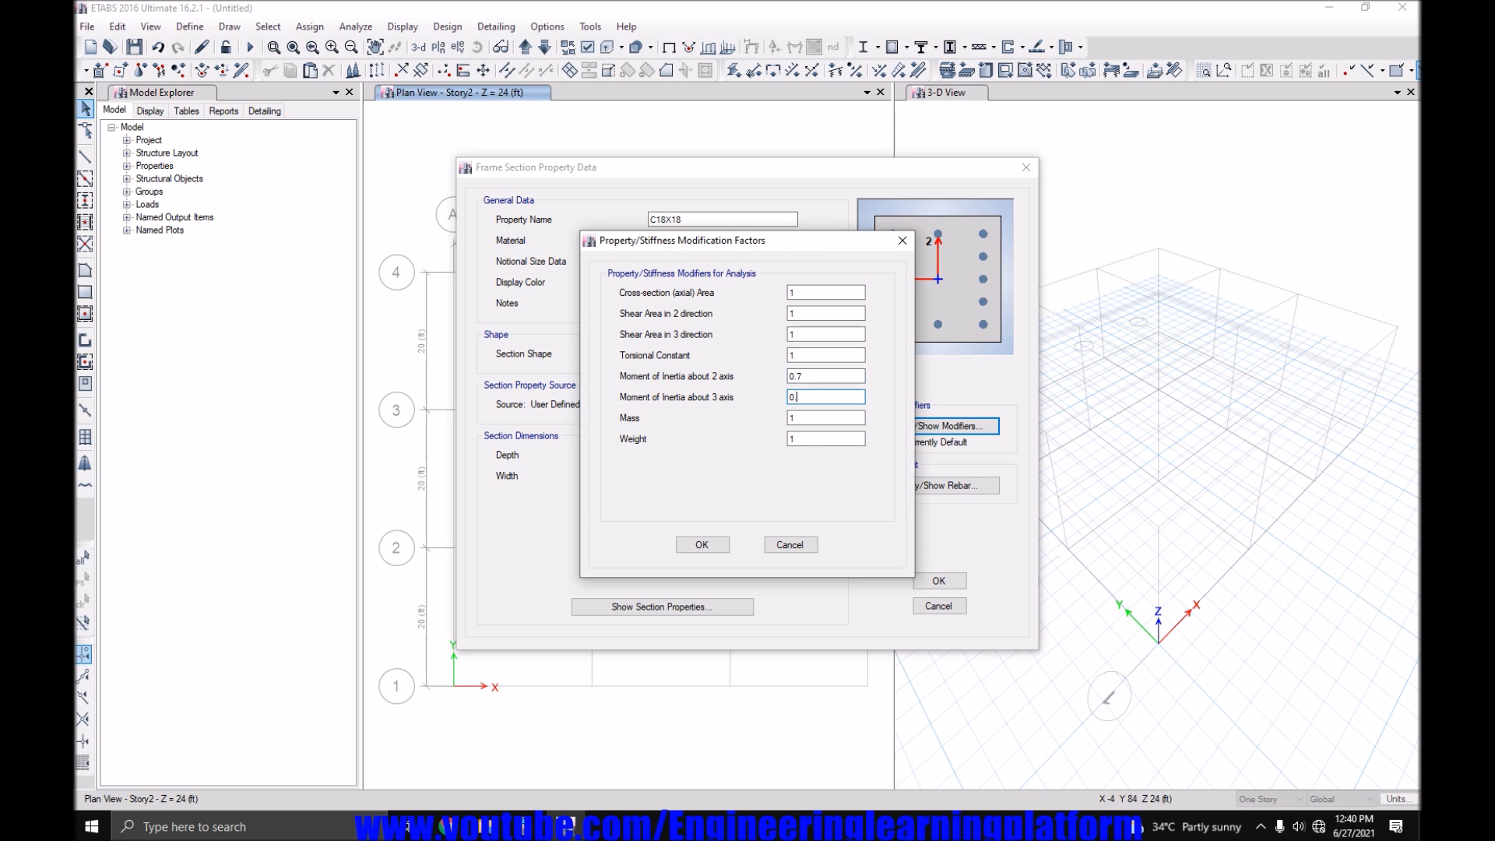
left_click(701, 545)
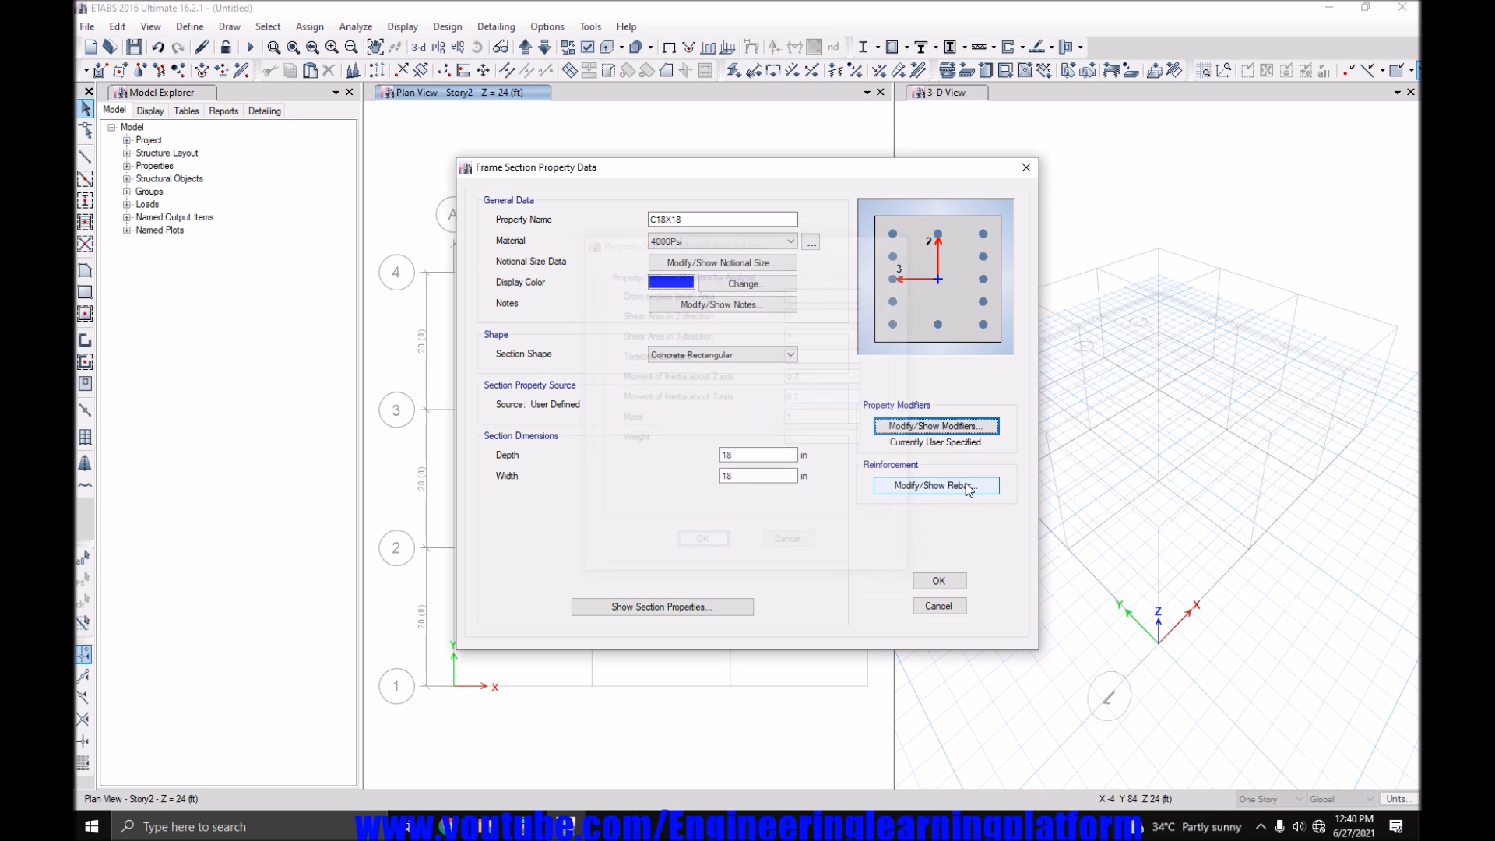
left_click(935, 485)
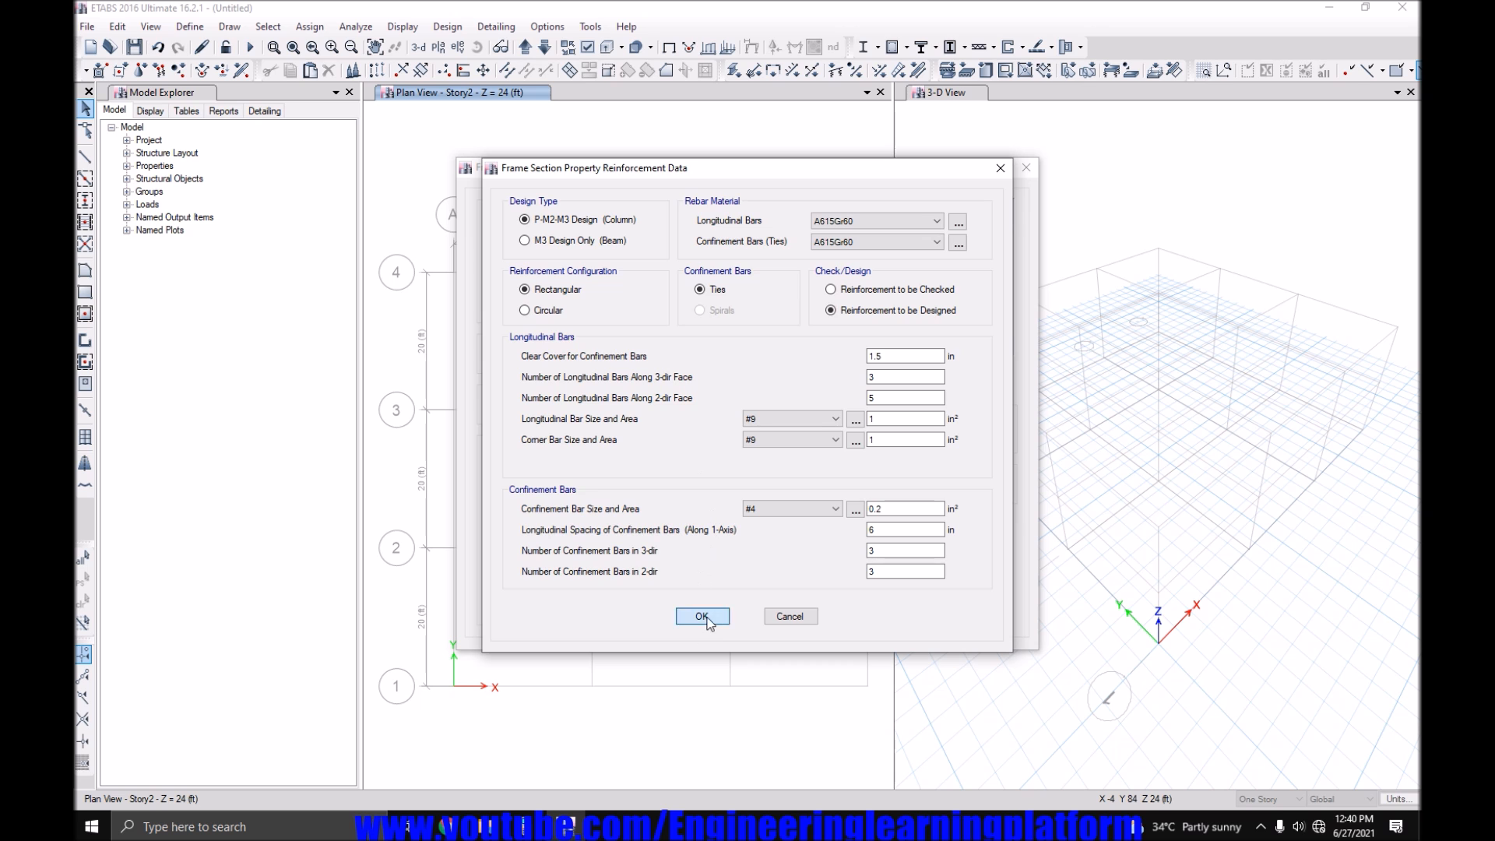
left_click(702, 616)
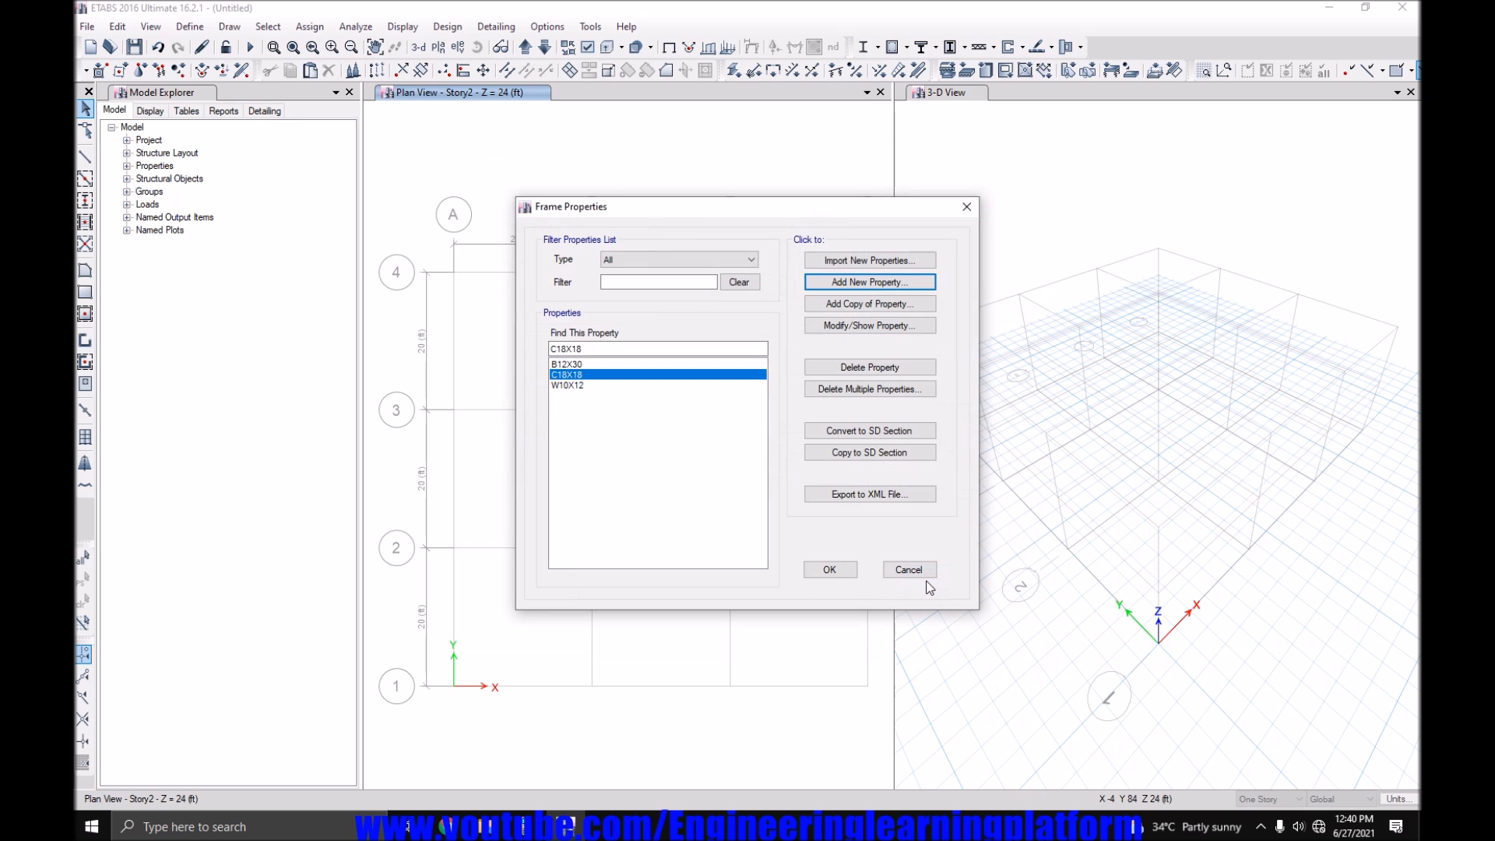
mouse_move(867, 303)
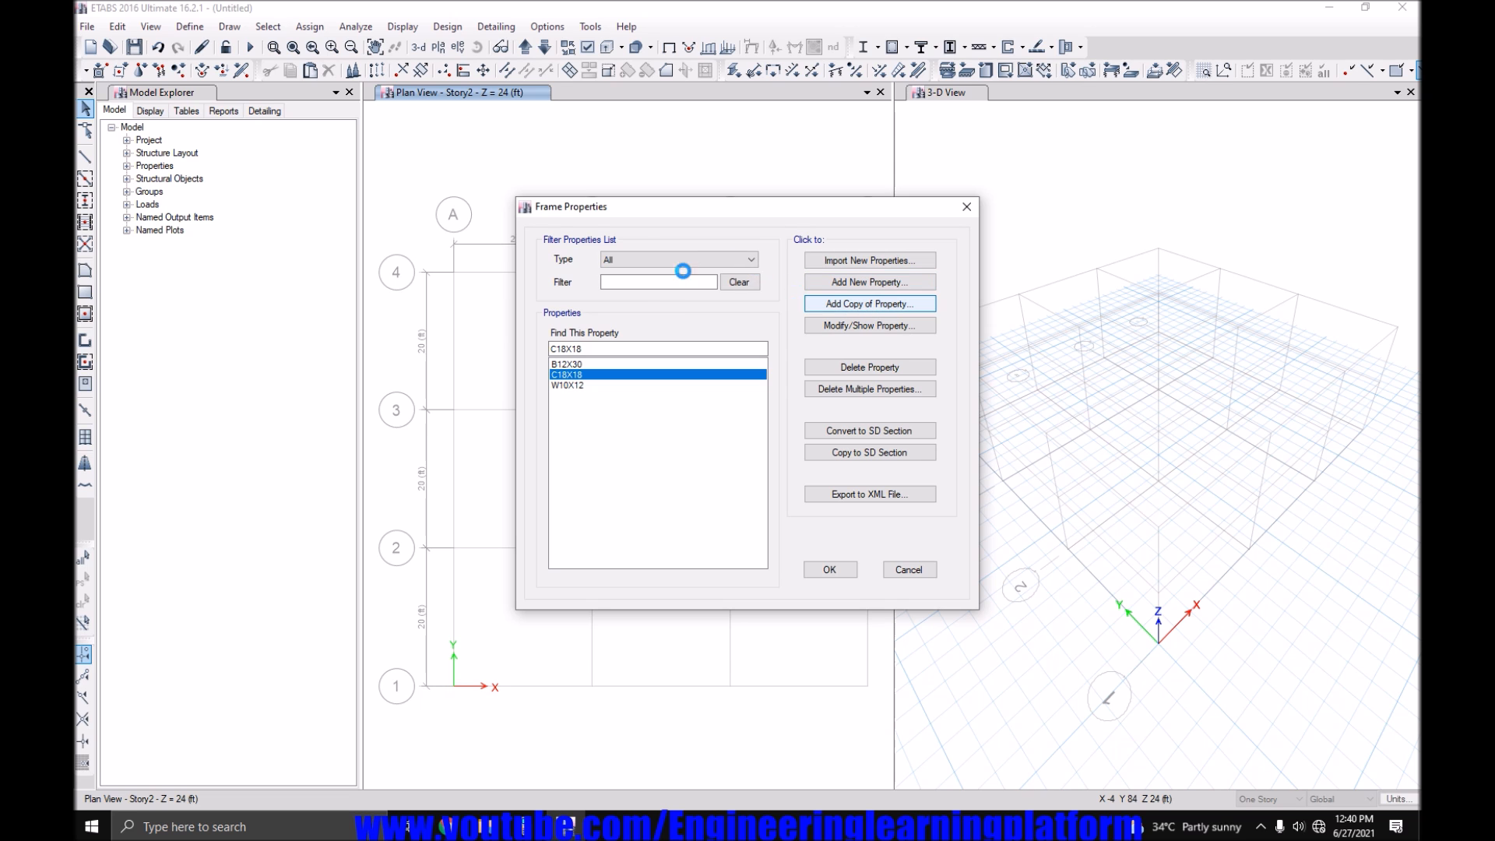
Copy C18X18 as C24X24 with 24 in depth and width, and close the section list.
left_click(866, 303)
type("C24X2")
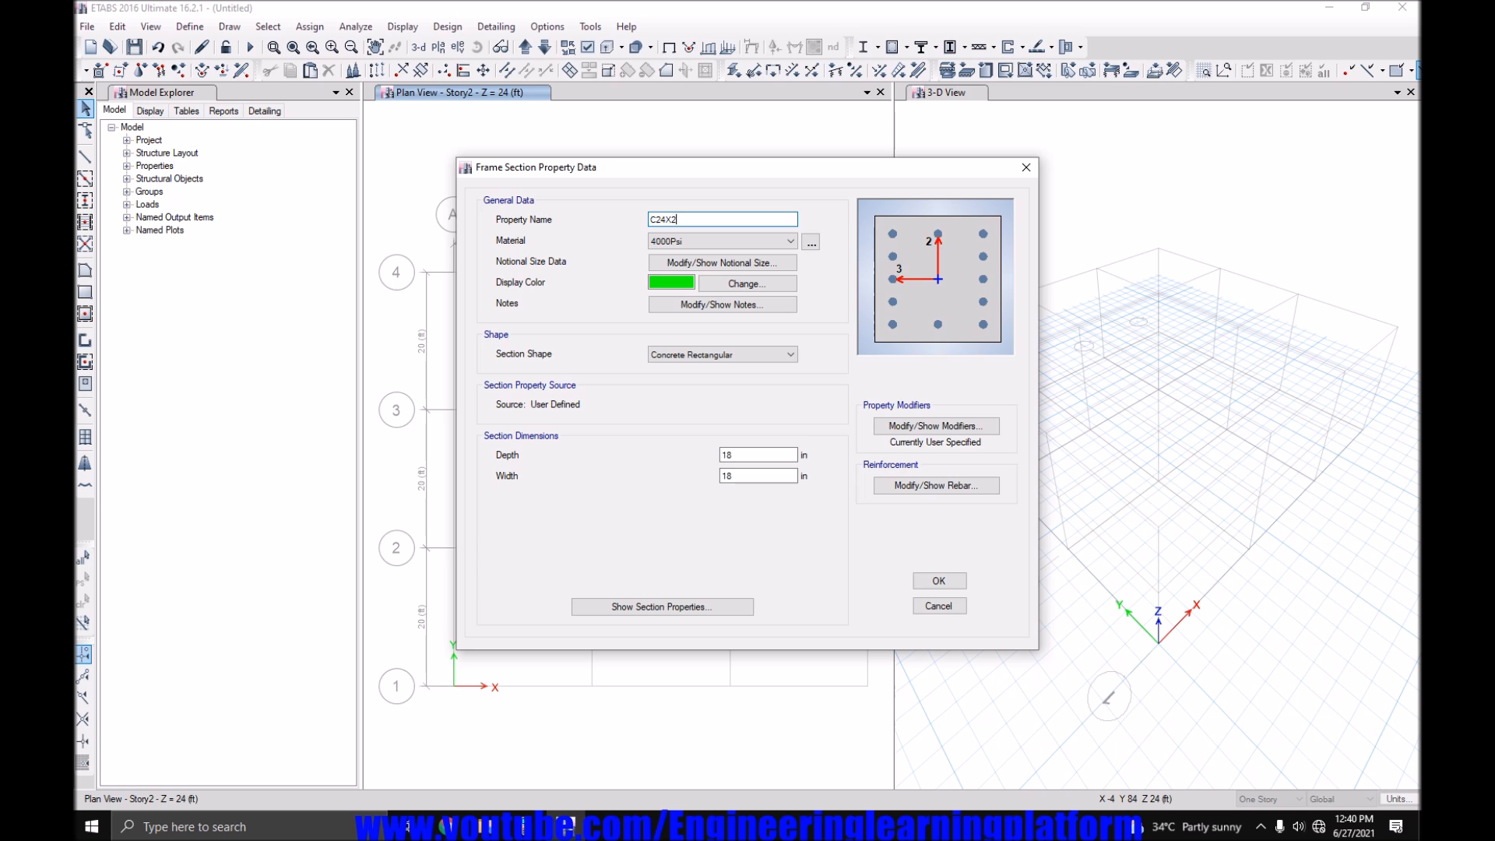
type("4")
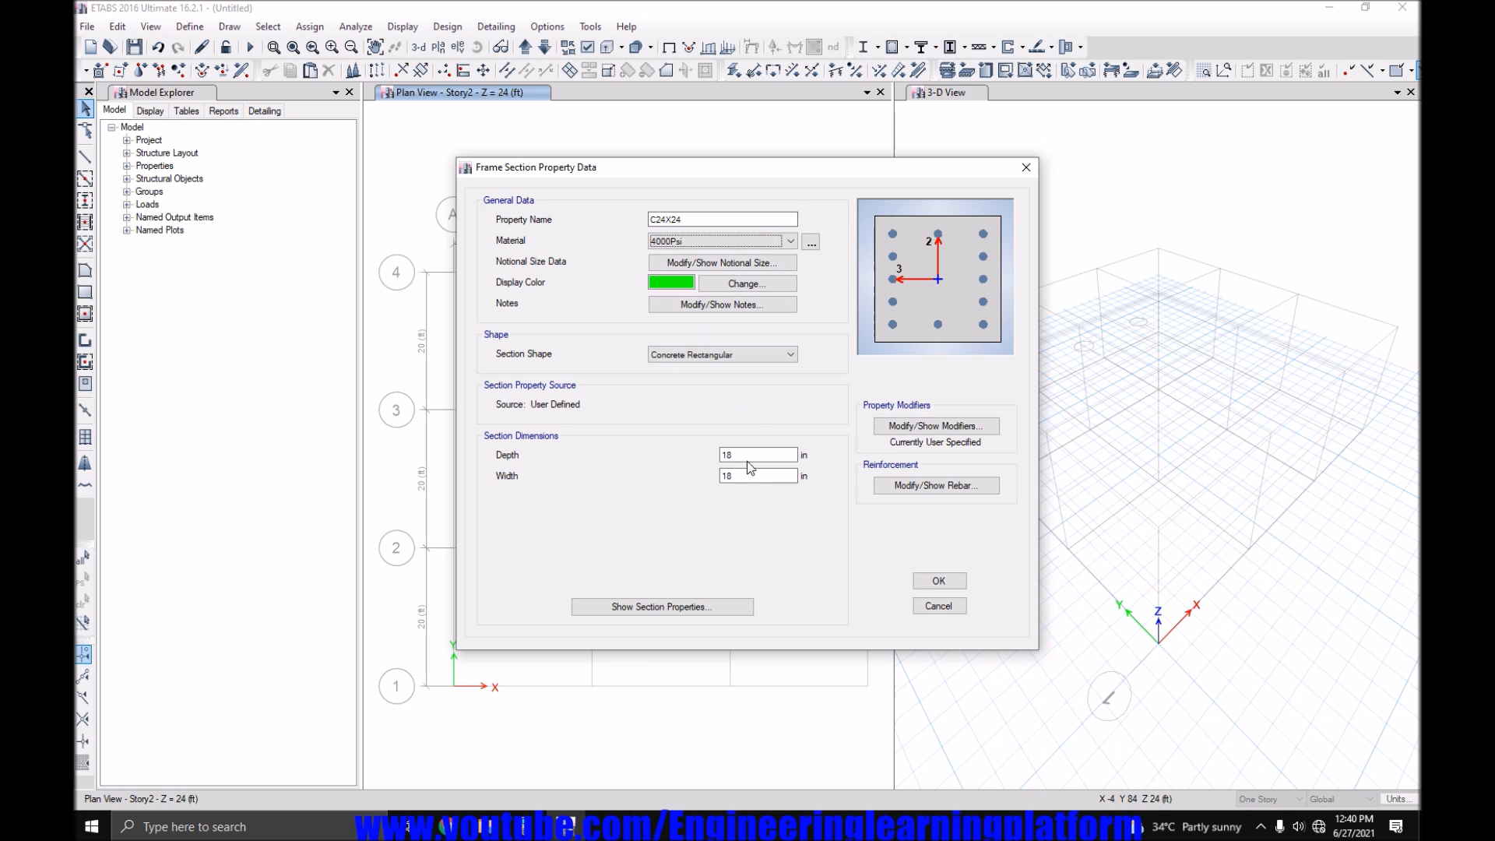
triple_click(757, 455)
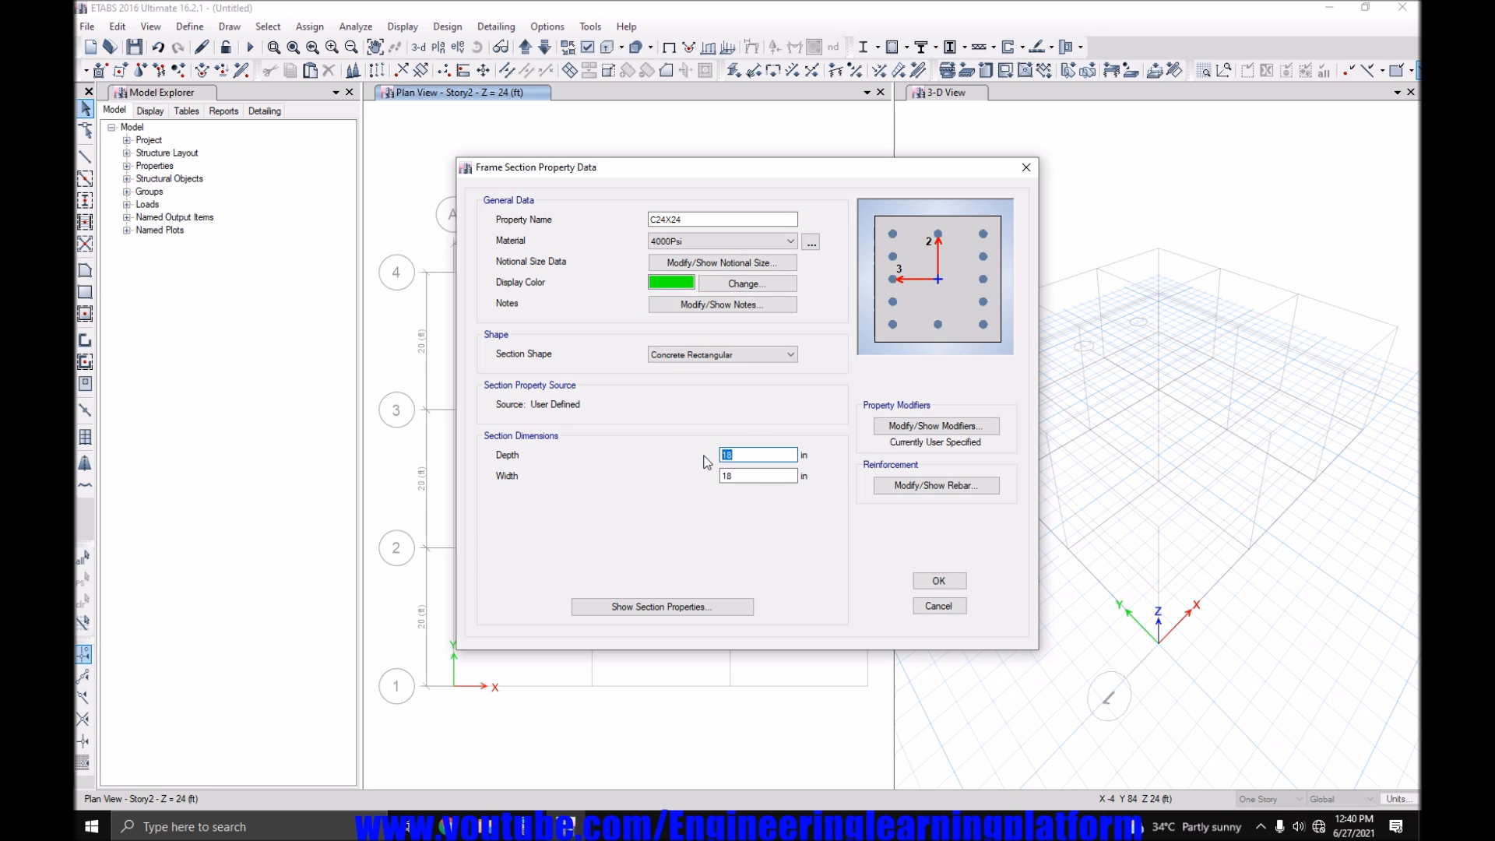
type("24")
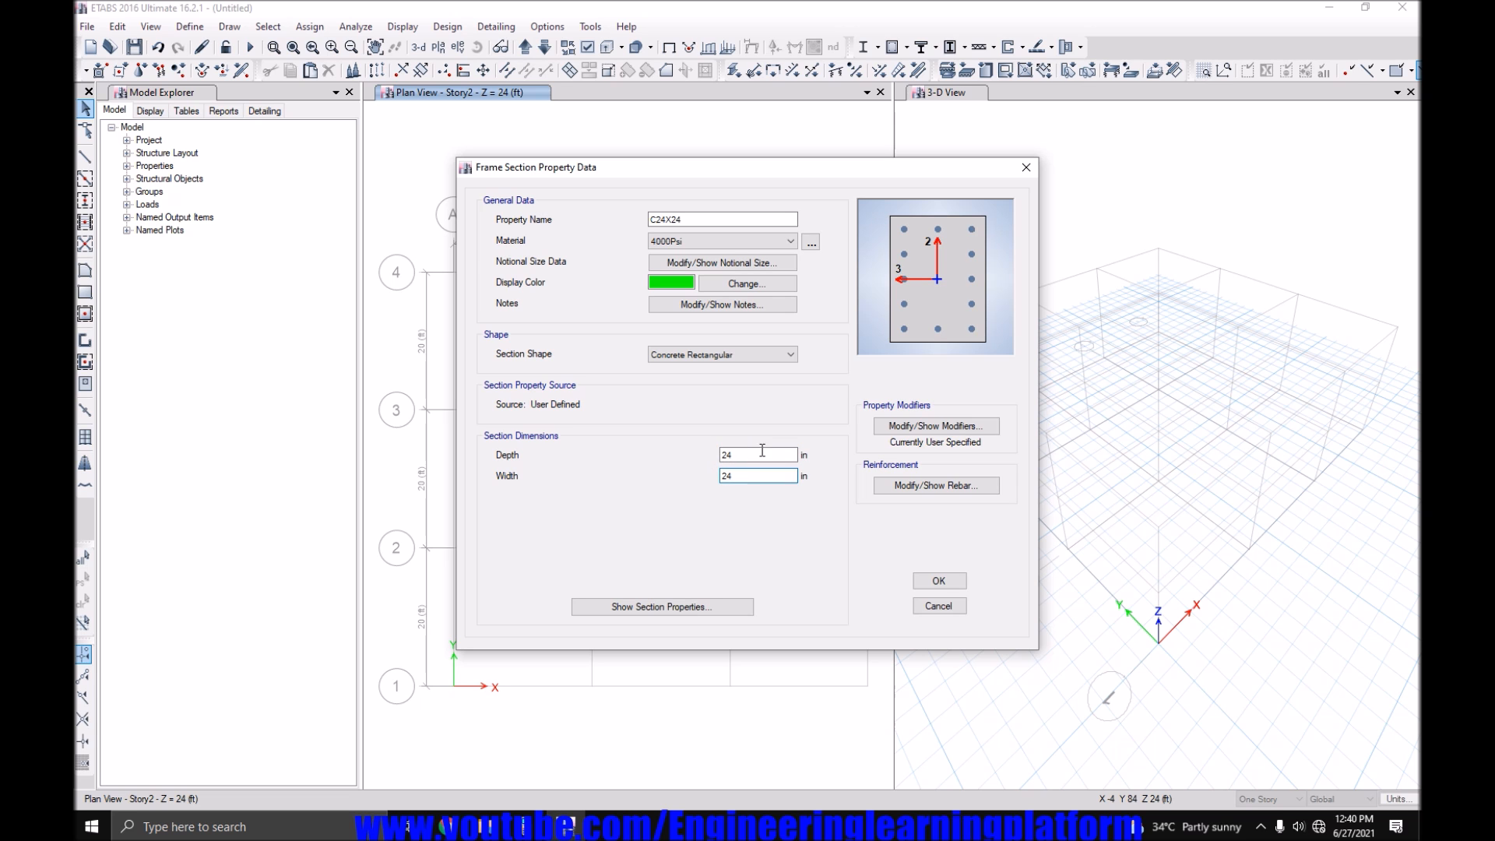
left_click(937, 579)
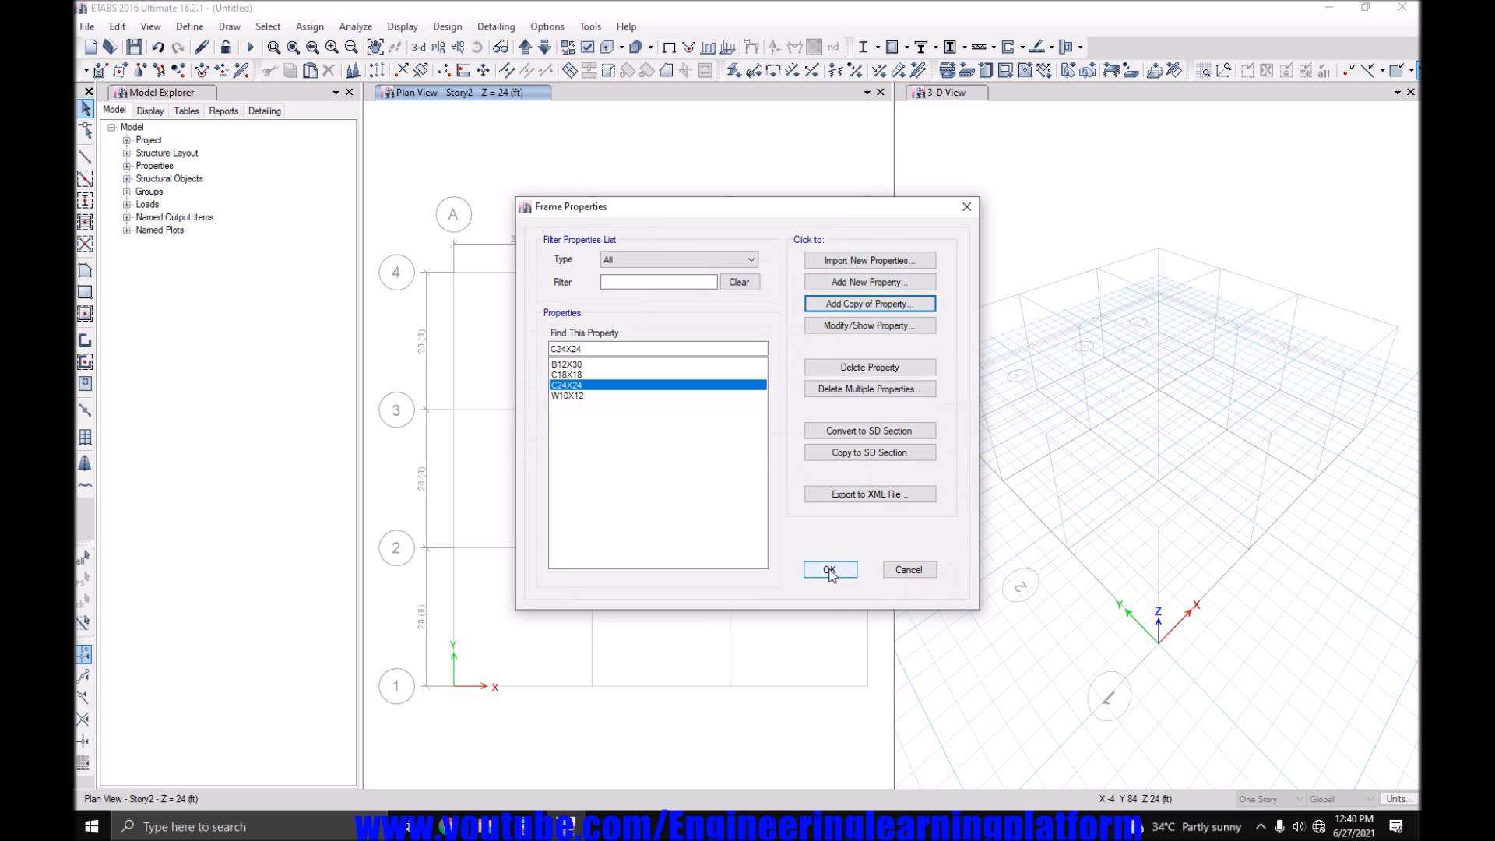
left_click(188, 26)
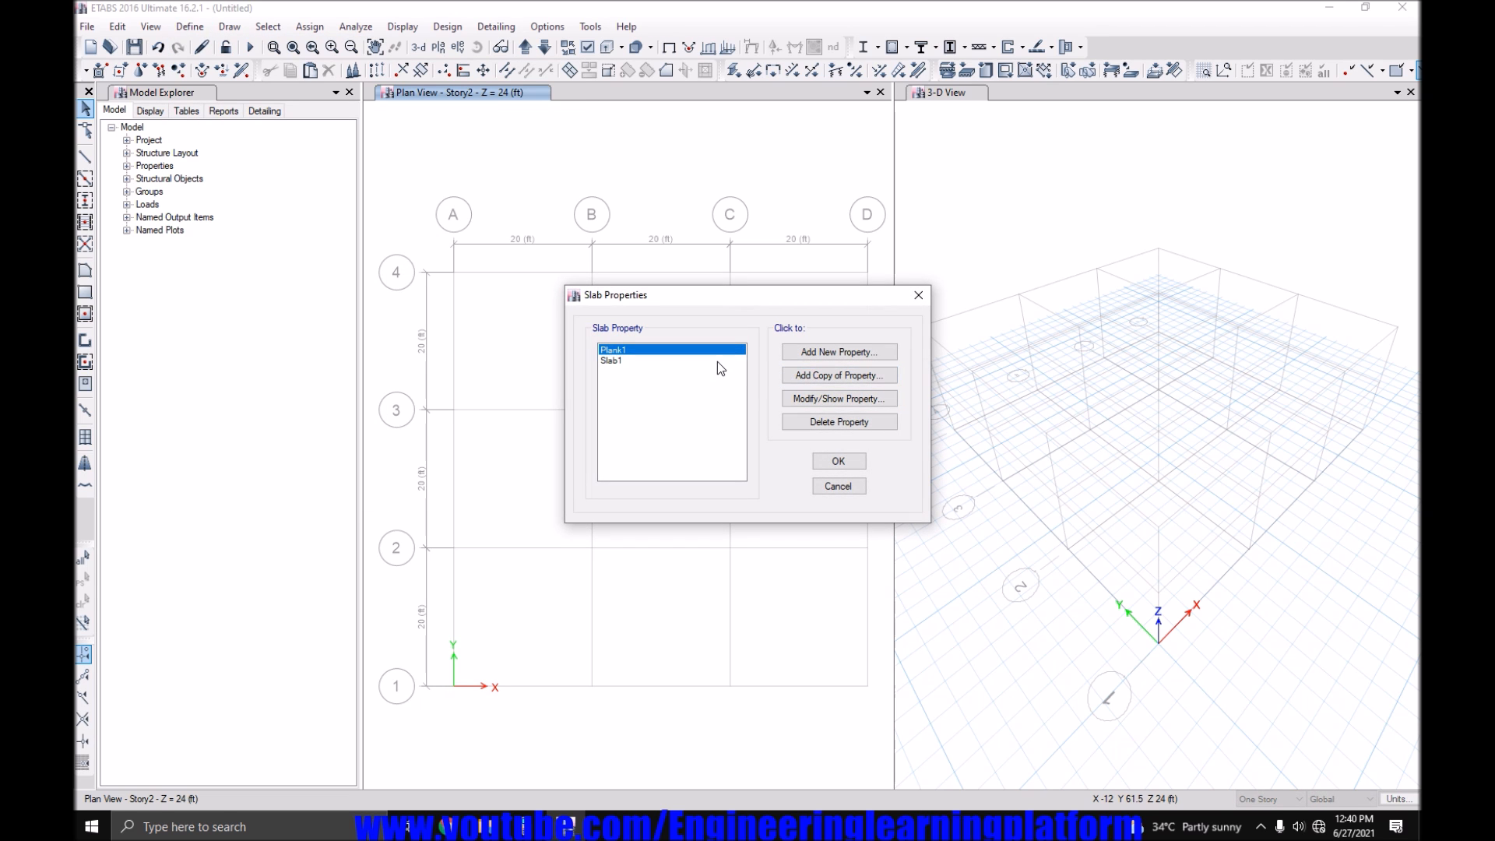
Rename Slab1 to Slab 8 and set its m11, m22, m12 modifiers to 0.25.
left_click(837, 397)
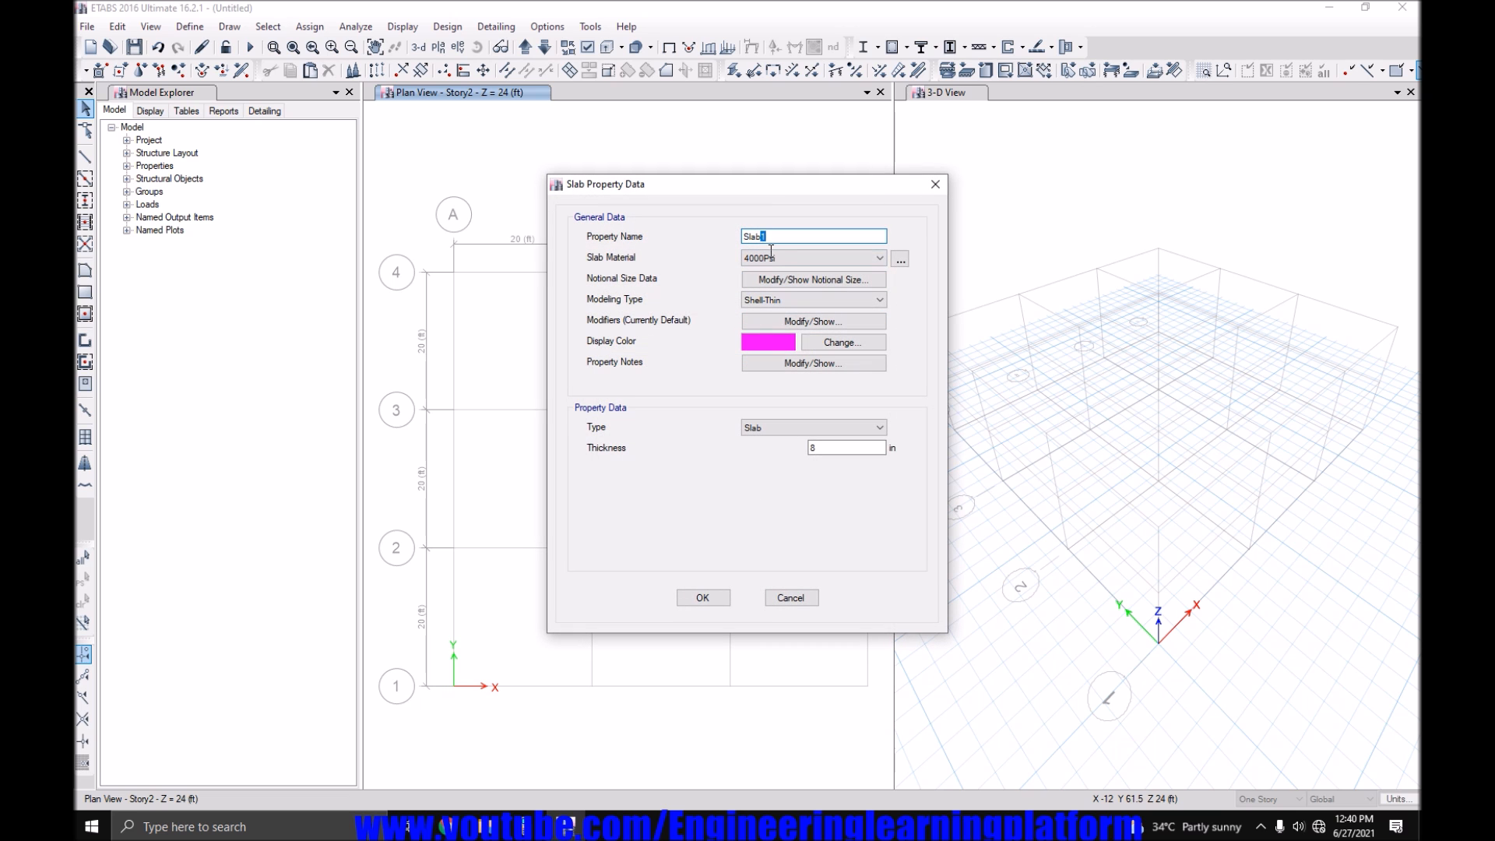
type("Slab 8")
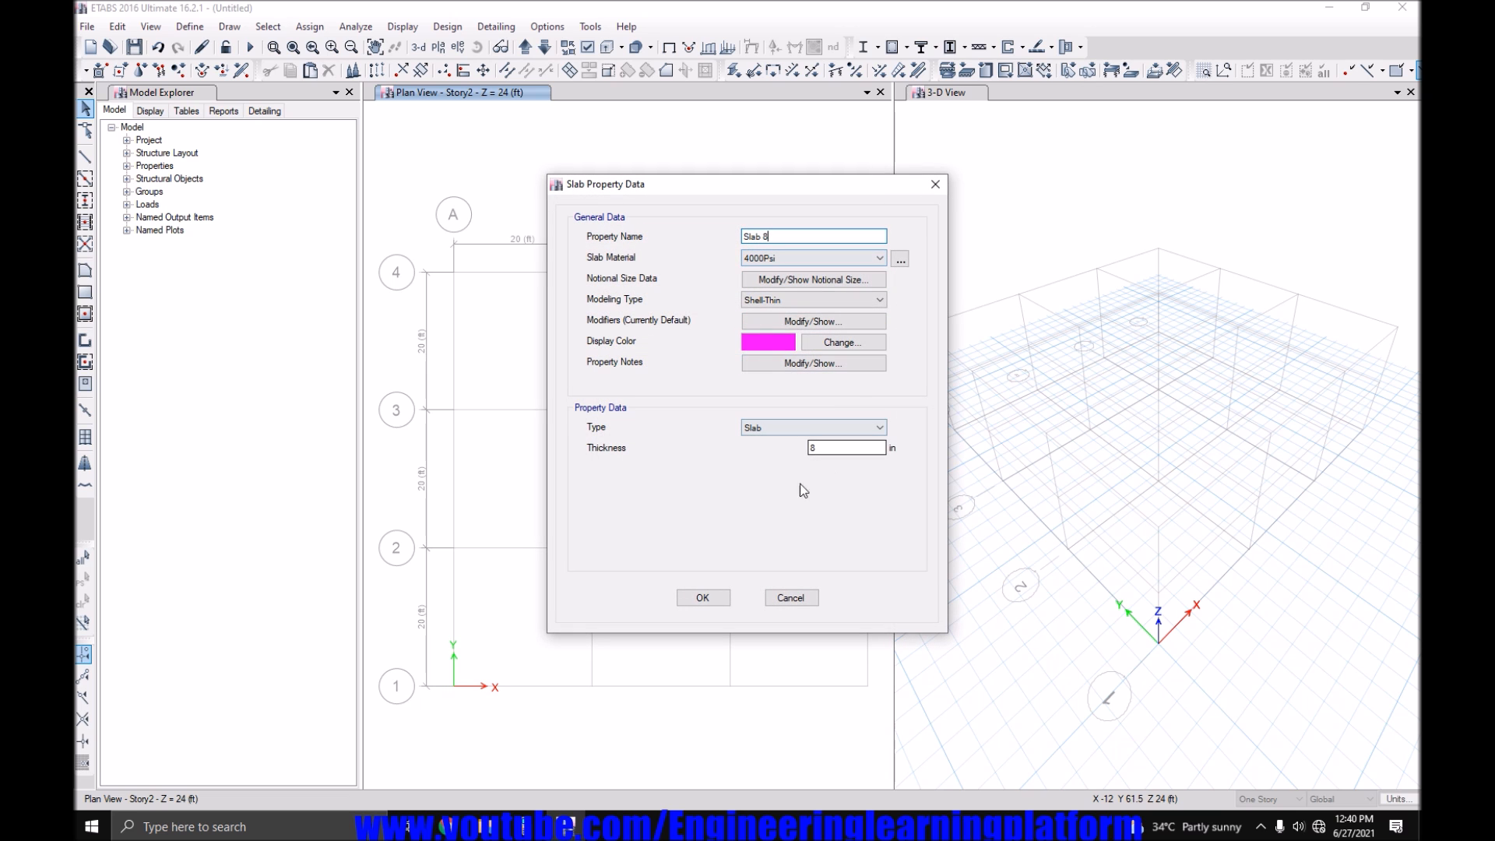
left_click(811, 320)
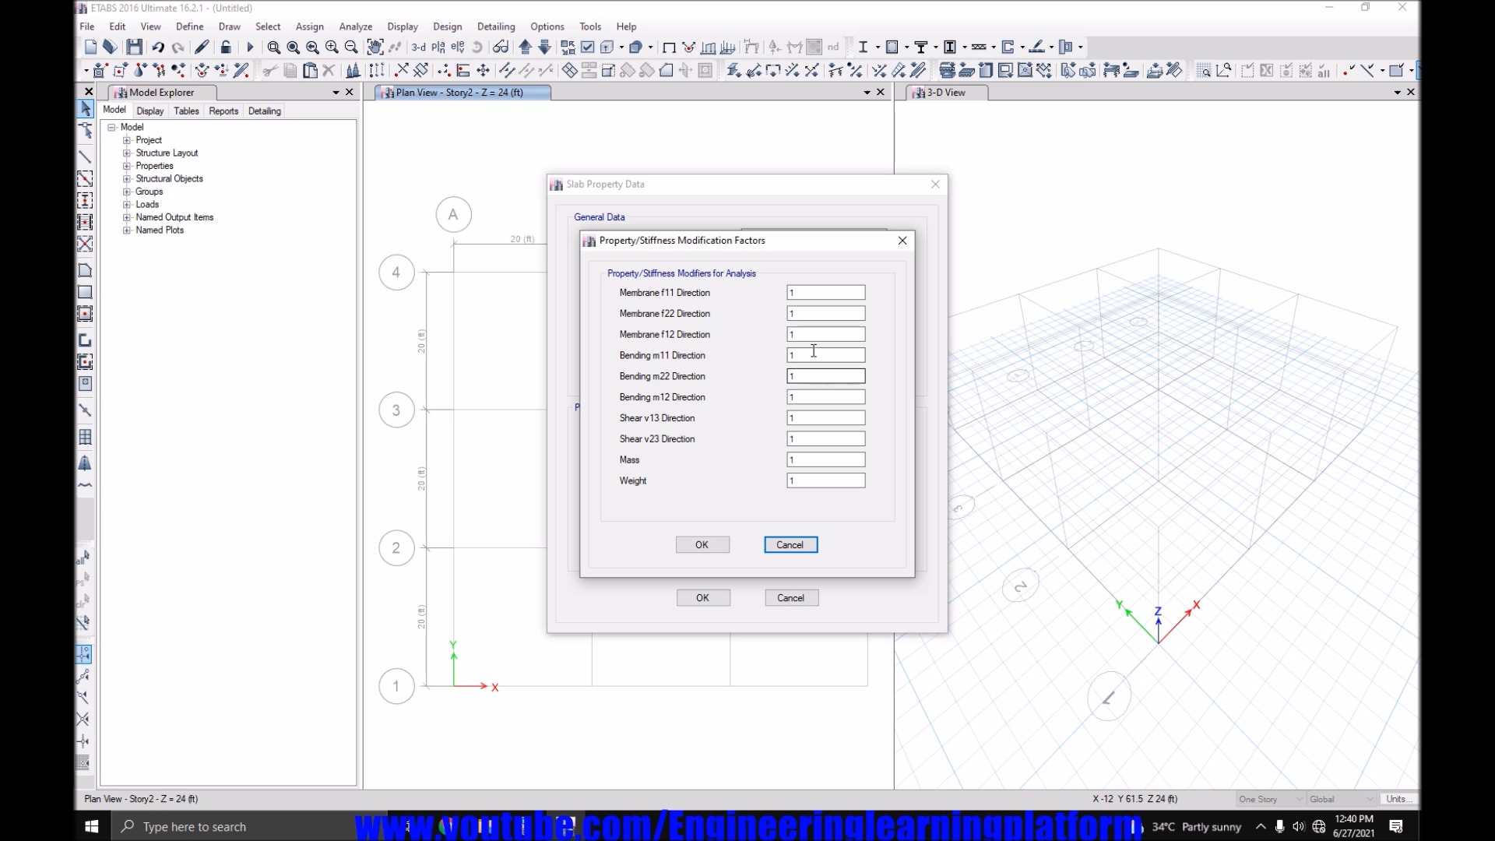
type("0.25")
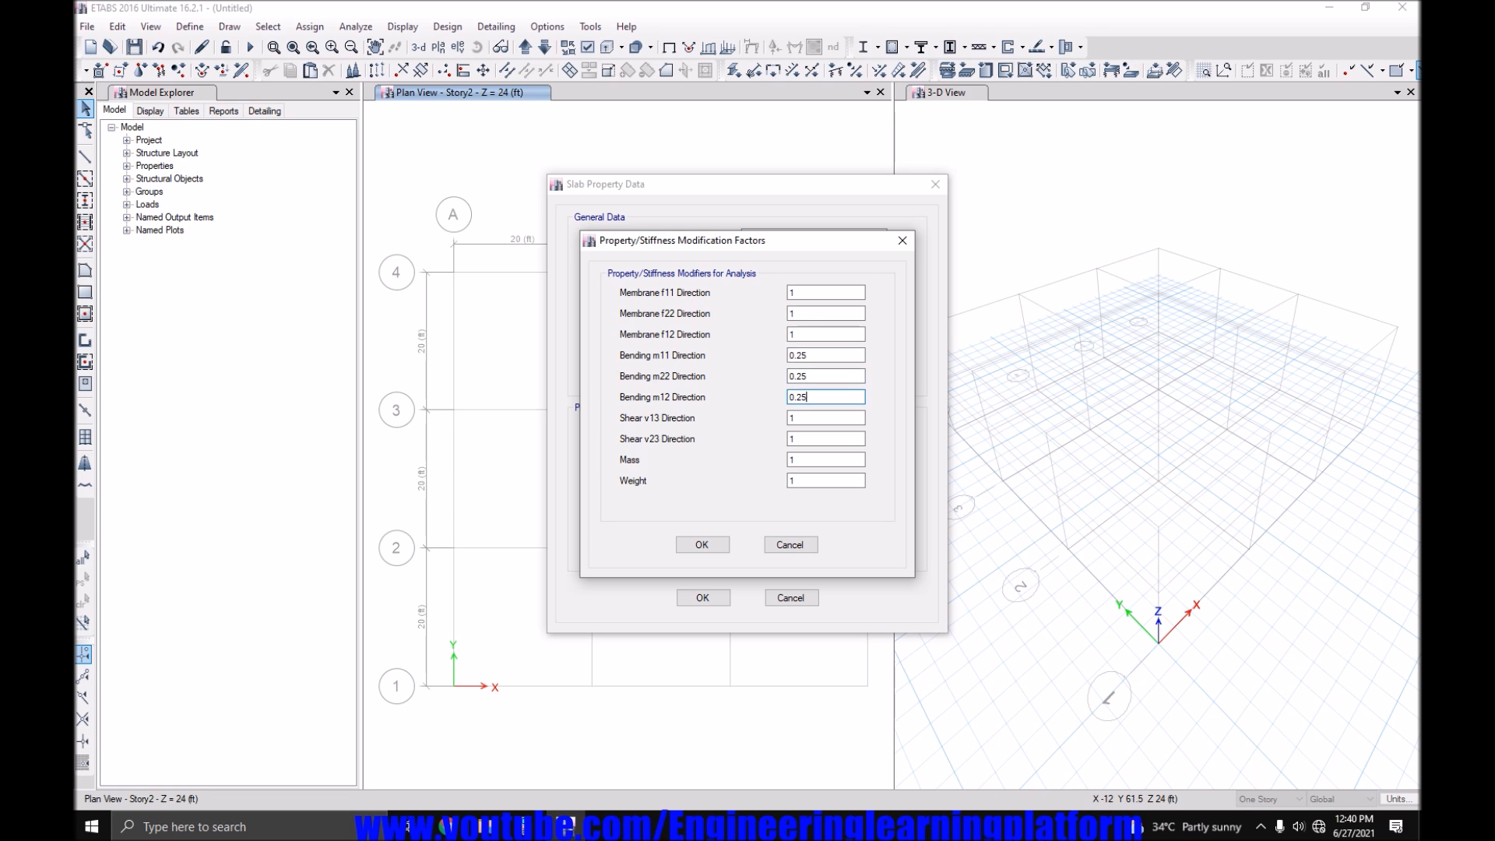
left_click(701, 544)
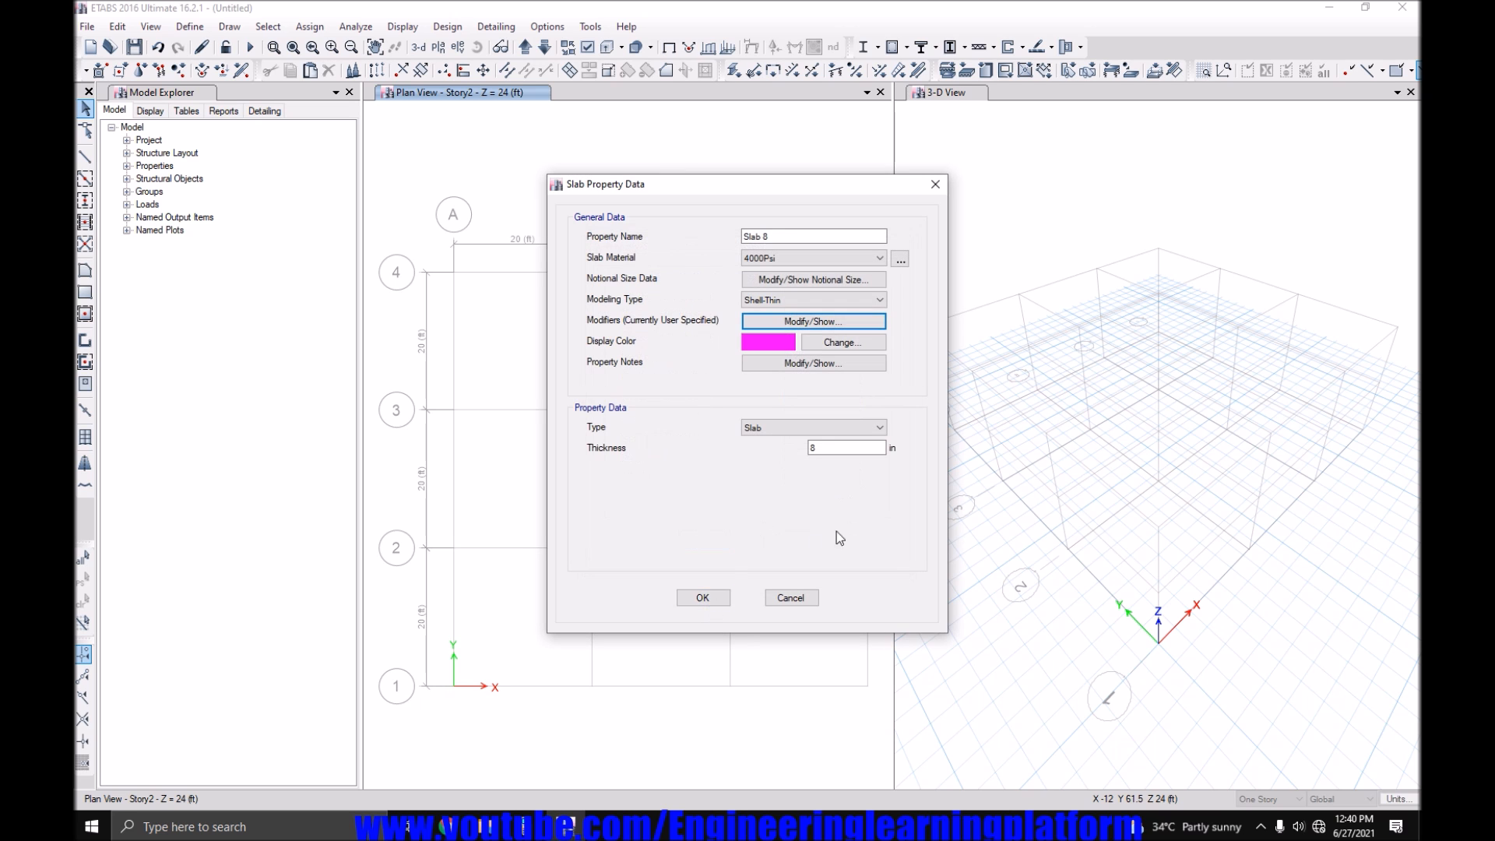
left_click(701, 598)
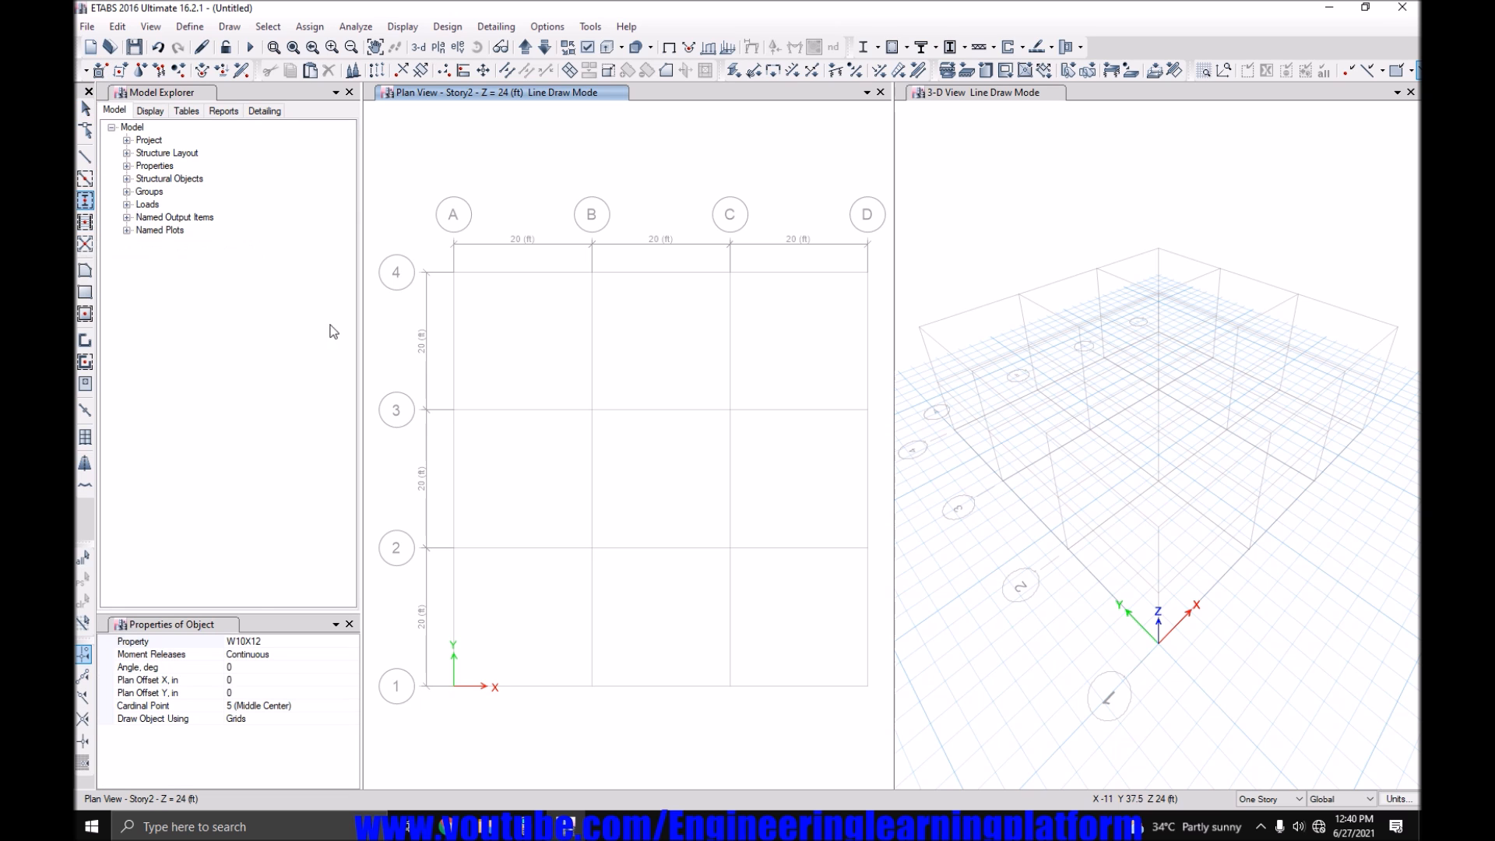
Quick-draw C18X18 columns at all grid intersections and B12X30 beams on all grid lines, then choose the floor slab property.
left_click(352, 641)
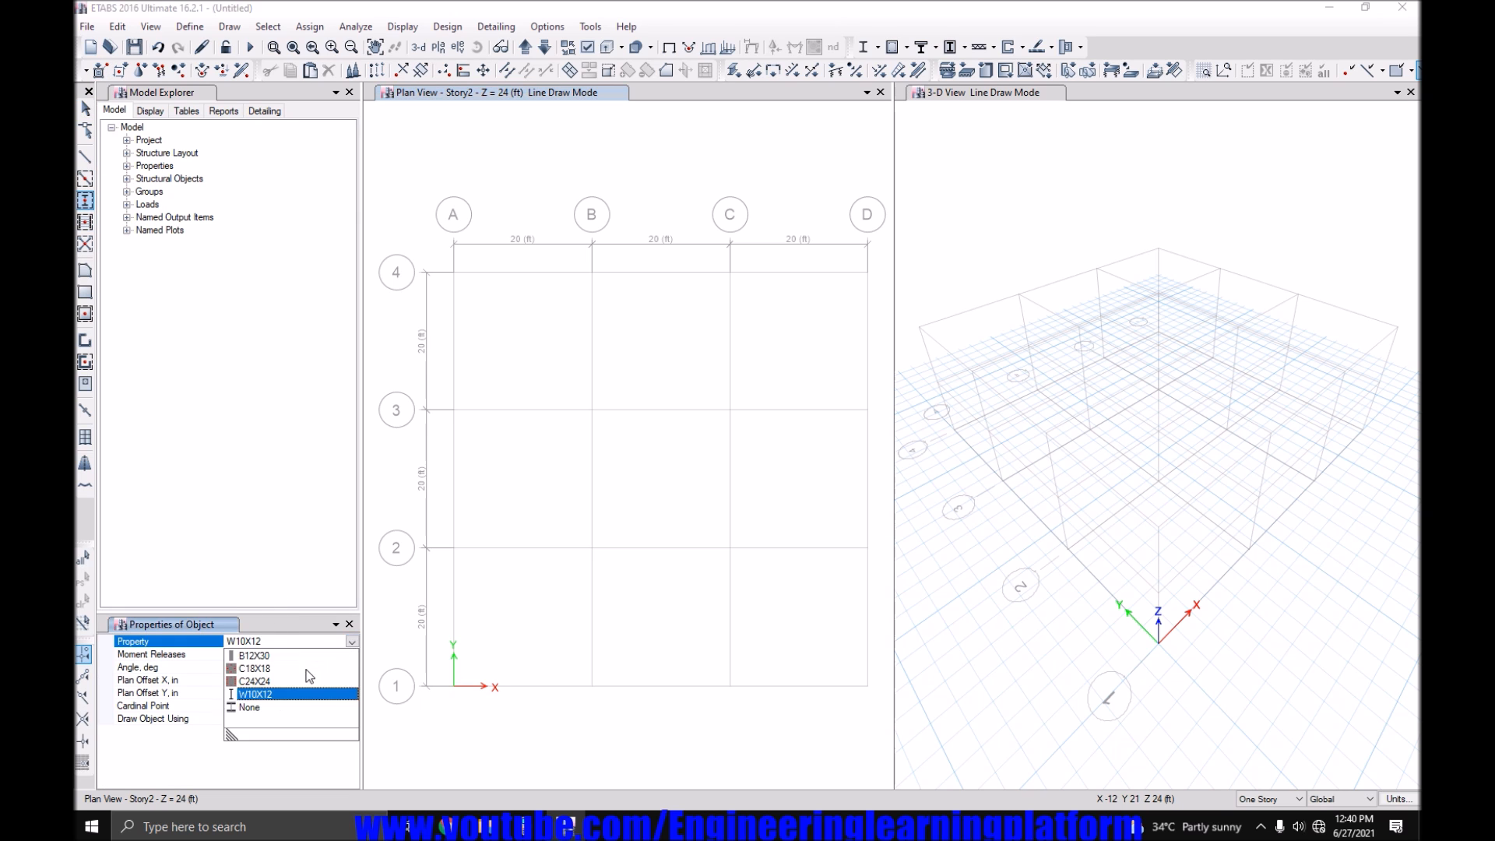
left_click(254, 667)
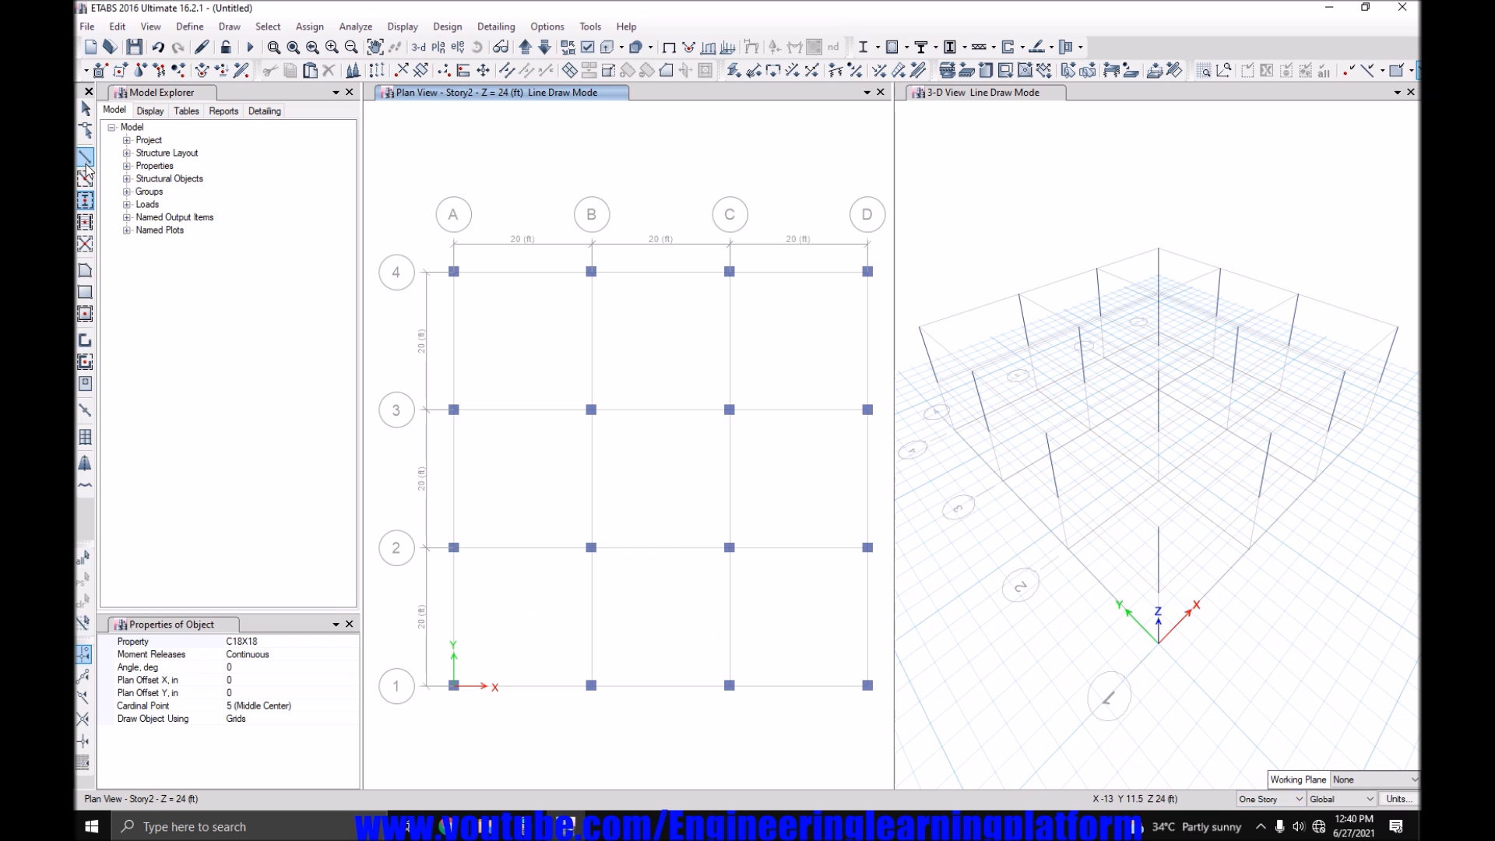
left_click(1269, 799)
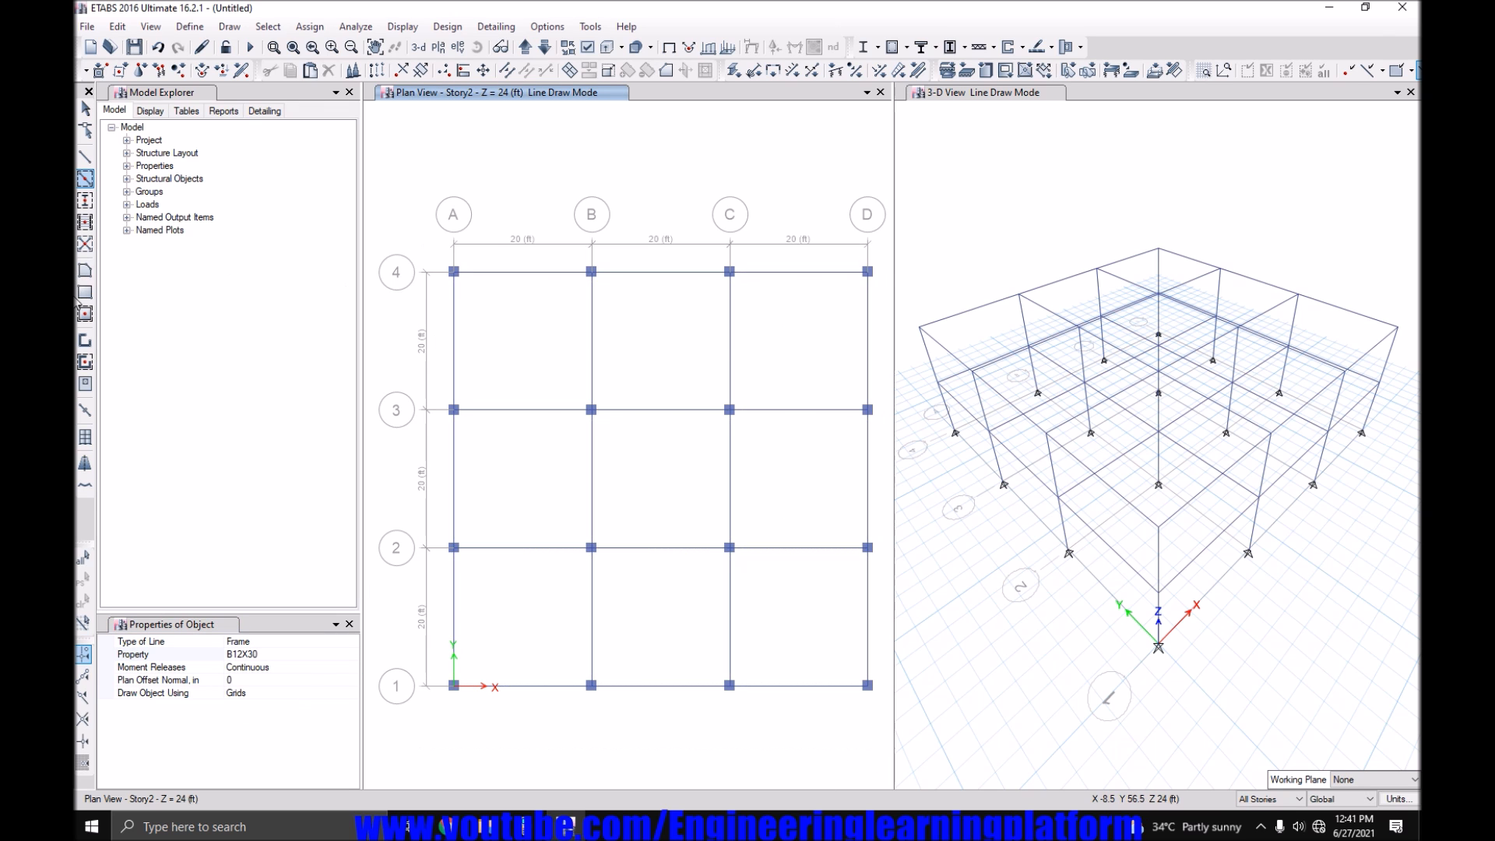
left_click(84, 313)
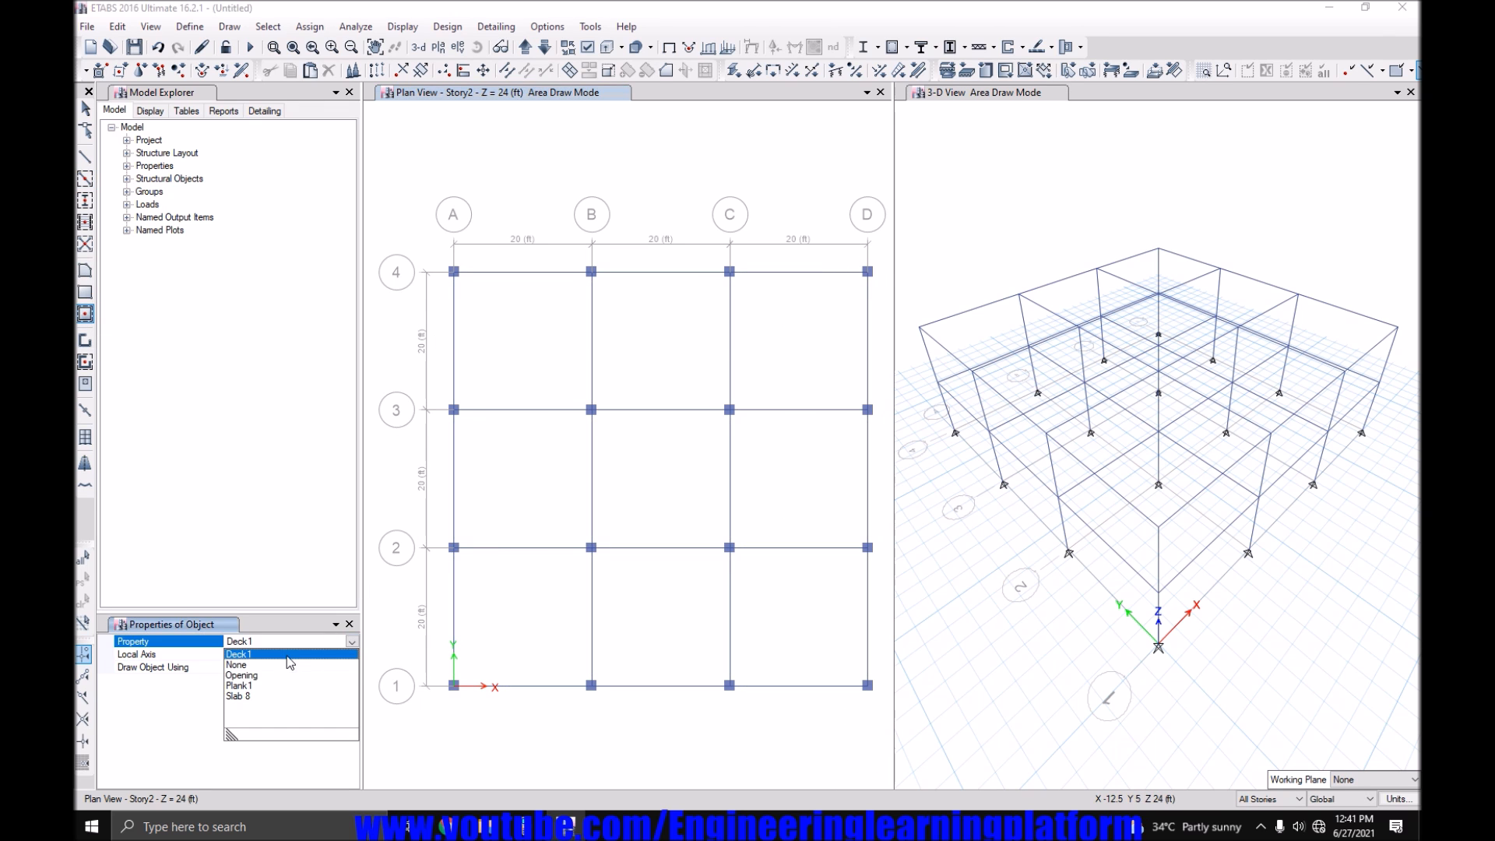
left_click(237, 696)
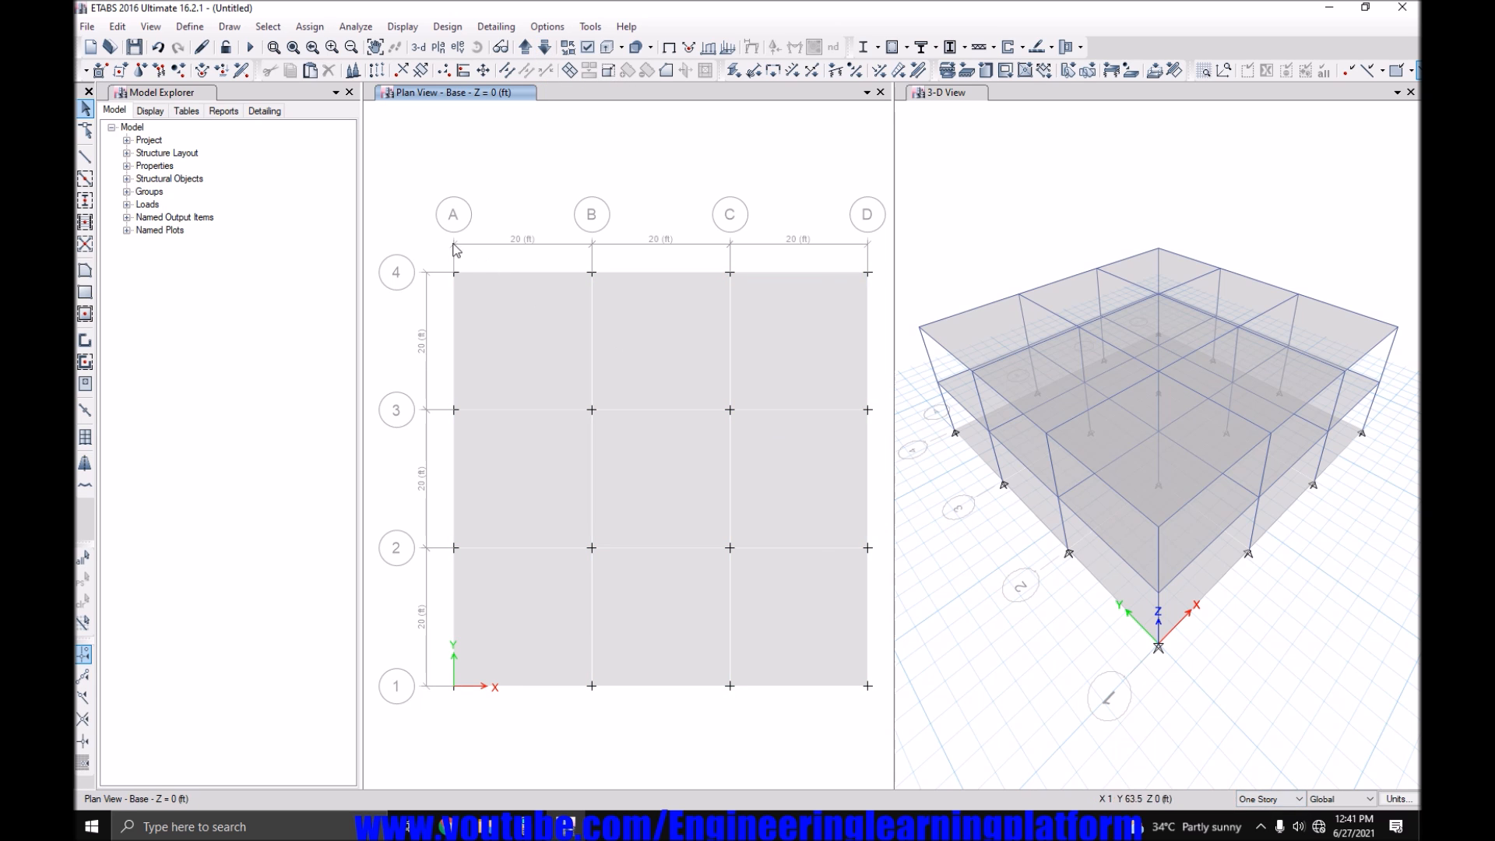
Select the 16 base-level joints and assign fully fixed restraints.
left_click(327, 69)
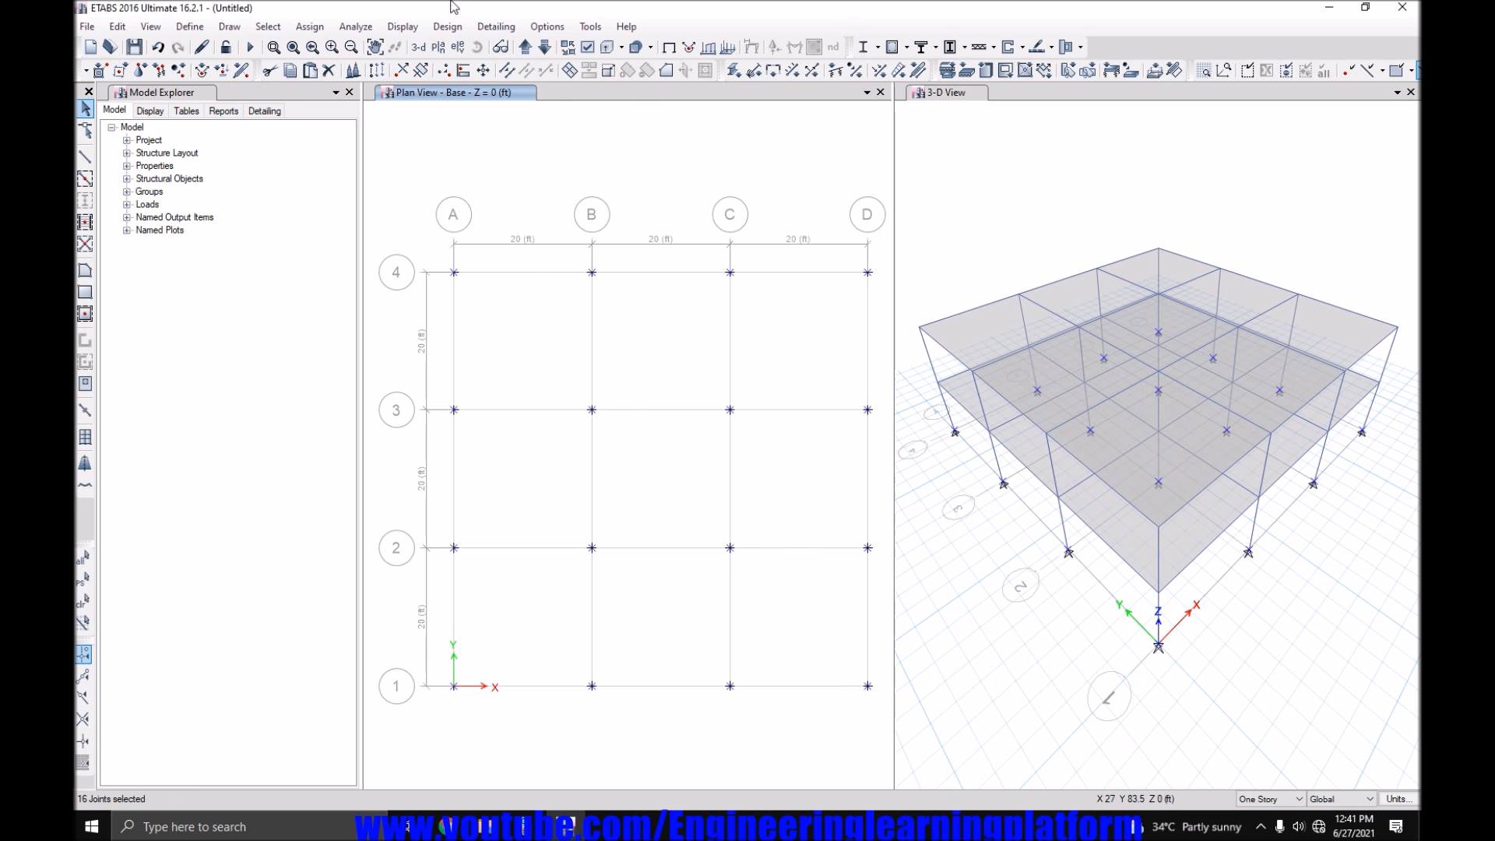
left_click(308, 26)
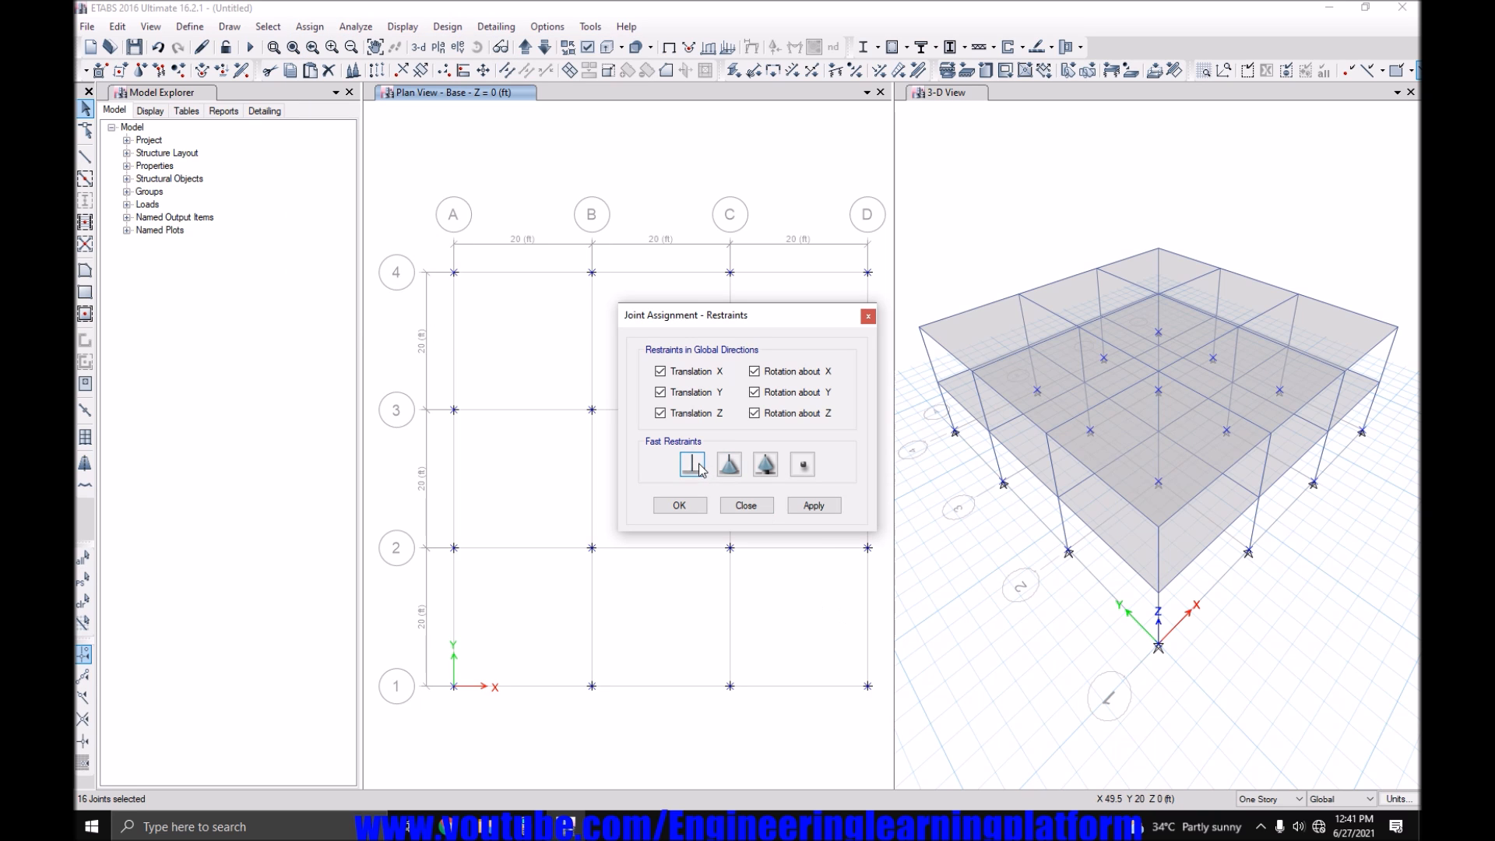
left_click(678, 505)
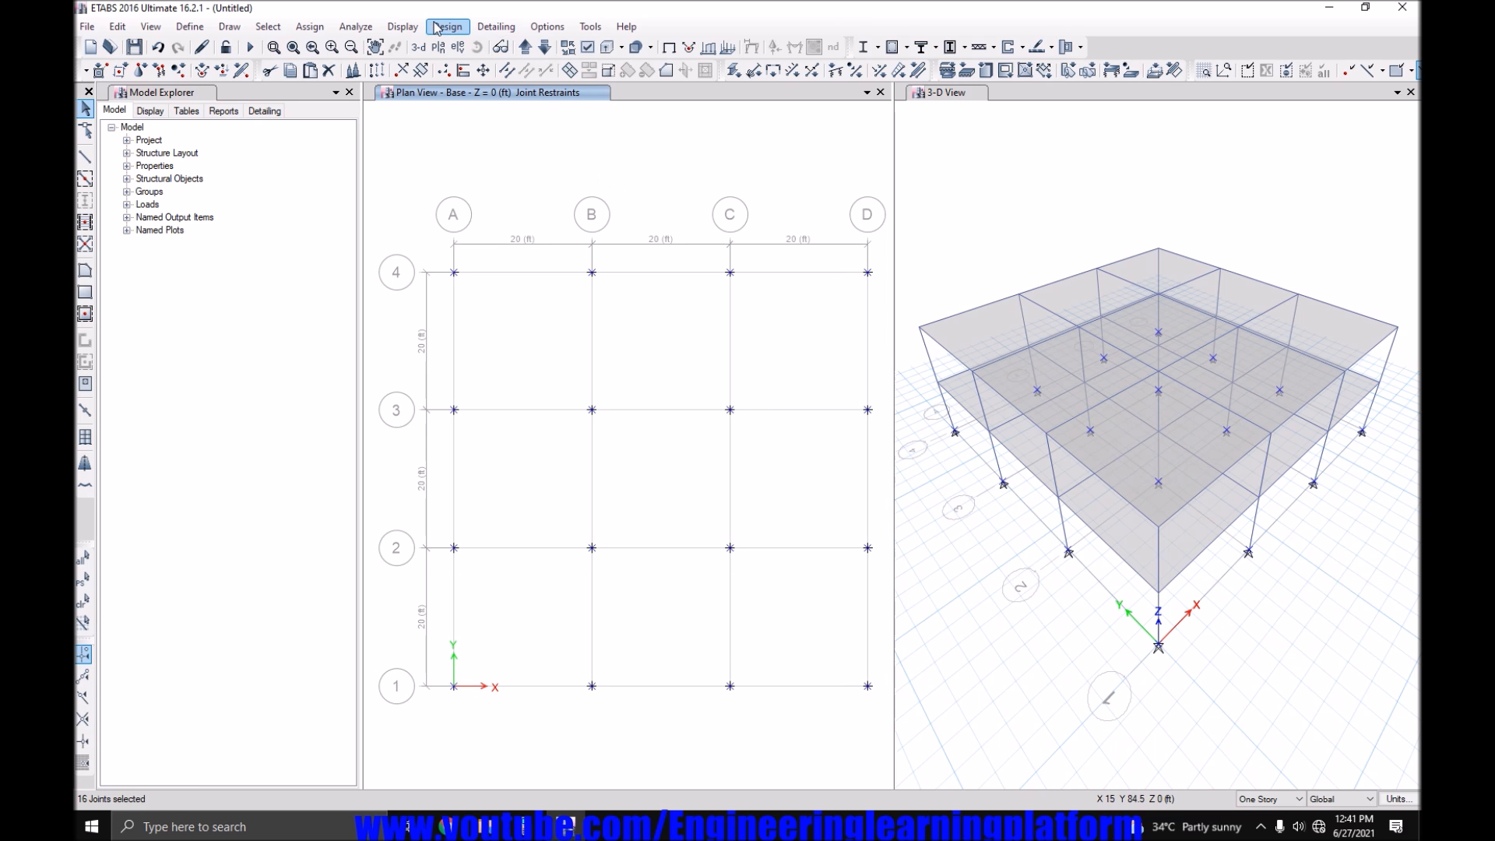
left_click(309, 26)
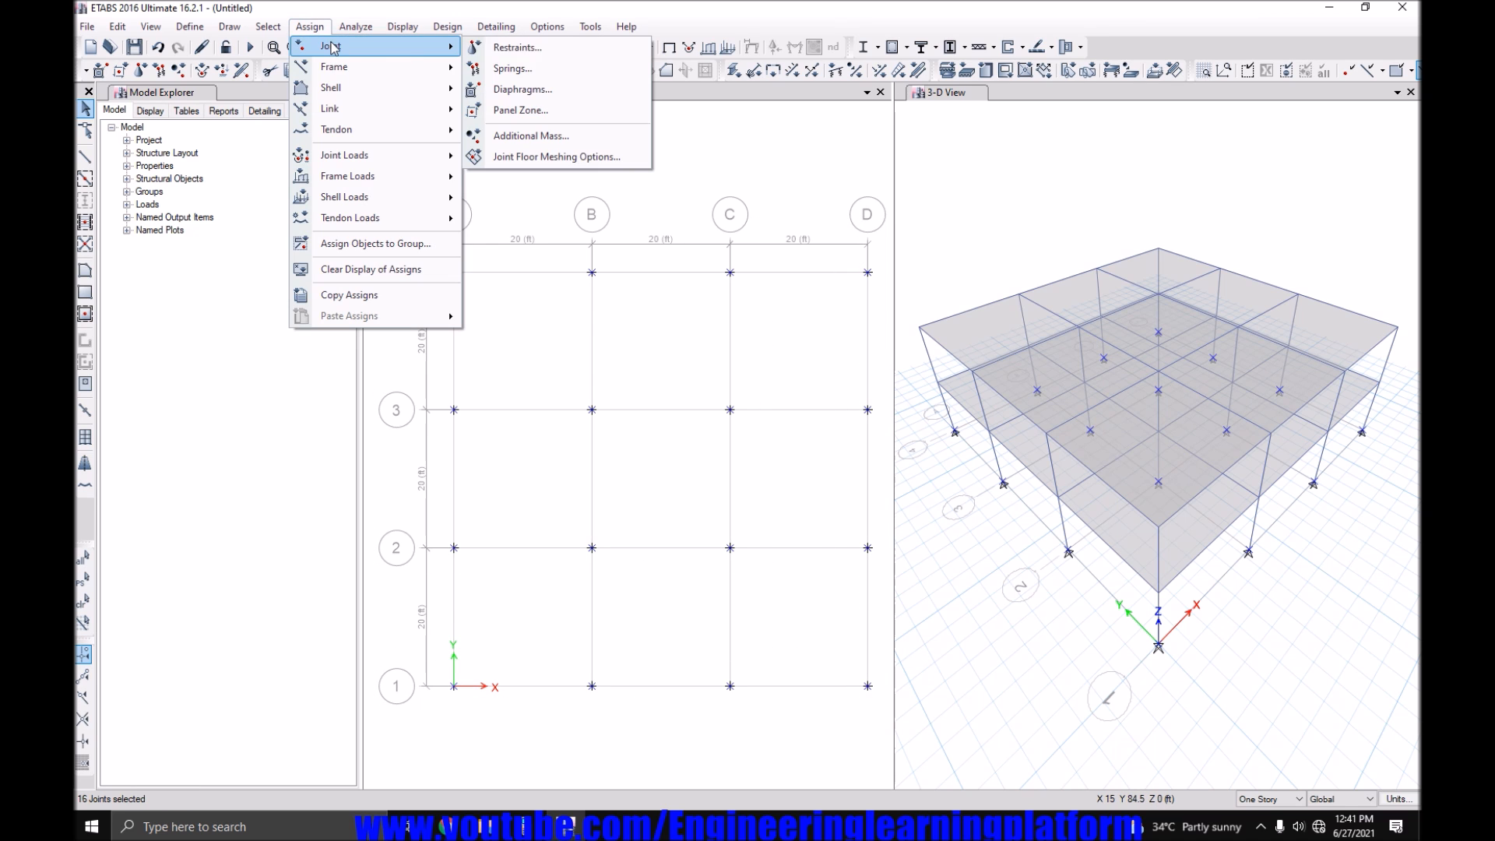
left_click(516, 46)
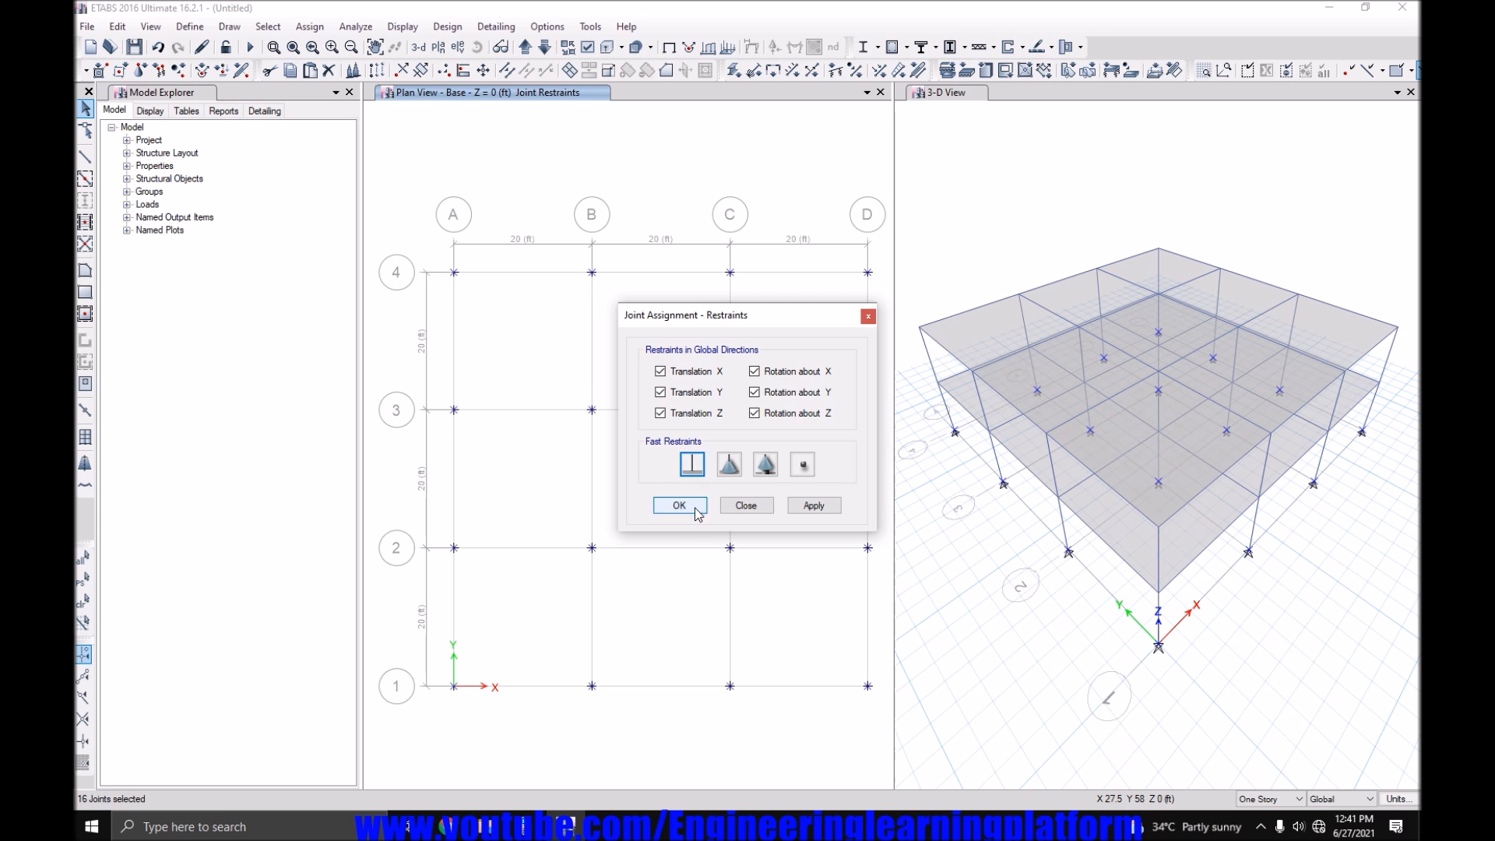
left_click(679, 505)
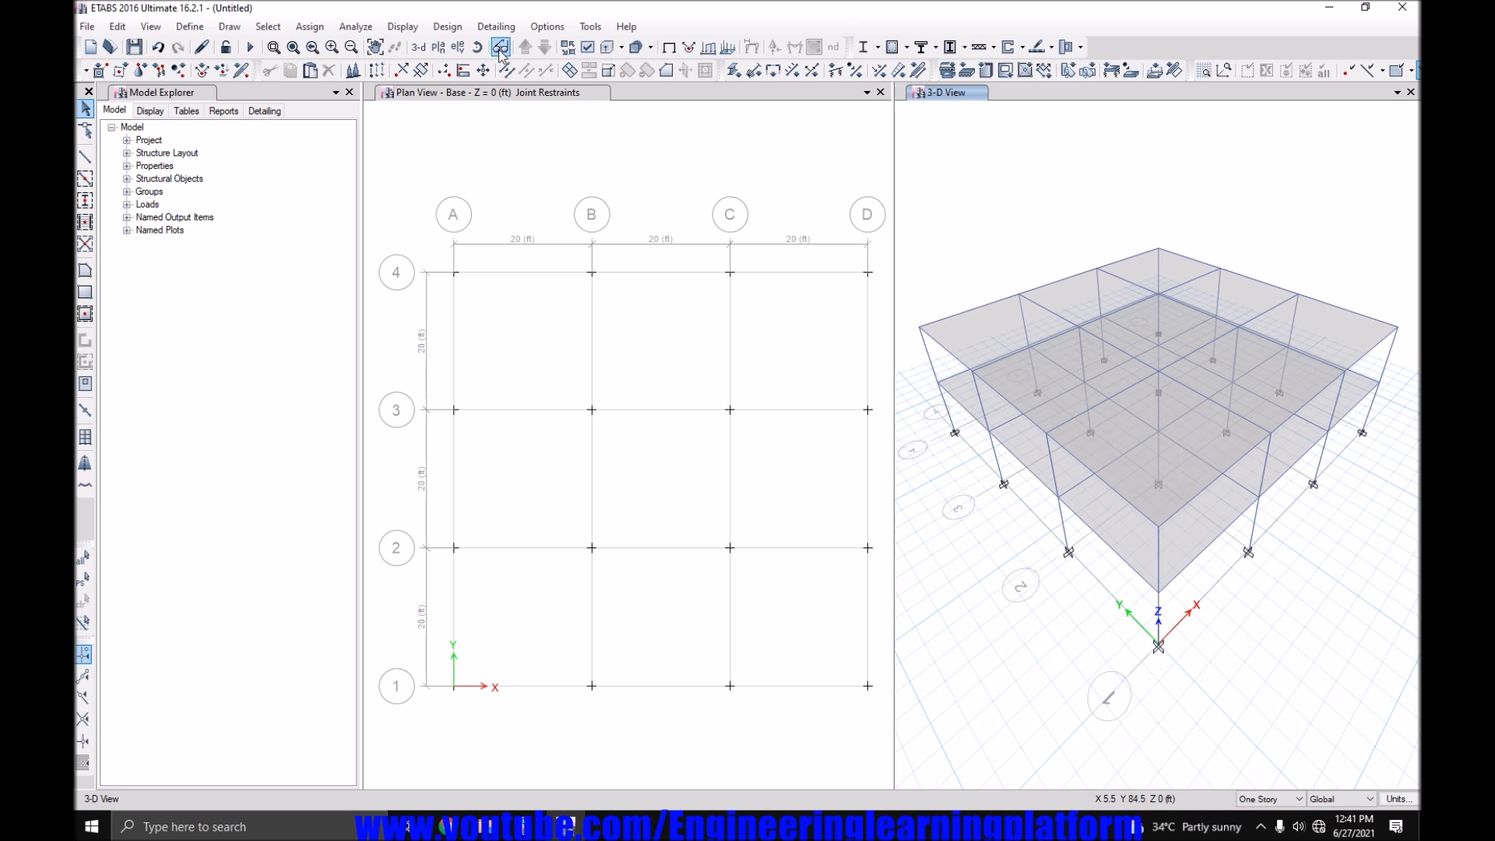
left_click(486, 92)
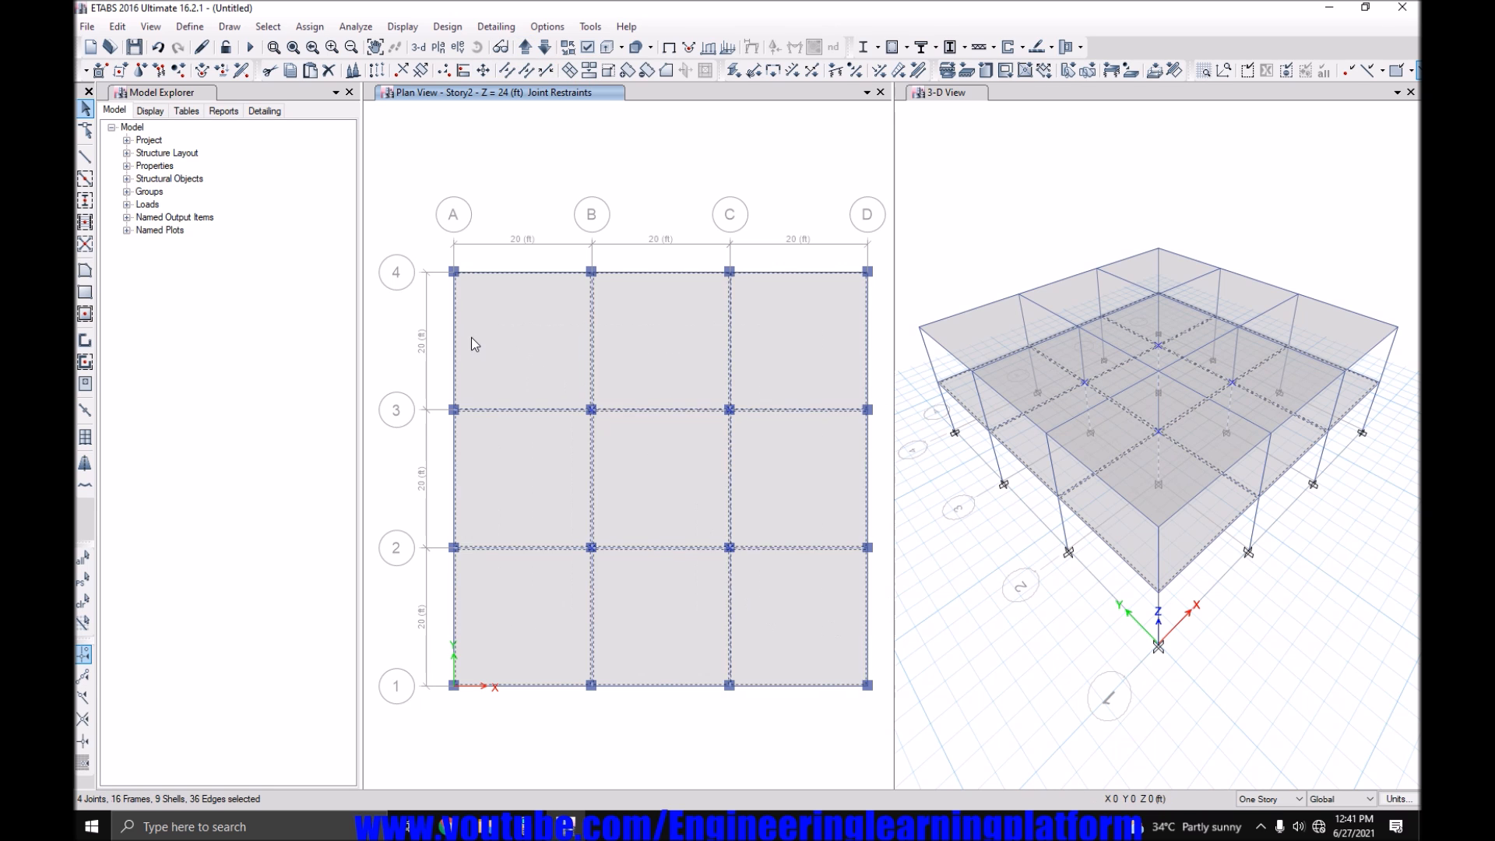
Add a Finishes load pattern of type Super Dead.
left_click(188, 26)
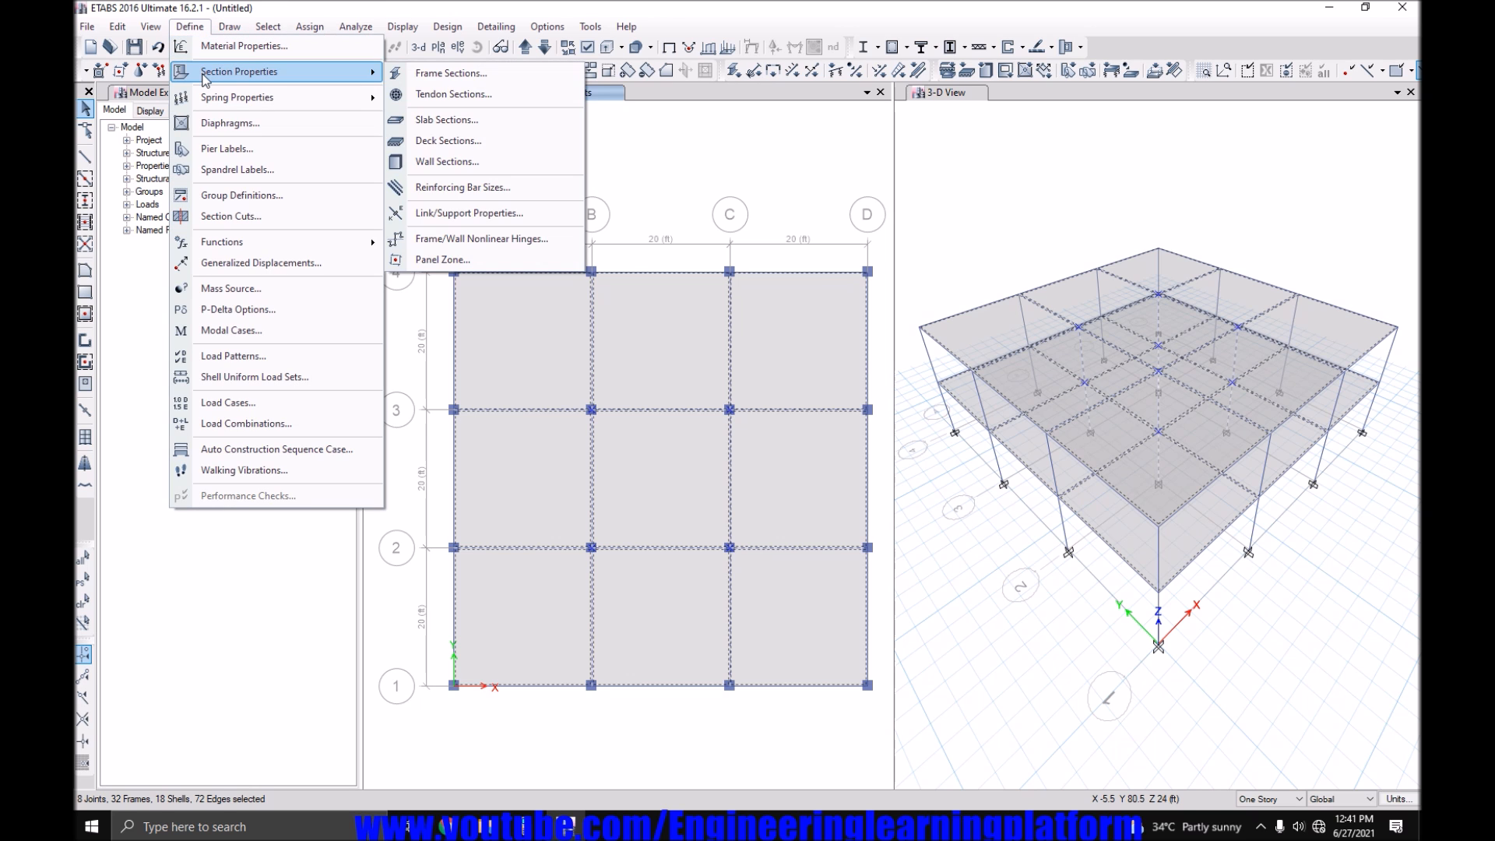
left_click(234, 356)
type("Finishes")
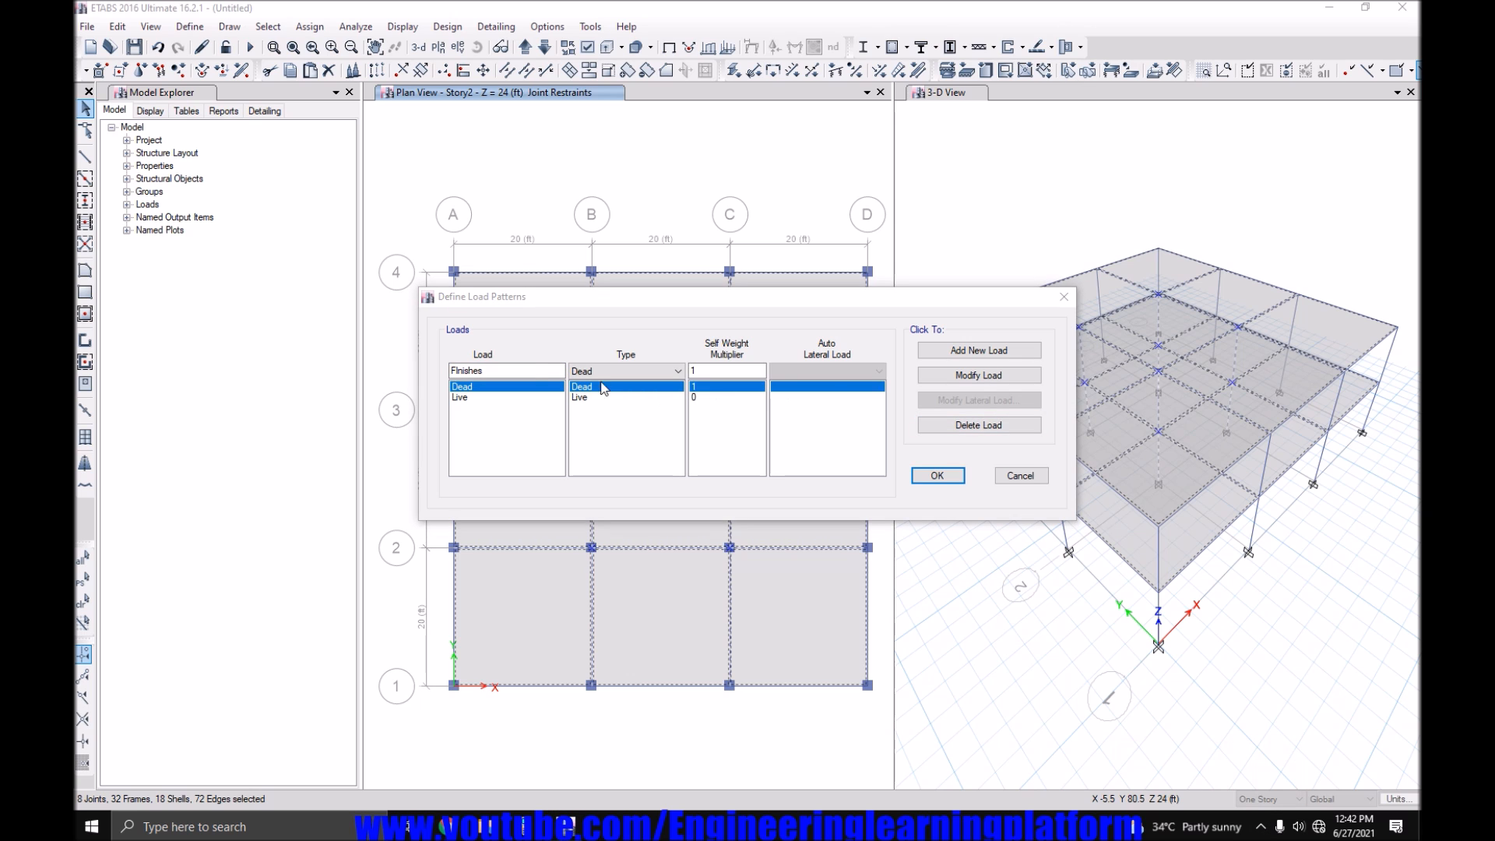
left_click(506, 370)
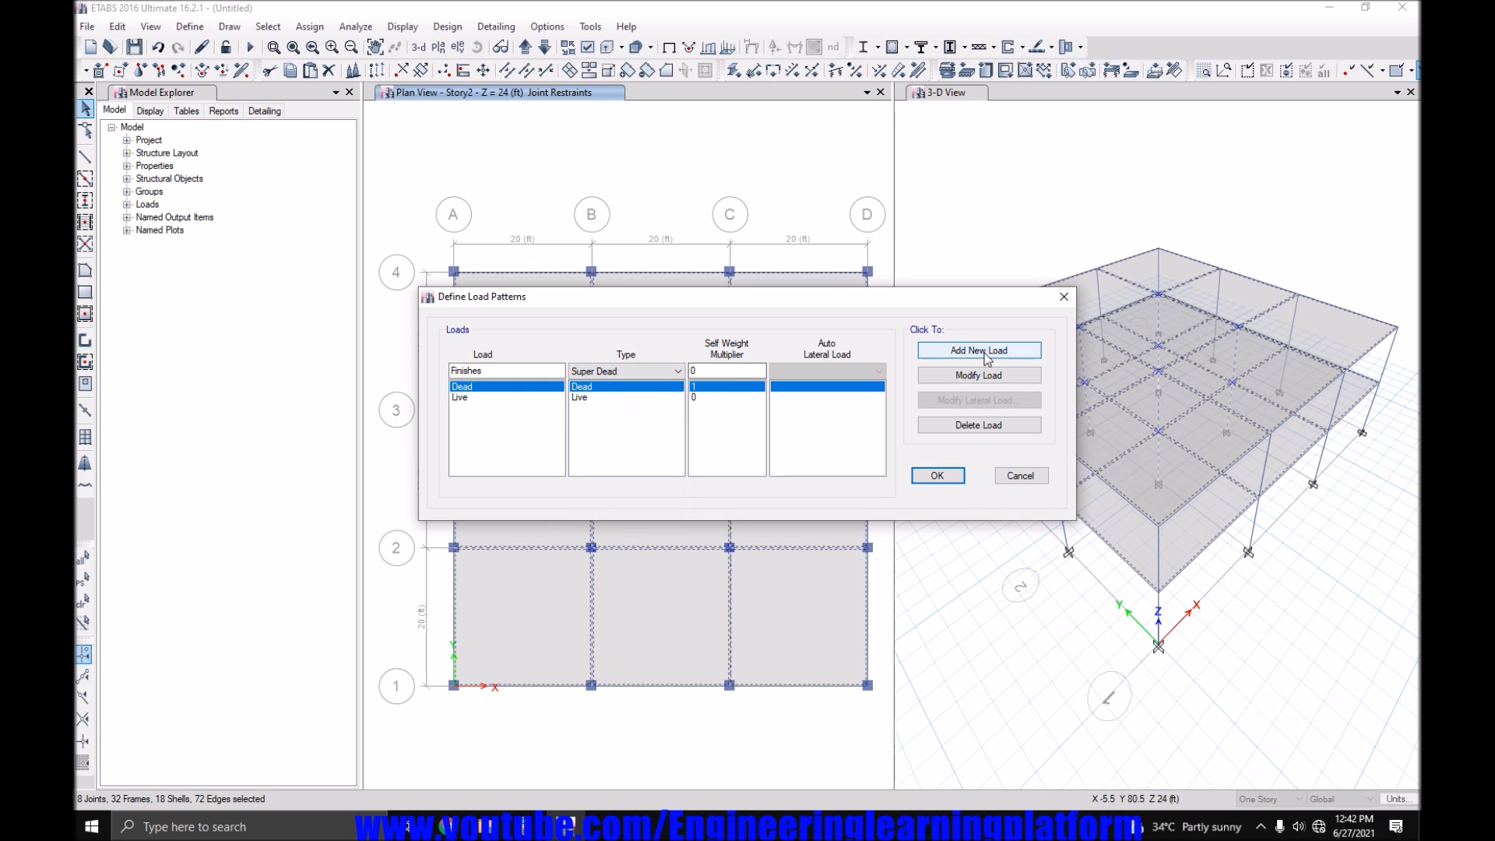
left_click(977, 350)
type("EX")
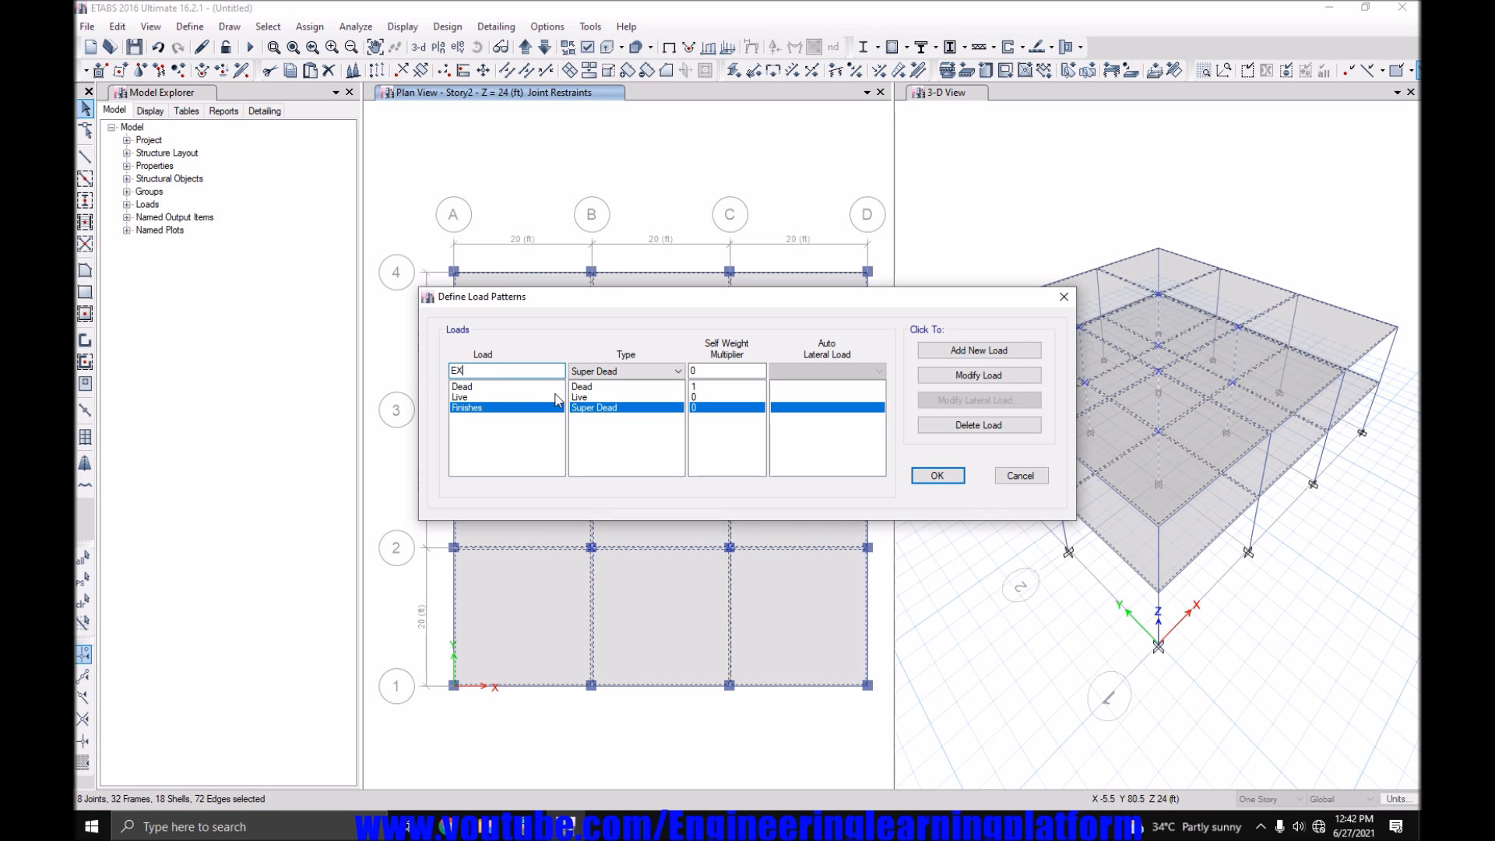
Add EX and EY seismic load patterns using UBC 97 auto lateral loads.
left_click(676, 370)
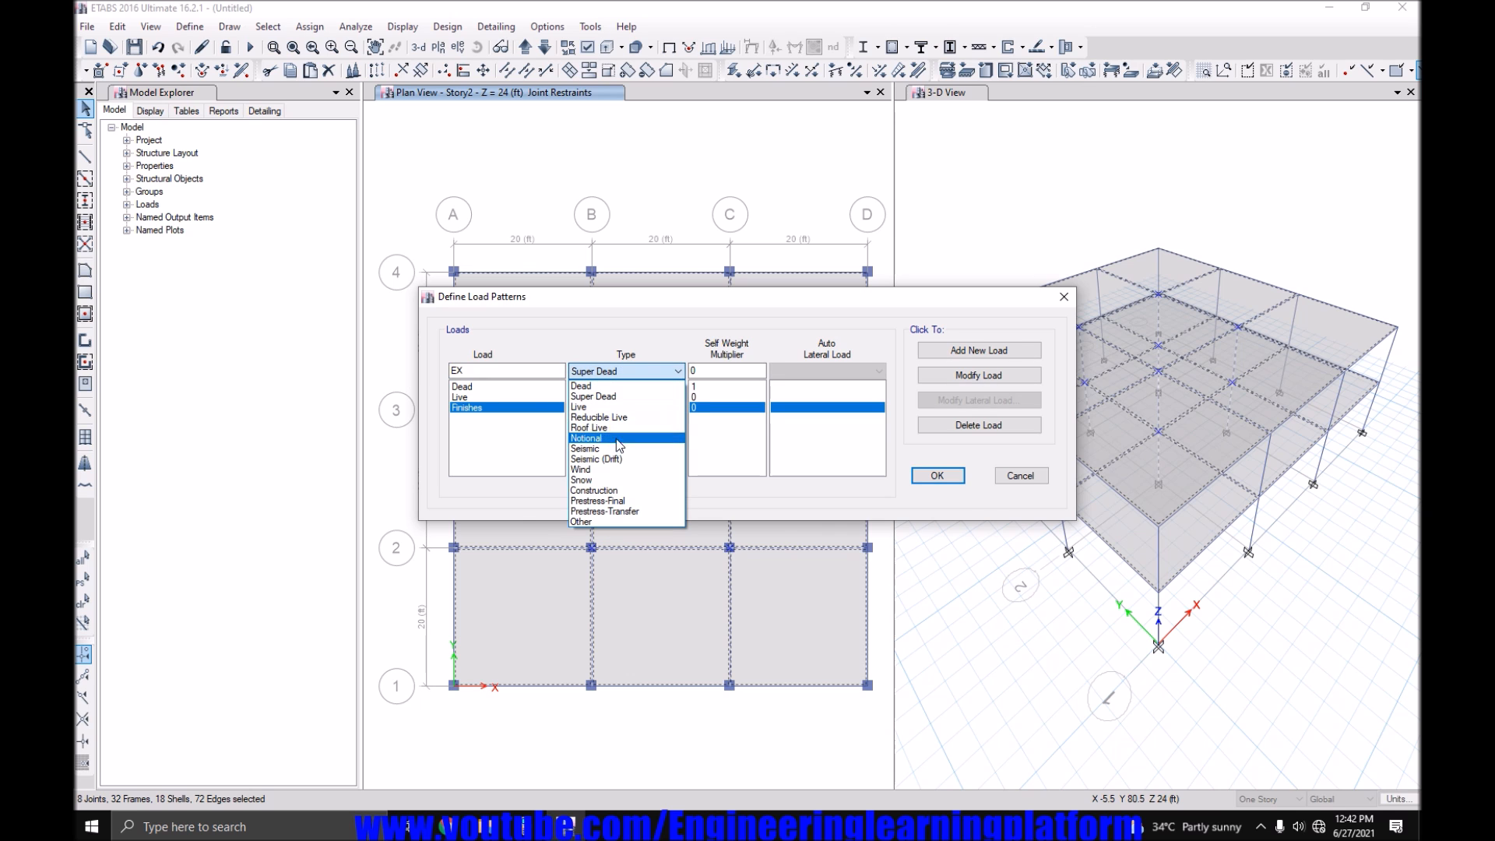
left_click(585, 449)
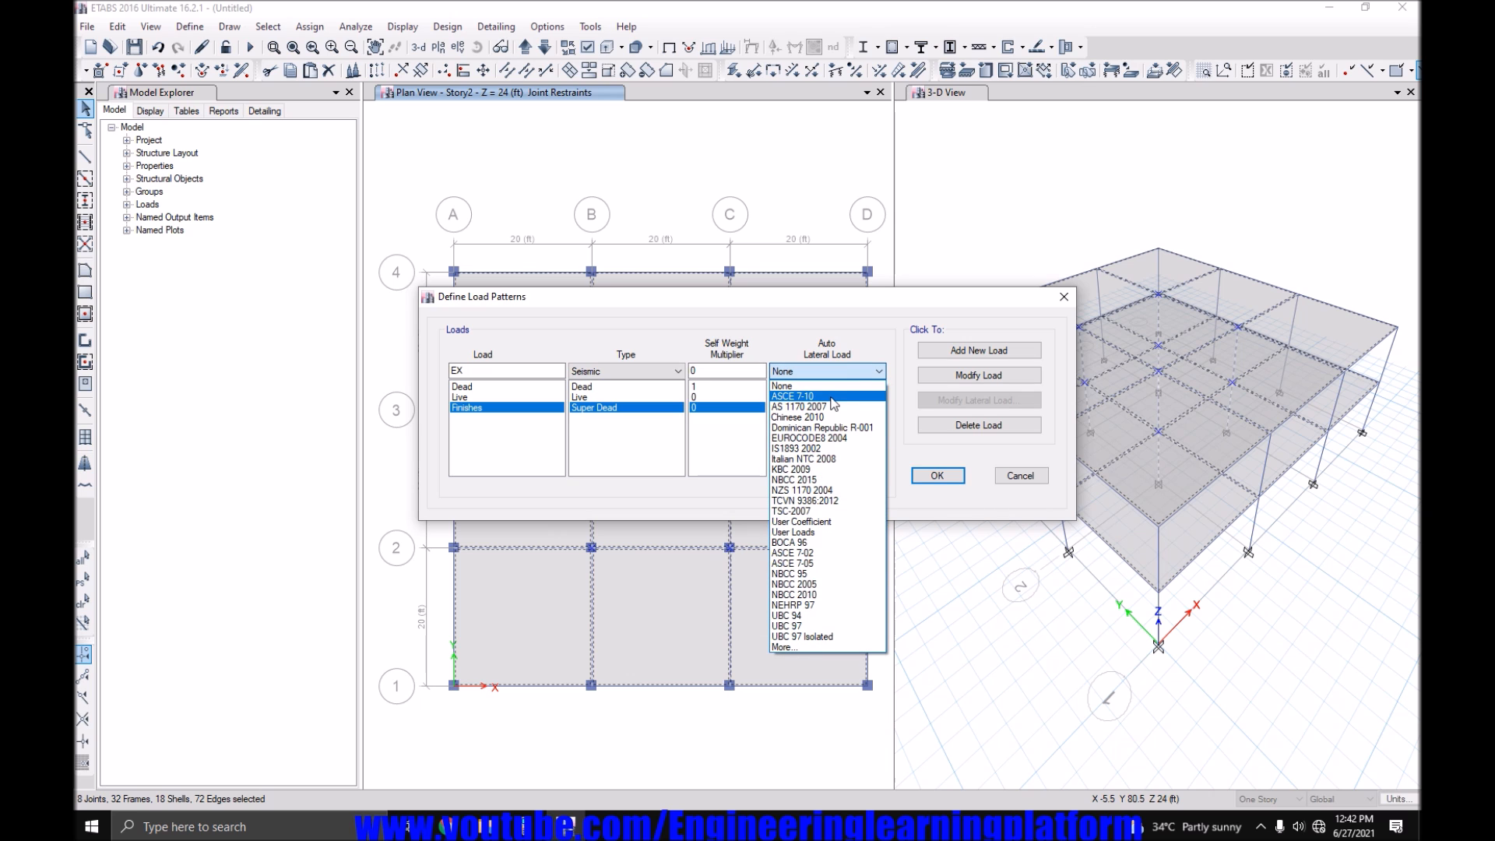
left_click(801, 625)
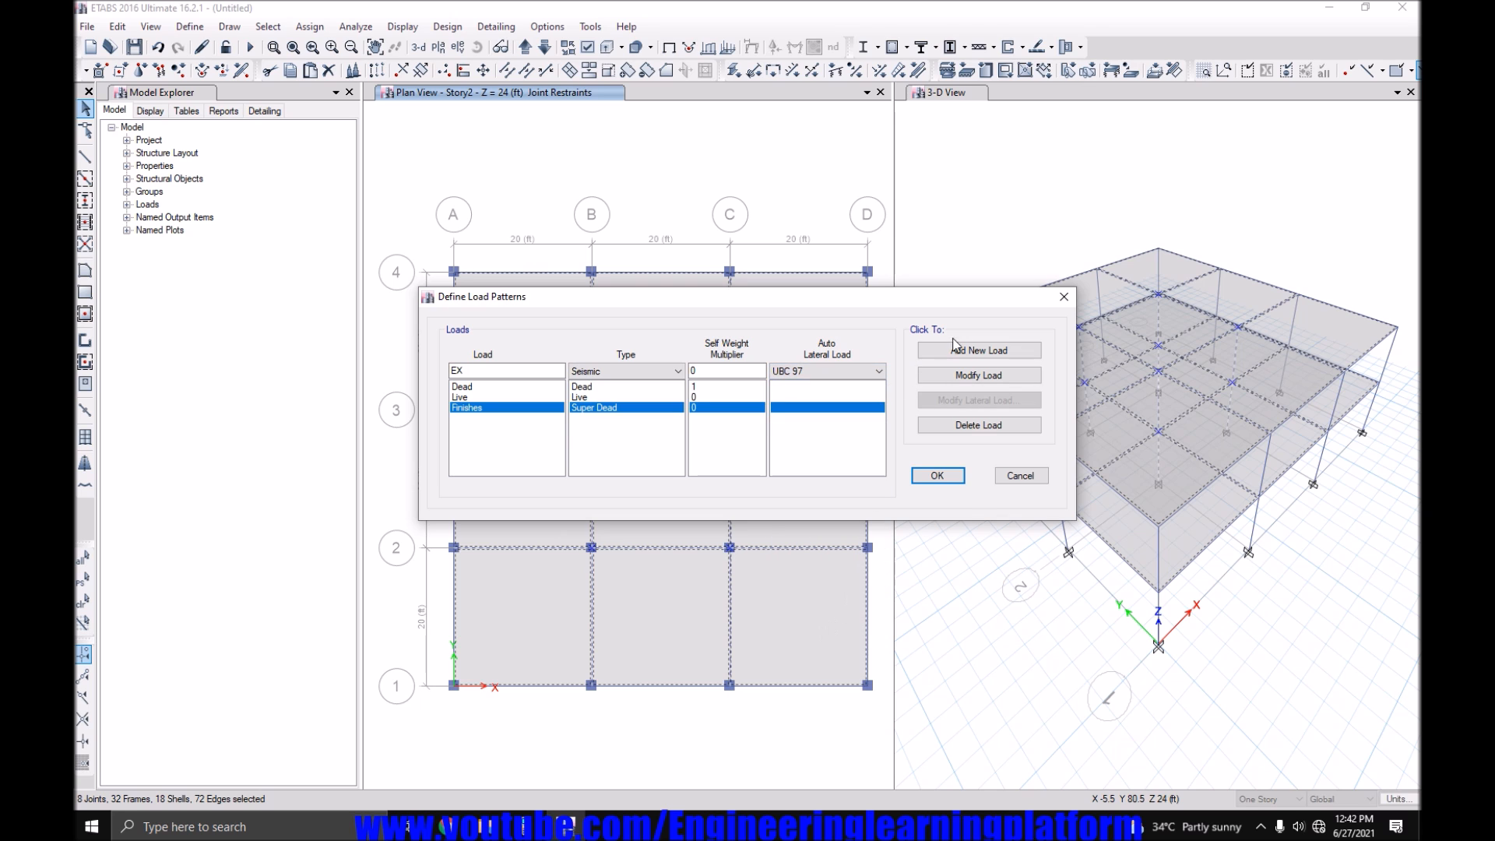
left_click(977, 349)
type("Y")
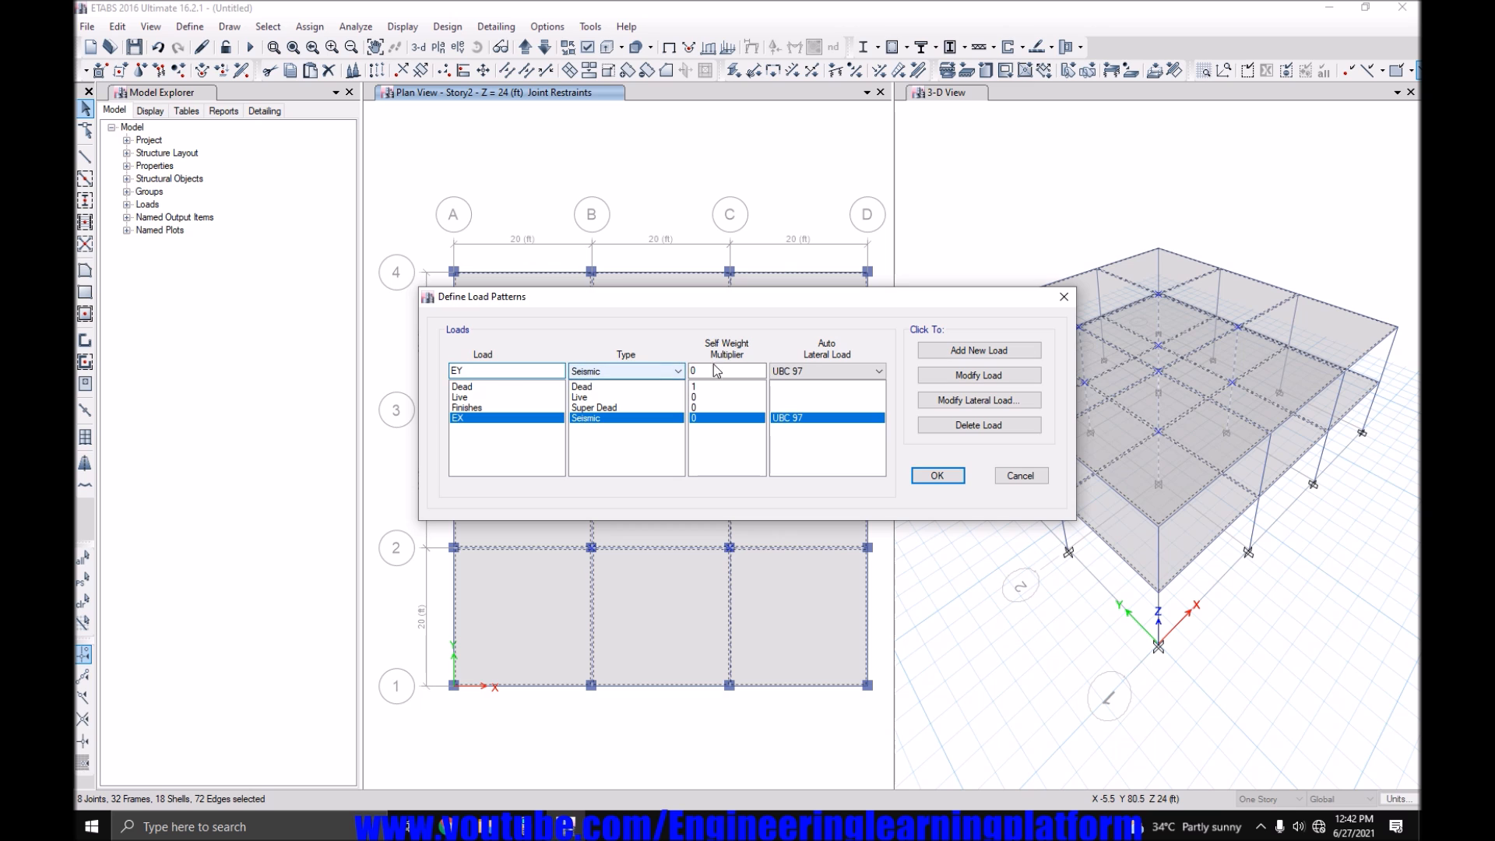
left_click(978, 350)
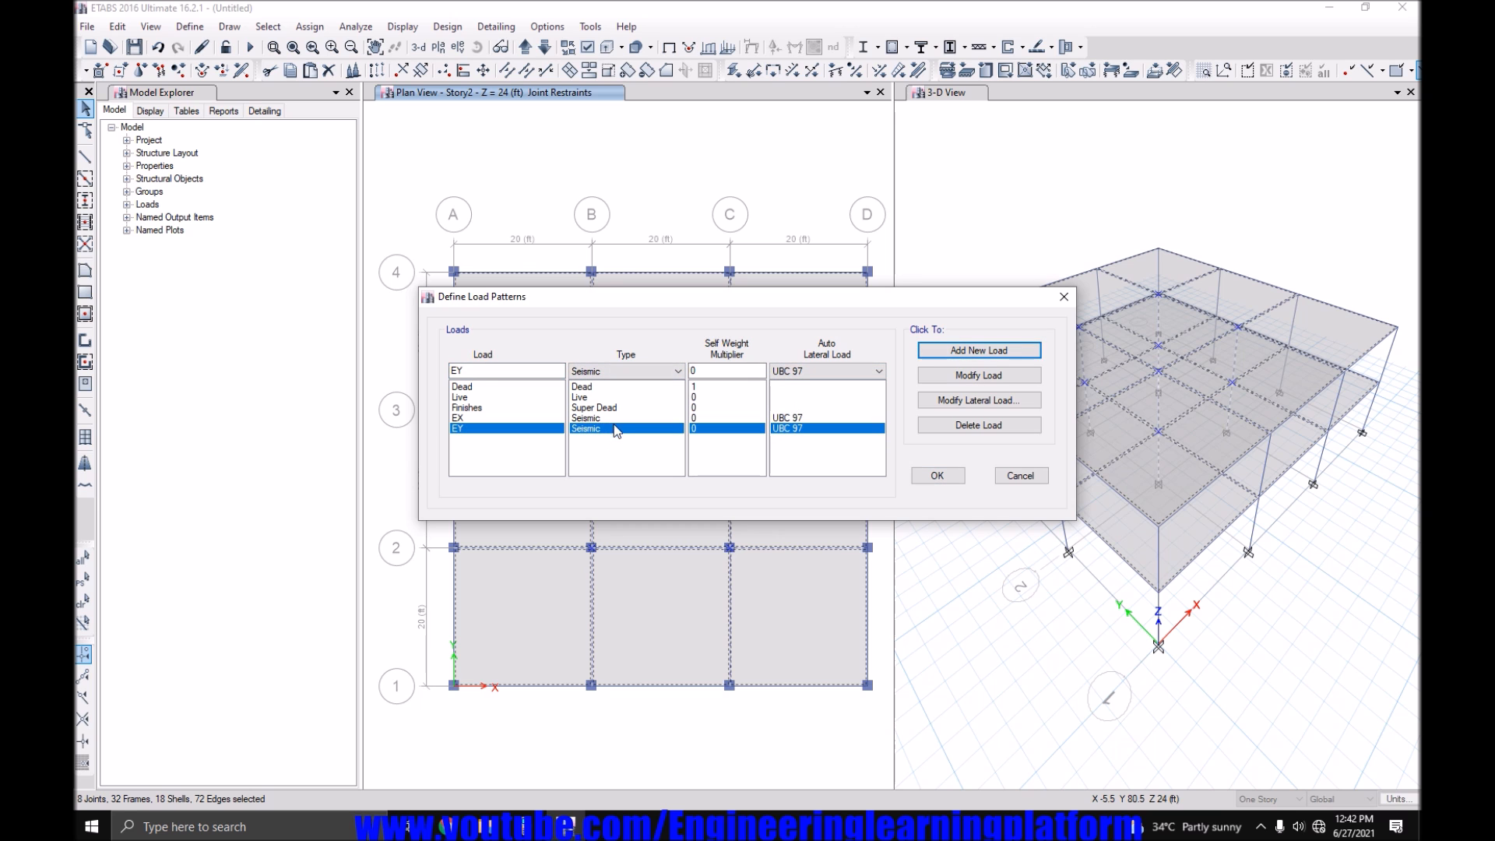
Restrict EX to X directions with zone factor 0.2 and Ct 0.03.
left_click(977, 399)
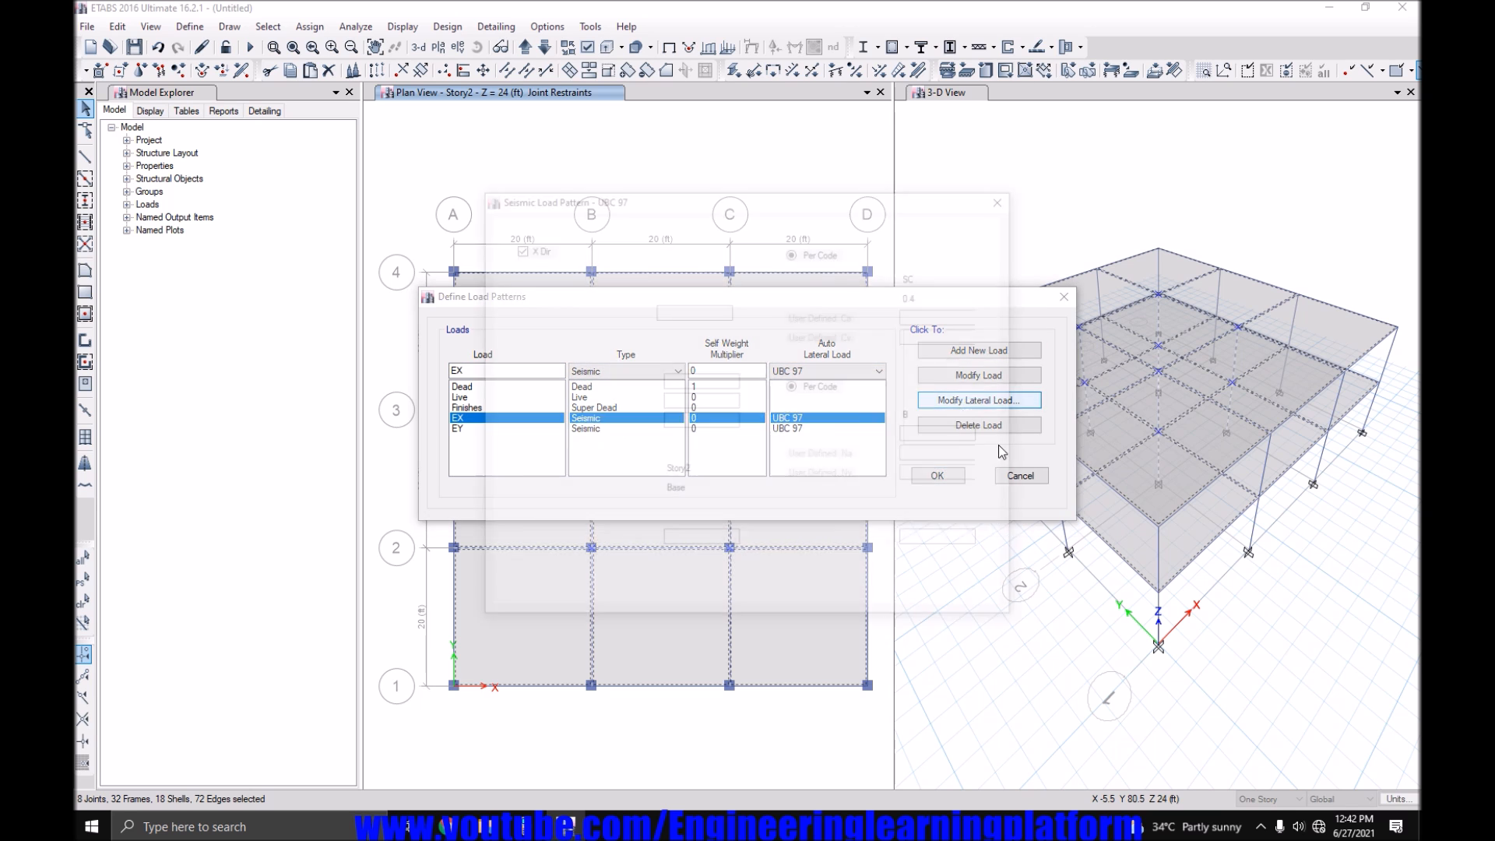
left_click(978, 399)
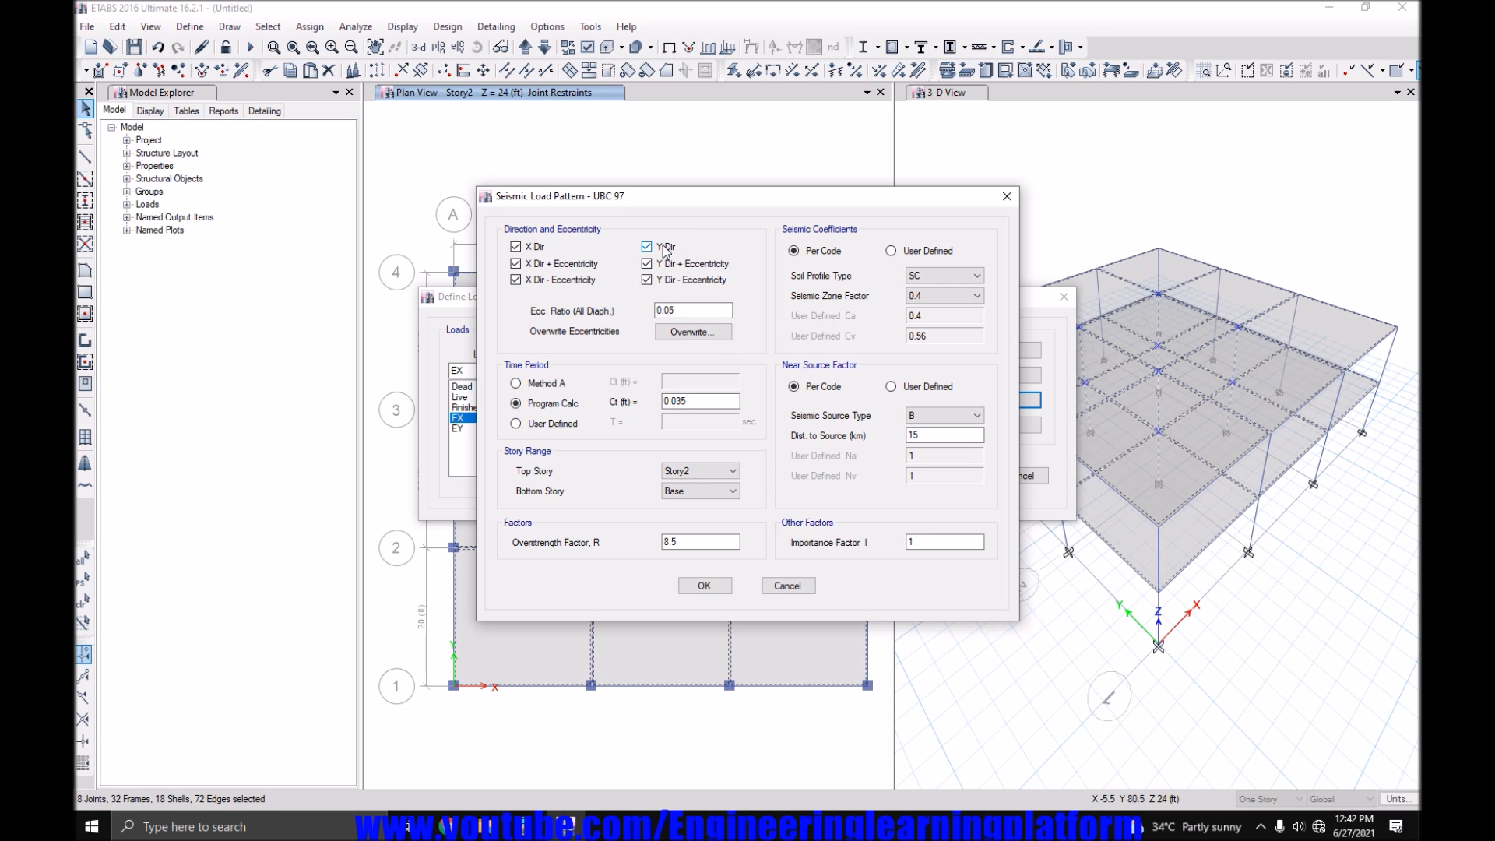
left_click(646, 246)
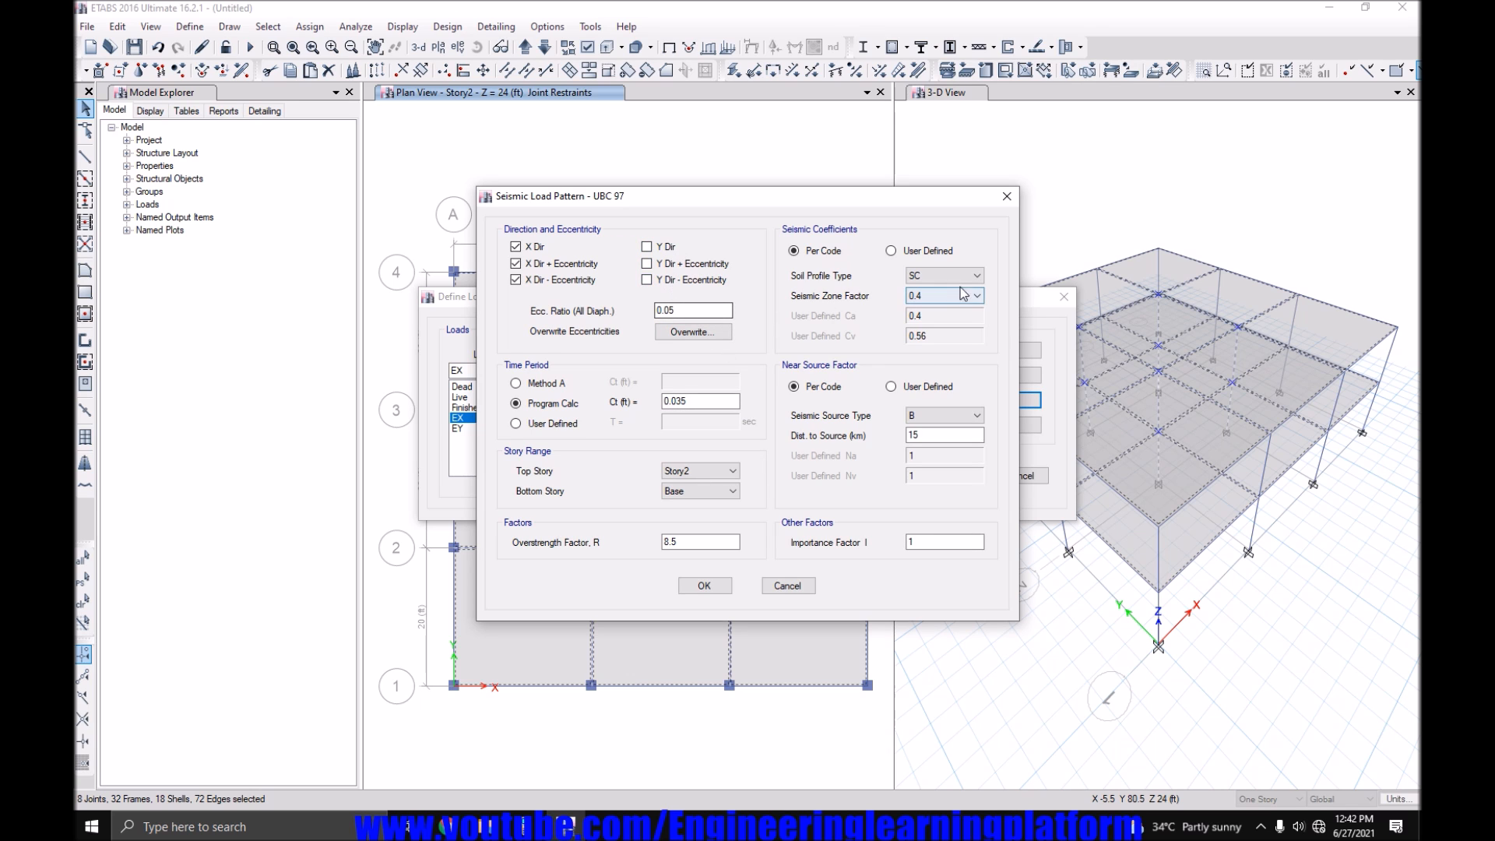
left_click(975, 295)
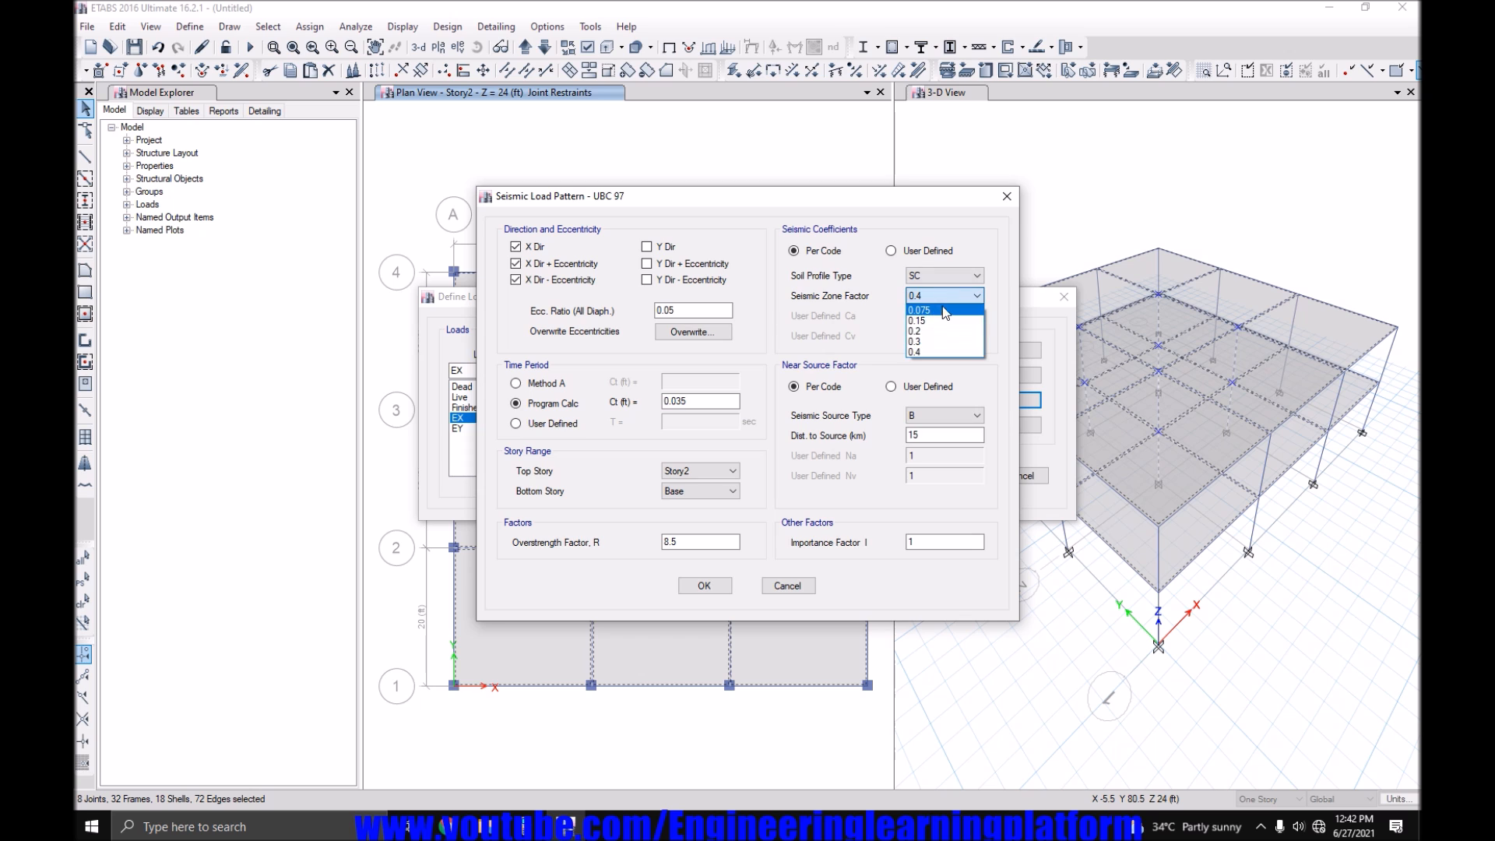
left_click(916, 330)
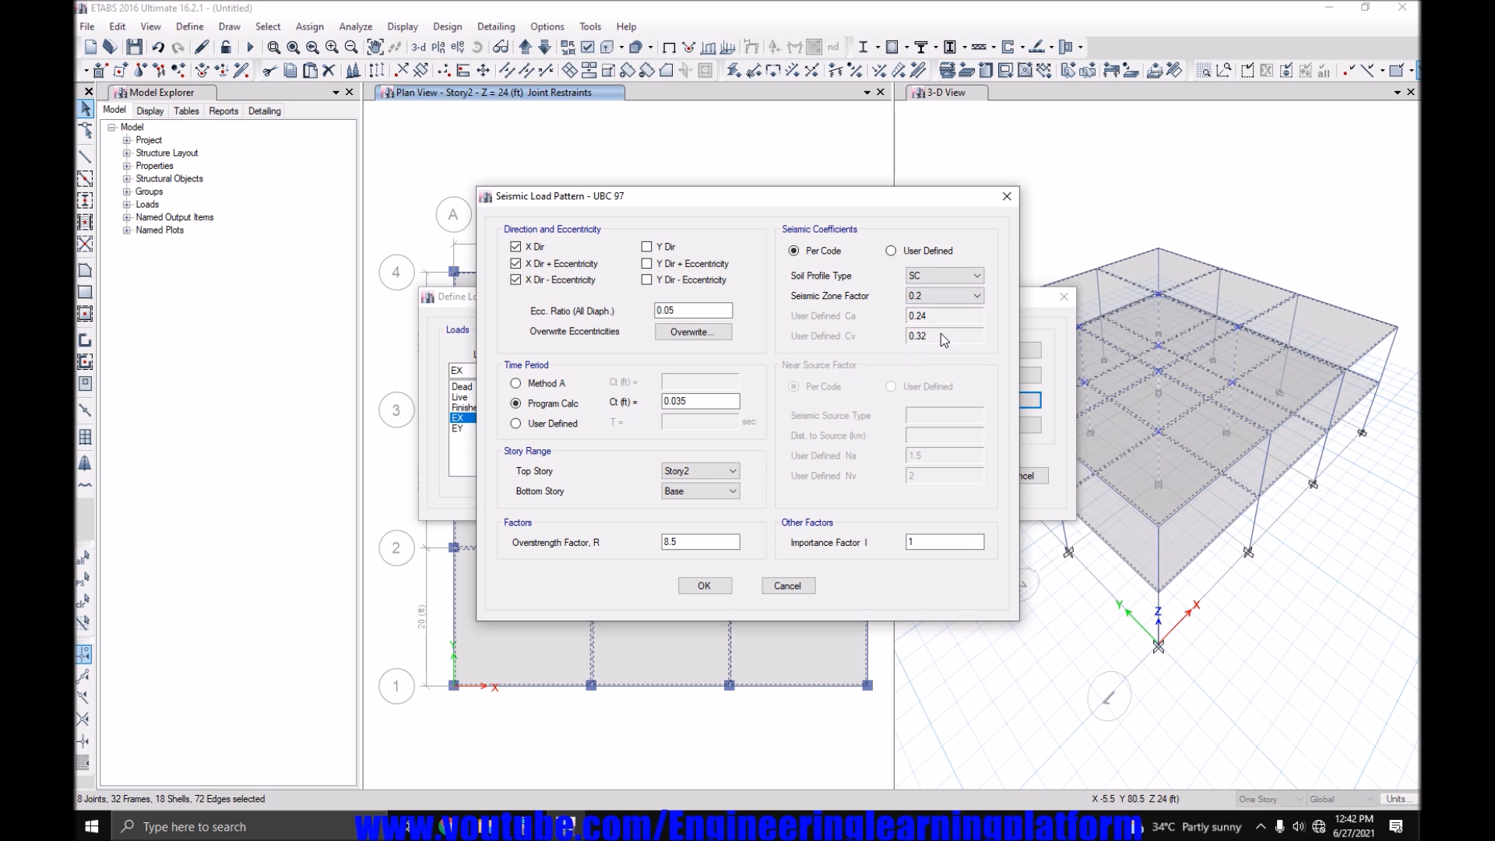
mouse_move(896, 422)
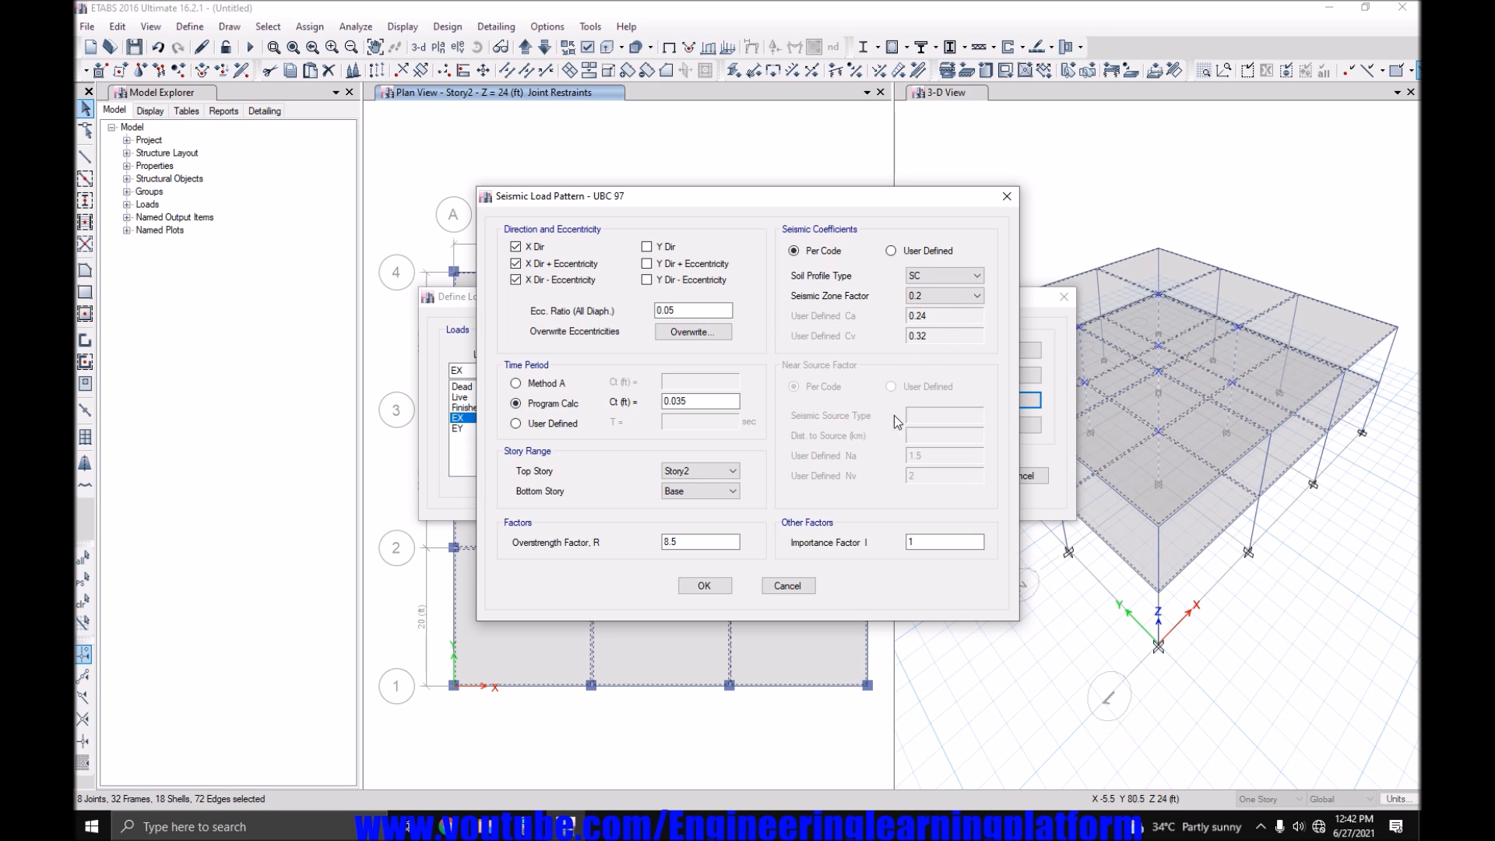
triple_click(700, 542)
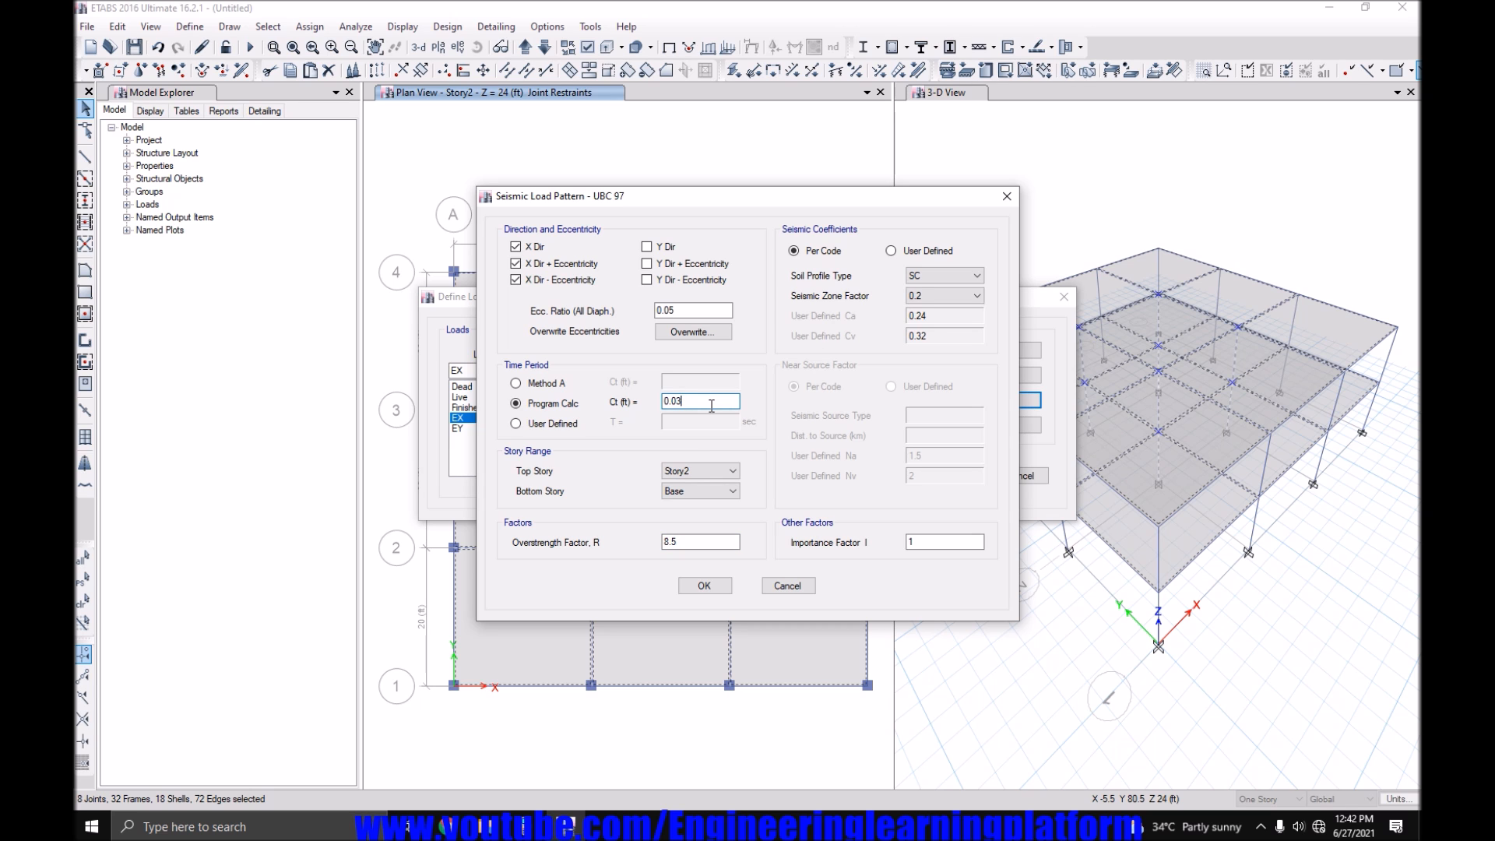
left_click(704, 584)
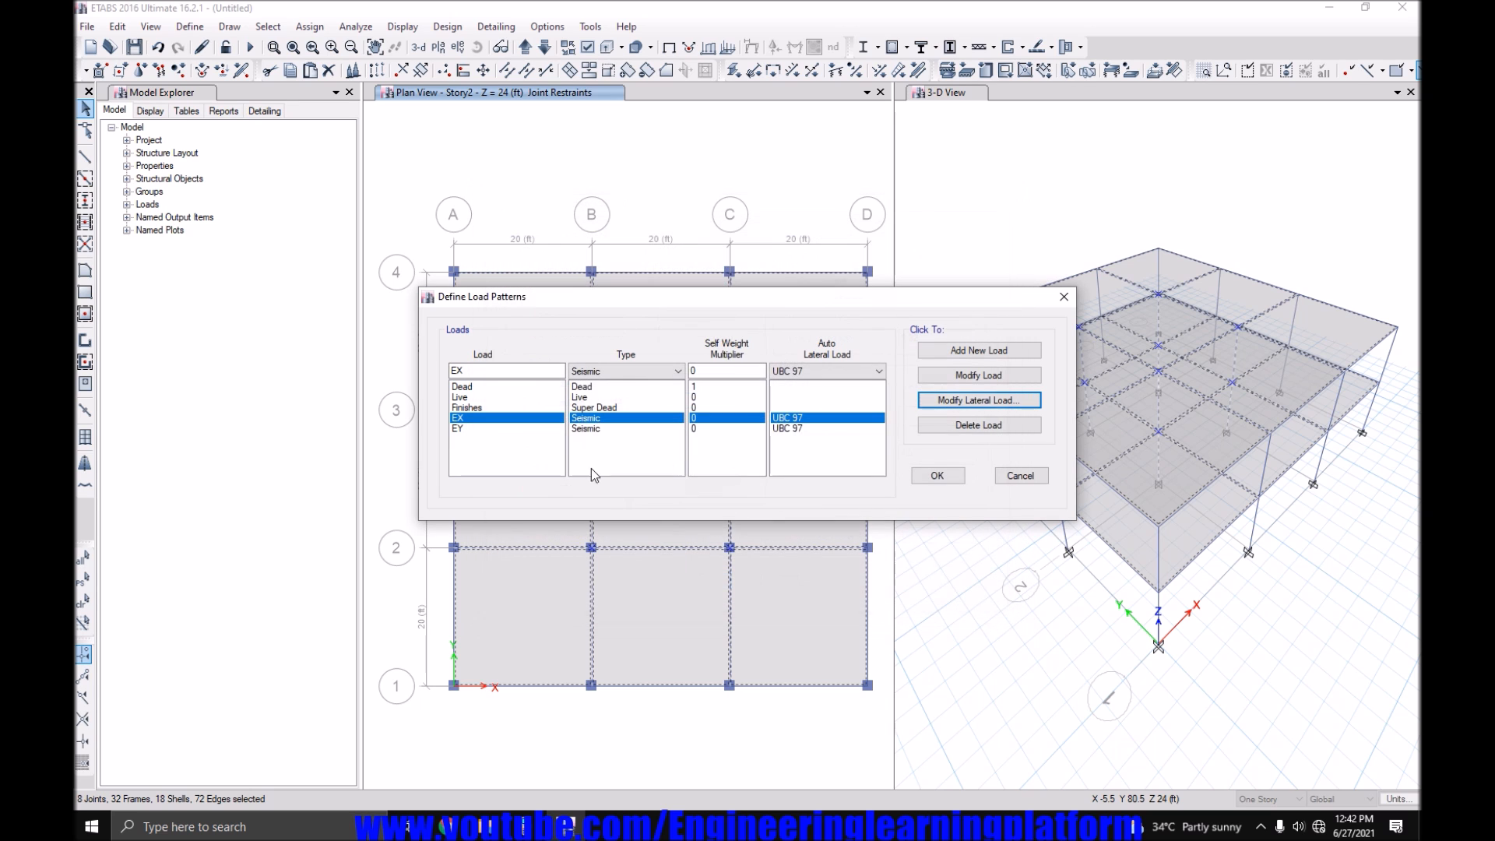
Restrict EY to Y directions with zone factor 0.2.
left_click(976, 399)
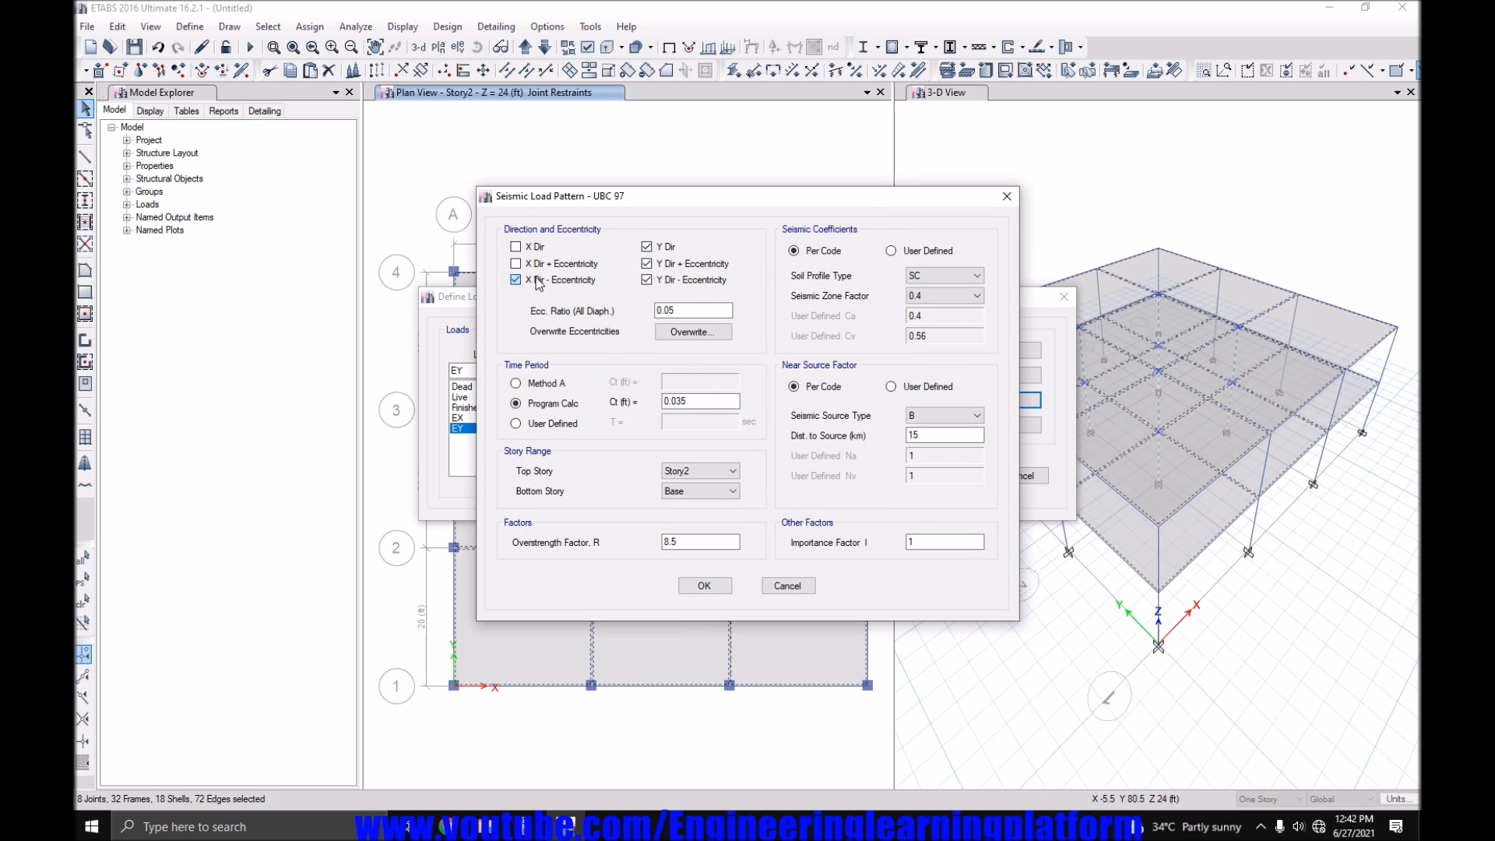
left_click(517, 279)
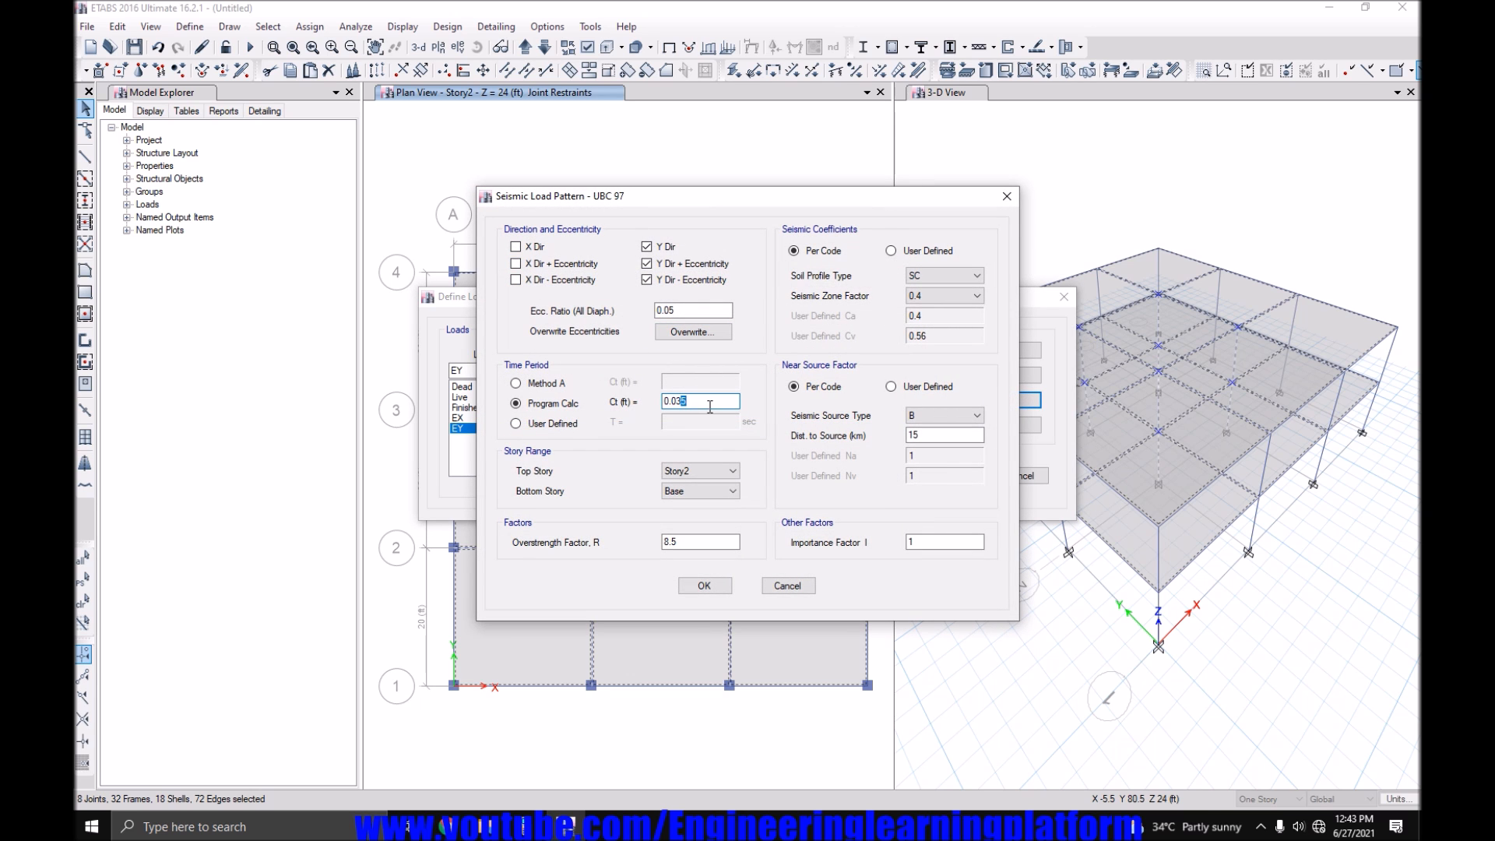
left_click(973, 295)
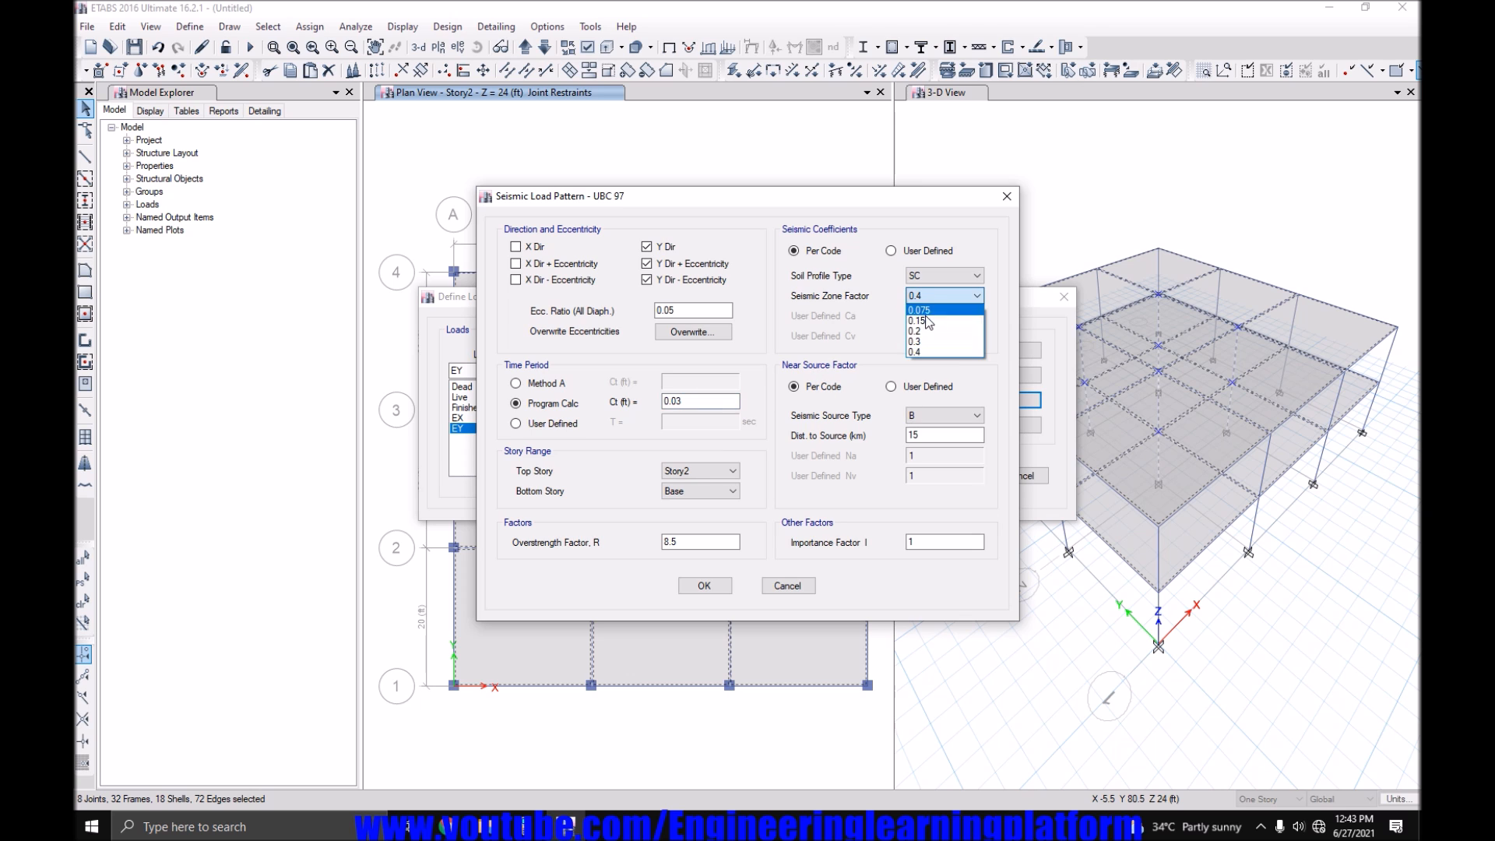
left_click(916, 330)
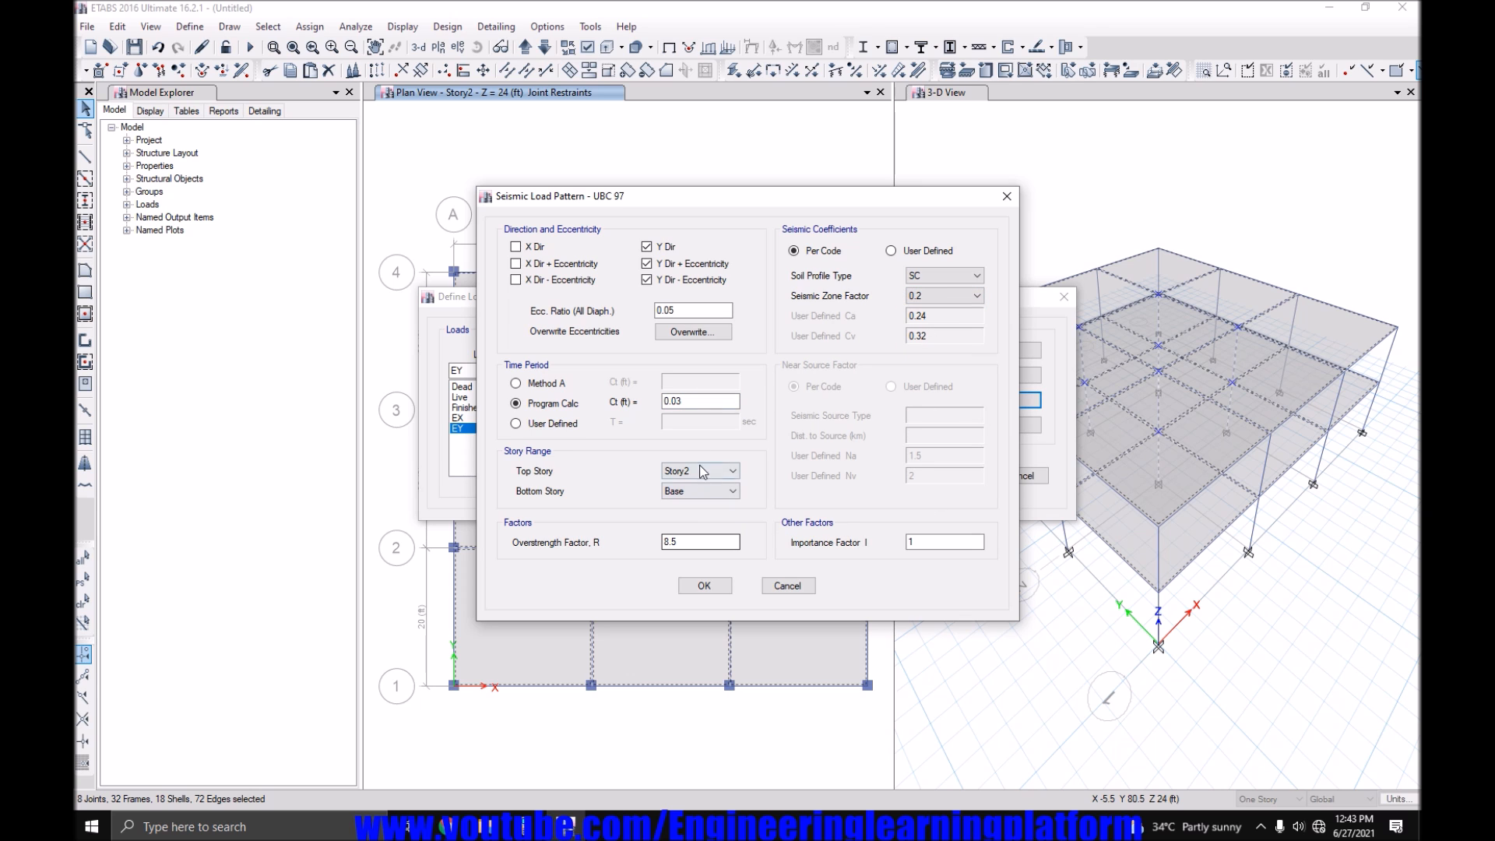
left_click(704, 585)
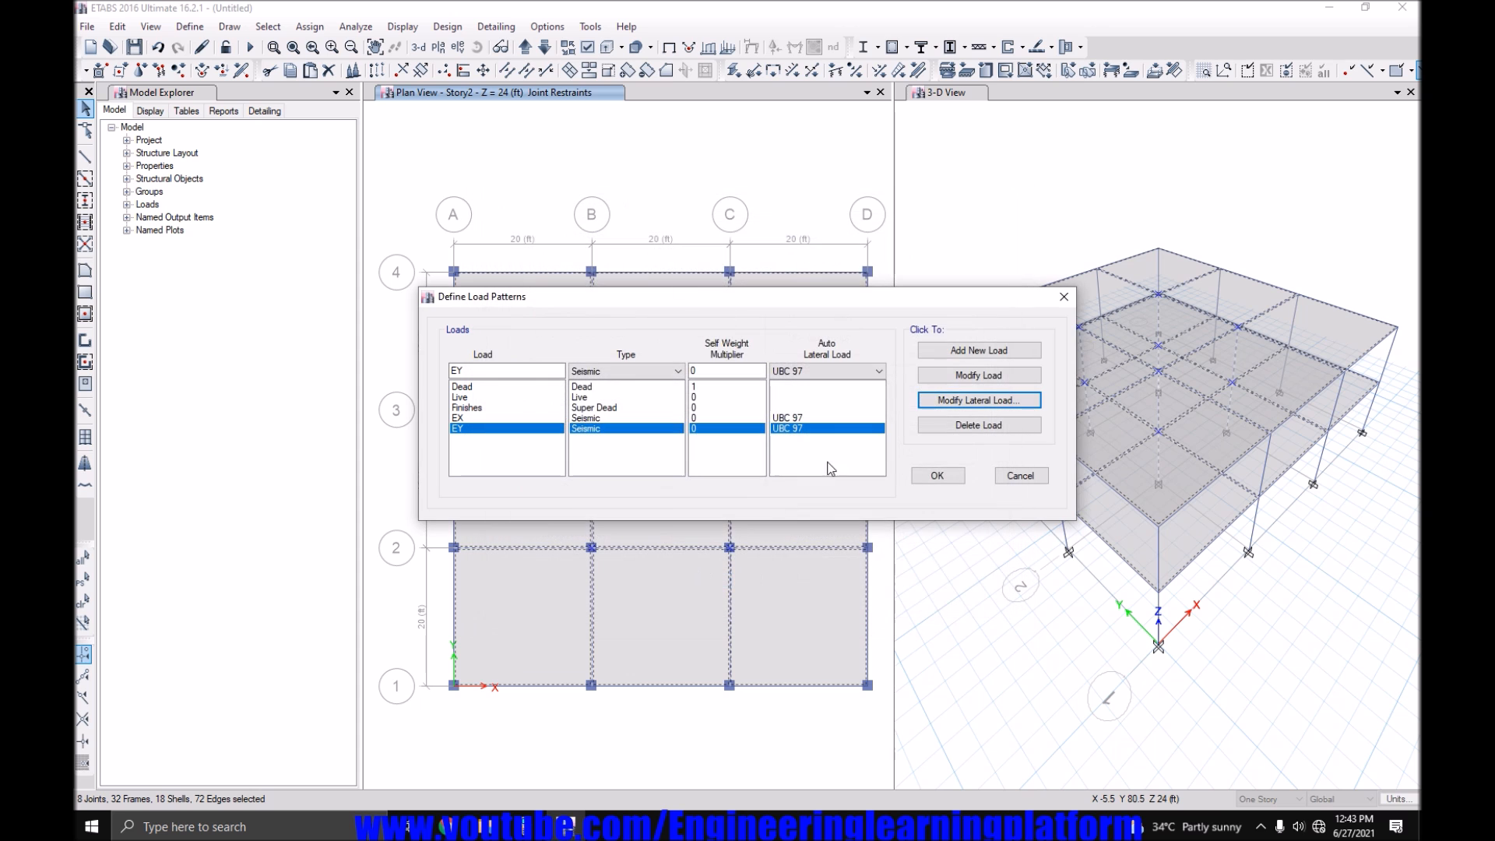
Edit mass source MsSrc1 to use the Dead and Finishes load patterns, multiplier 1 each.
left_click(188, 26)
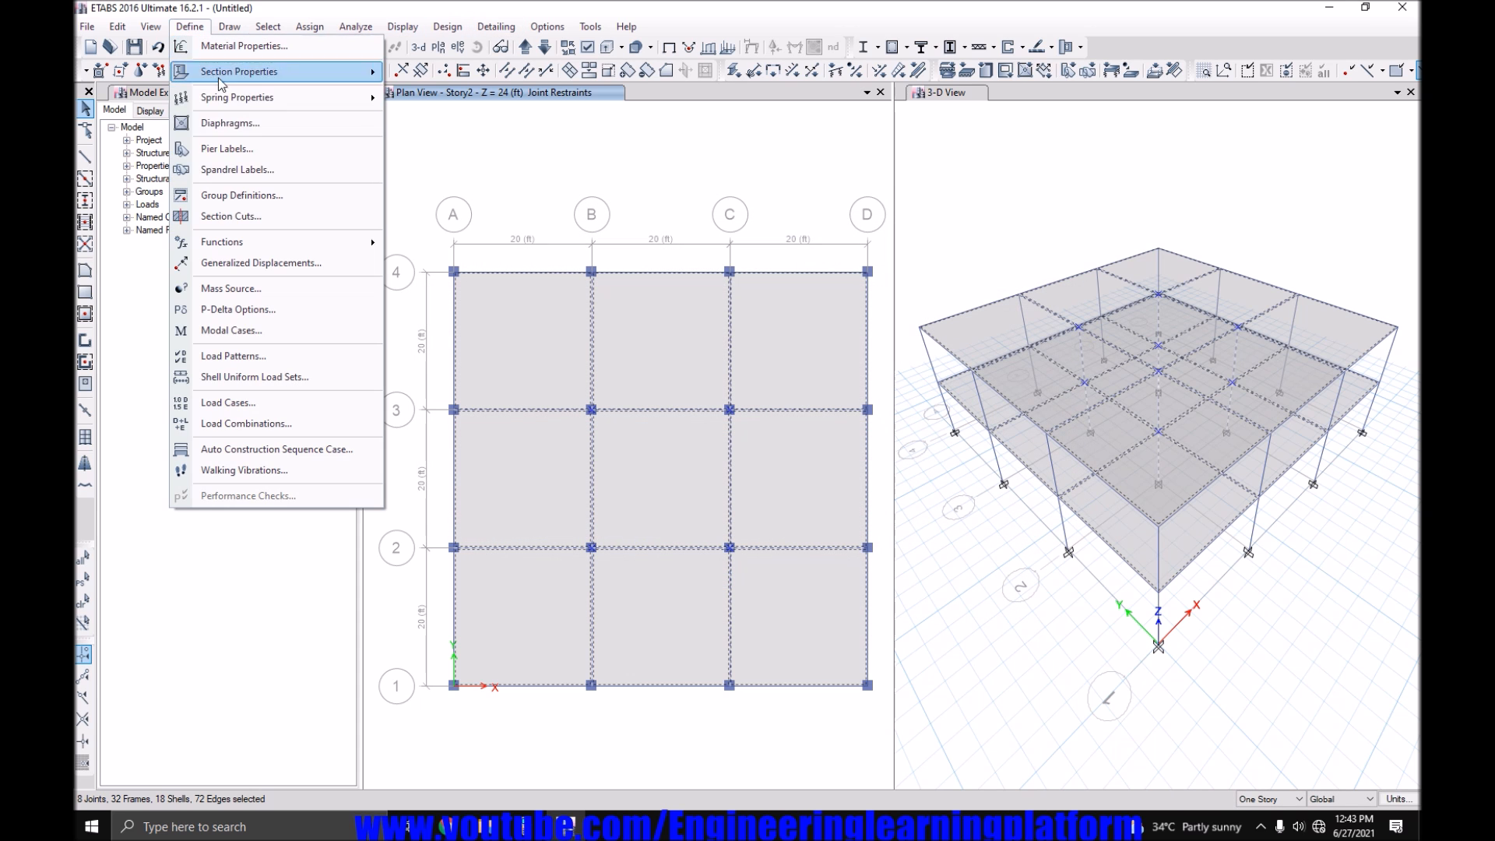
left_click(230, 288)
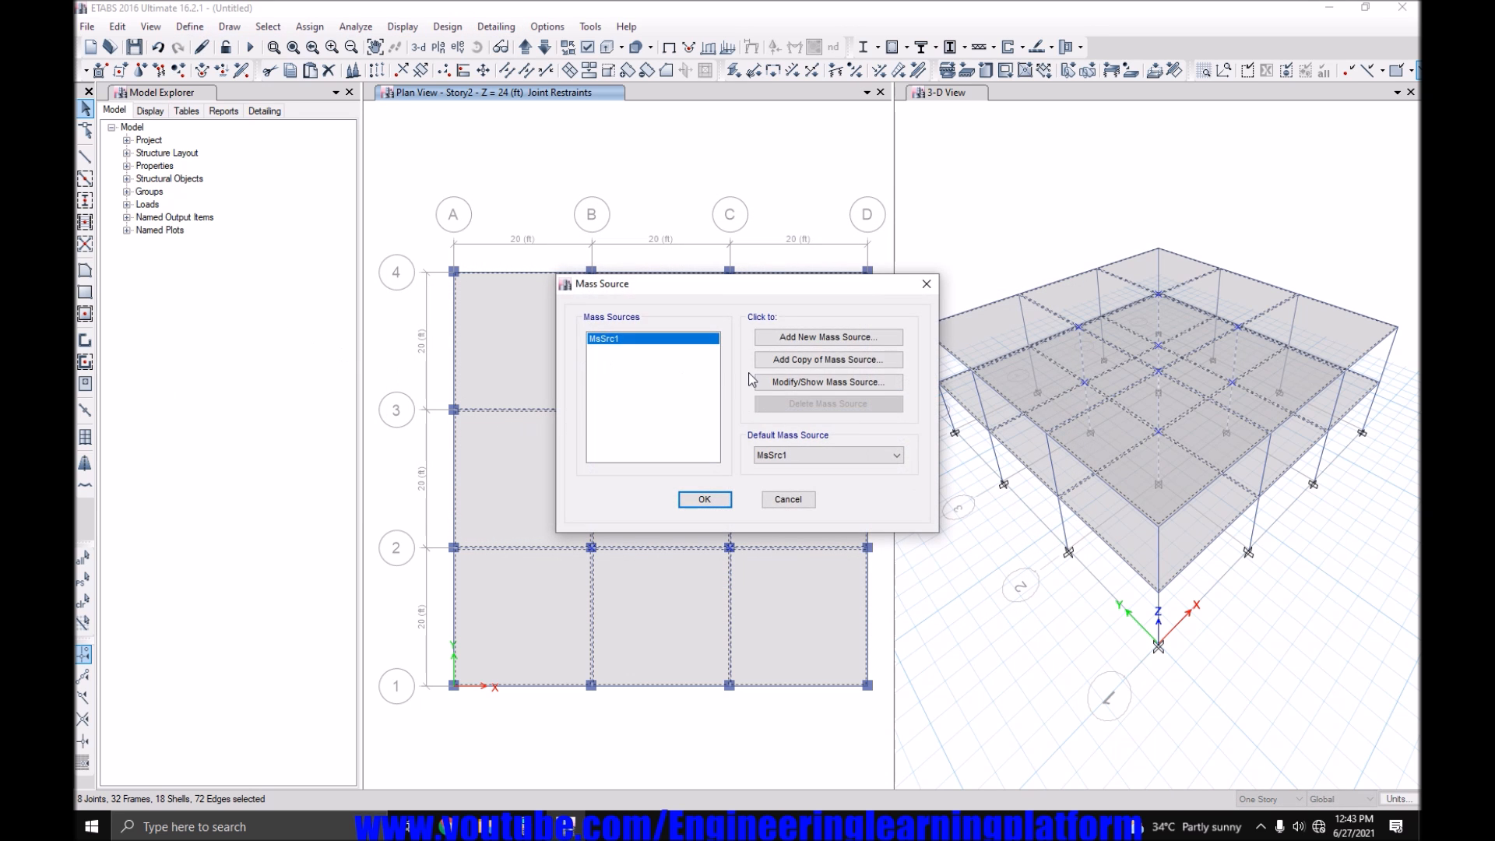
left_click(826, 382)
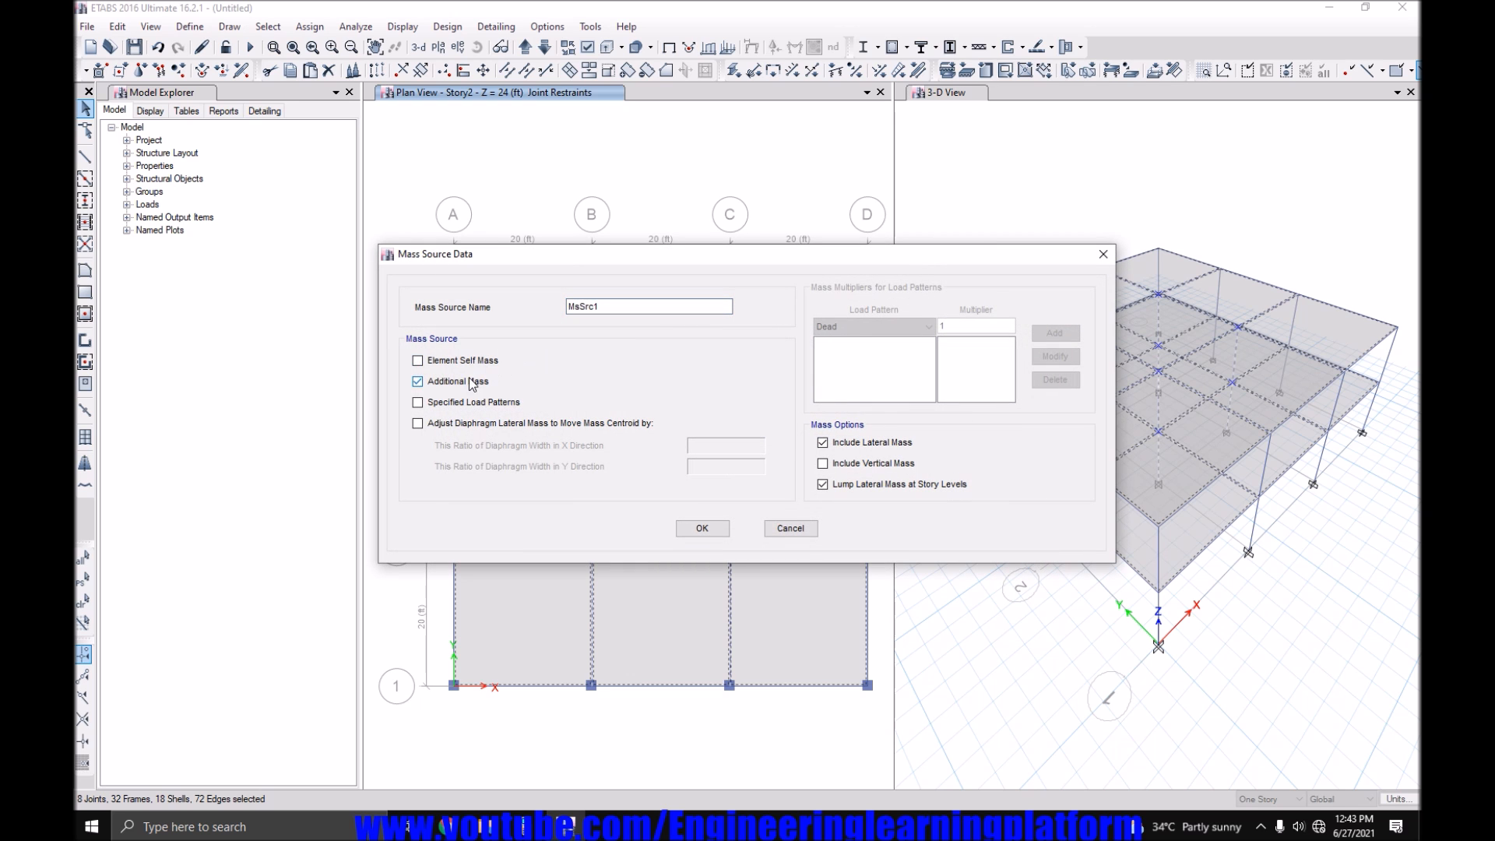
left_click(1054, 332)
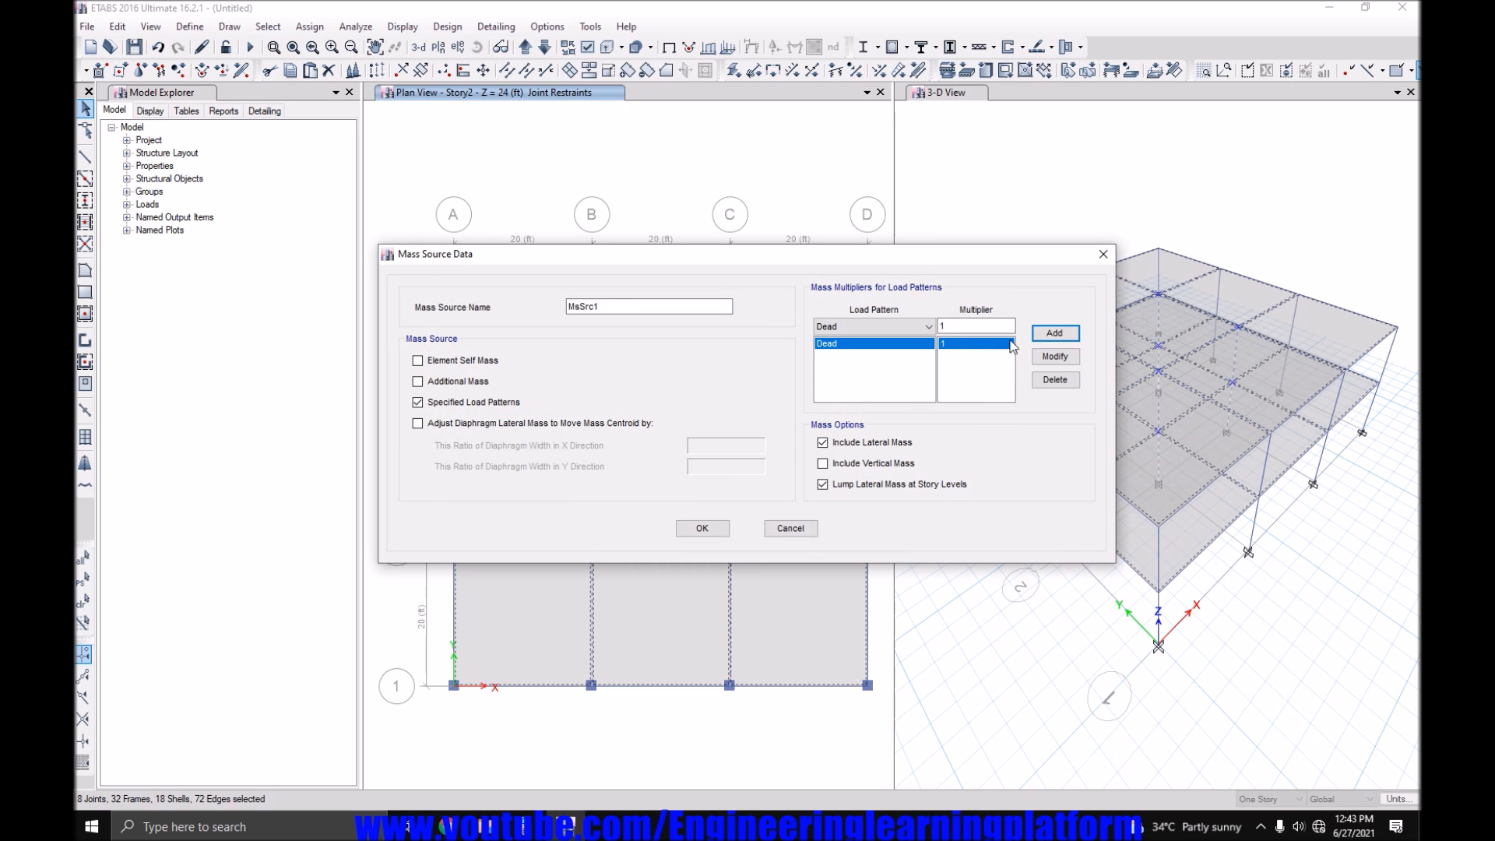
left_click(1053, 333)
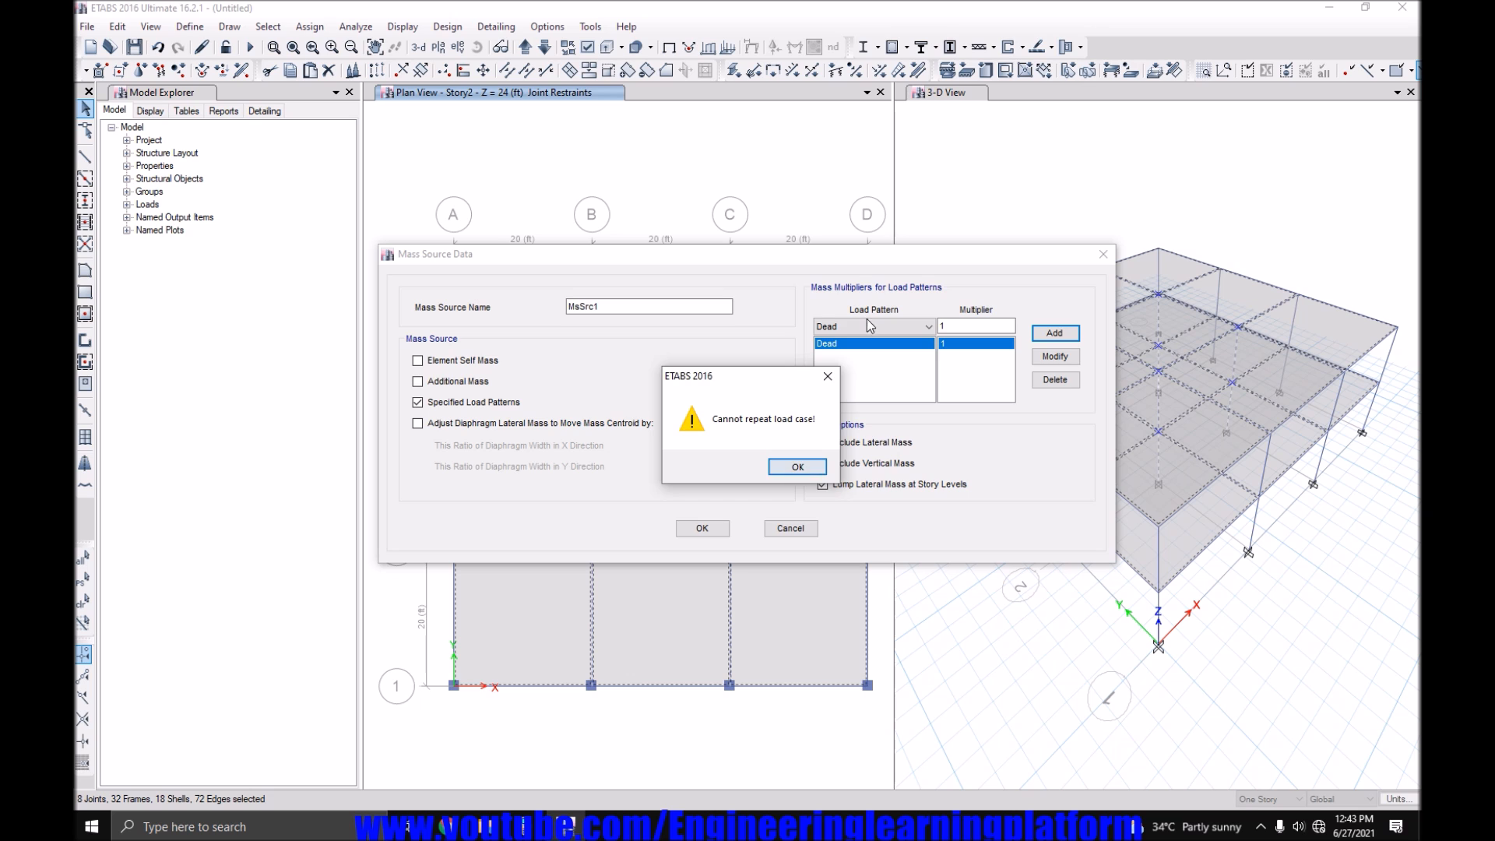
left_click(797, 466)
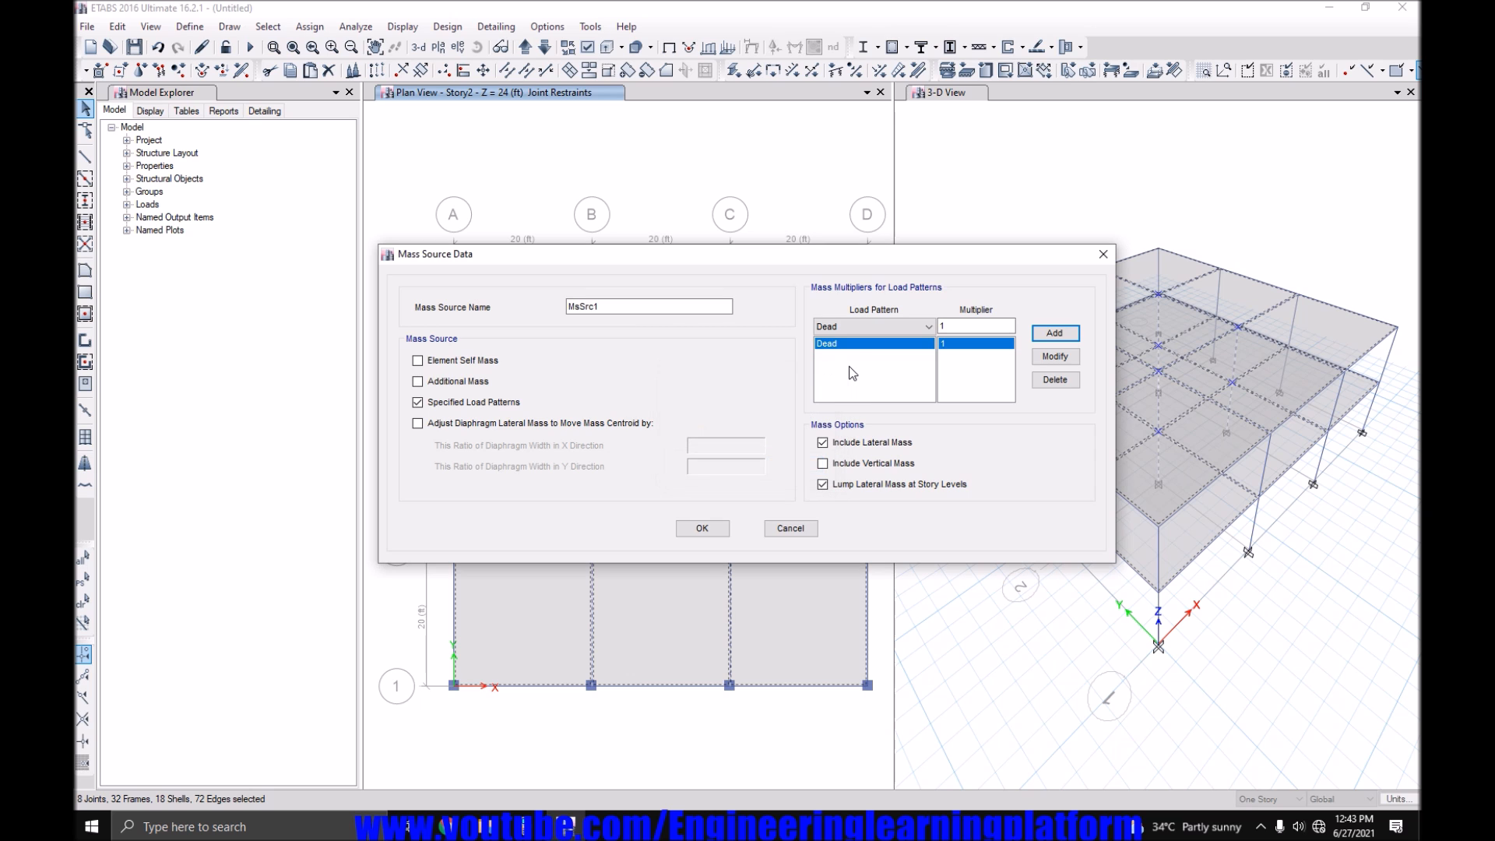
left_click(871, 326)
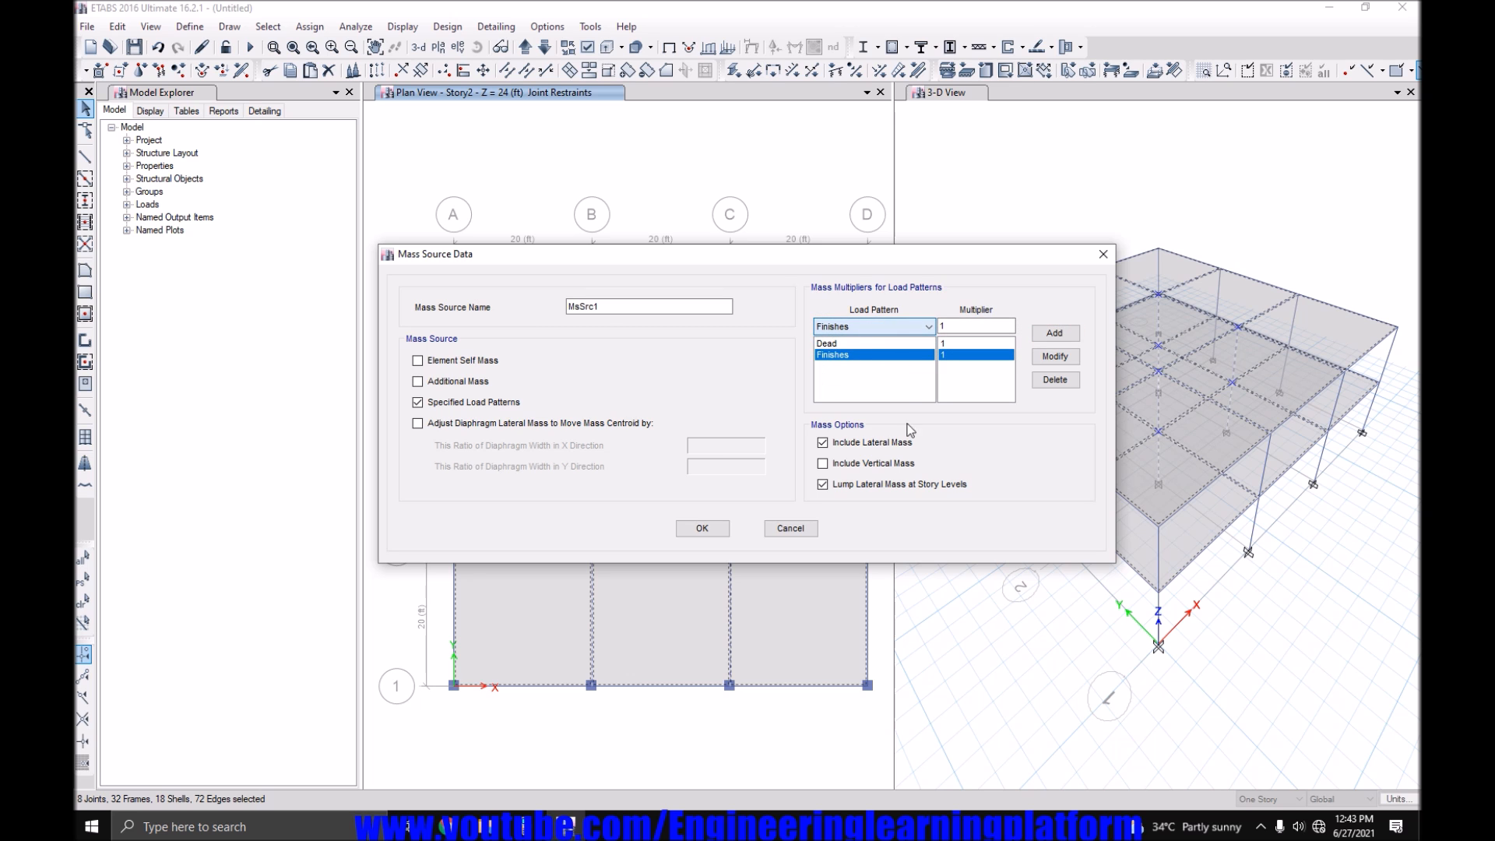
left_click(701, 528)
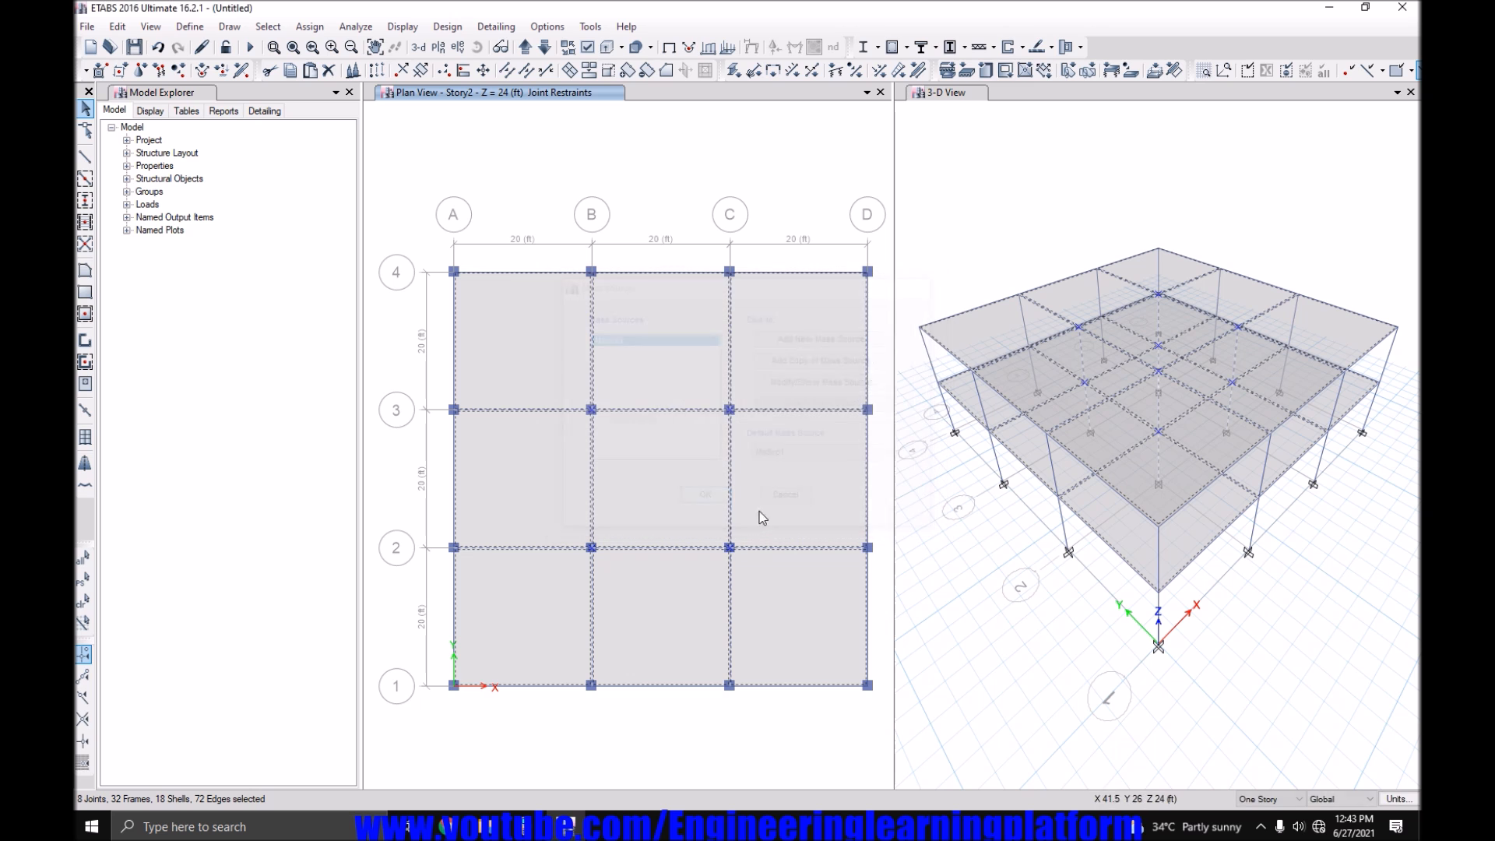
left_click(308, 26)
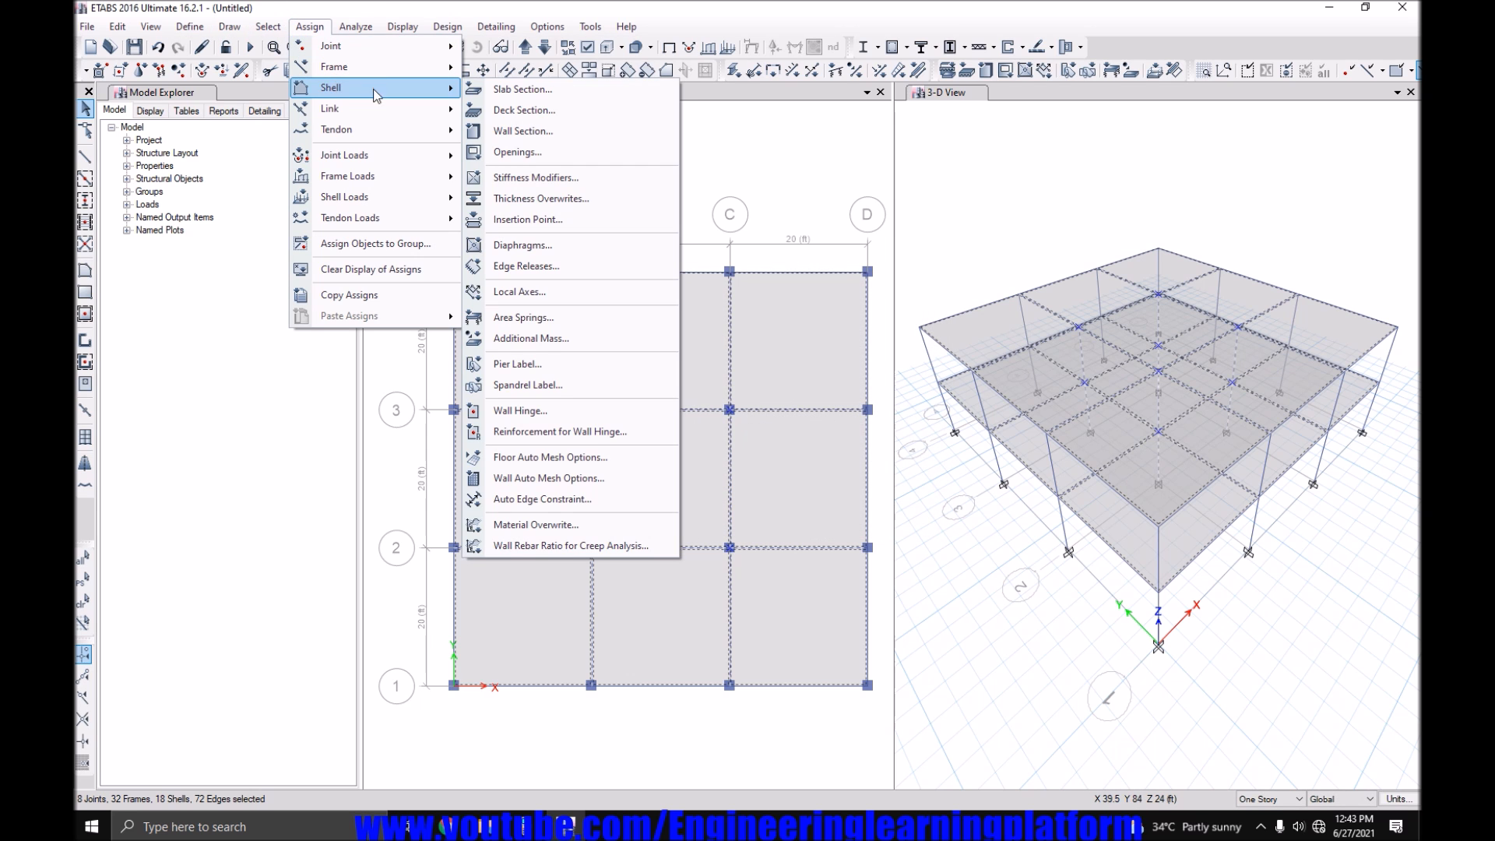
Assign a uniform Live load of 20 lb/ft² to the selected floor slabs.
left_click(345, 196)
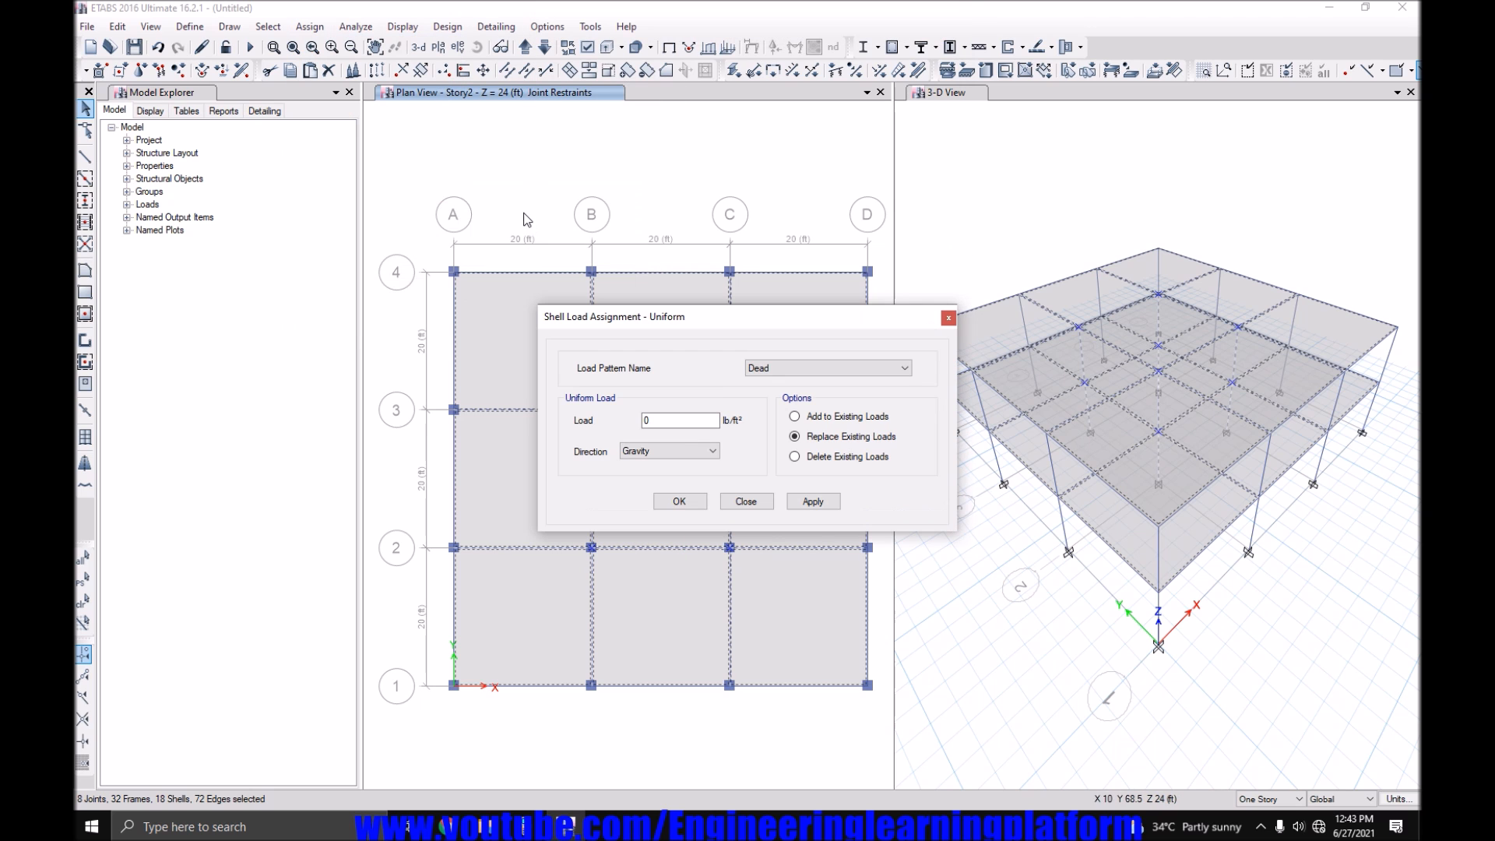
left_click(901, 367)
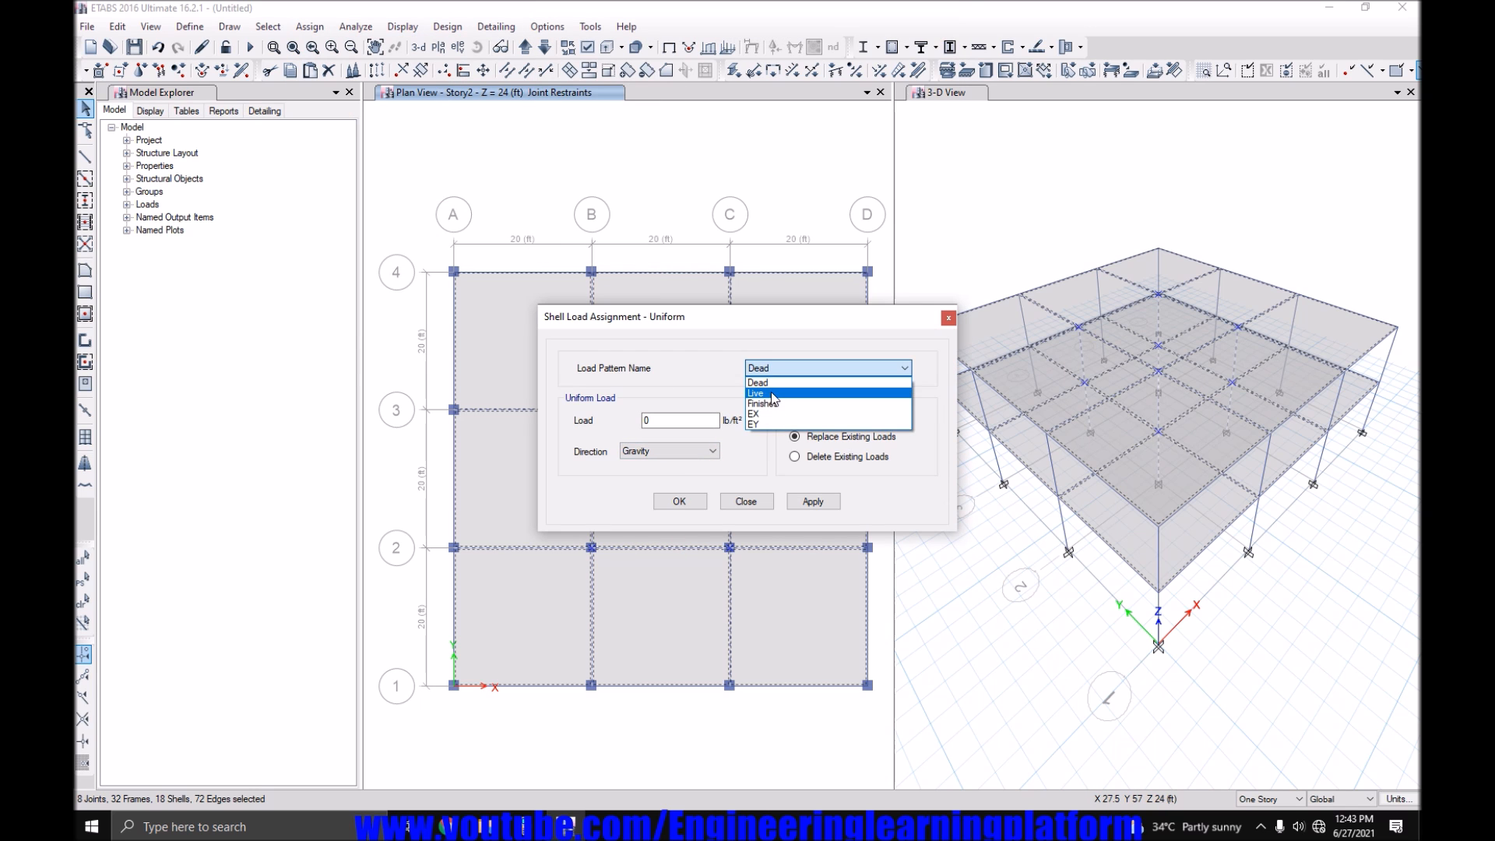
left_click(755, 392)
type("20")
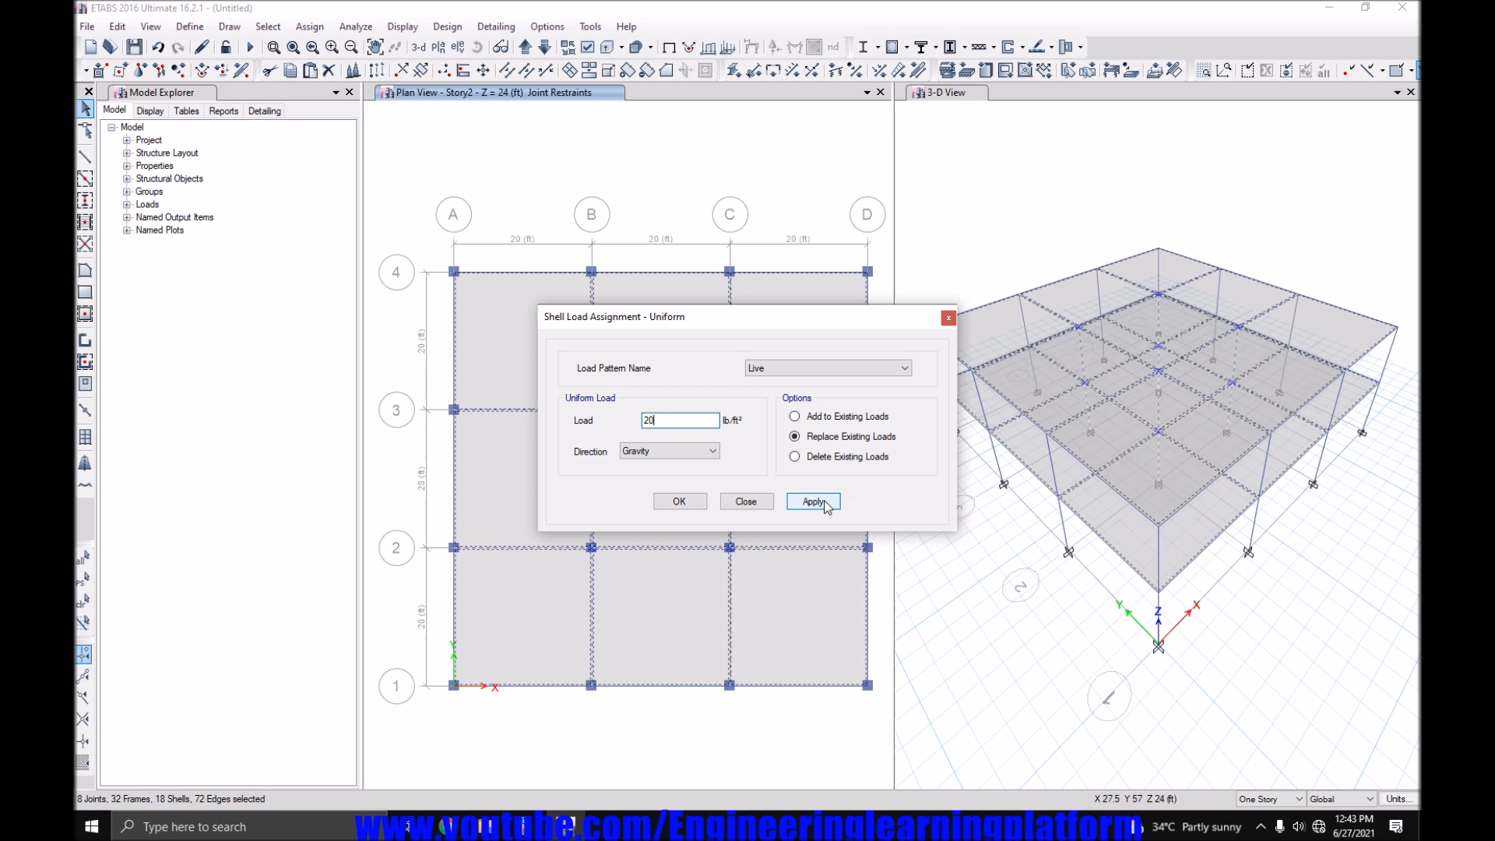
left_click(812, 501)
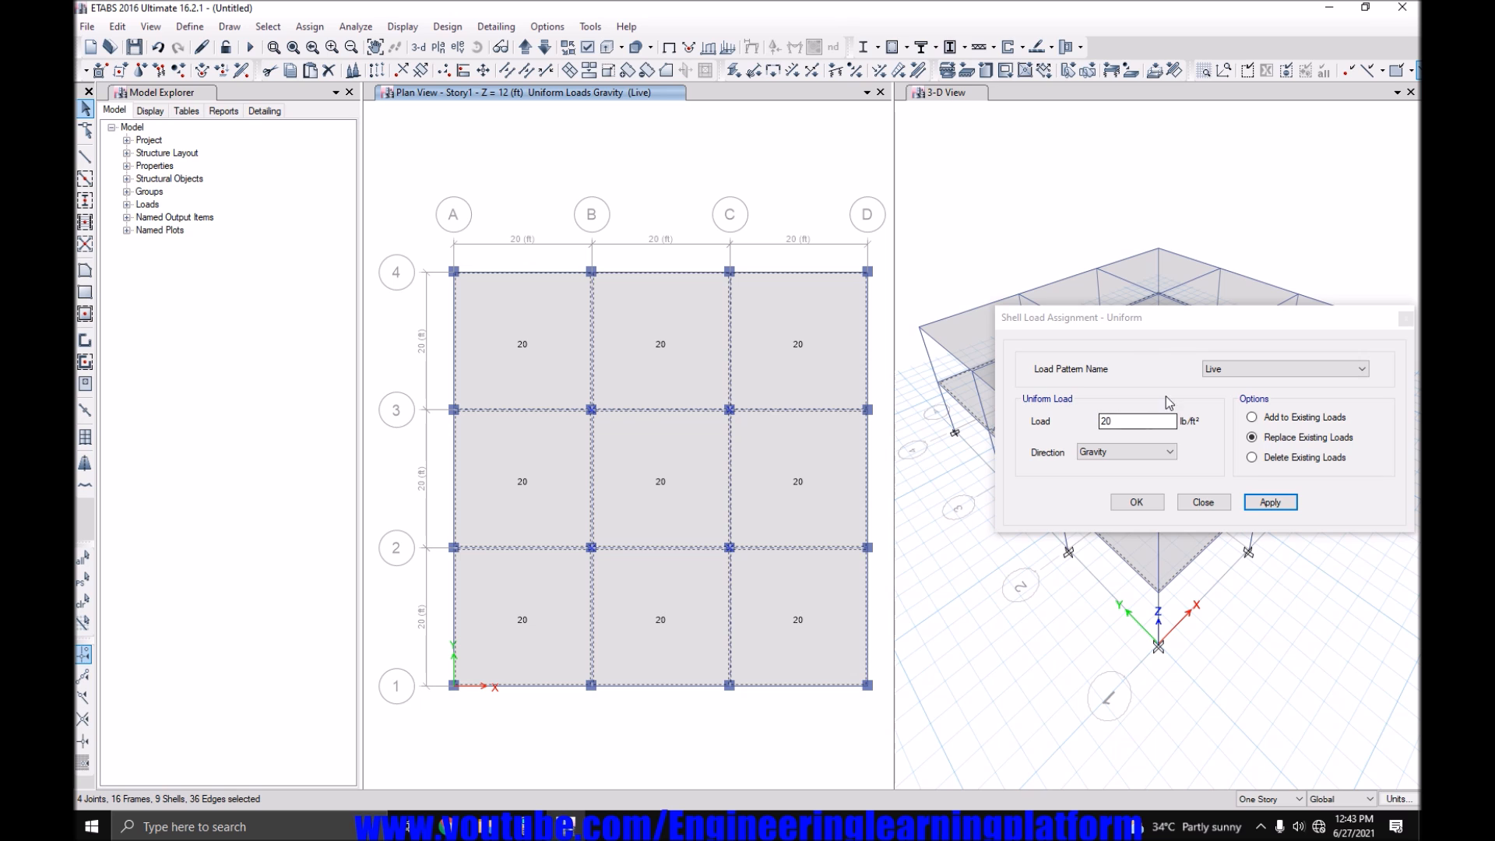
triple_click(1136, 420)
type("40")
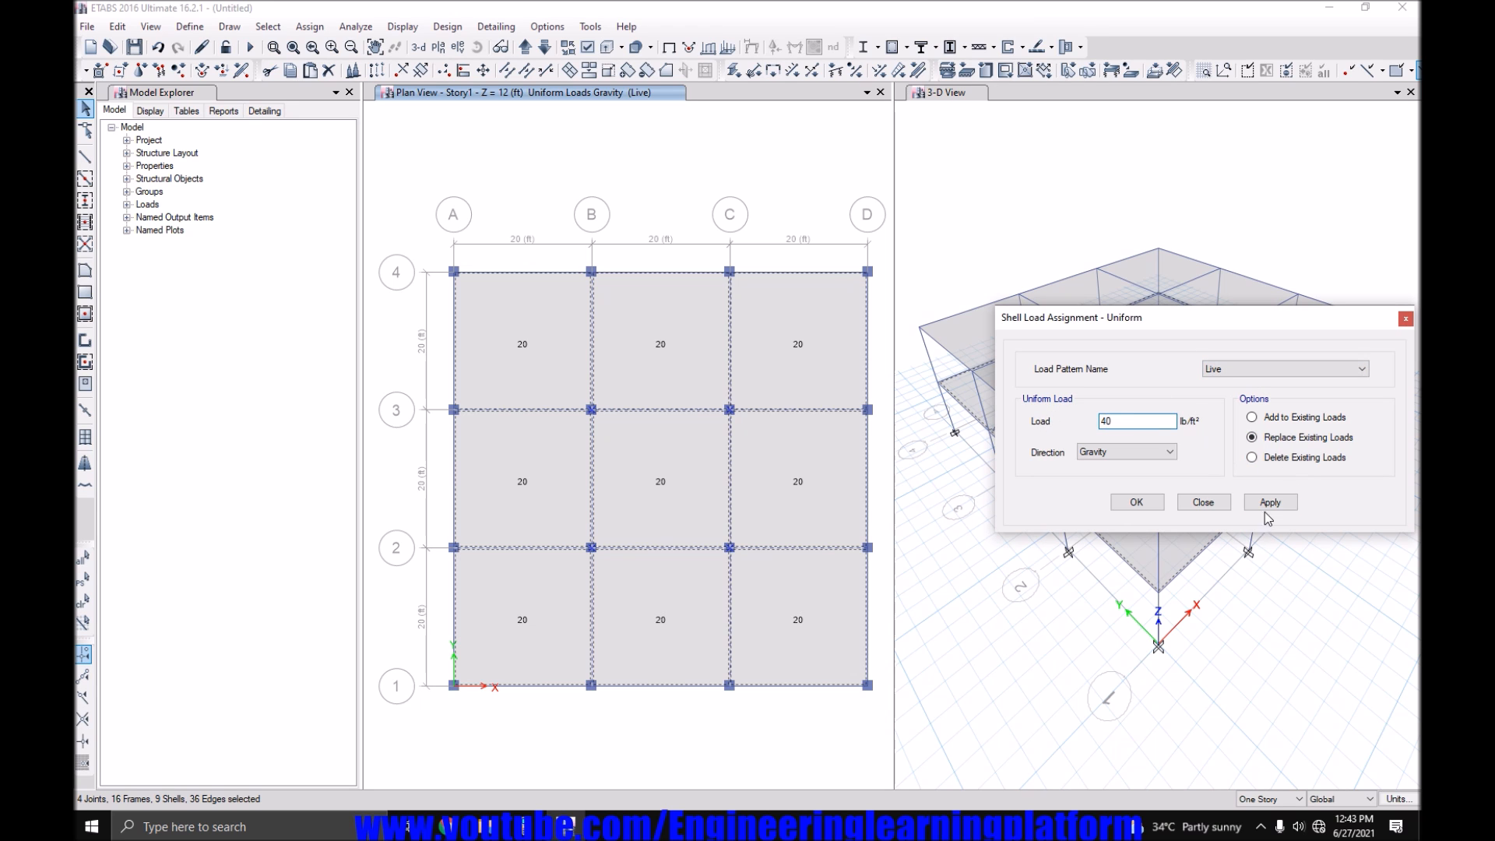
left_click(1269, 501)
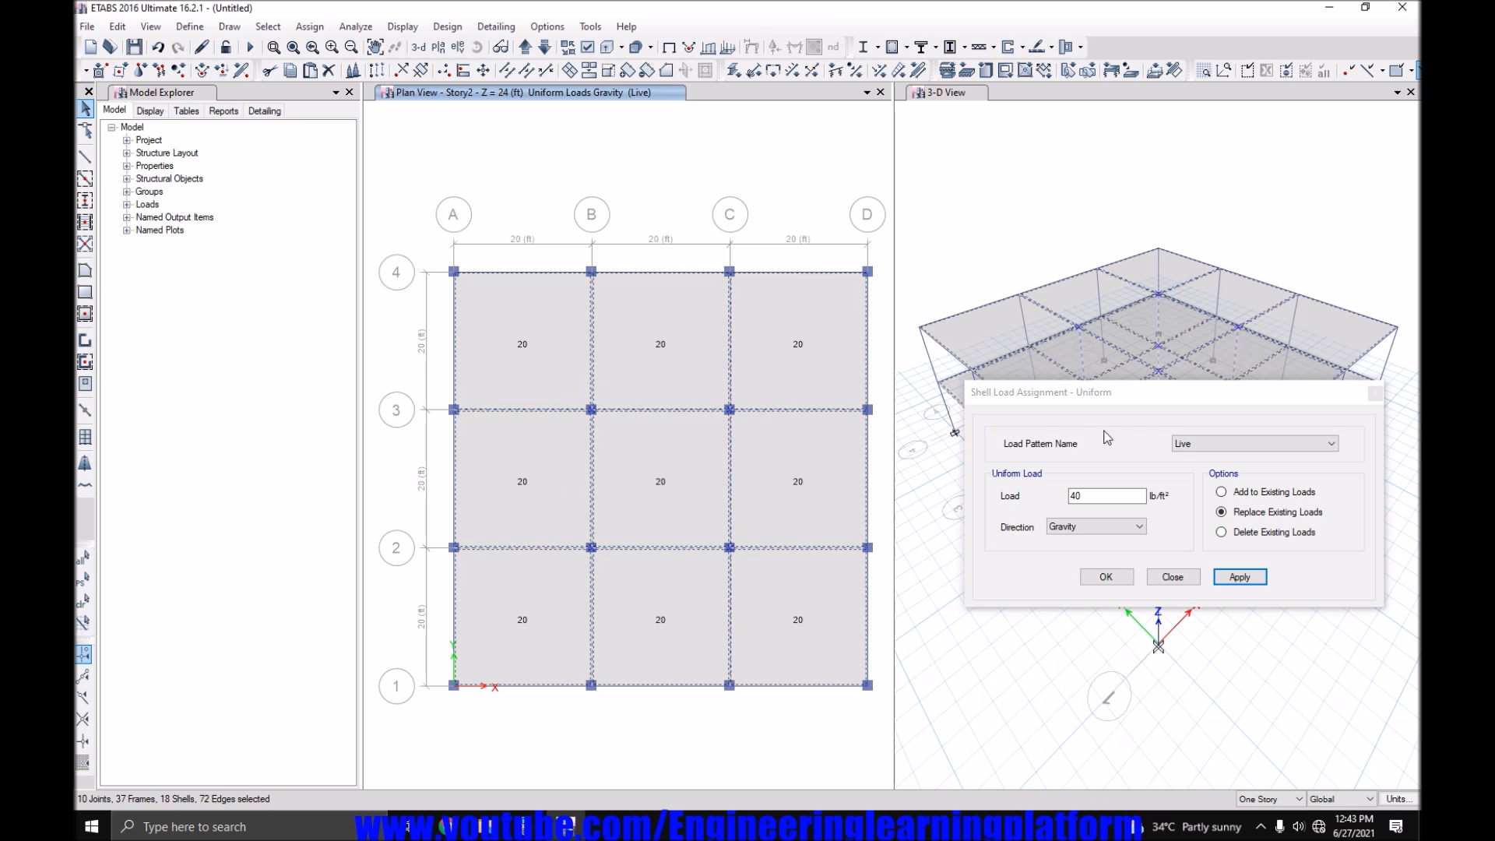
Assign a uniform Finishes load of 36 lb/ft² to the slabs.
left_click(1252, 443)
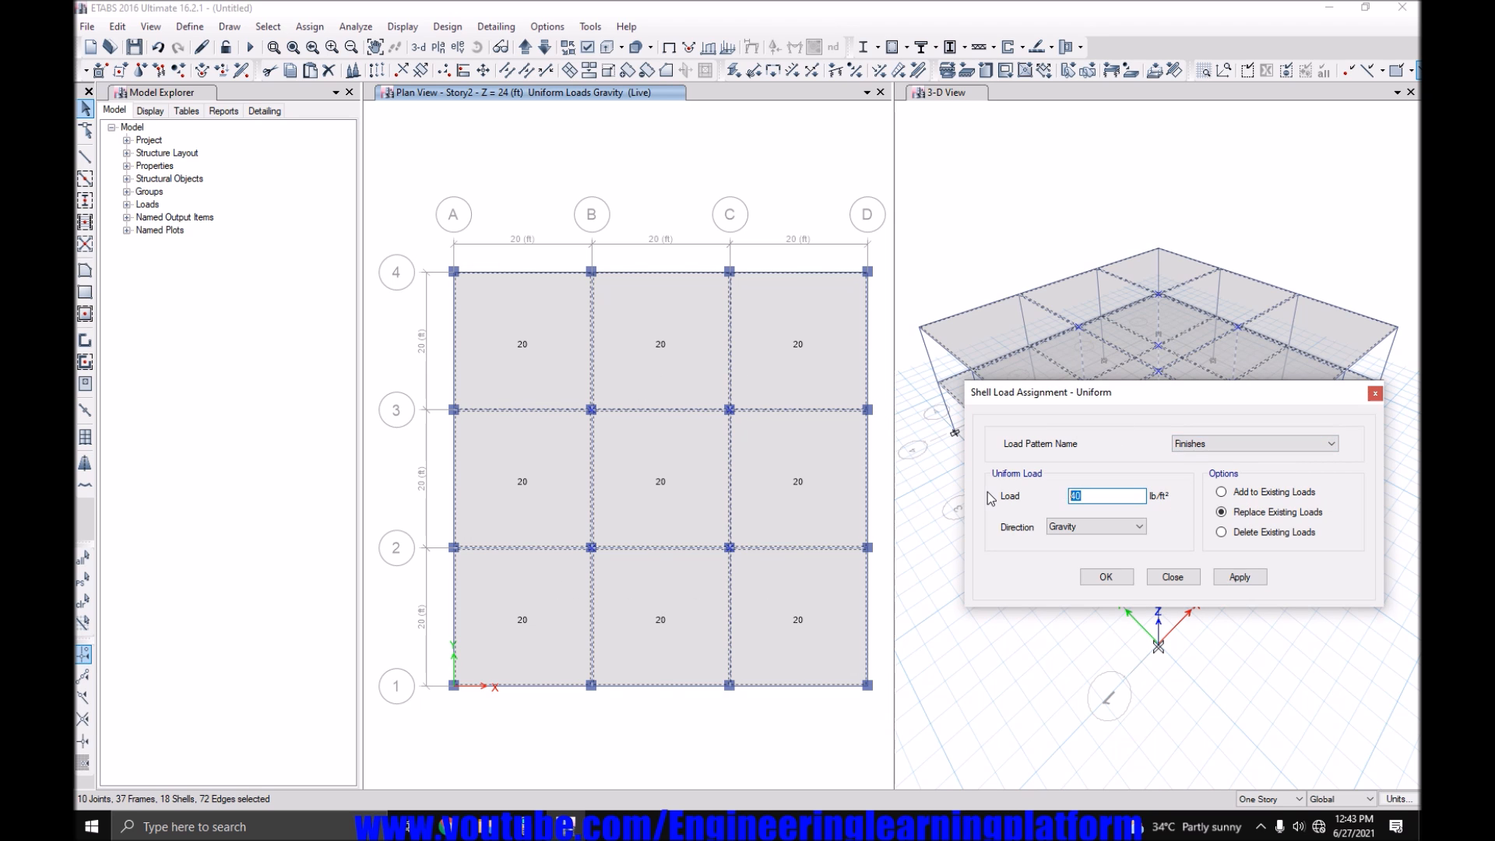
left_click(1105, 576)
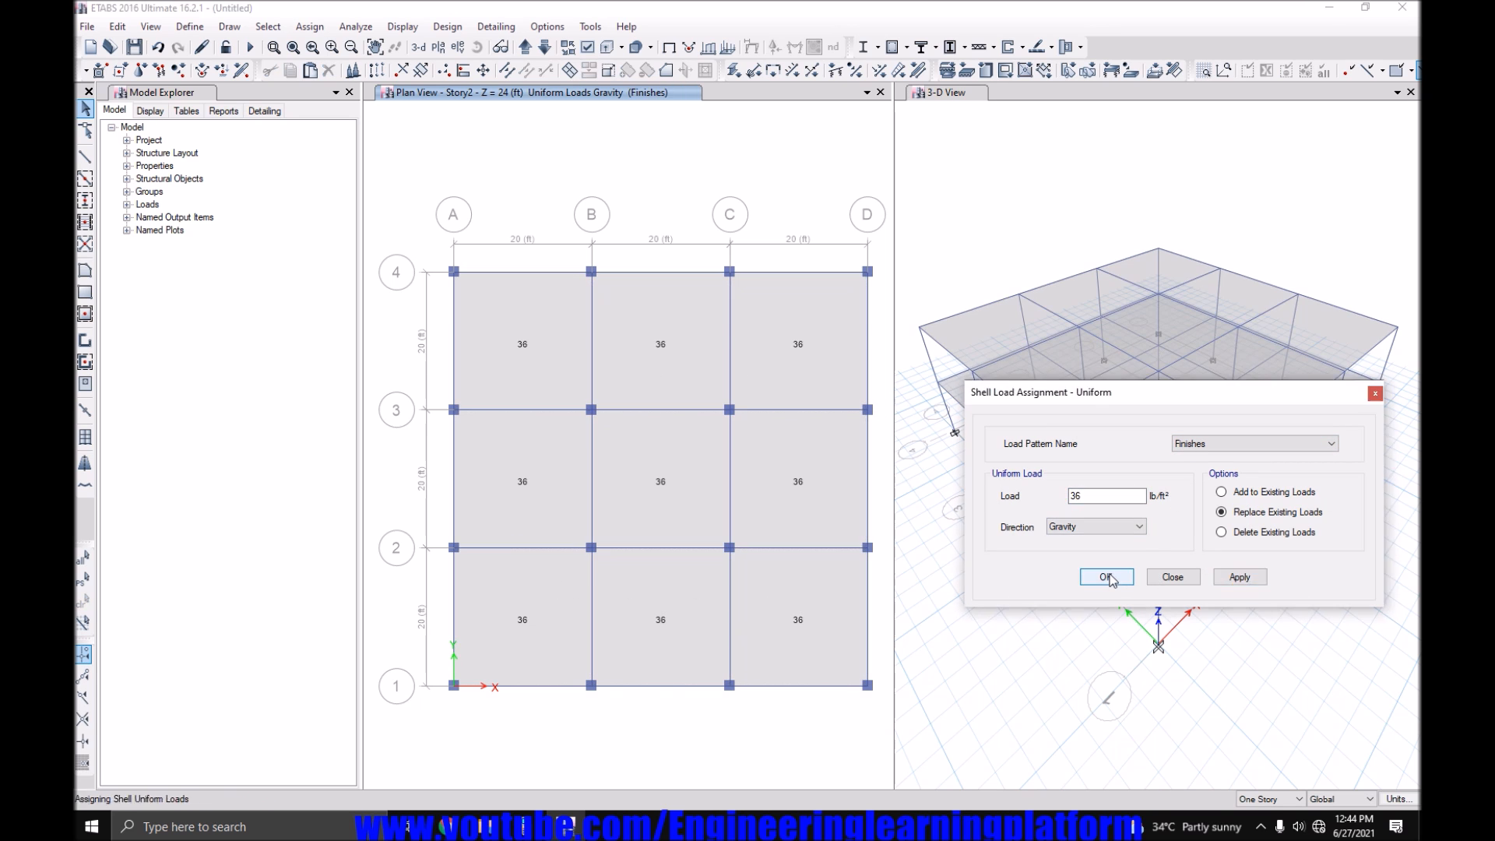
left_click(1105, 577)
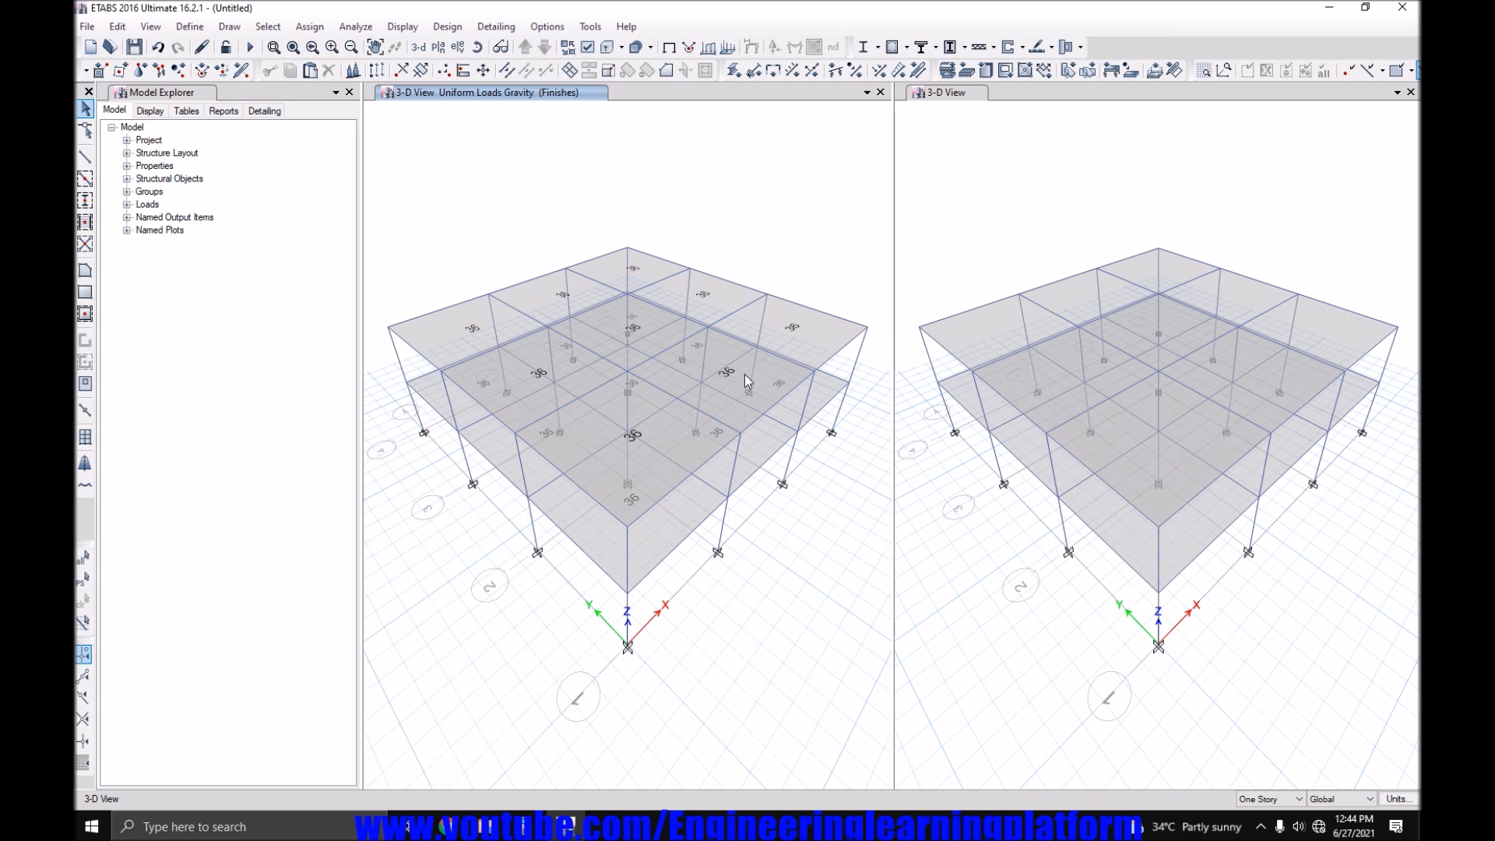
Close the second view and Model Explorer, then confirm Sway Special overwrites and ACI 318-14 preferences.
left_click(1409, 92)
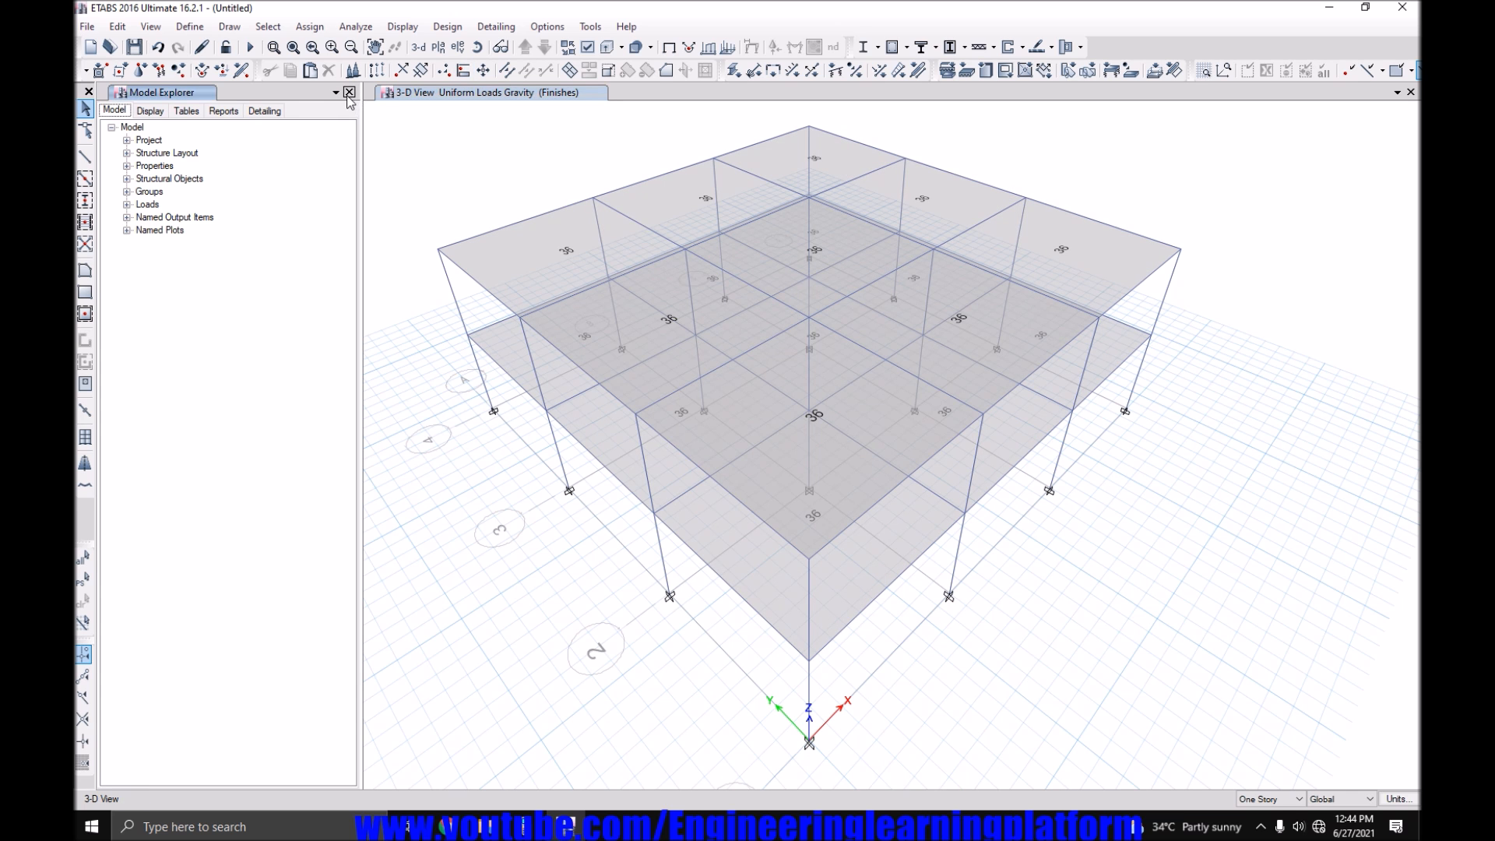
left_click(349, 92)
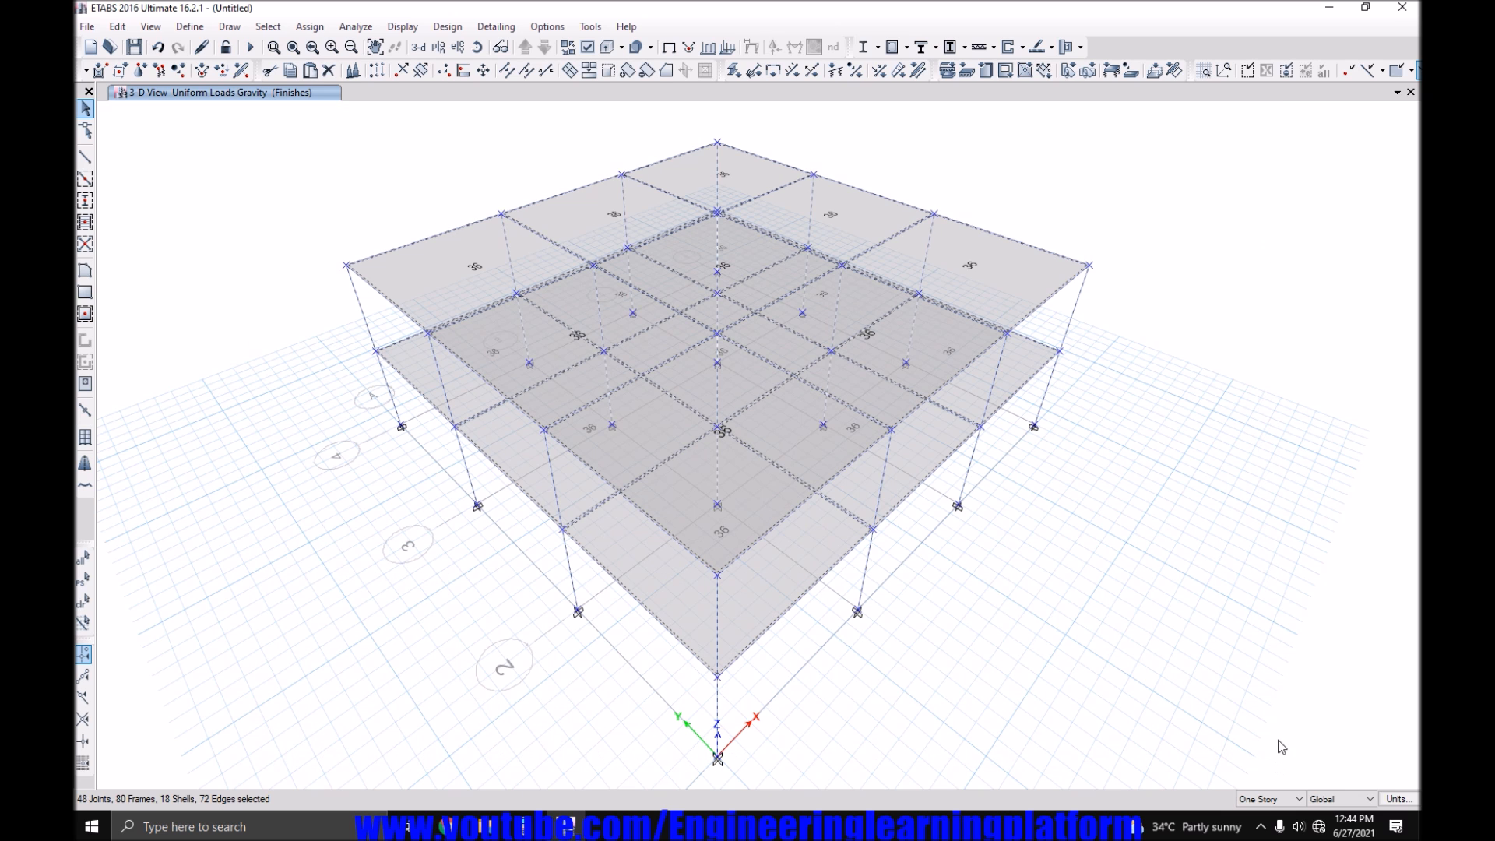
left_click(447, 25)
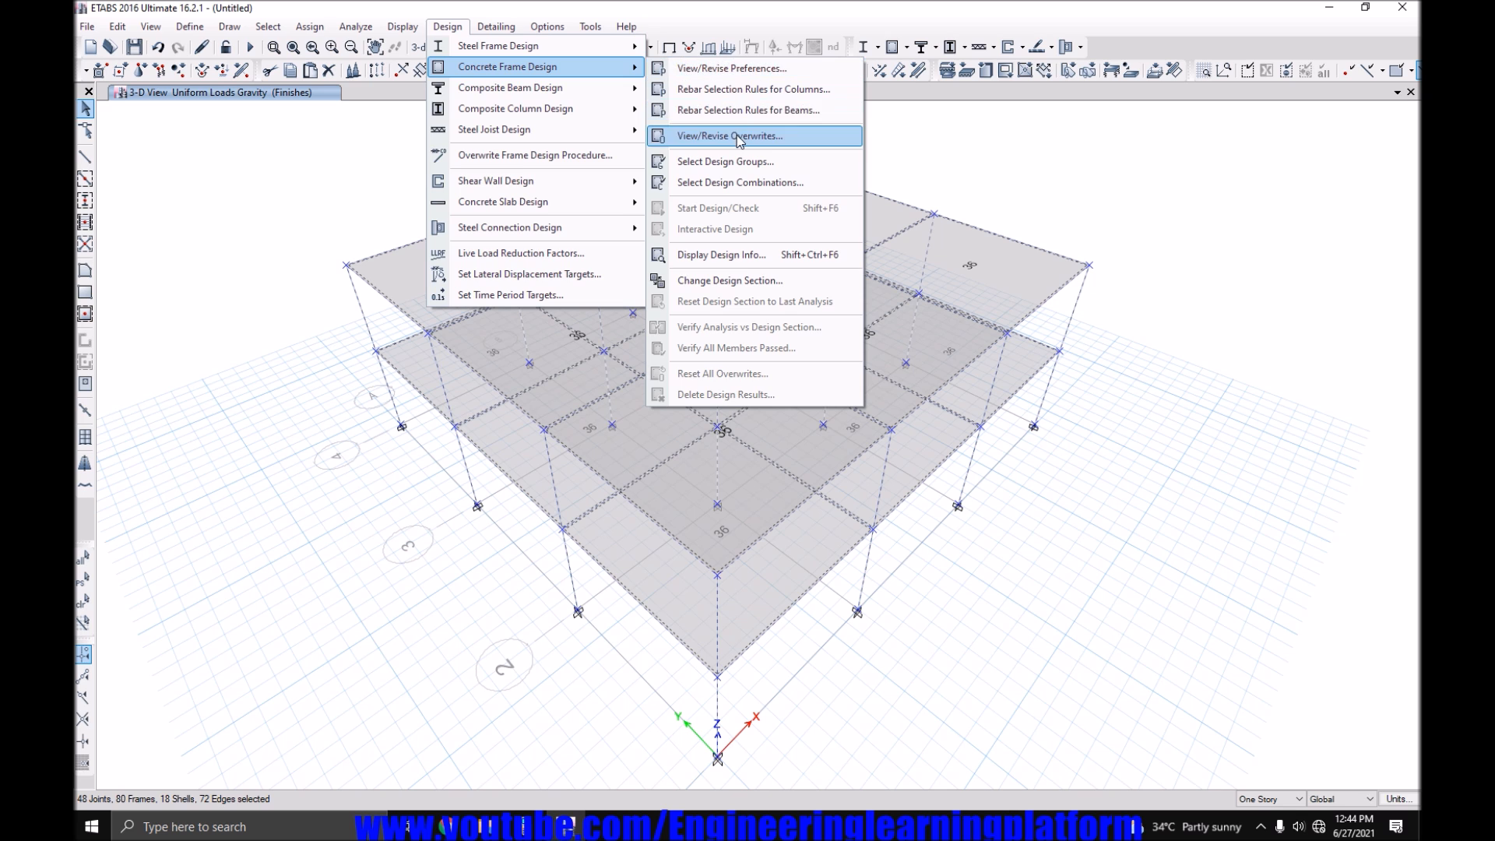
left_click(729, 135)
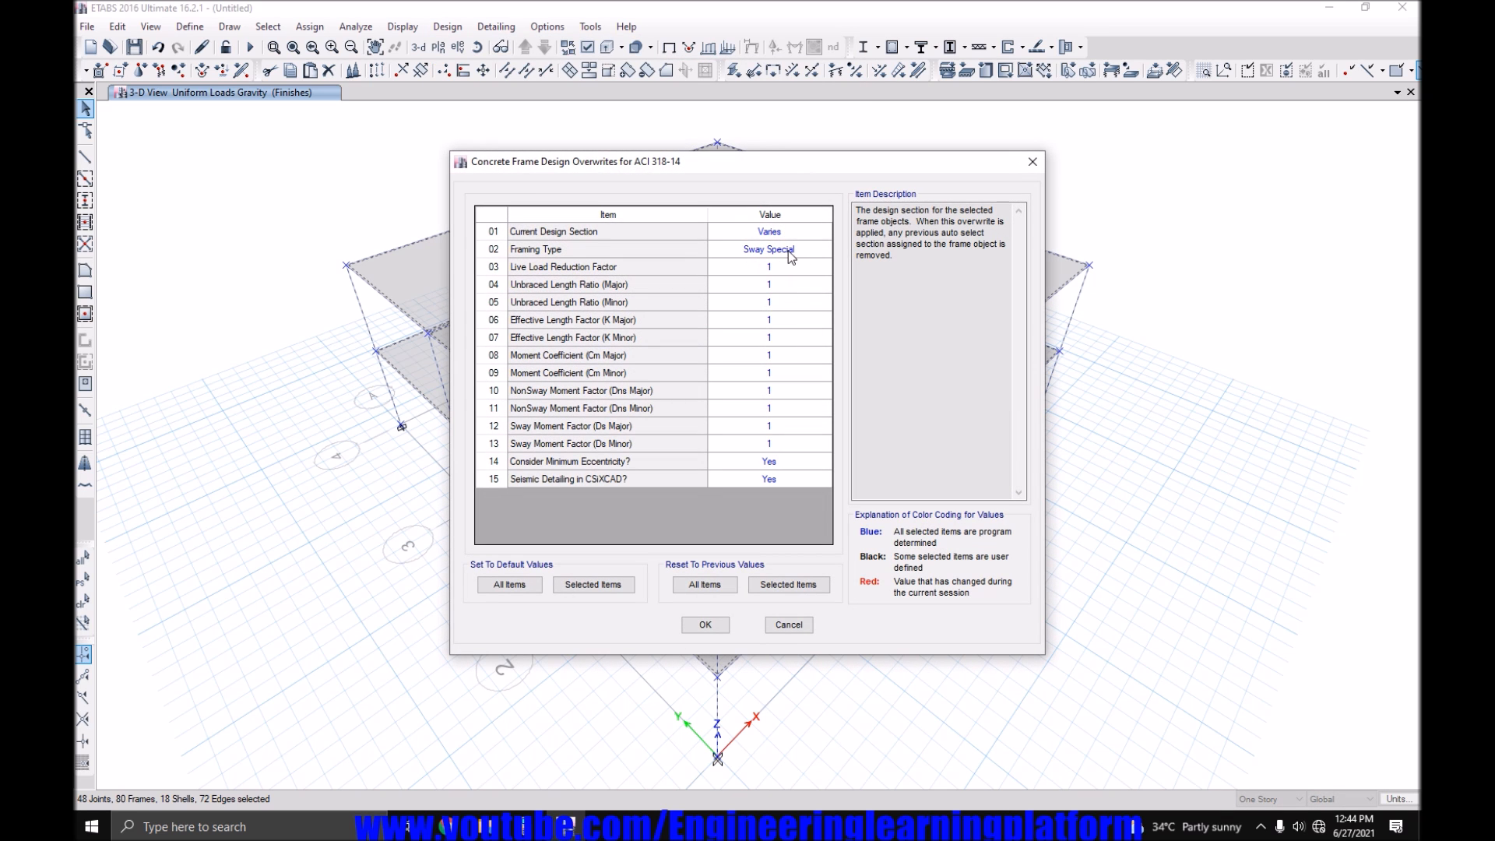
left_click(768, 249)
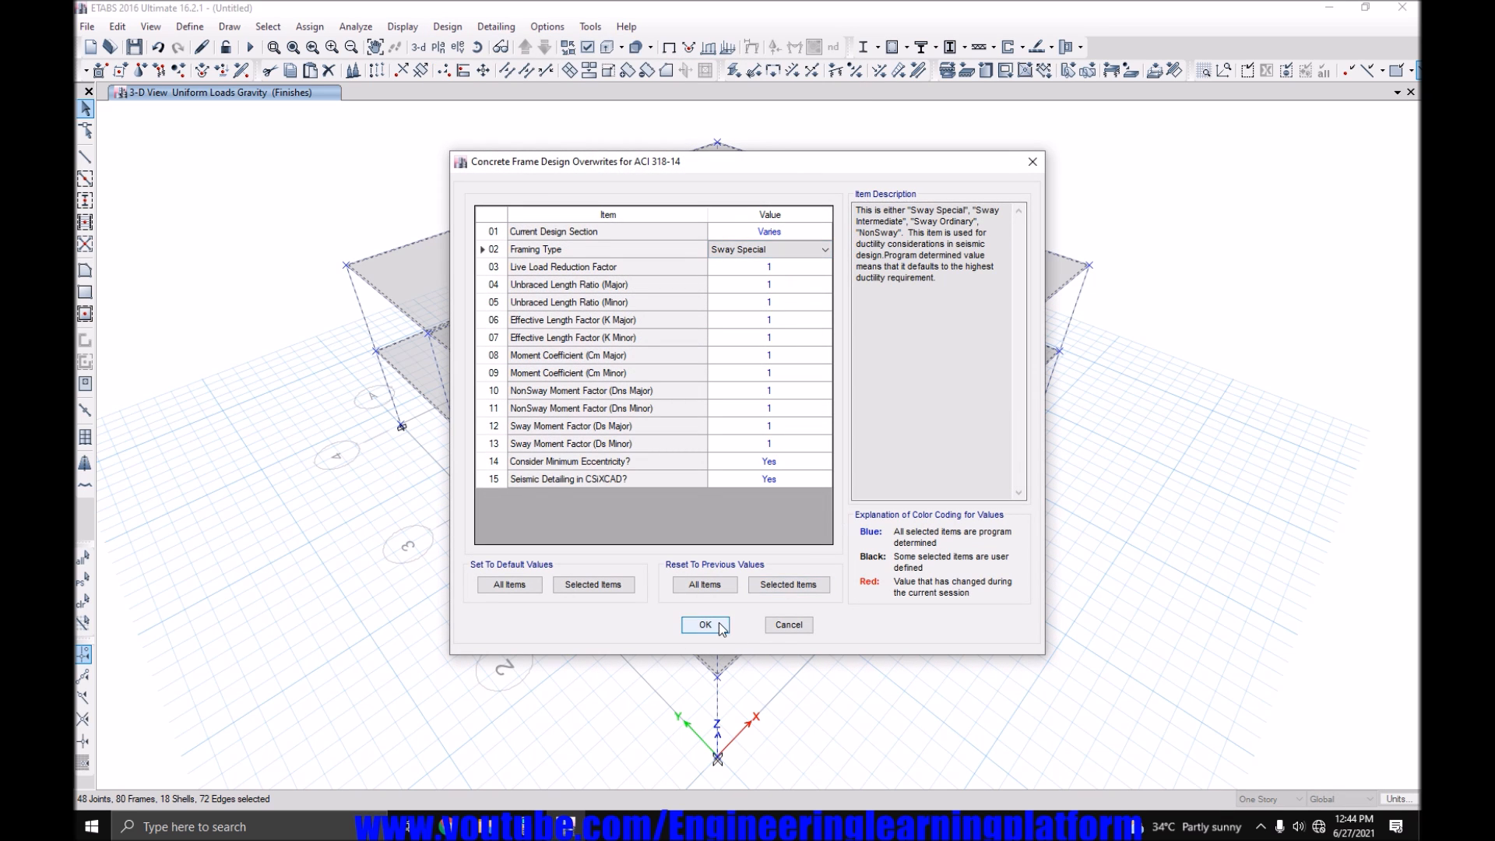
mouse_move(819, 412)
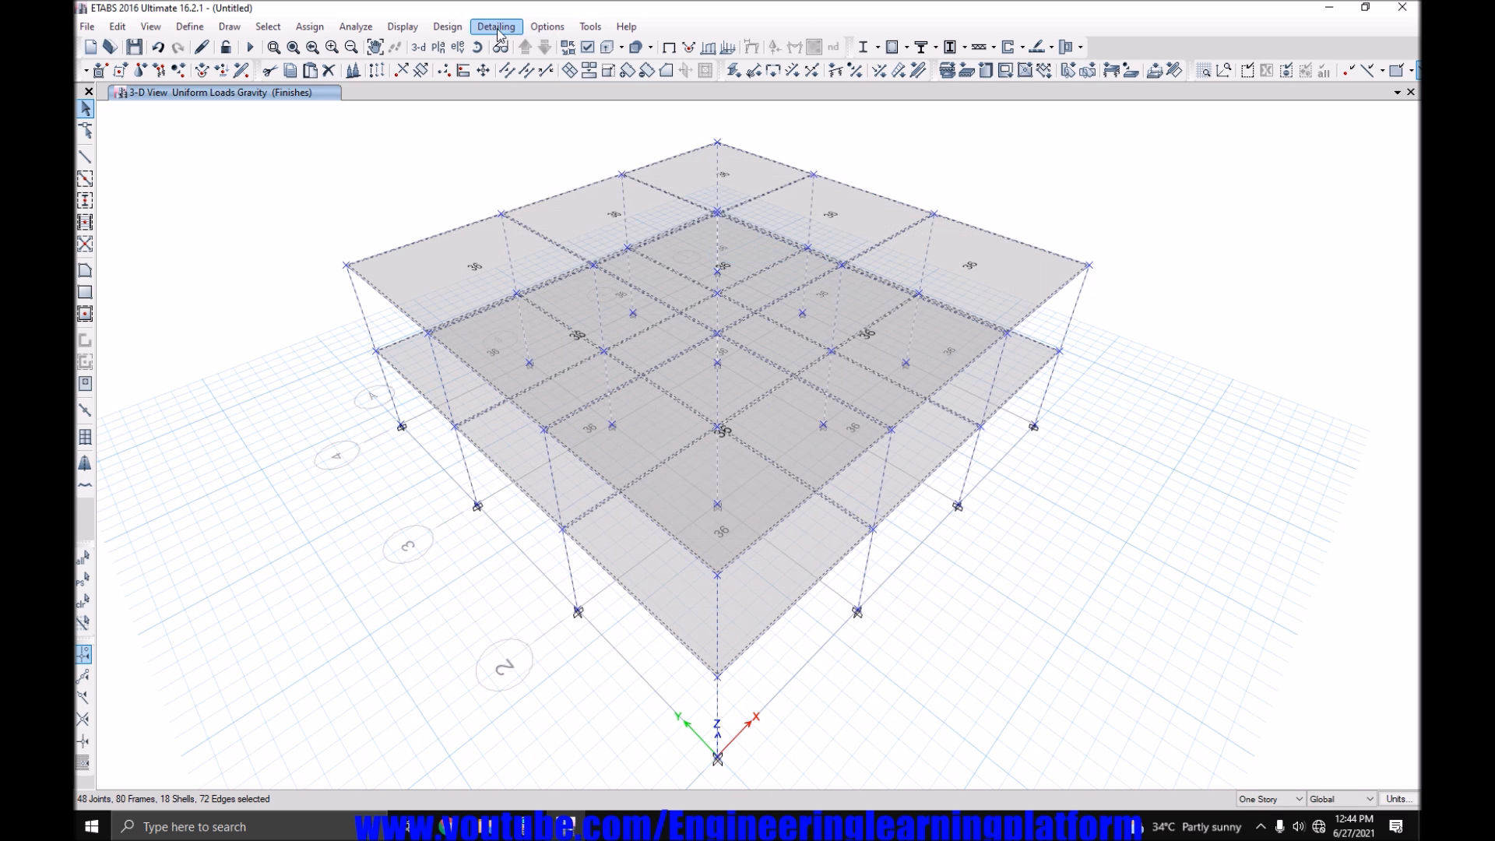
left_click(446, 26)
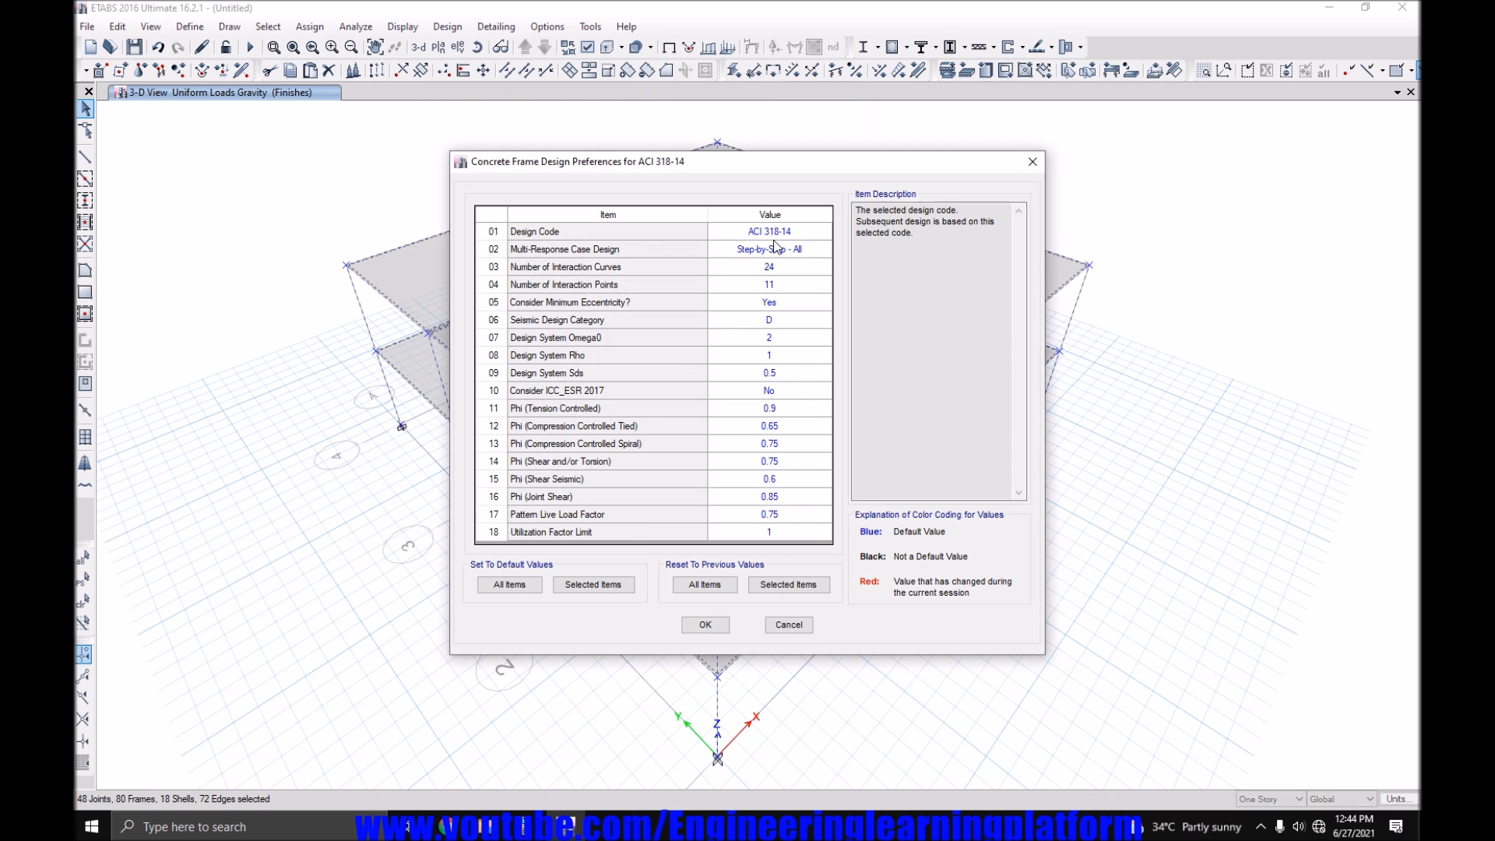
mouse_move(717, 648)
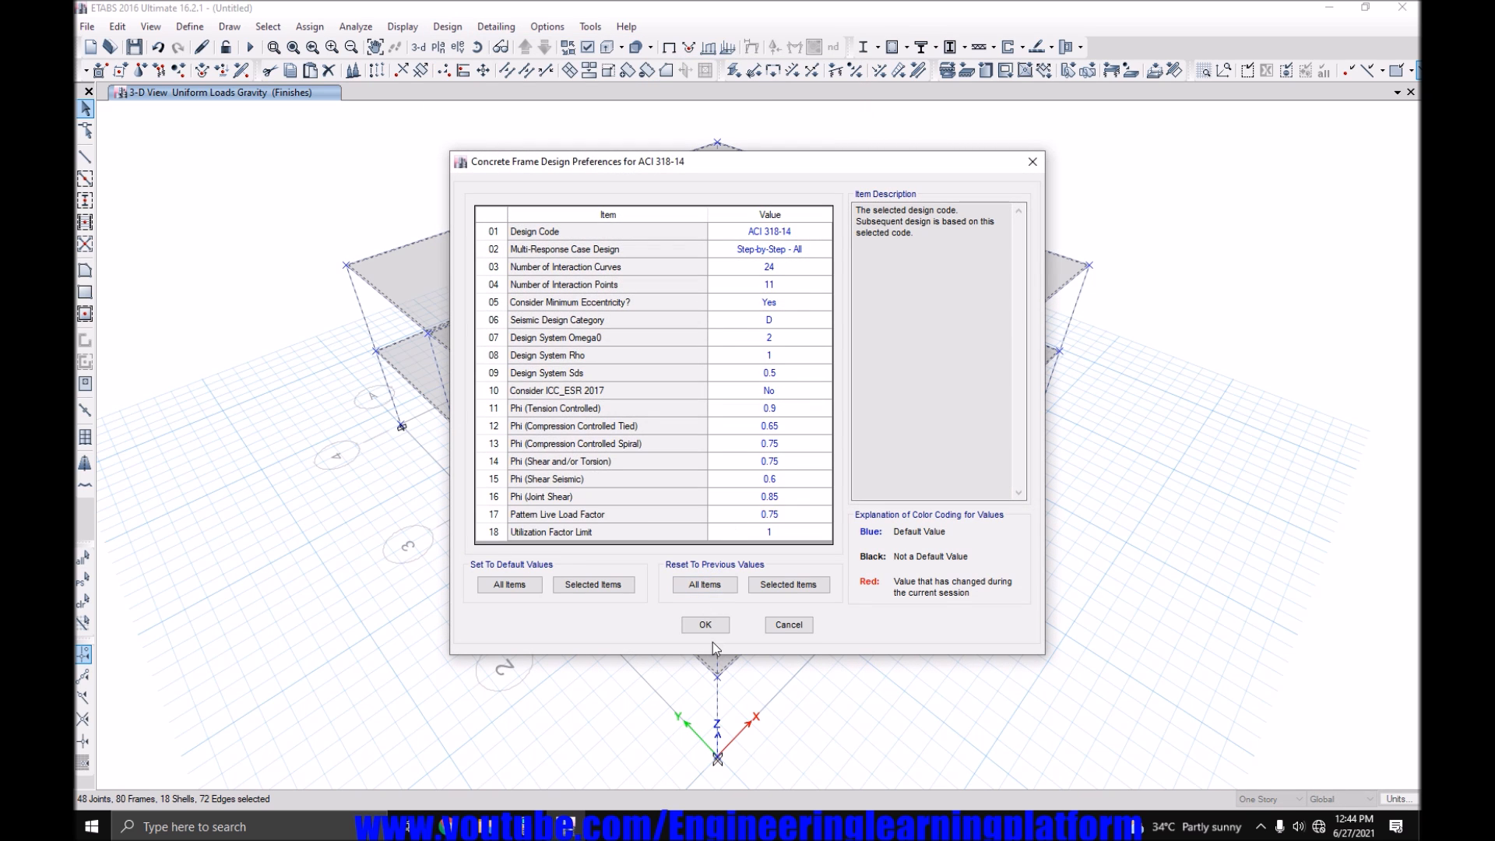
left_click(189, 25)
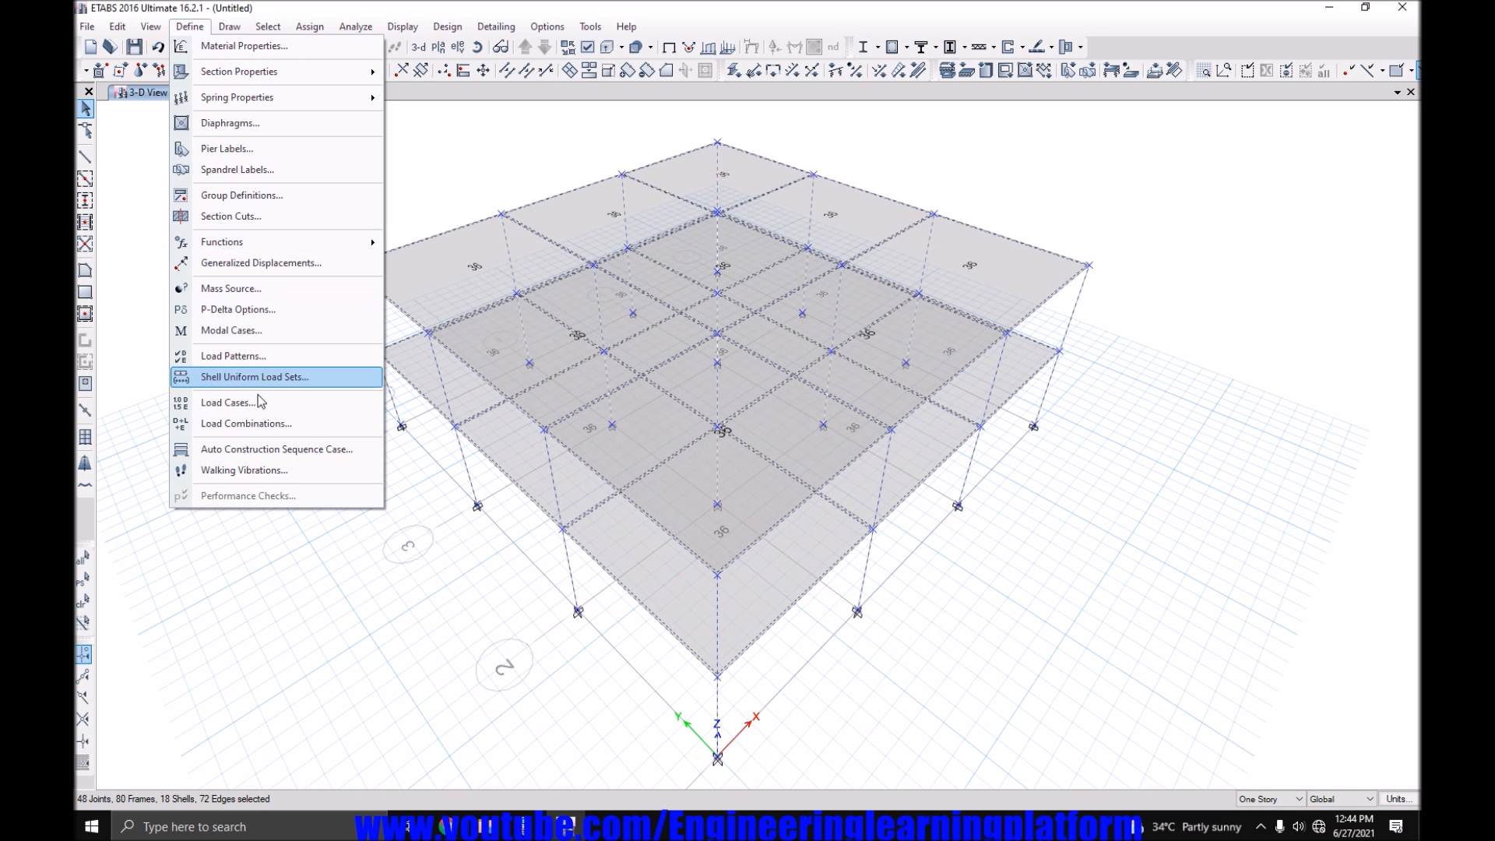
Add the default concrete design load combinations UDCon1 to UDCon10.
left_click(246, 423)
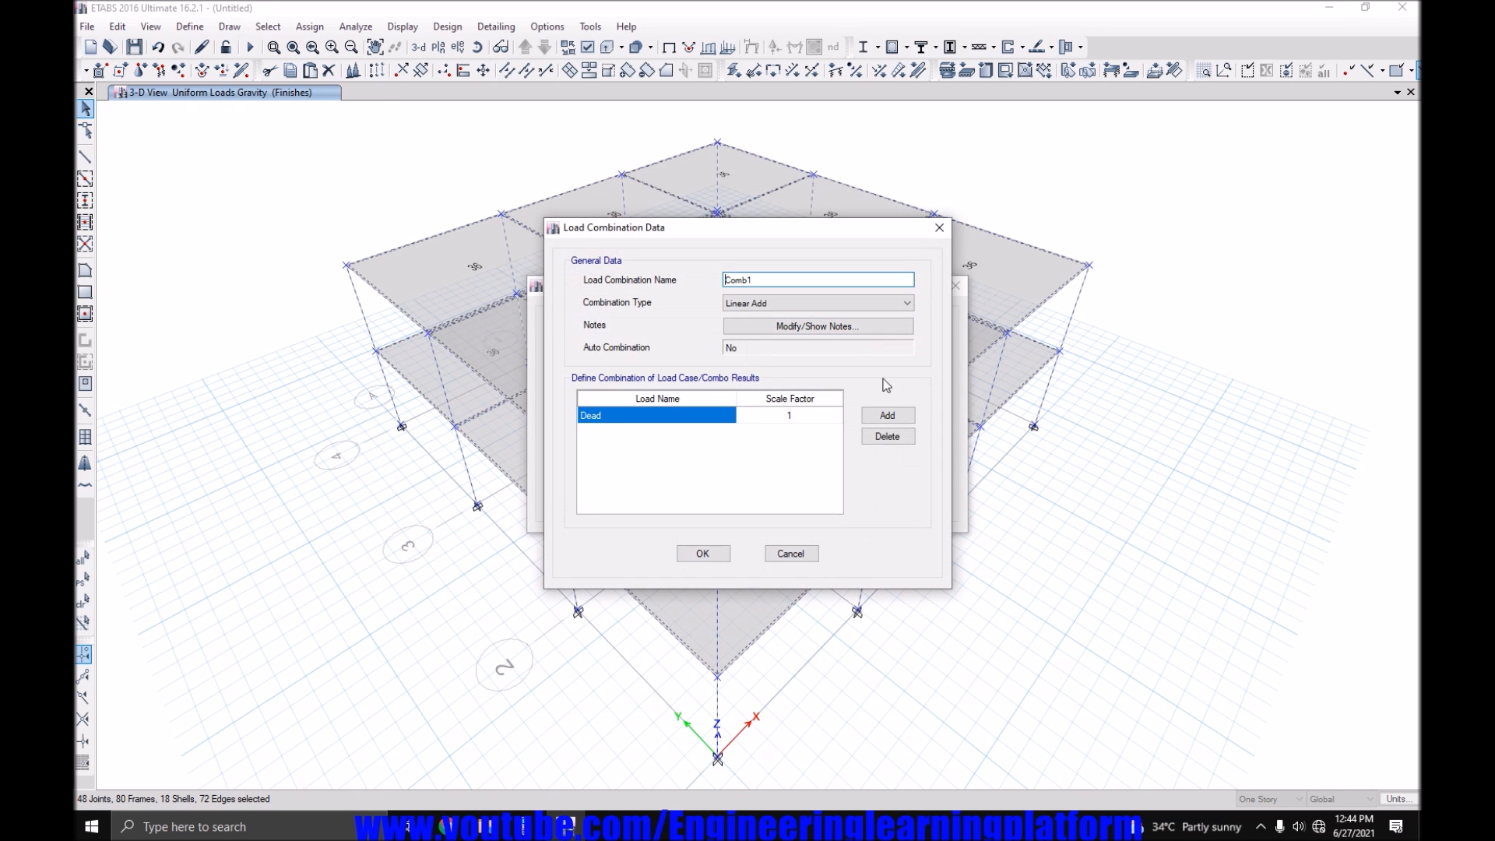
left_click(789, 552)
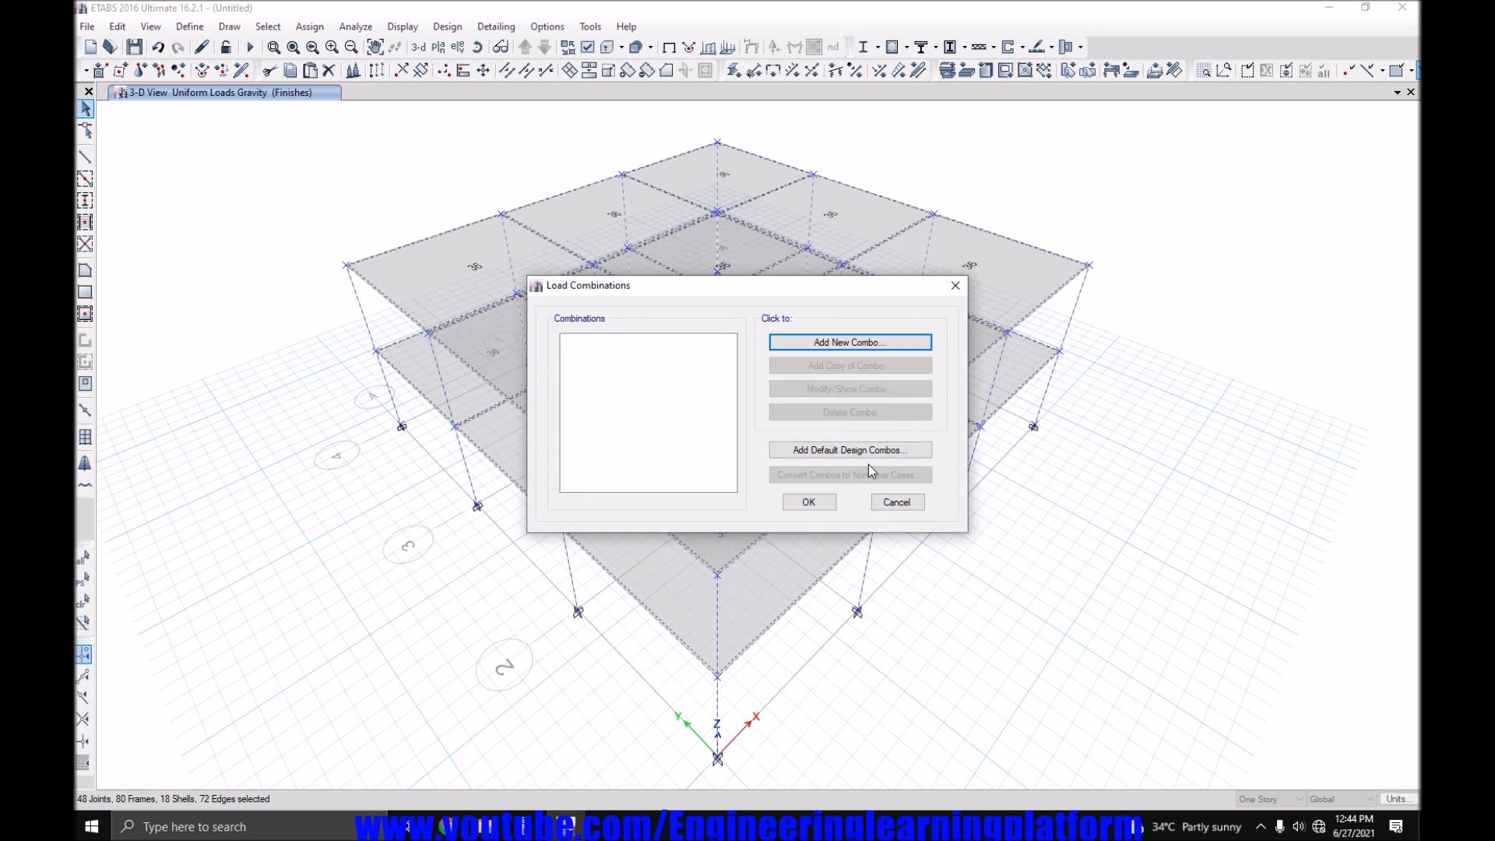
left_click(848, 449)
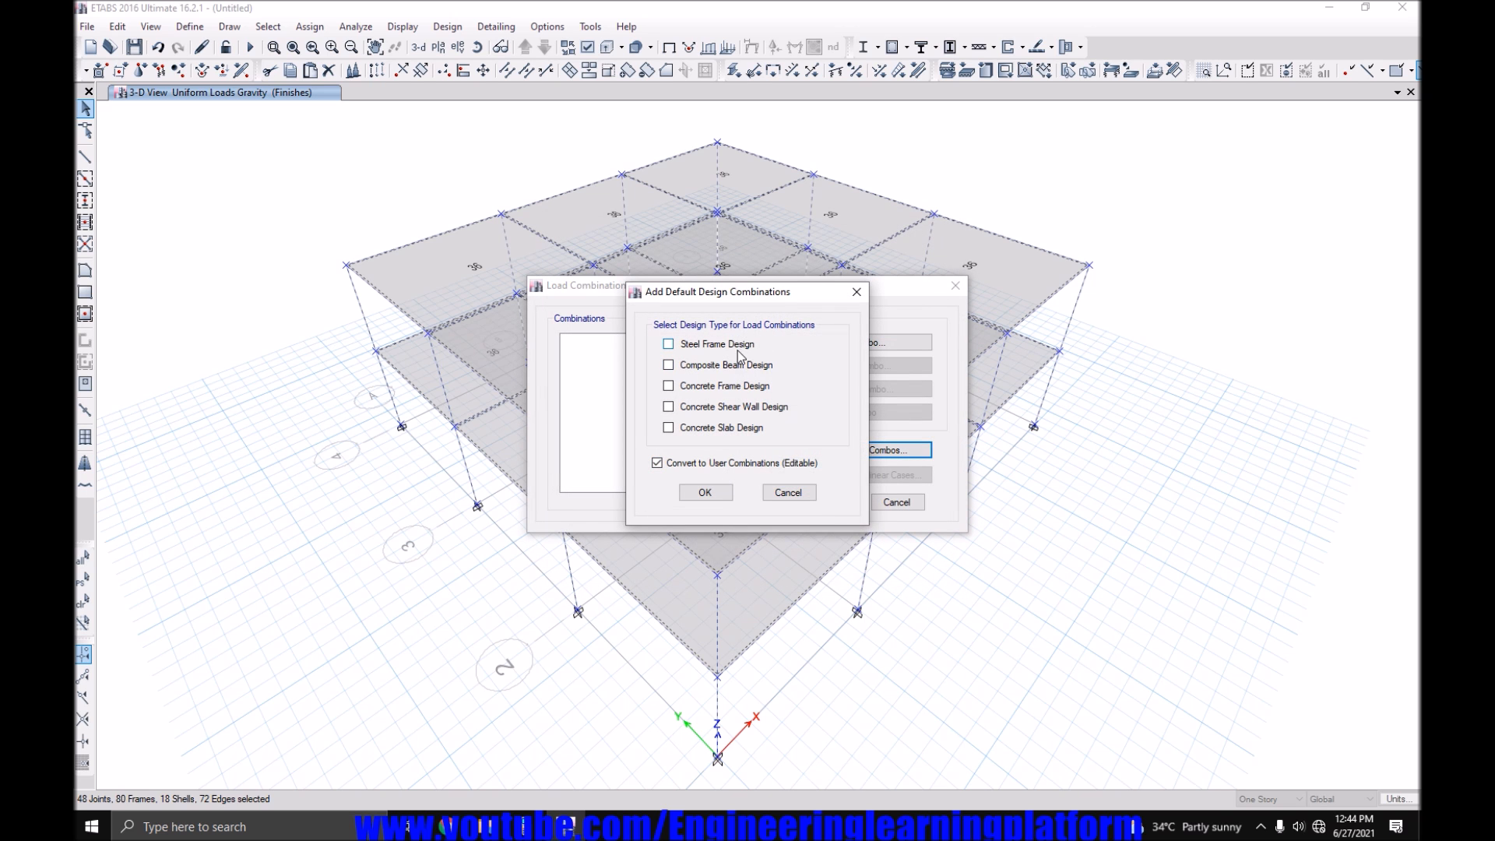
left_click(704, 492)
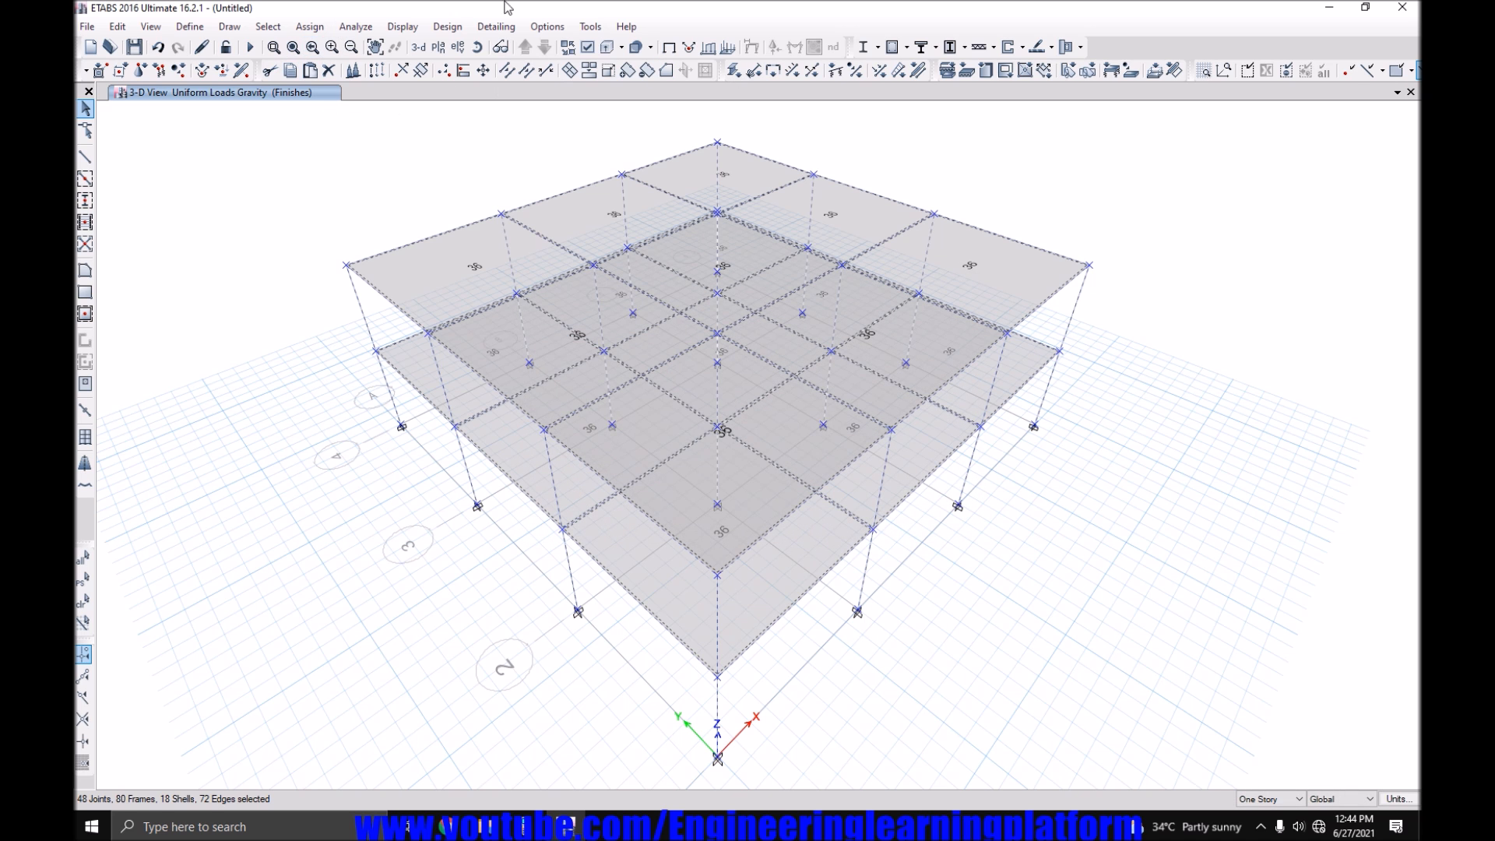
Use the default combinations for concrete frame design and select the whole model.
left_click(447, 25)
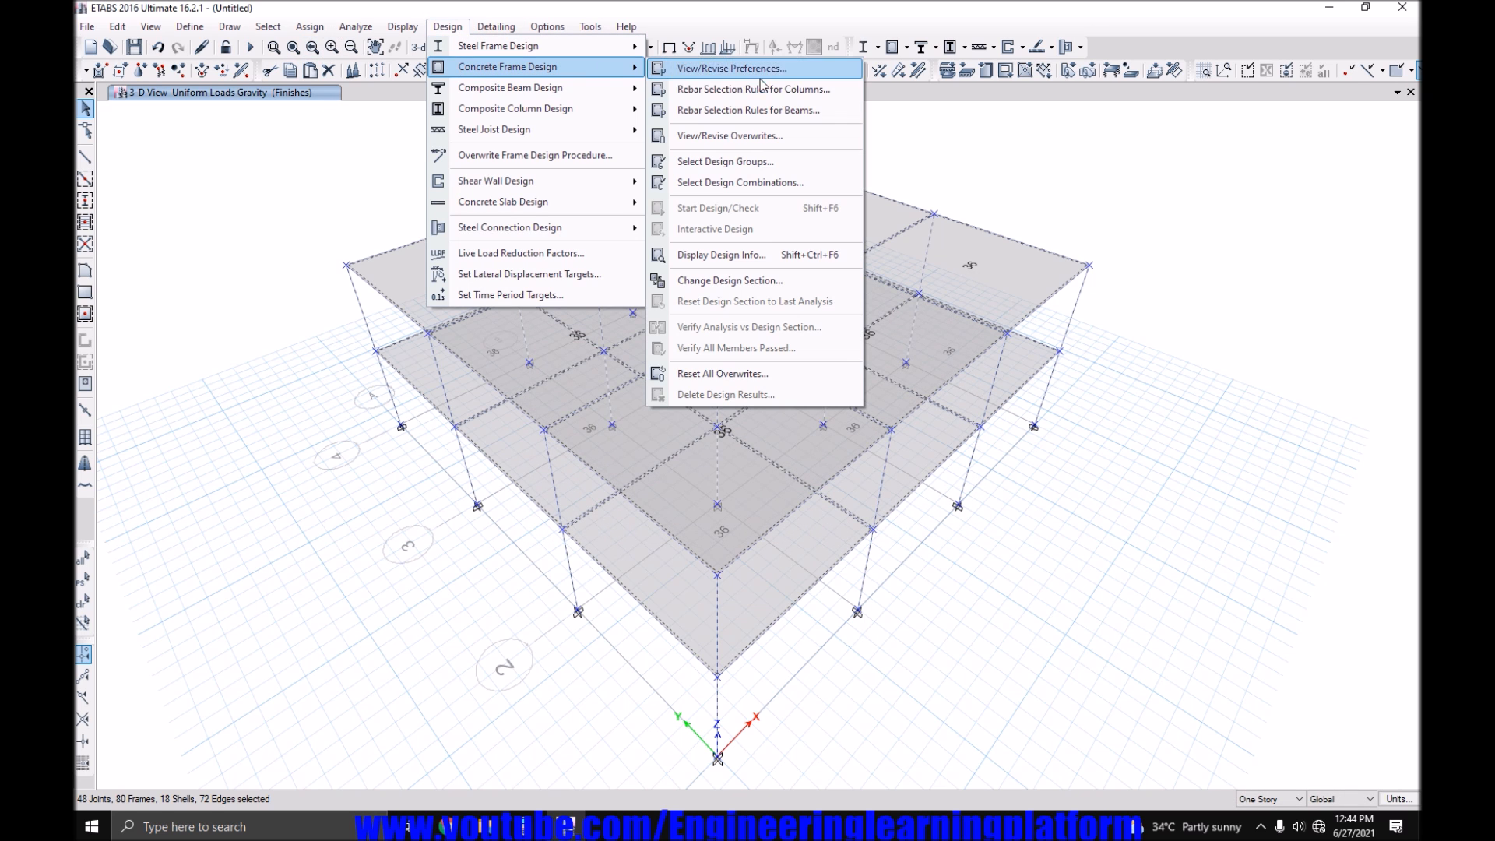
left_click(739, 182)
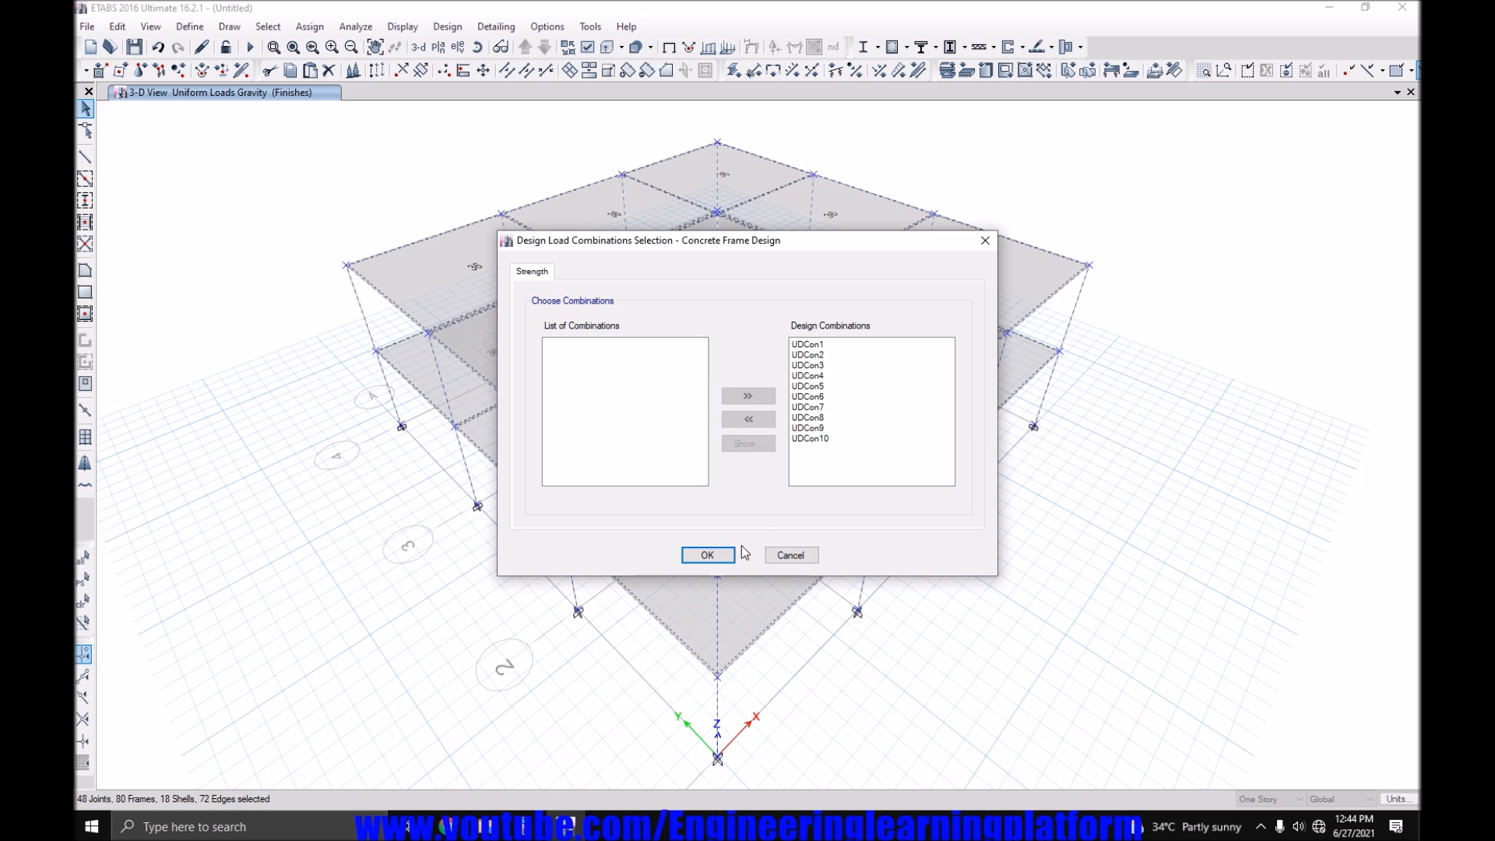
left_click(706, 555)
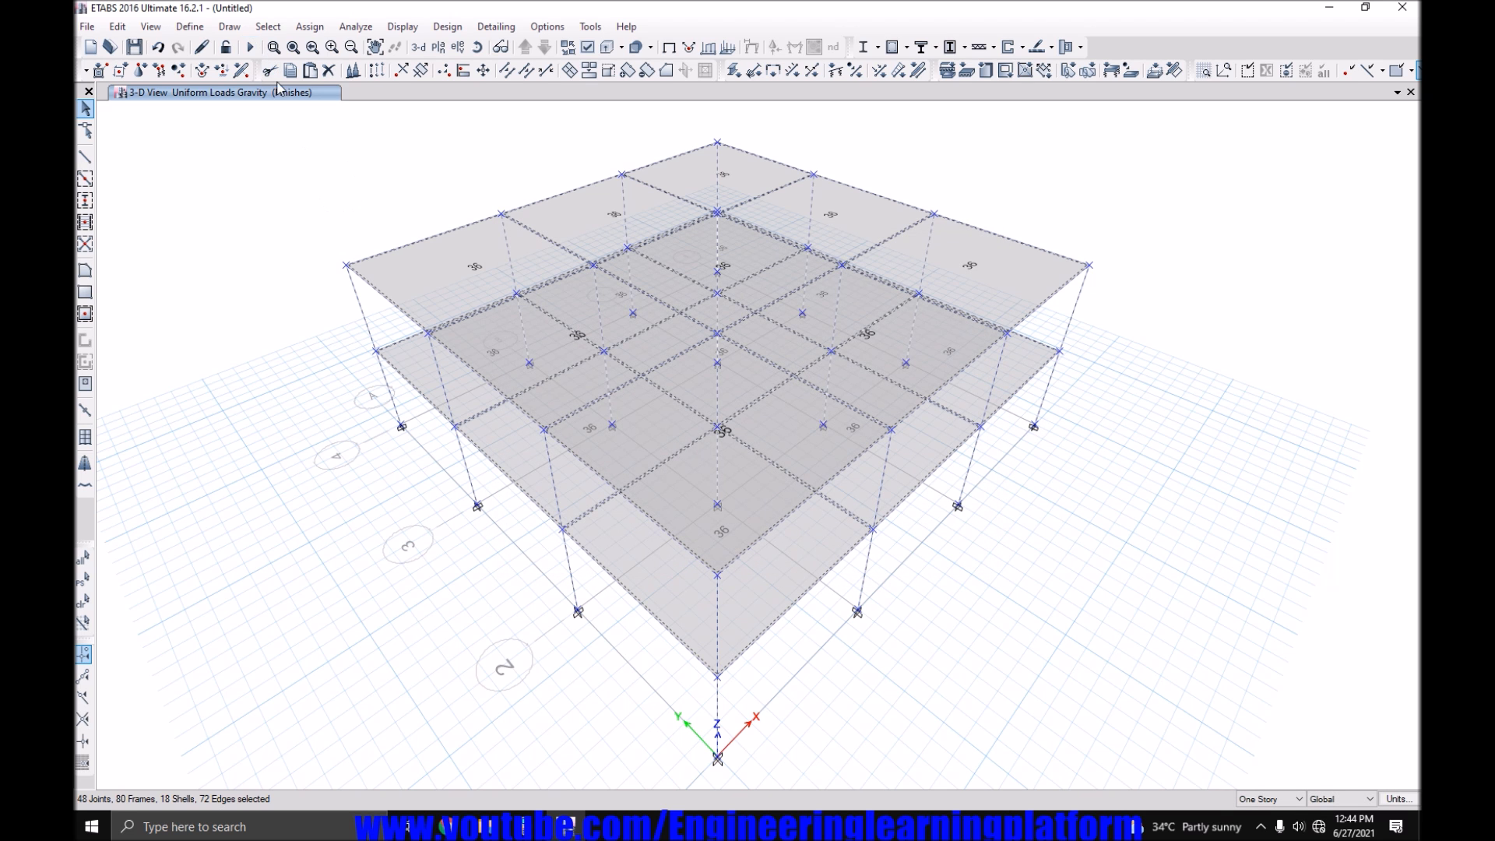
left_click(309, 25)
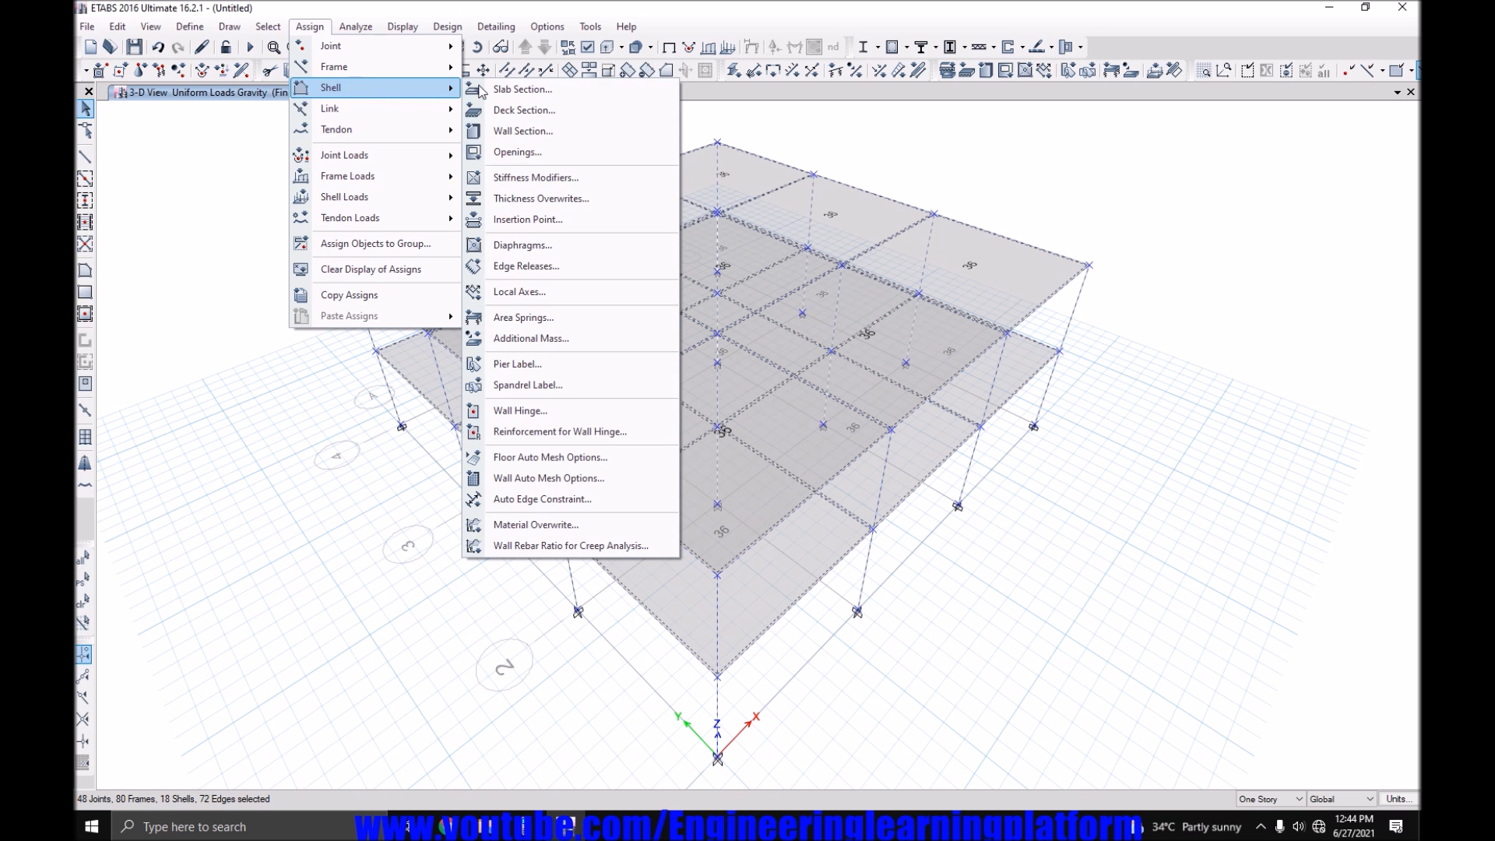
Assign the diaphragm to the selected floor slabs on both storeys.
left_click(522, 246)
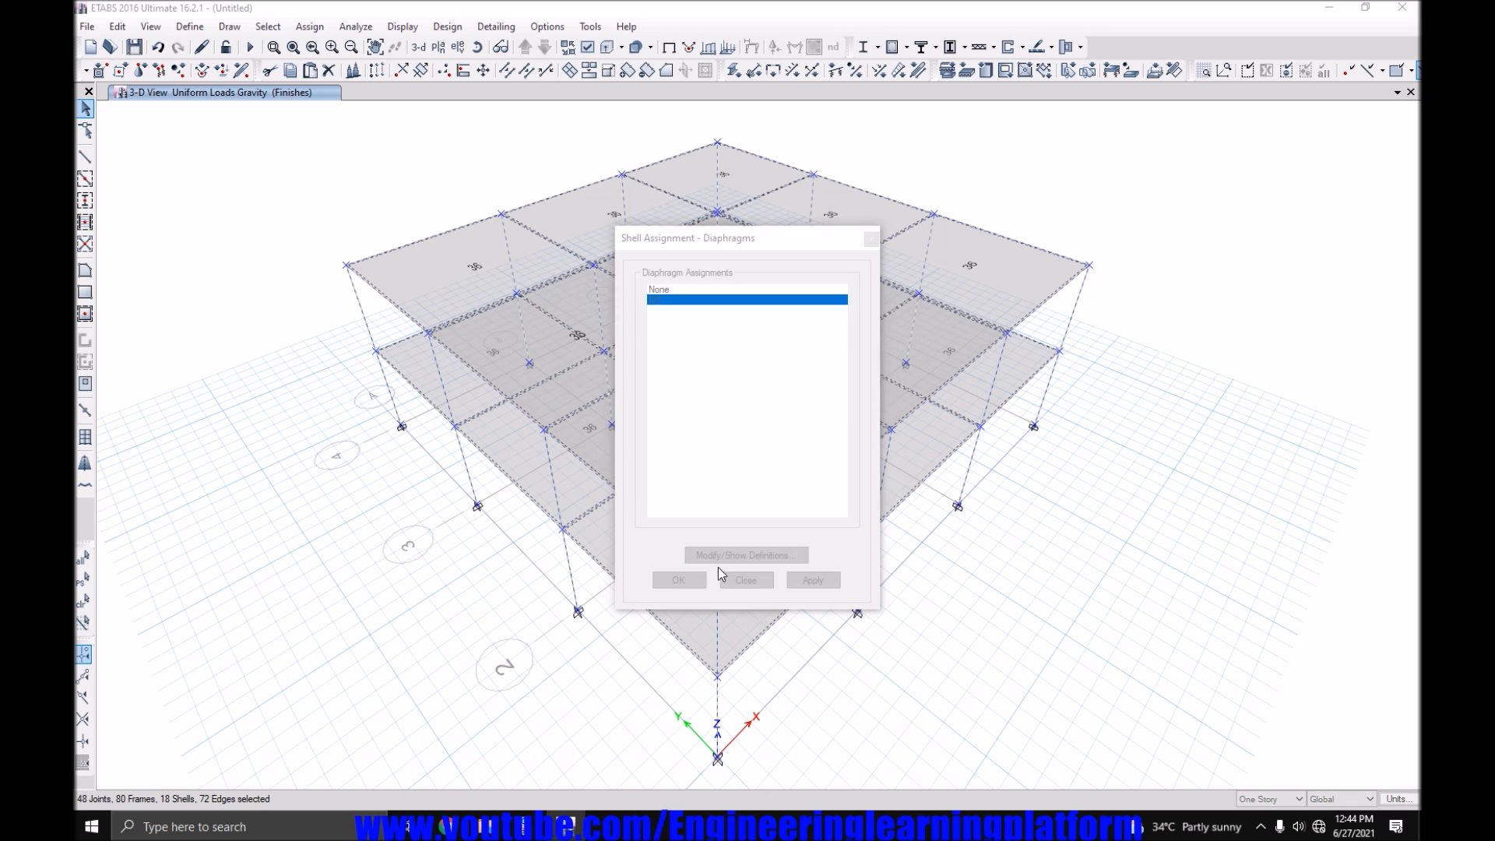
left_click(679, 579)
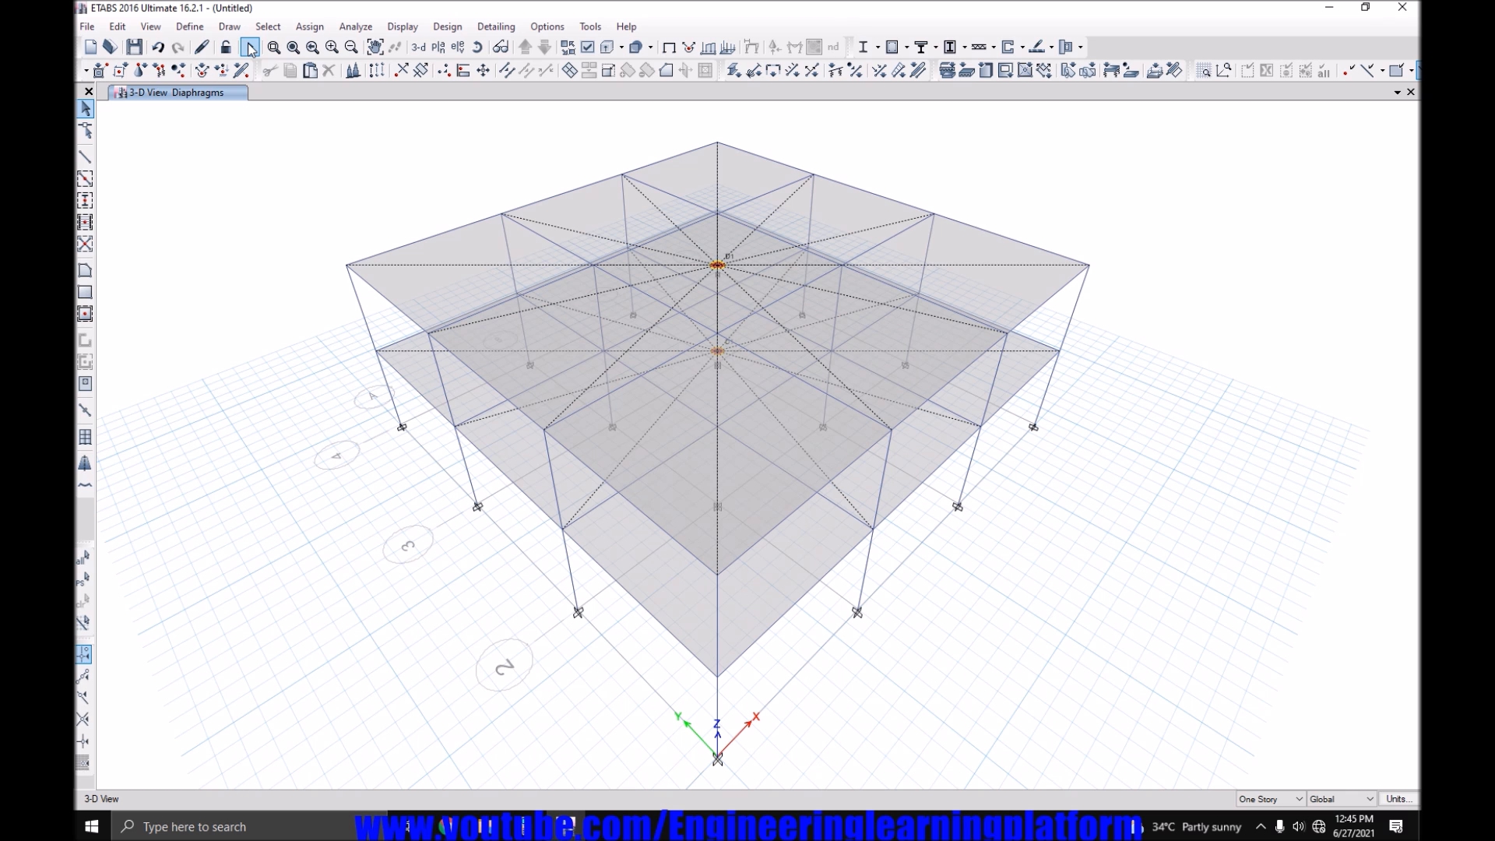
left_click(135, 46)
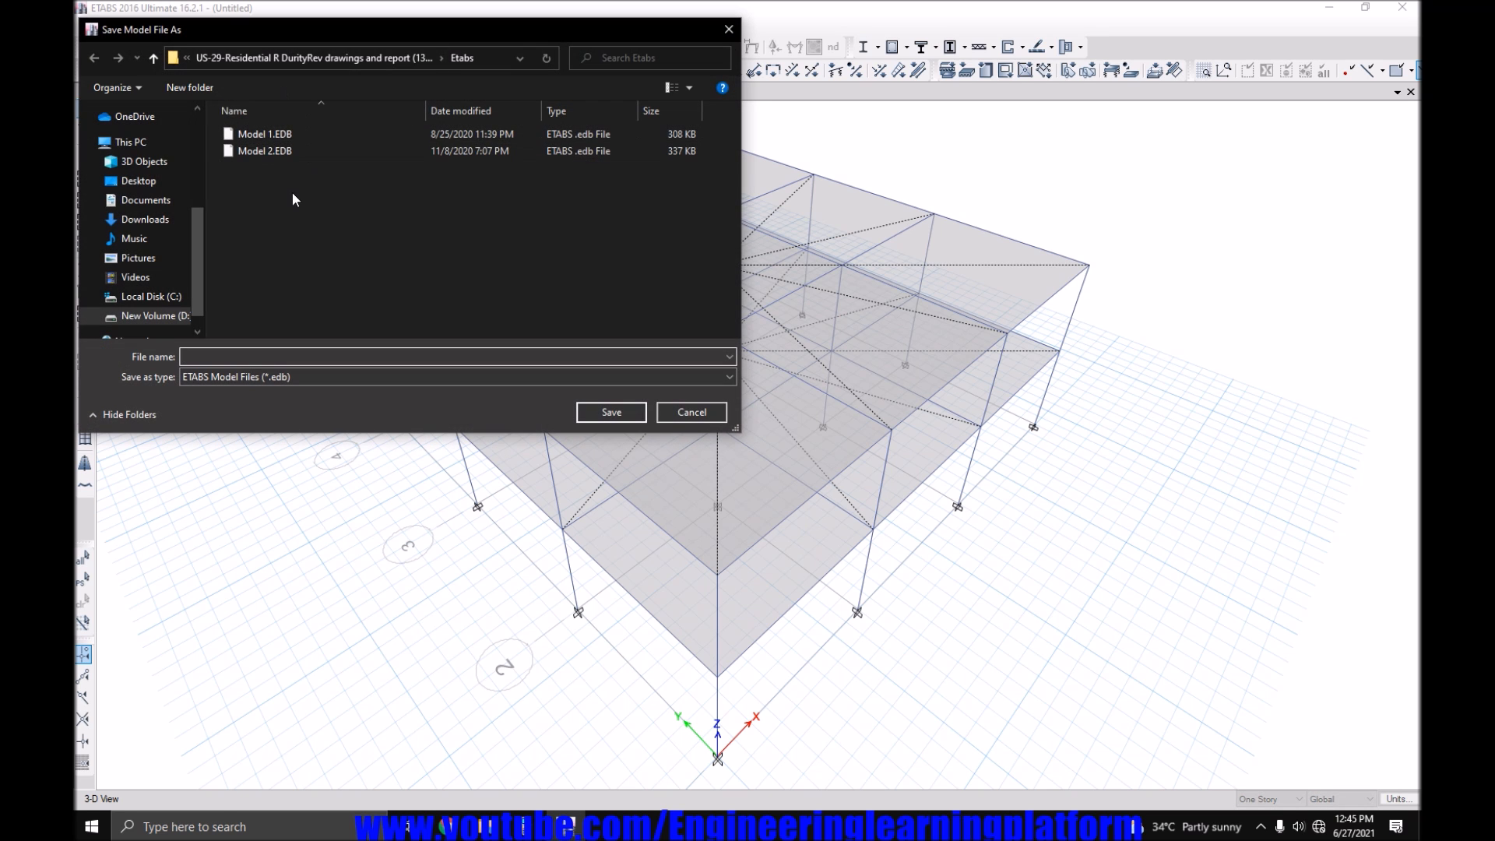
Save the model as SCWB in the Etabs (Youtube) folder on drive D and run the analysis.
left_click(149, 315)
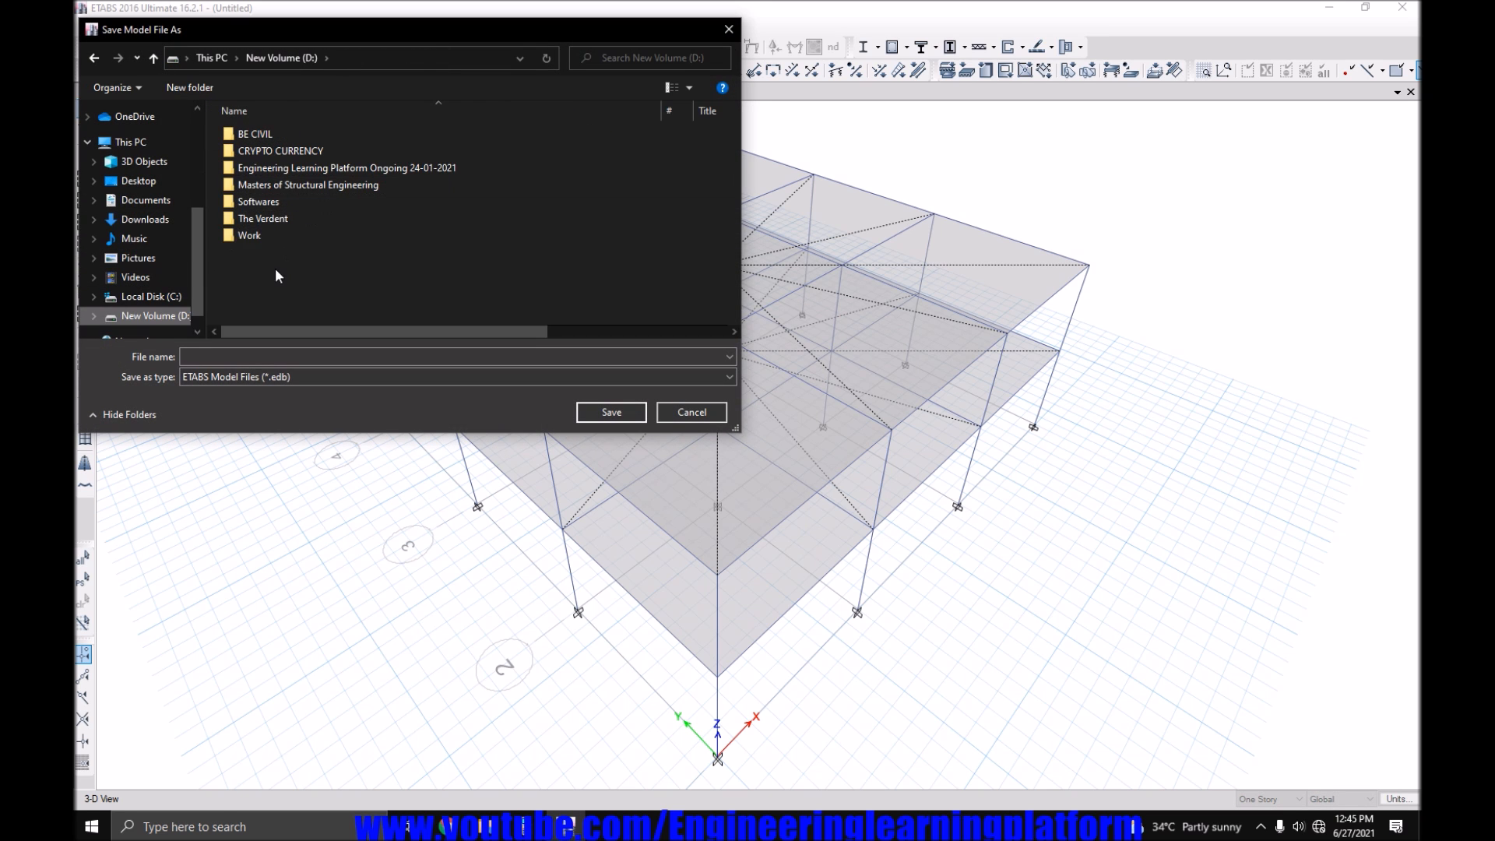
double_click(346, 169)
type("S")
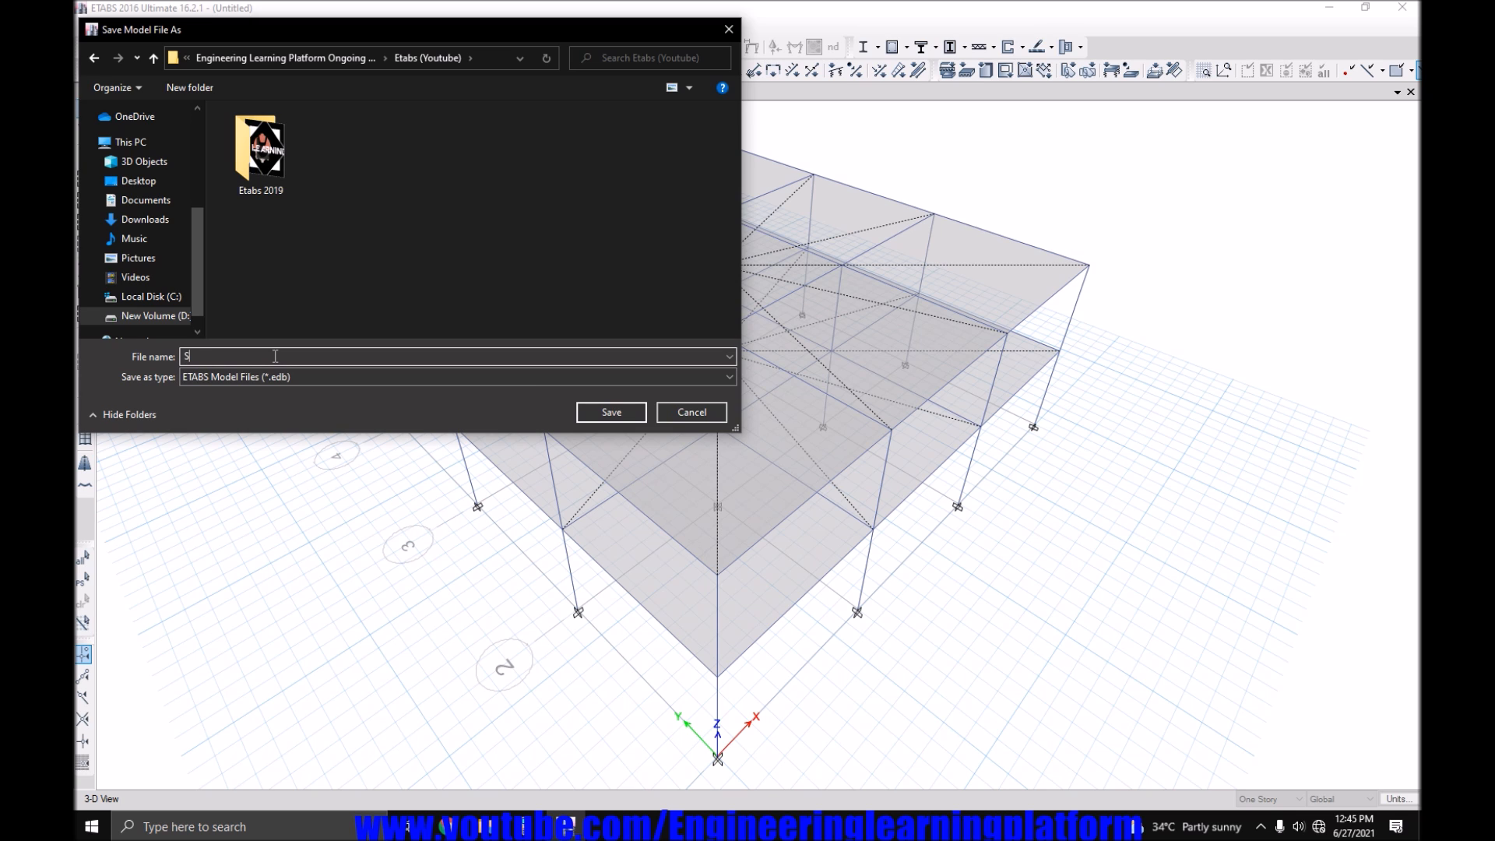
type("CWB")
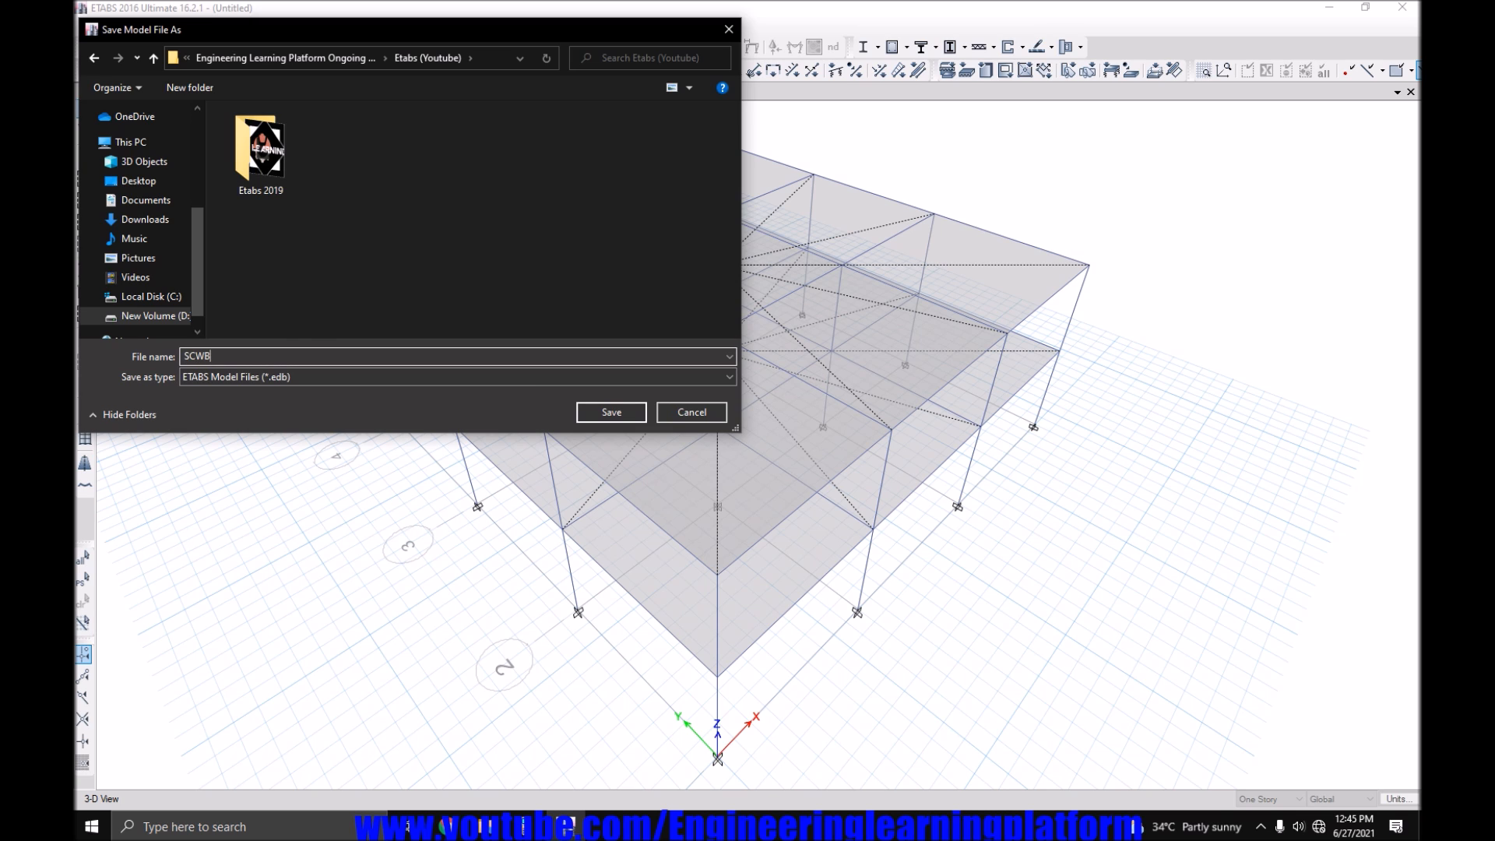
left_click(610, 412)
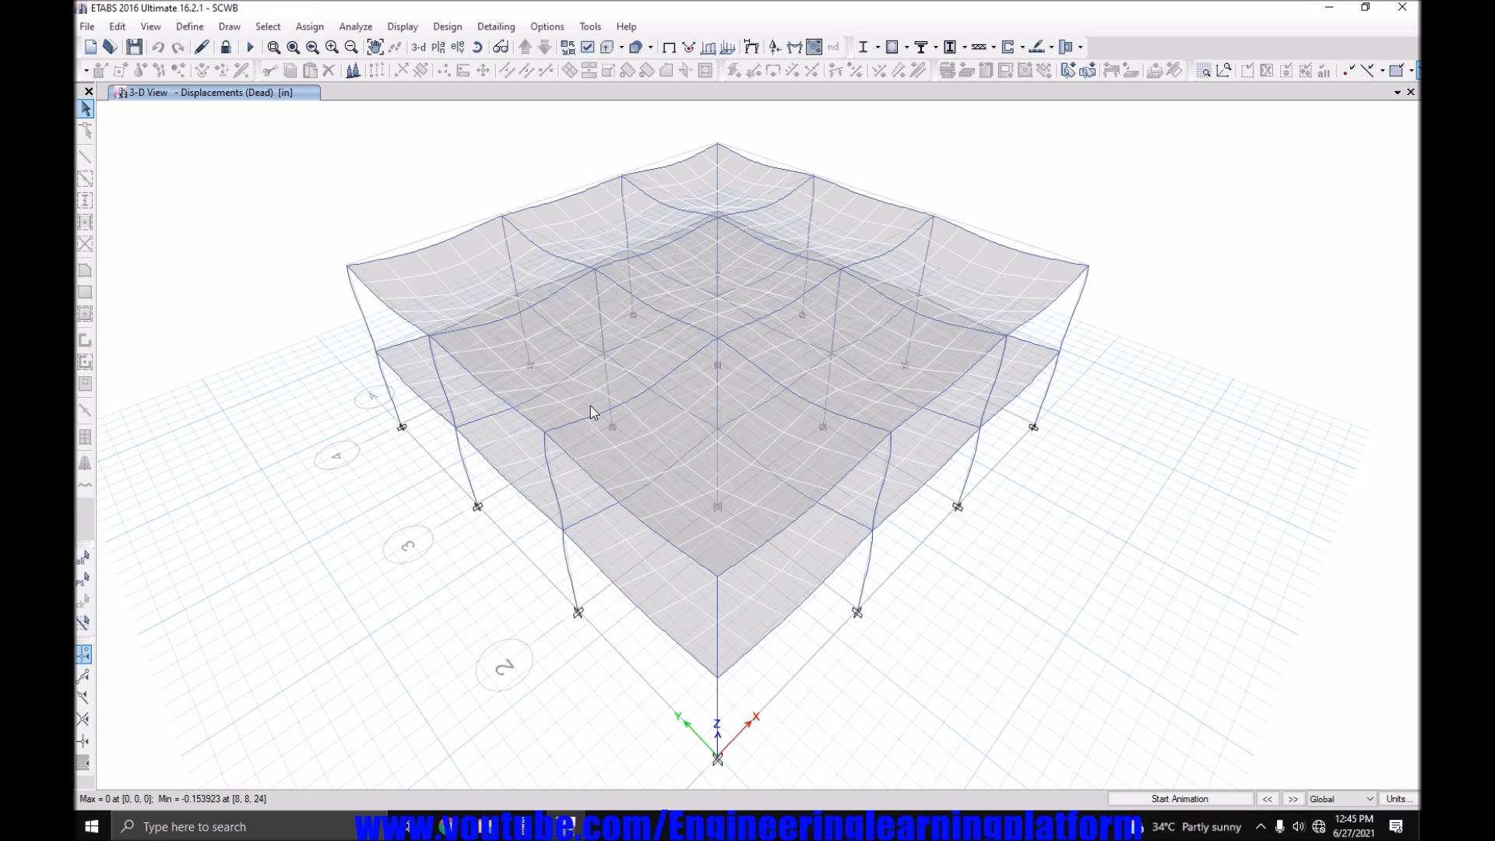
mouse_move(605, 373)
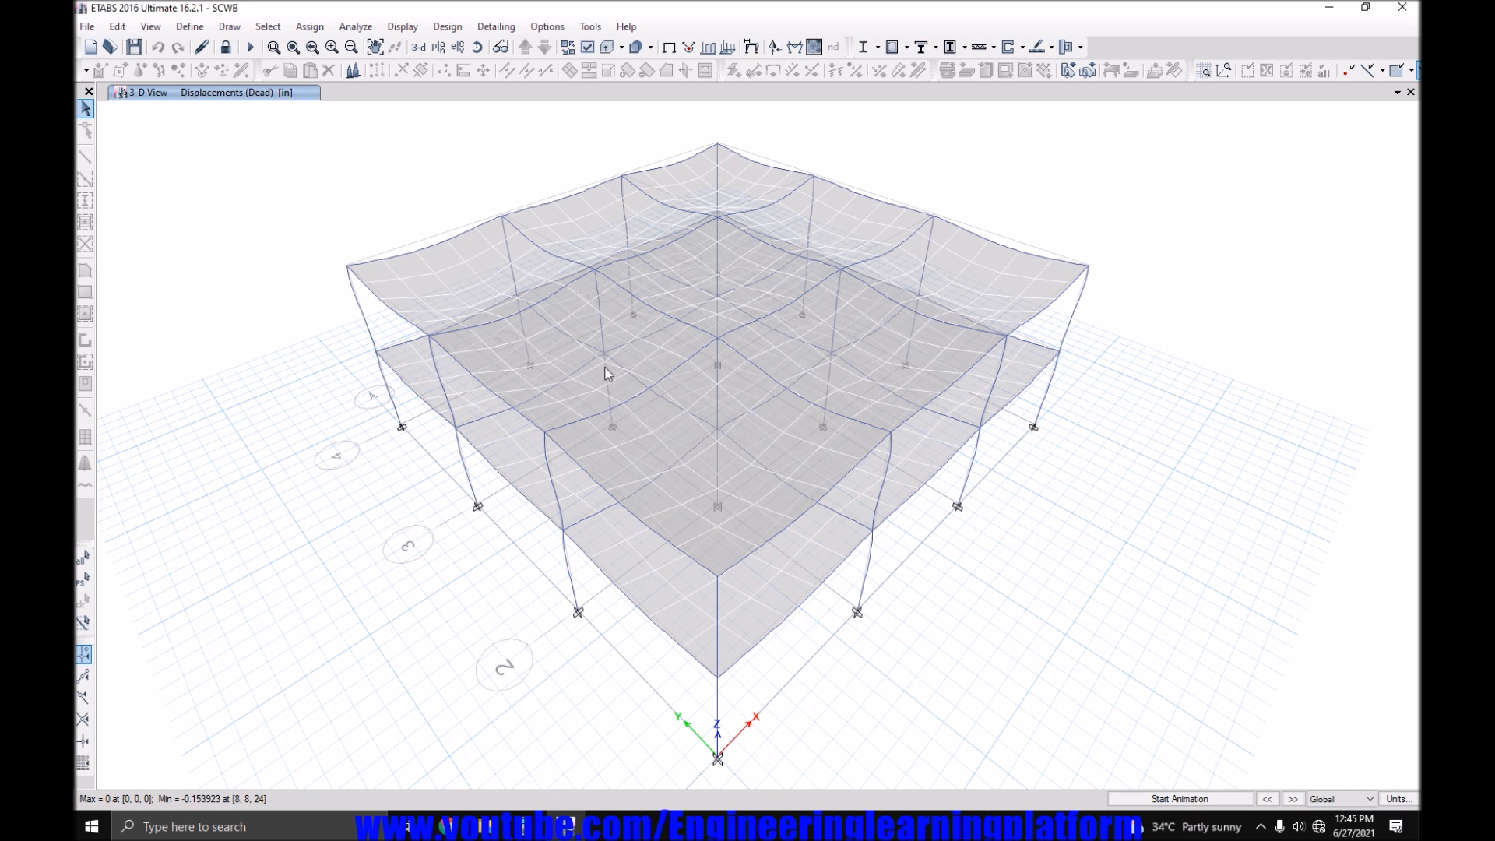
Run the concrete frame design check and hide floor slabs to view longitudinal reinforcing.
left_click(892, 45)
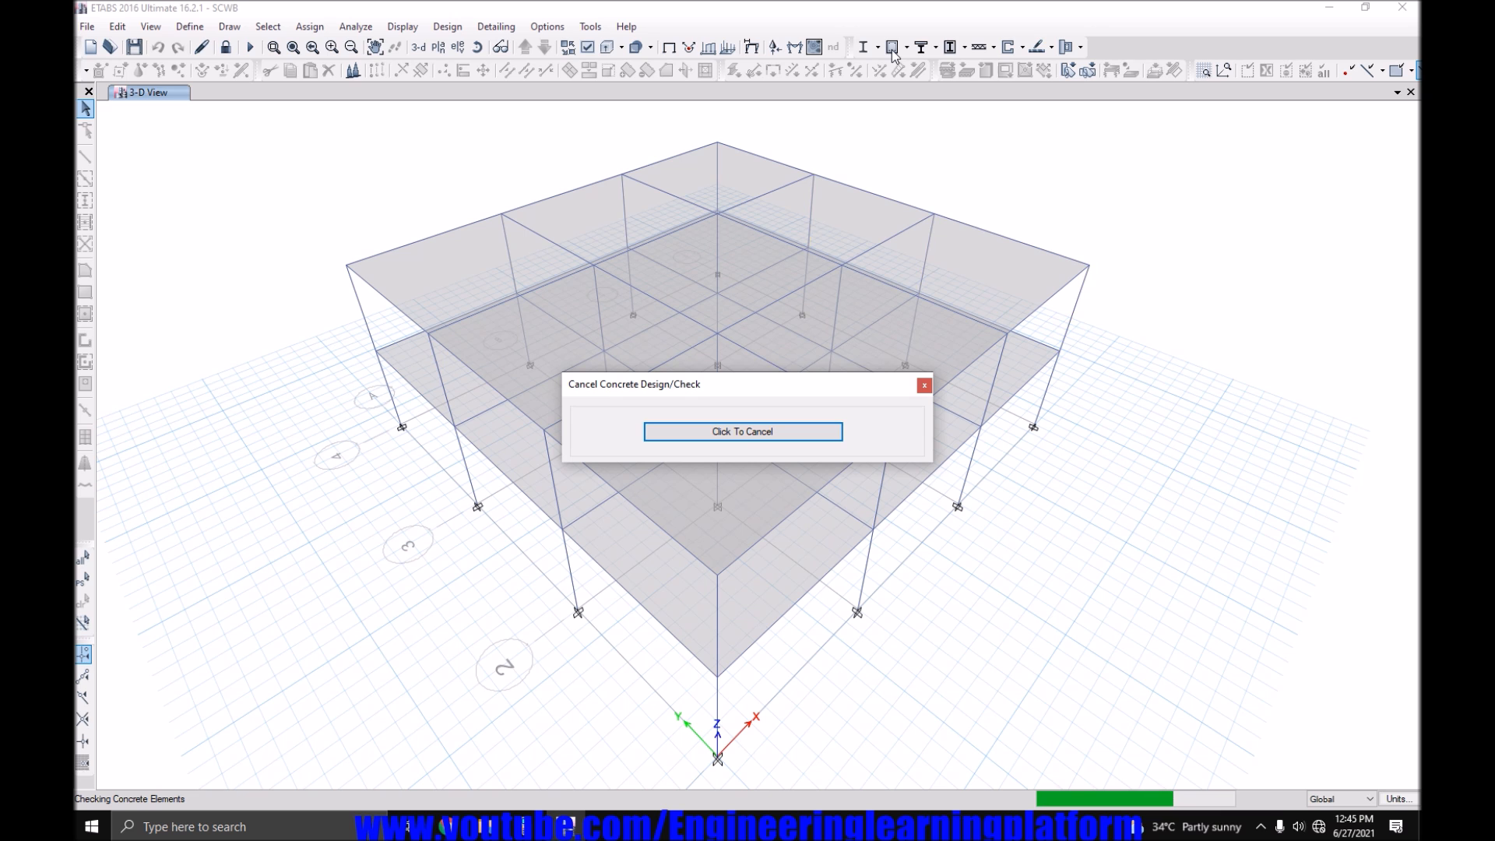
left_click(742, 430)
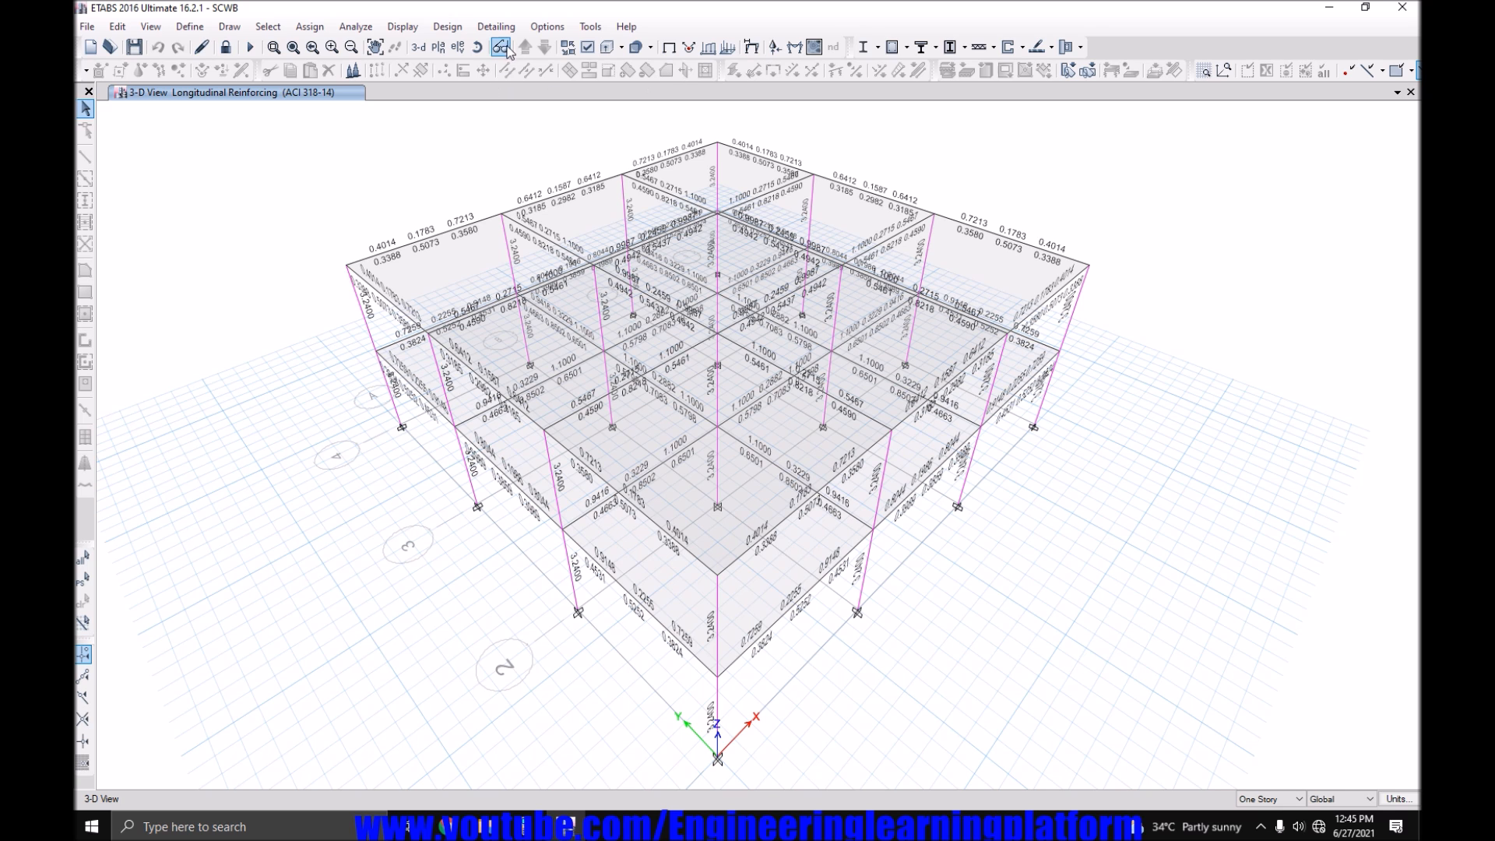
left_click(587, 46)
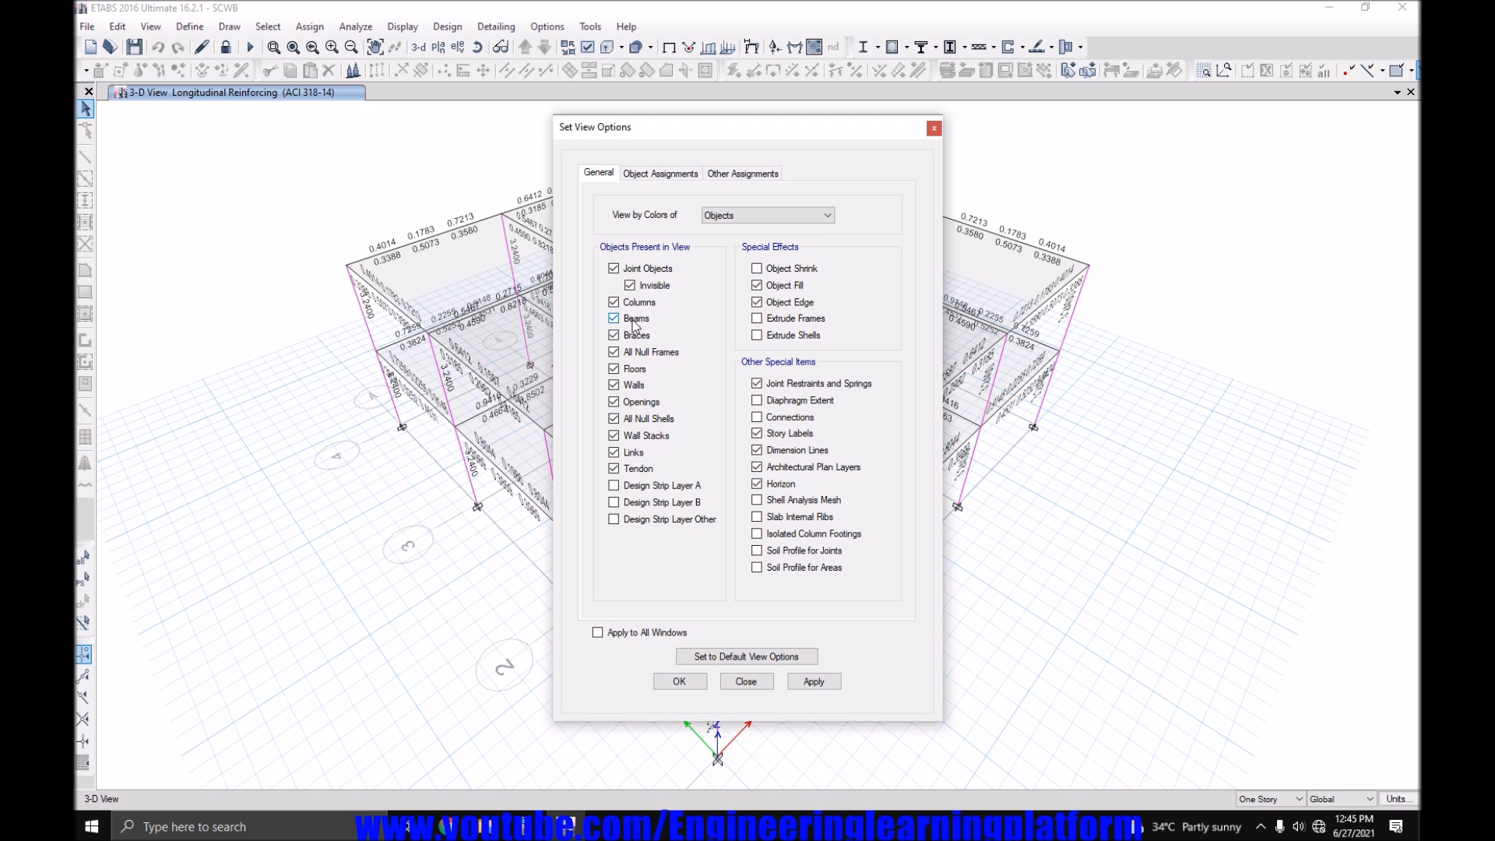
mouse_move(641, 388)
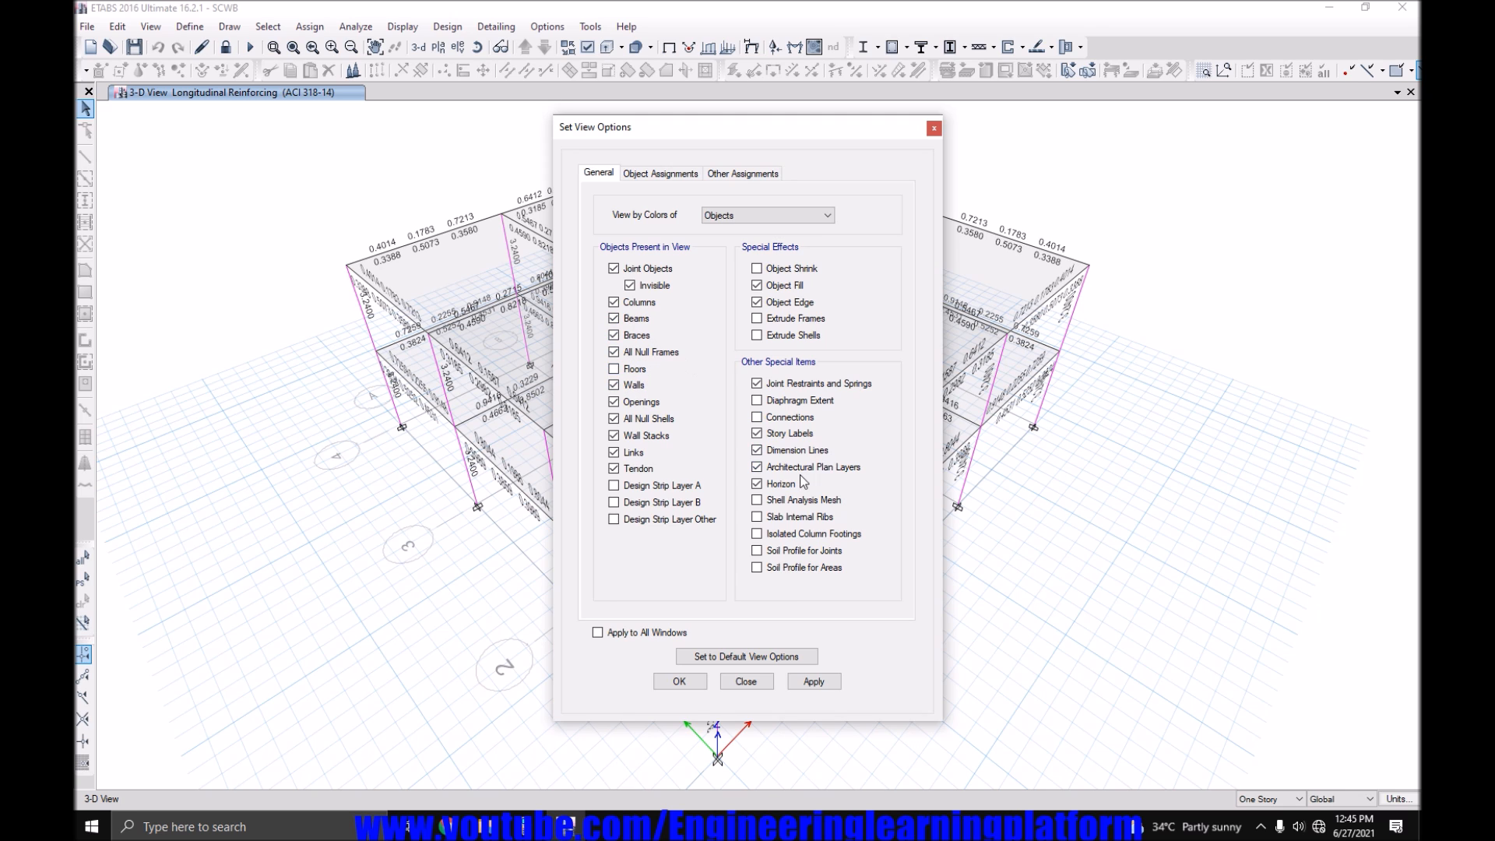
left_click(679, 681)
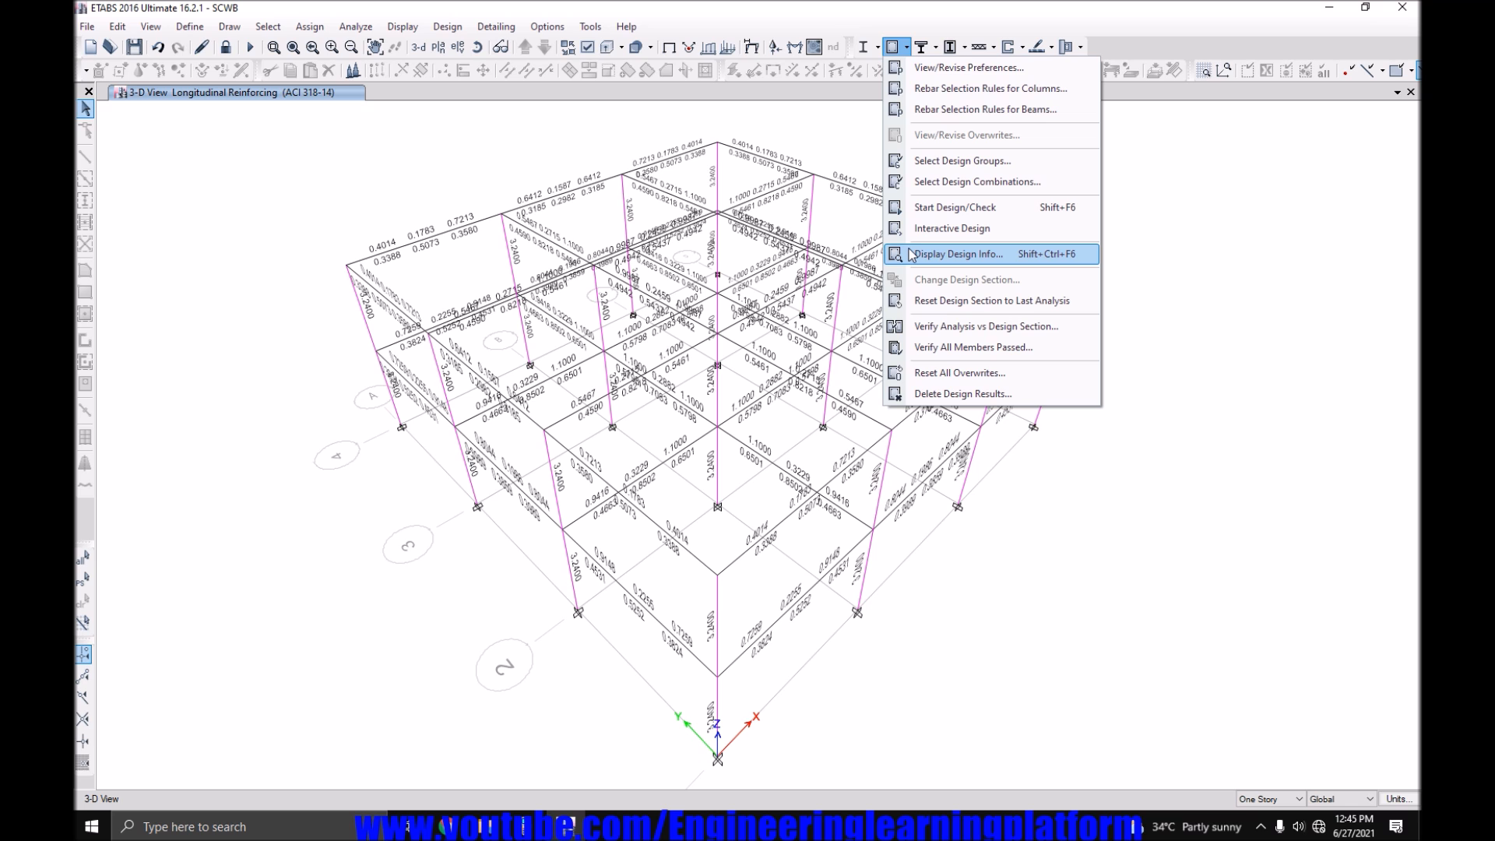
Display the (6/5) beam/column capacity ratios on the columns and orbit to inspect them.
left_click(956, 254)
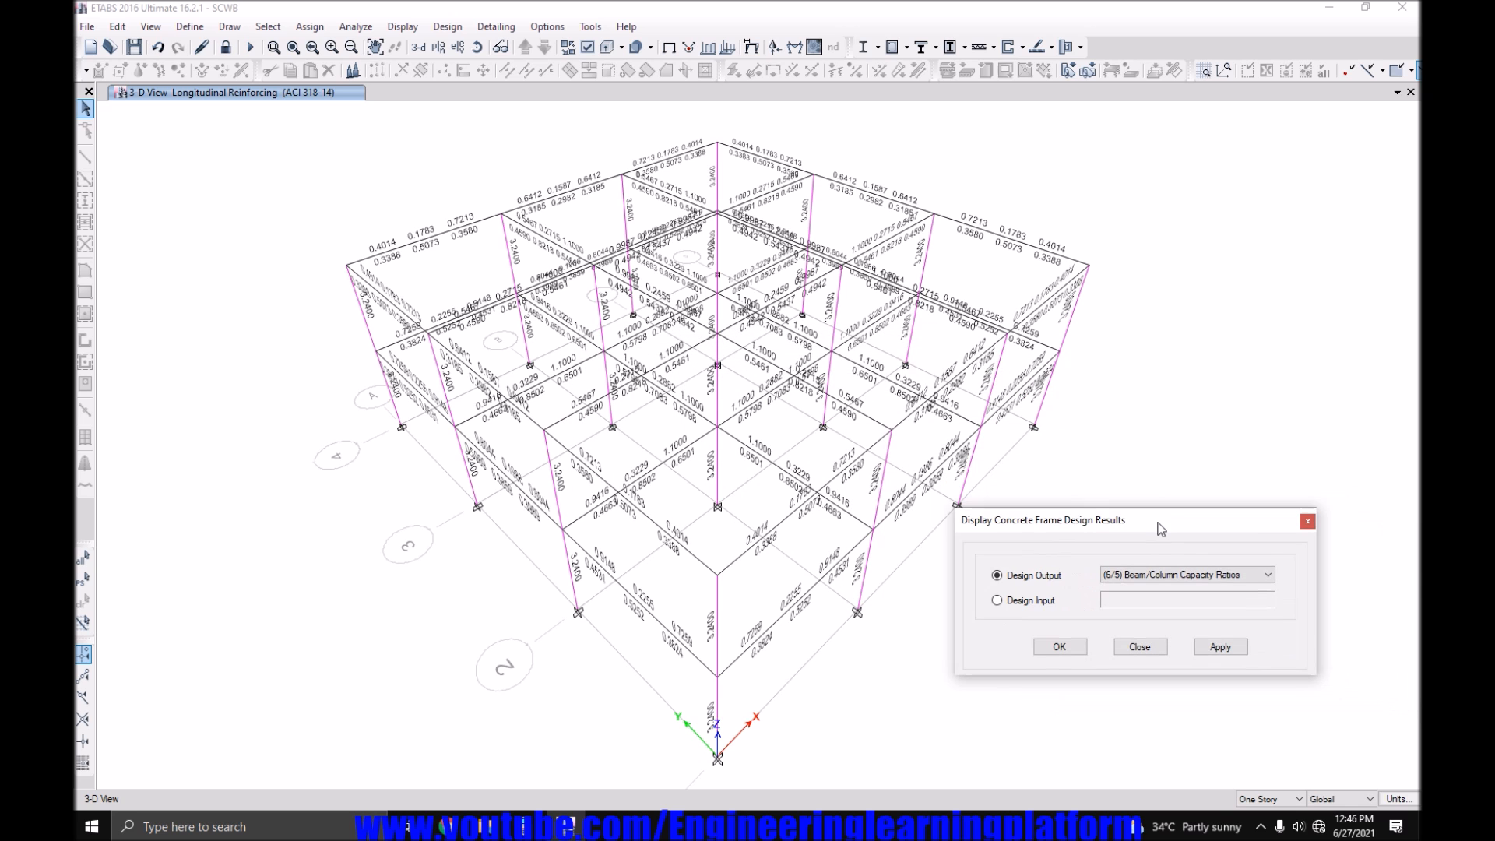
left_click(1218, 646)
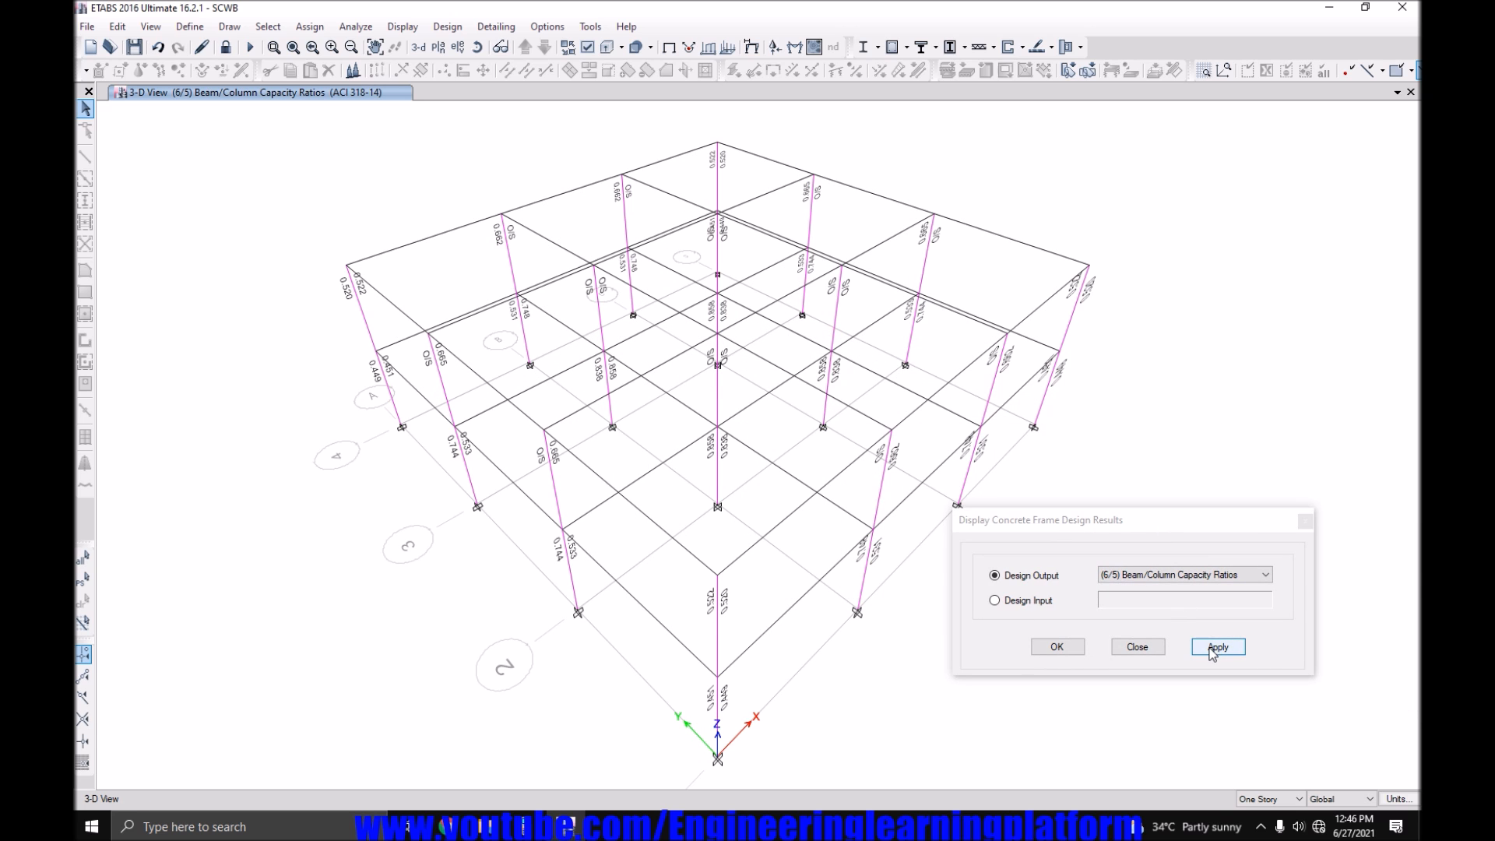
left_click(1218, 646)
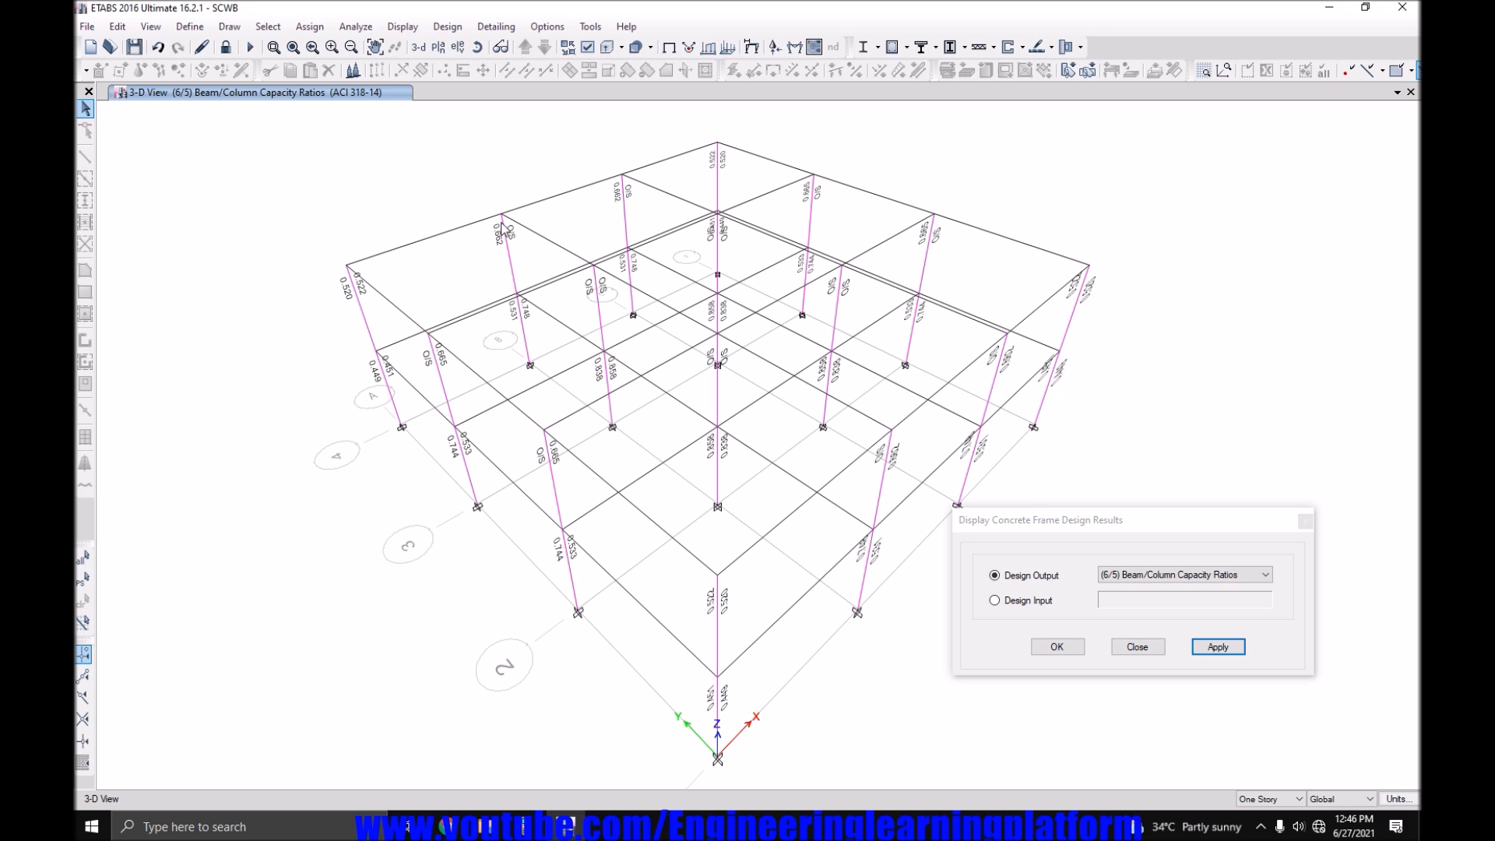
mouse_move(680, 234)
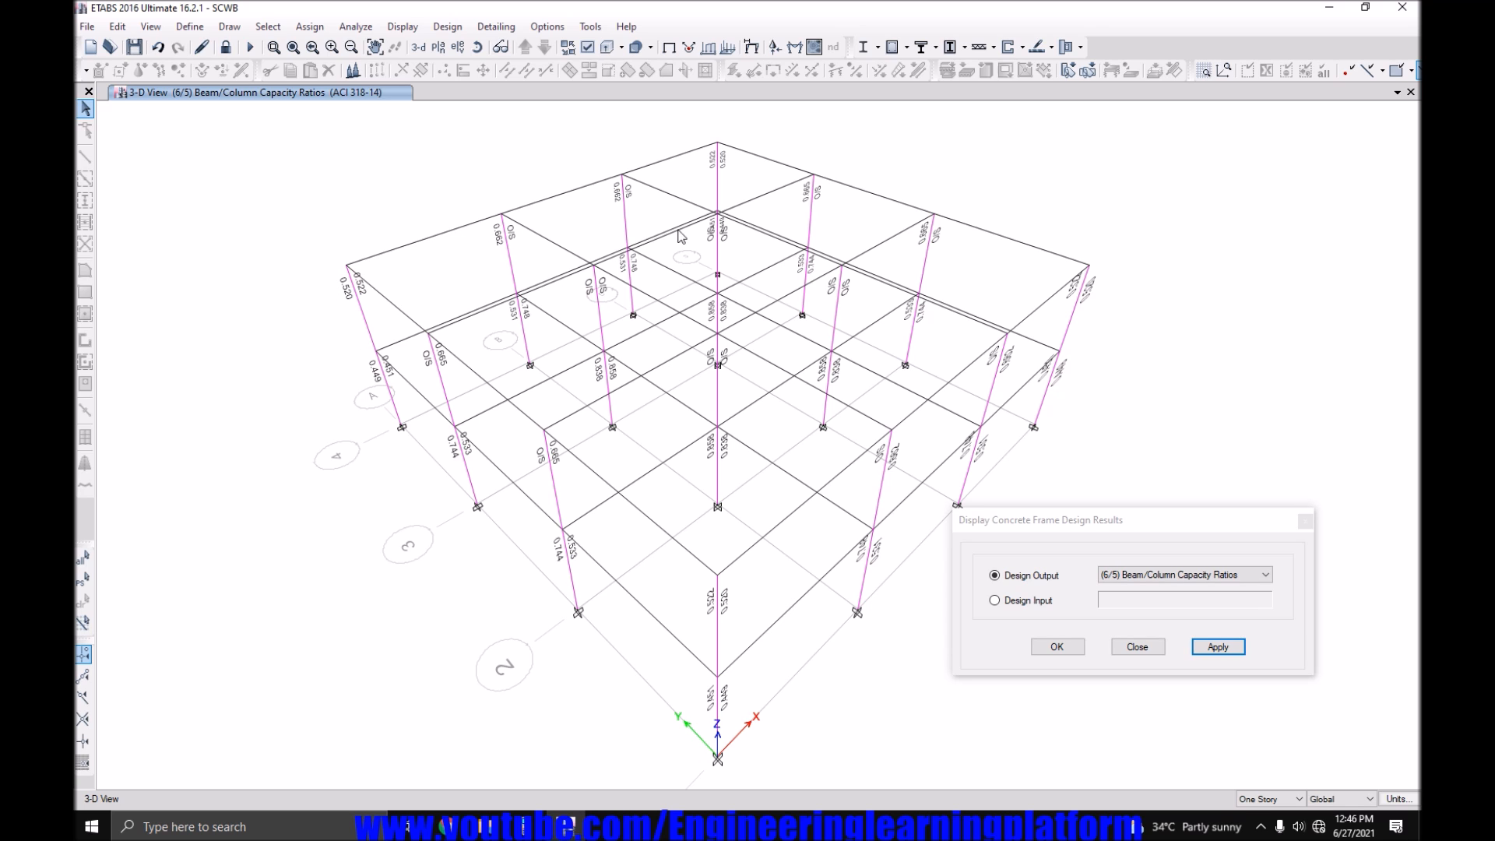
mouse_move(1037, 457)
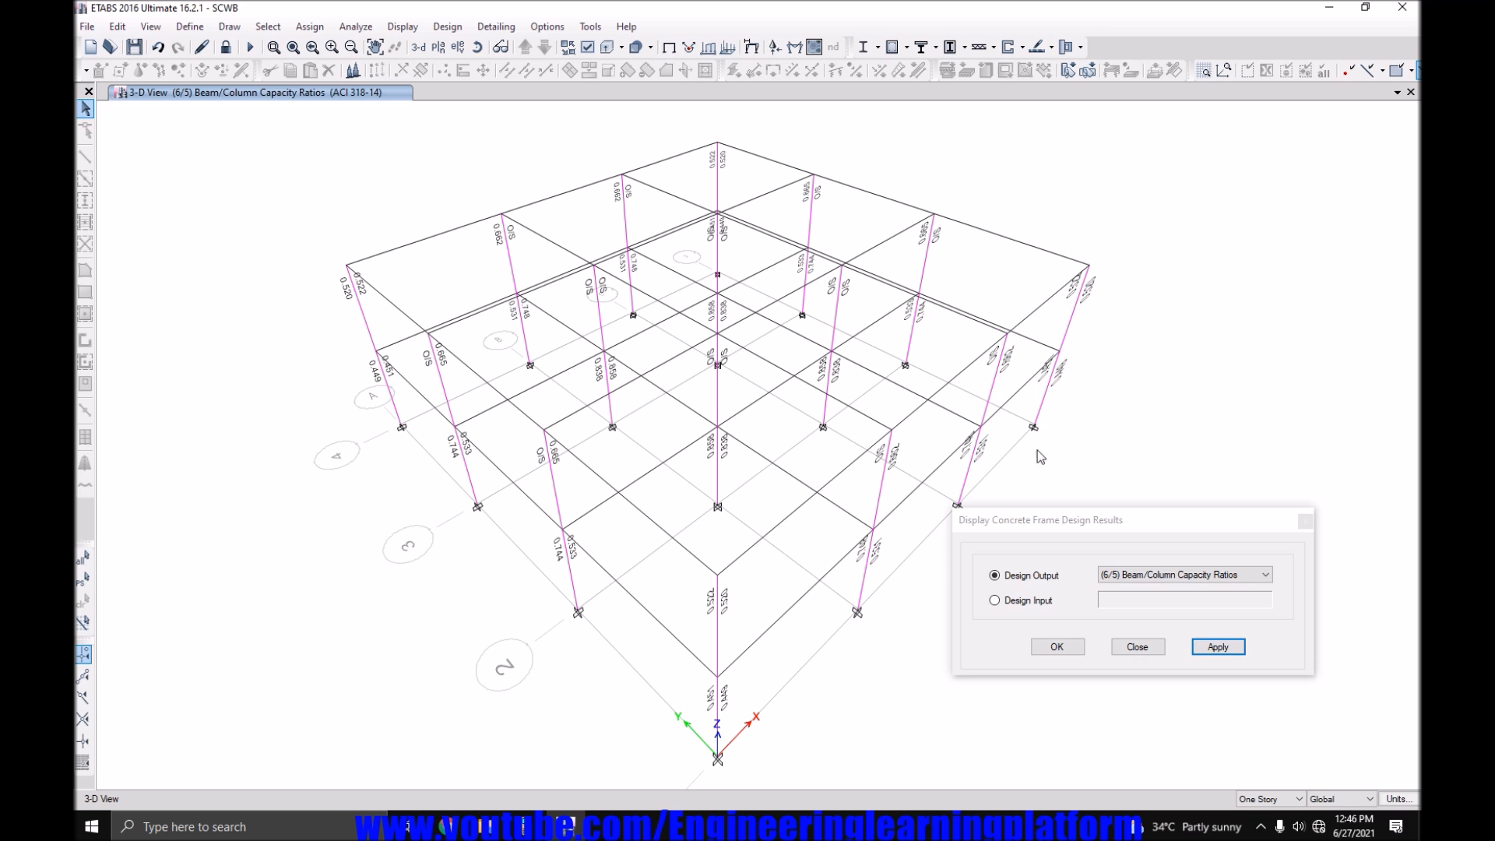
mouse_move(882, 640)
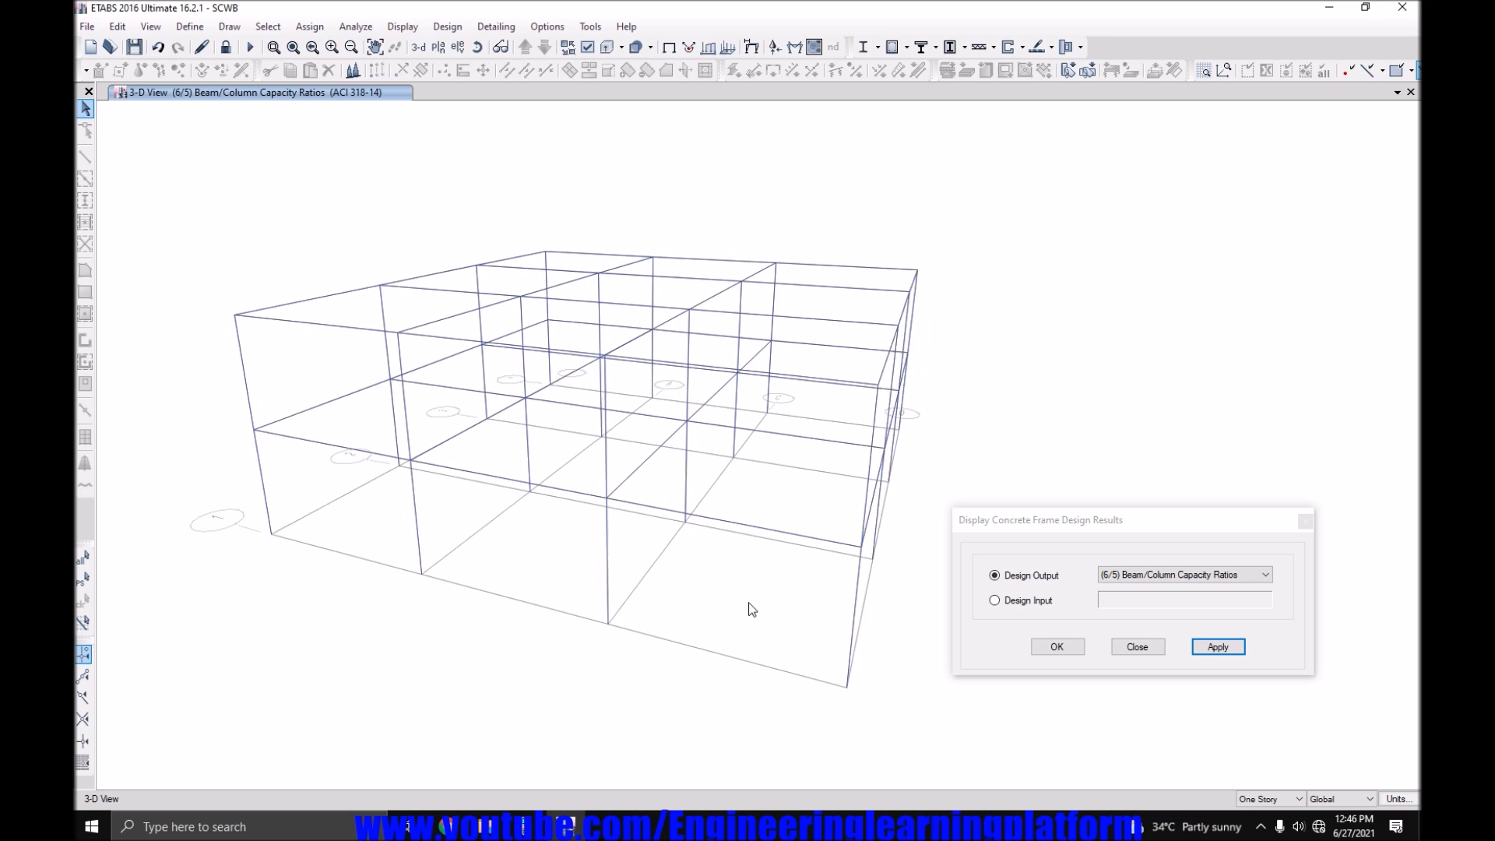
left_click(1216, 646)
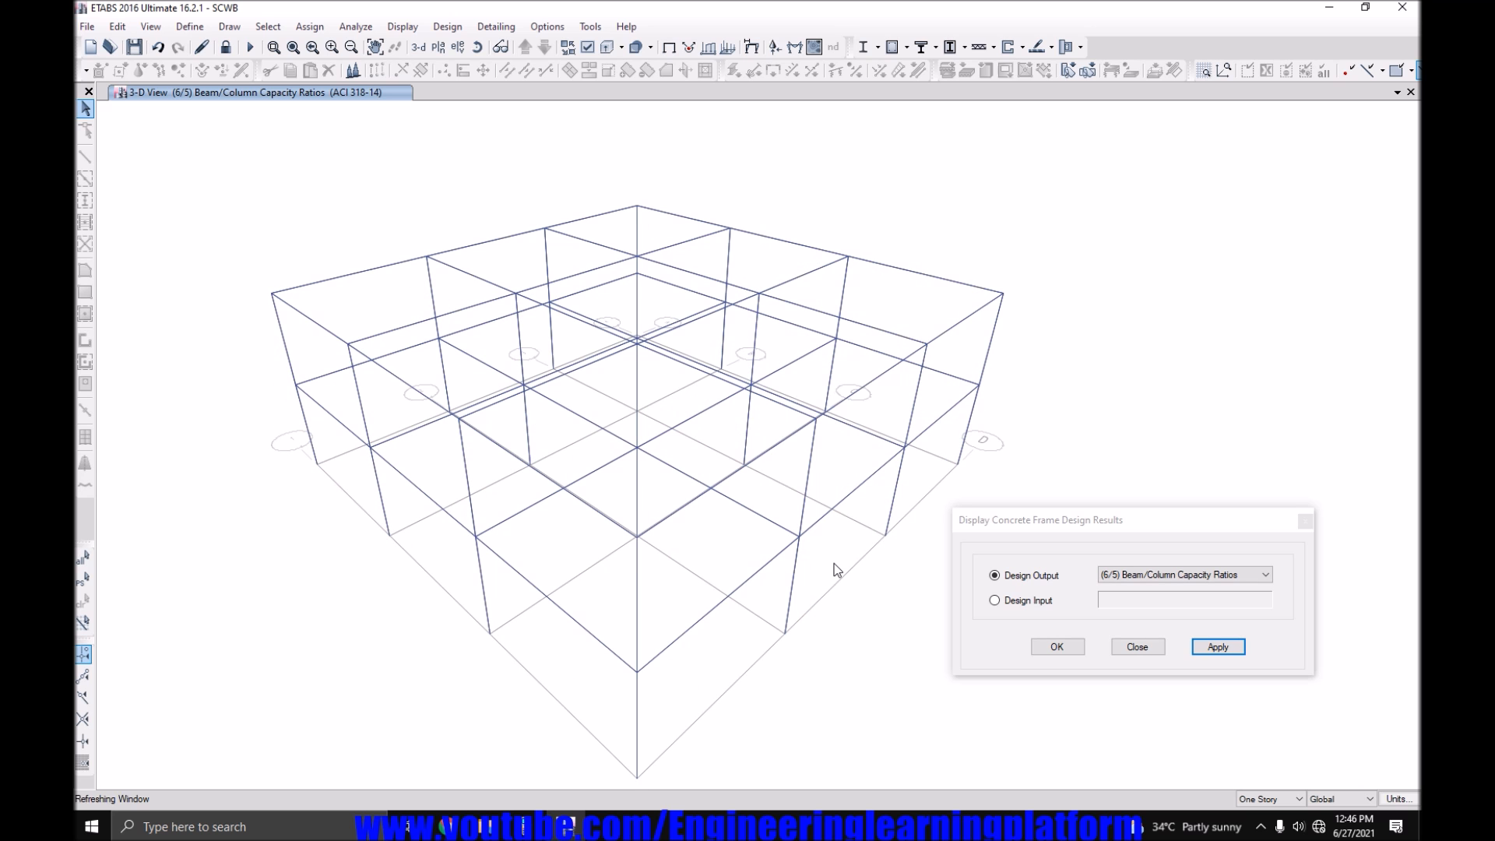
left_click(1217, 646)
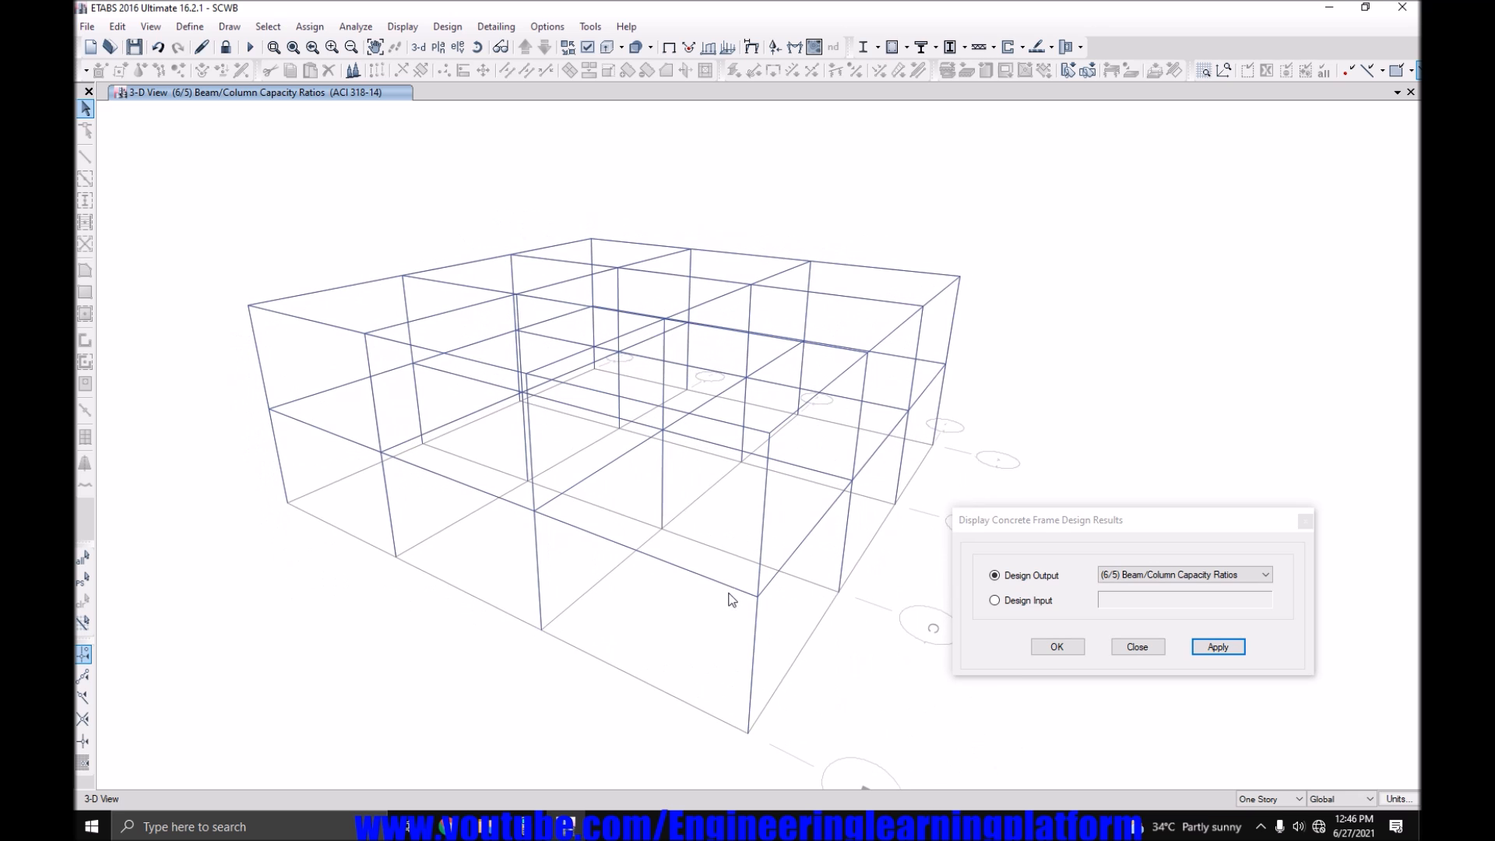
left_click(1217, 646)
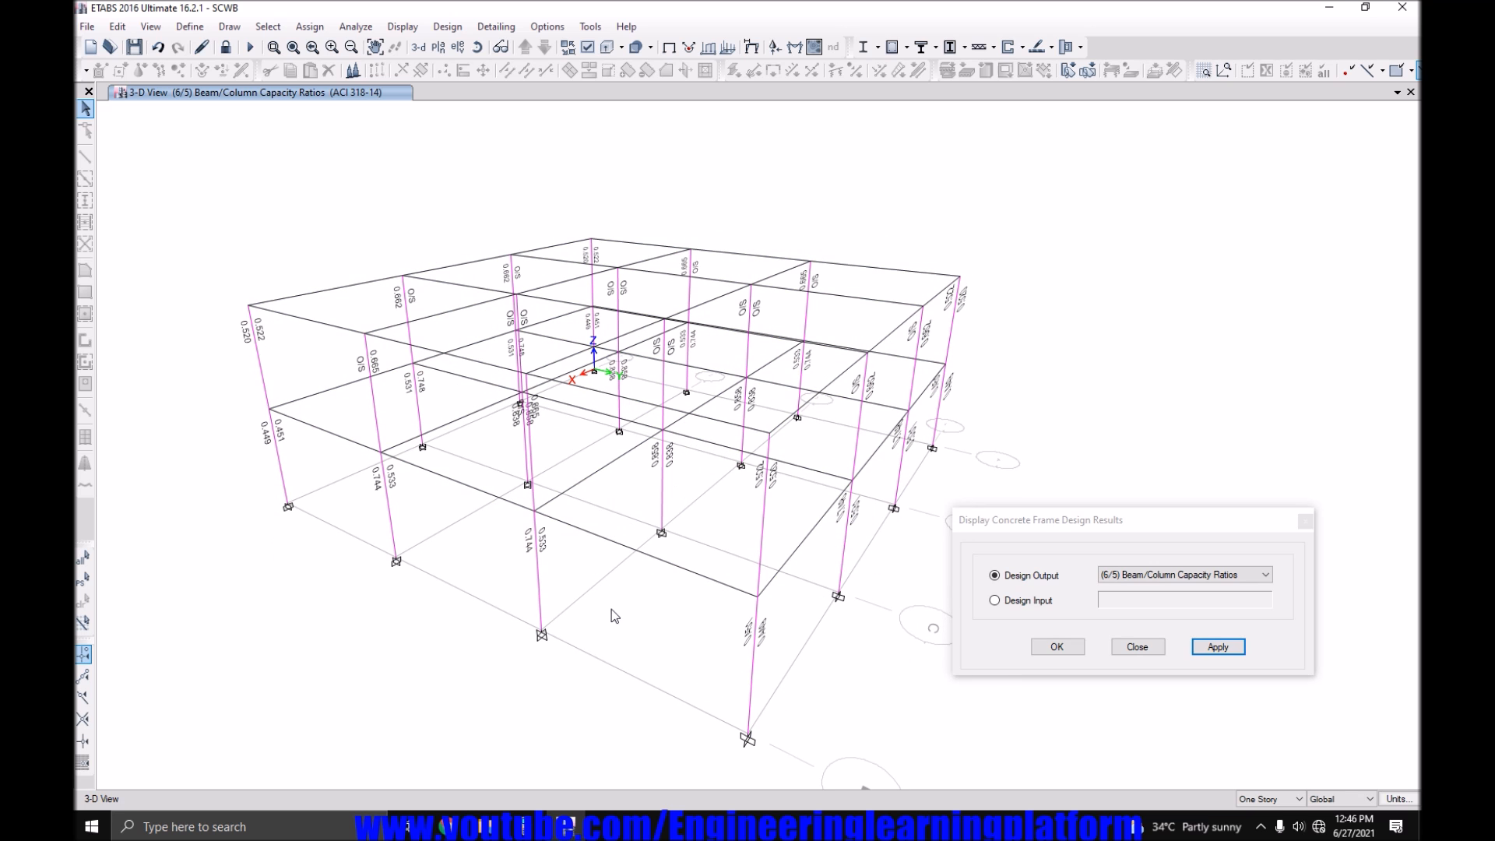
mouse_move(589, 46)
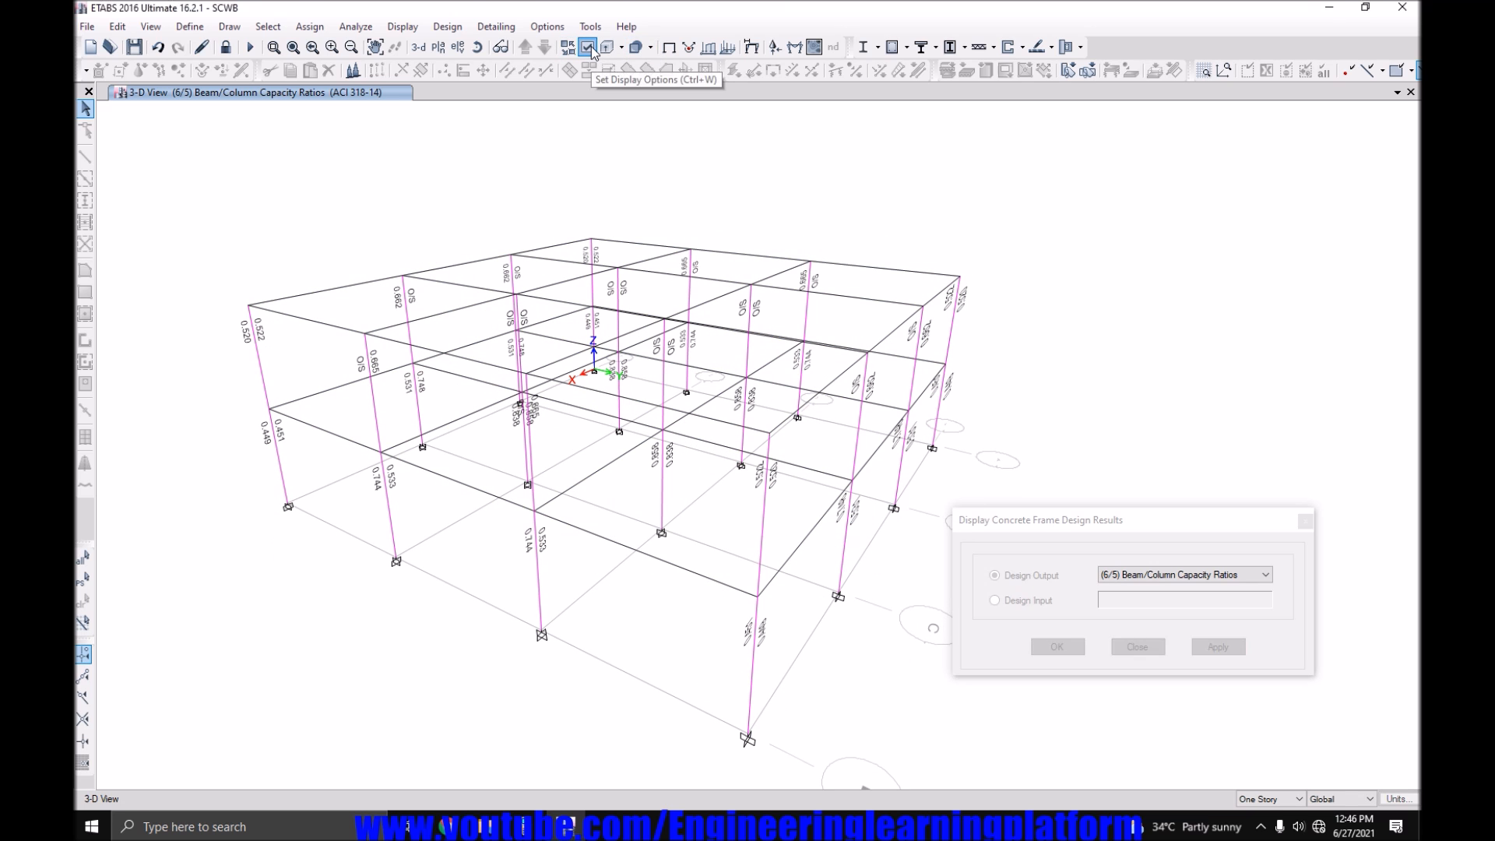
Hide the beams and horizon from the view and close the results dialog.
left_click(586, 46)
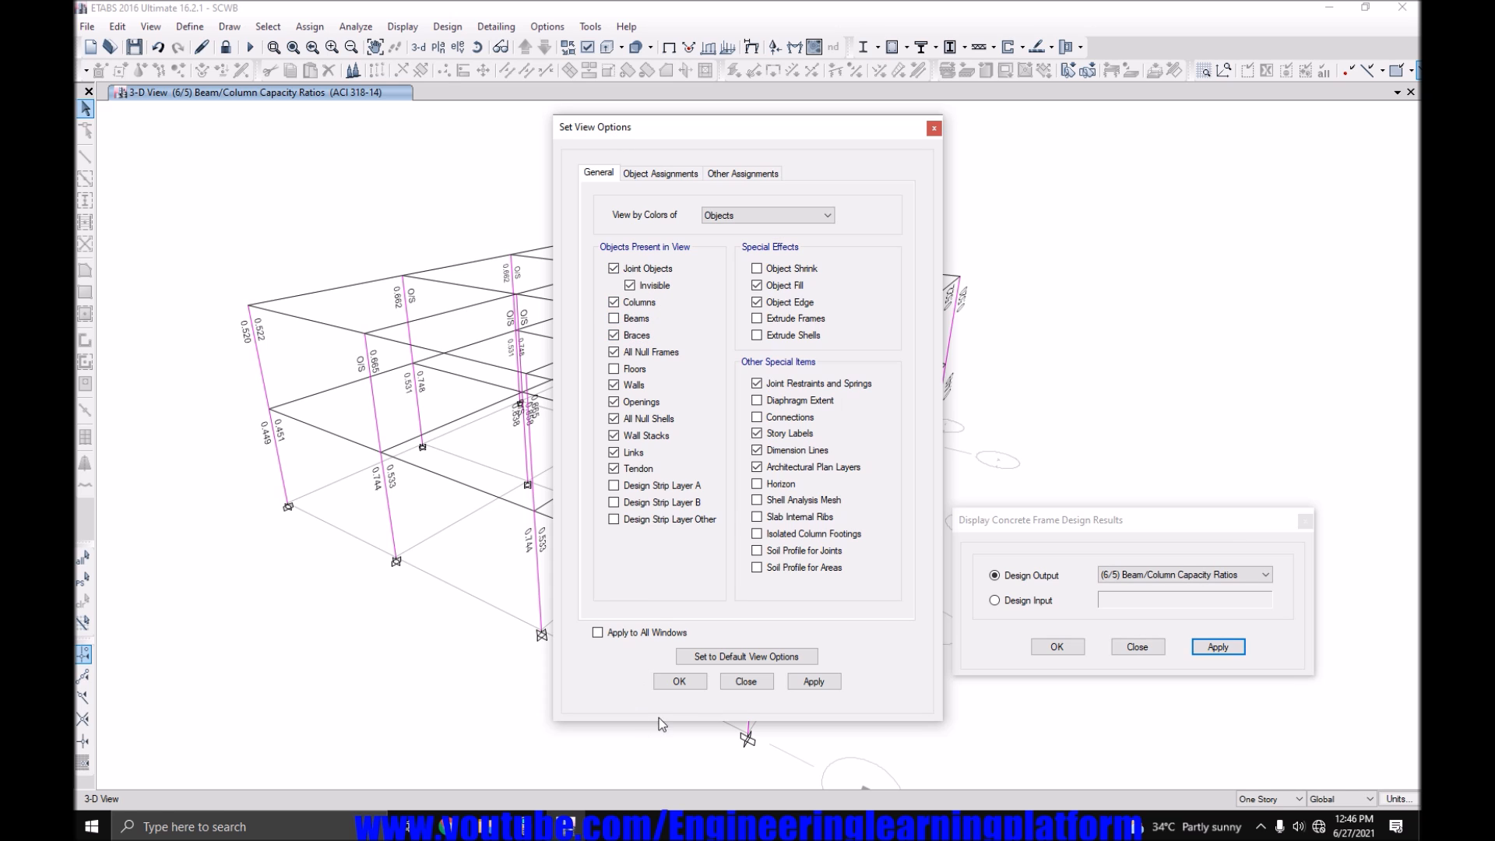
left_click(679, 681)
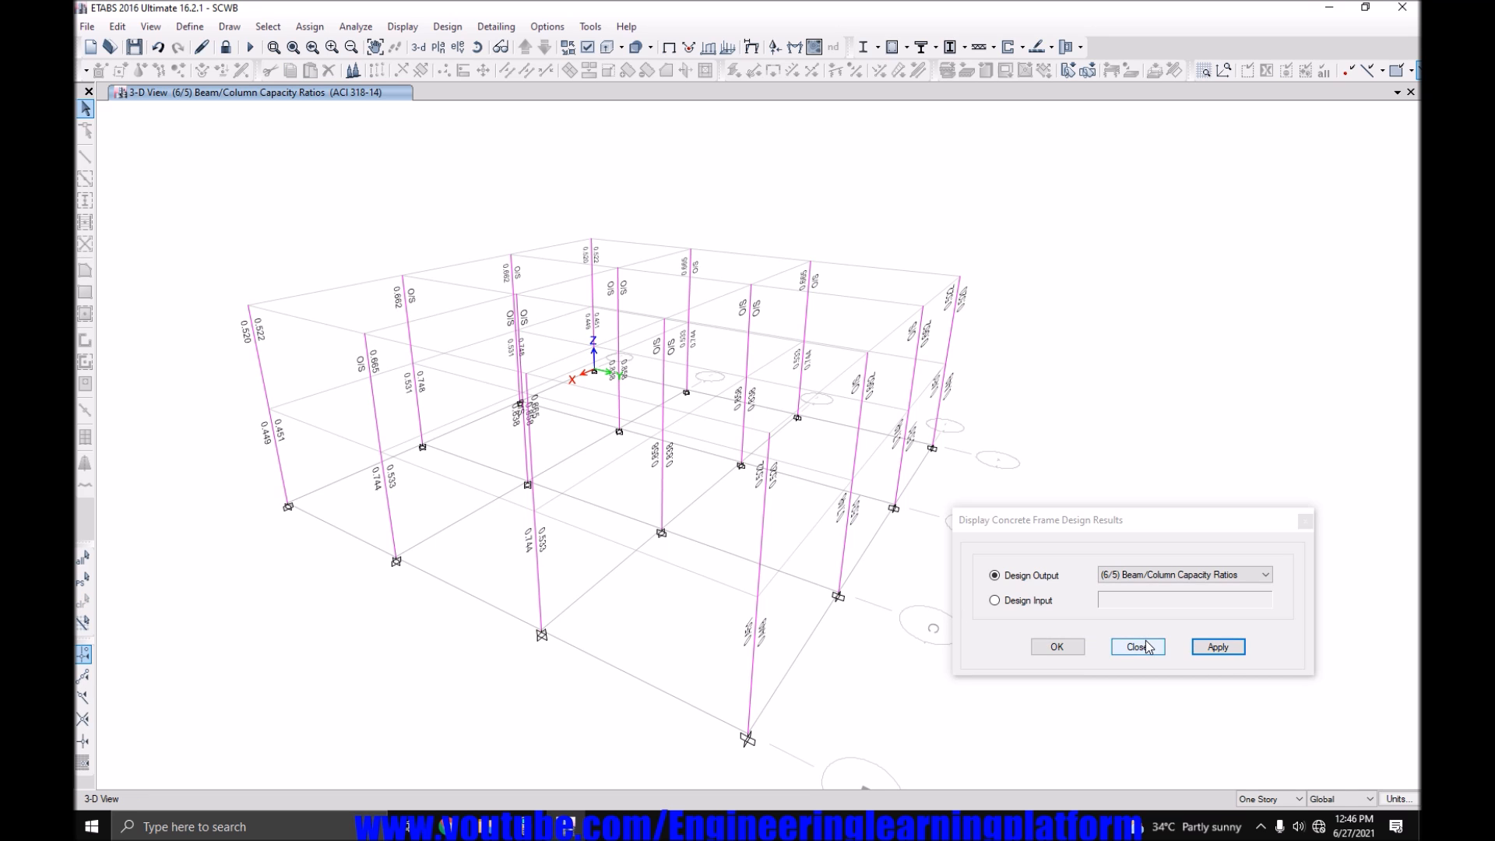
left_click(1136, 646)
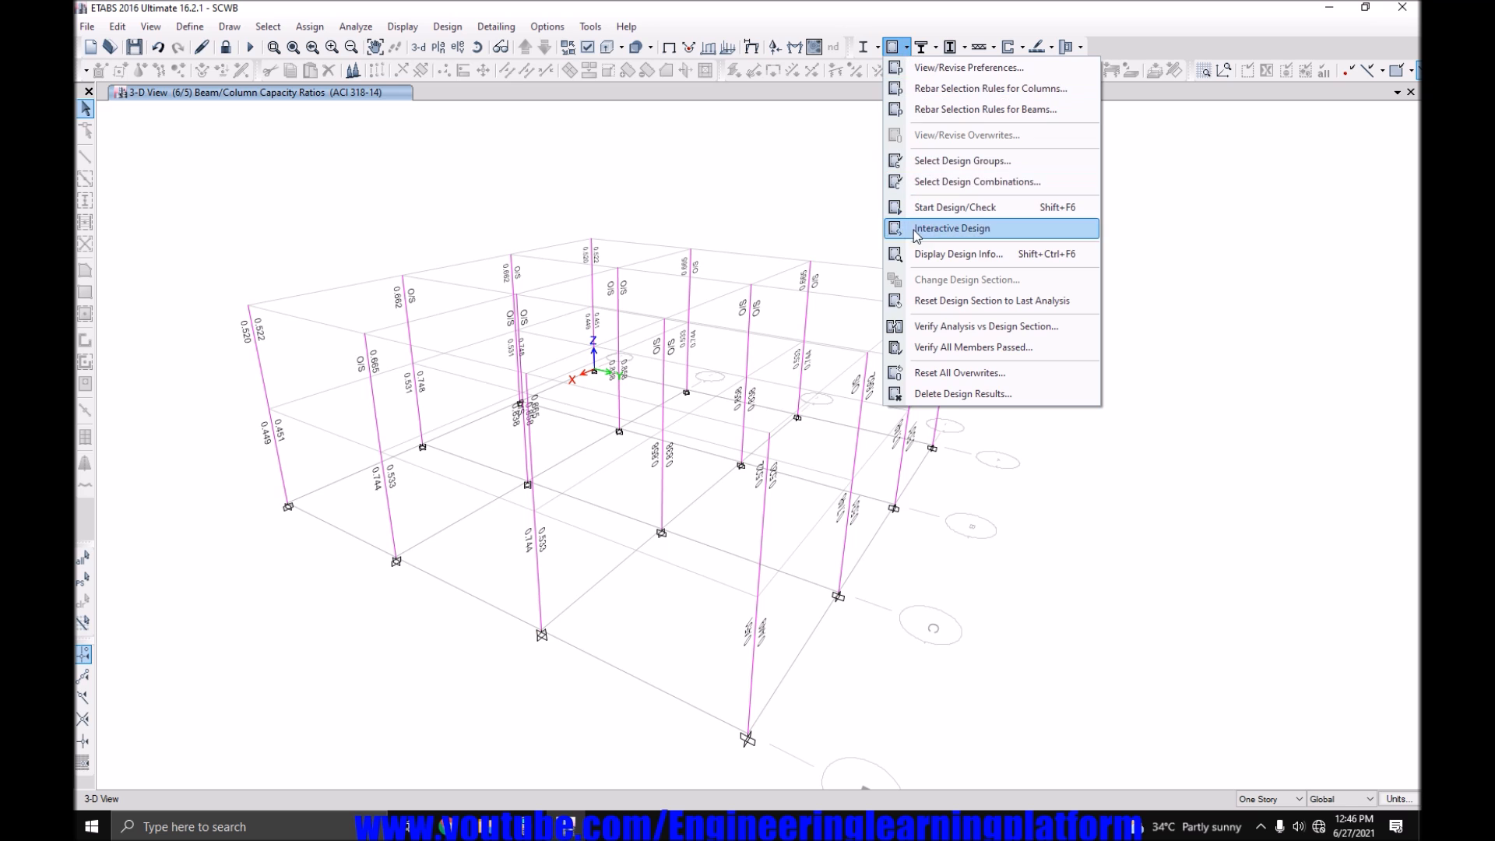
Switch the displayed column design output to Rebar Percentage and close the dialog.
left_click(957, 254)
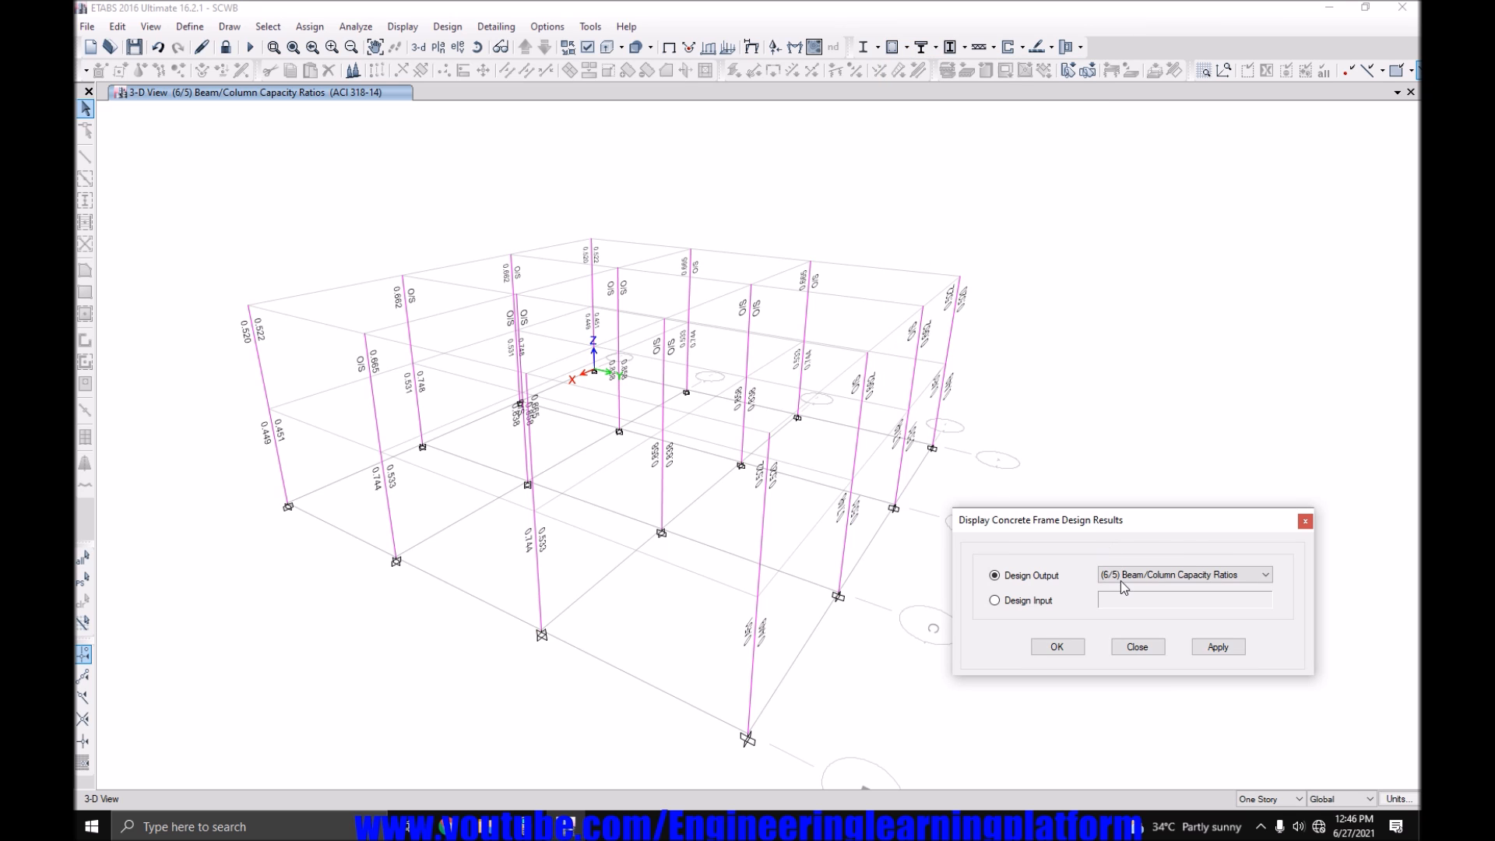
left_click(1265, 574)
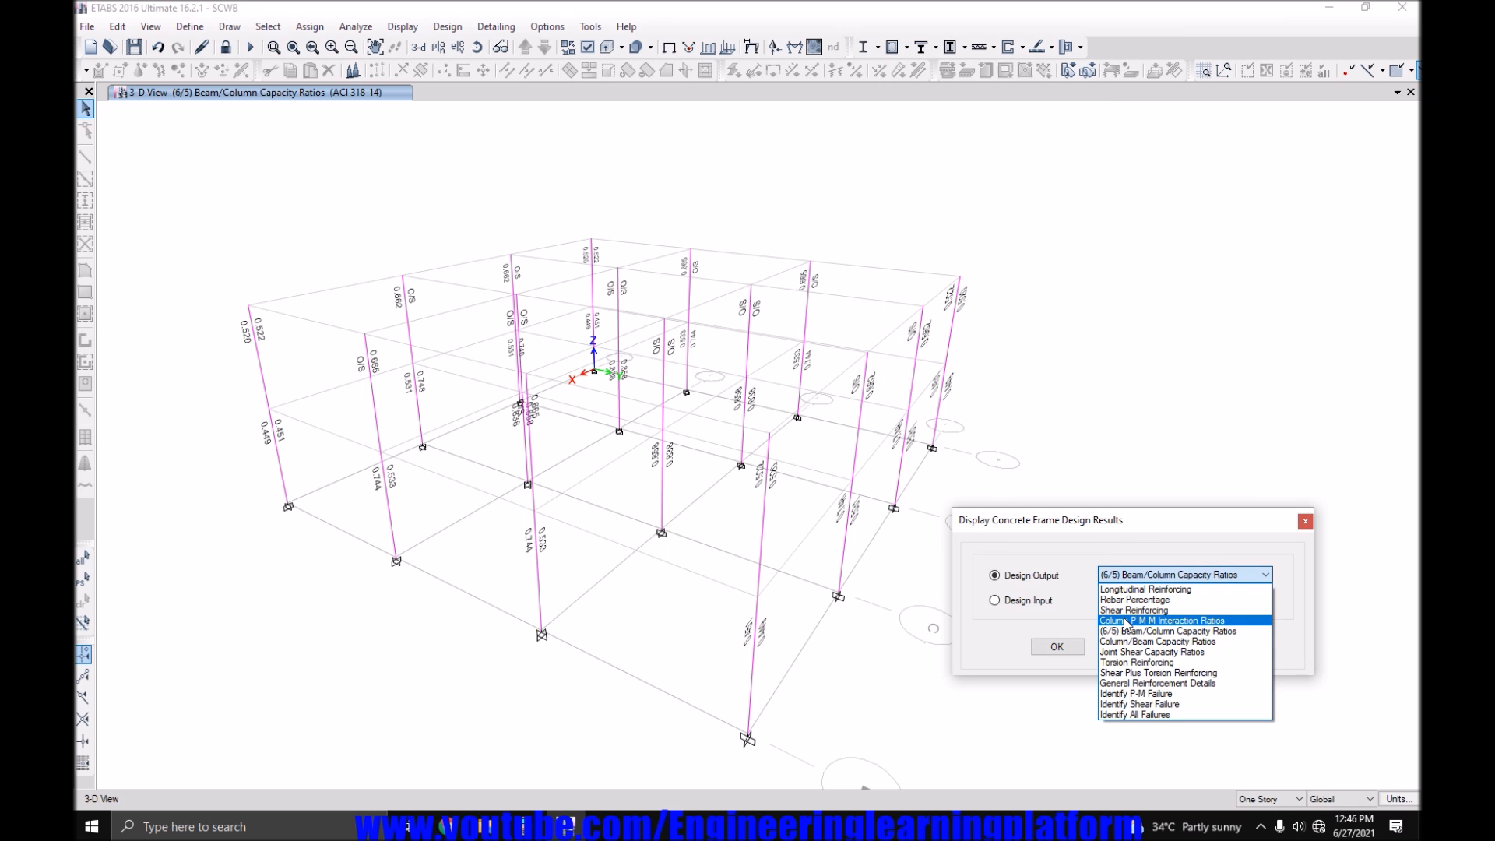
left_click(1135, 599)
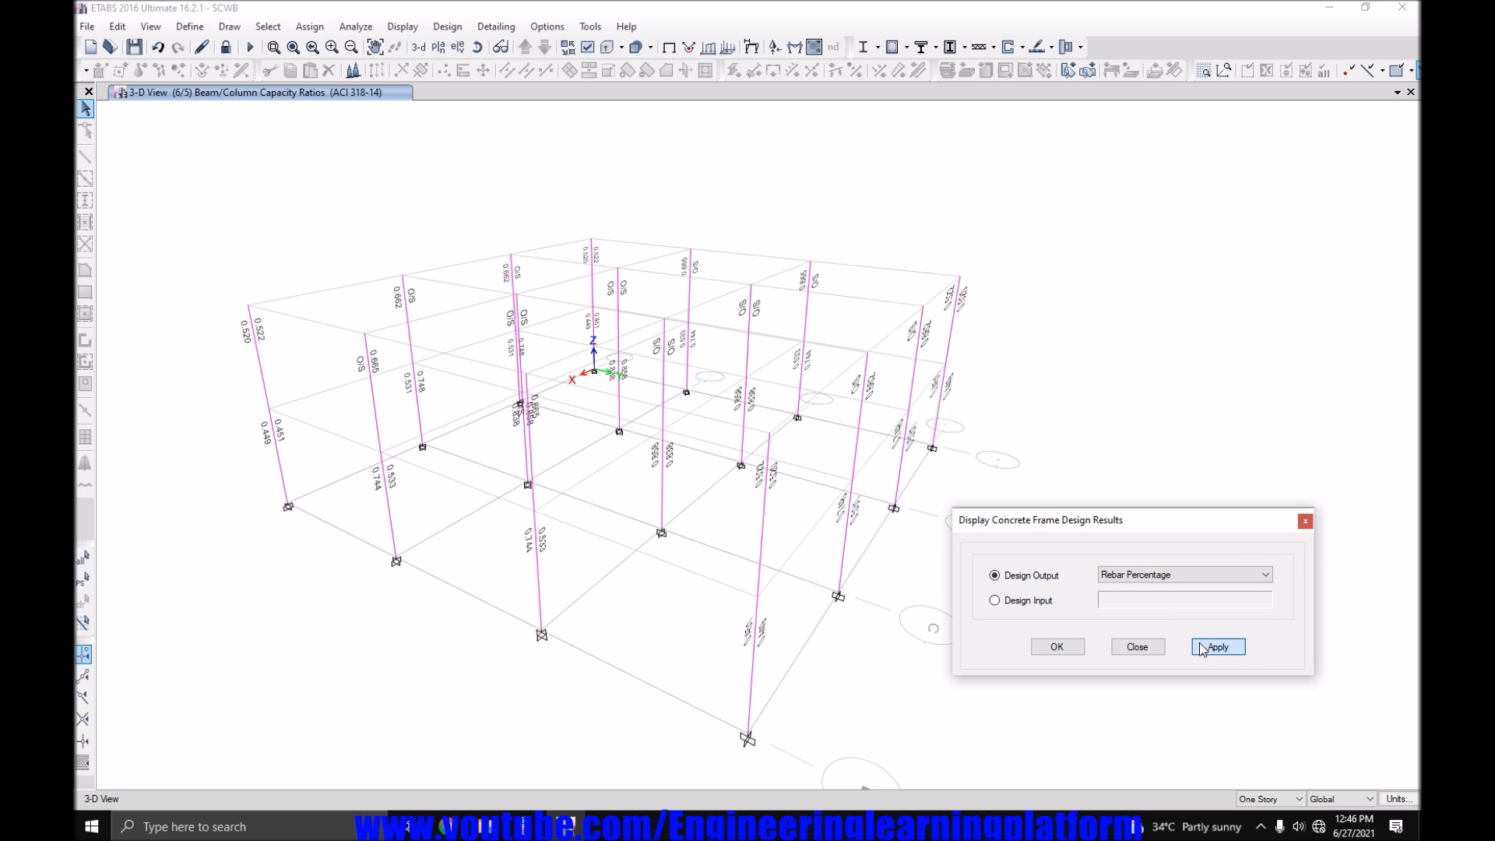
left_click(1218, 646)
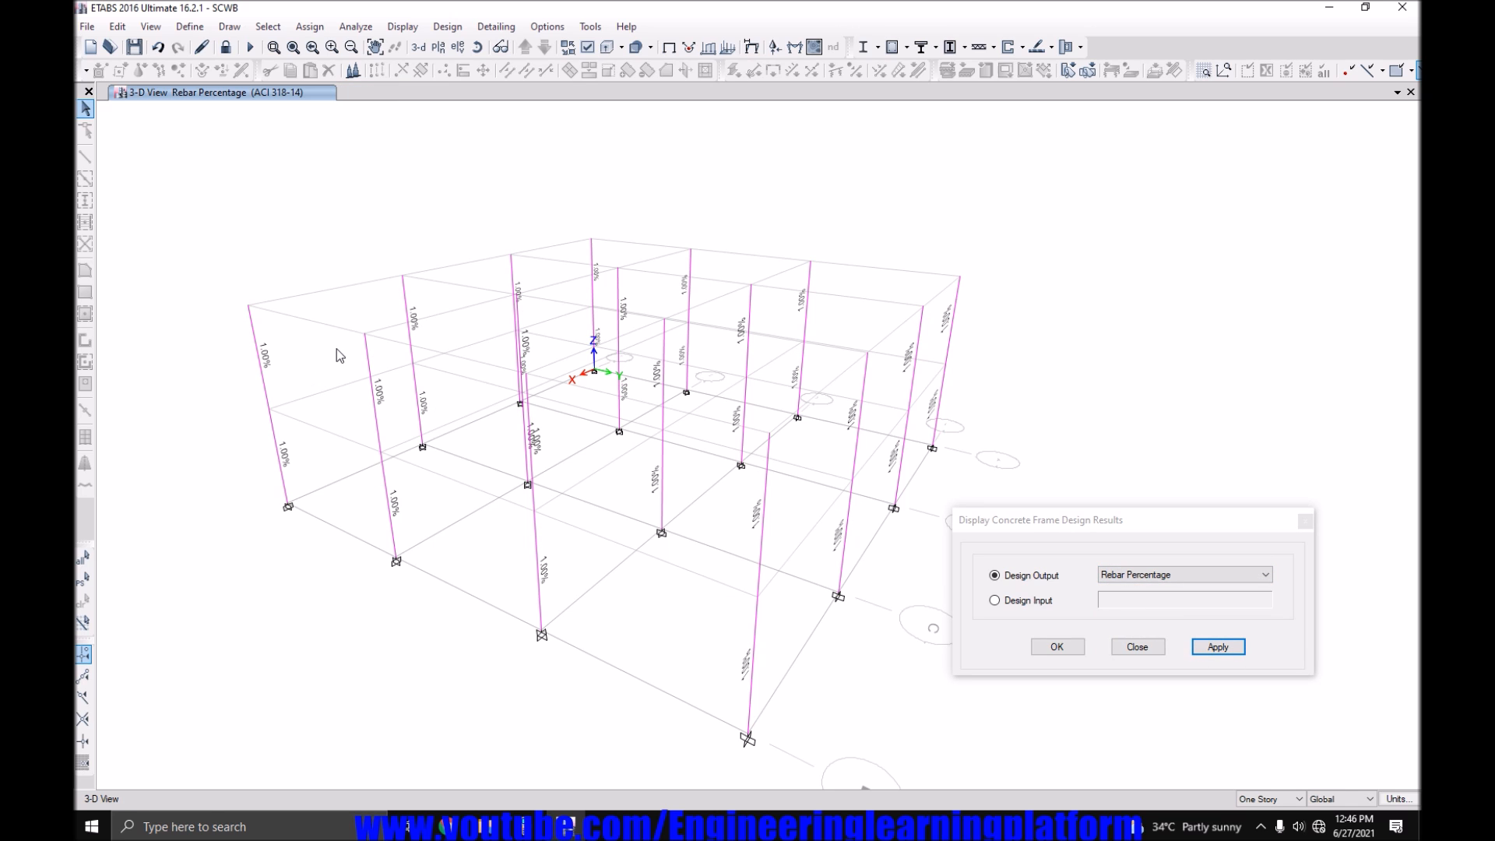
mouse_move(557, 376)
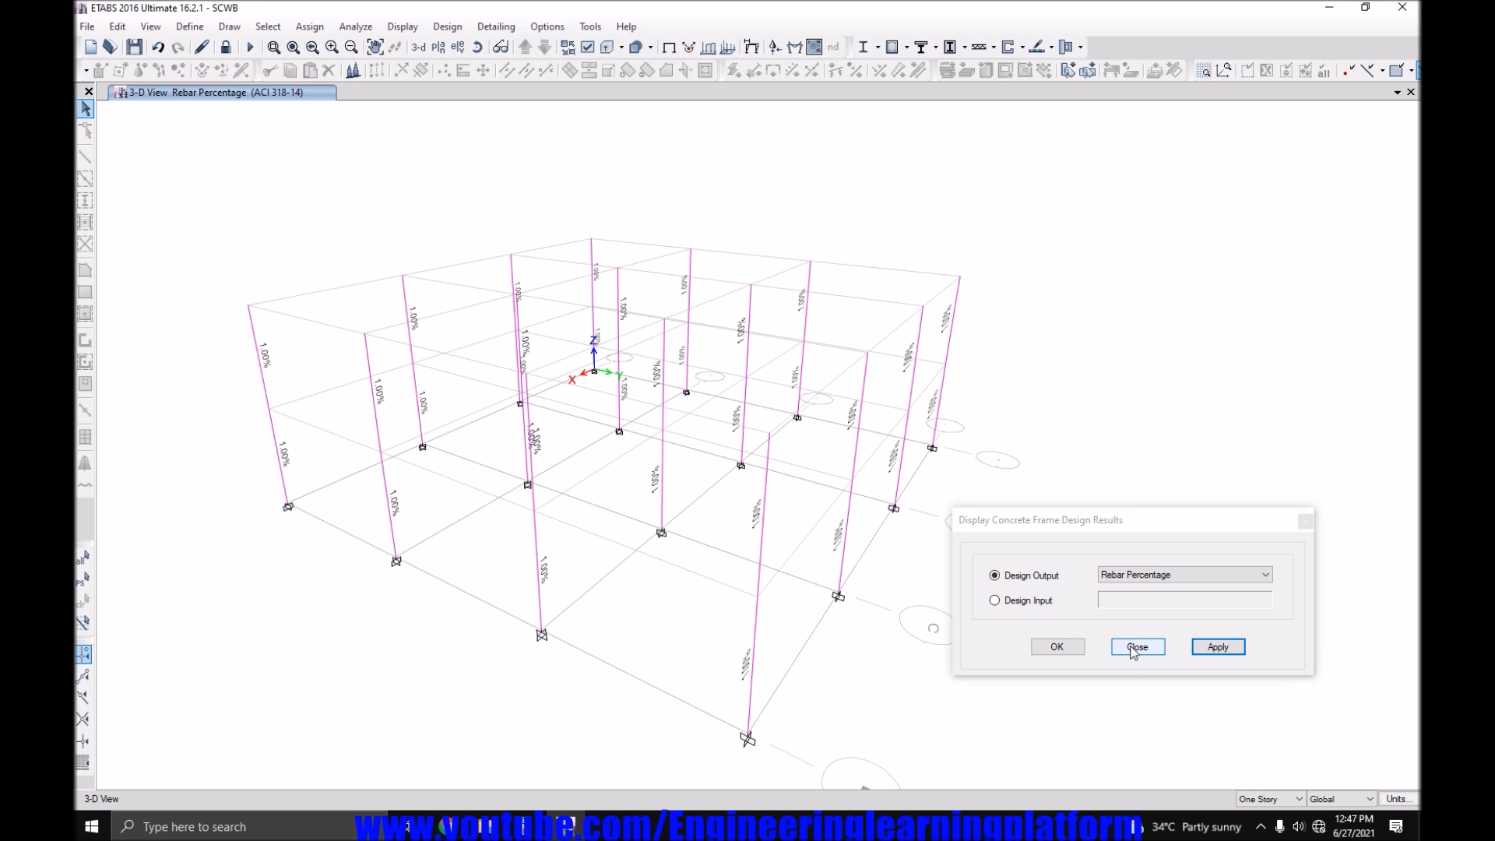
left_click(1135, 646)
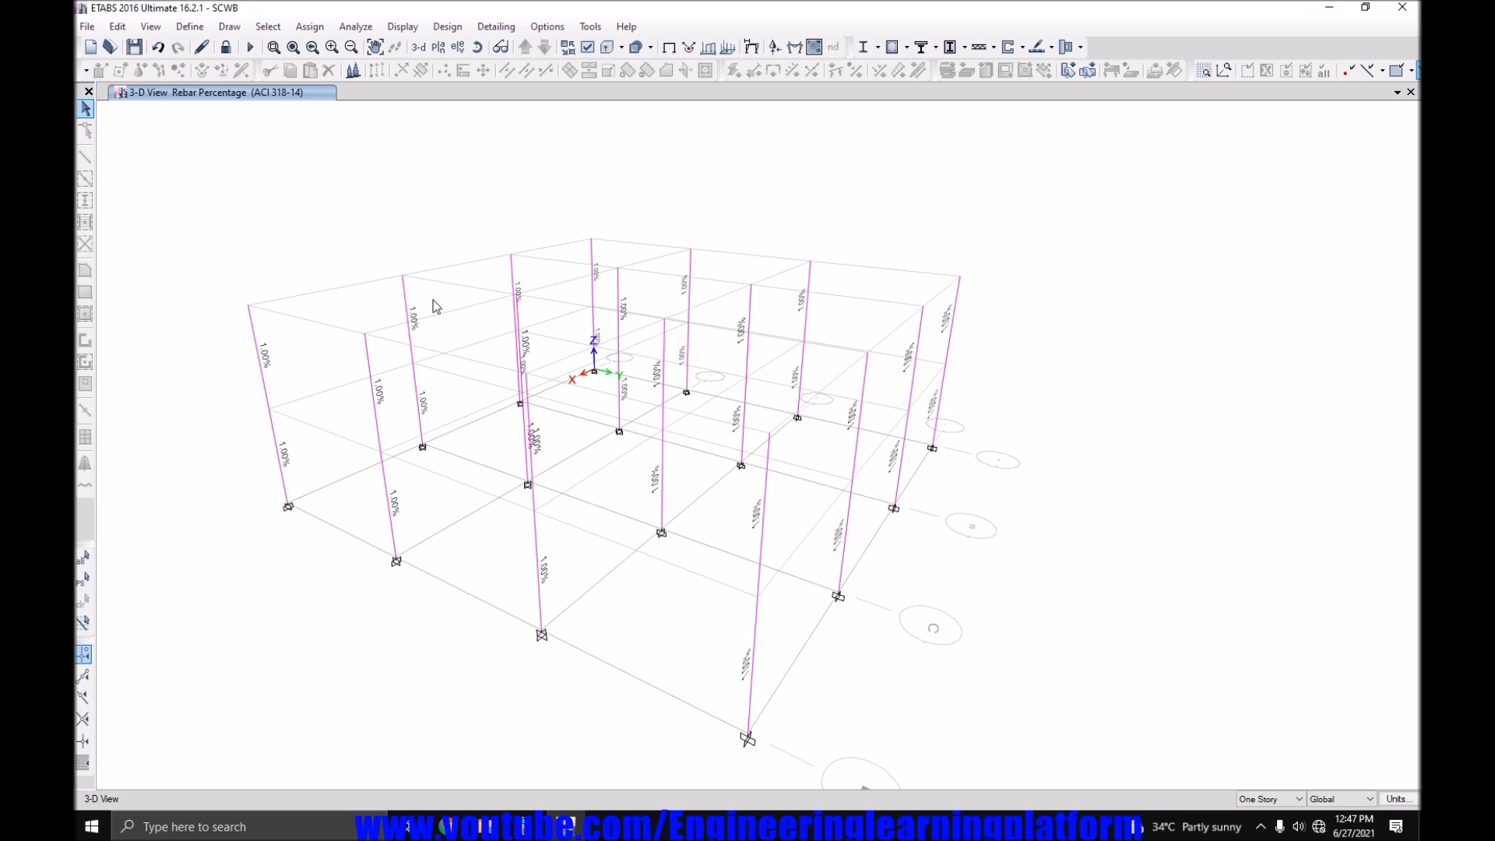
mouse_move(531, 604)
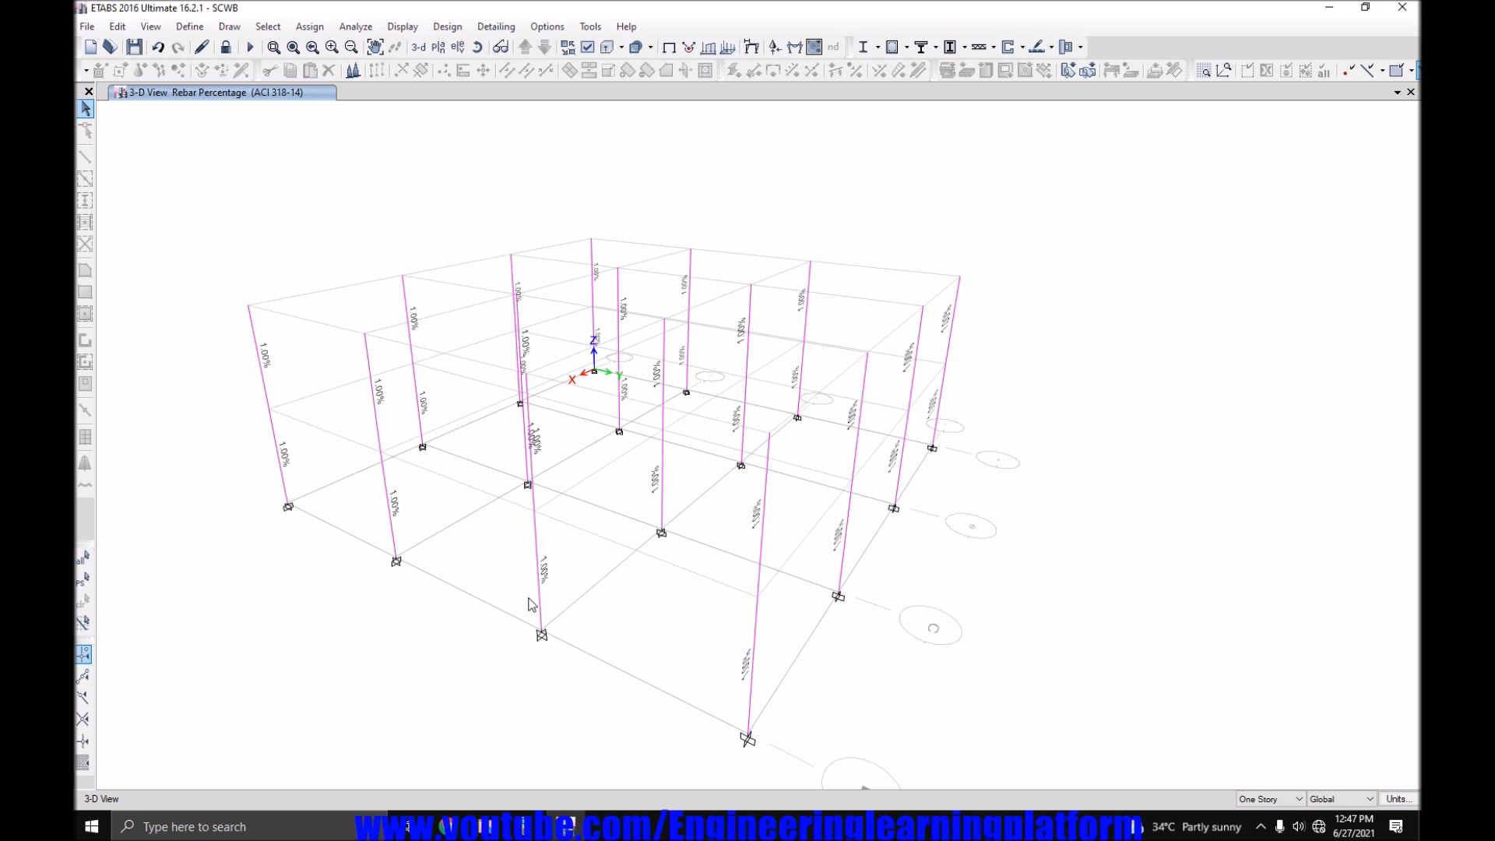
mouse_move(541, 512)
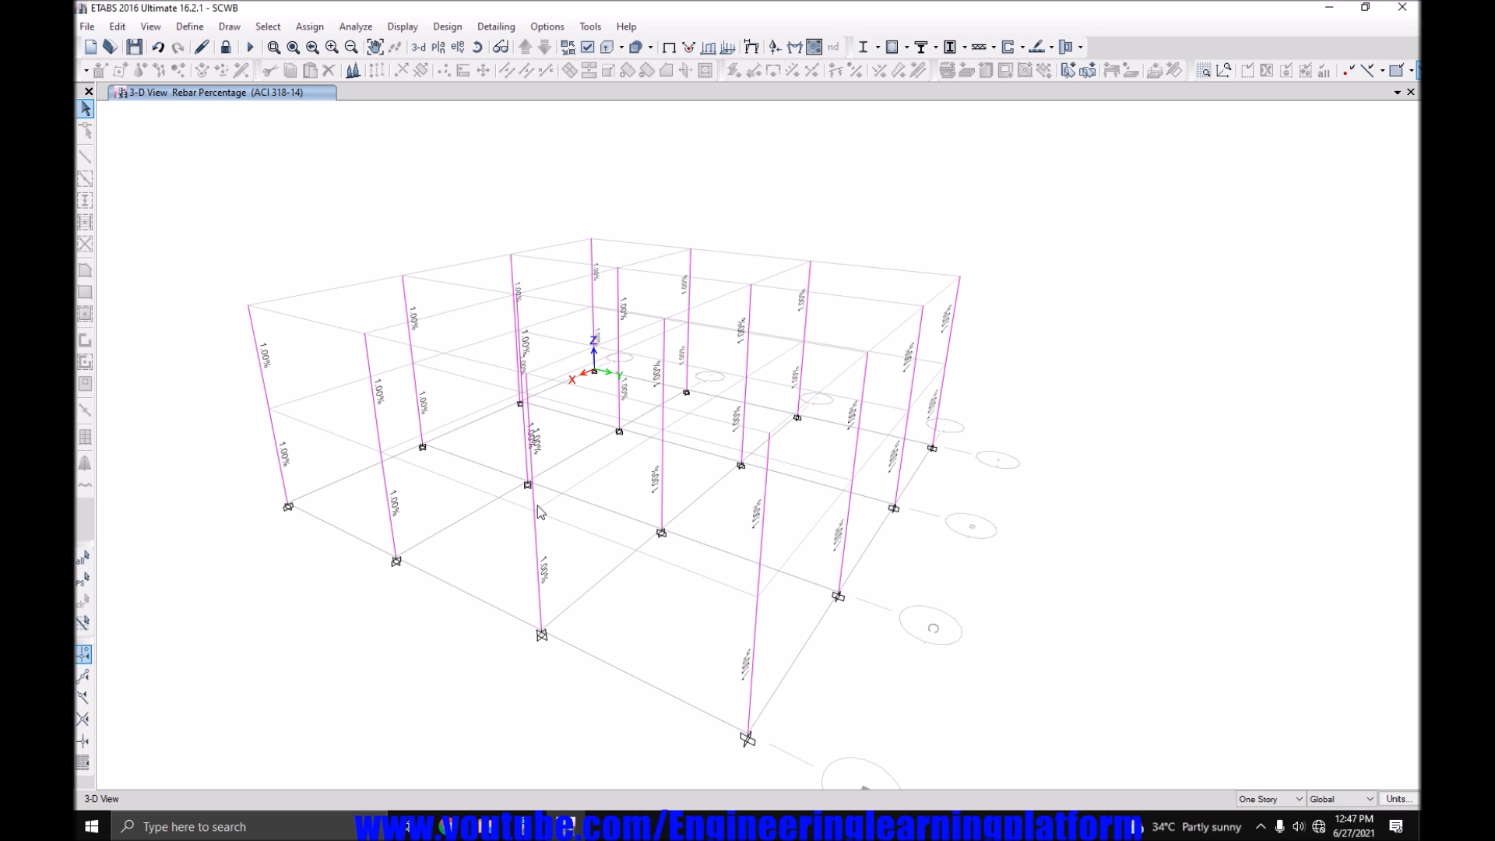
mouse_move(391, 414)
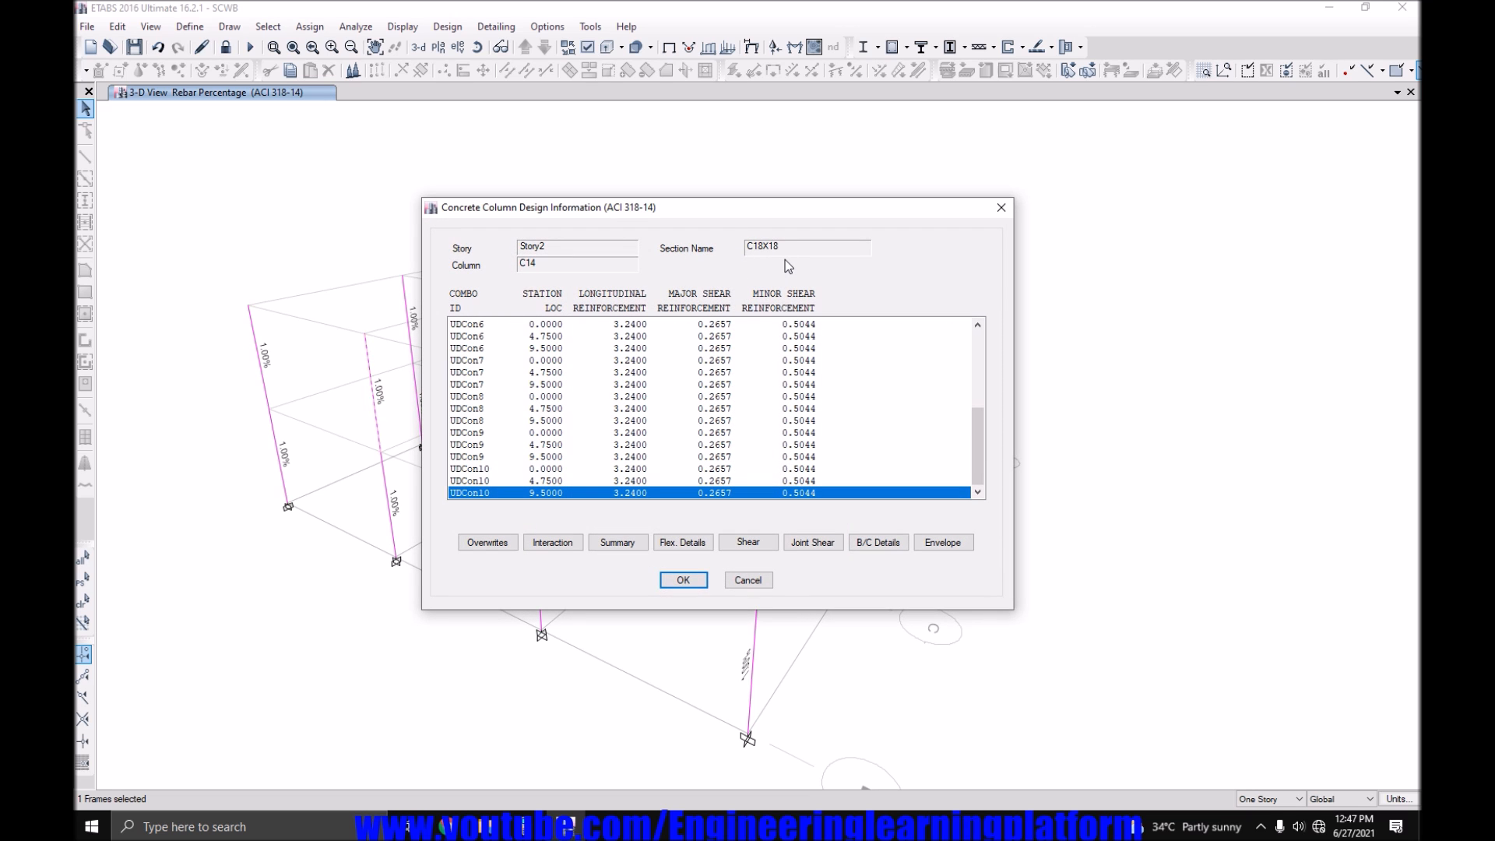
Close column C14's design details (3.24 in² longitudinal steel) and unlock the model.
left_click(683, 579)
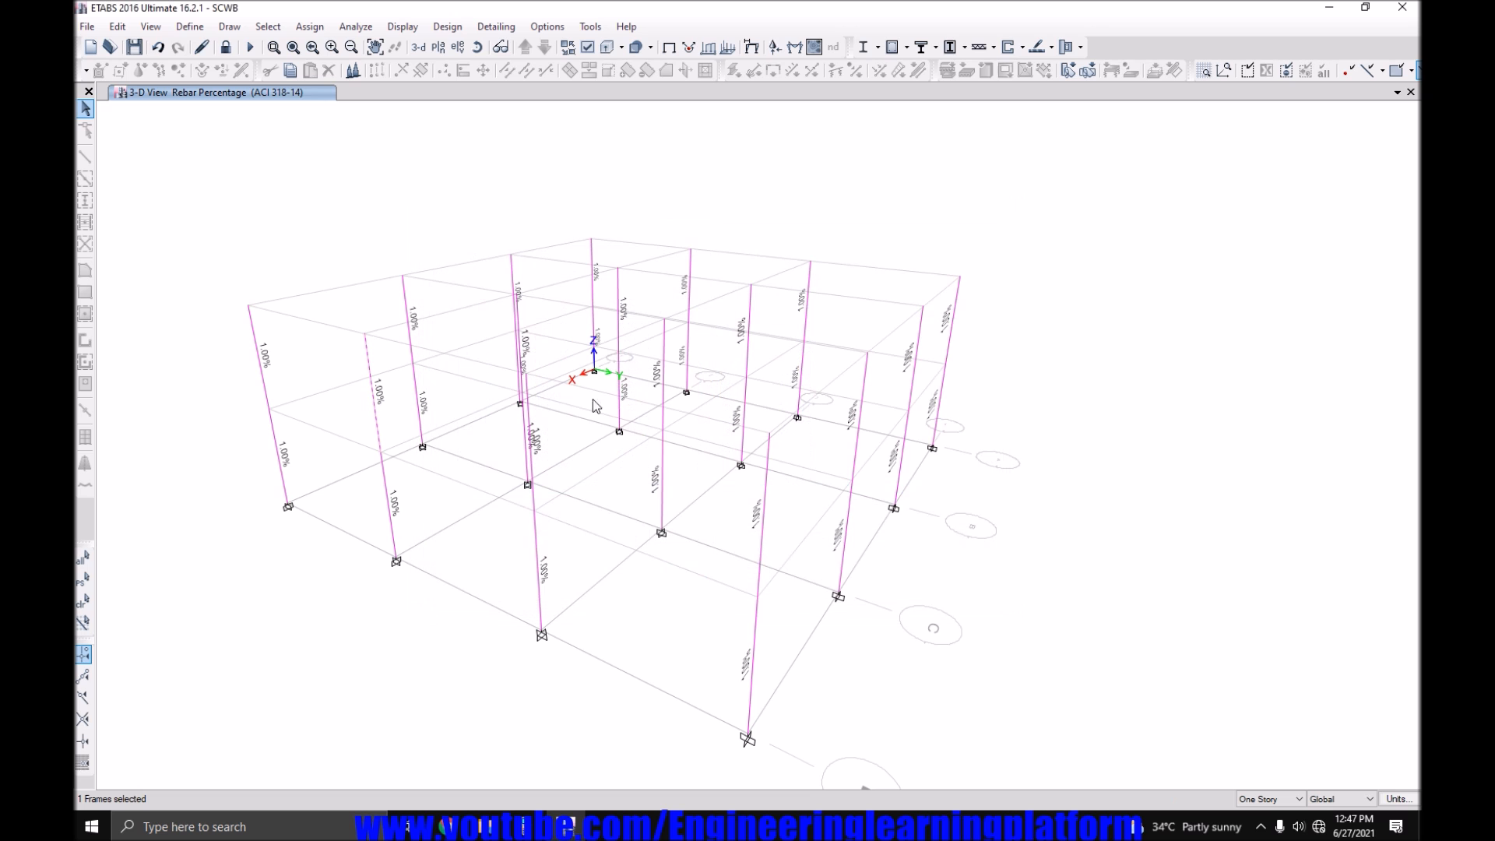
mouse_move(402, 374)
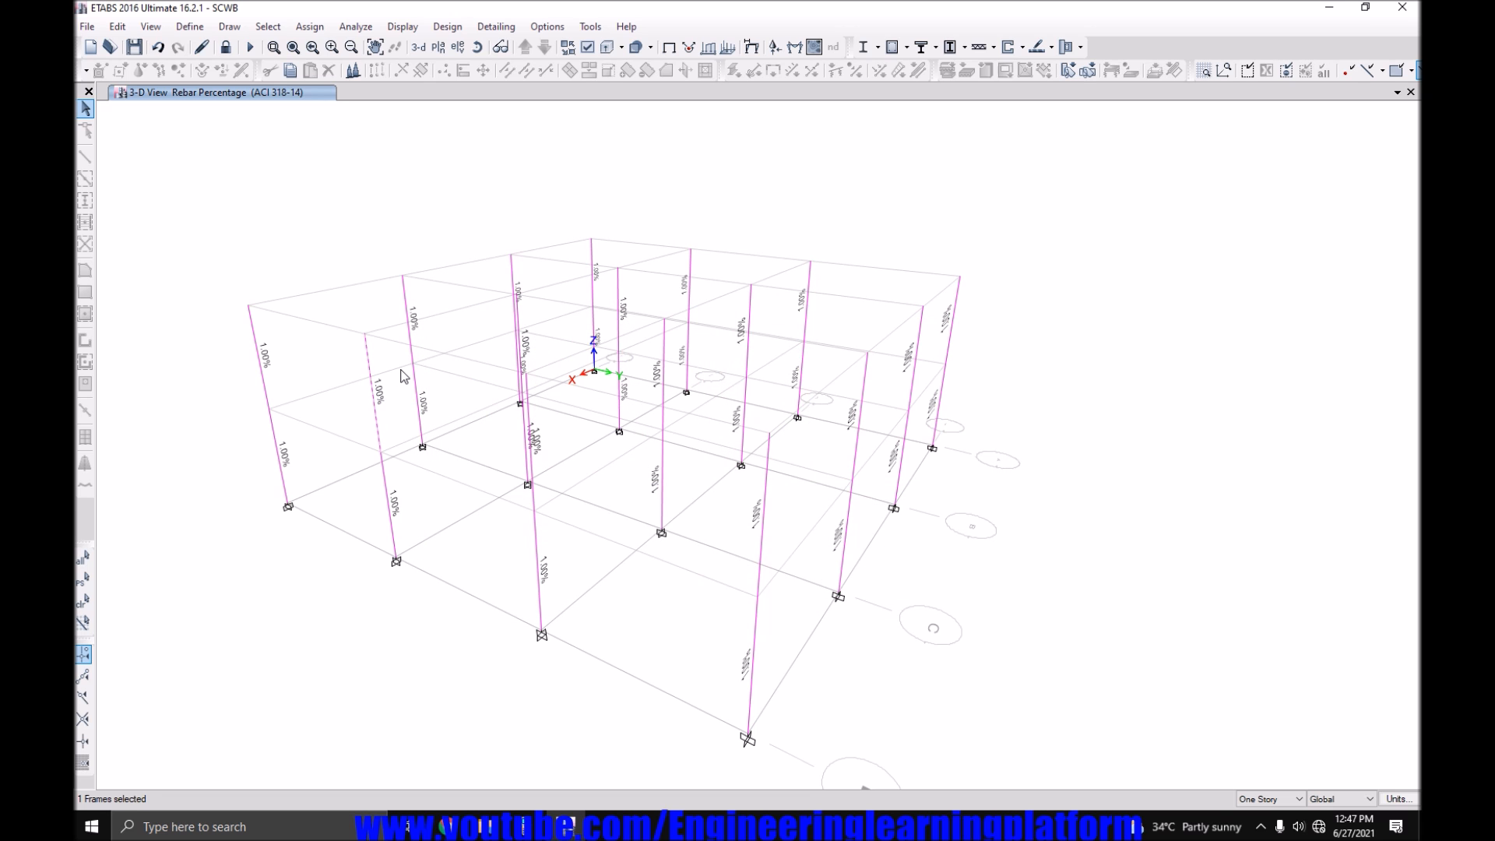
mouse_move(404, 451)
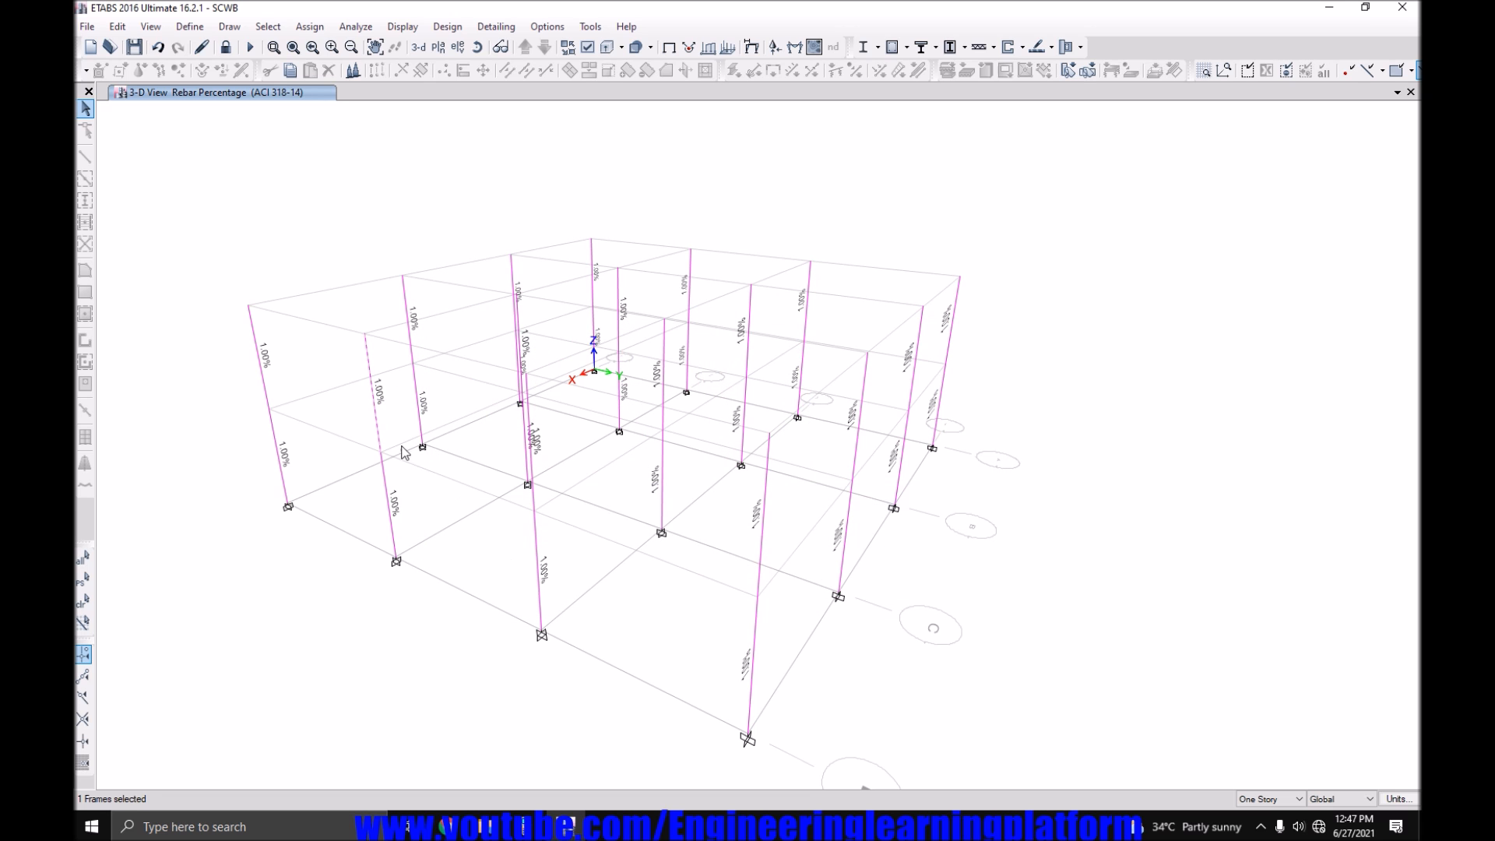
mouse_move(400, 474)
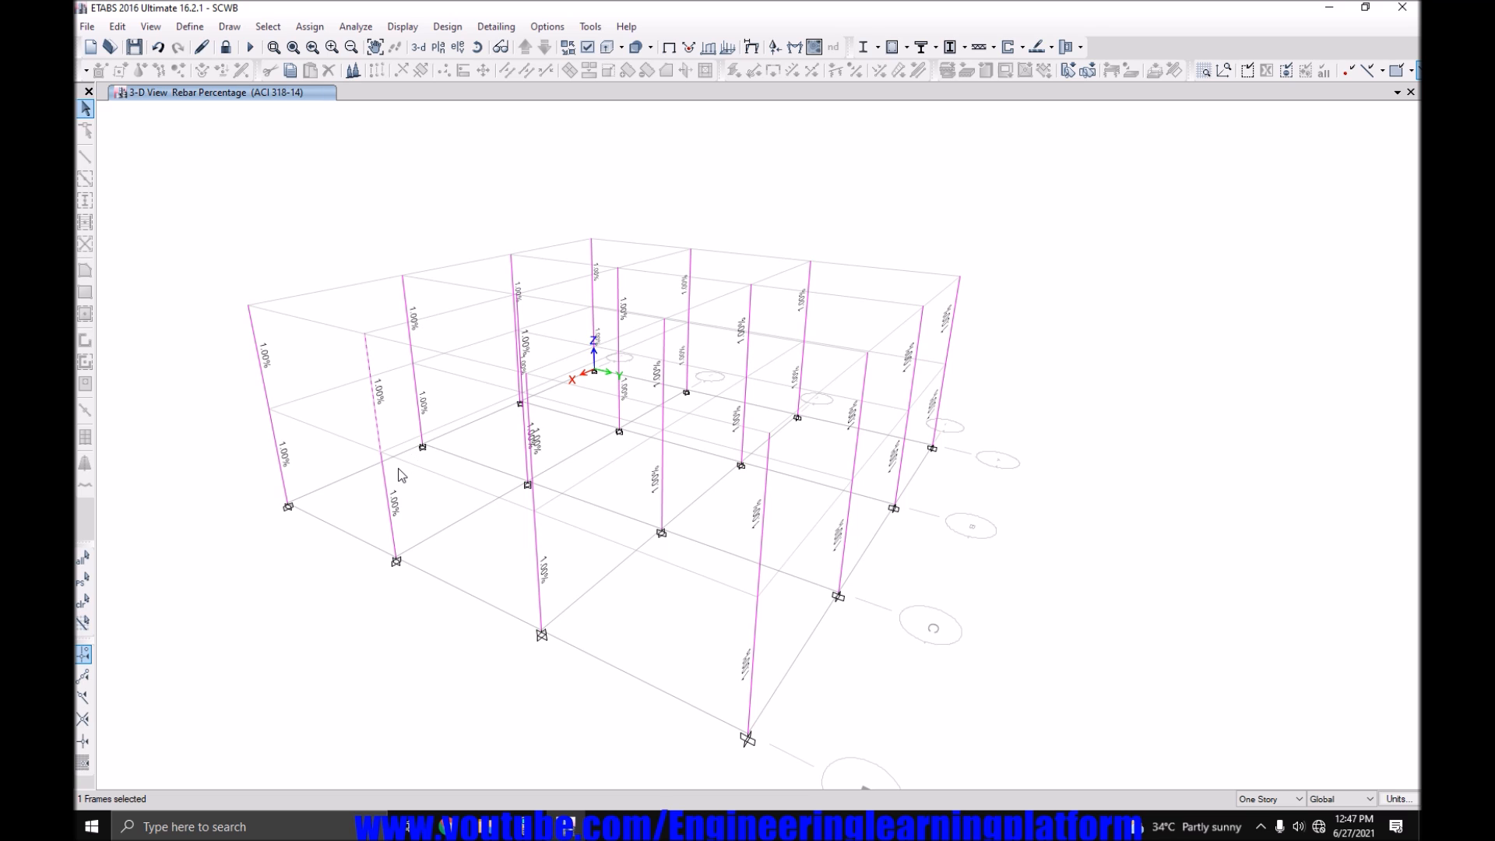
mouse_move(222, 64)
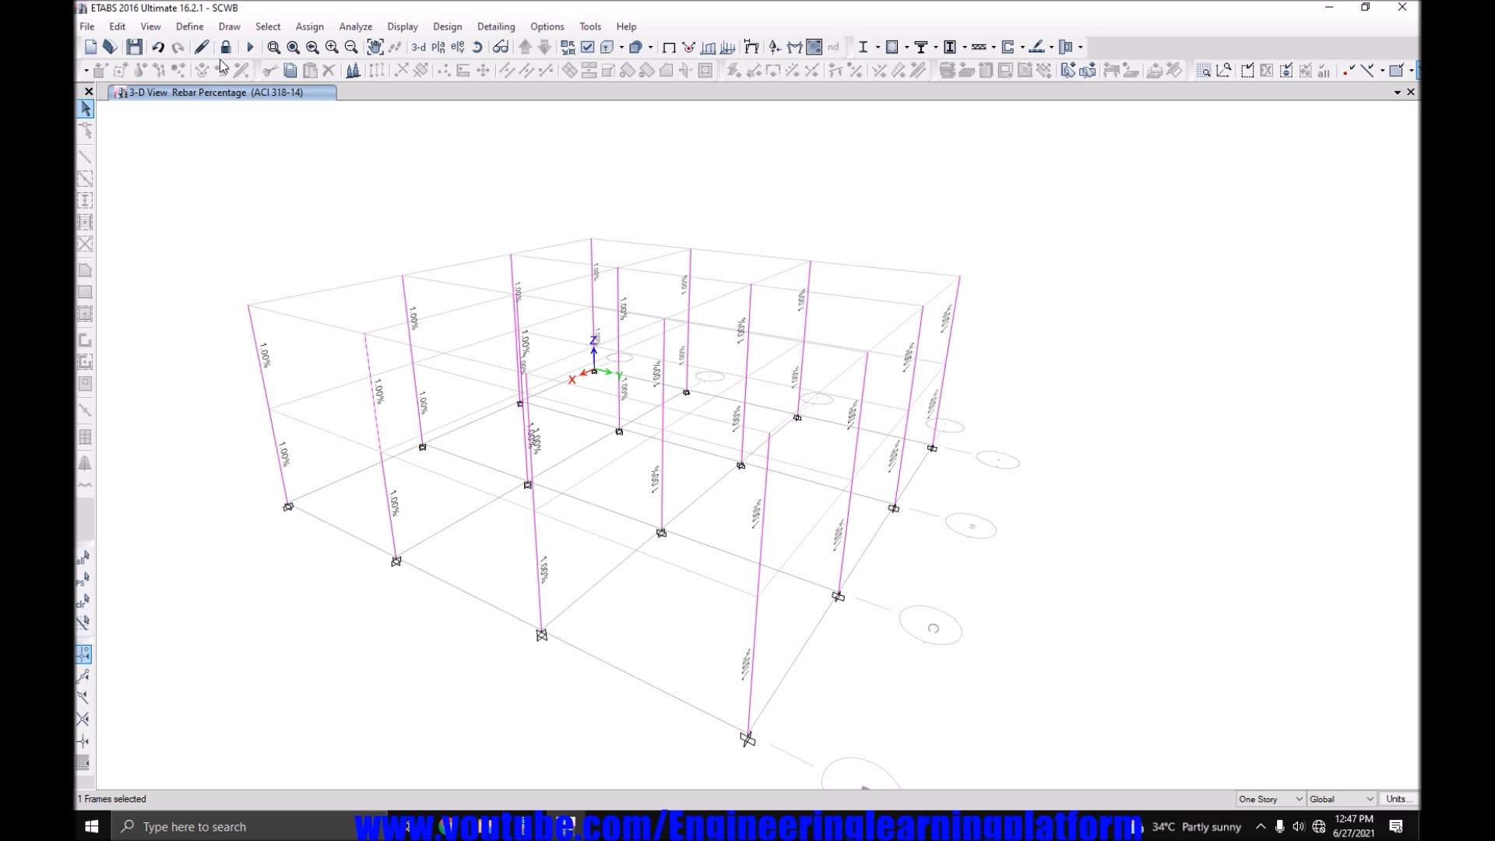
mouse_move(224, 47)
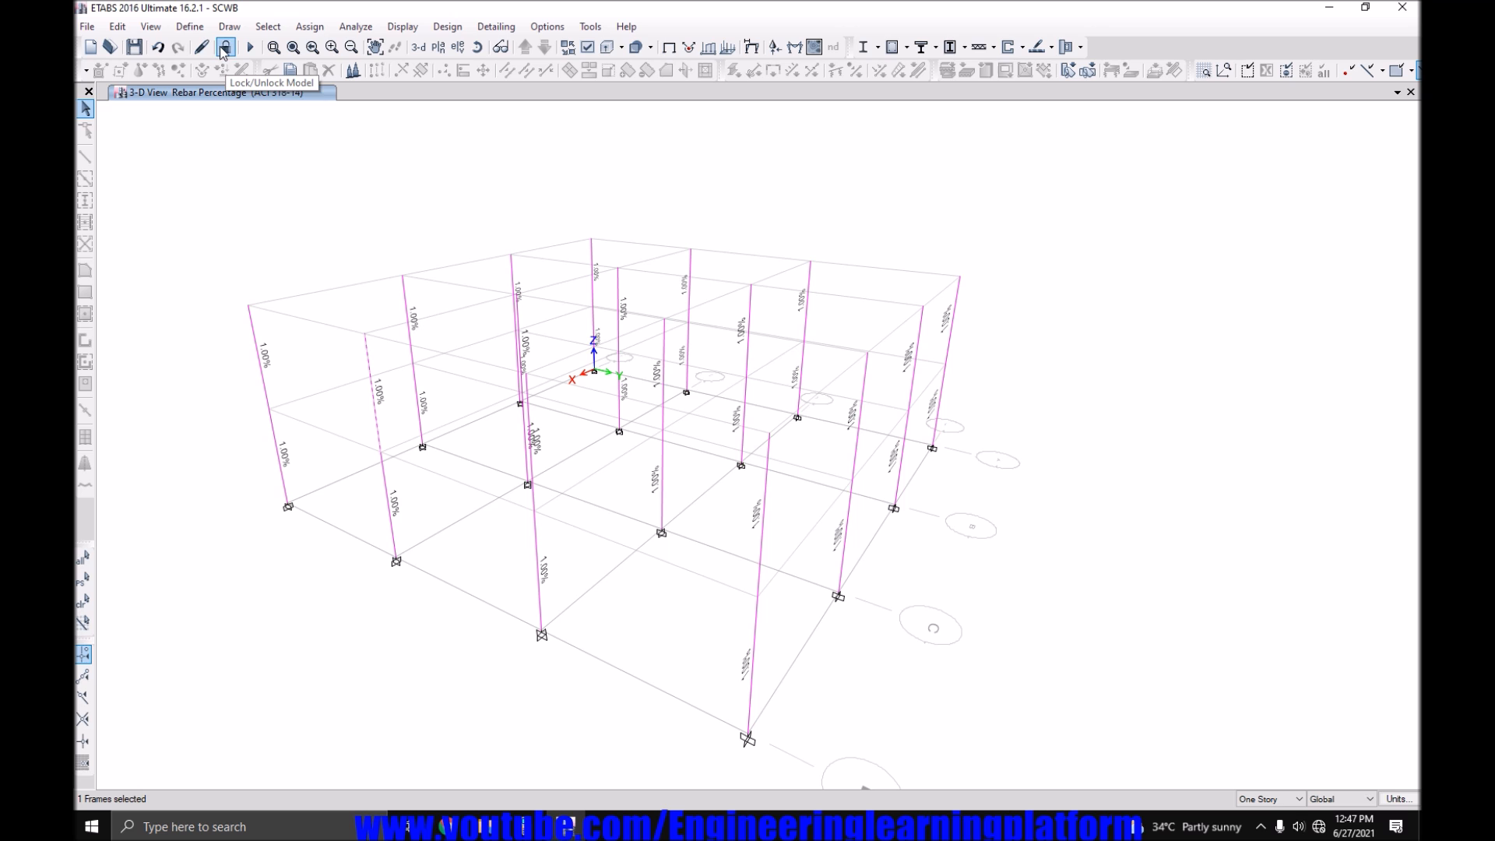
left_click(224, 45)
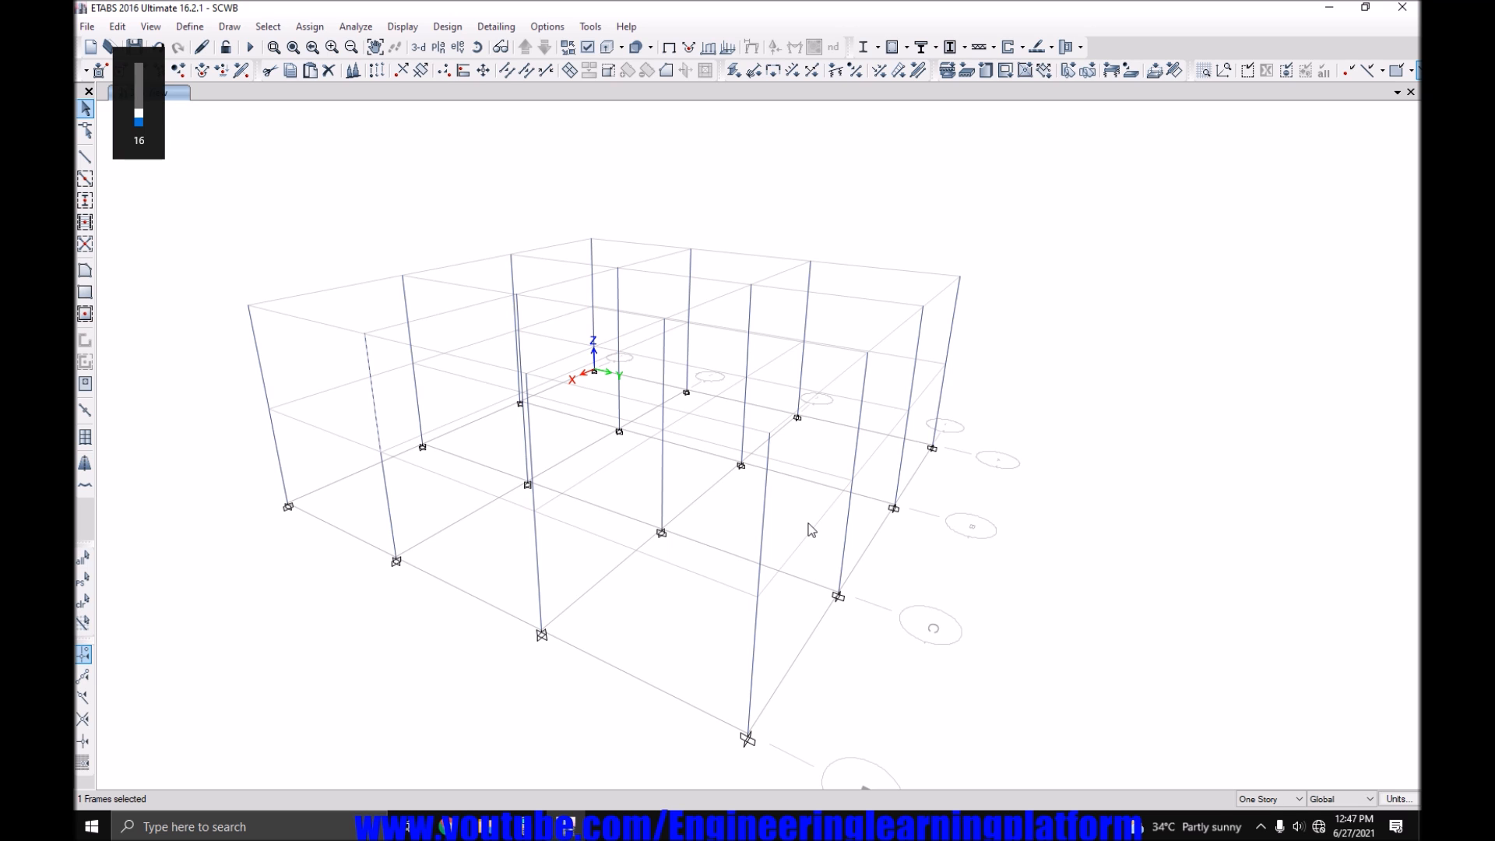
Show C18X18's rebar data: 3 by 5 #9 bars, 1.5 in cover, #4 ties at 6 in.
left_click(188, 26)
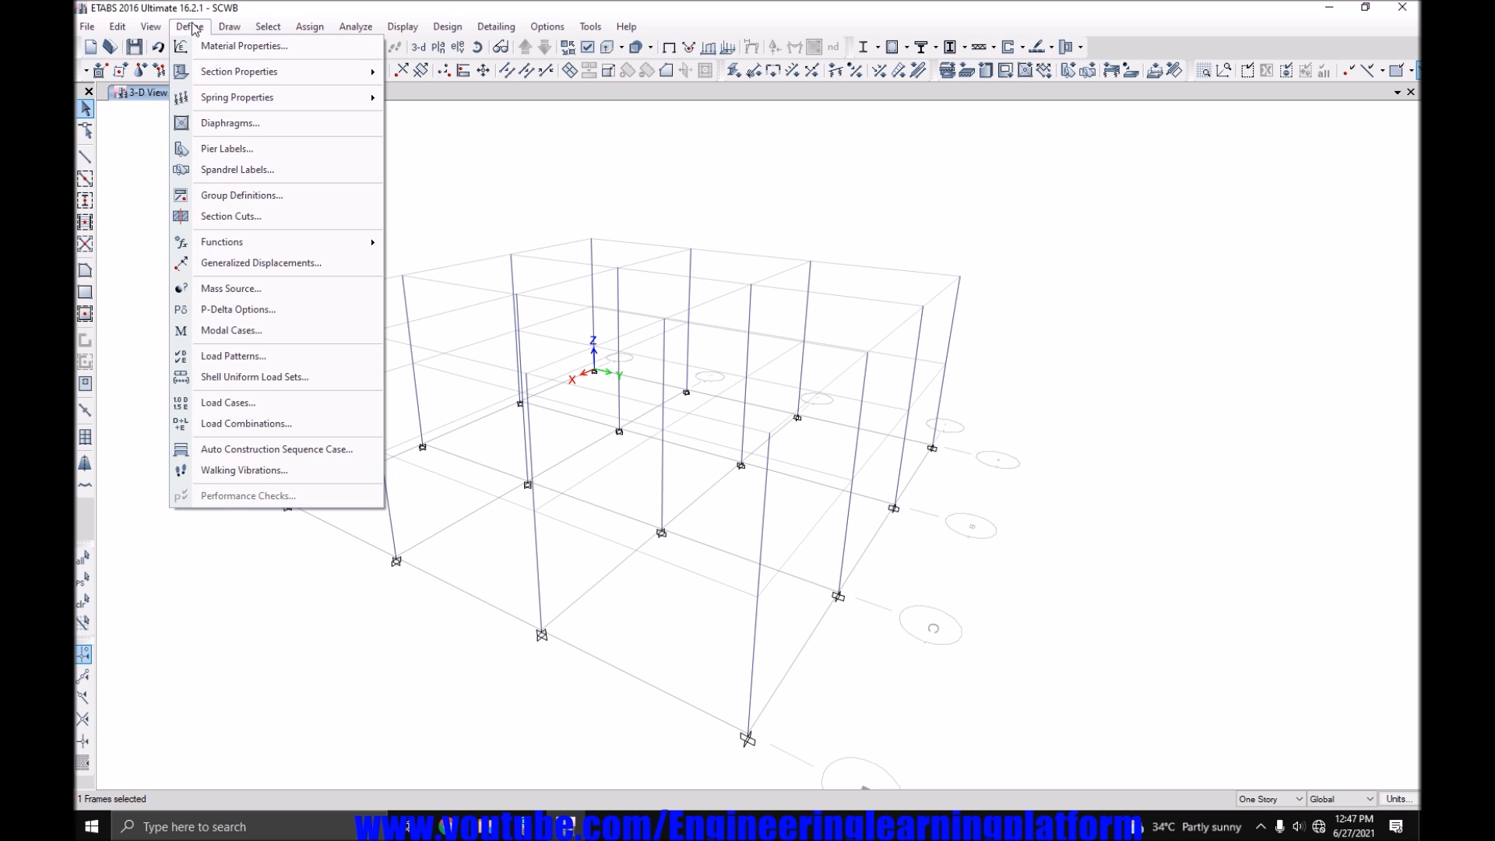
mouse_move(277, 402)
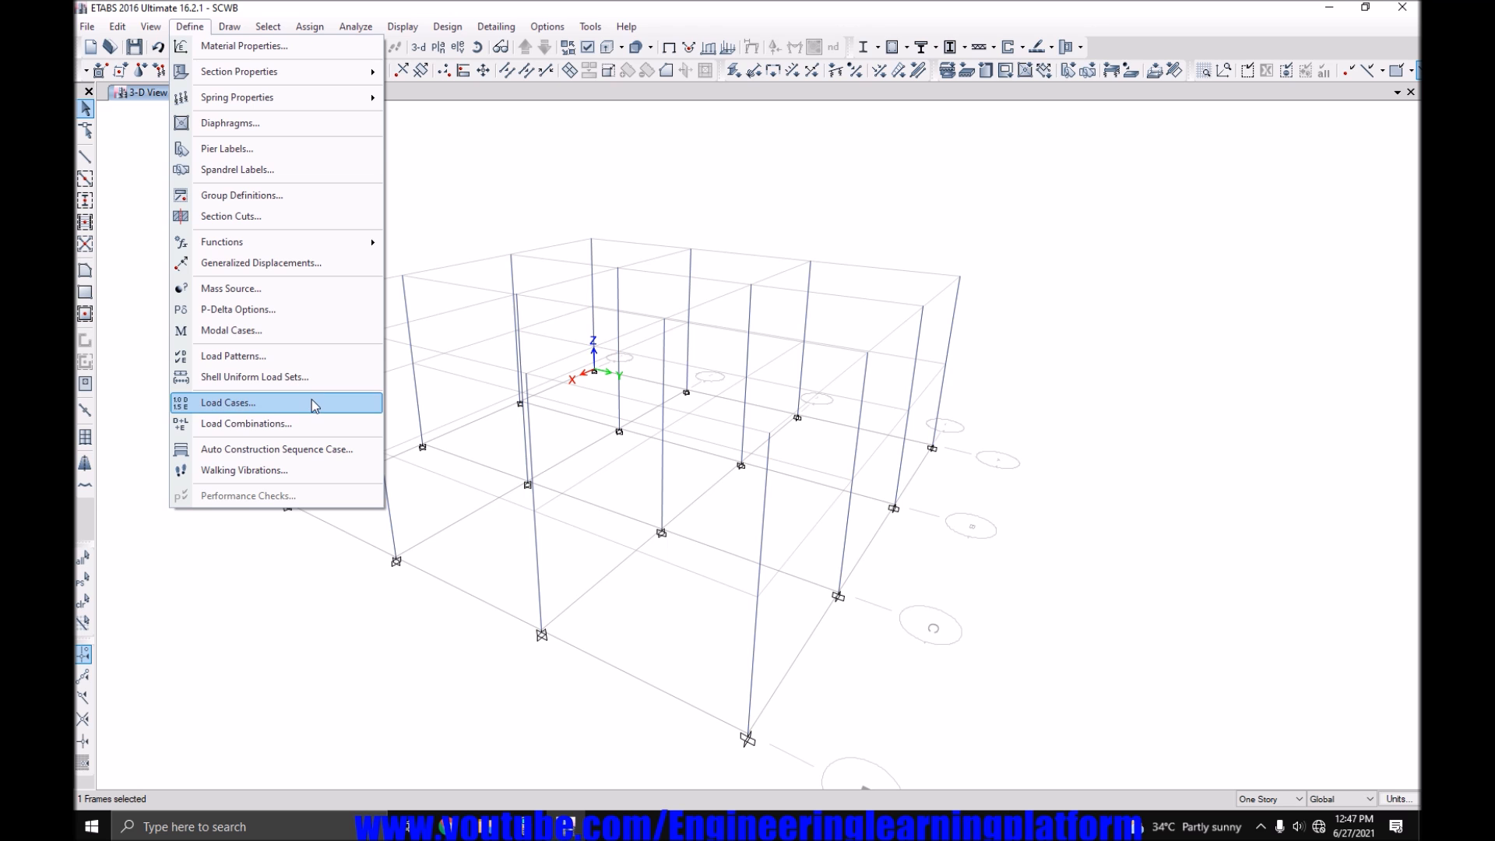
mouse_move(286, 408)
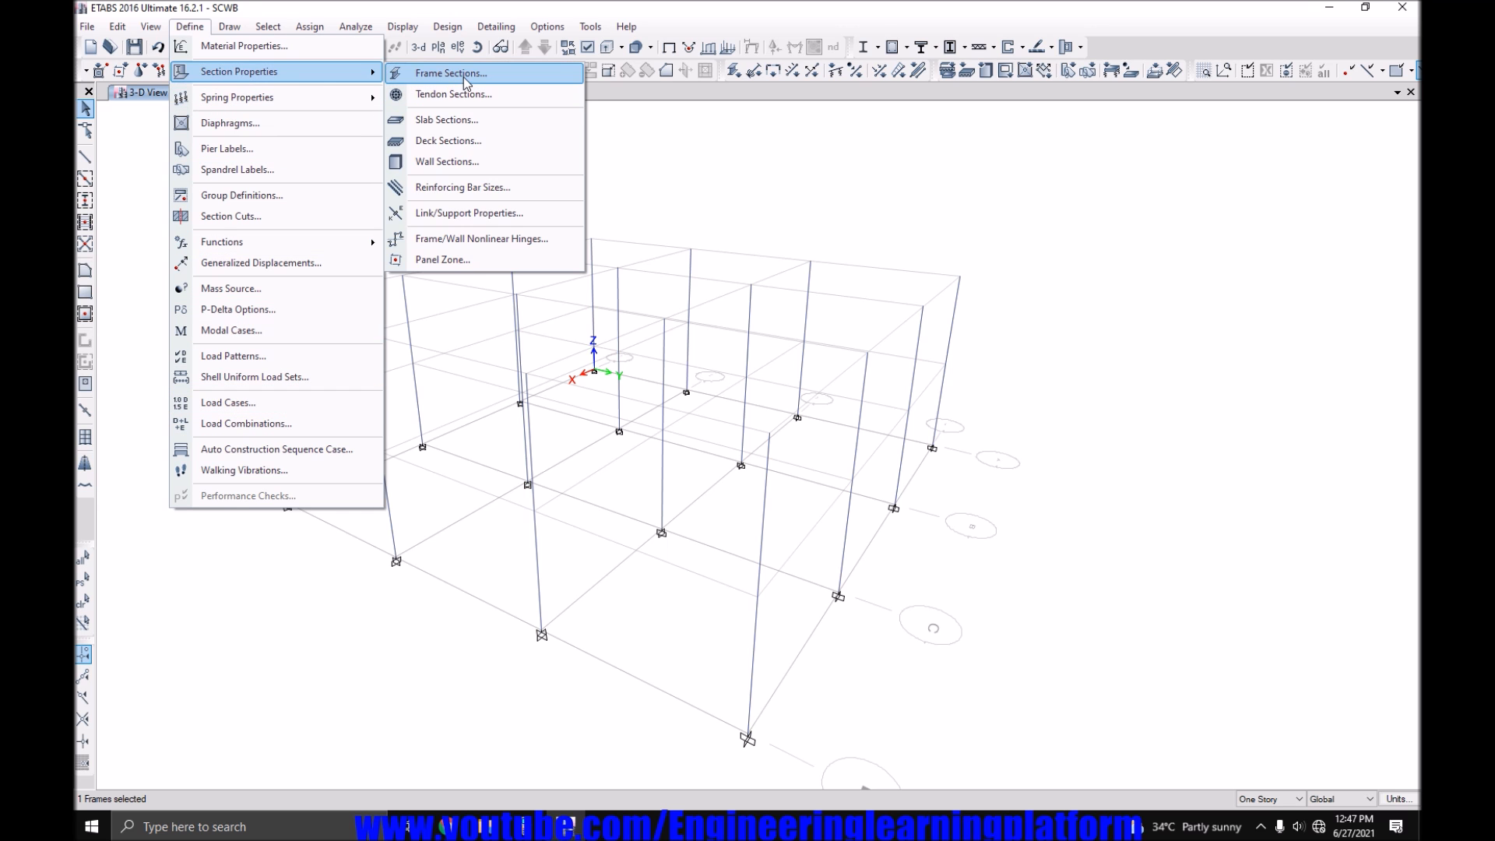
left_click(450, 74)
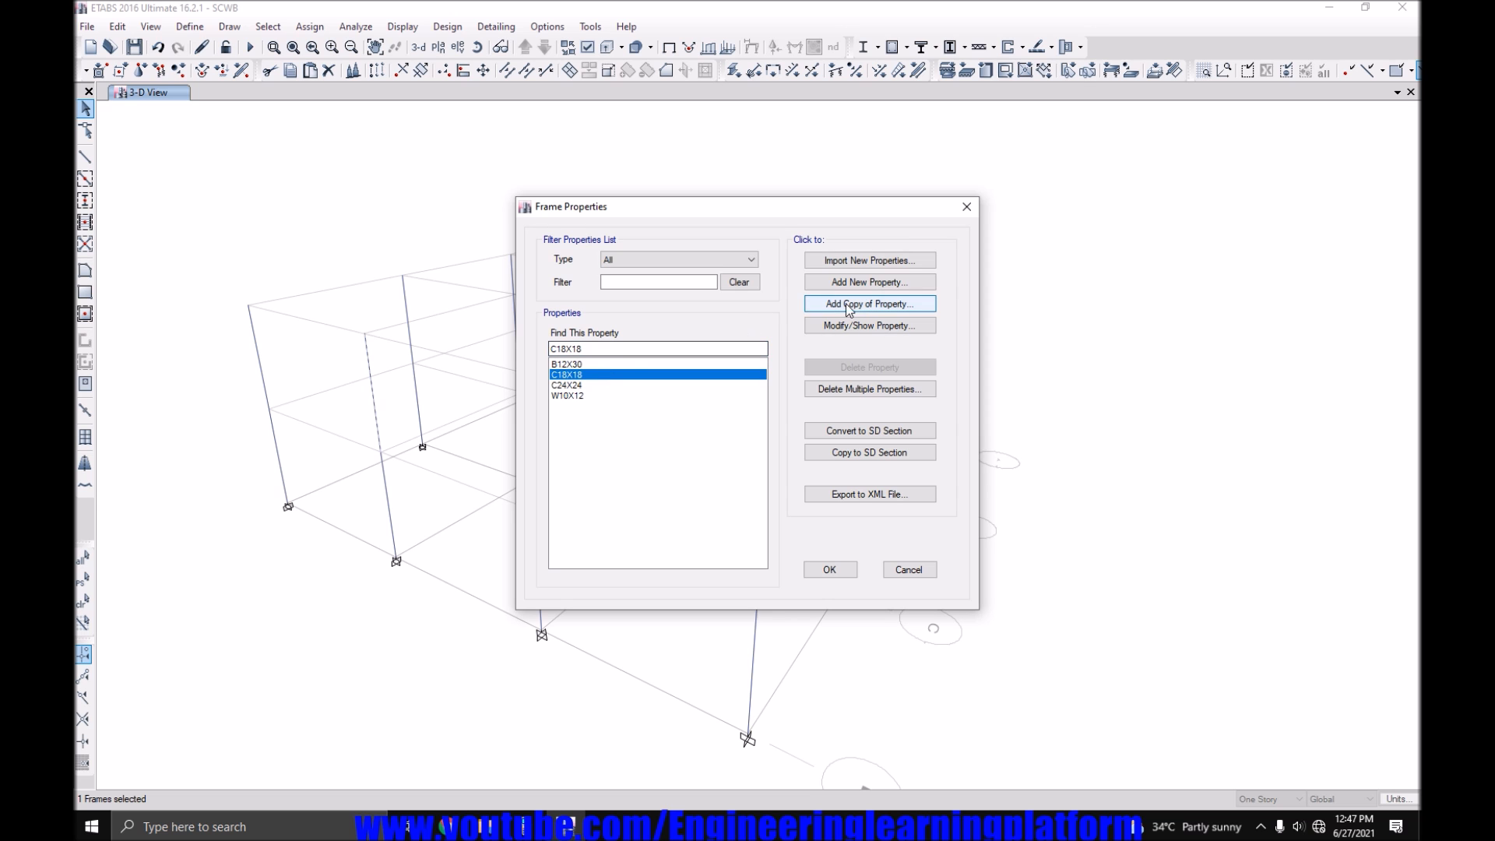
left_click(867, 303)
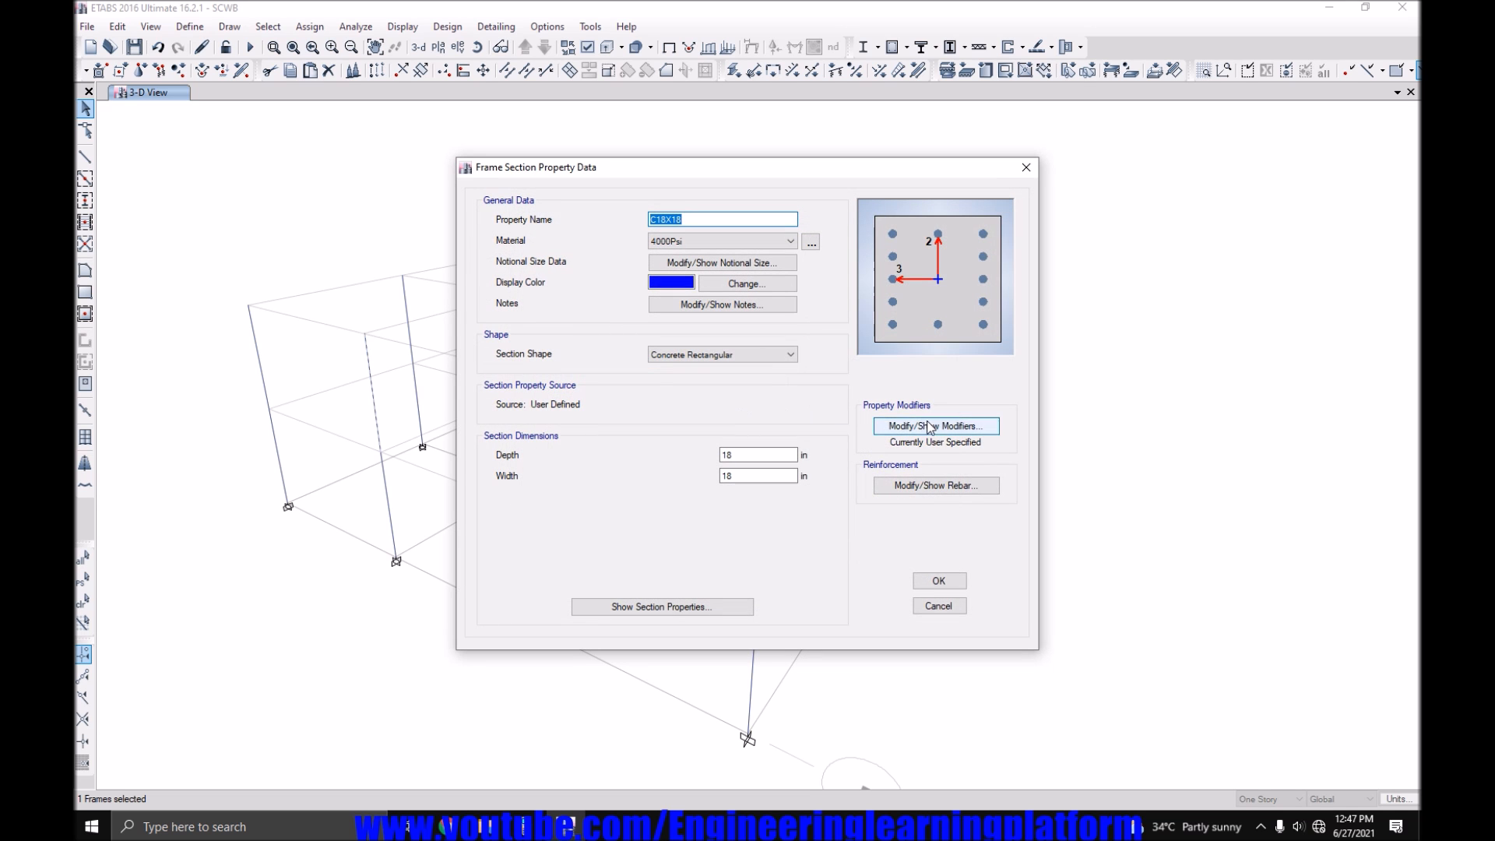
left_click(935, 485)
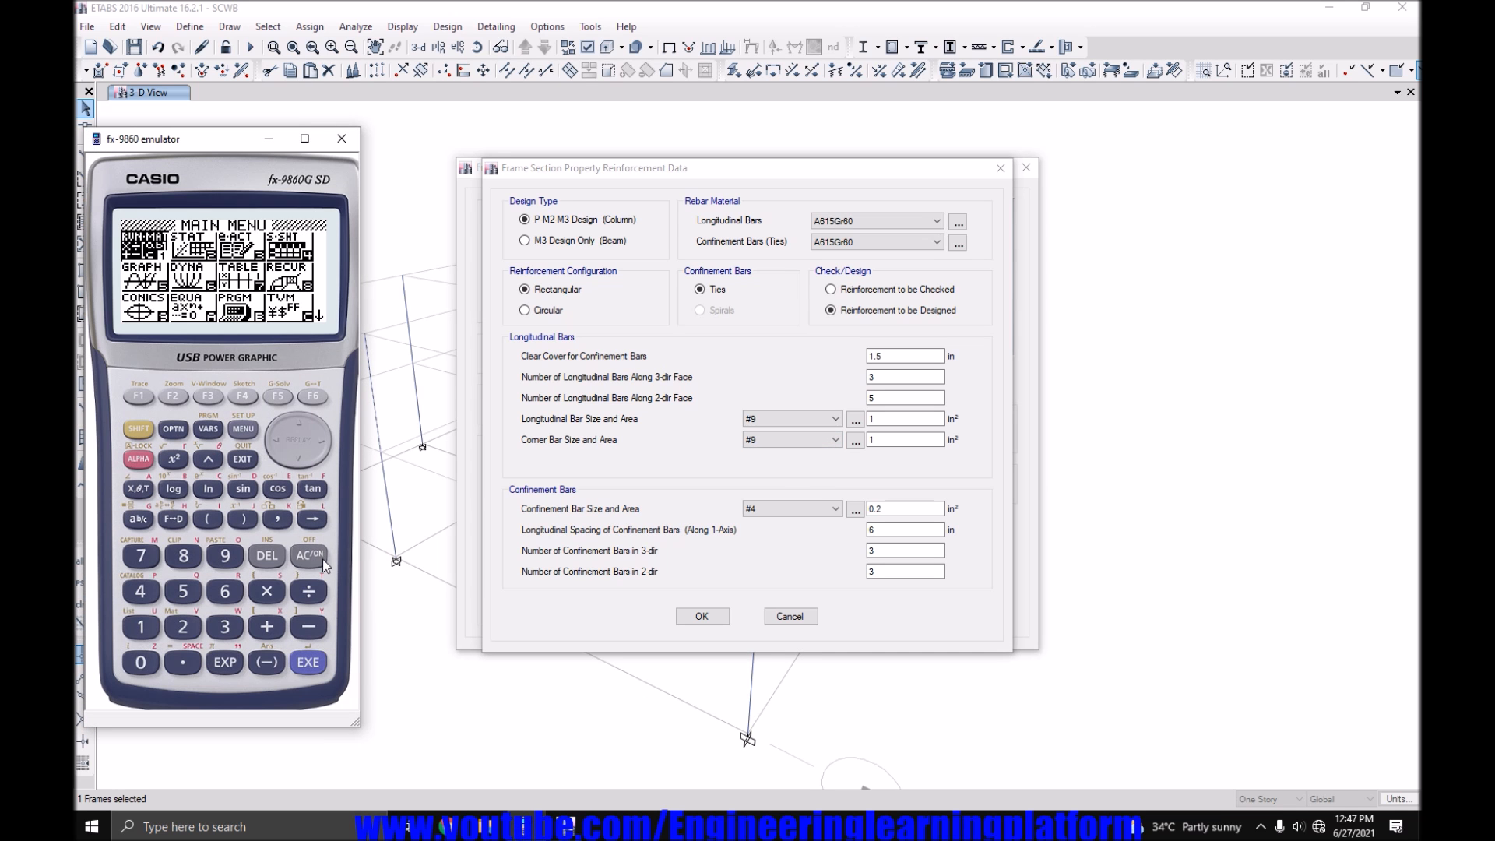
Compute 2% of the 18x18 column area (6.48) and divide by 1.27, giving 5.10 bars.
left_click(308, 555)
type("0.02×")
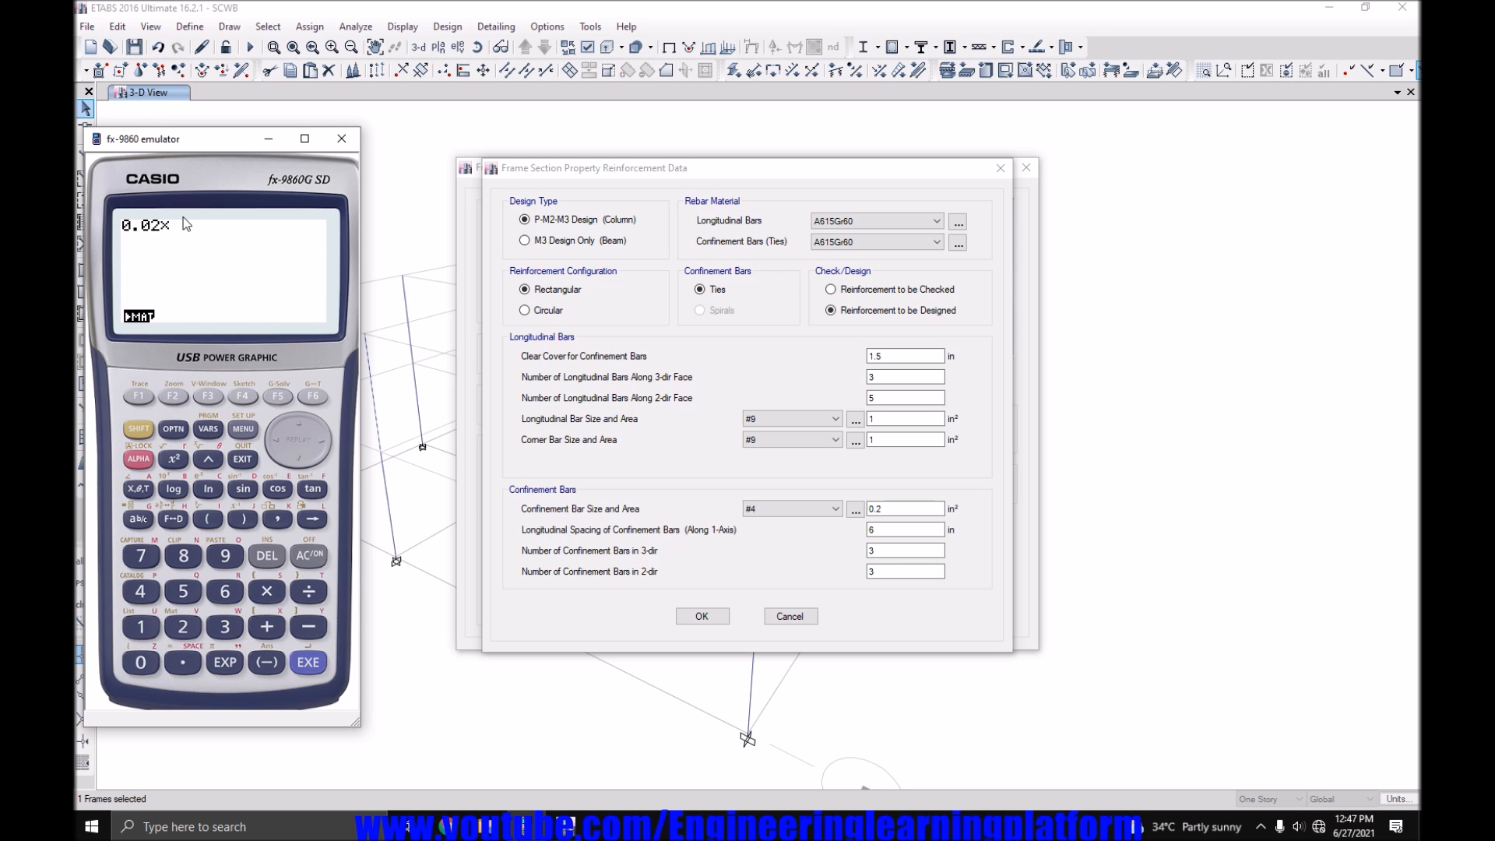
left_click(307, 662)
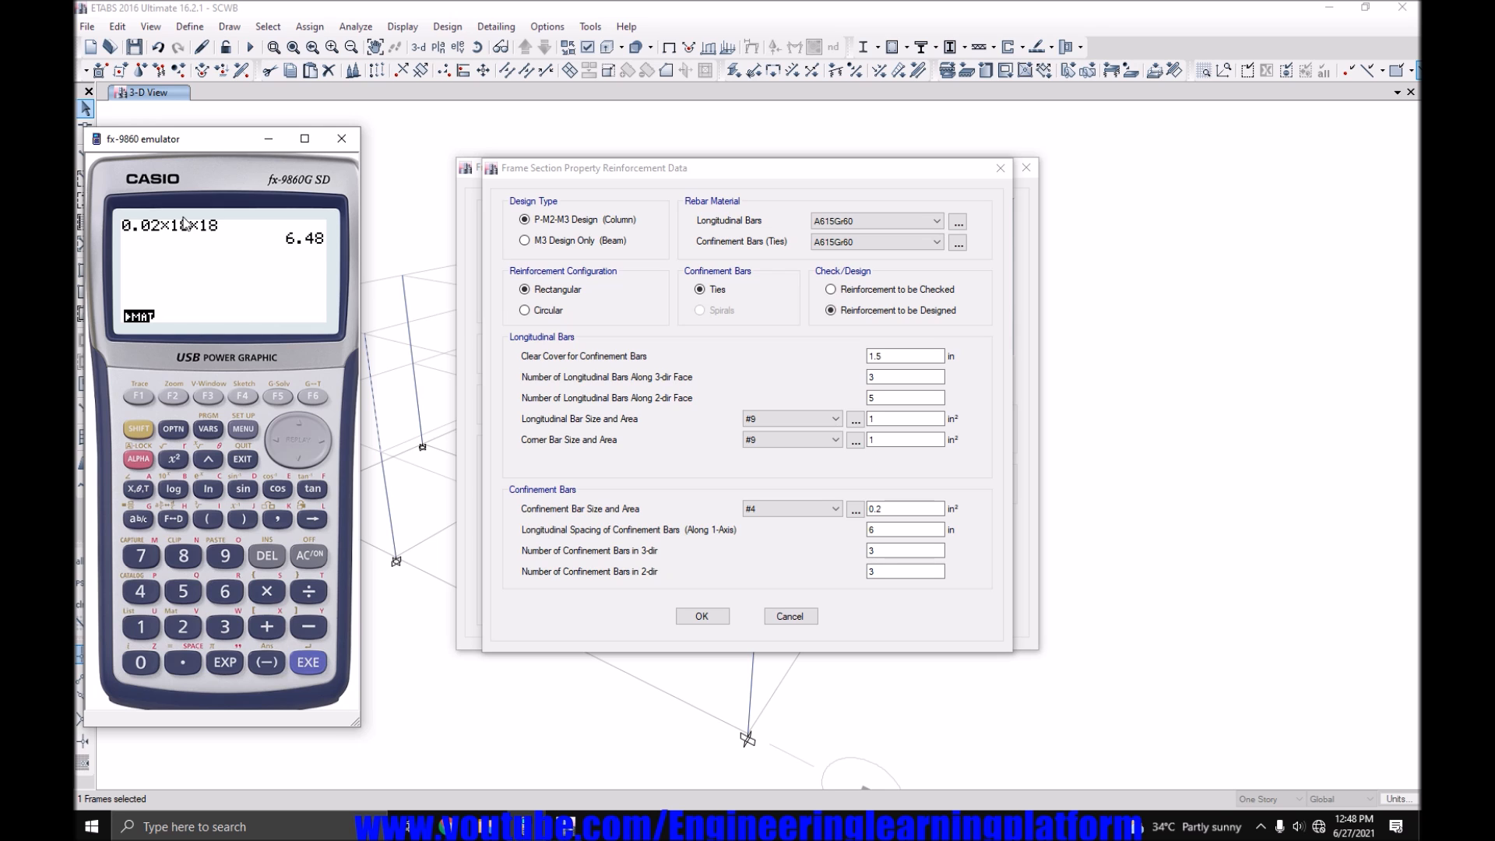
left_click(140, 662)
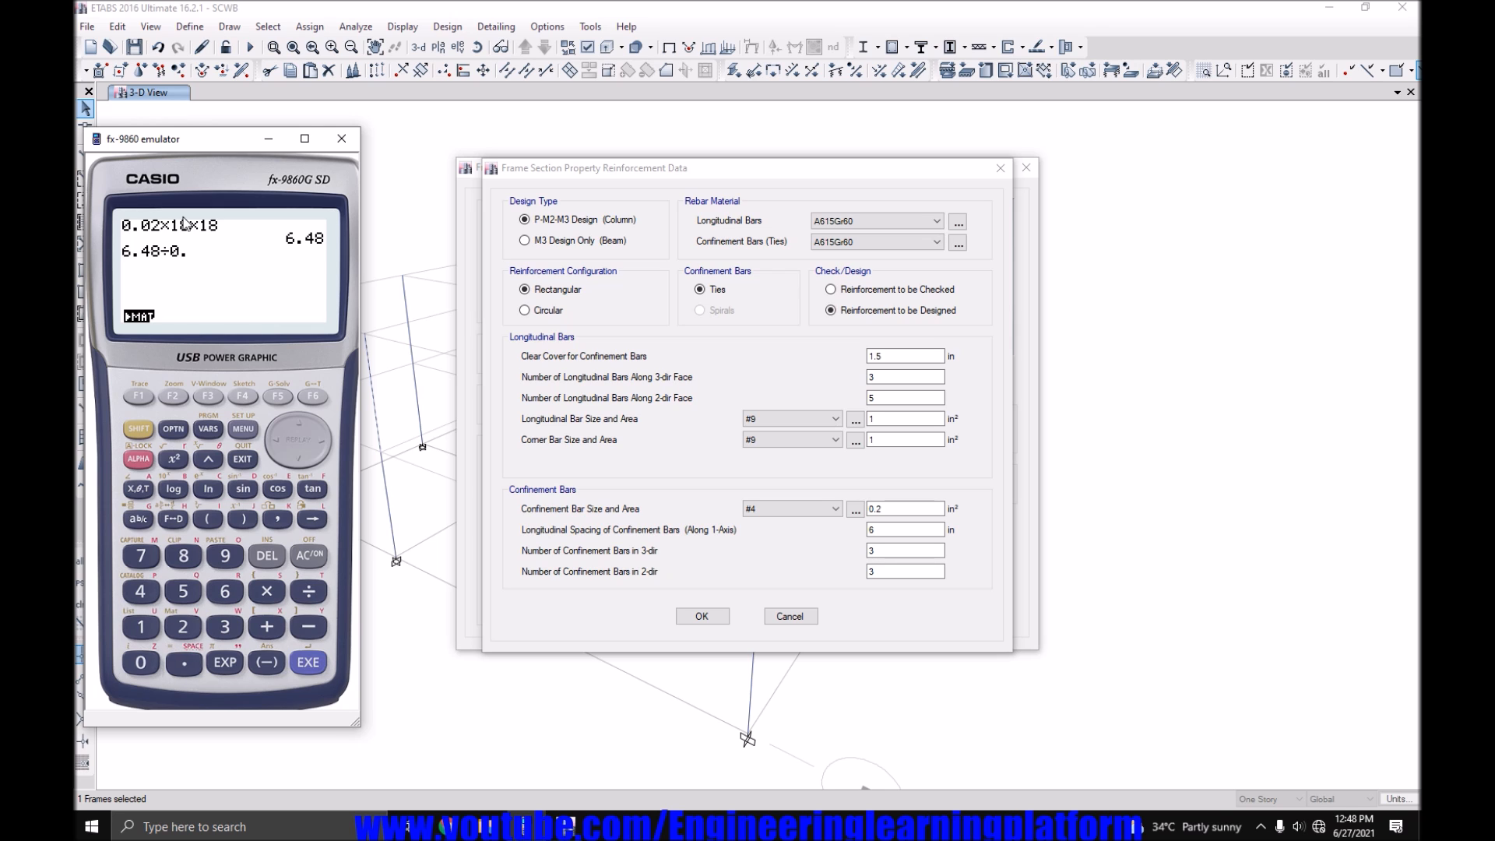
left_click(307, 662)
type("7")
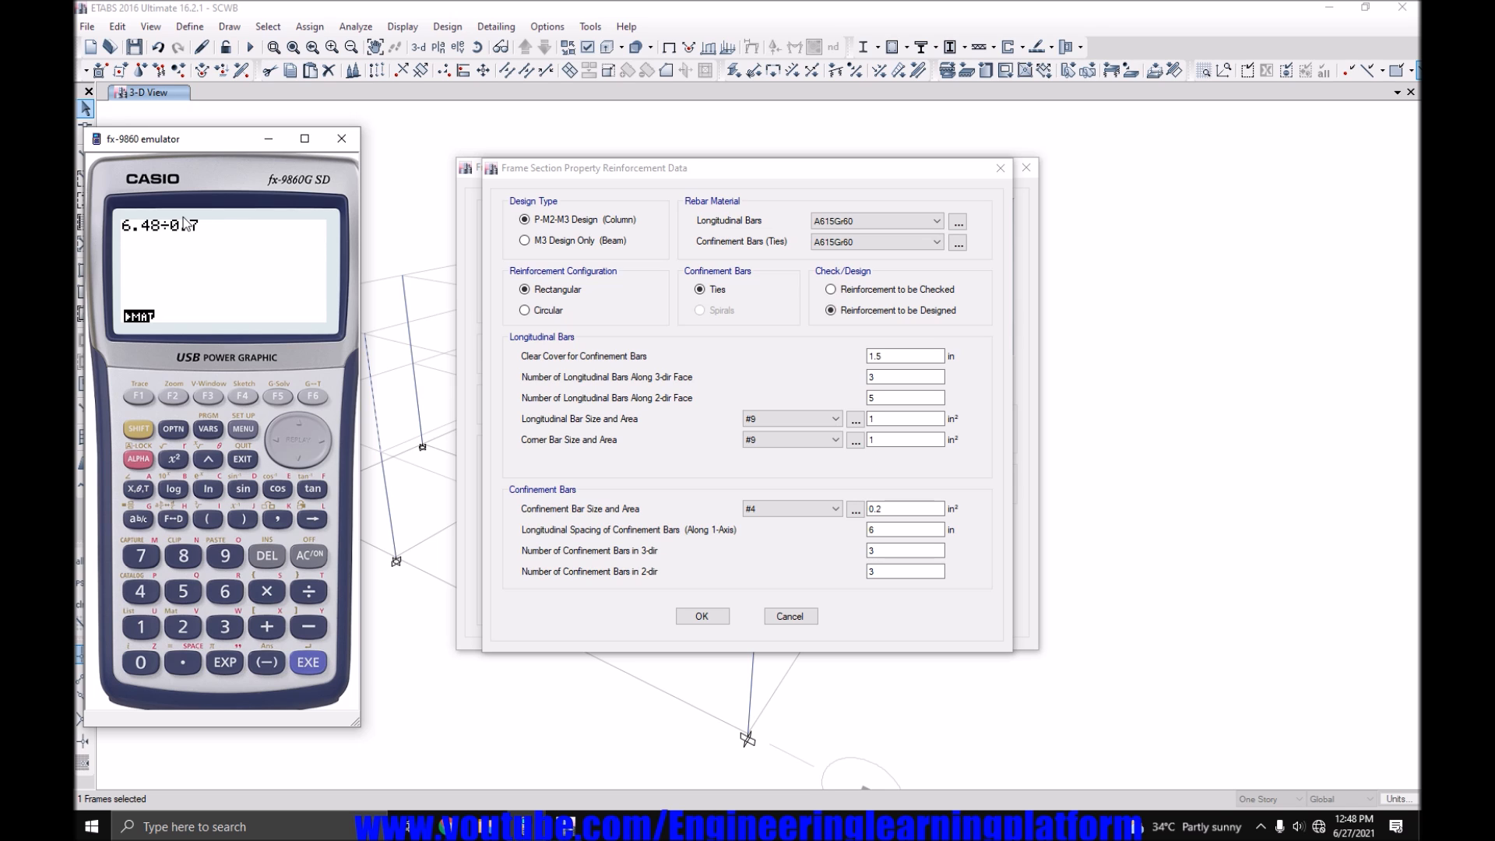
left_click(266, 555)
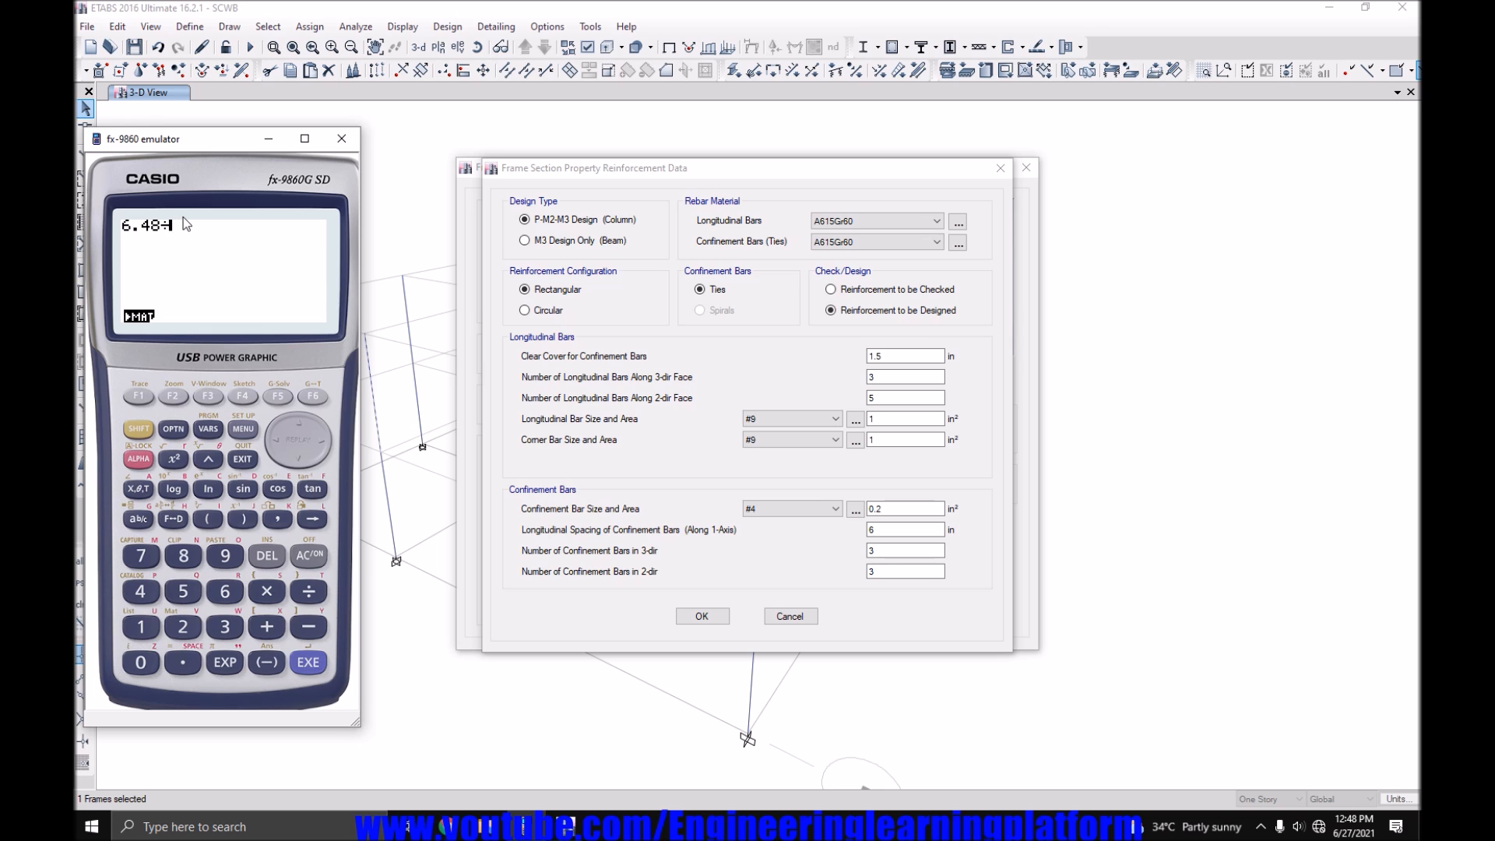
left_click(307, 661)
type("0.")
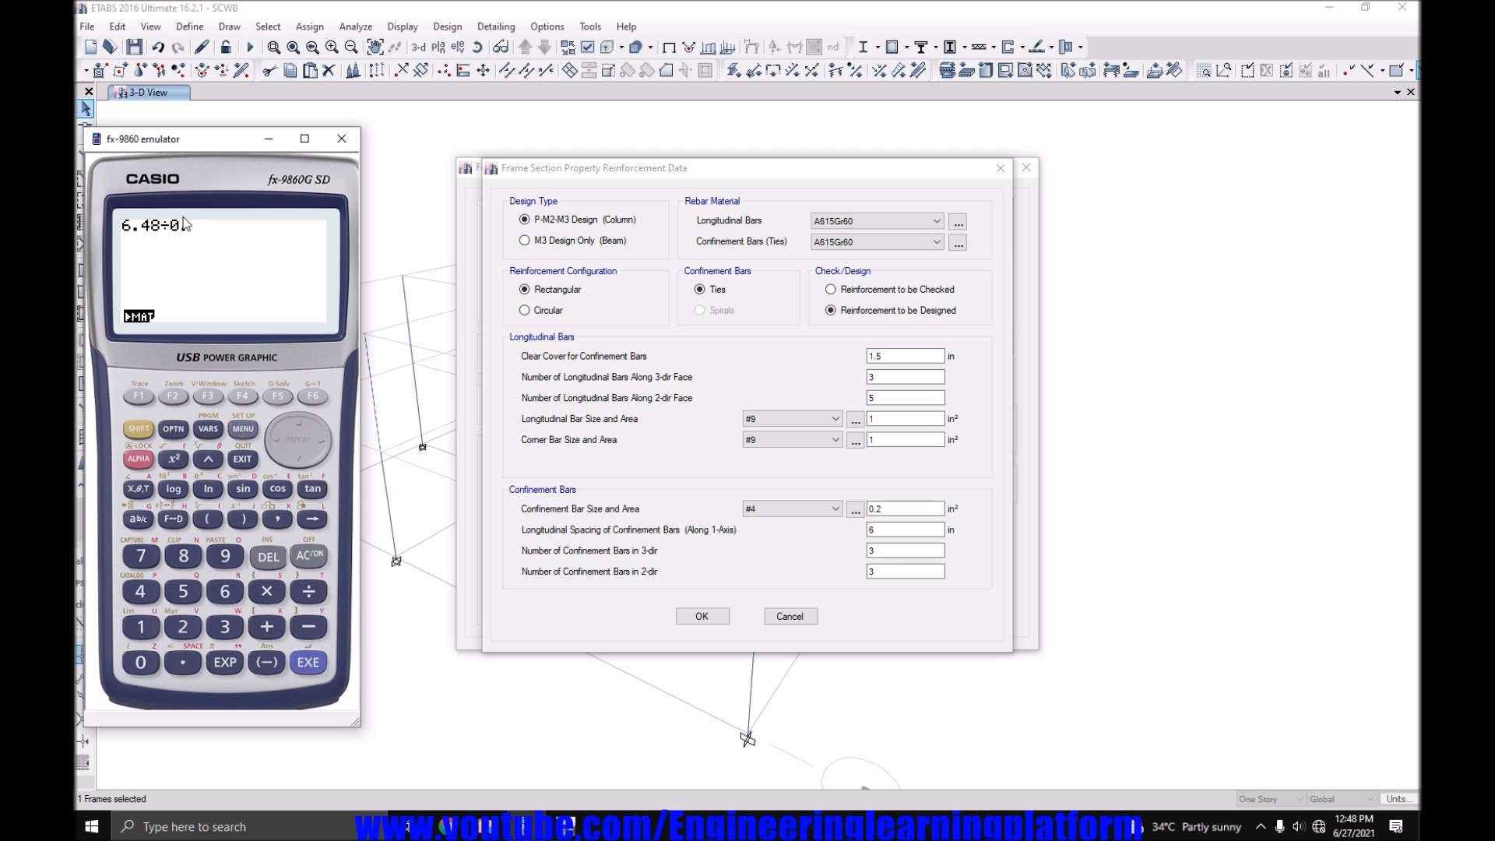
left_click(140, 626)
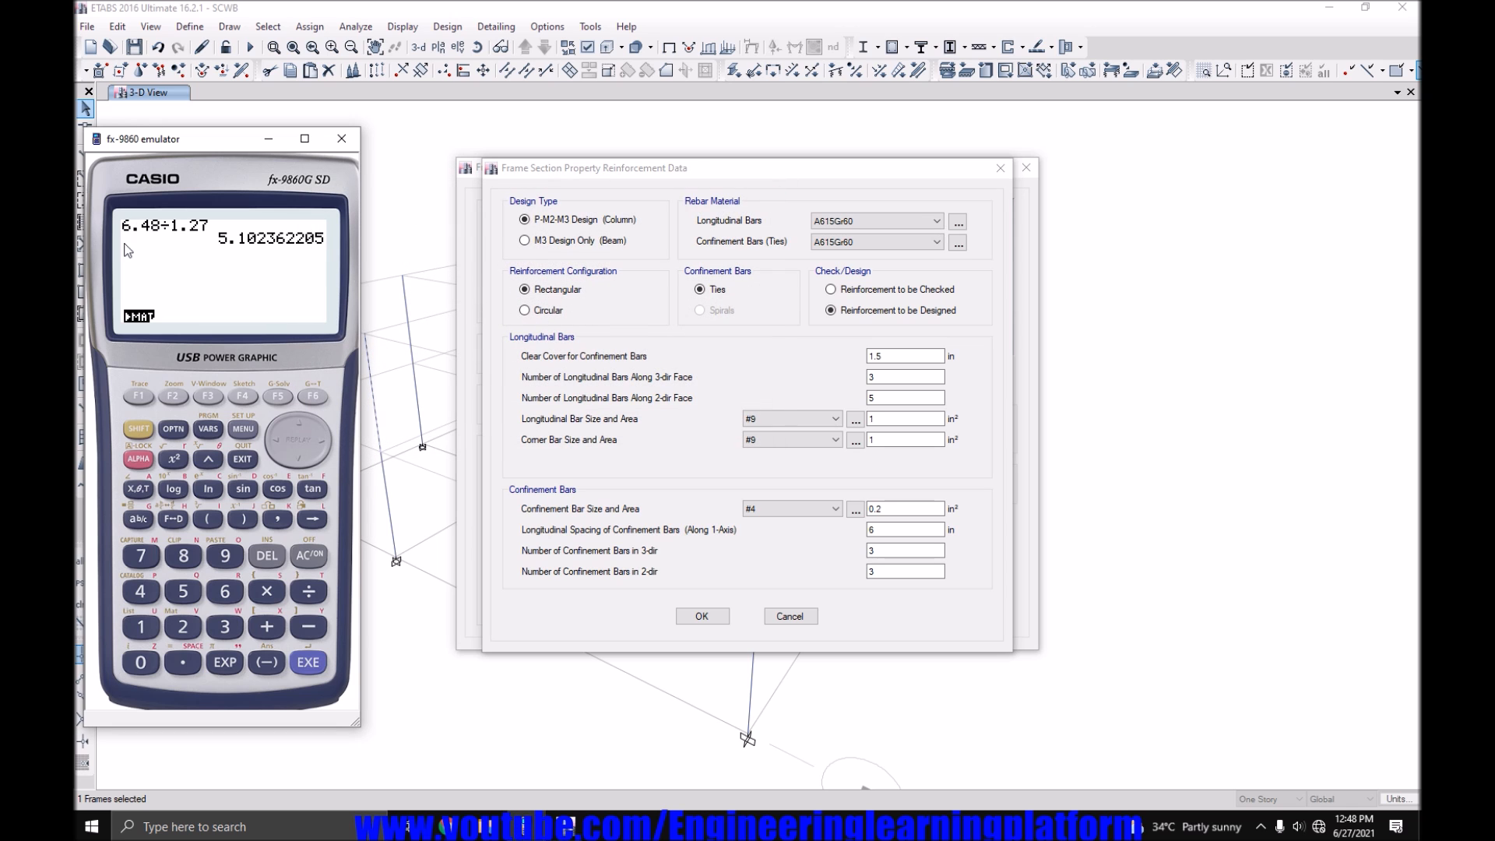
mouse_move(317, 248)
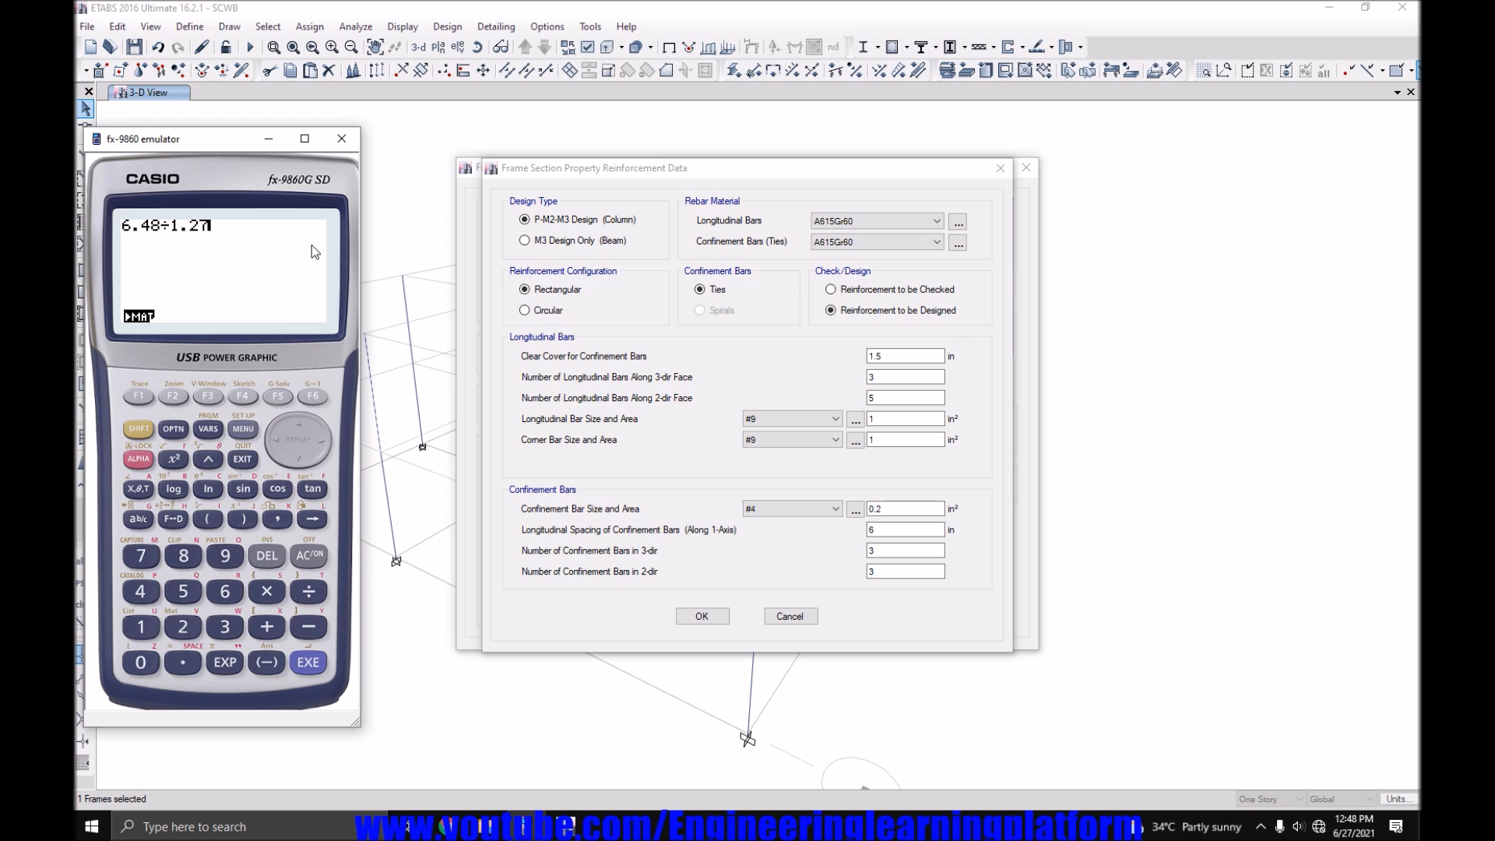
Divide 6.48 by 0.785 instead, giving about 8.25 bars.
left_click(140, 661)
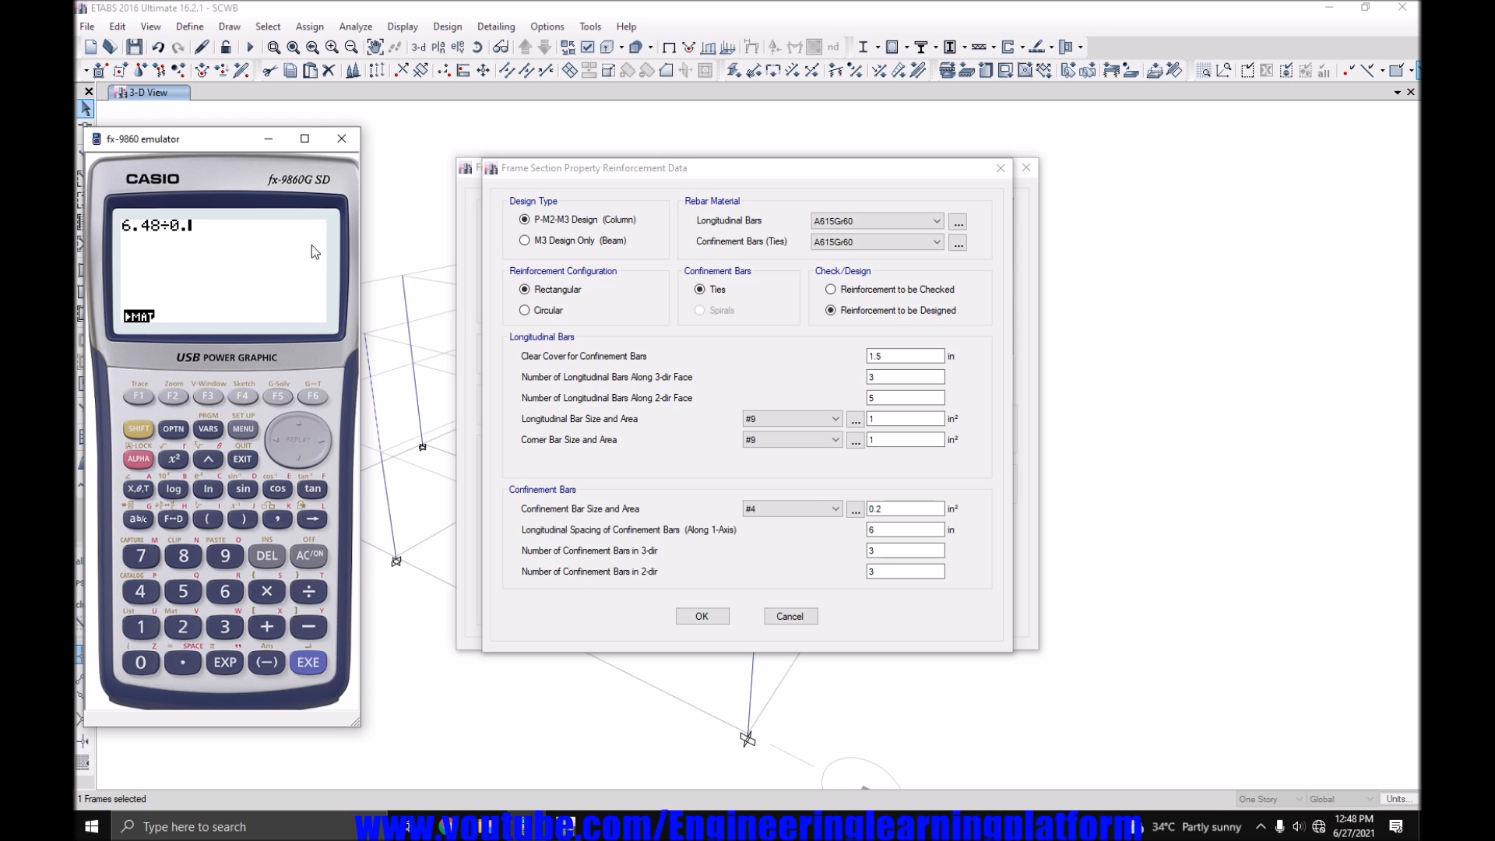
left_click(307, 661)
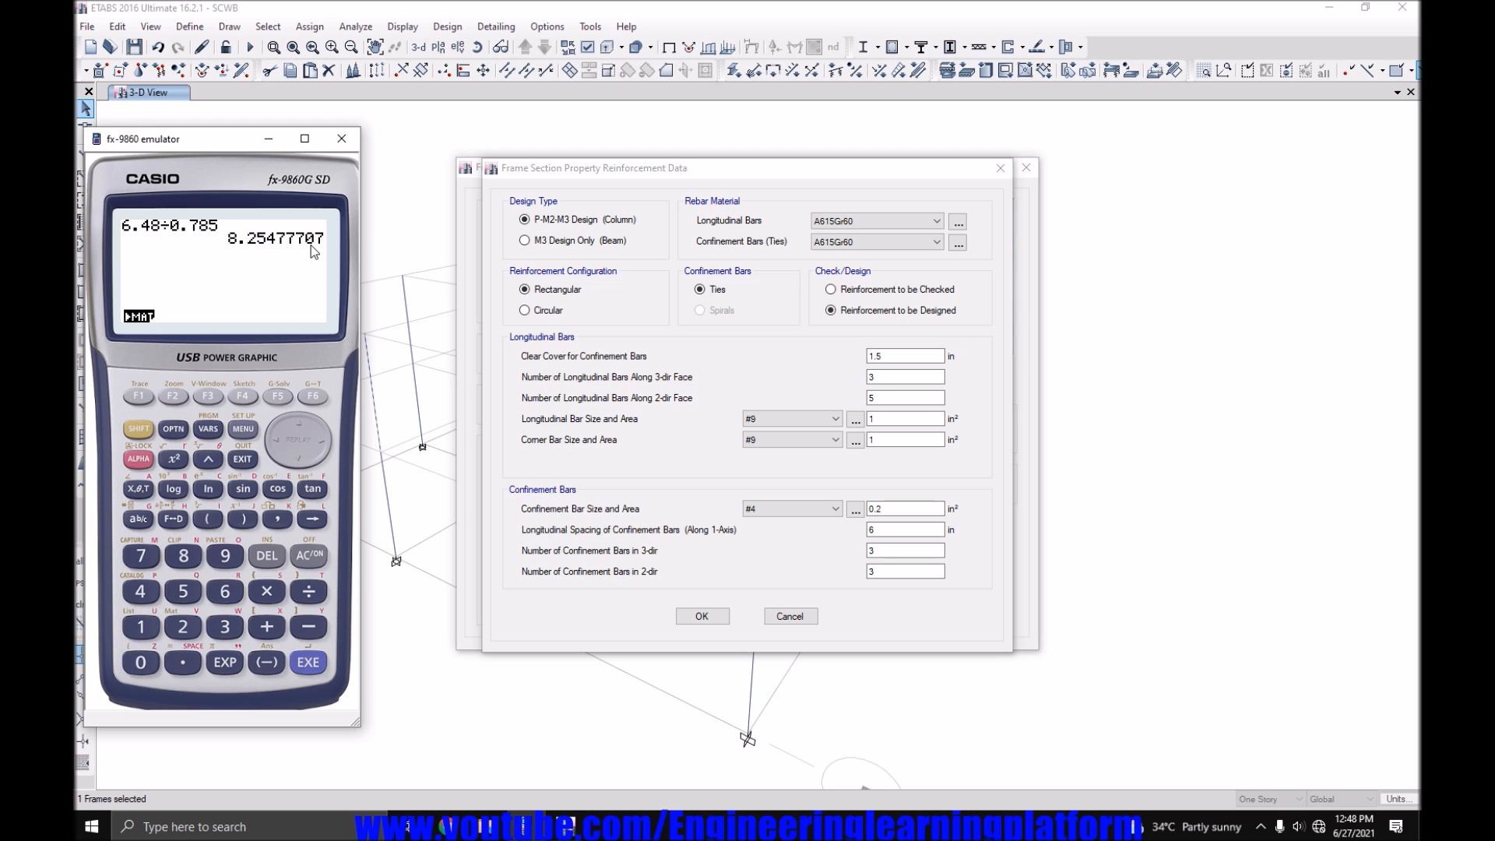
mouse_move(265, 260)
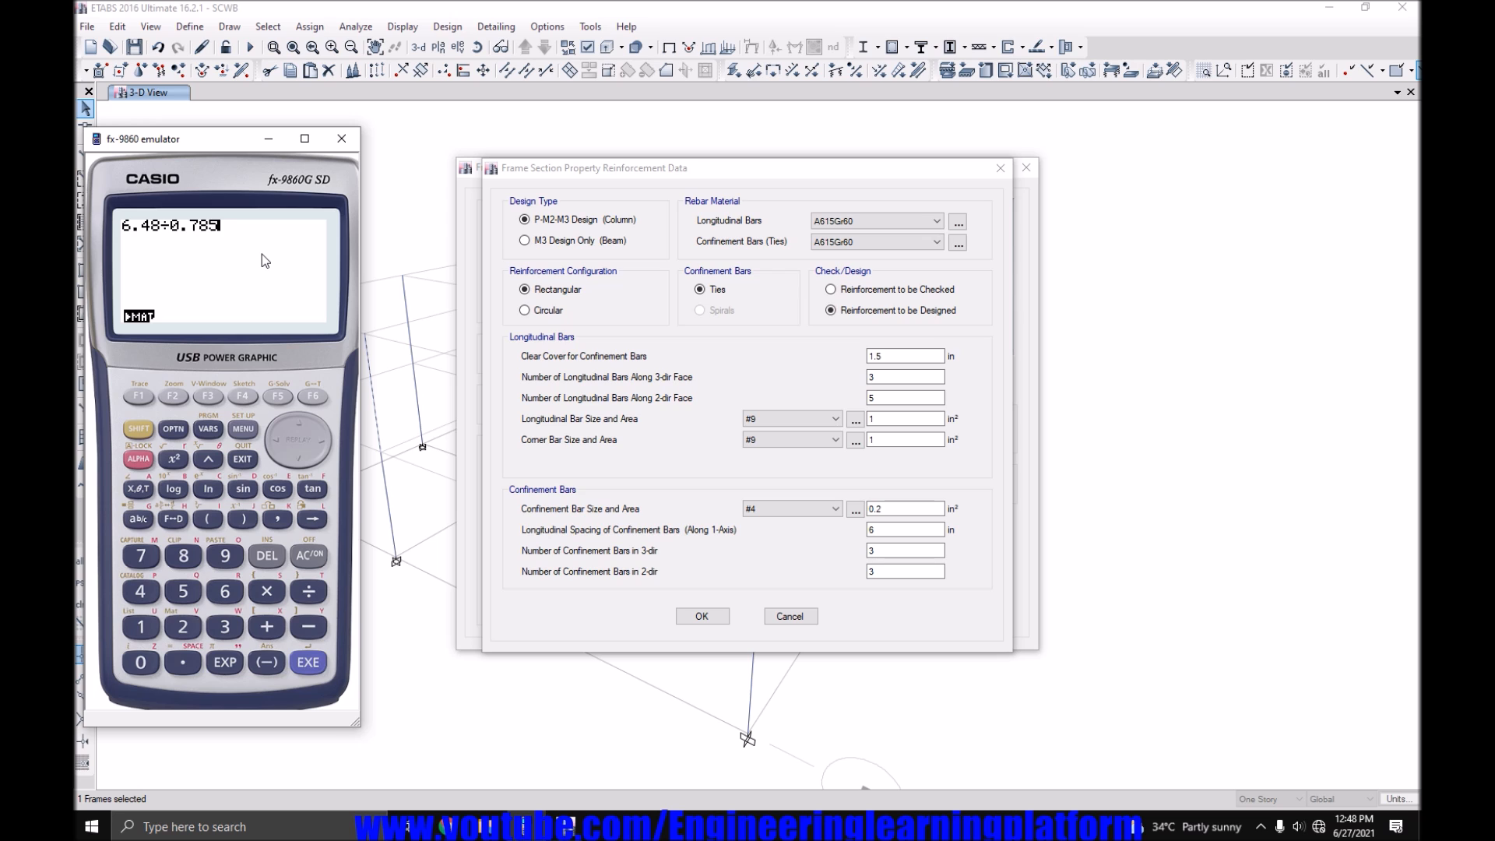
left_click(307, 662)
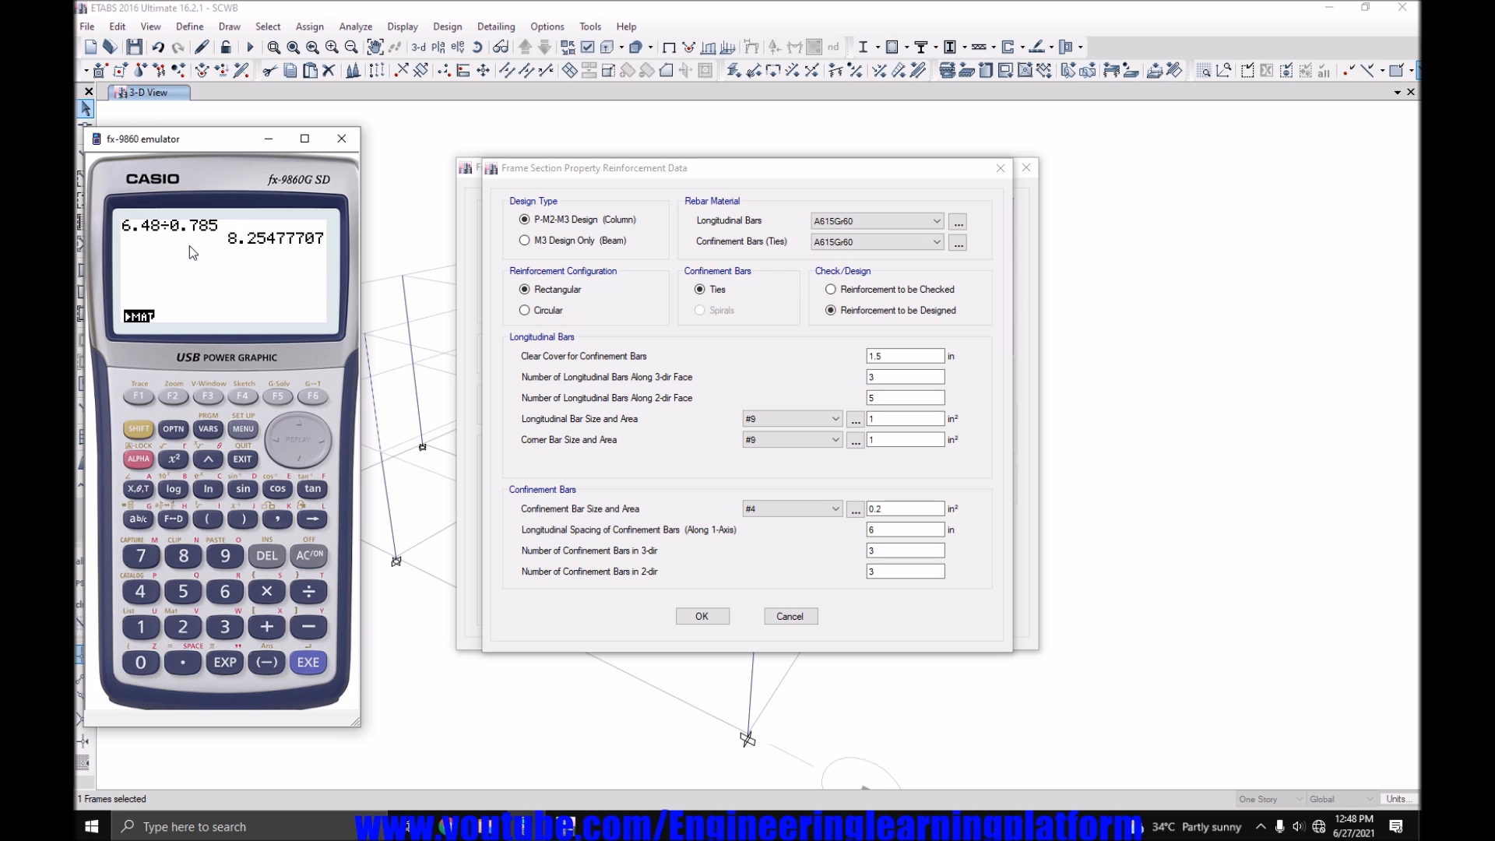
mouse_move(240, 254)
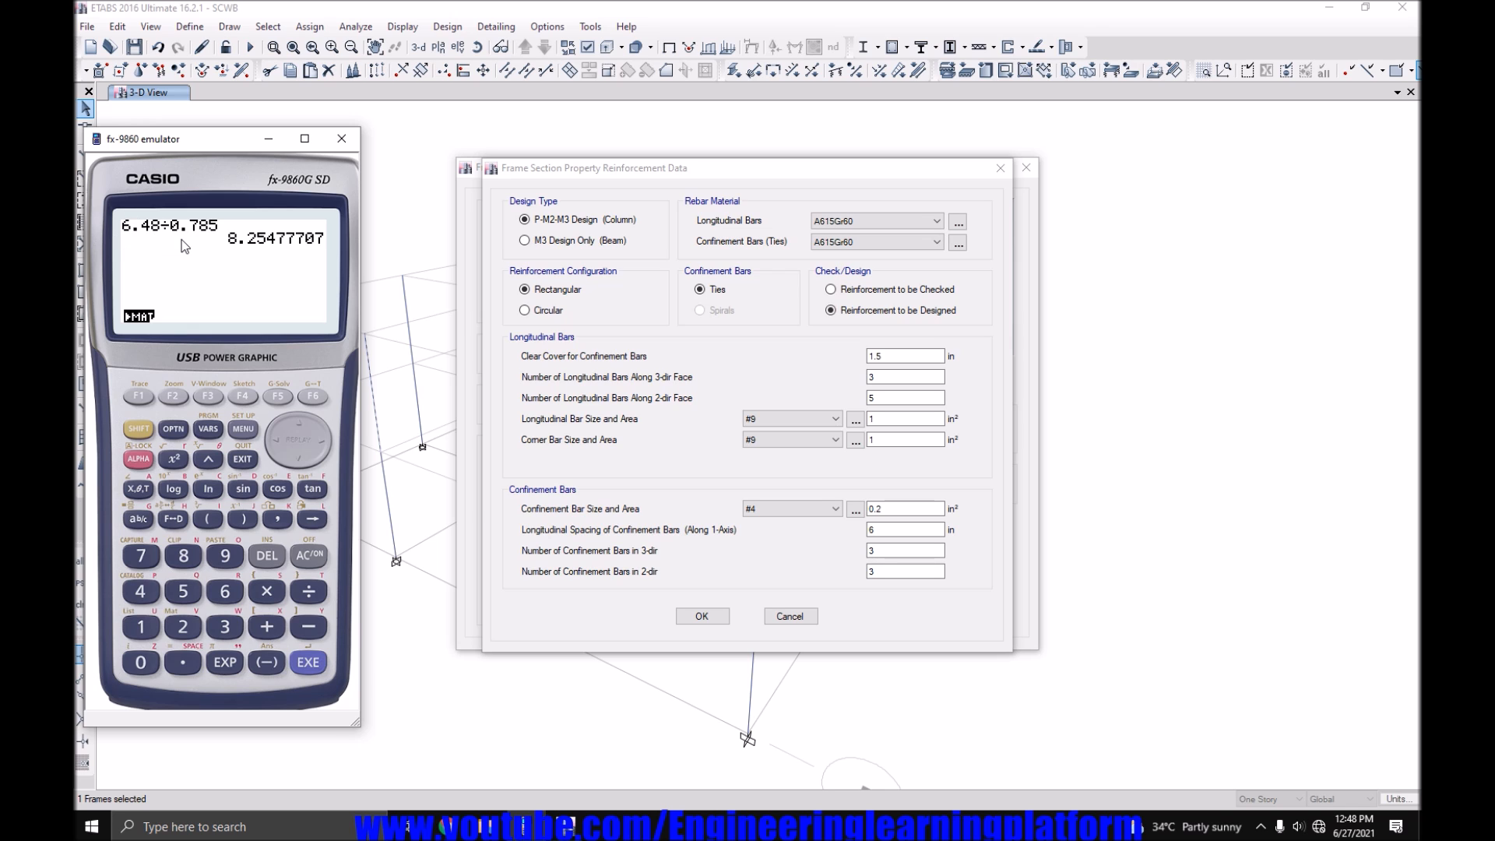
mouse_move(259, 265)
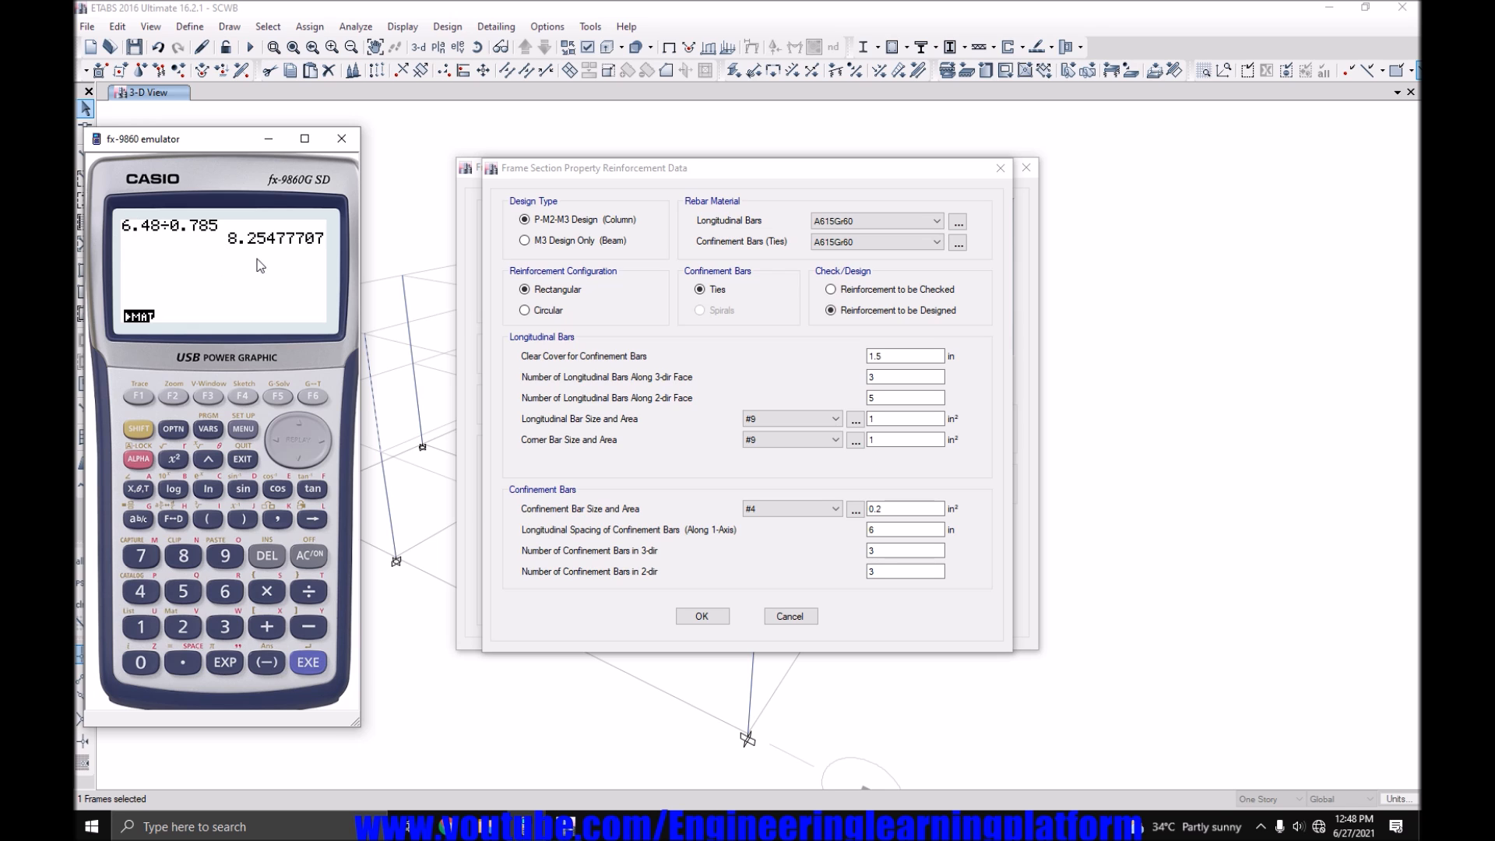
mouse_move(250, 260)
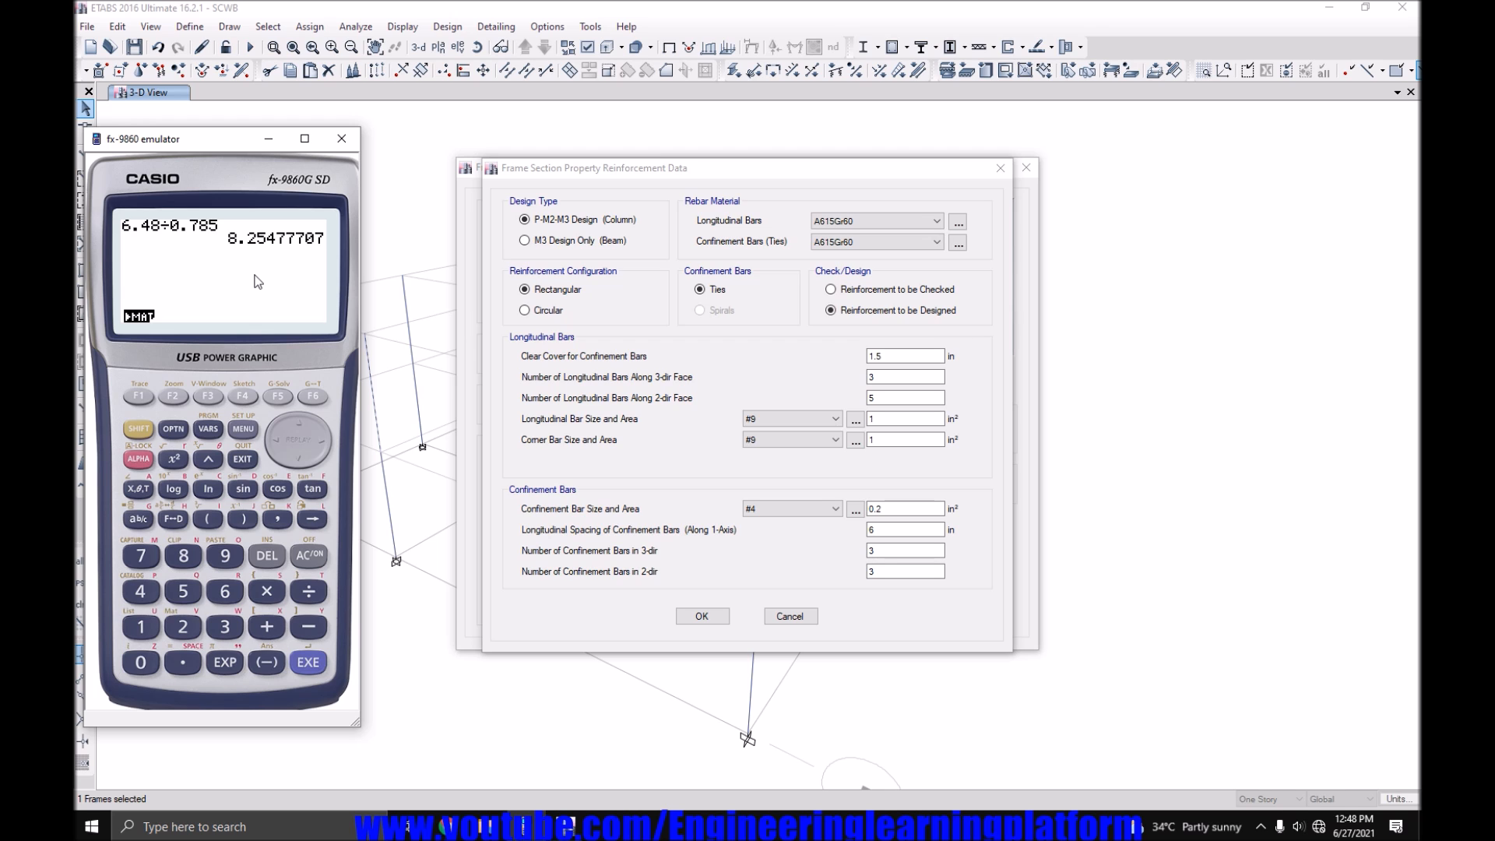
mouse_move(250, 256)
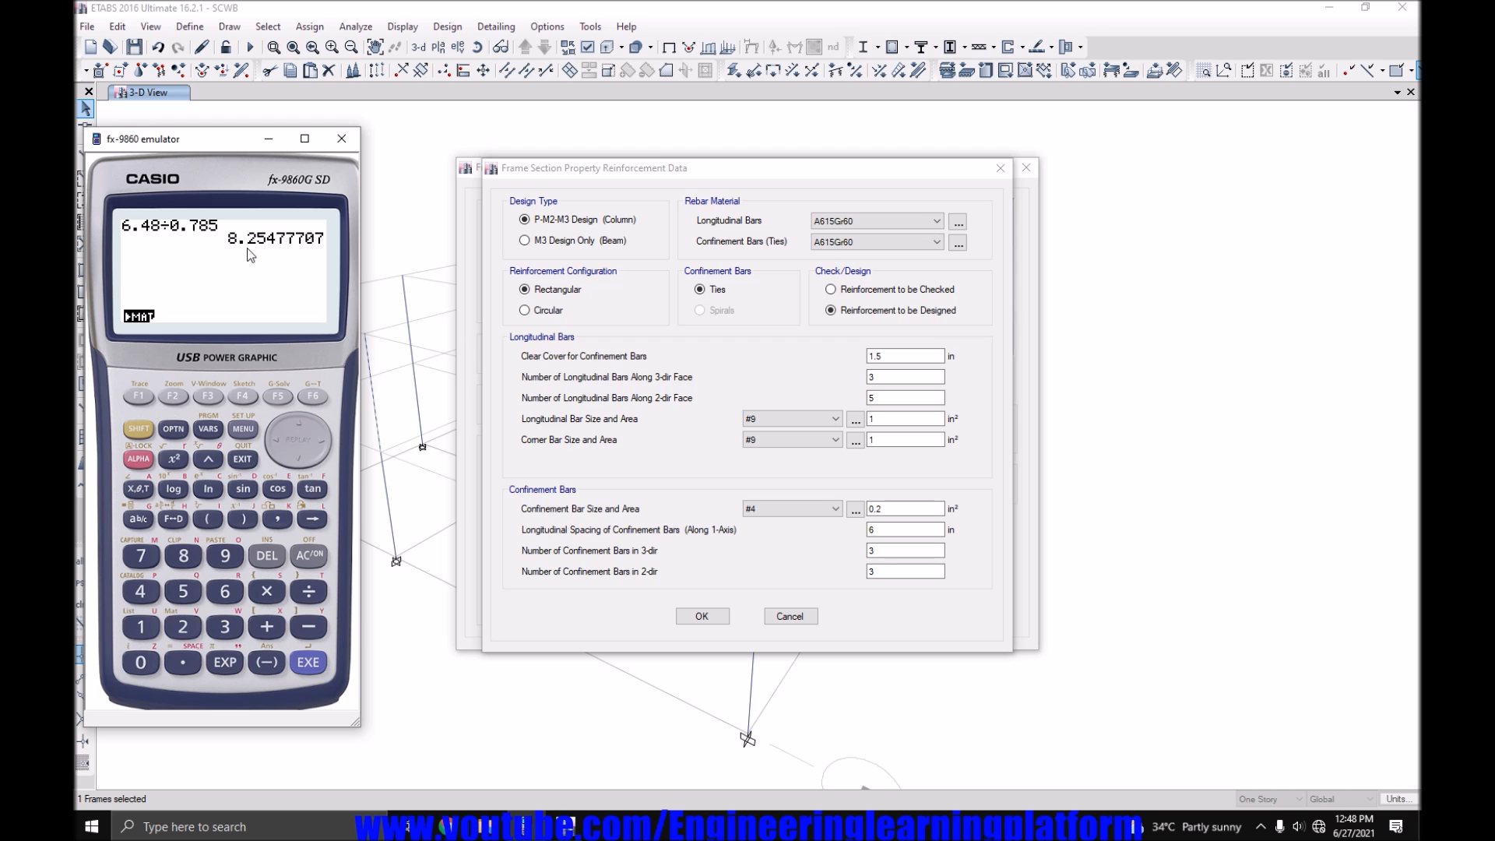
mouse_move(901, 462)
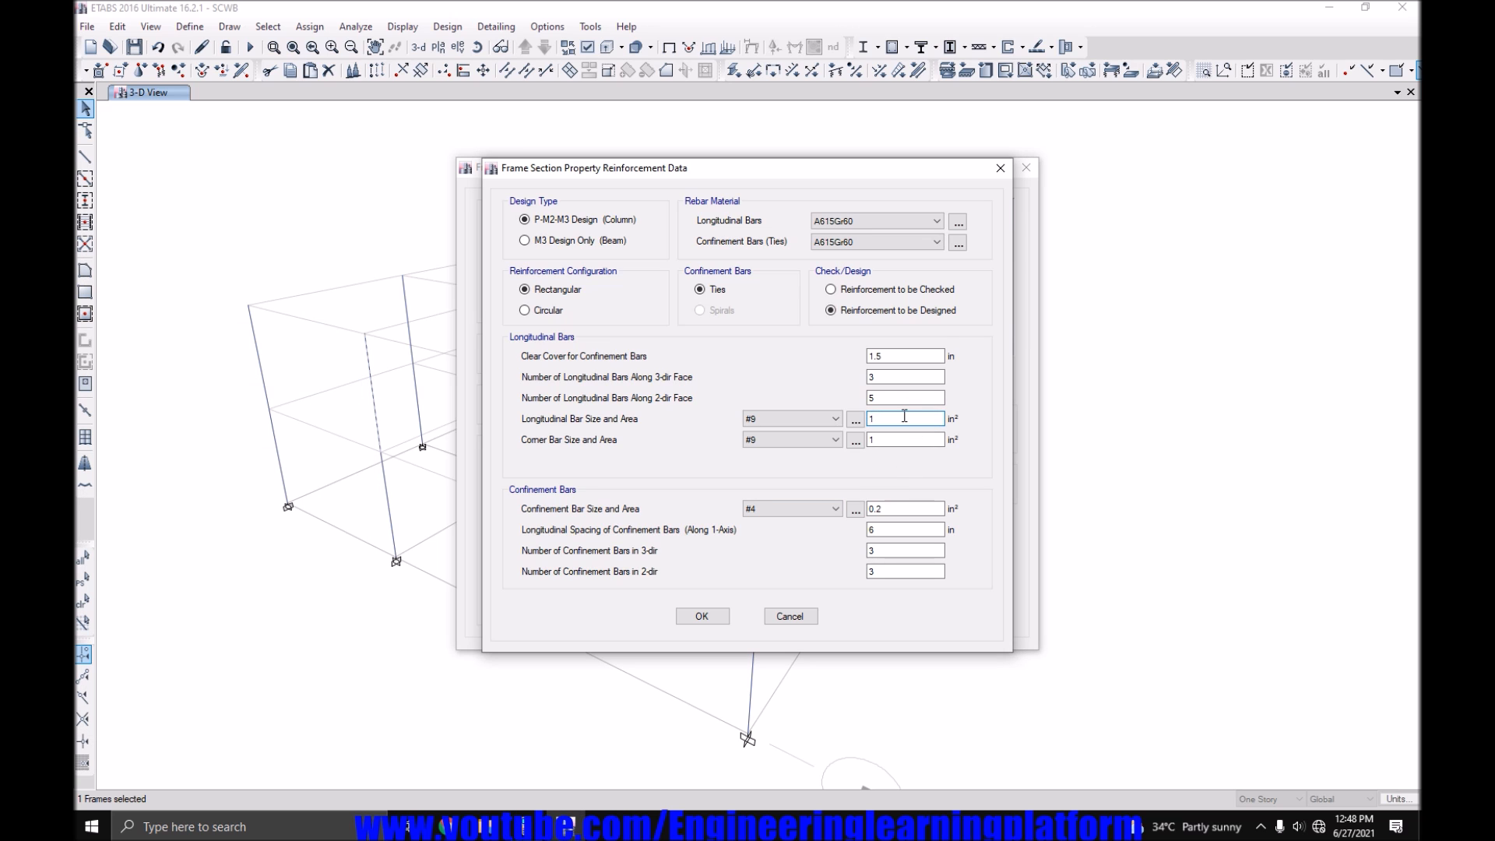
Change longitudinal and corner bars to #8, 3 bars along the 2-dir face, and confirm.
left_click(790, 417)
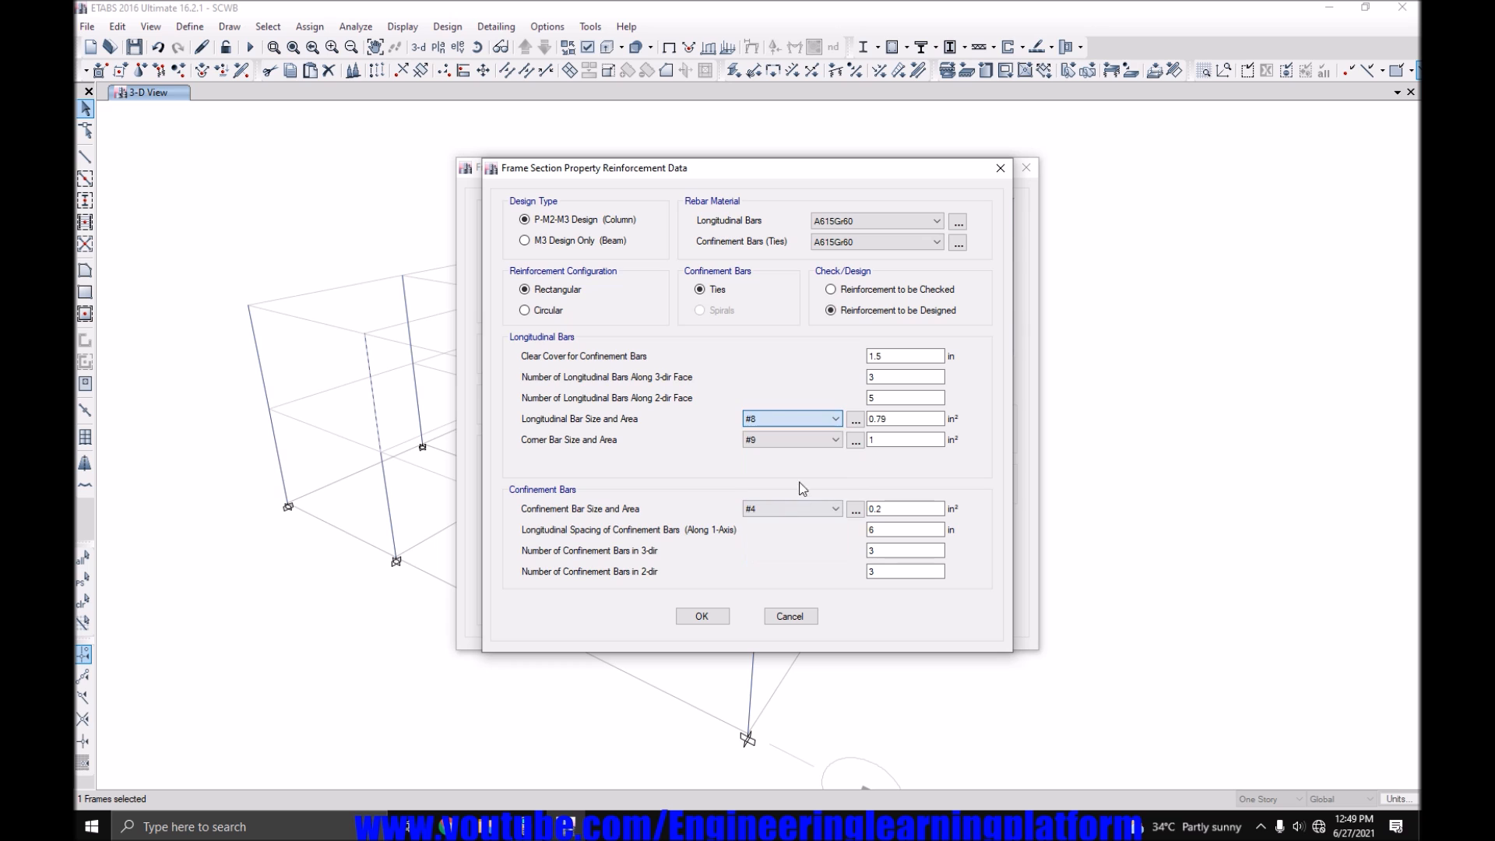
left_click(789, 439)
type("3")
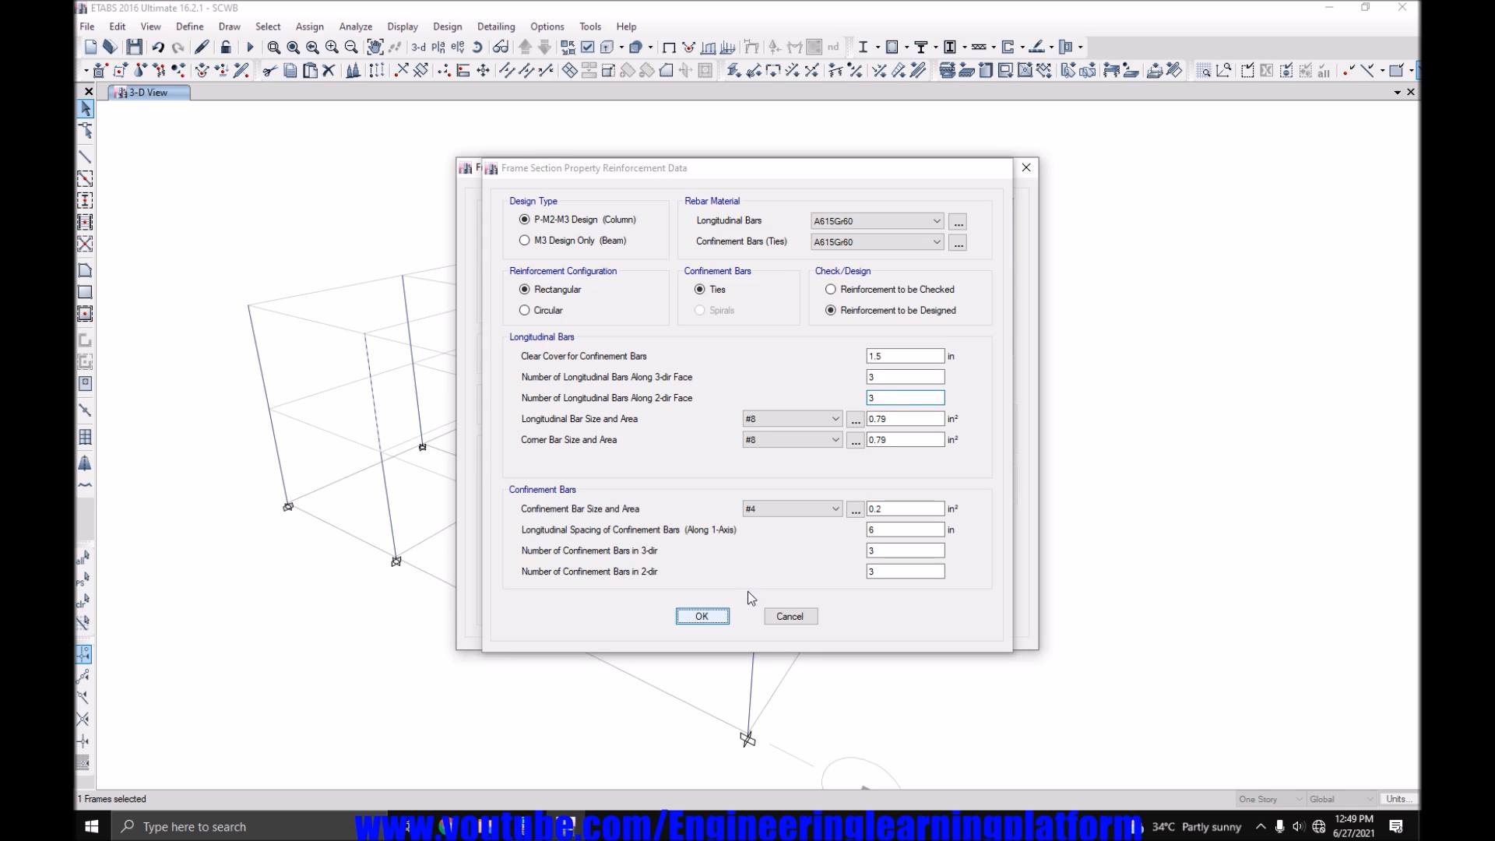
left_click(701, 615)
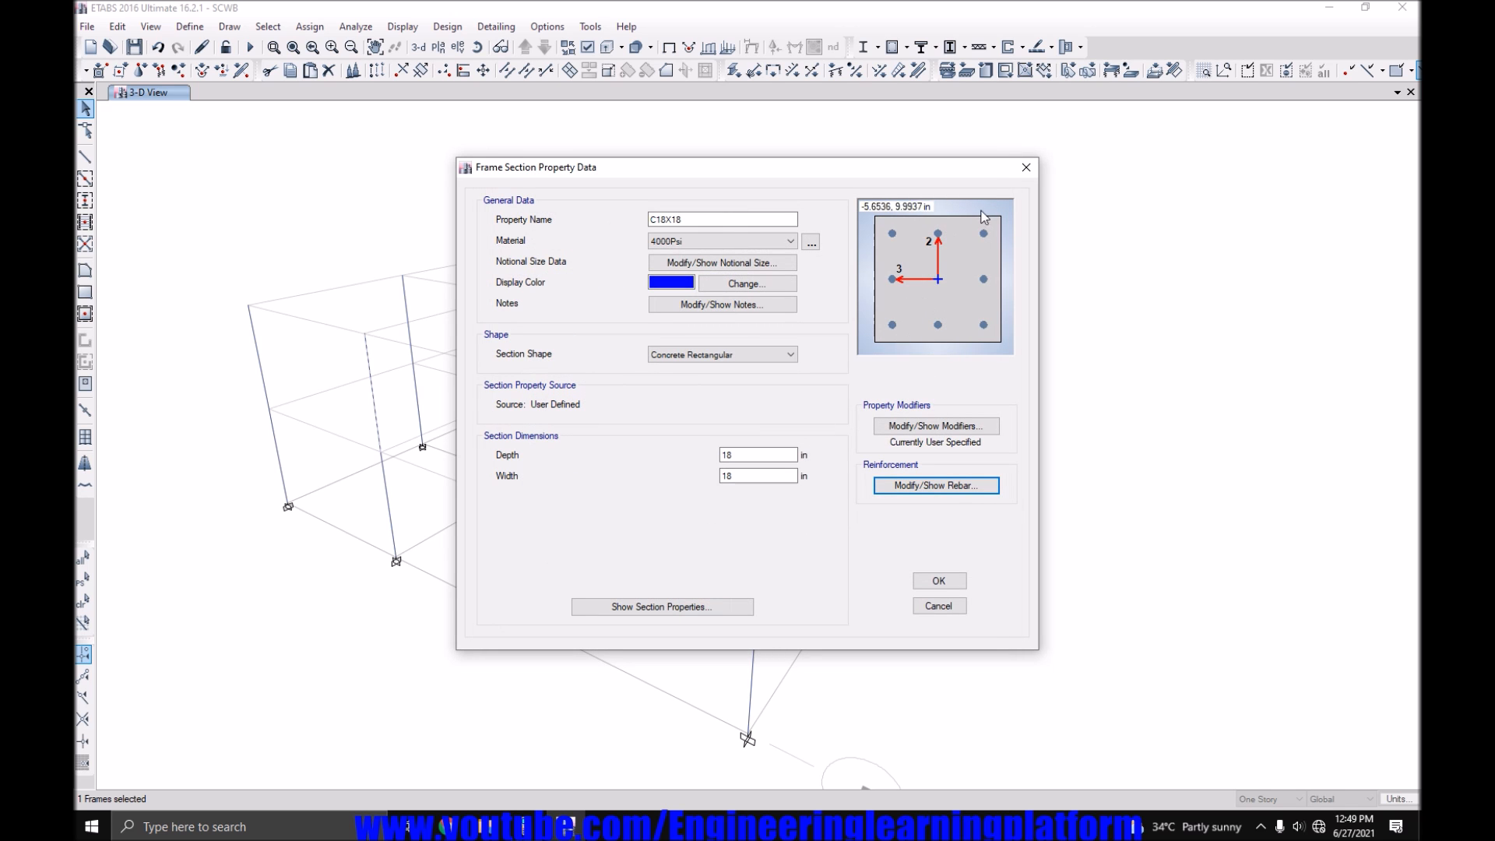
mouse_move(918, 395)
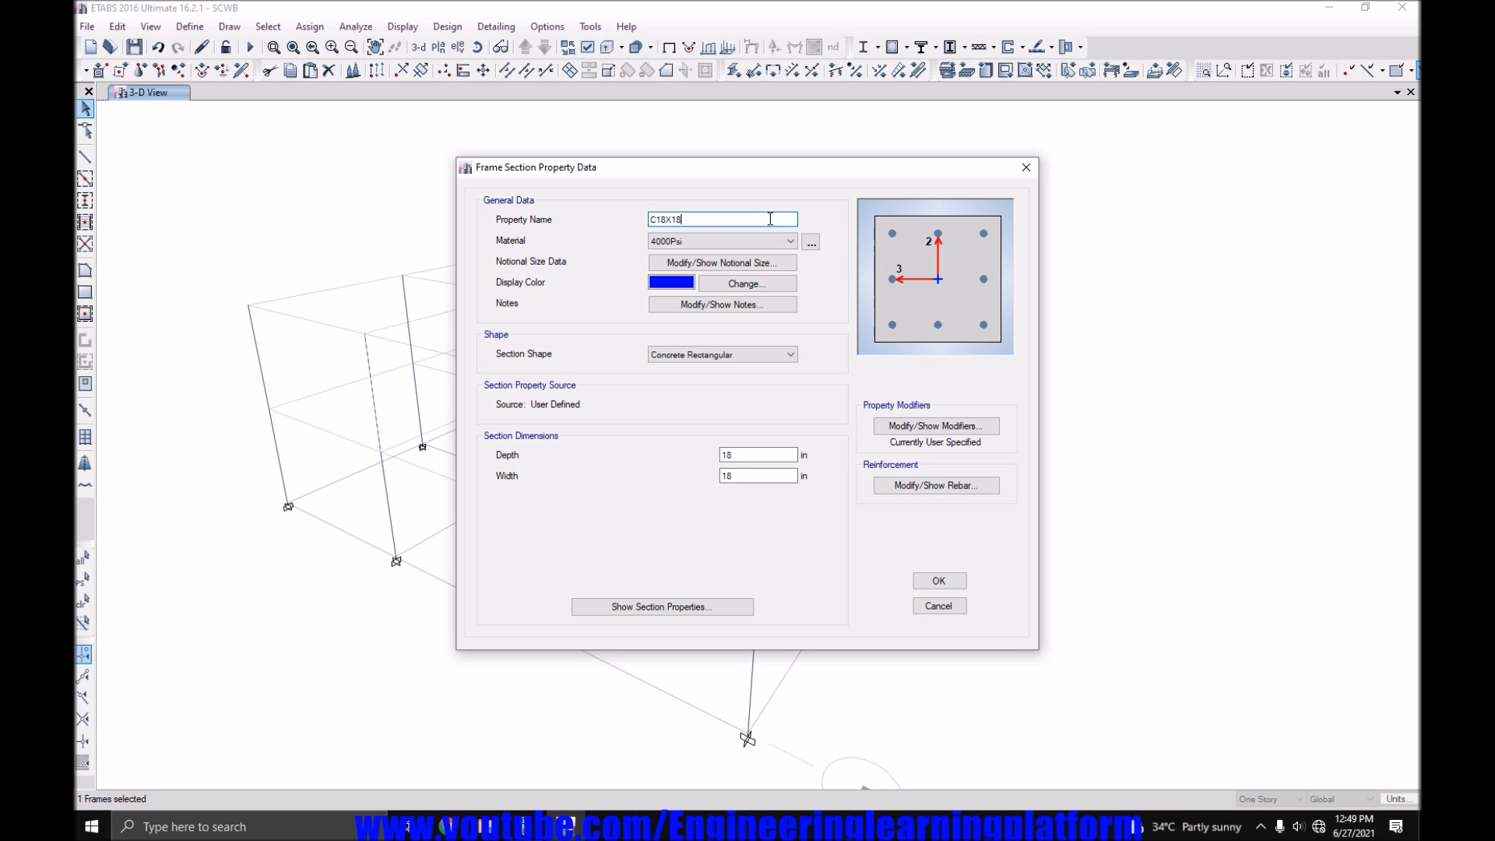
Rename the section to 'C18X18 2 PERCENT', recheck its rebar, and close both property dialogs.
type("2")
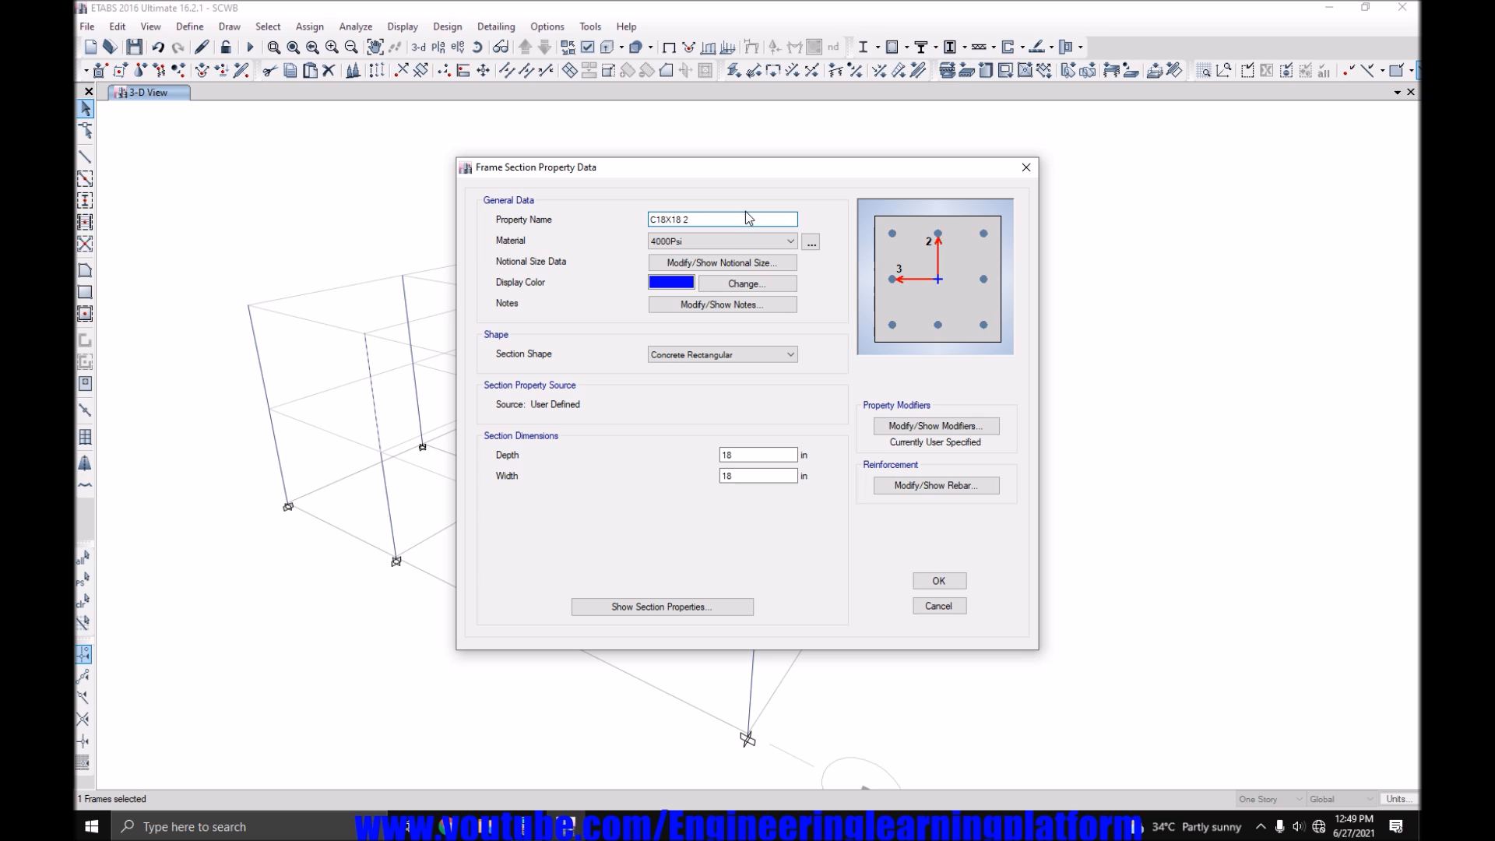
type("PERCENT")
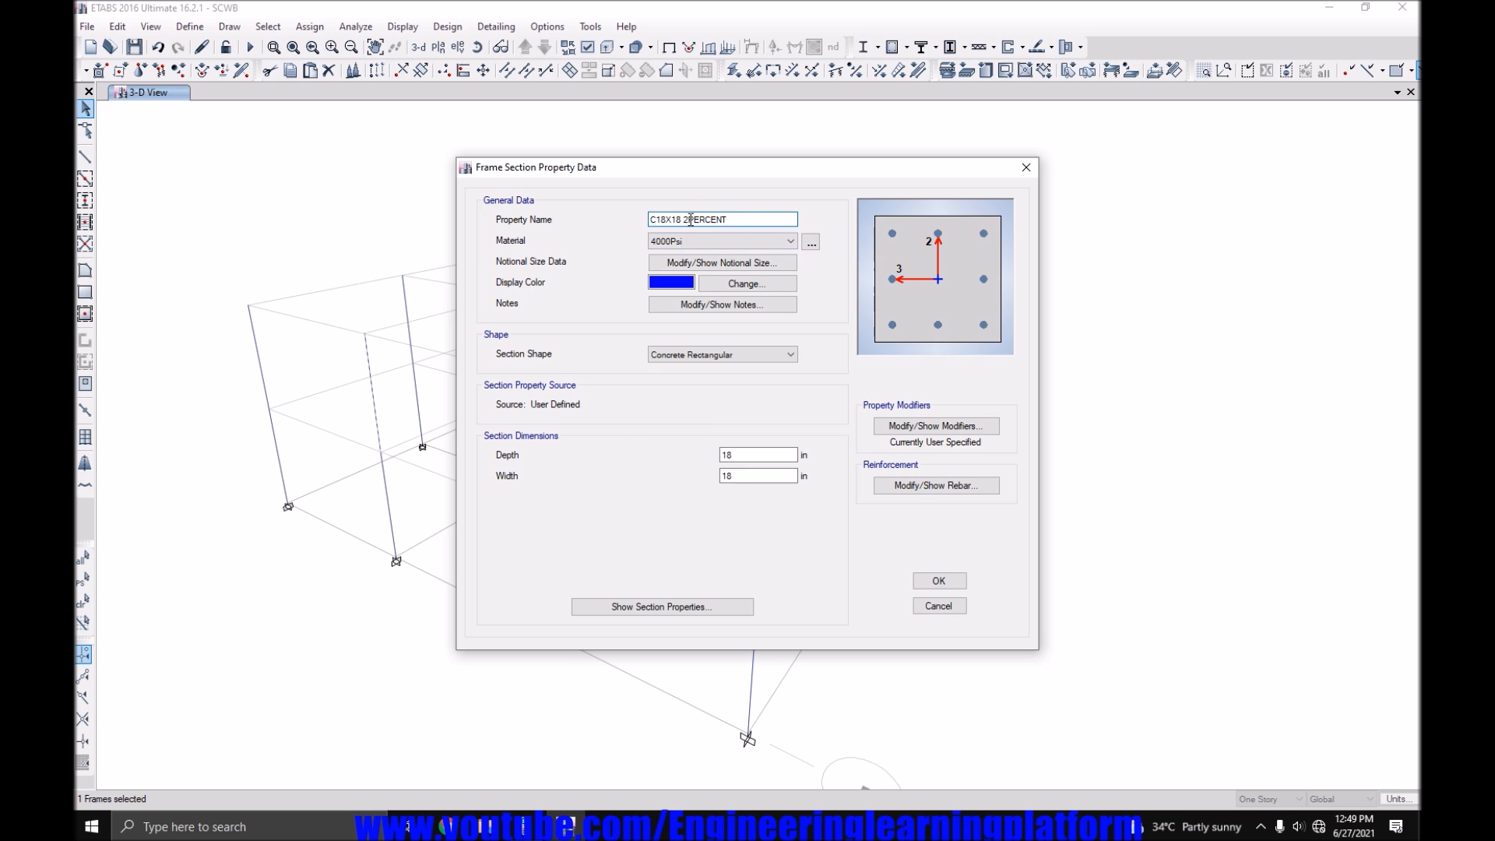
left_click(934, 485)
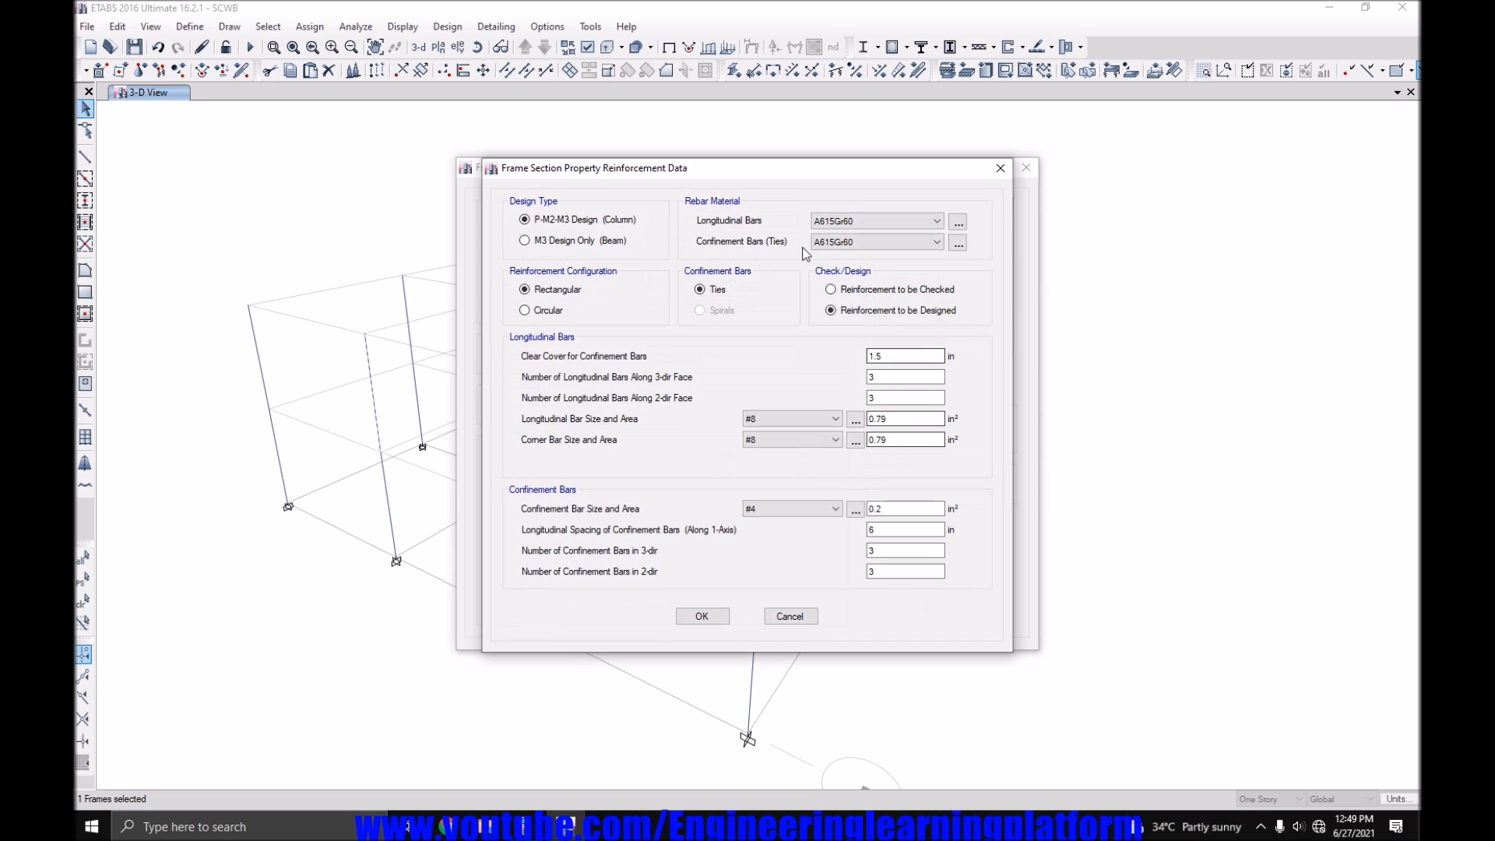
mouse_move(831, 289)
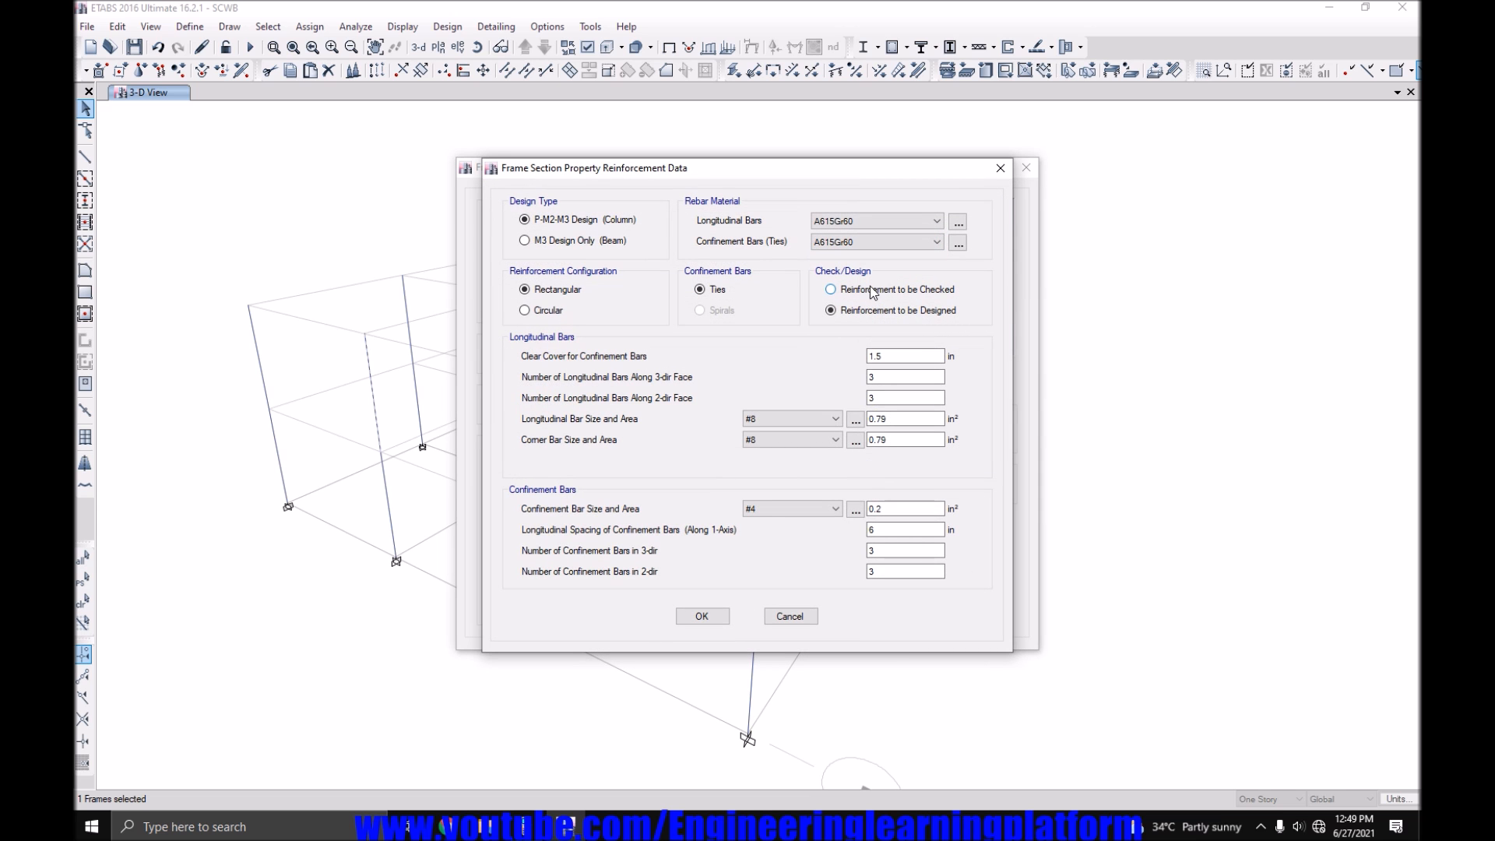
left_click(702, 616)
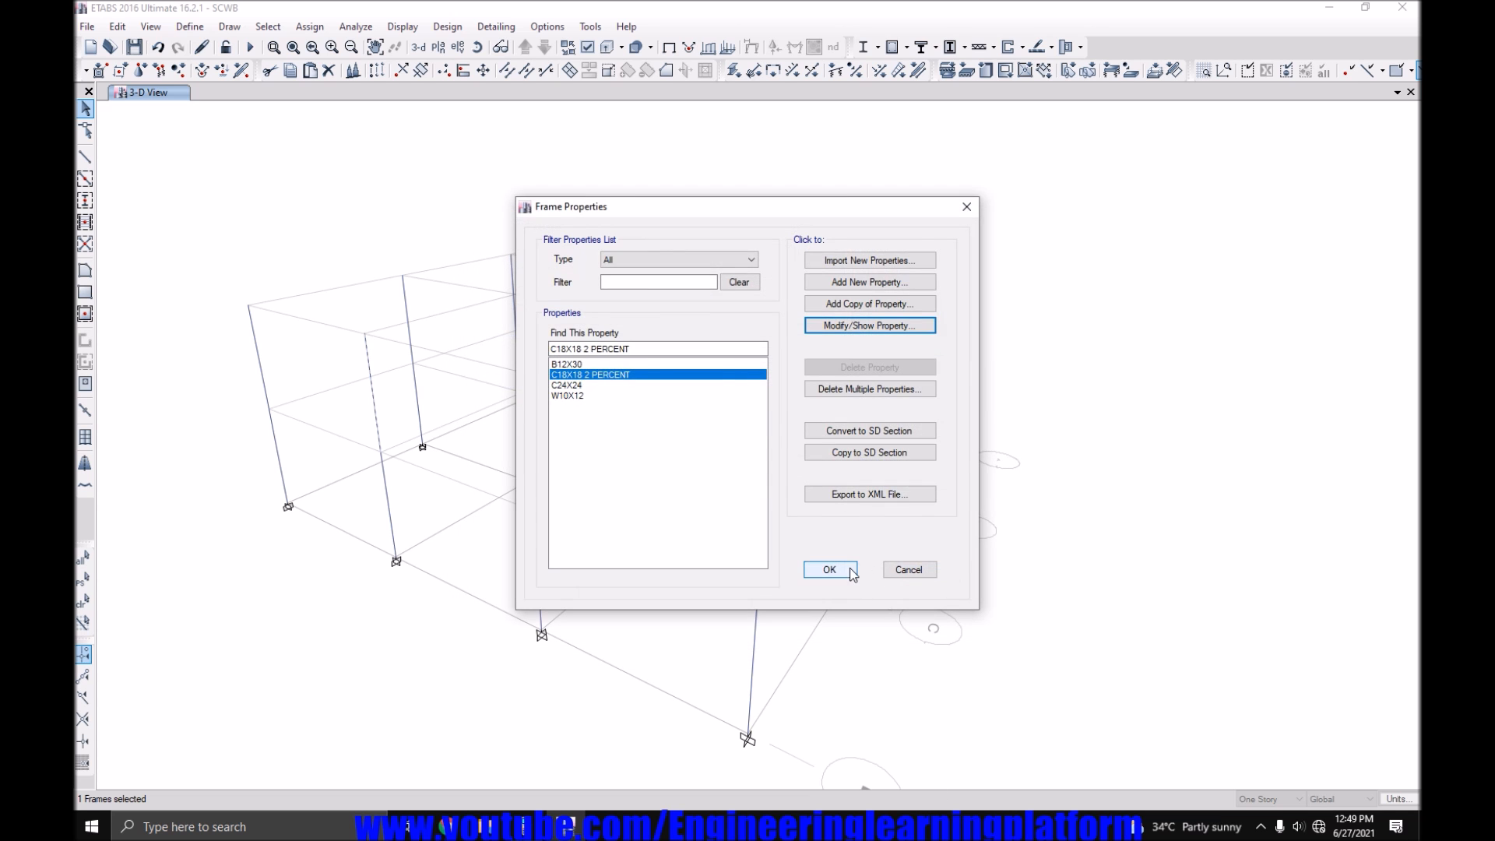
left_click(829, 569)
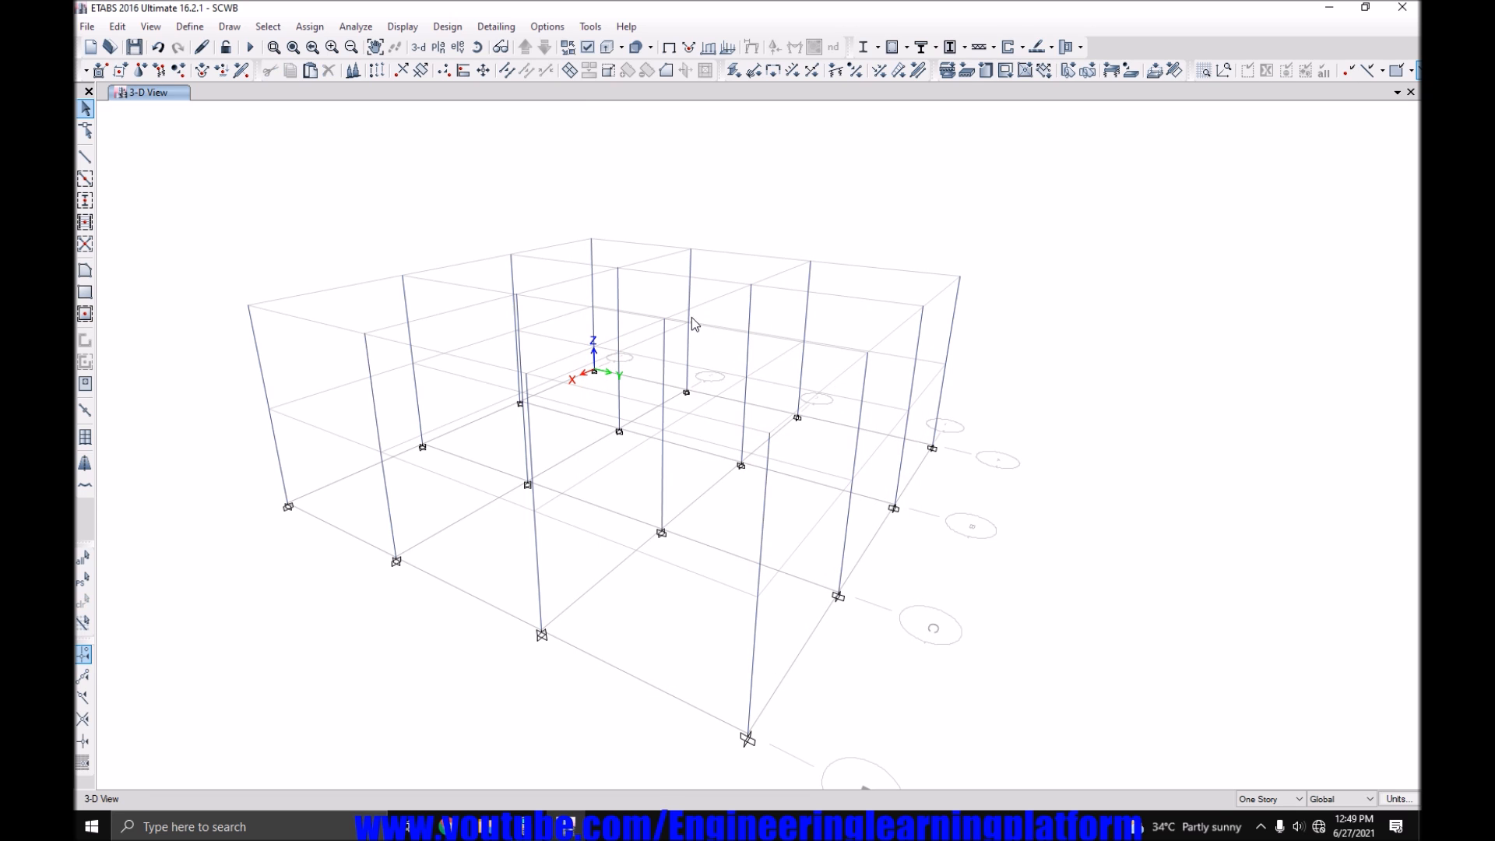
mouse_move(555, 460)
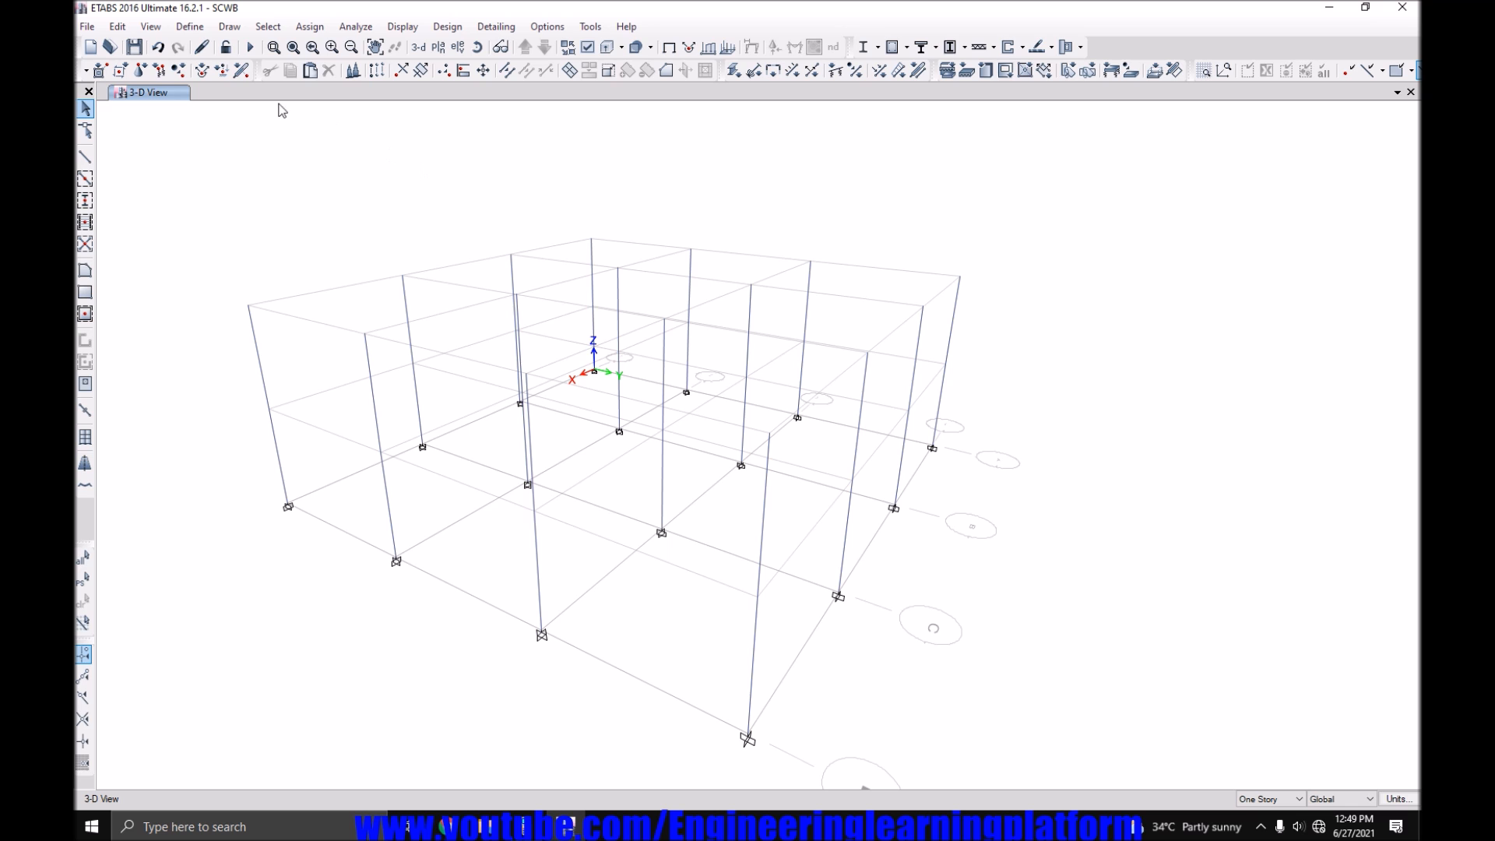
Run concrete frame design and display (6/5) beam/column capacity ratios per ACI 318-14.
left_click(249, 46)
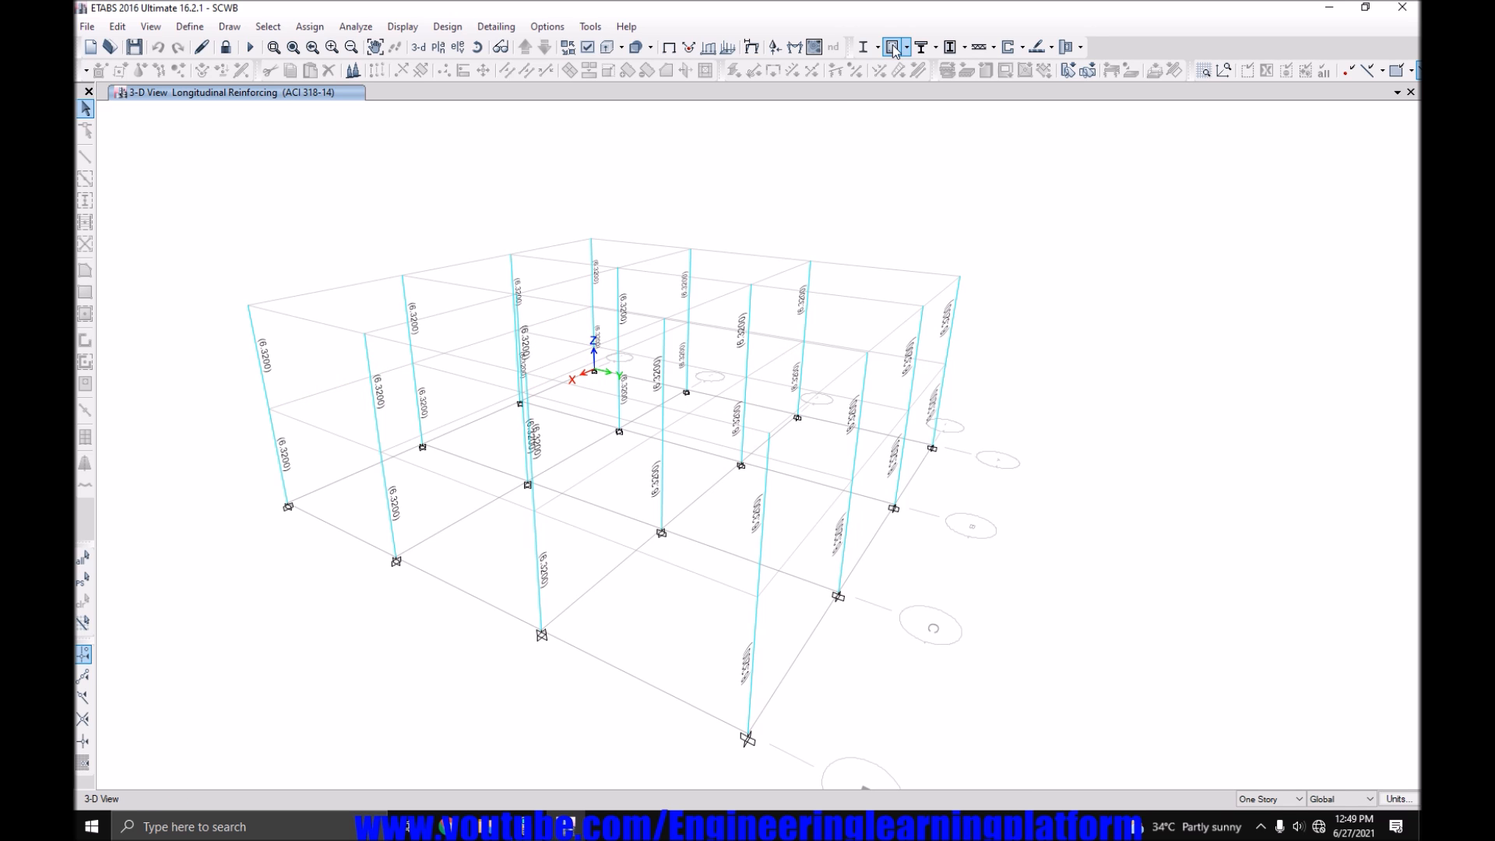
mouse_move(907, 53)
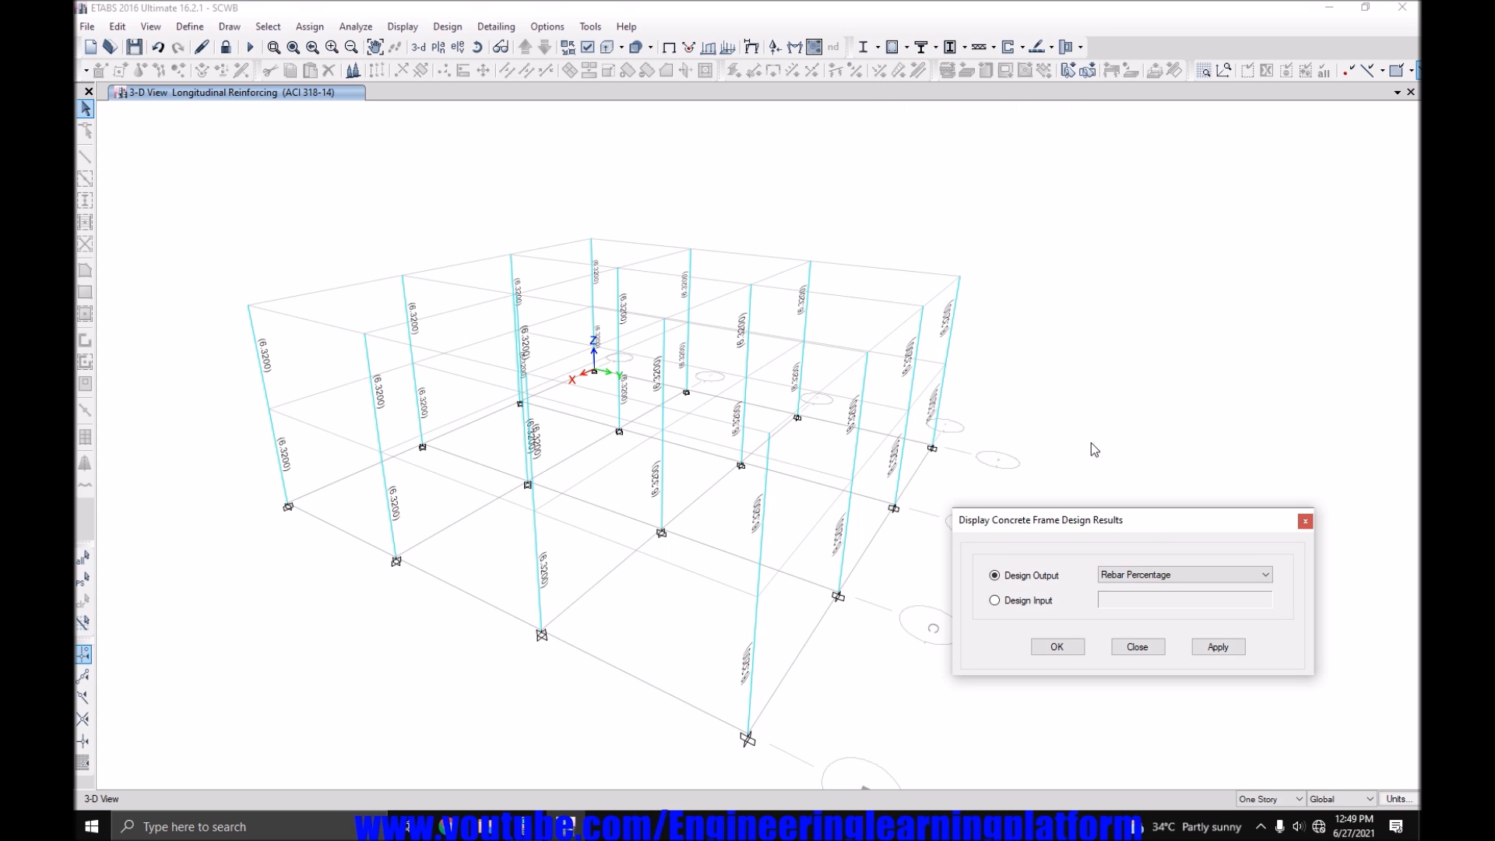
left_click(1263, 574)
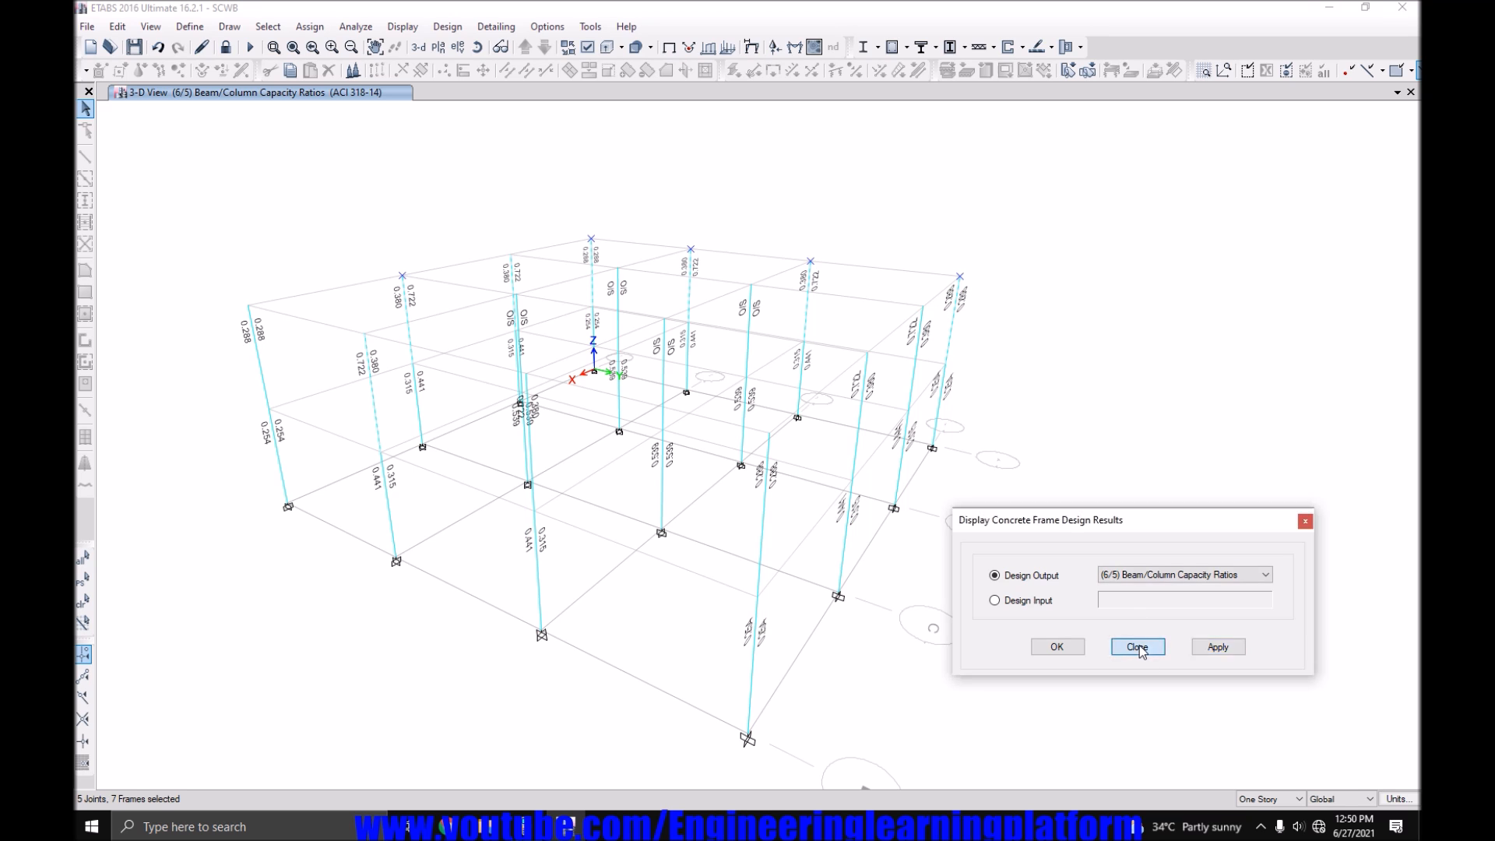
left_click(1137, 646)
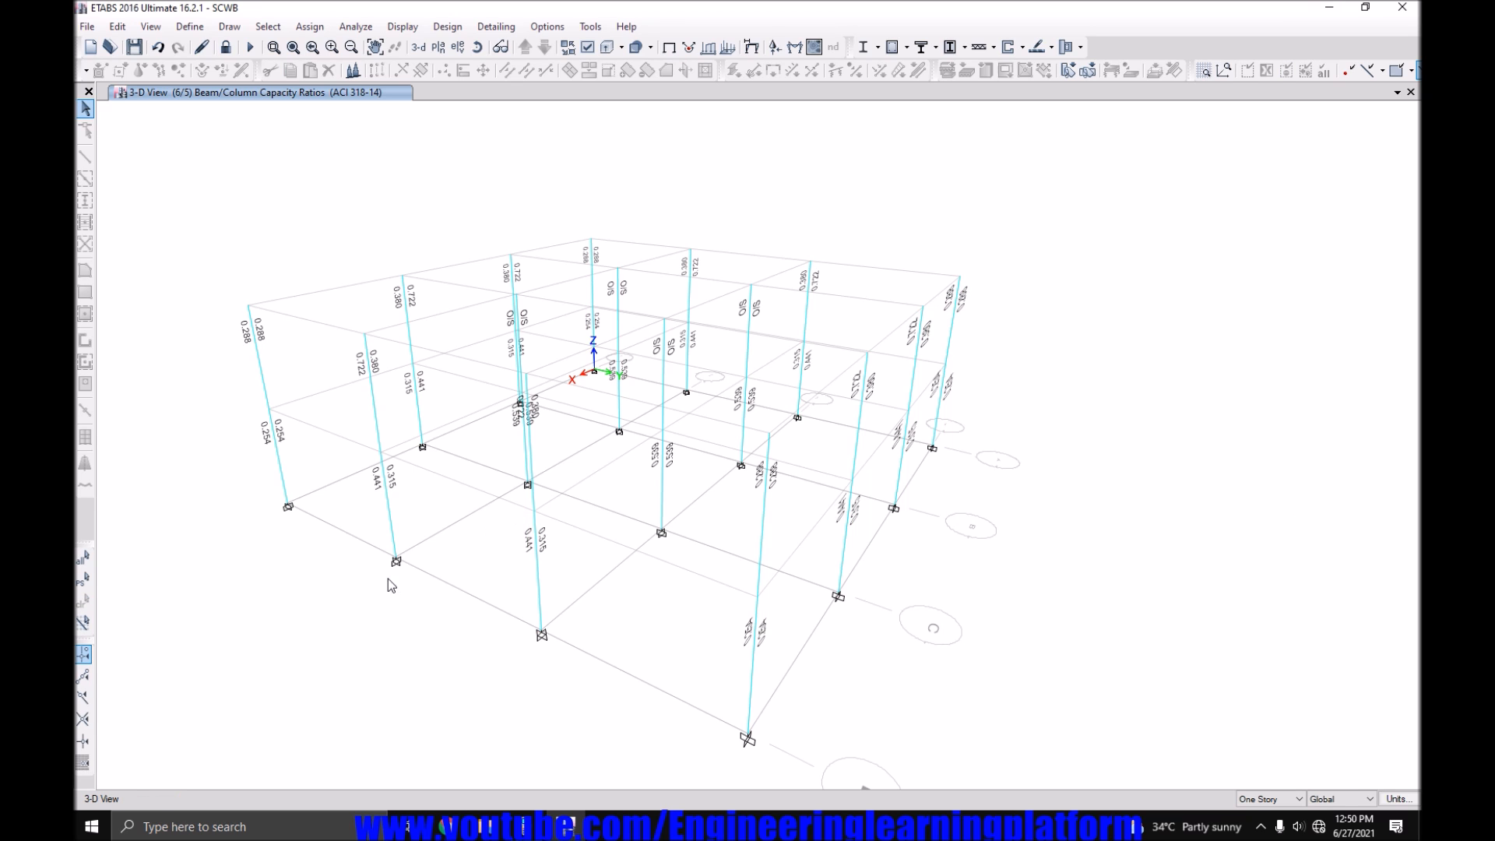
mouse_move(1234, 774)
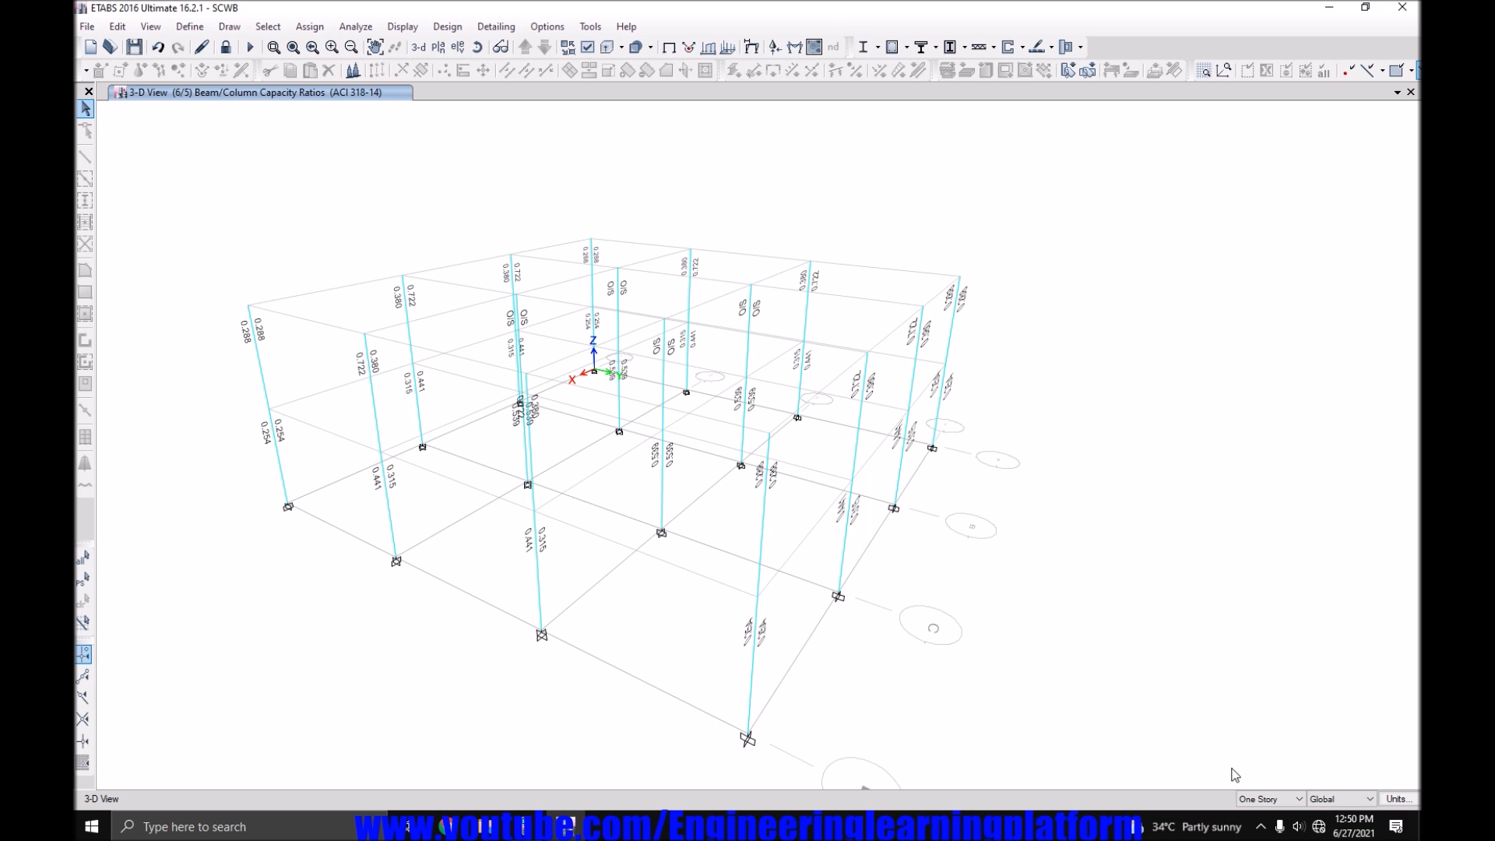
Display only the interior columns, flagged O/S with 0.539 capacity ratios, and open display options.
left_click(1268, 799)
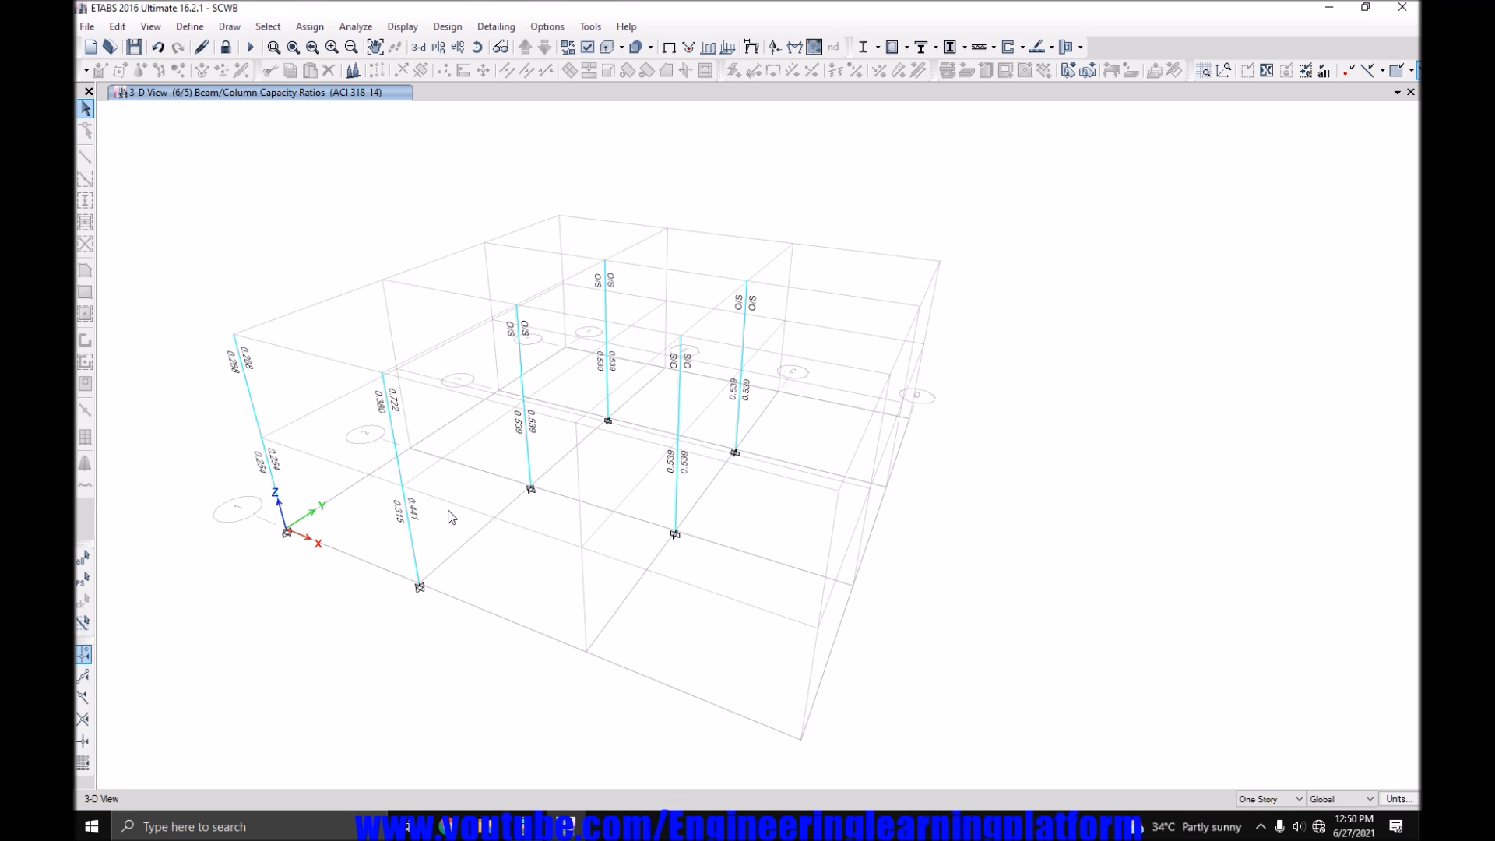
right_click(450, 517)
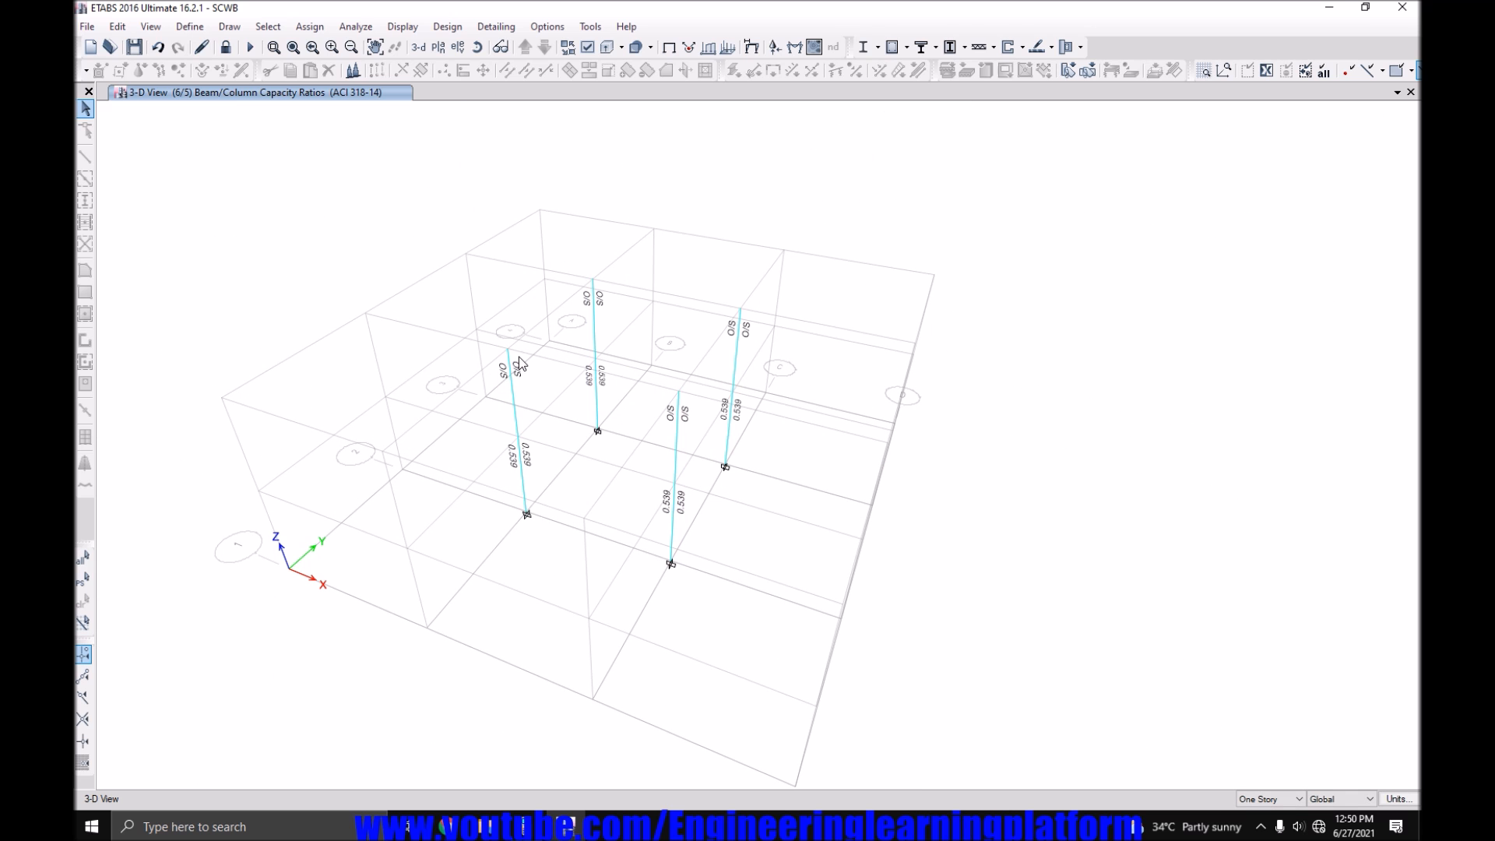
mouse_move(493, 340)
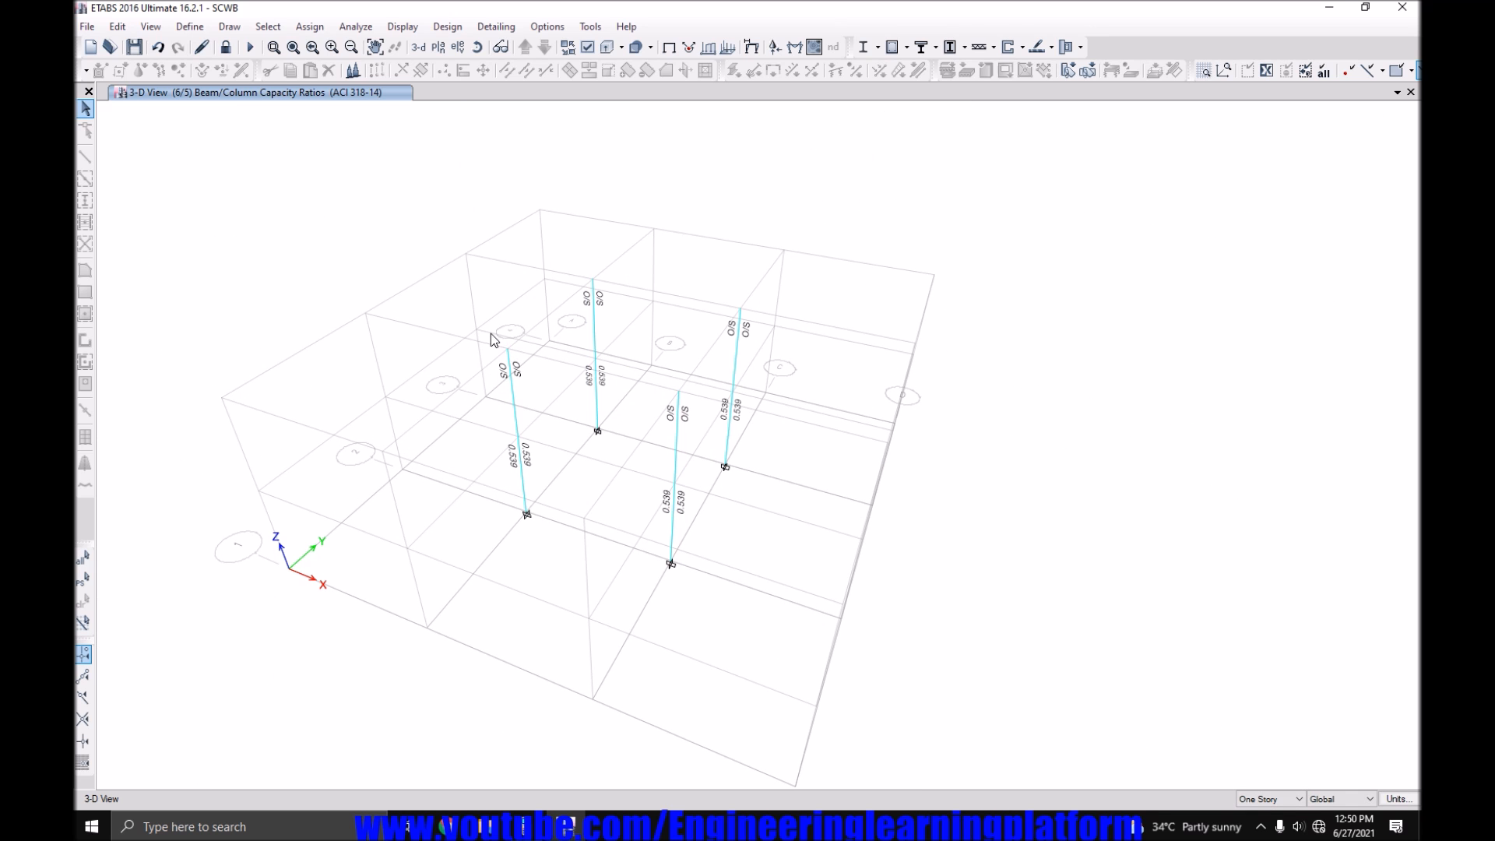
left_click(506, 348)
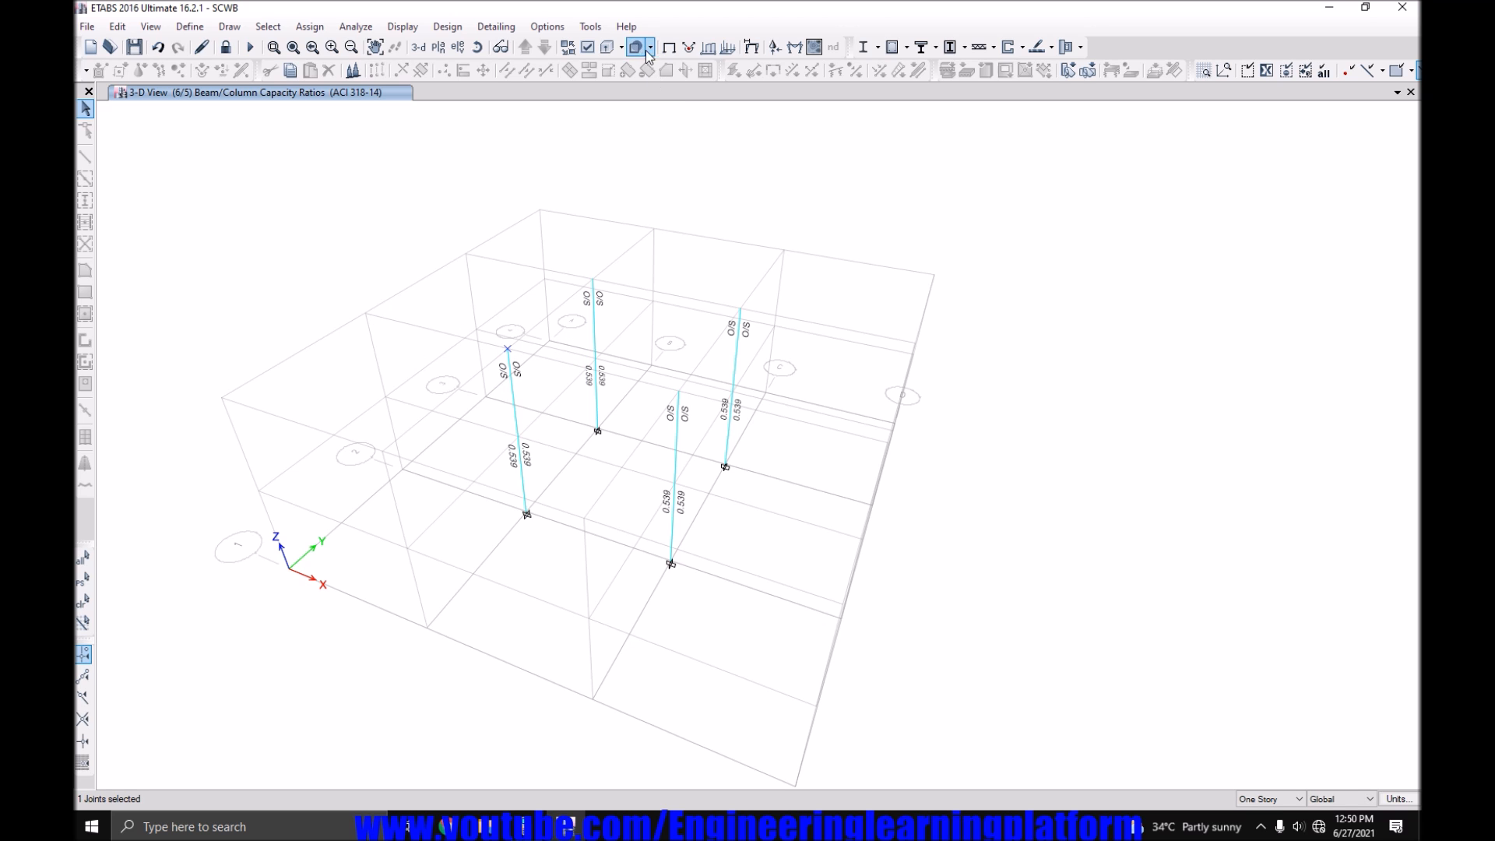
left_click(637, 47)
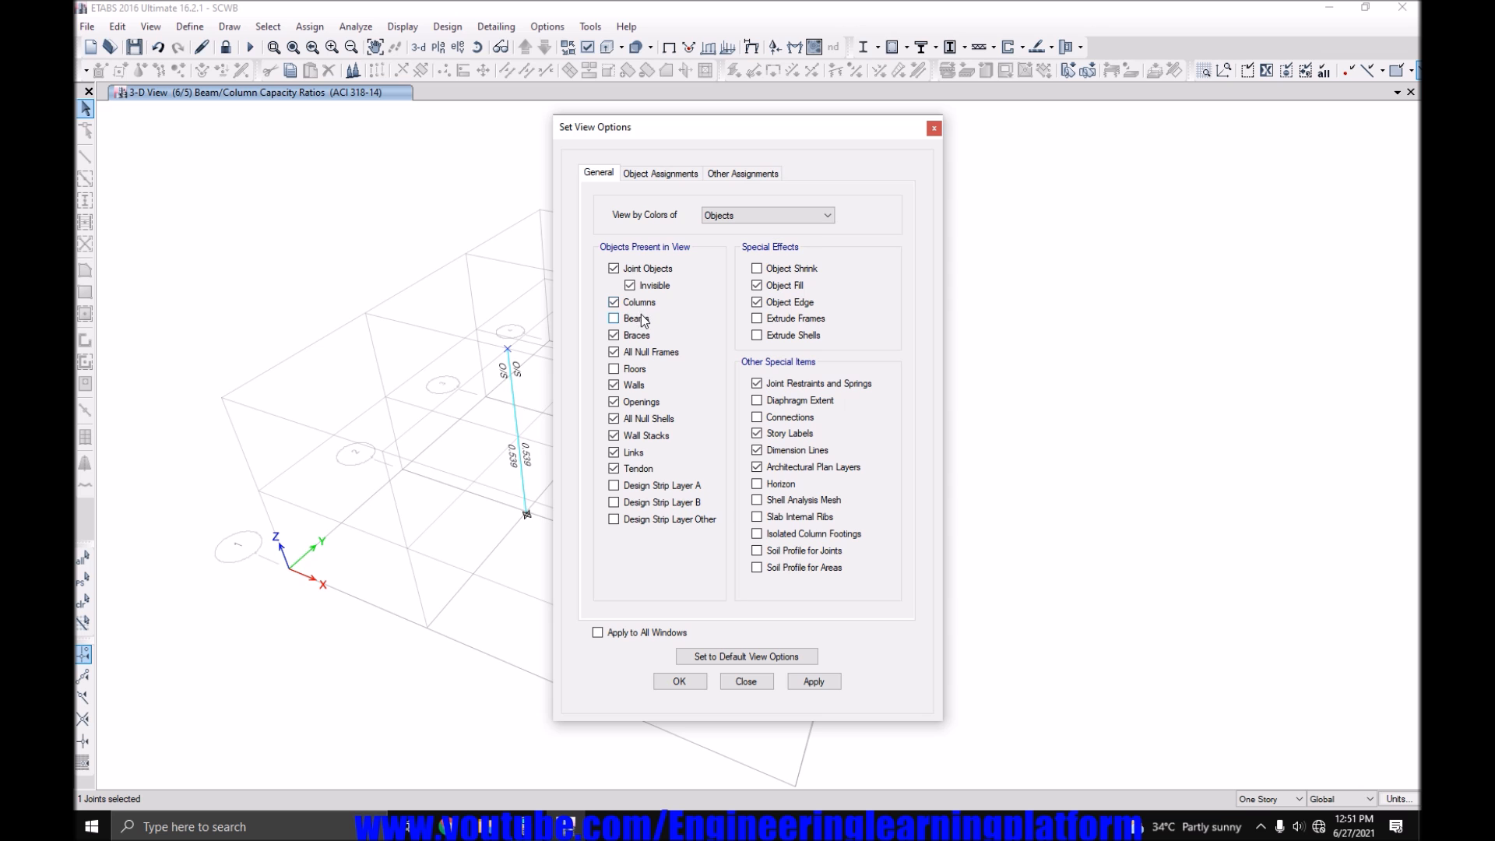
Review Story2 column C6's design information for section C18X18 2 PERCENT.
left_click(679, 680)
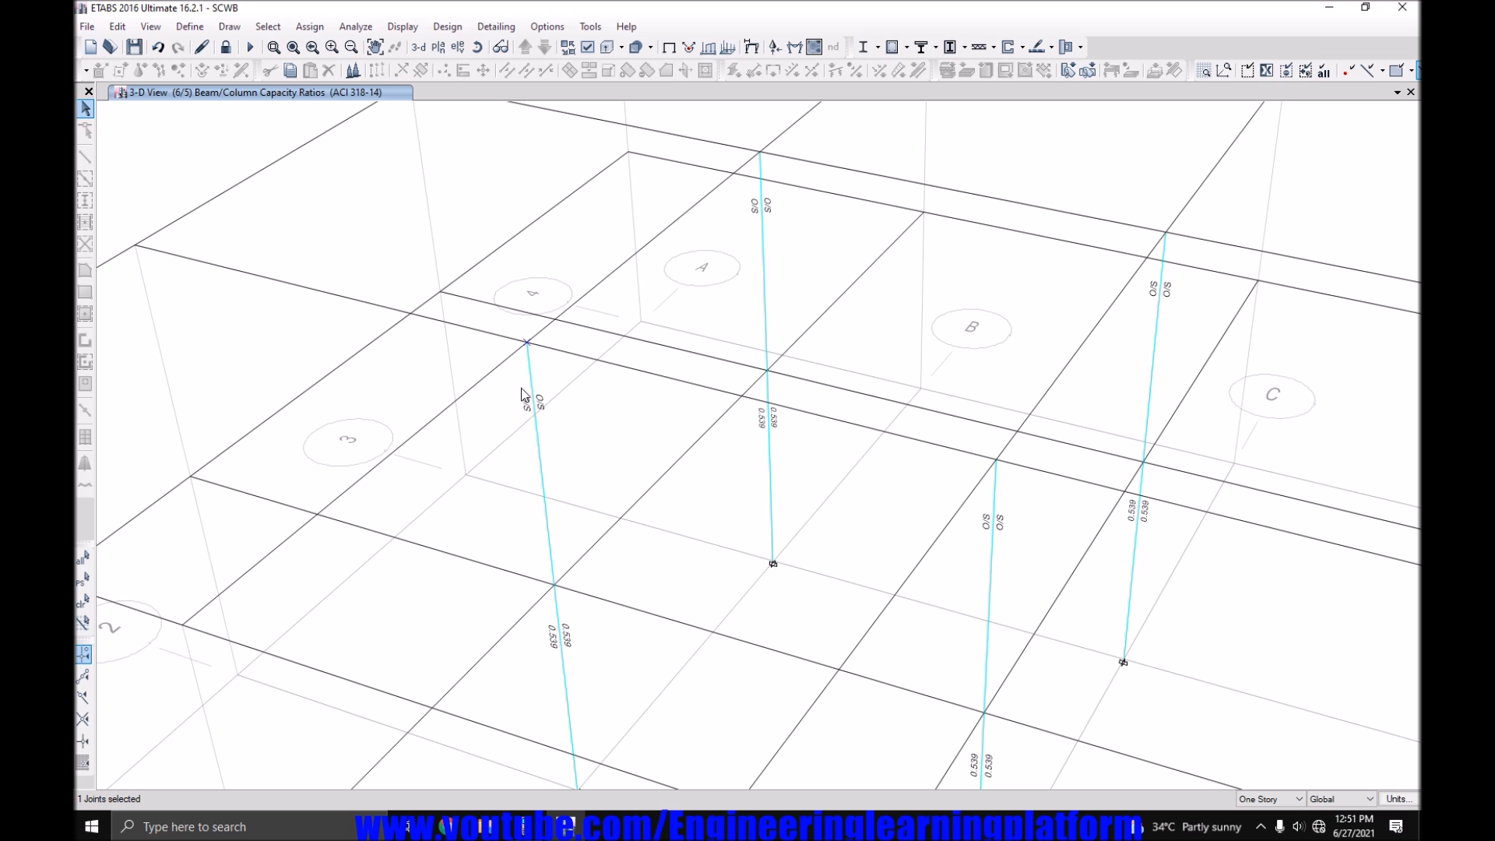
mouse_move(523, 400)
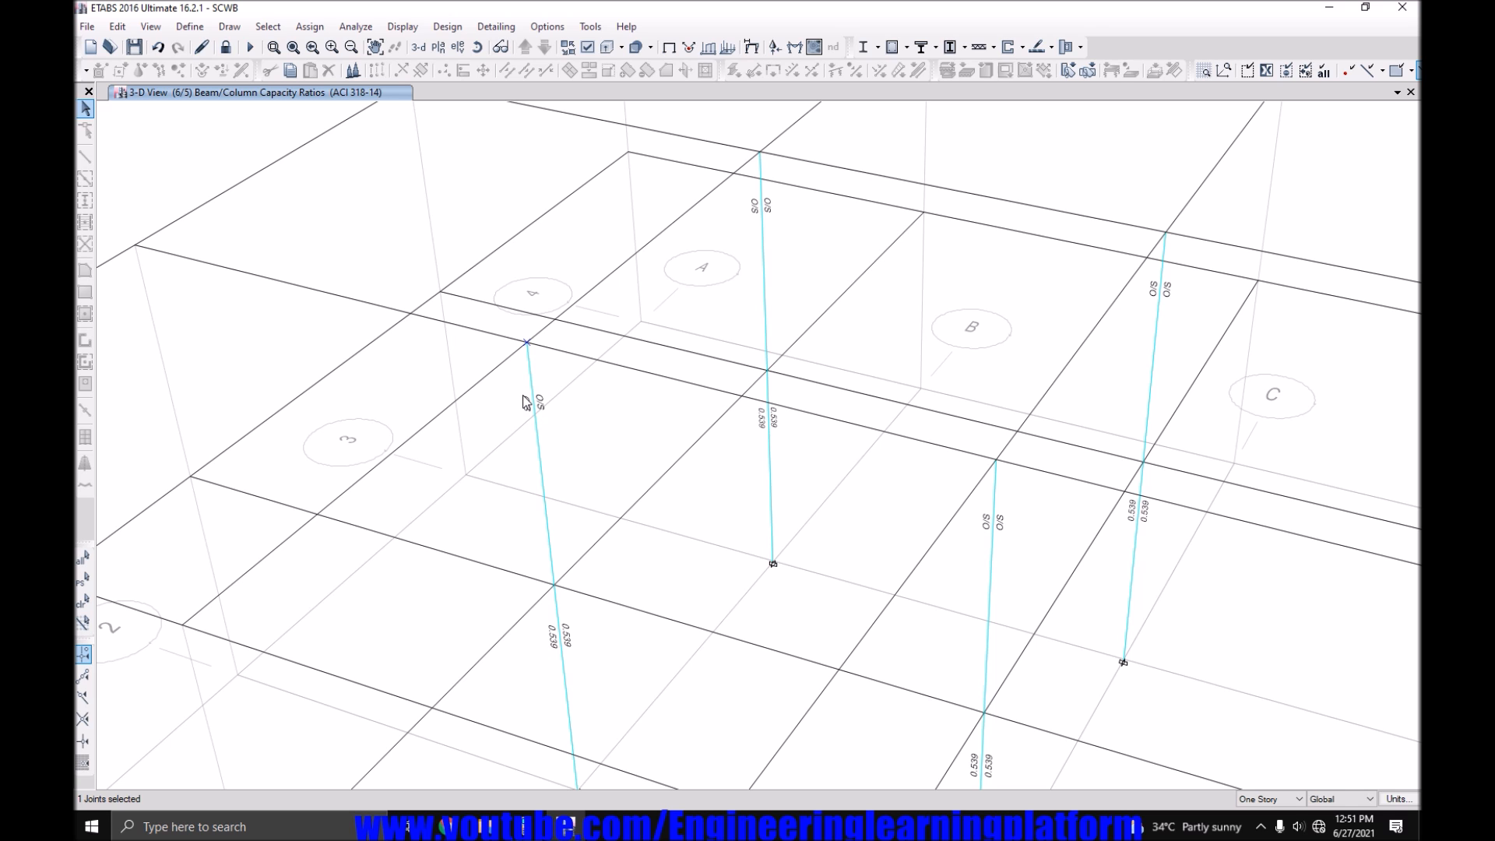
mouse_move(533, 357)
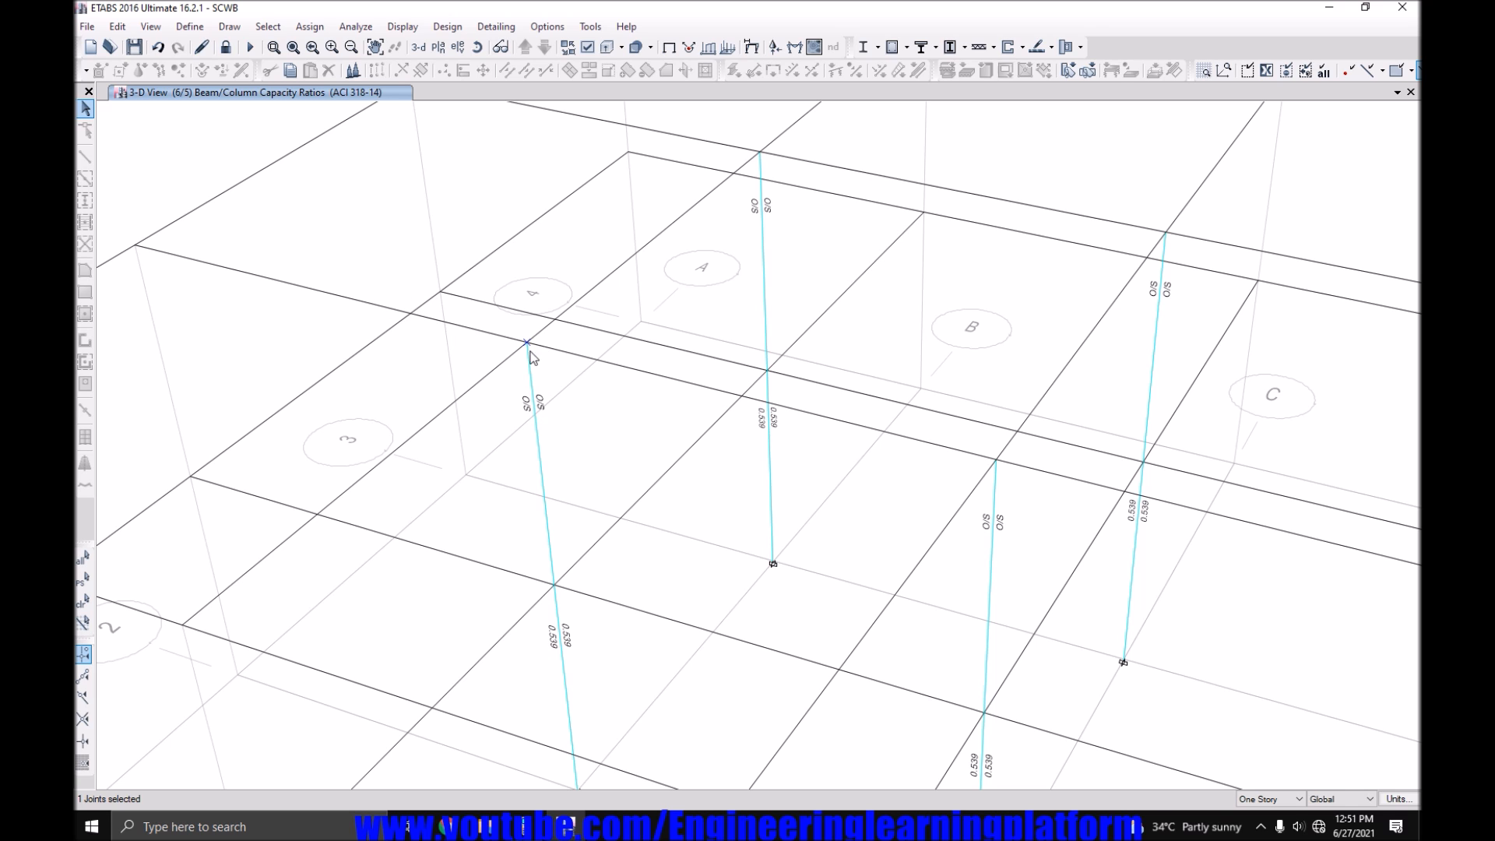
mouse_move(531, 353)
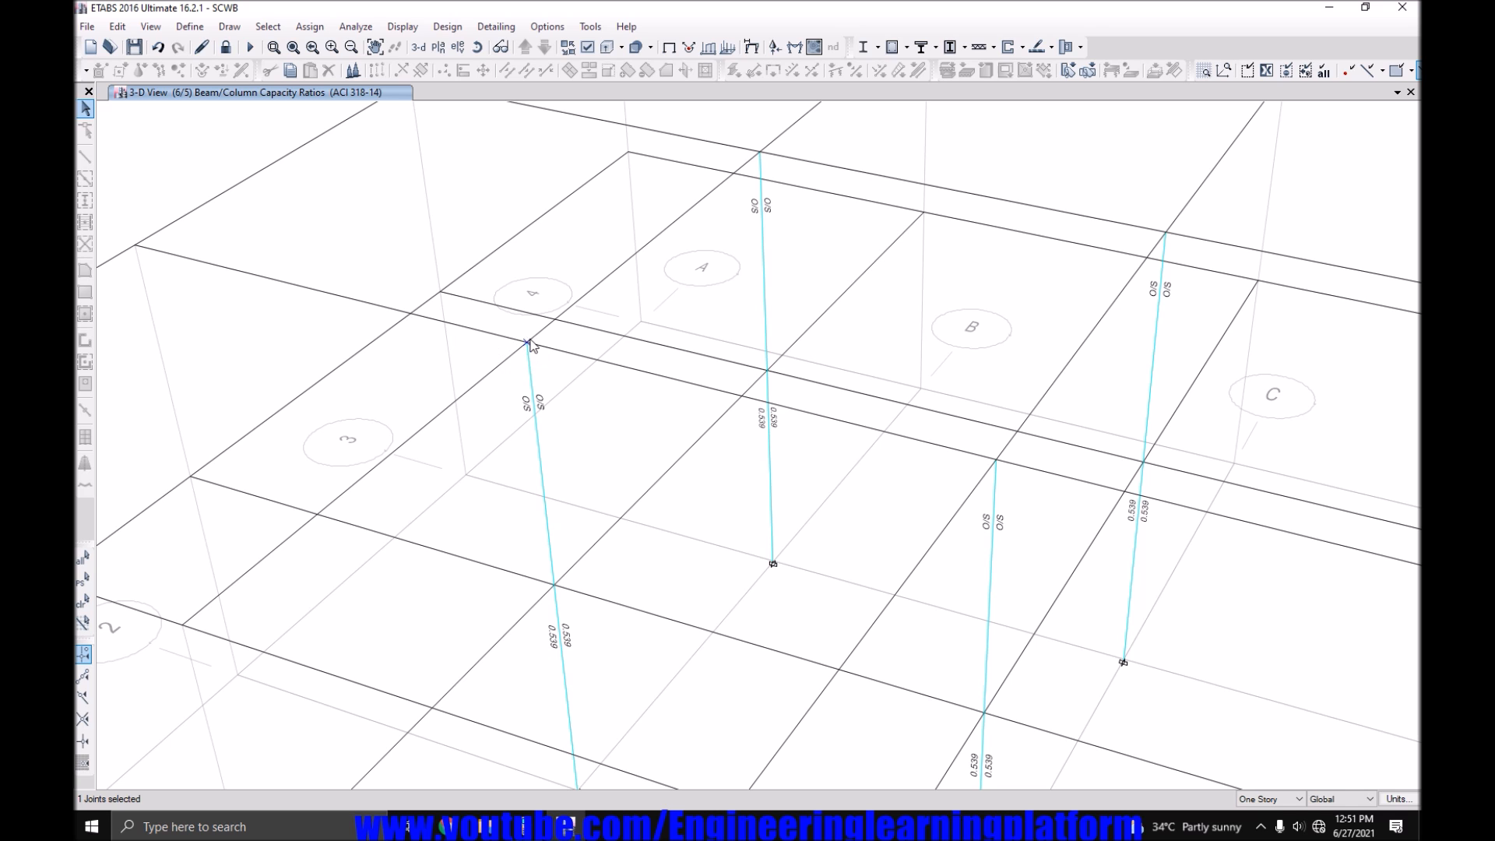
mouse_move(548, 415)
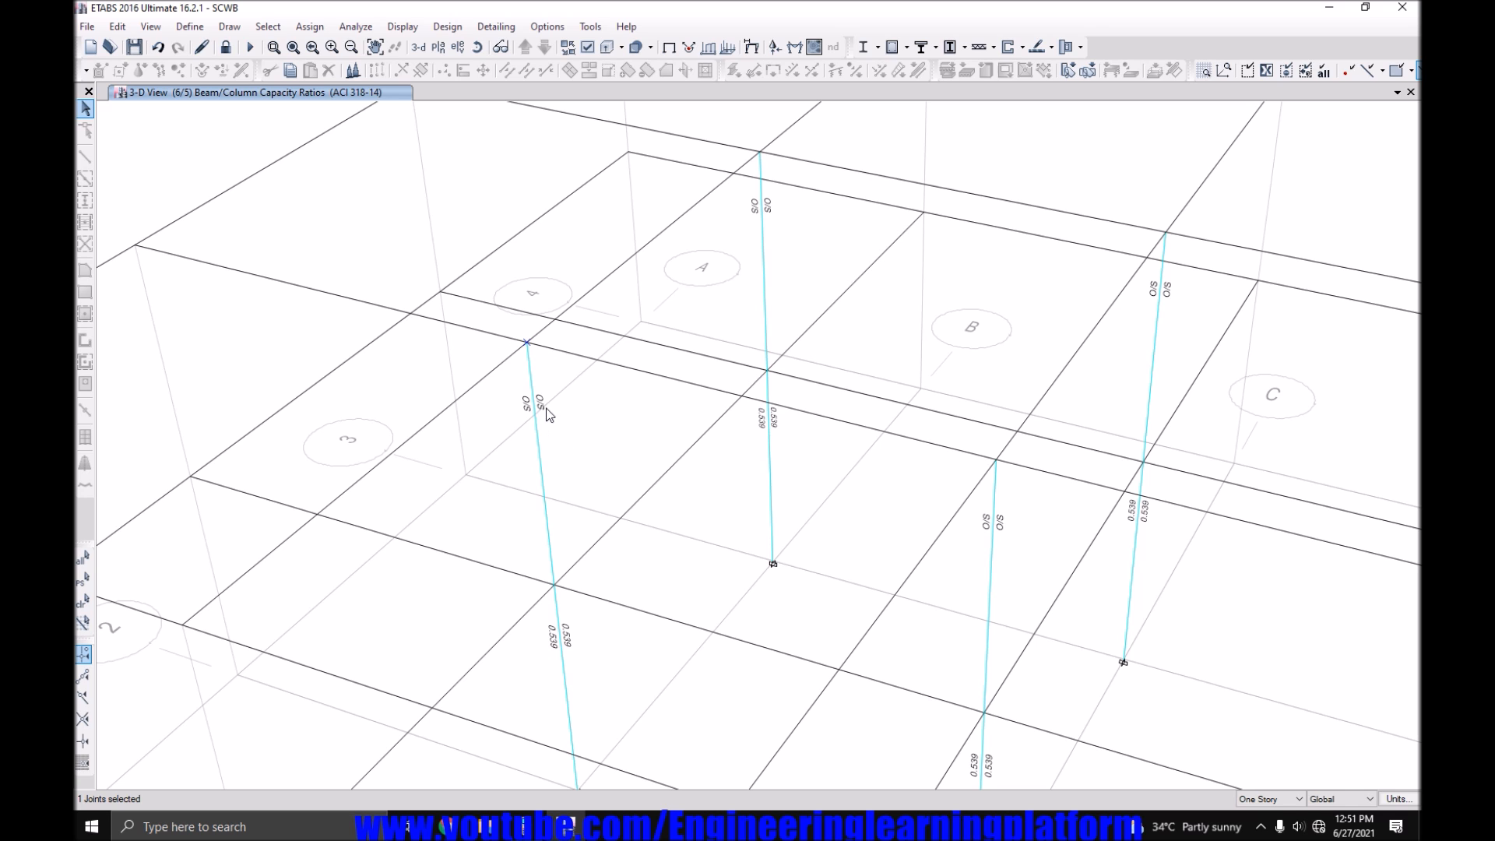
mouse_move(548, 443)
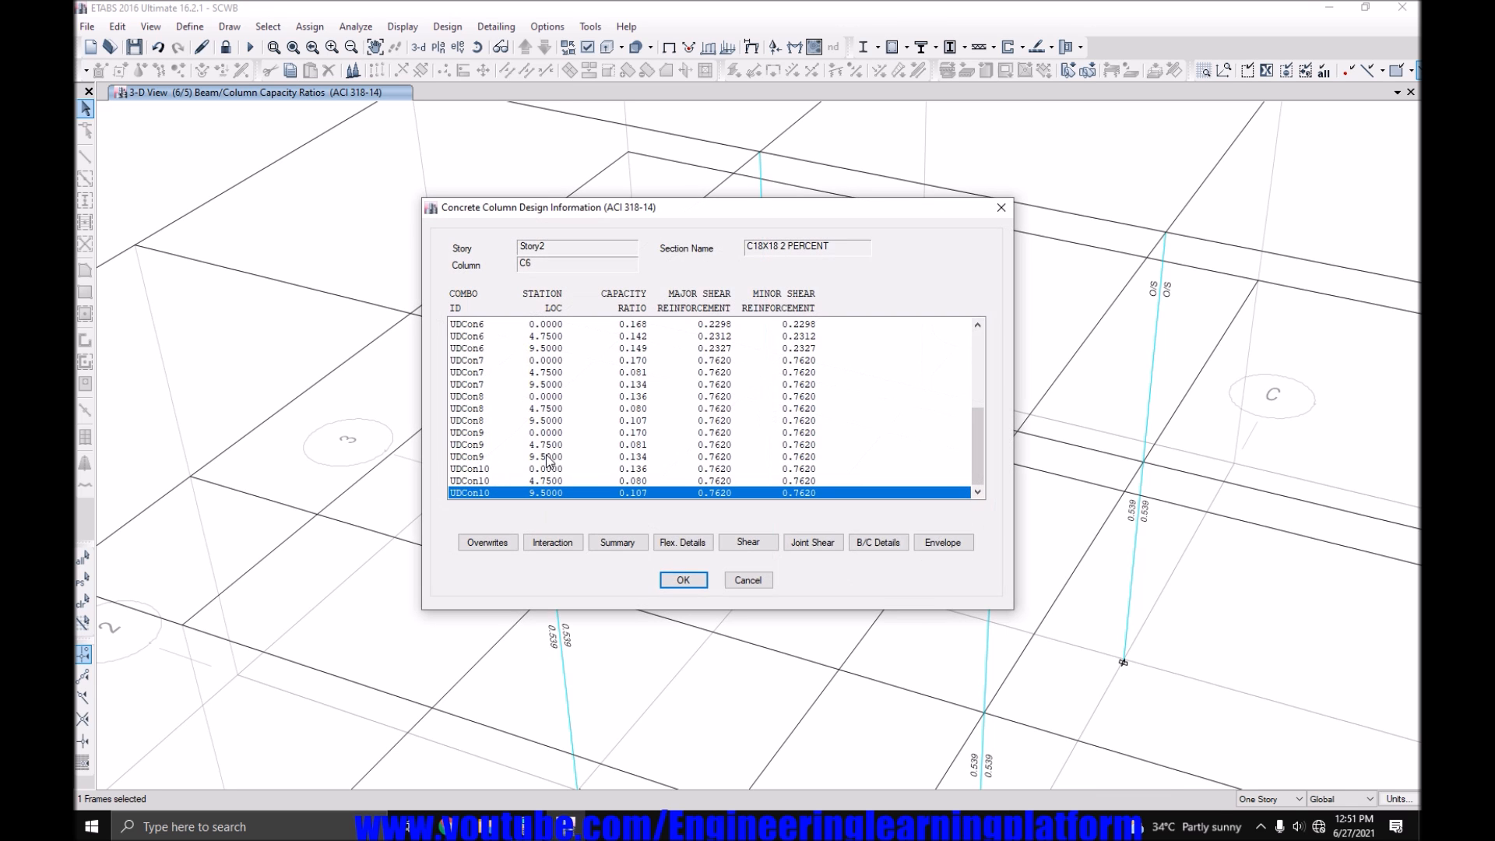
mouse_move(777, 284)
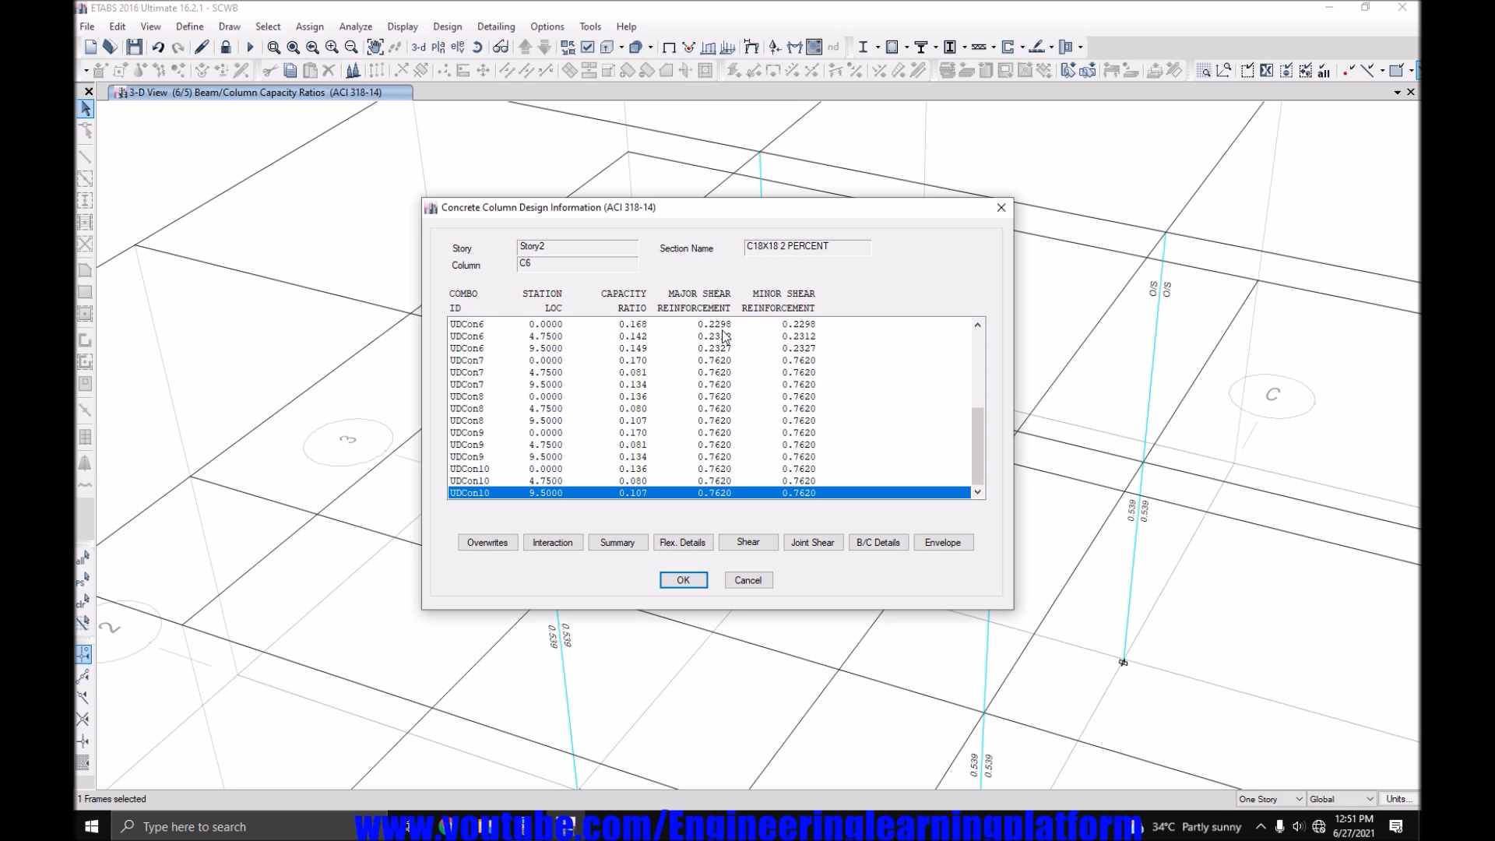
left_click(683, 579)
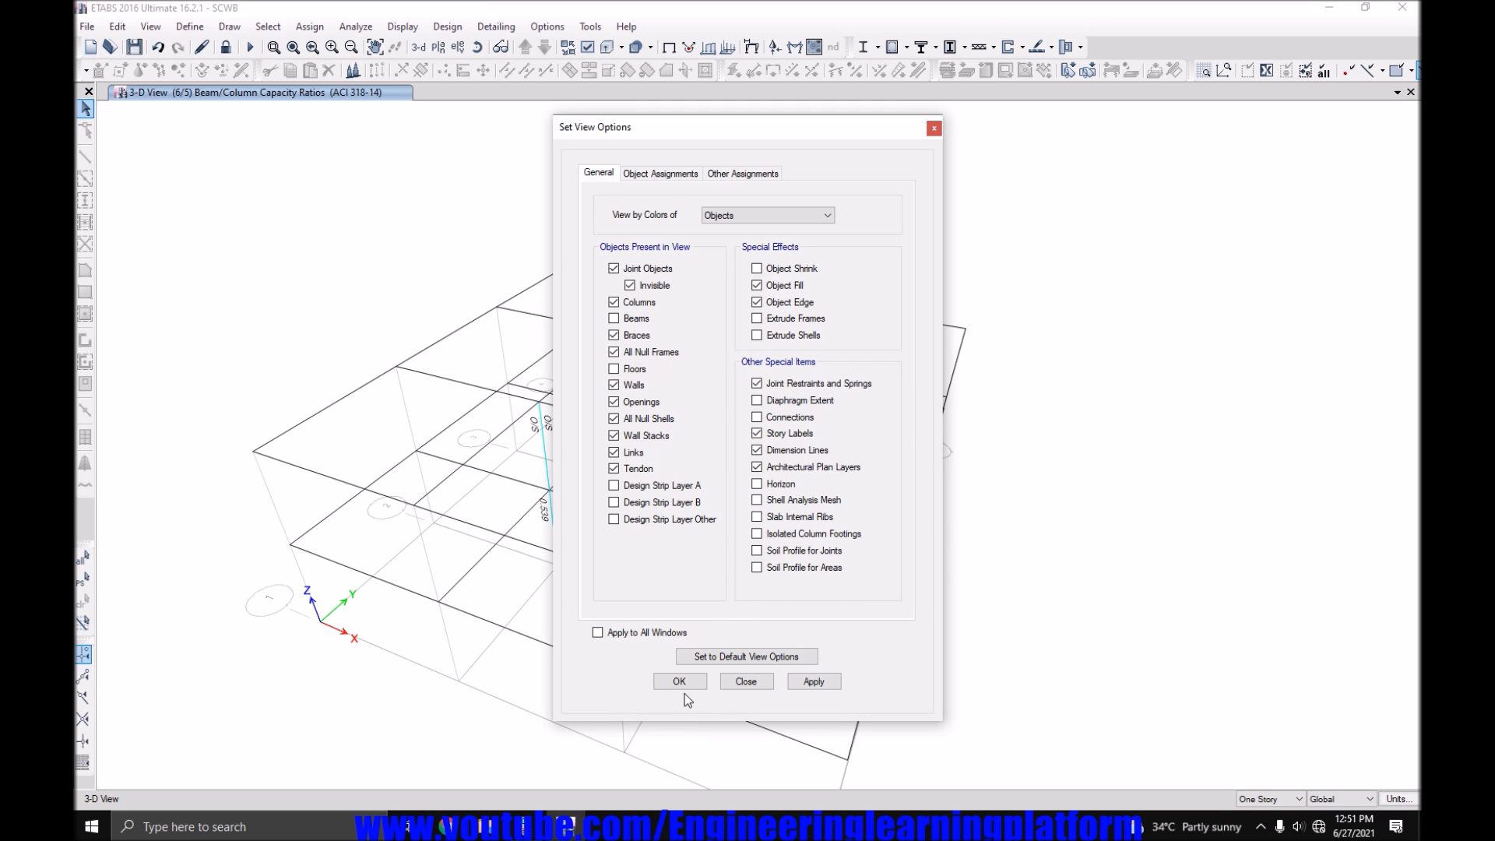
Label frame section names on the model and zoom in on the C18X18 2 PERCENT columns.
left_click(679, 681)
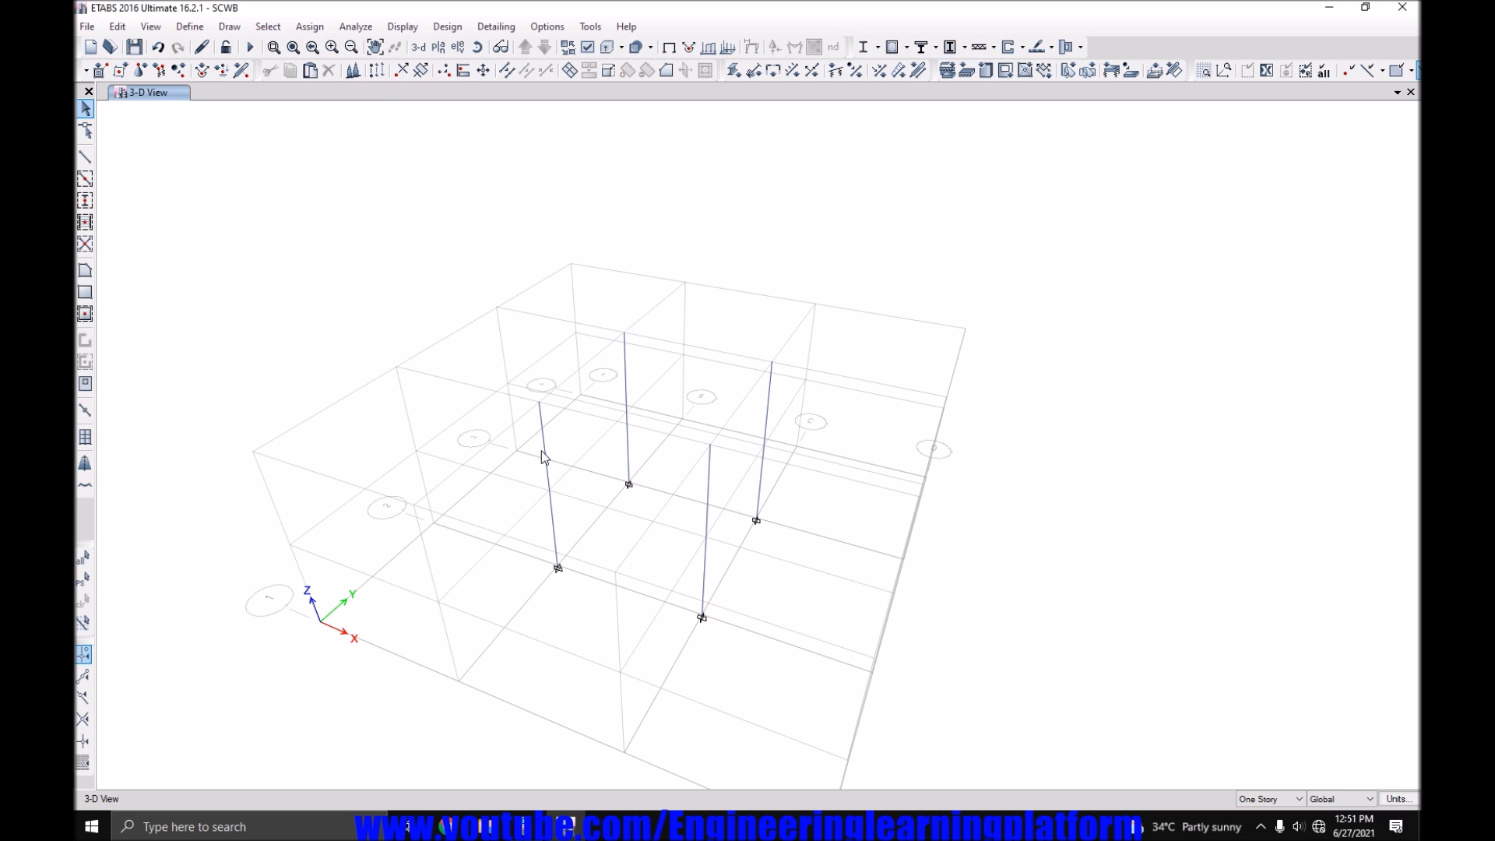
left_click(587, 46)
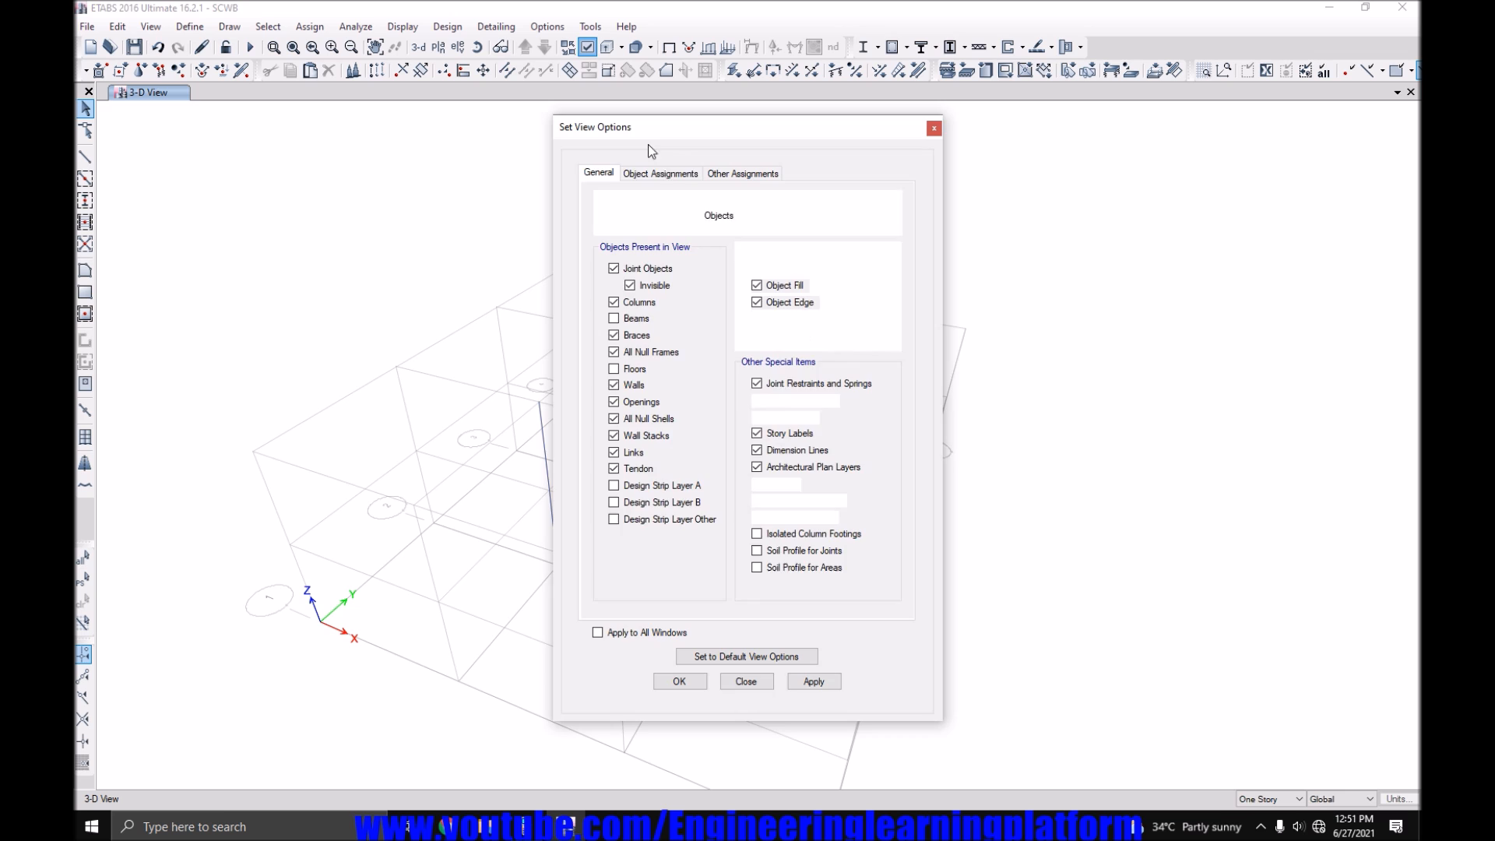
left_click(659, 173)
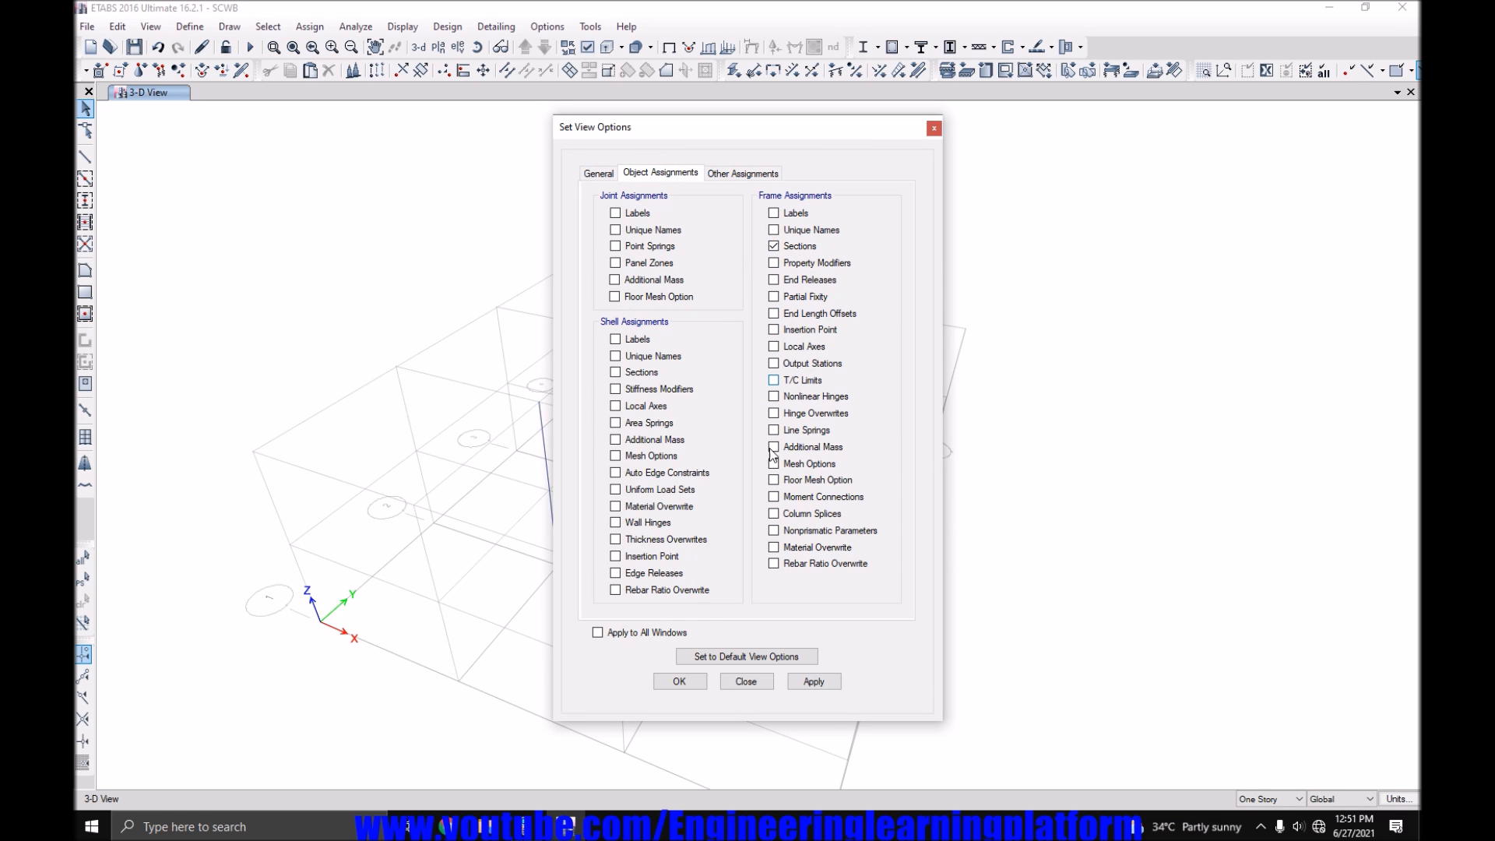
left_click(679, 680)
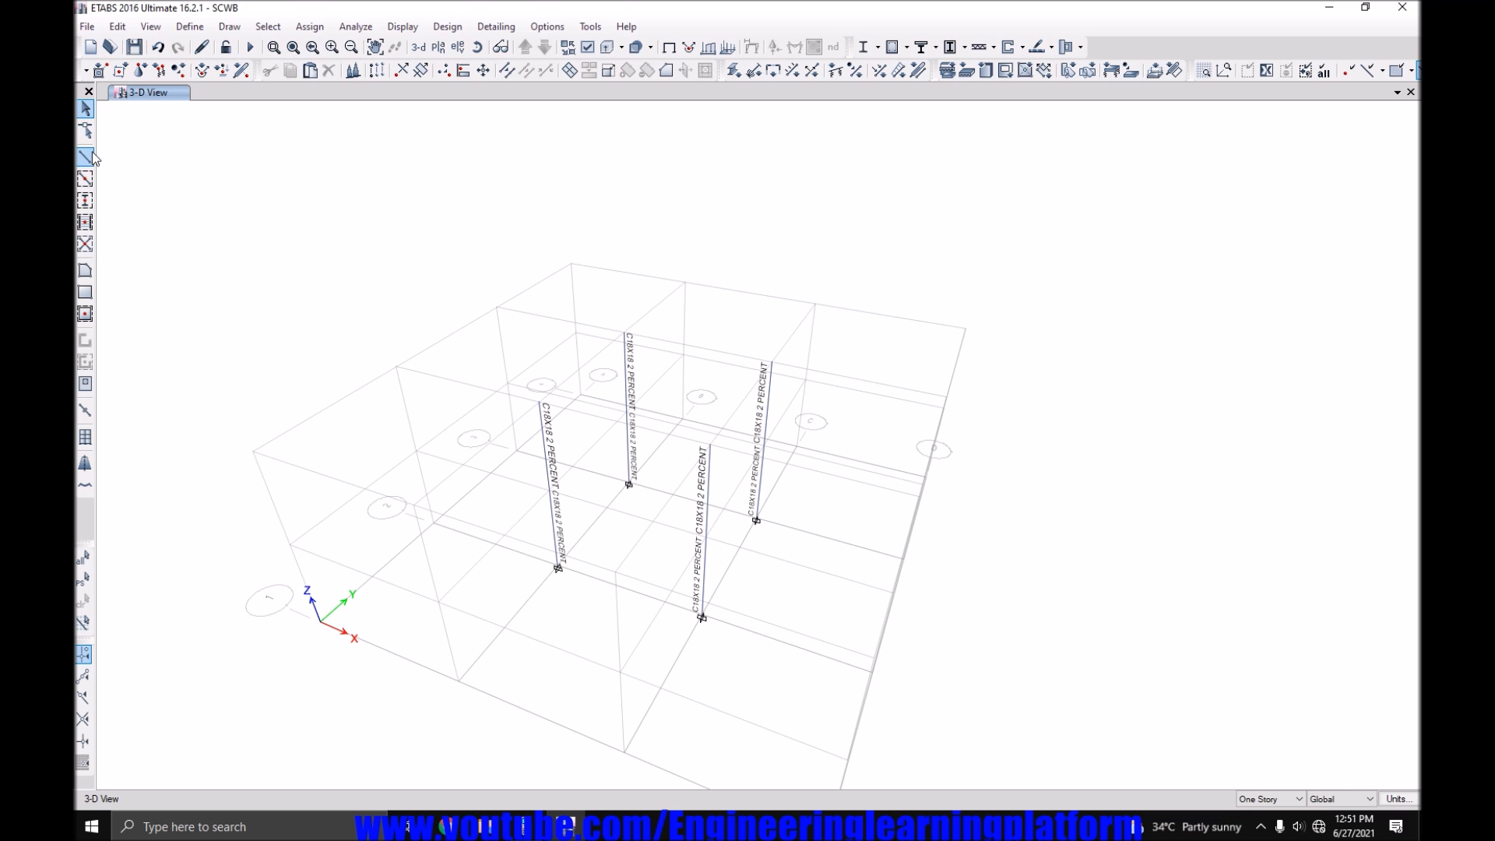
left_click(331, 46)
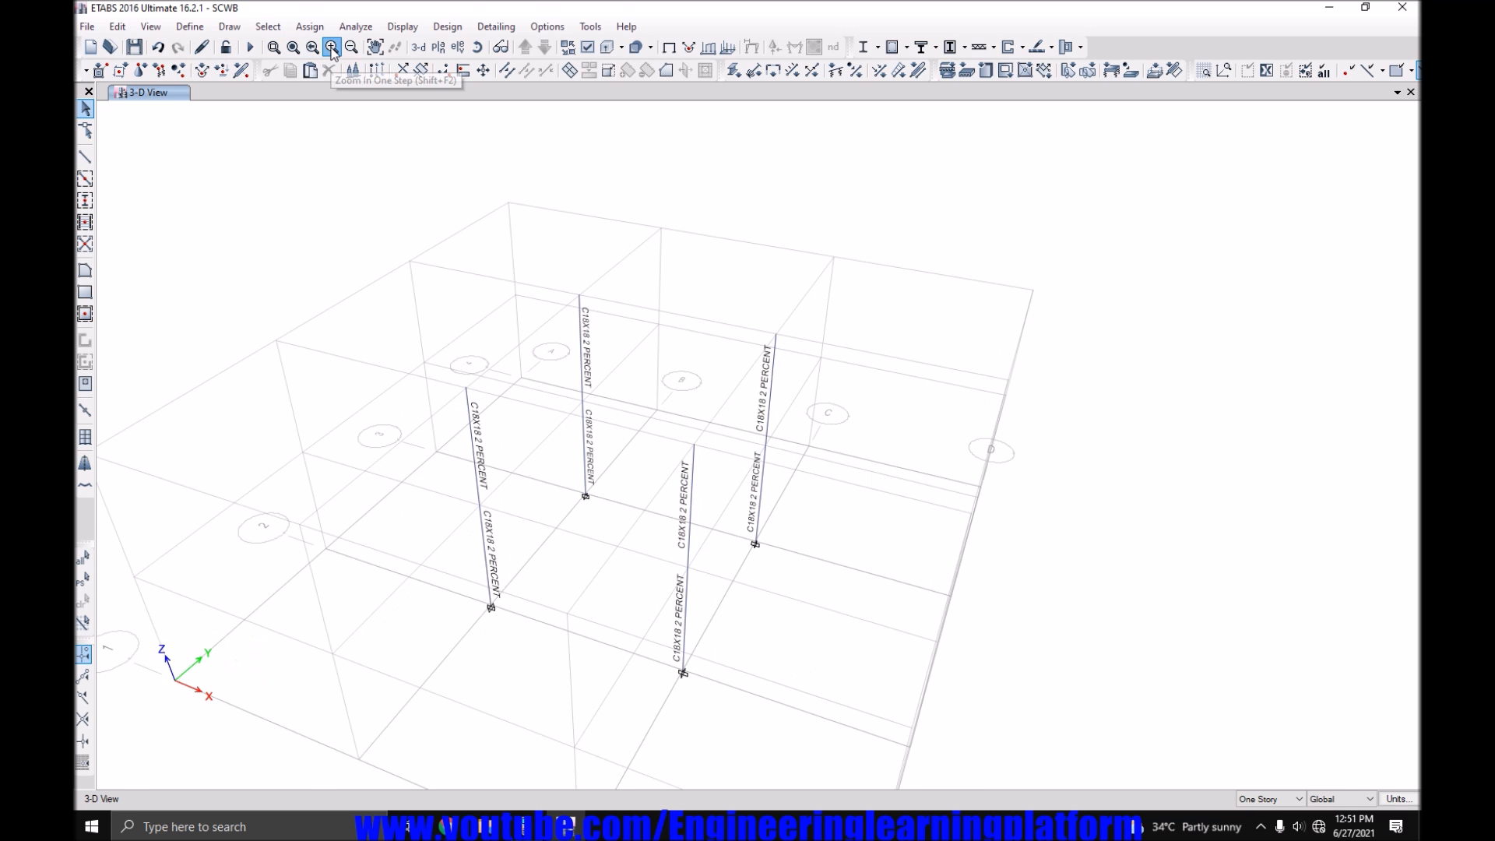
left_click(331, 47)
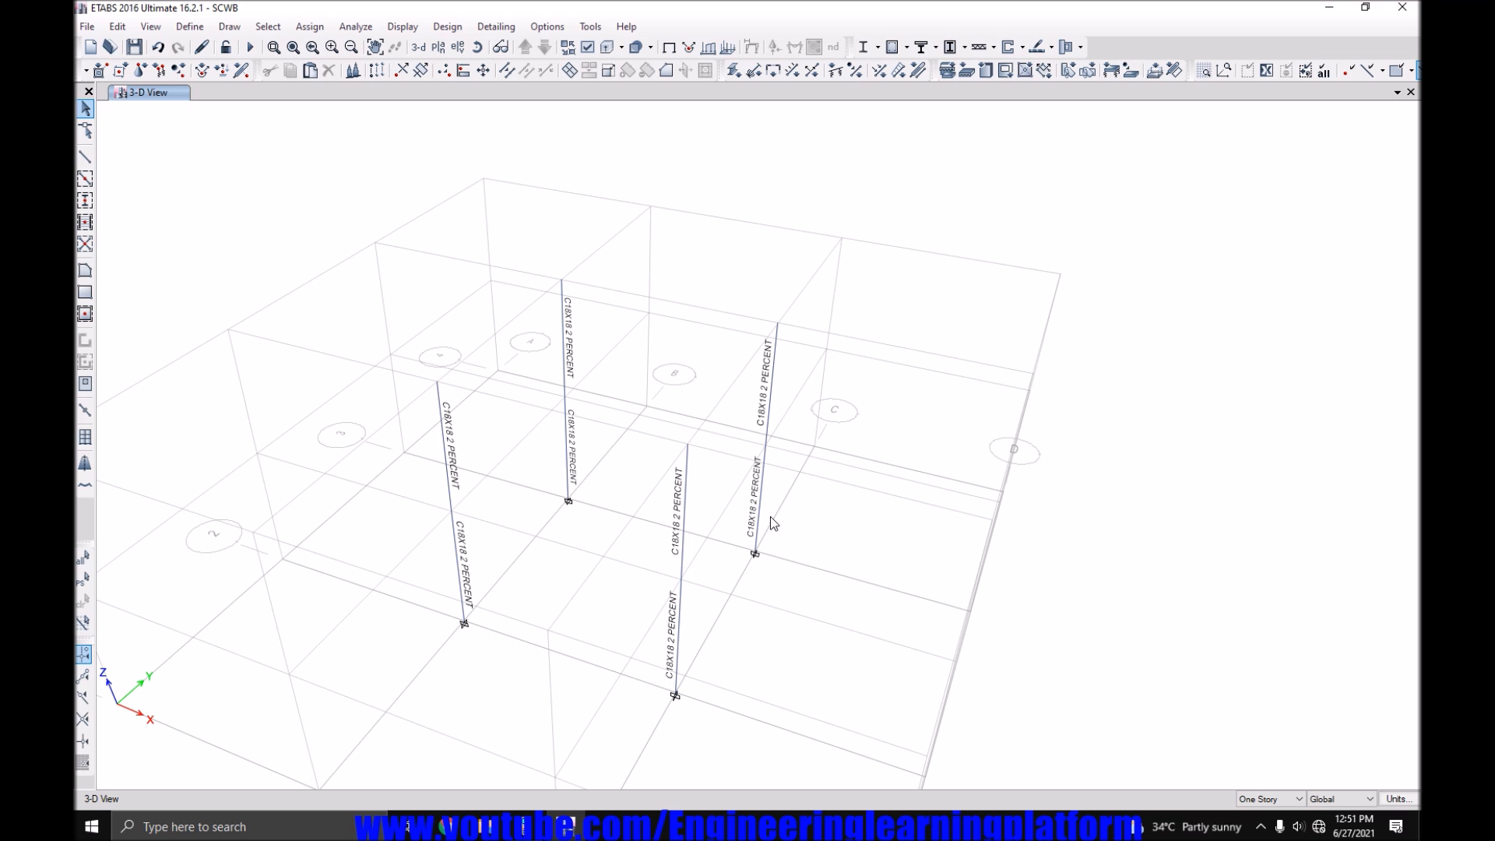
mouse_move(780, 449)
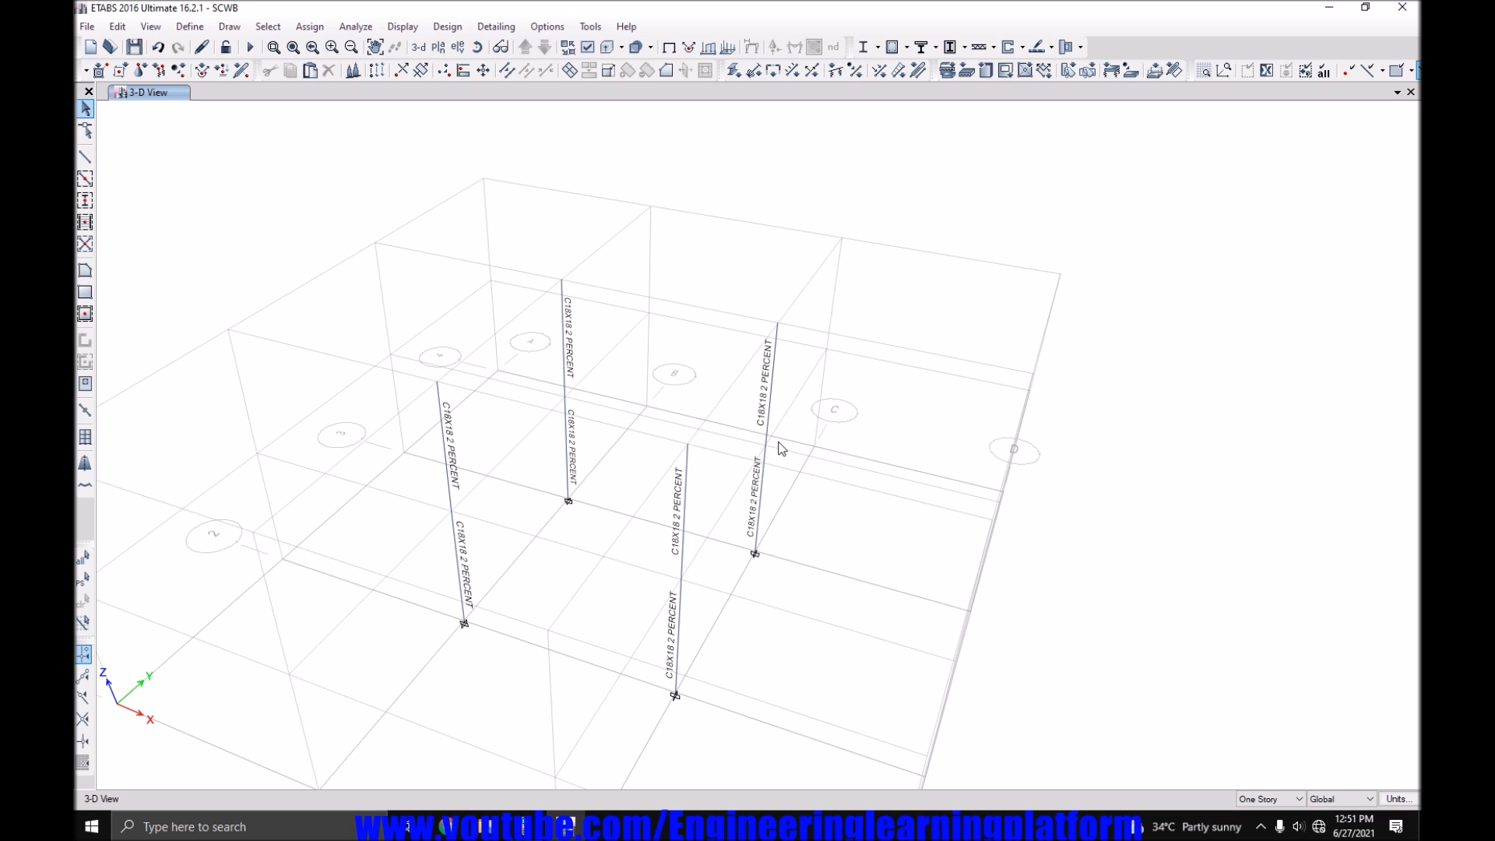
mouse_move(778, 411)
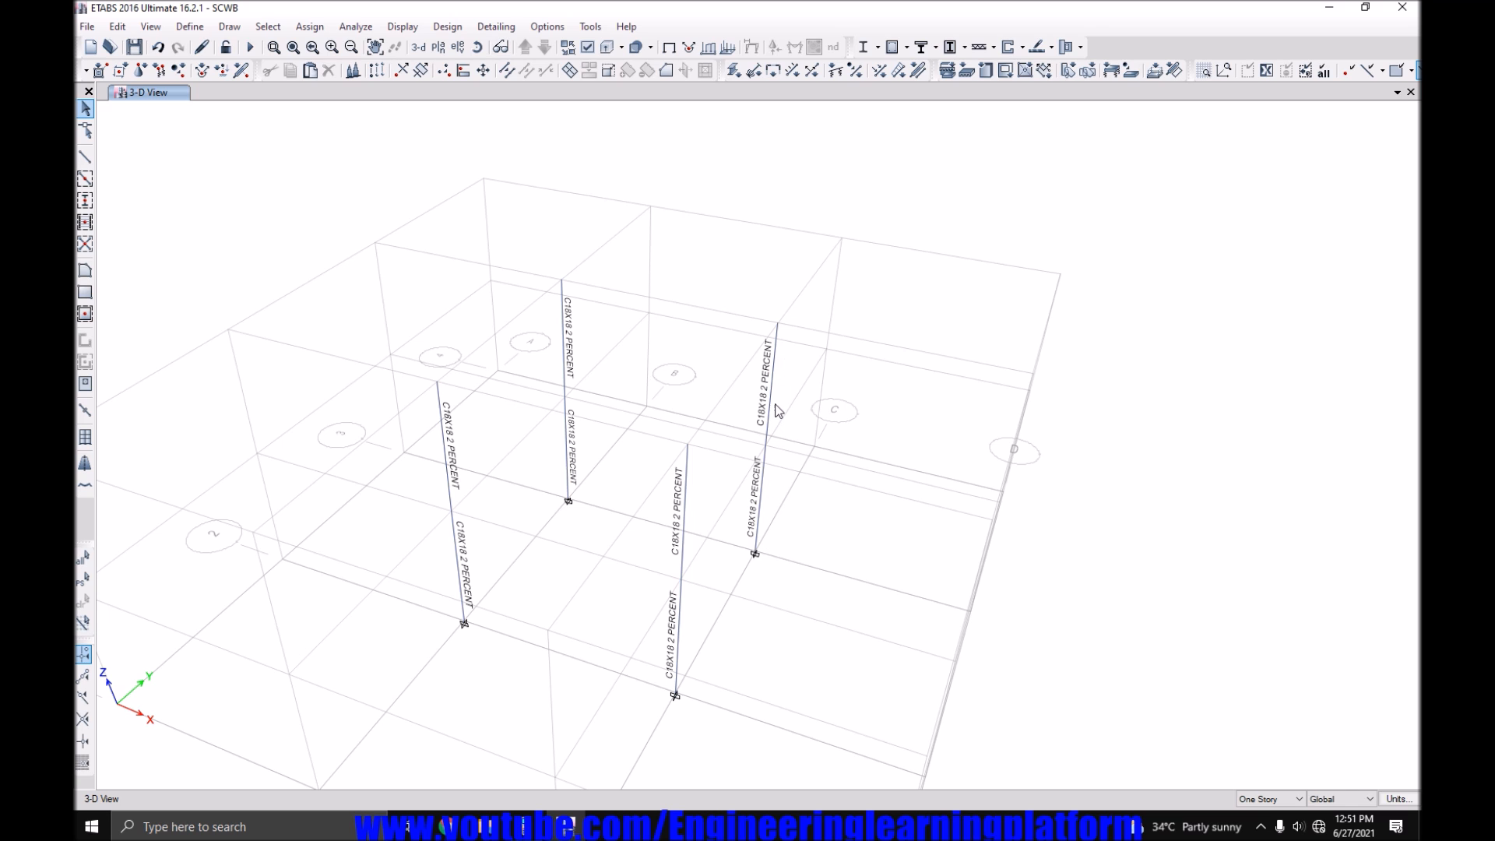
mouse_move(777, 485)
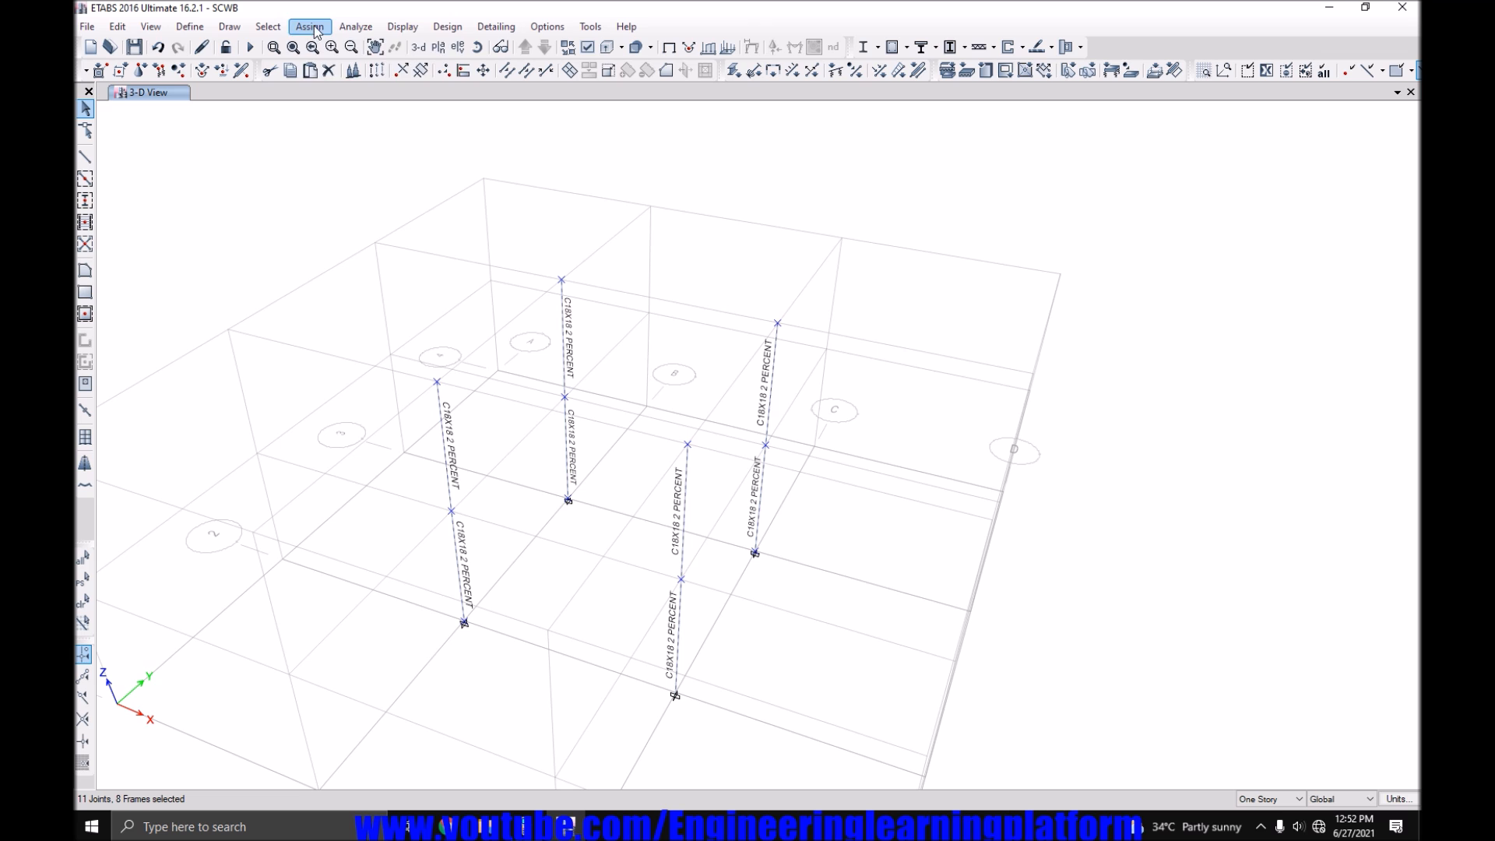
Assign C24X24 to the selected interior columns and rerun the analysis.
left_click(309, 26)
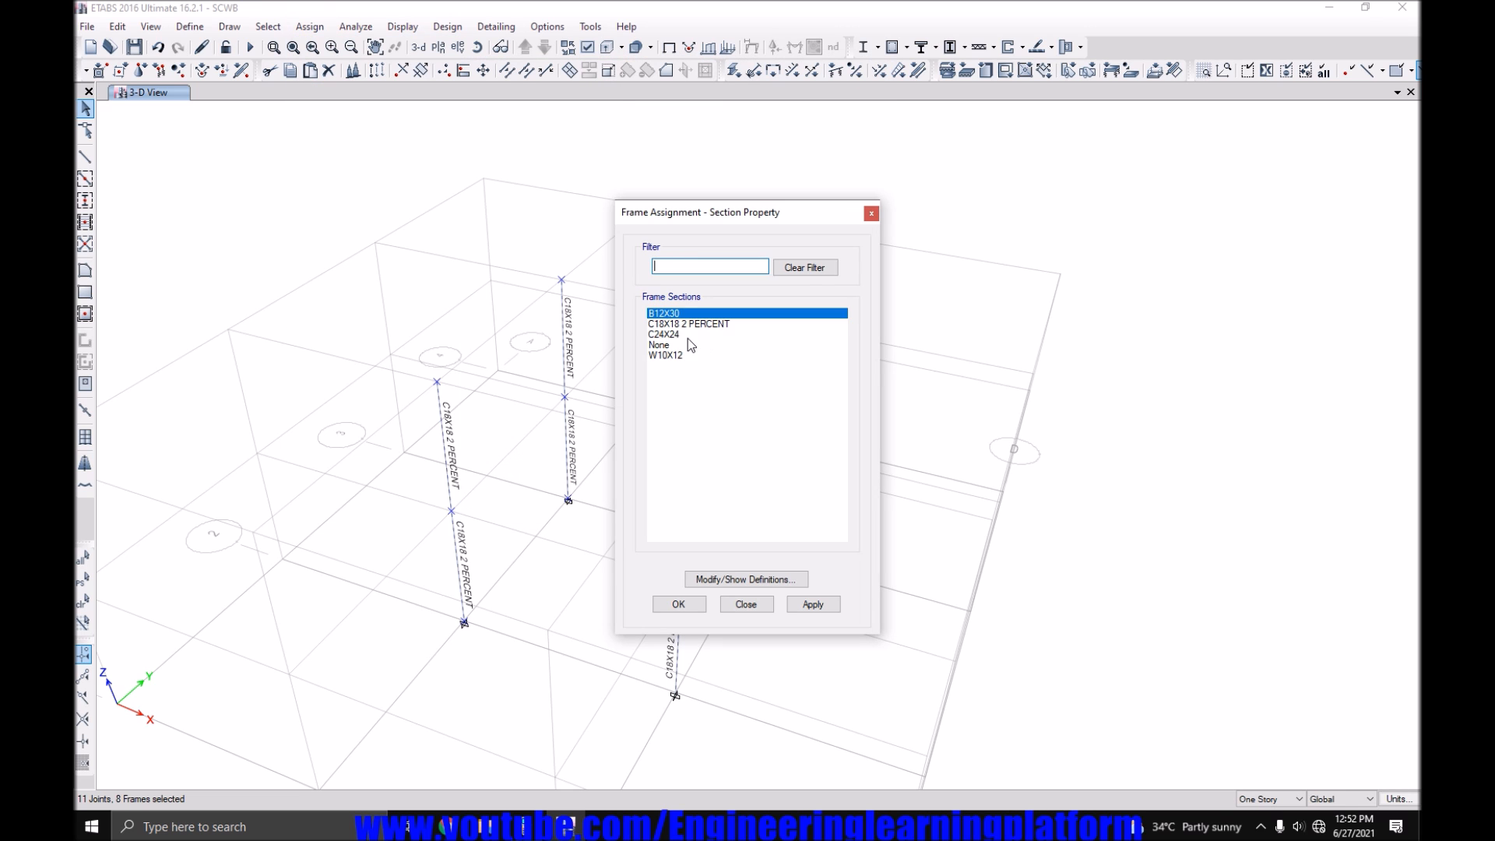
left_click(678, 604)
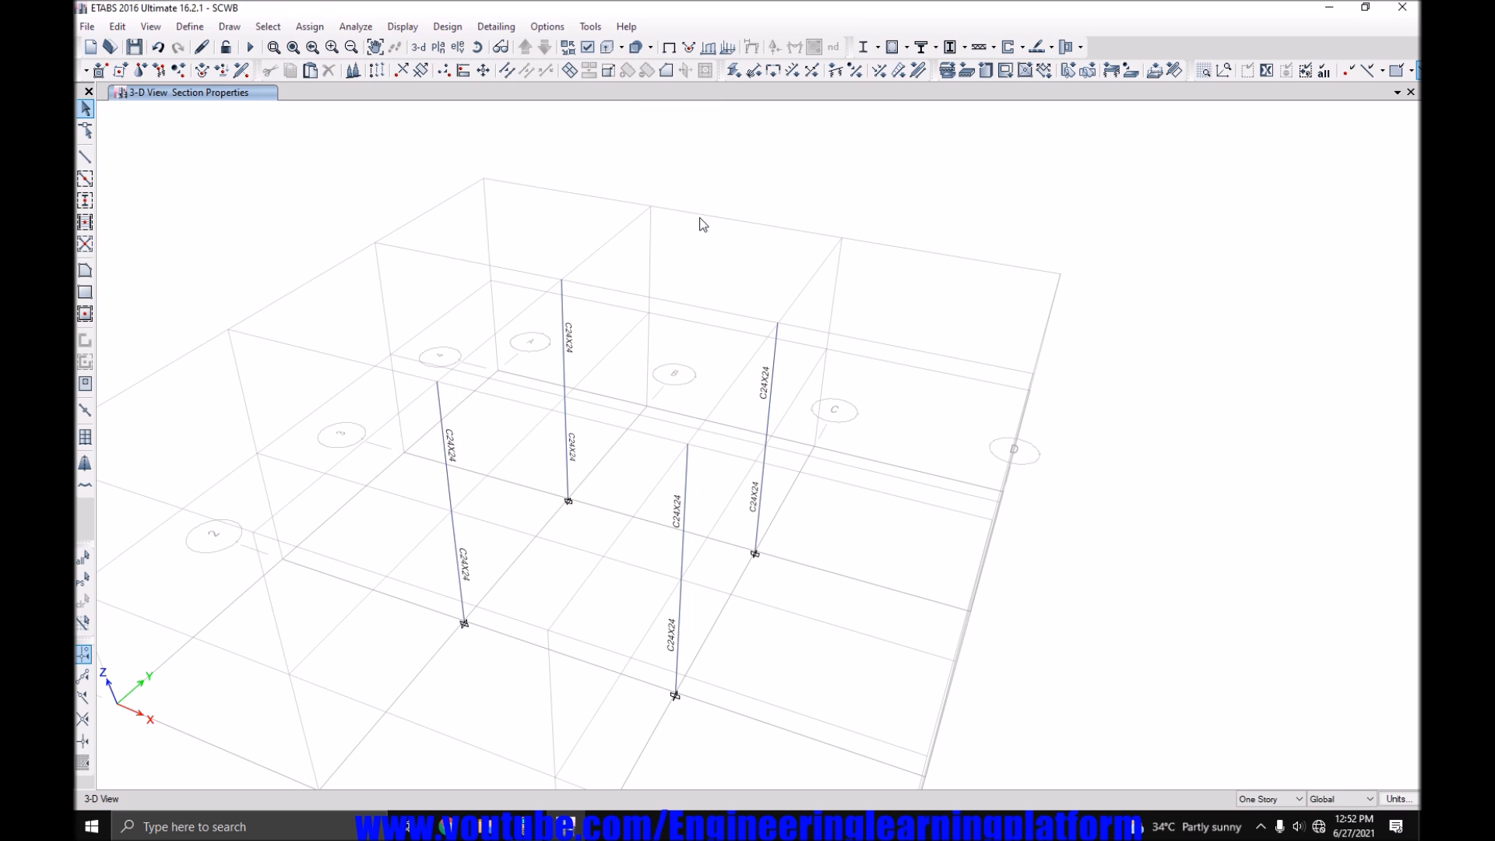
mouse_move(713, 382)
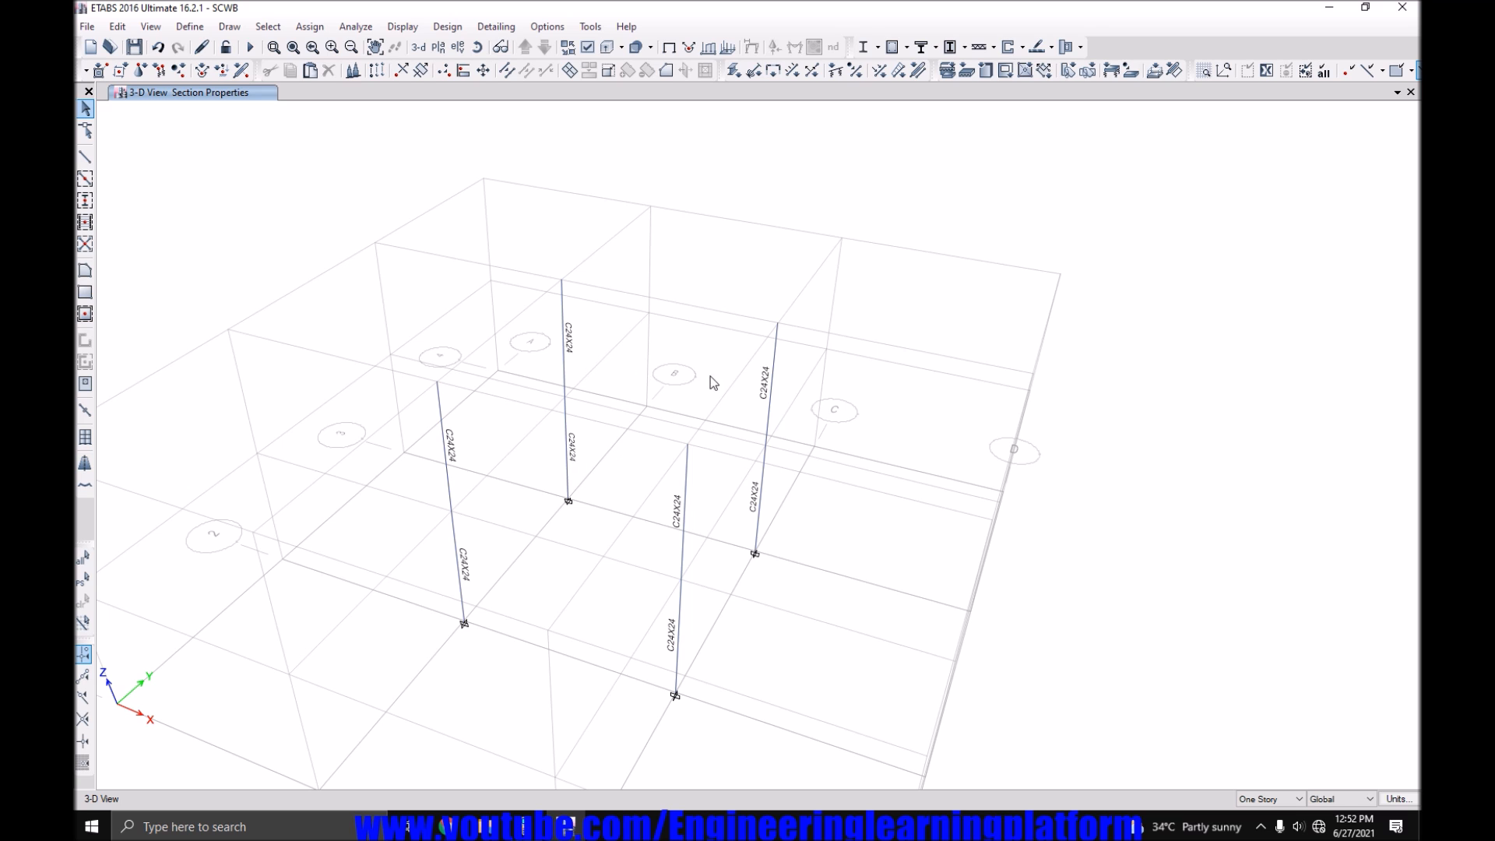
mouse_move(464, 471)
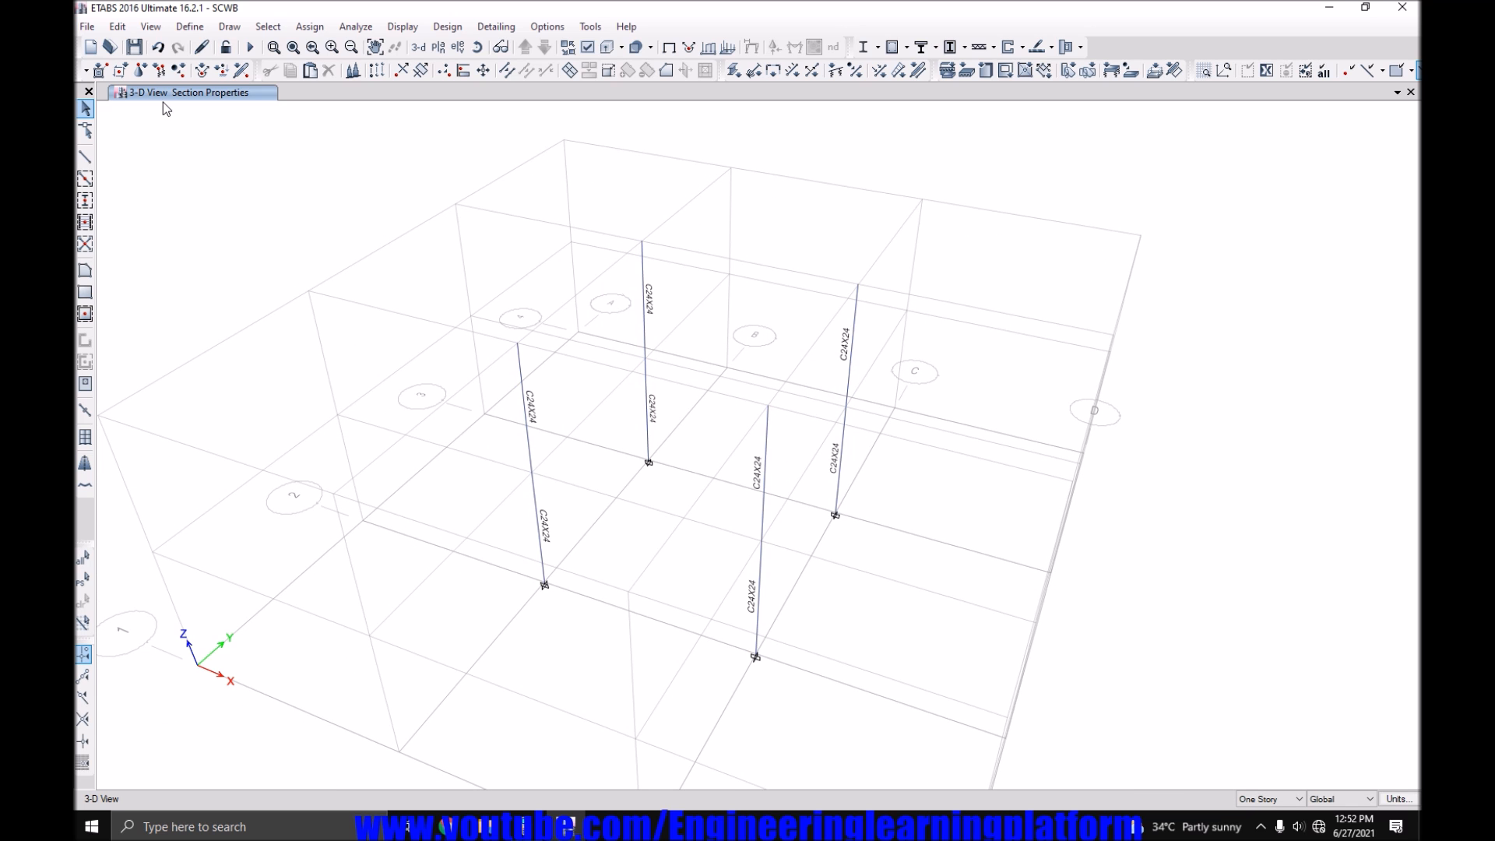
left_click(249, 46)
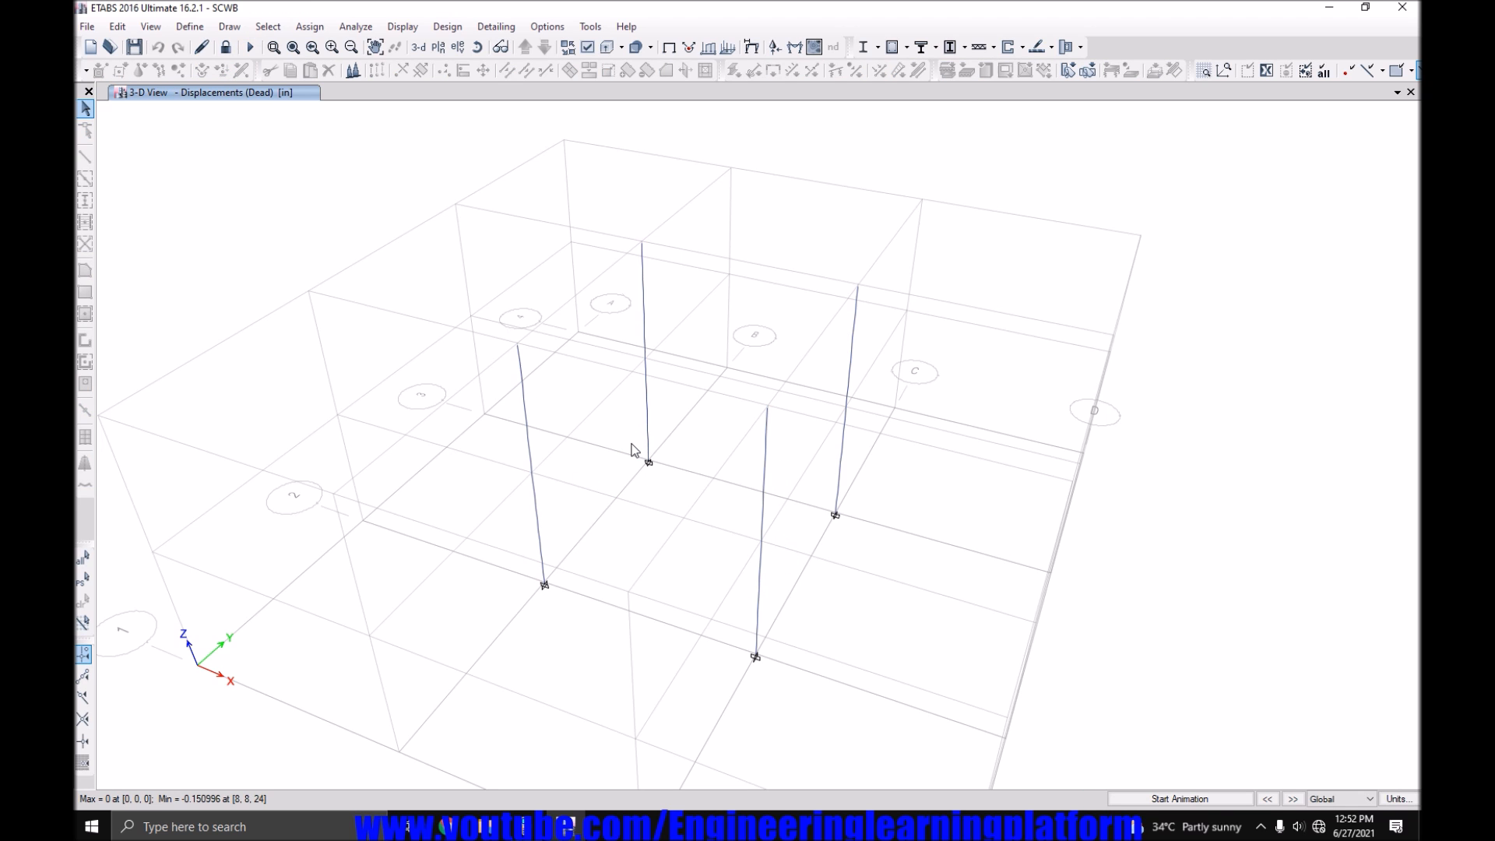
mouse_move(889, 46)
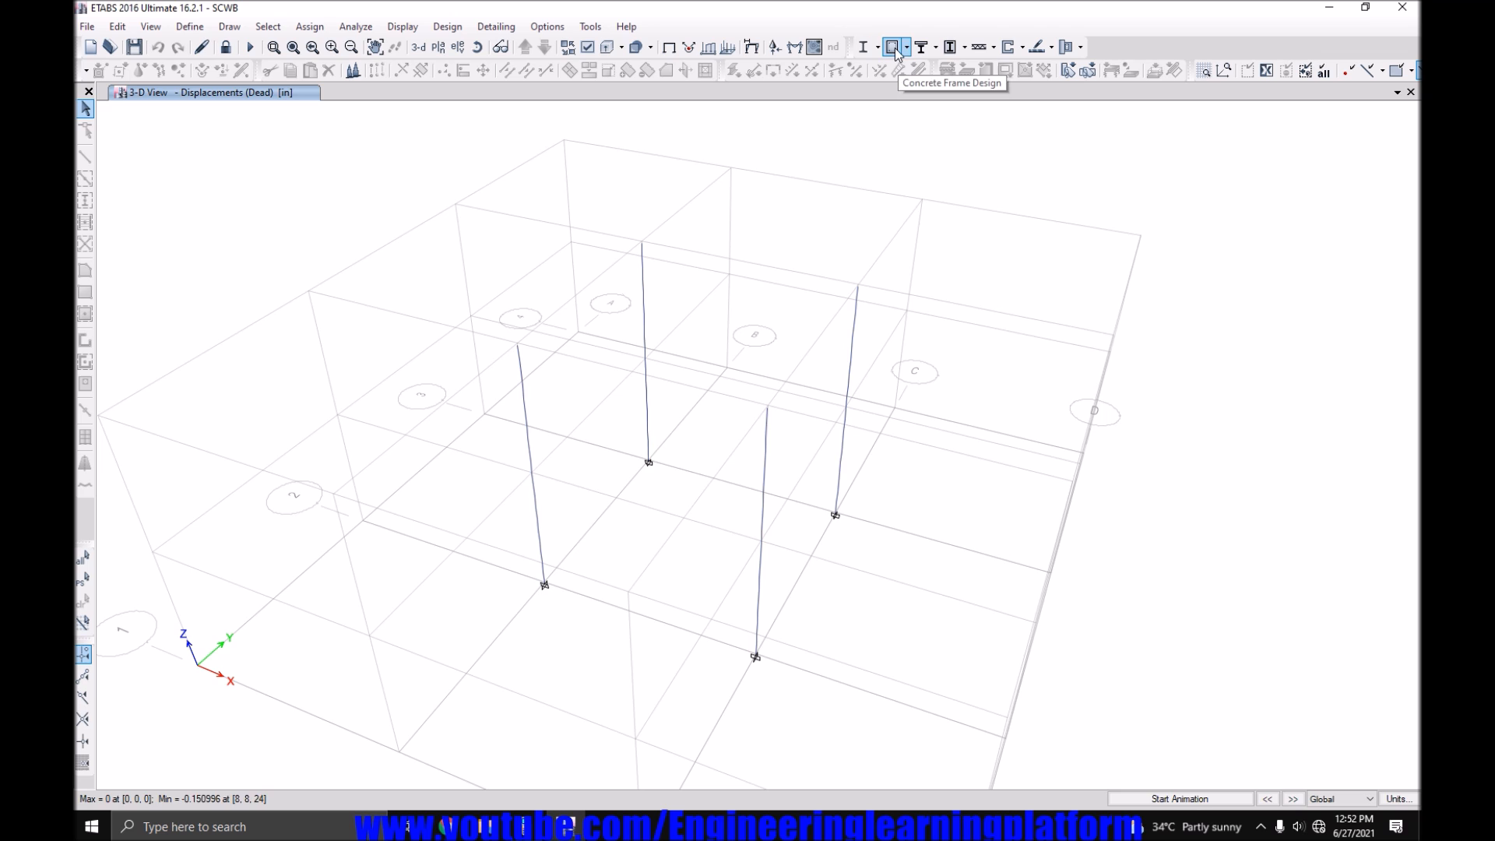
Rerun concrete design and display capacity ratios (about 0.775) and 1.00% rebar percentage.
left_click(891, 46)
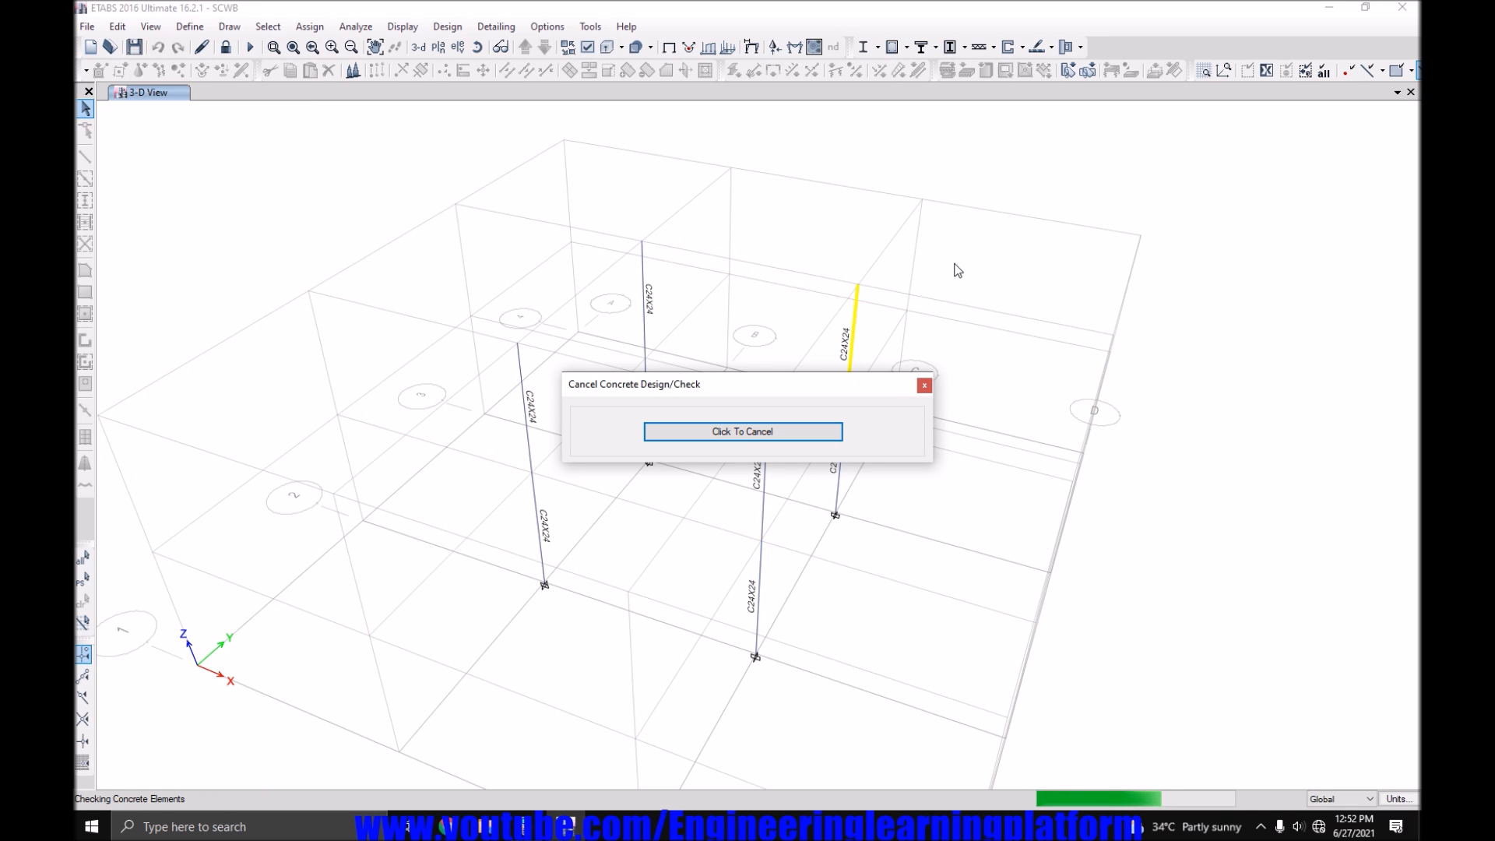
left_click(742, 431)
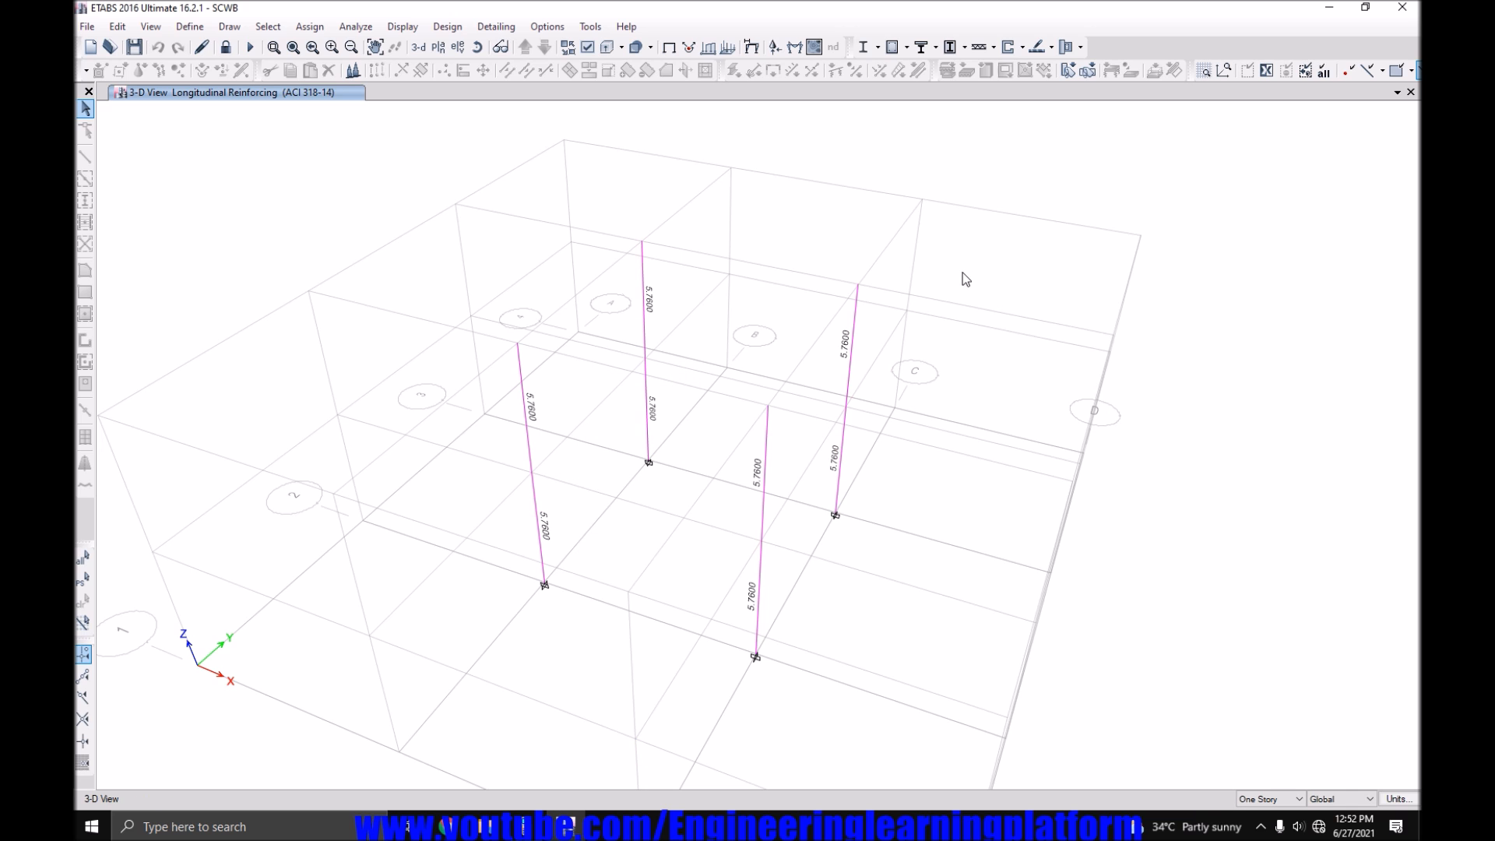
left_click(891, 46)
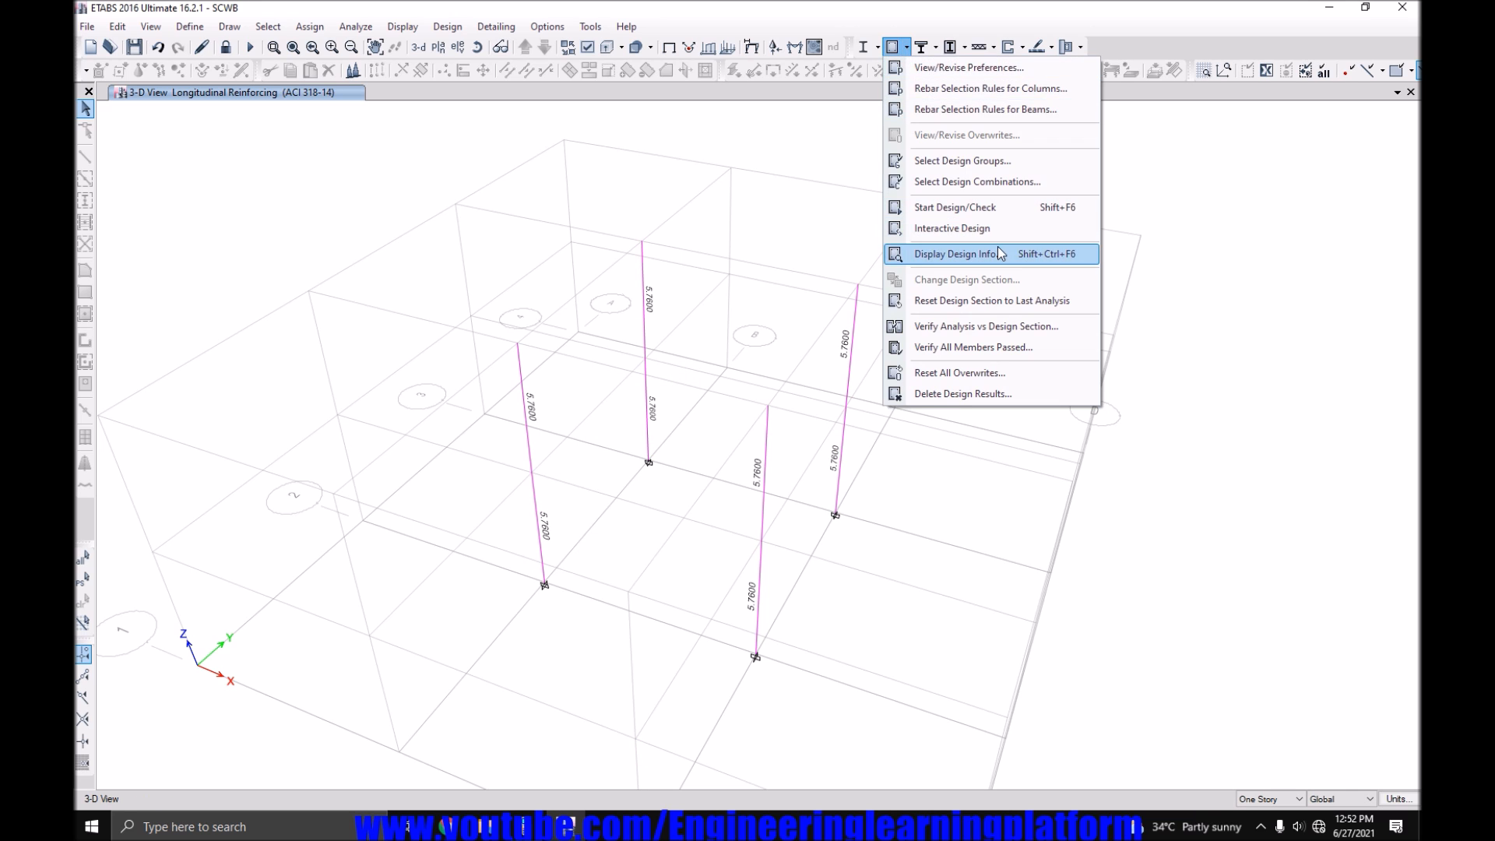
left_click(955, 254)
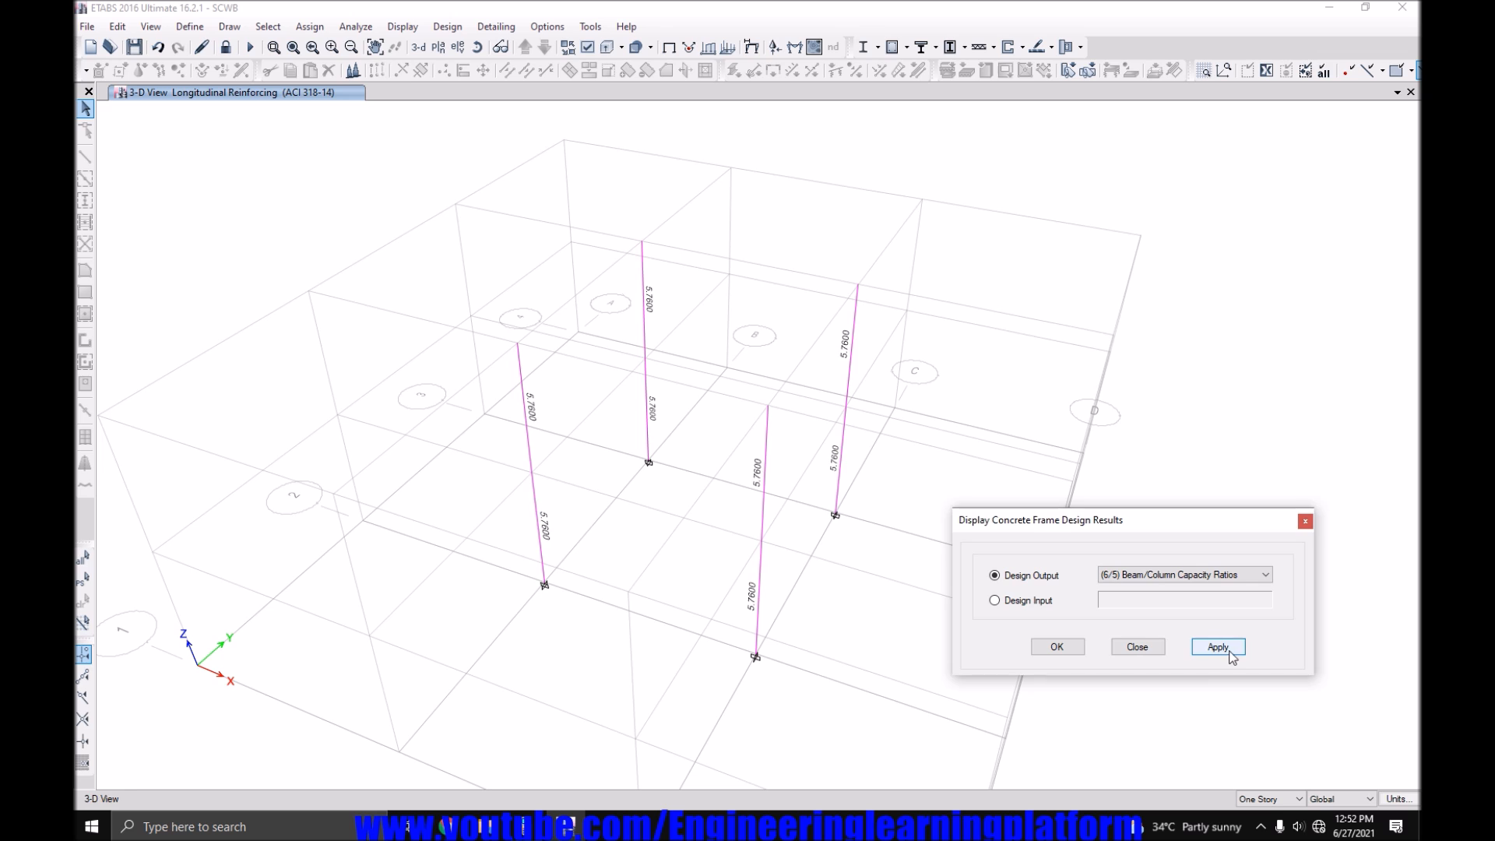
left_click(1217, 646)
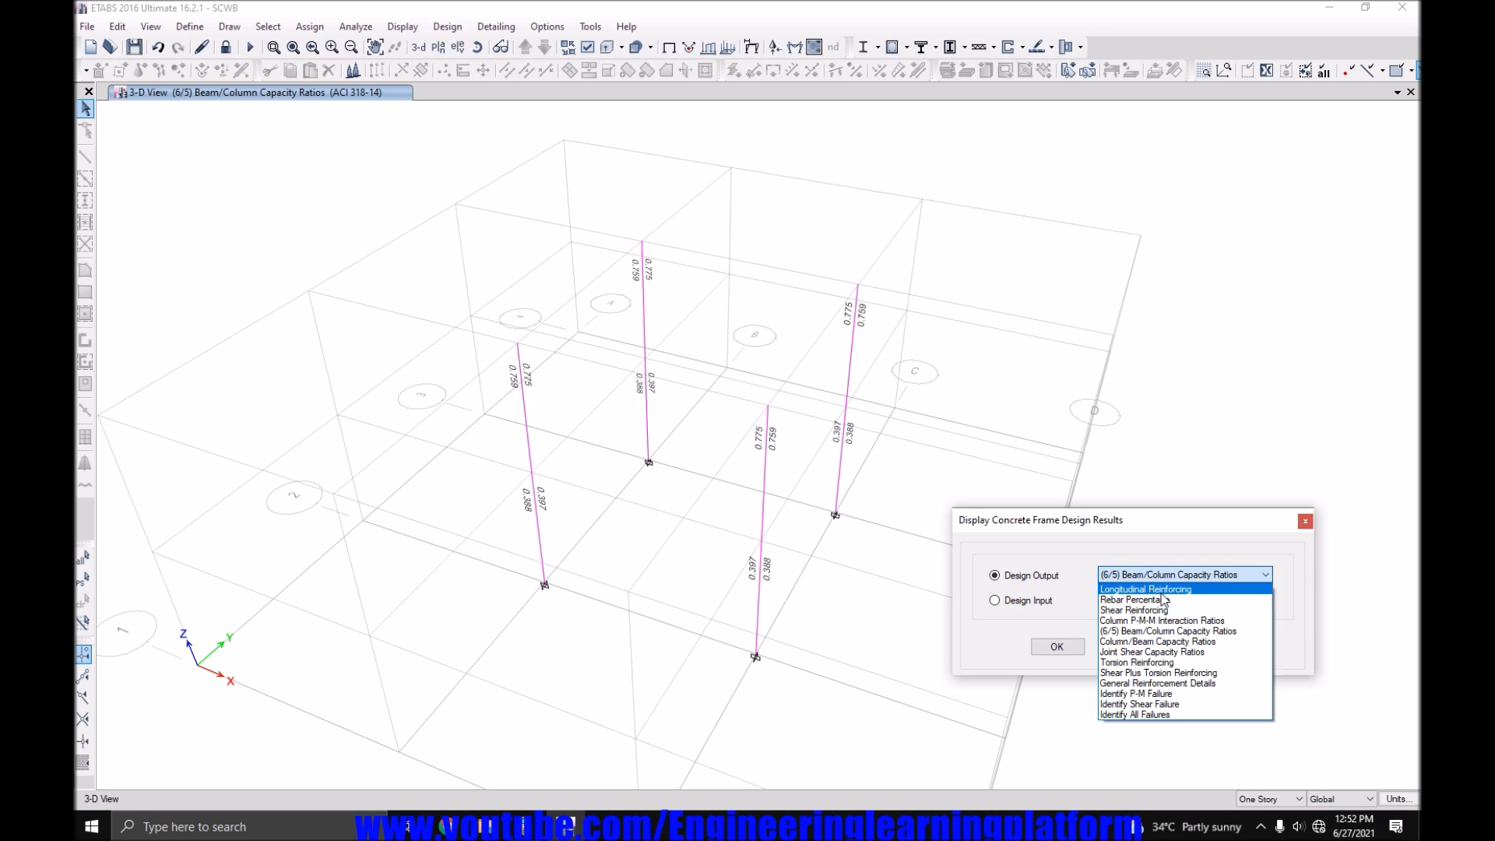
left_click(1134, 598)
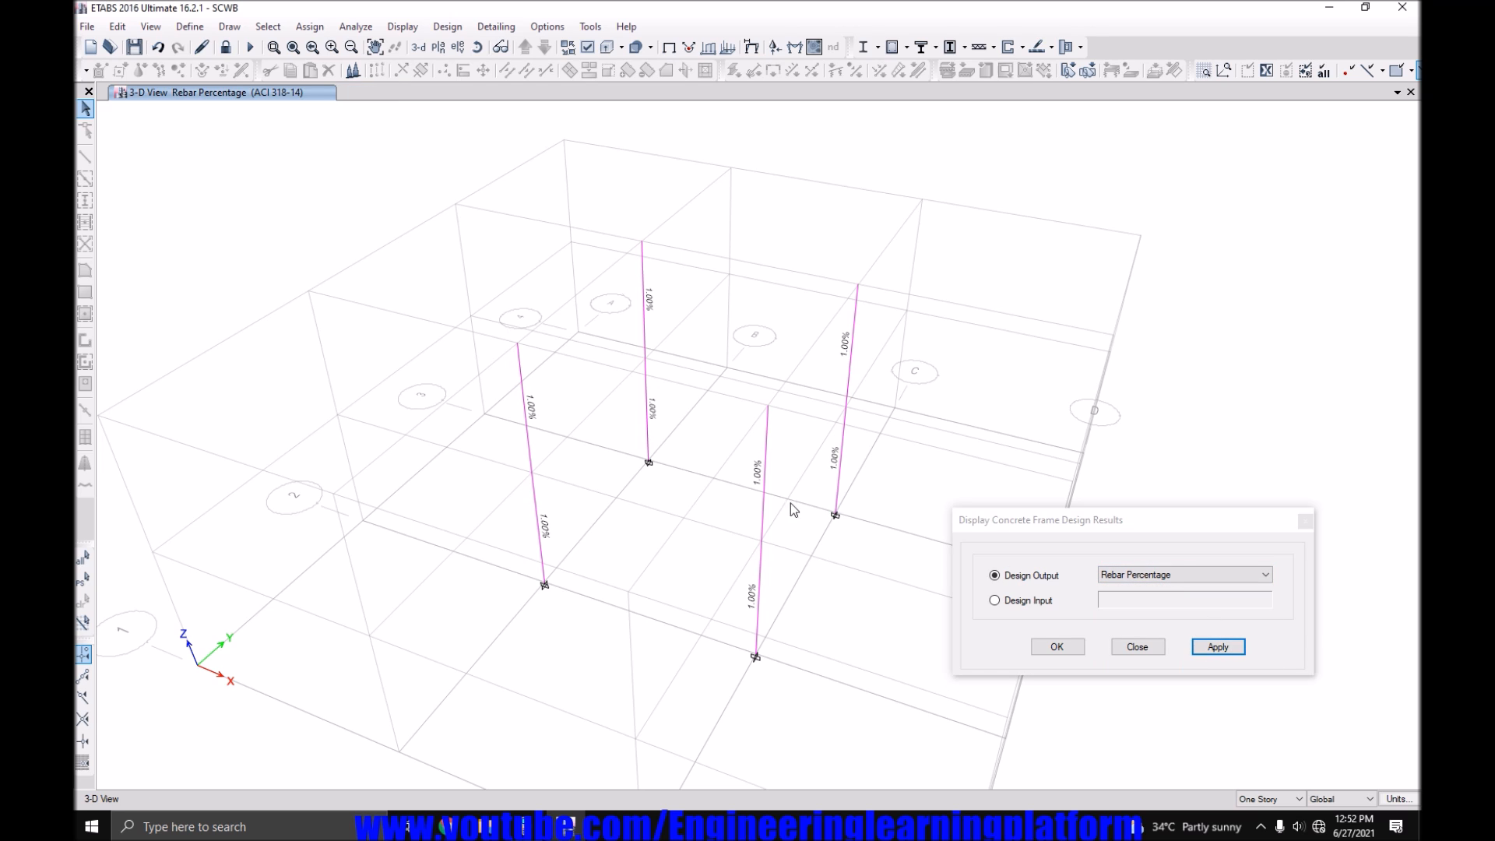
left_click(1263, 574)
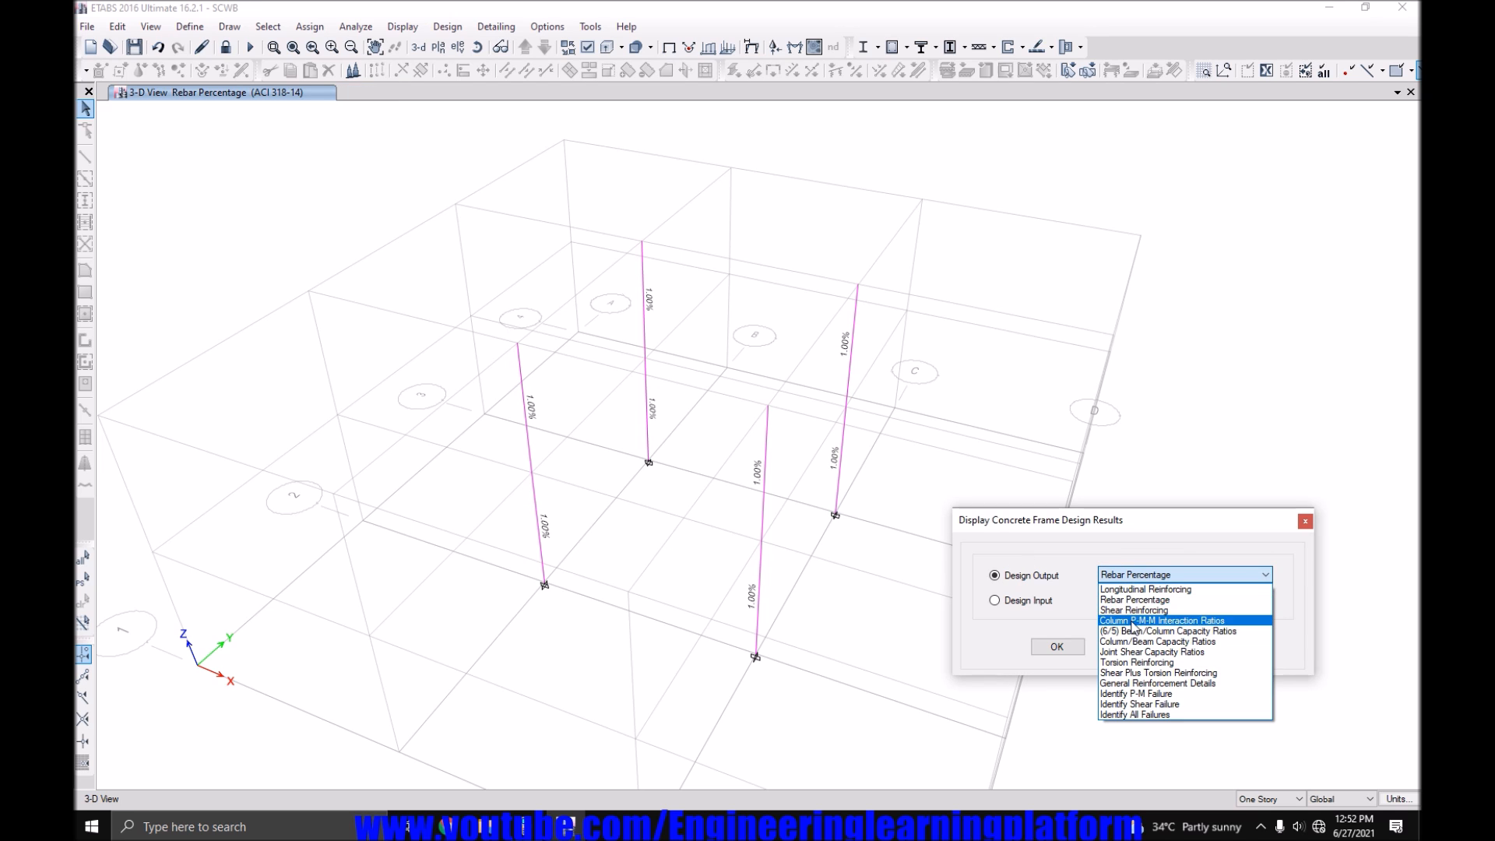
left_click(1167, 630)
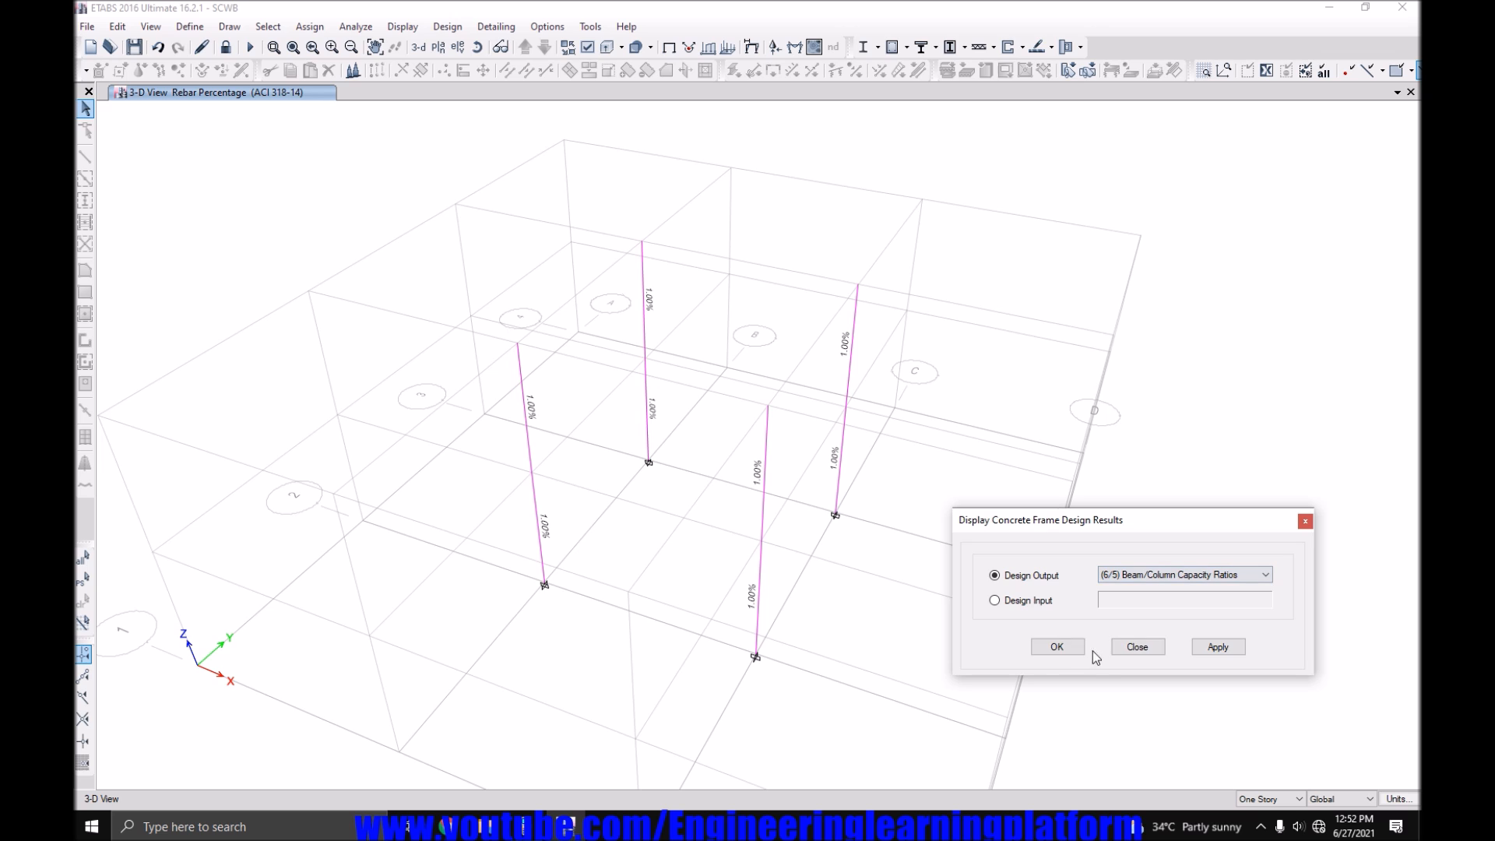